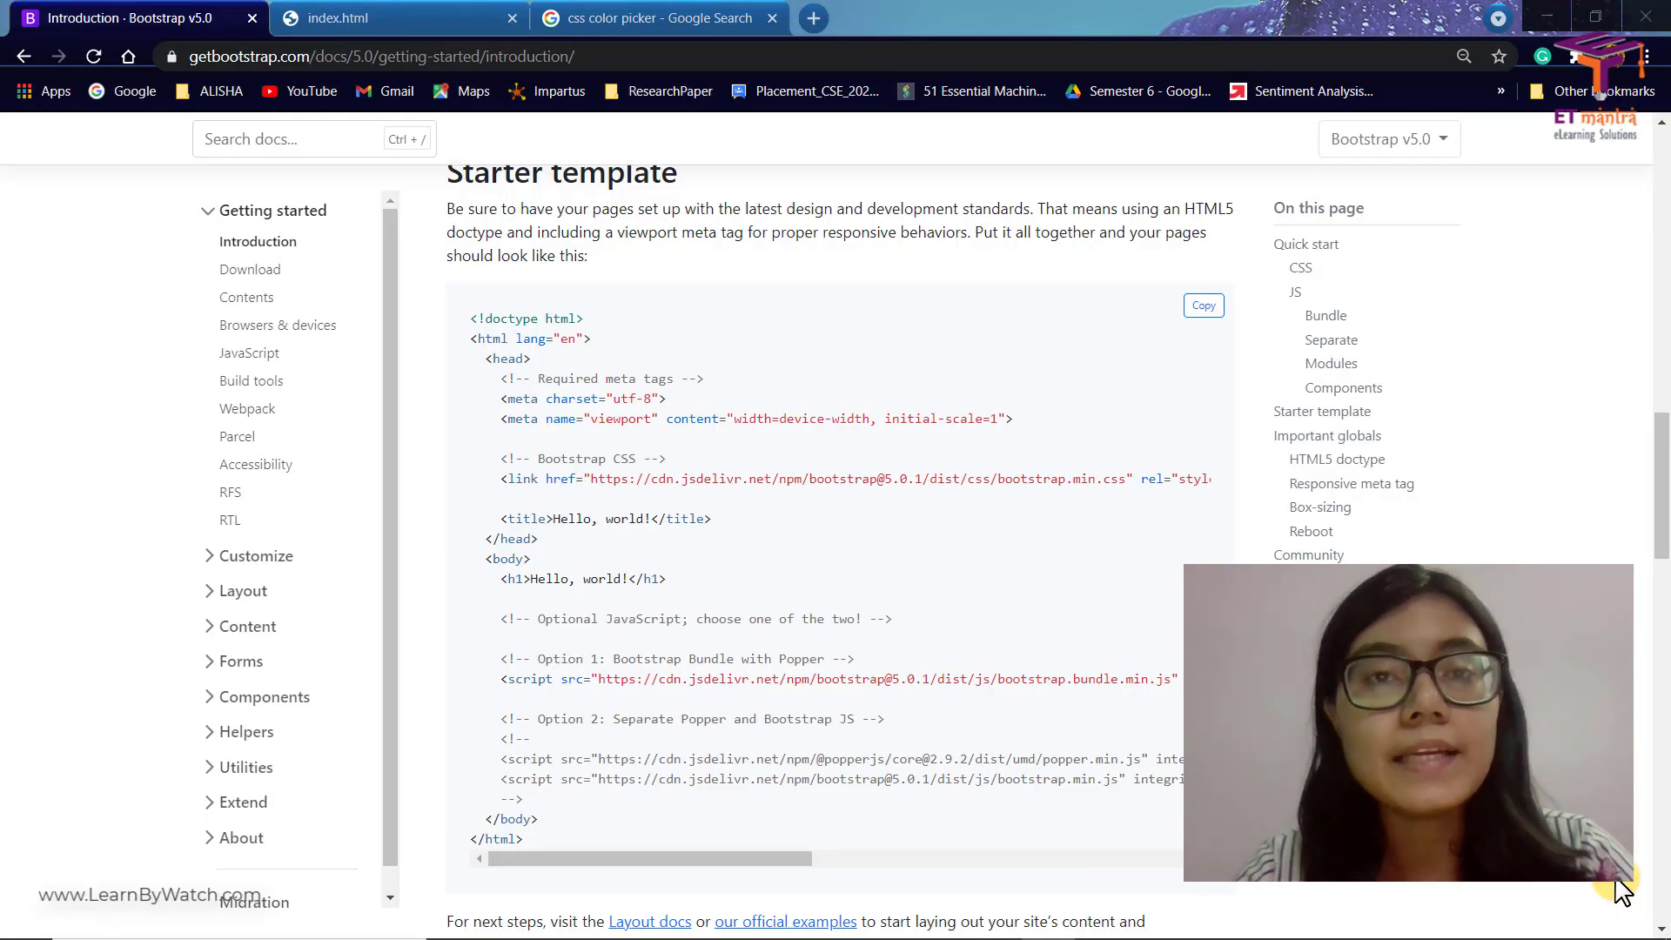
mouse_move(1113, 597)
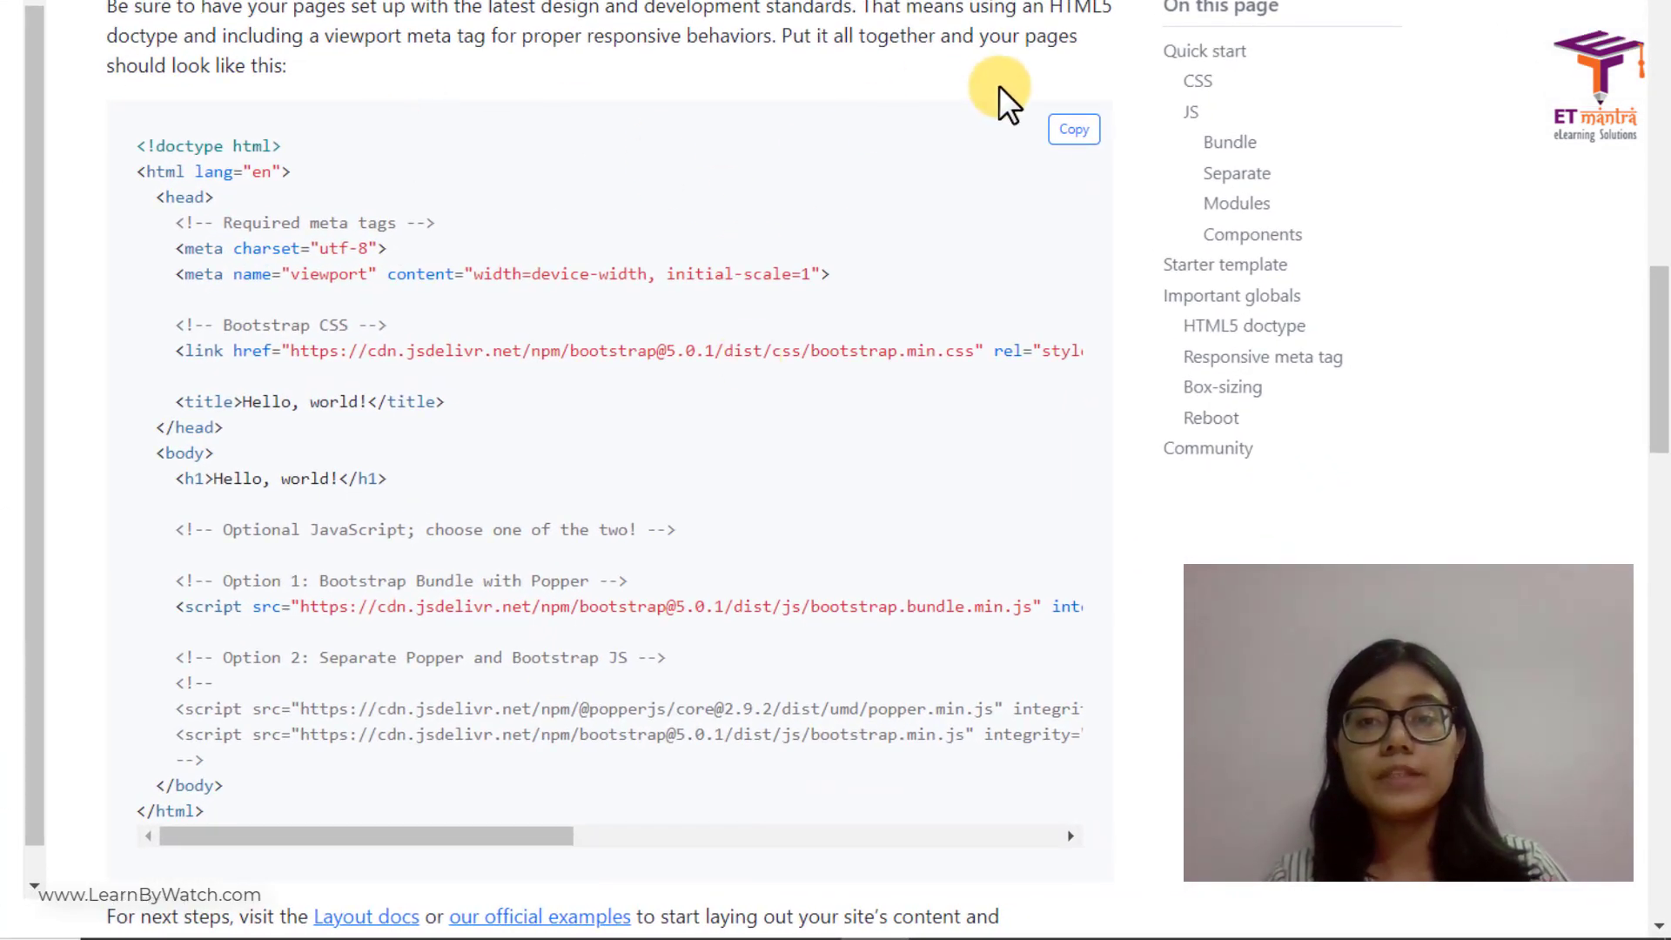
mouse_move(533, 917)
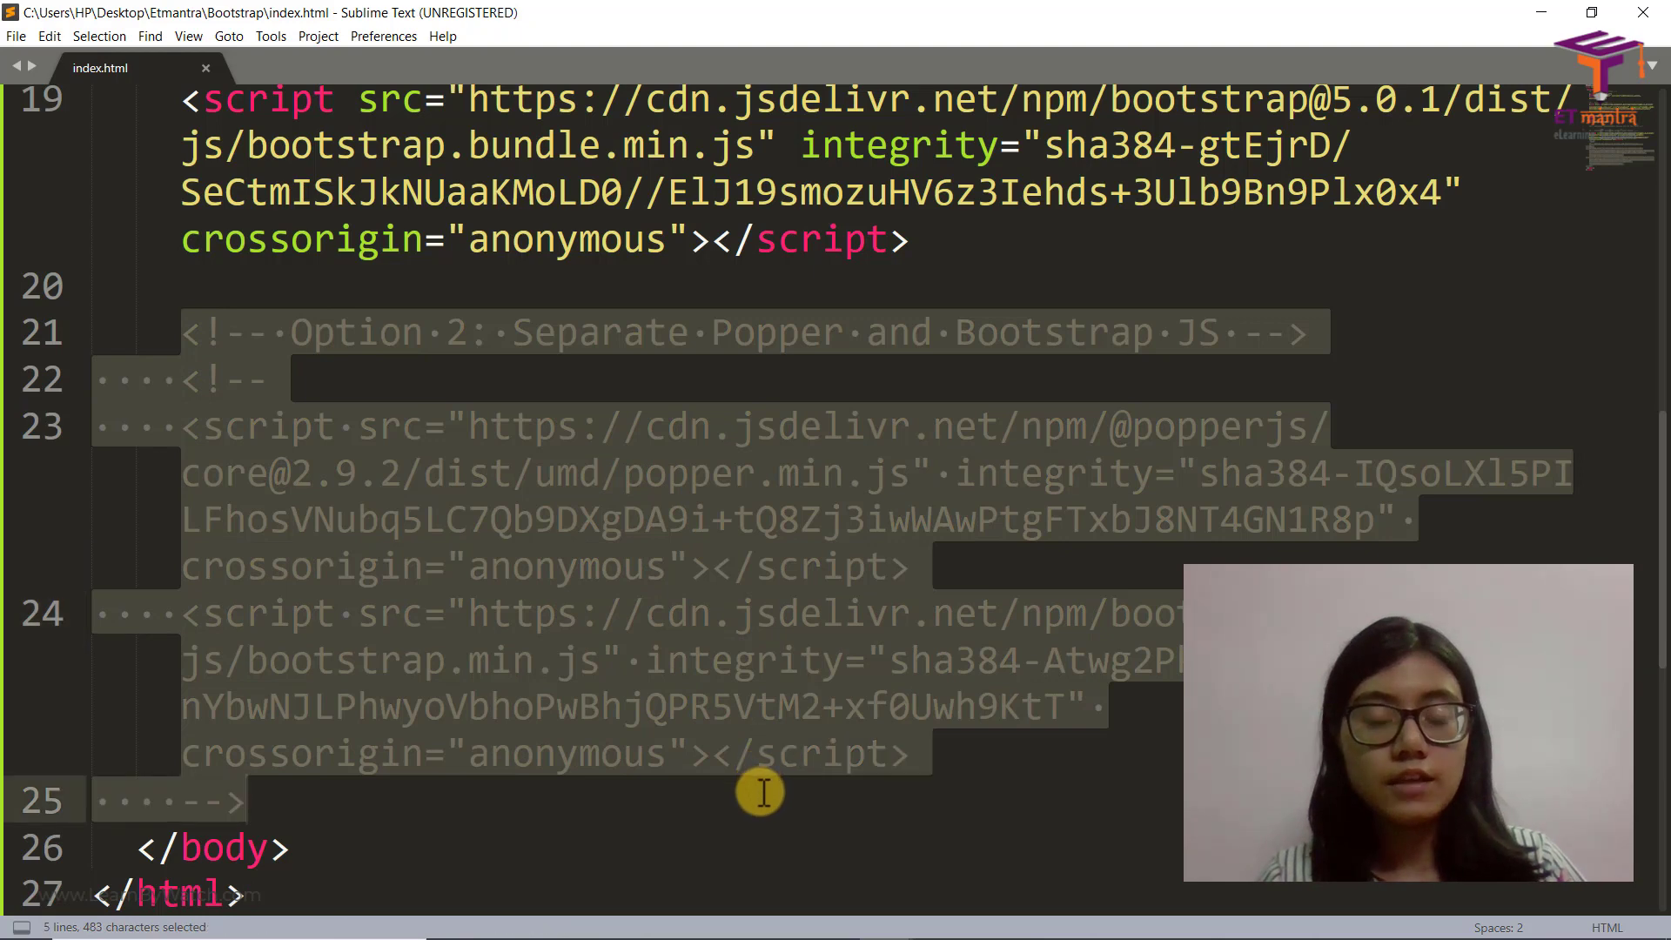
Delete the Option 2 separate Popper/Bootstrap JS comment block, save index.html, and return to the Bootstrap docs
key("Delete")
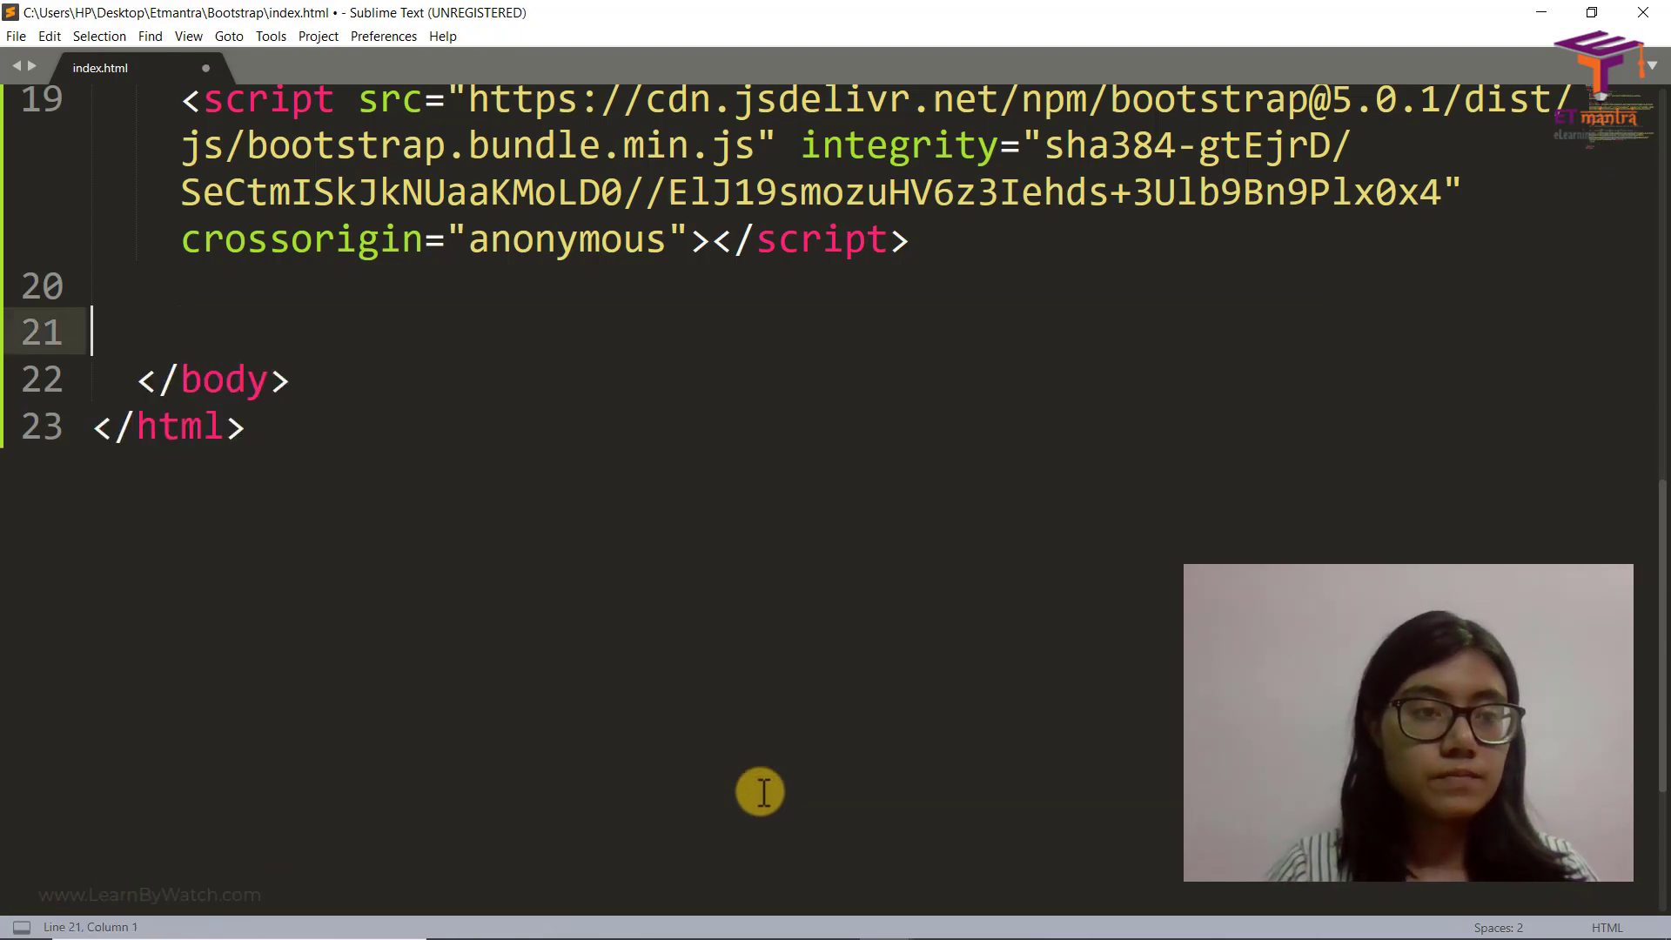
key("ctrl+s")
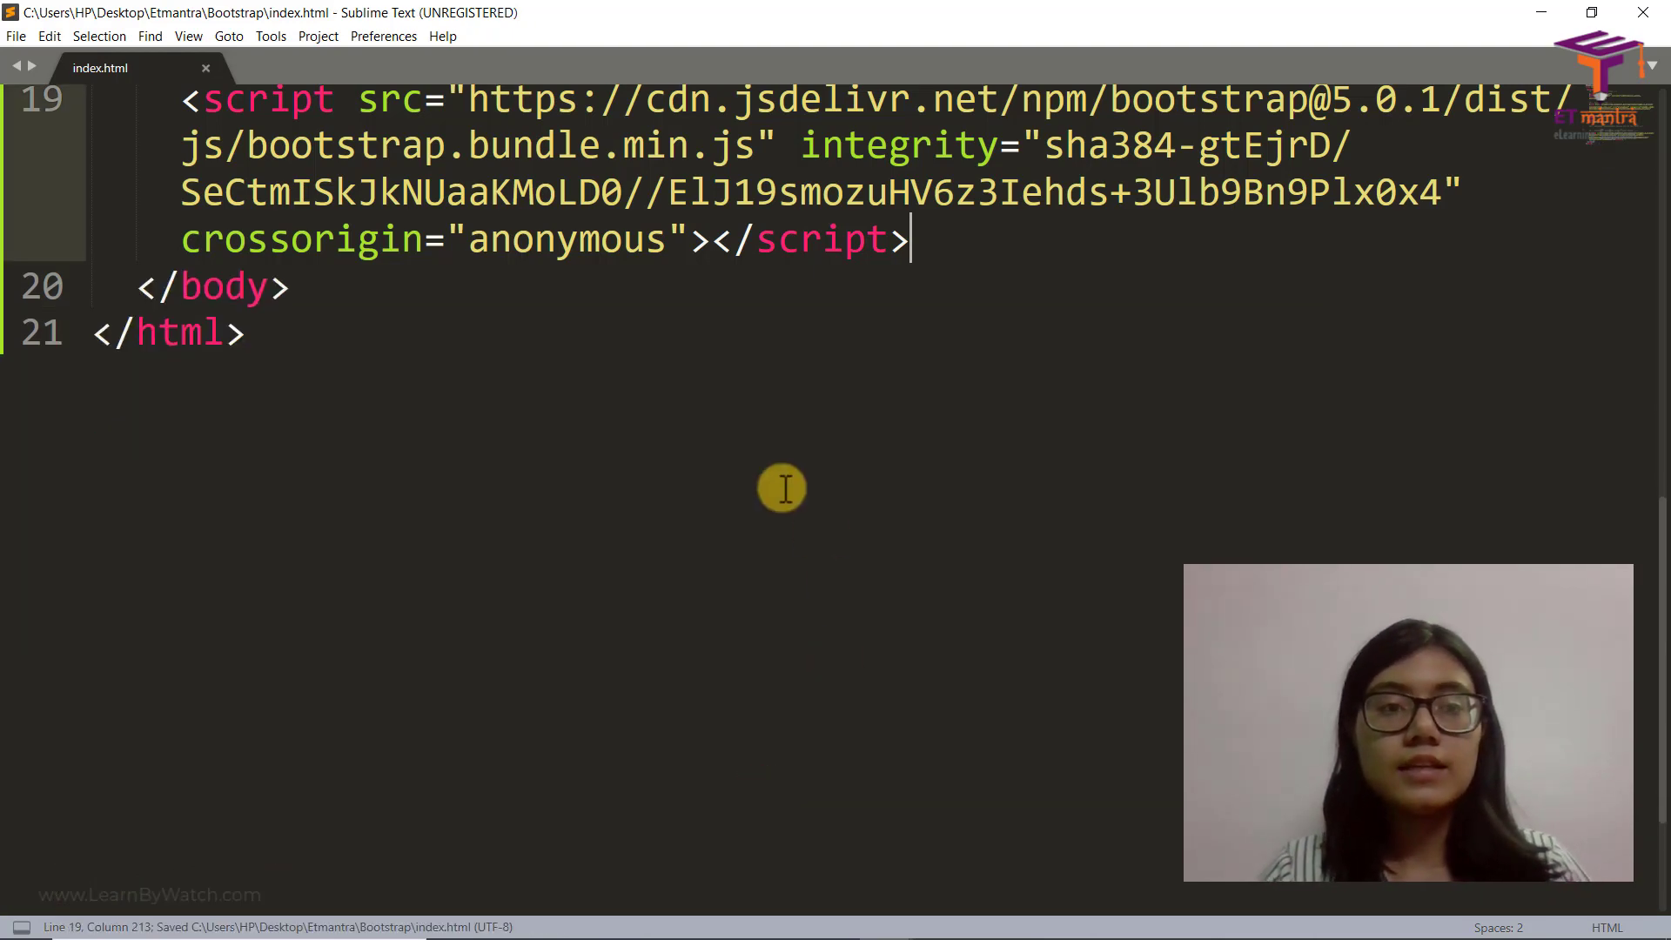
scroll("up", 3)
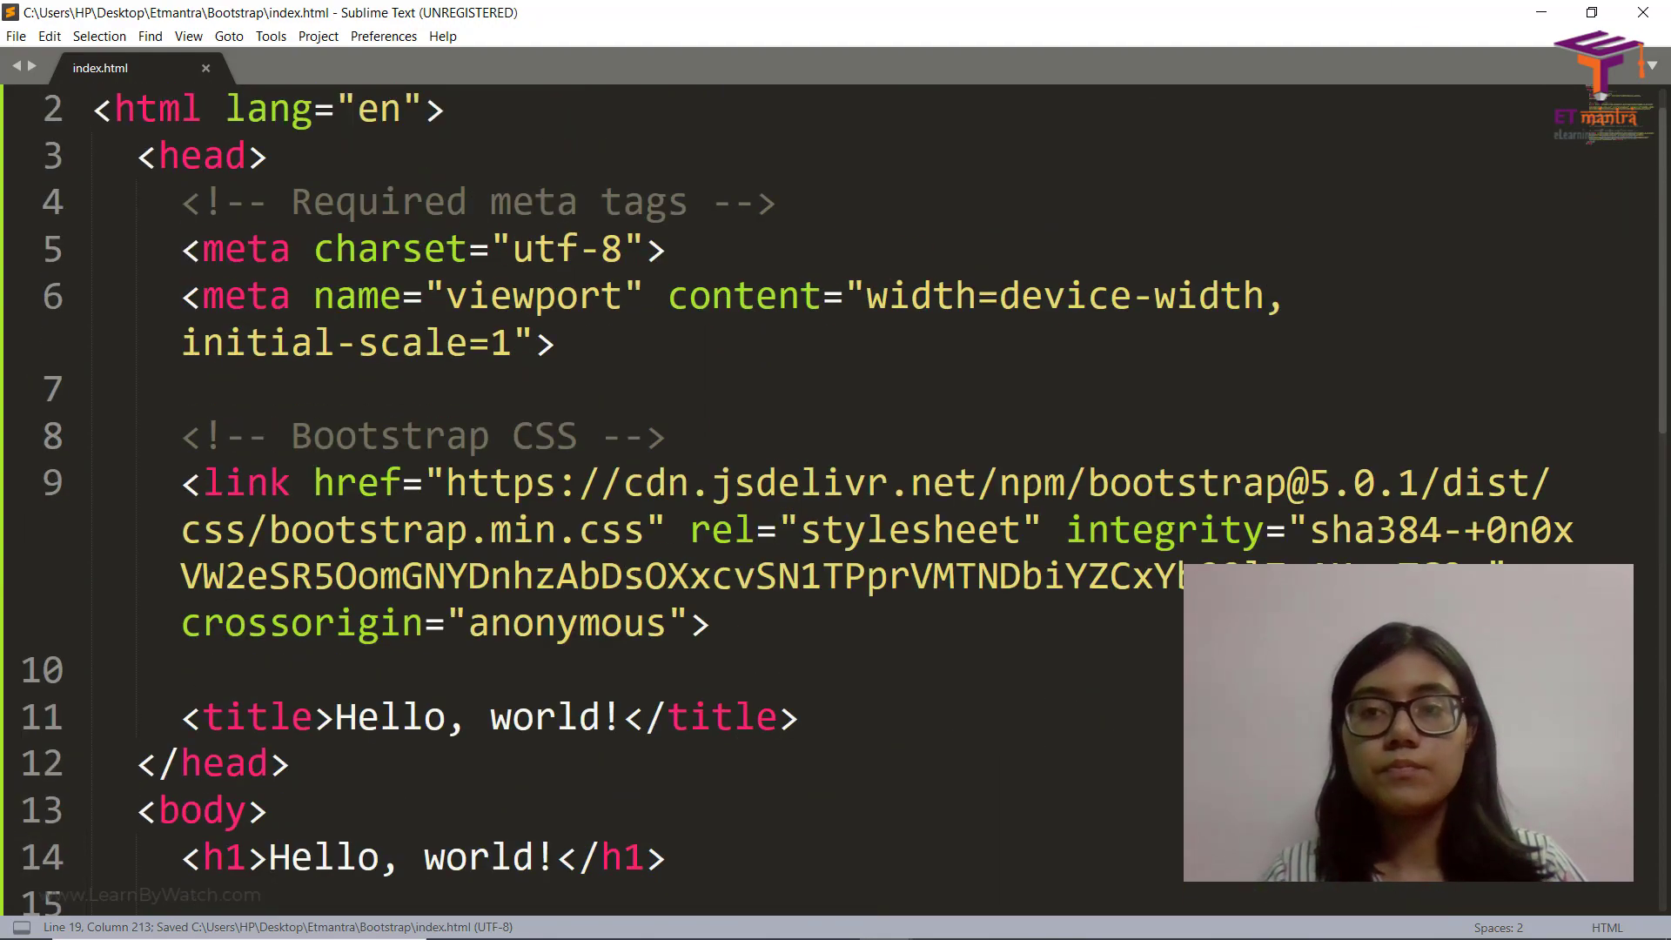
left_click(122, 17)
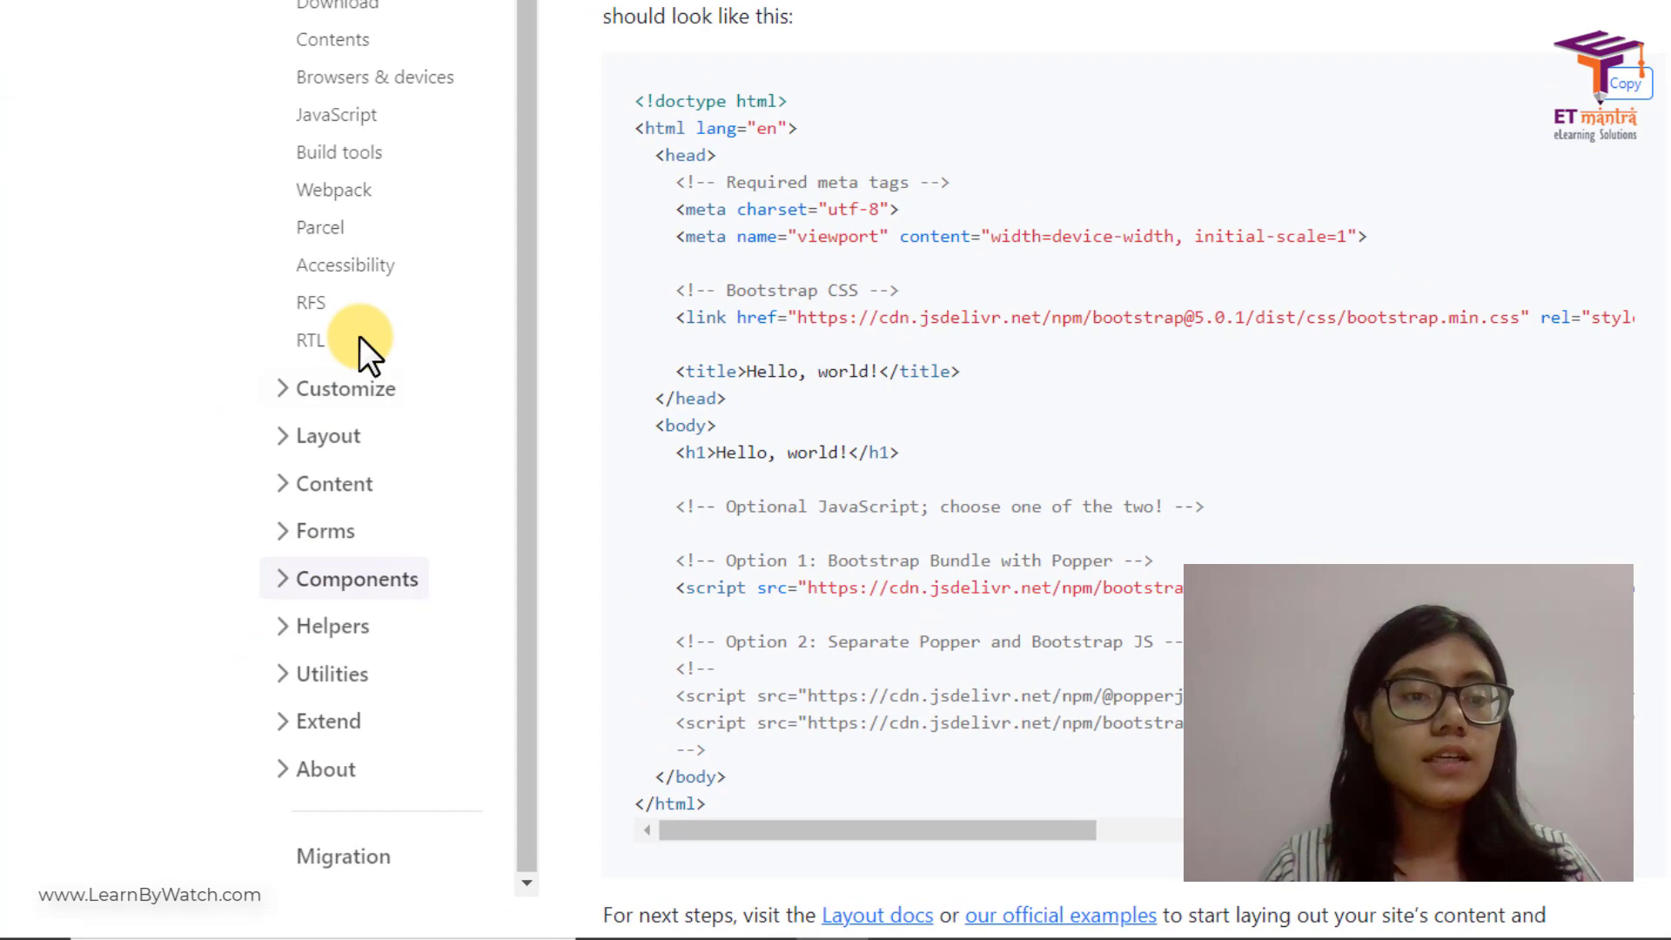
mouse_move(321, 618)
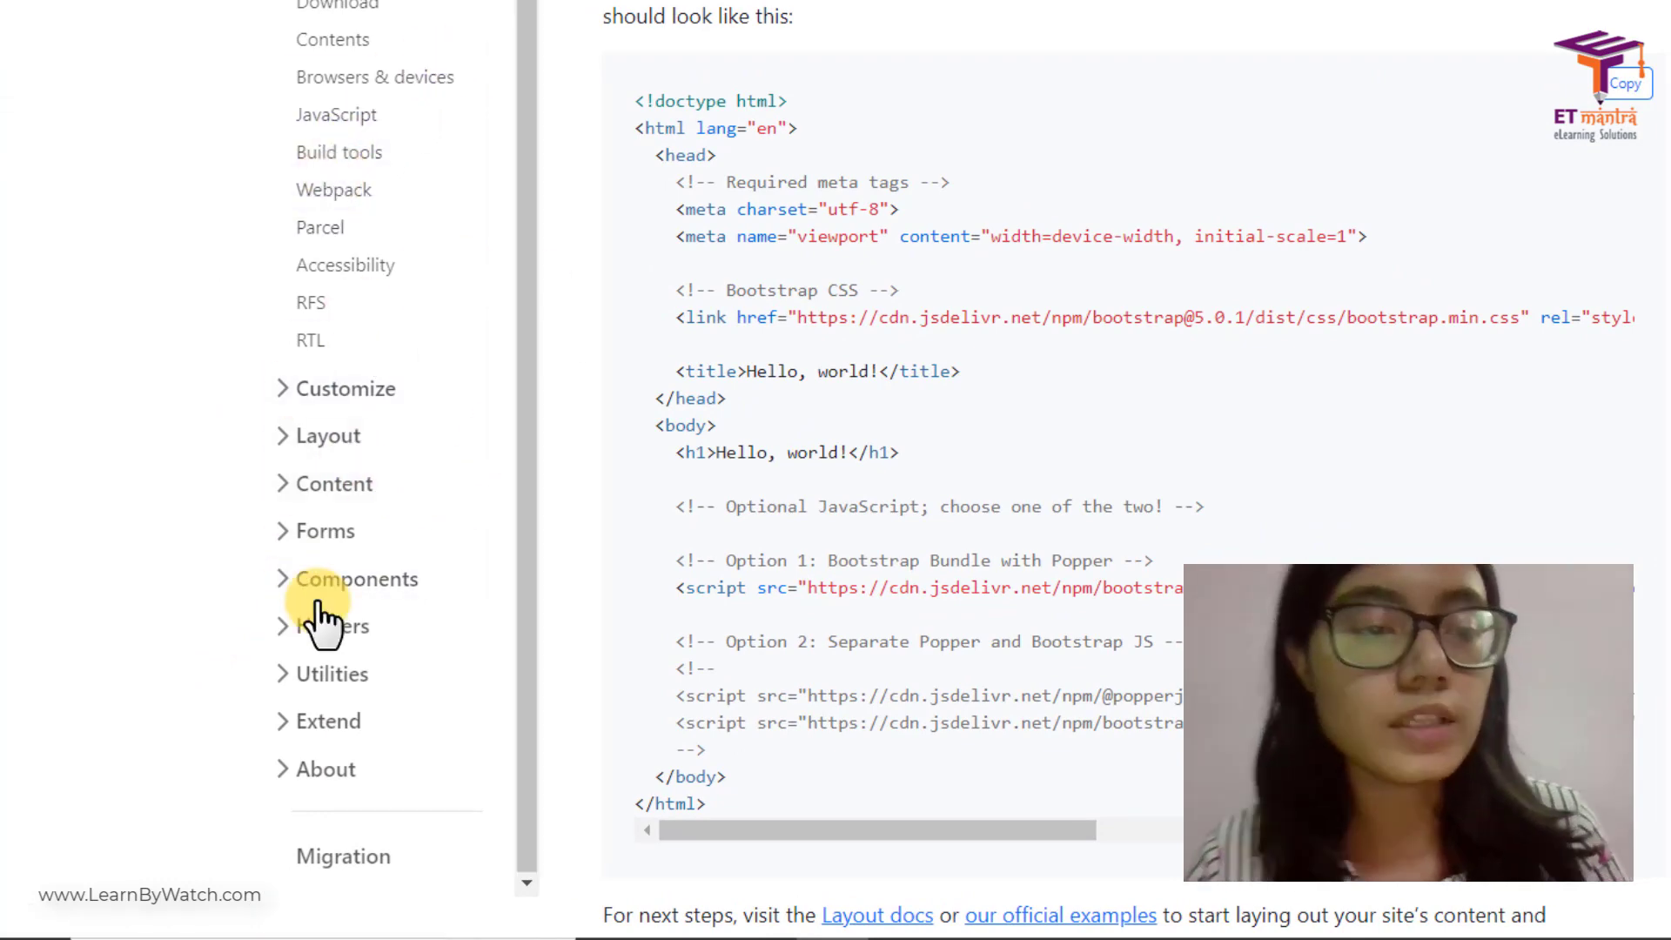
Expand Components in the docs sidebar and go to the Navbar page, zoomed in
left_click(357, 578)
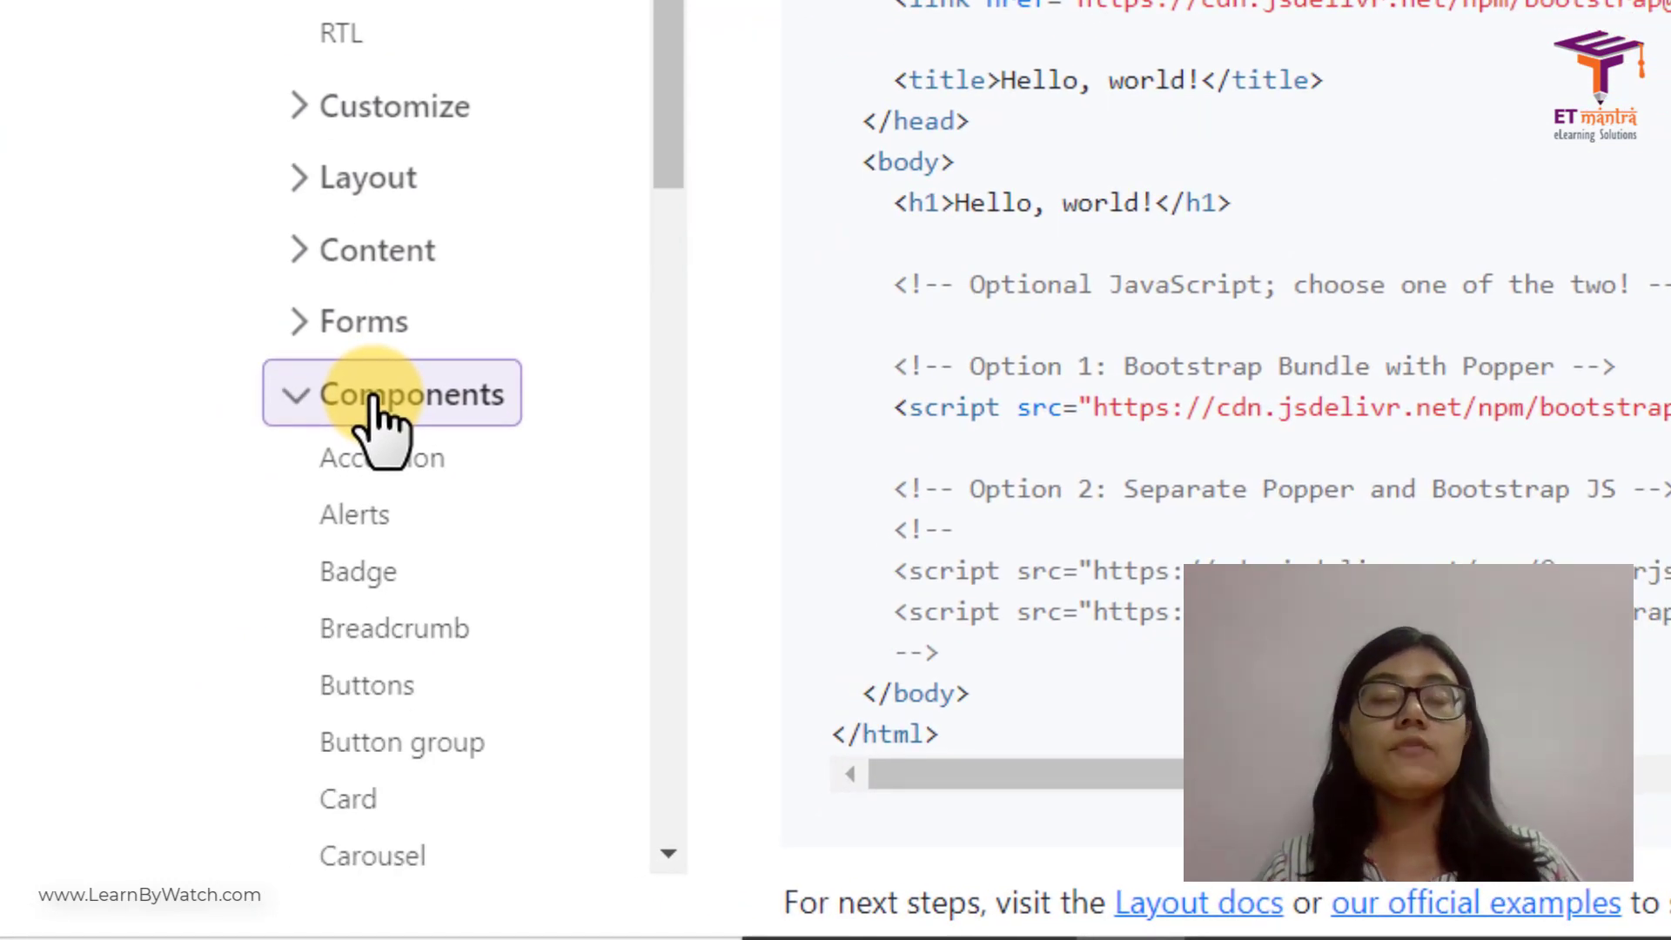
scroll("down", 3)
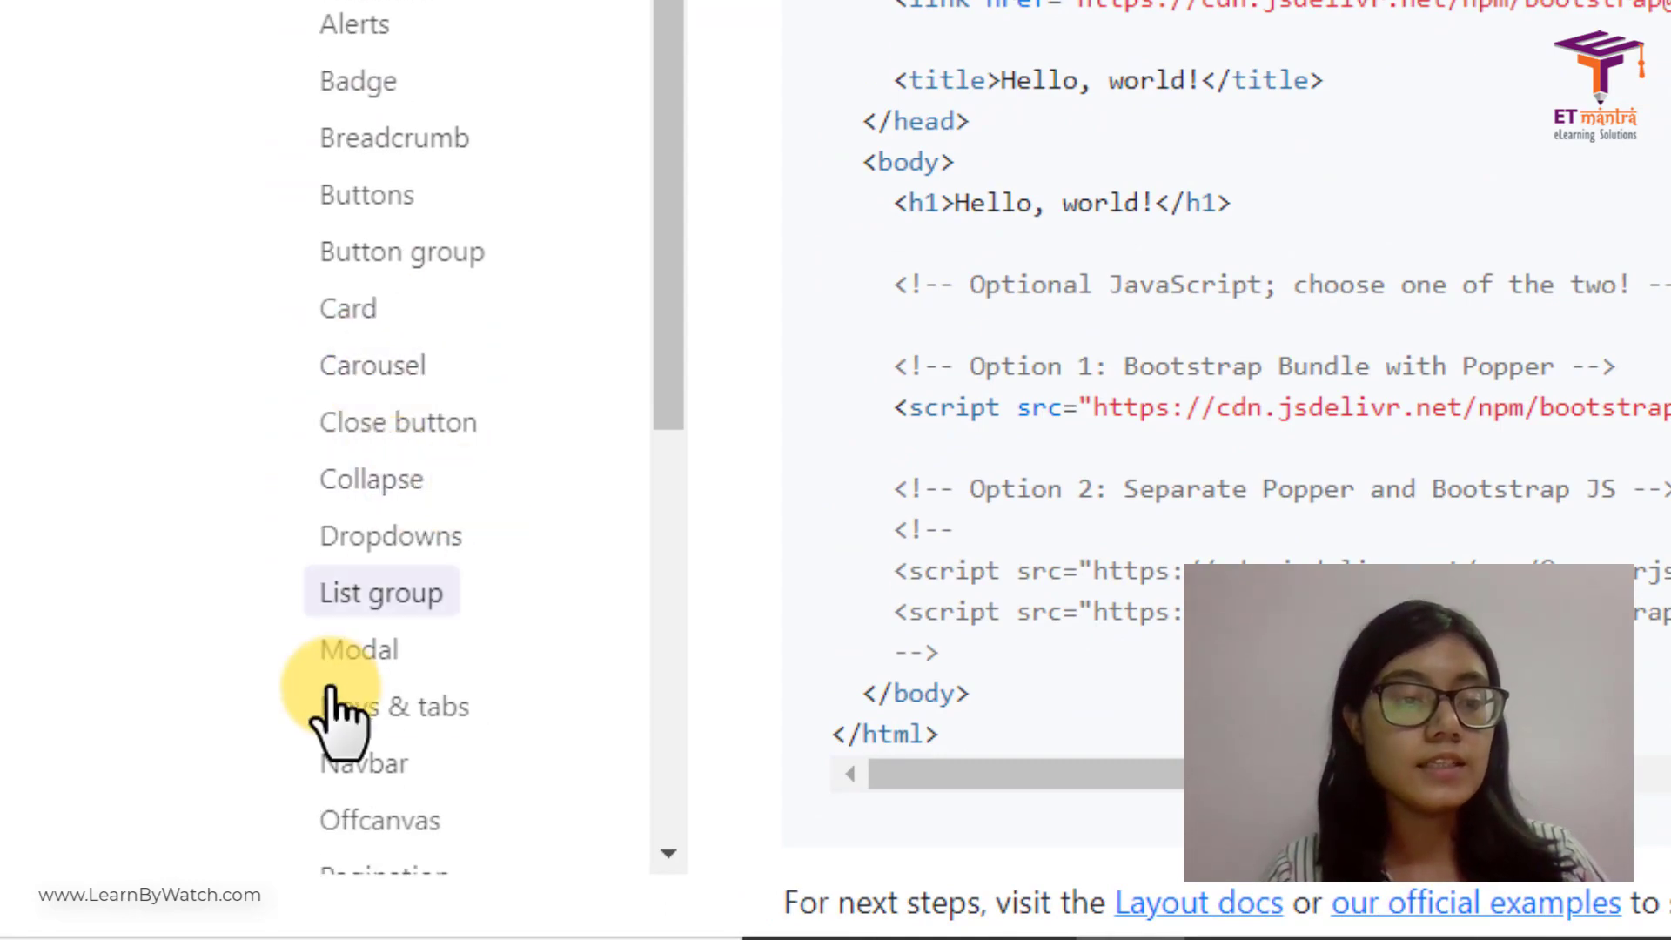
left_click(362, 725)
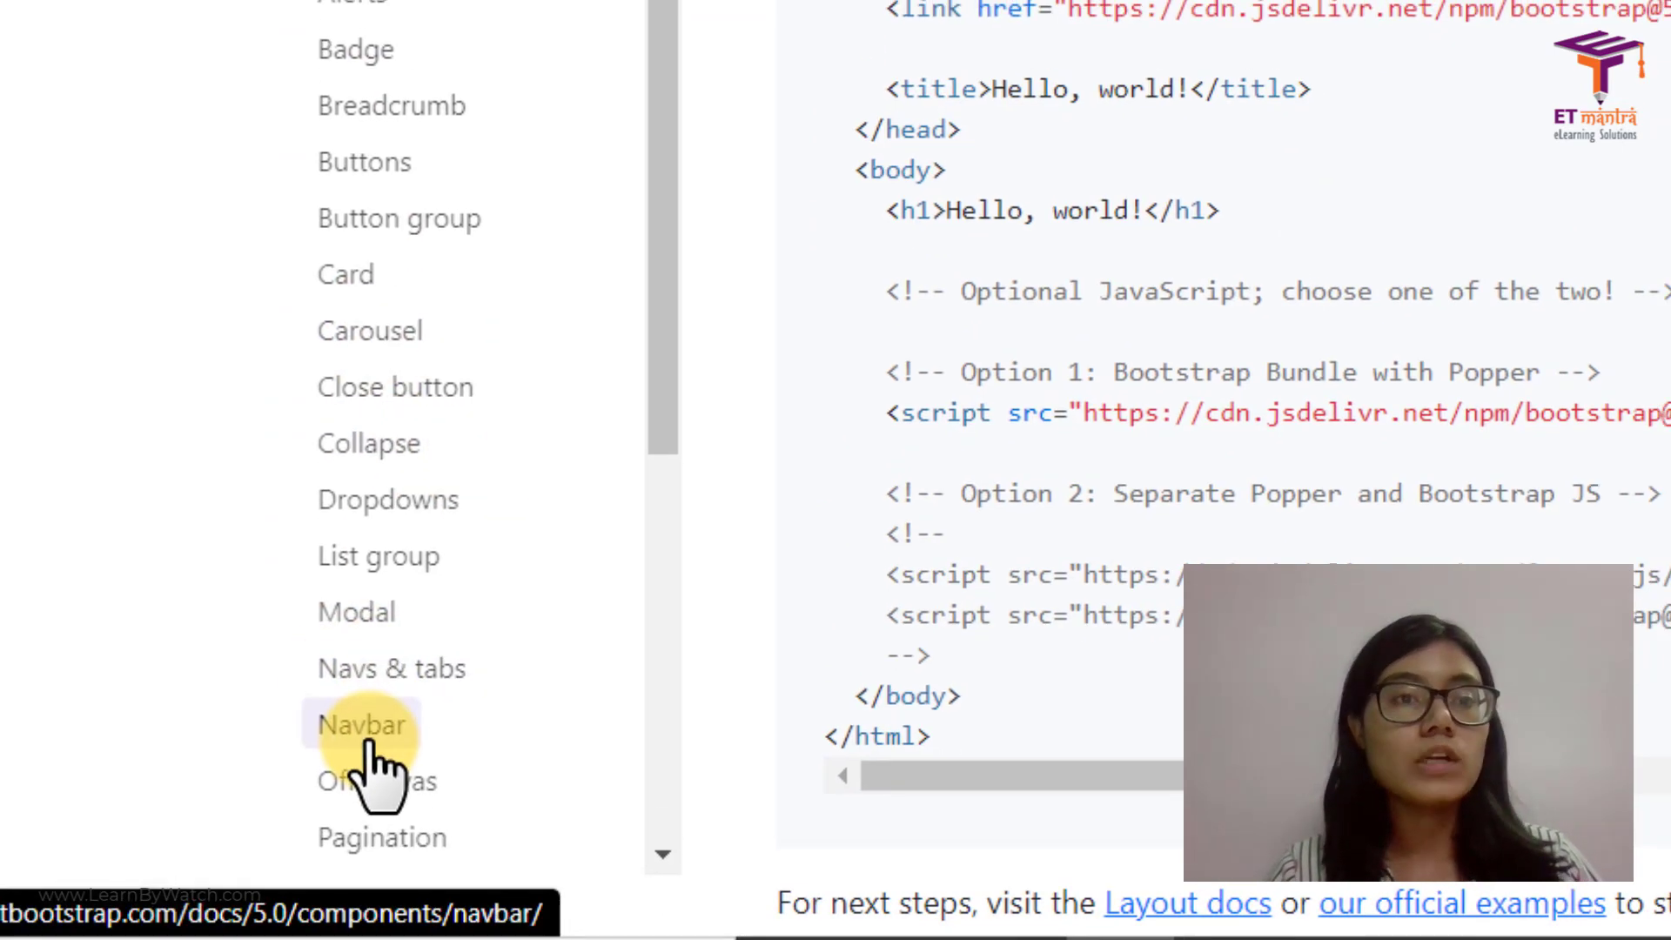
left_click(363, 724)
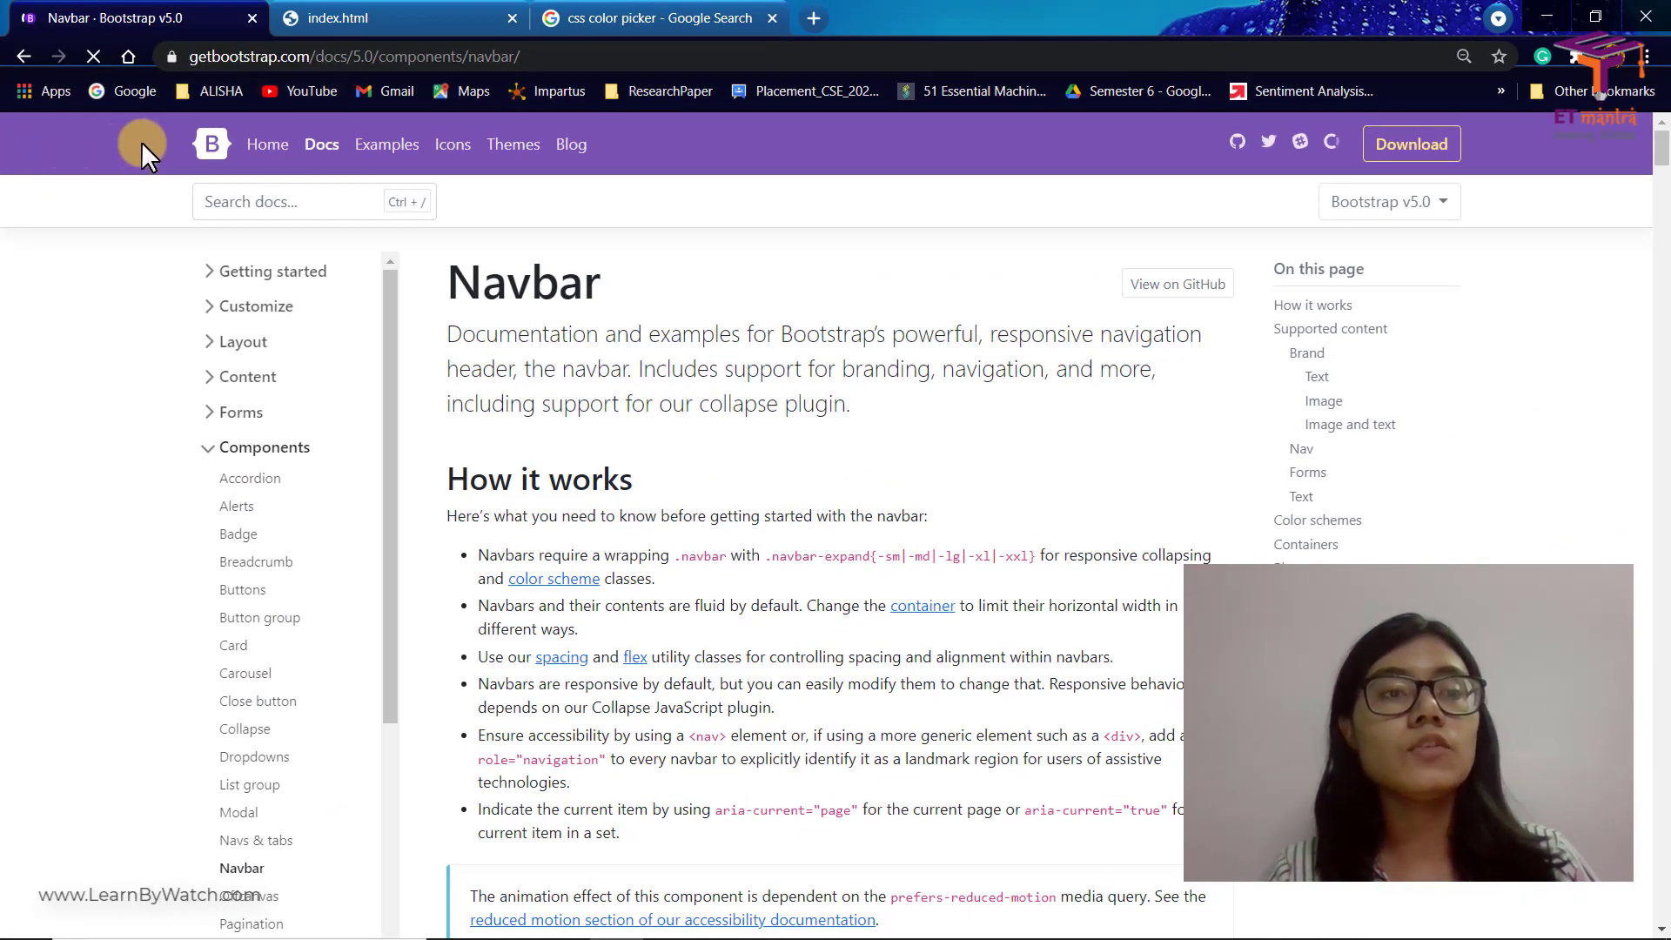
key("ctrl+plus")
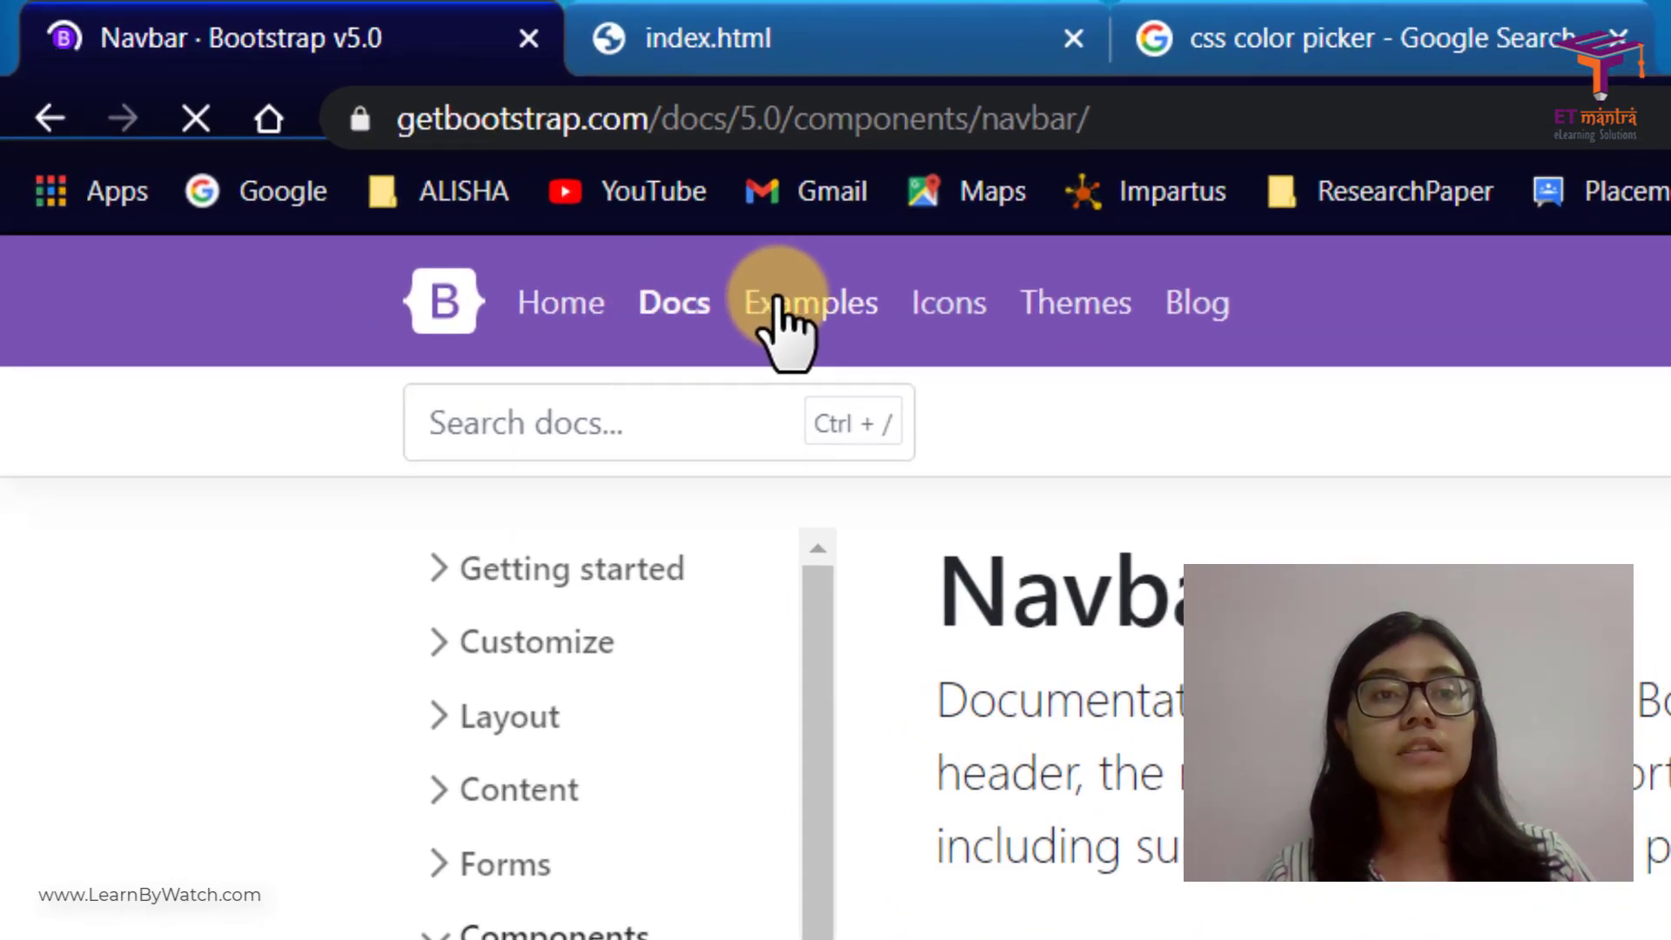
mouse_move(106, 303)
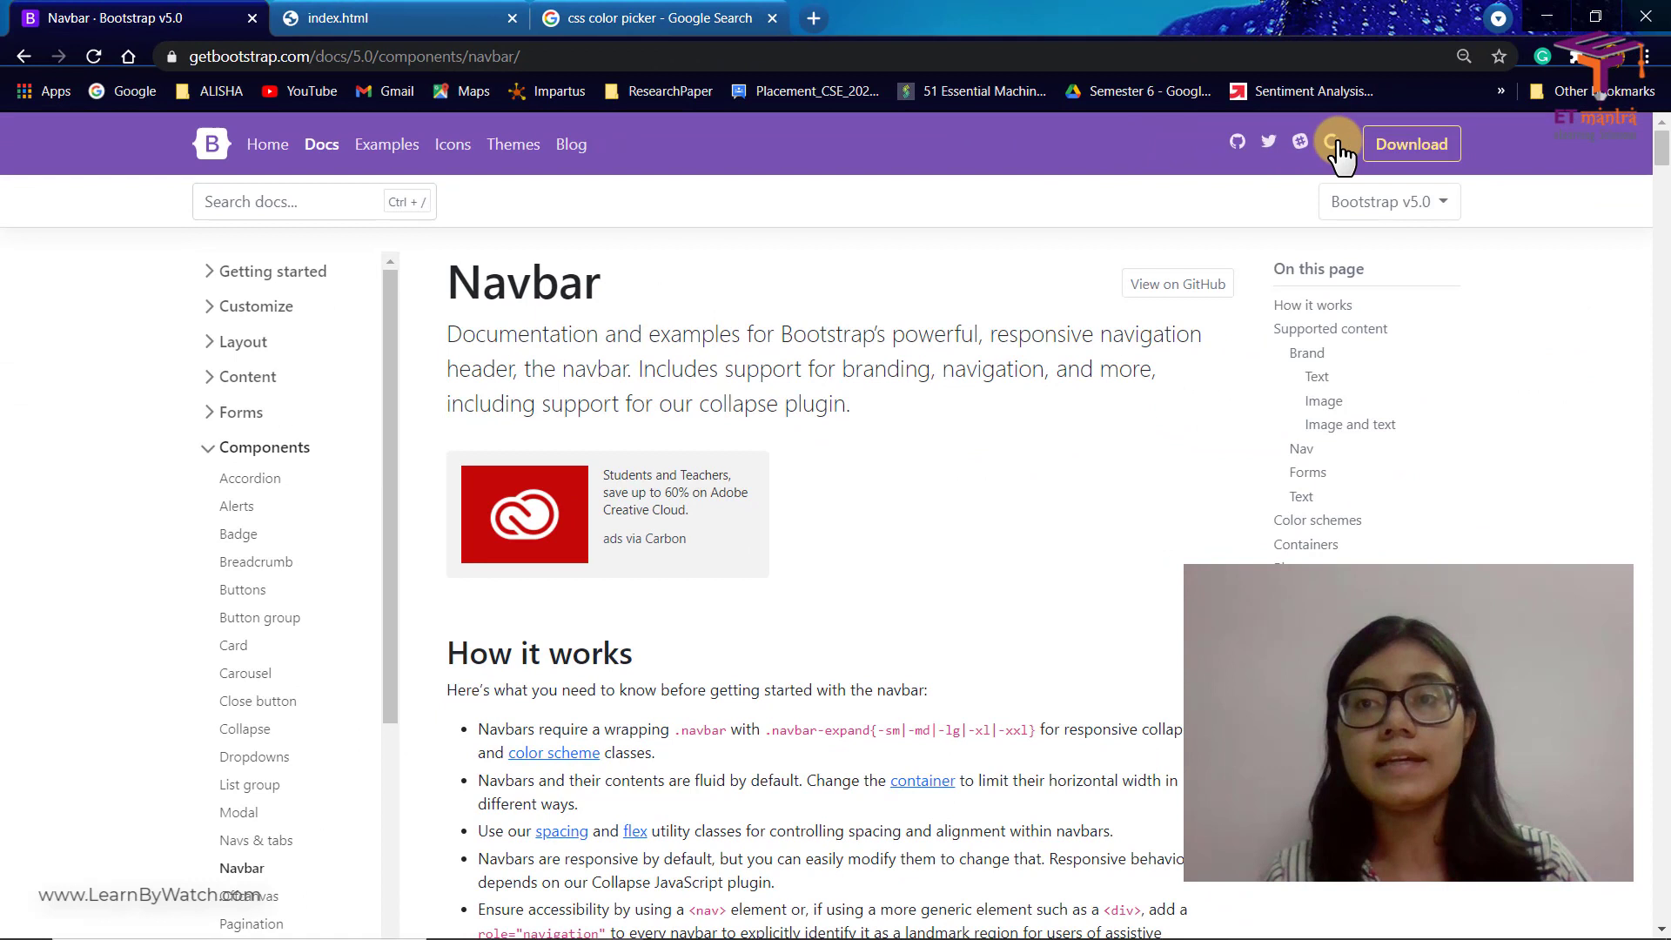
mouse_move(85, 144)
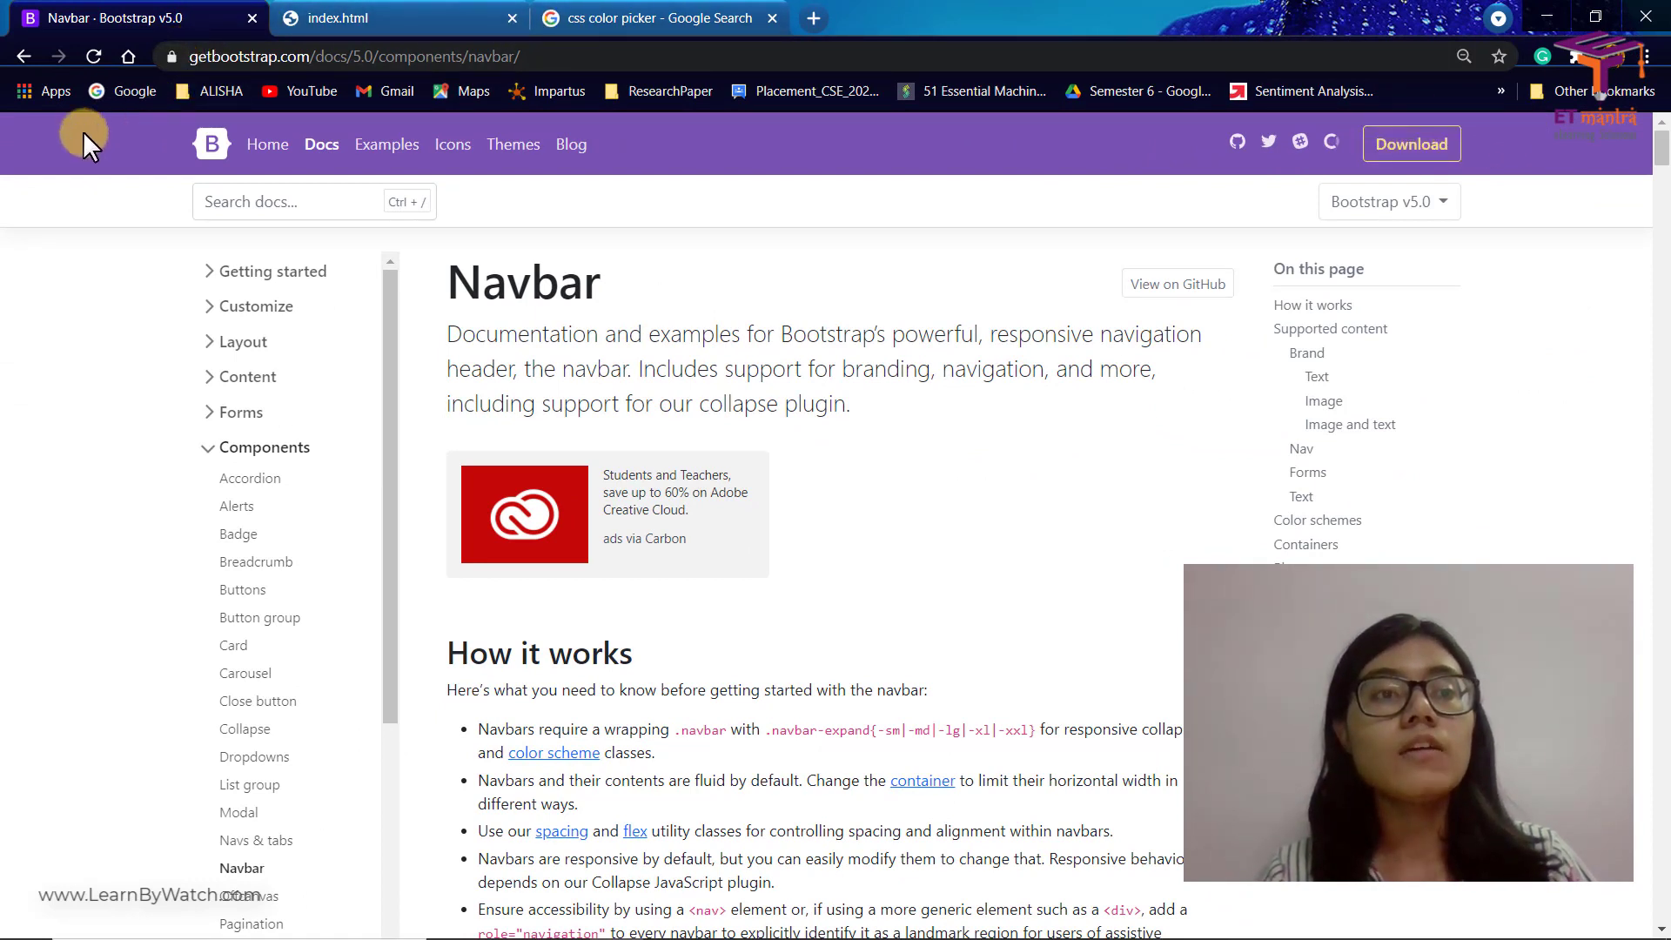
mouse_move(999, 145)
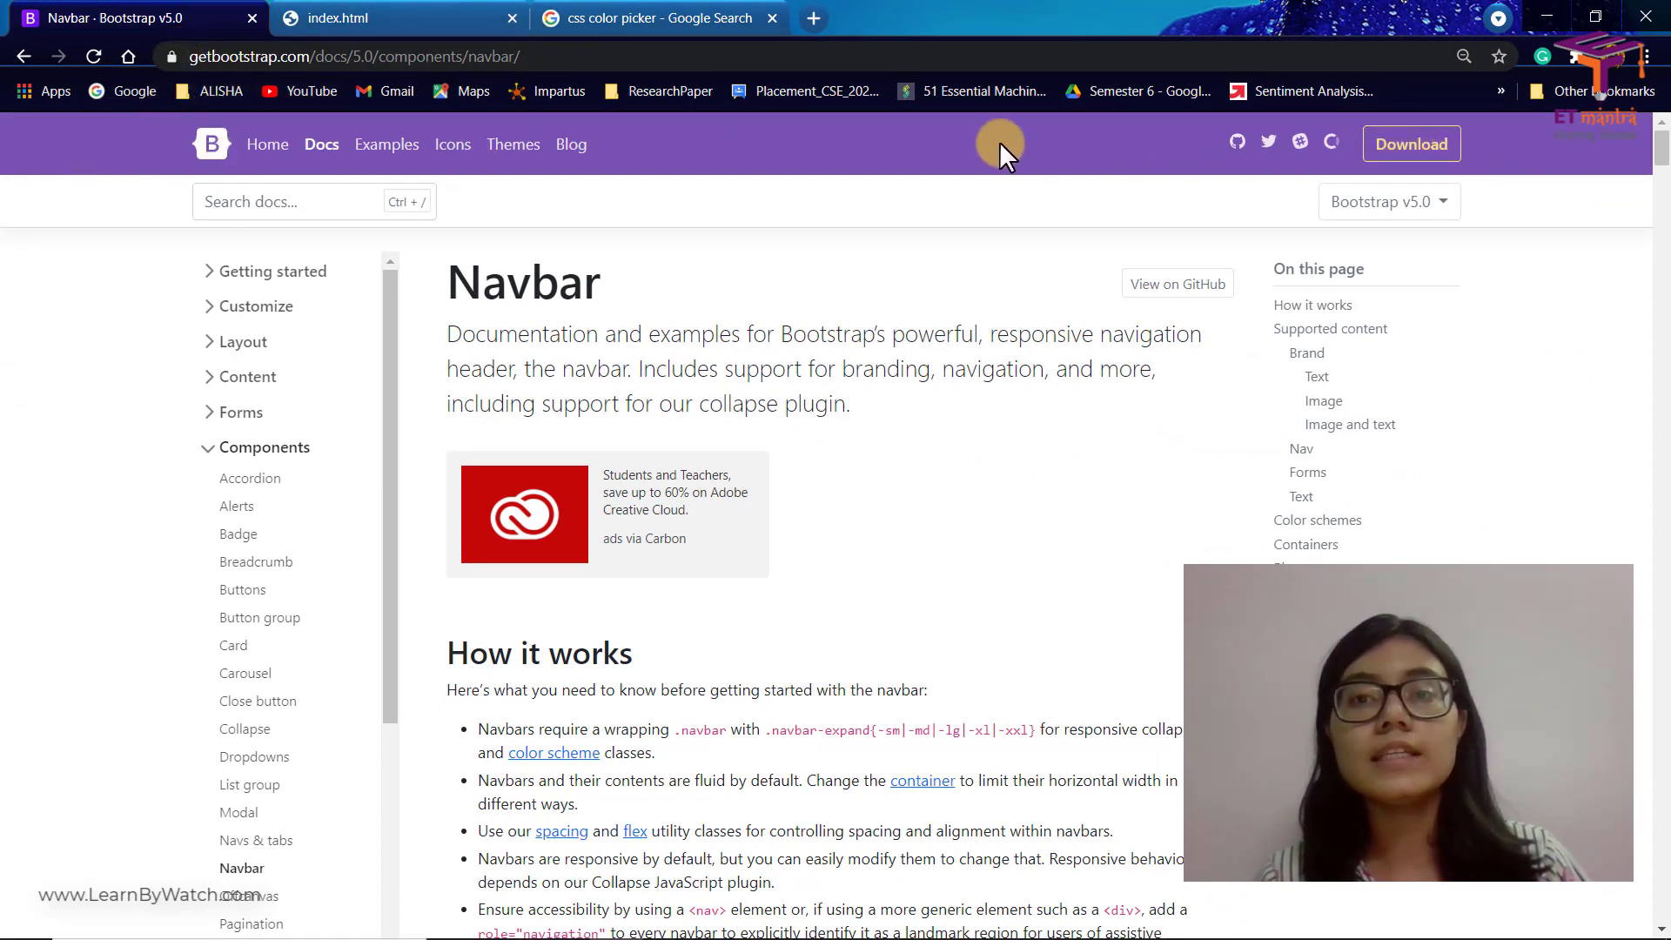
mouse_move(799, 395)
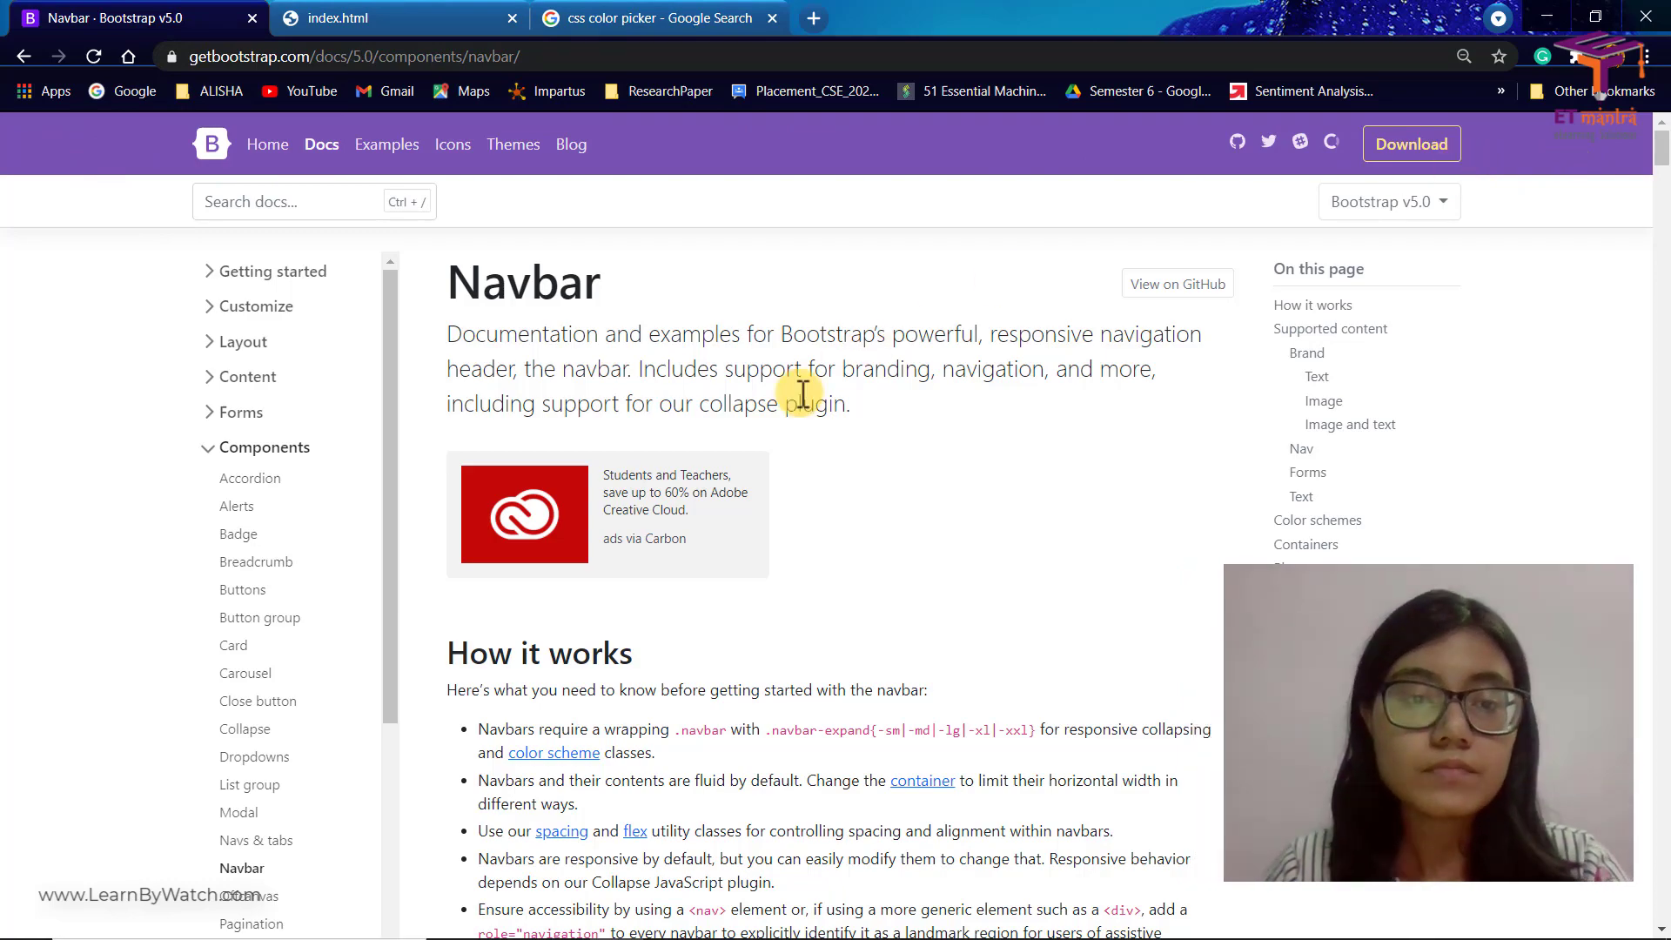
Scroll the Navbar page to the Supported content example navbar and its markup
scroll("down", 3)
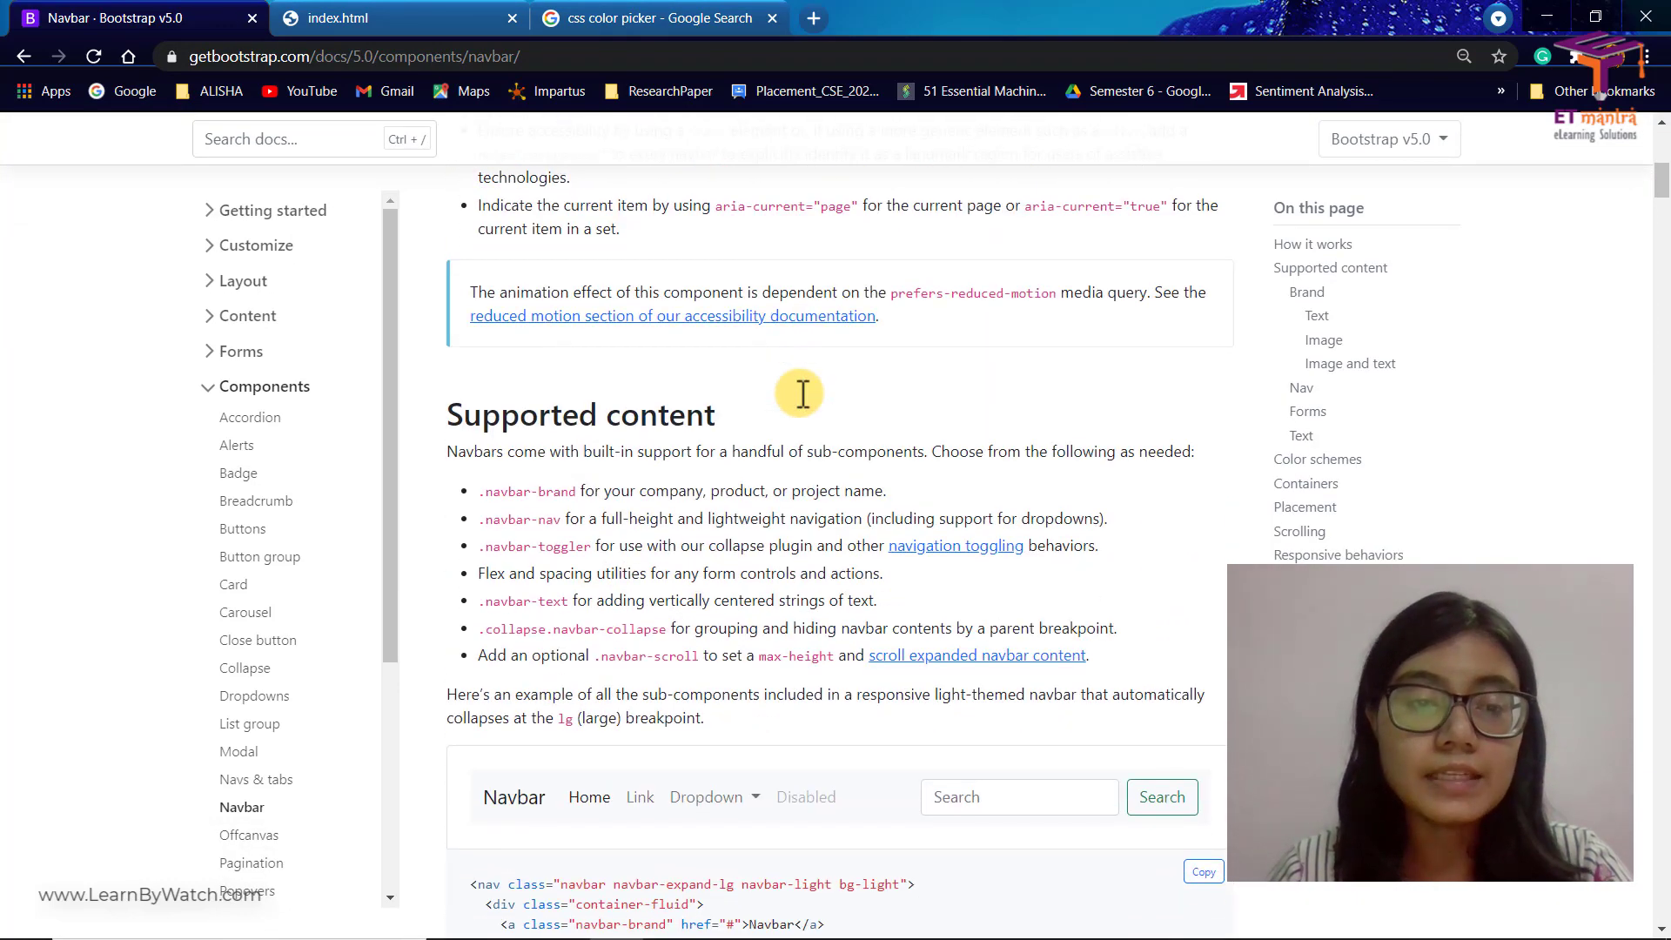
scroll("down", 3)
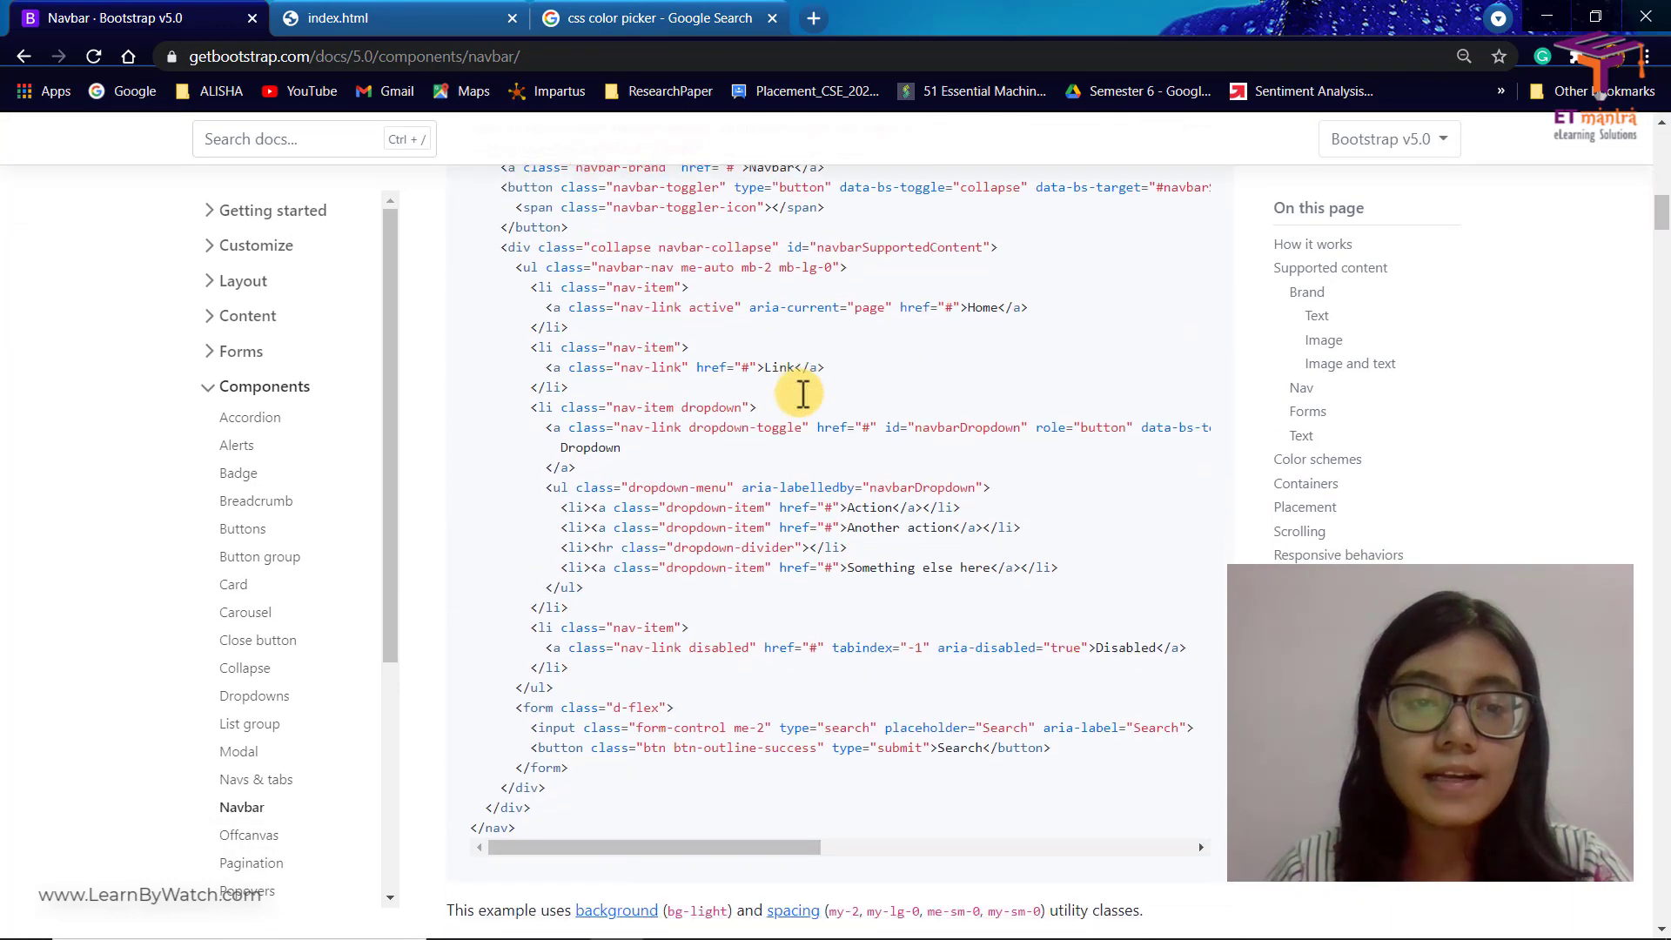
scroll("down", 3)
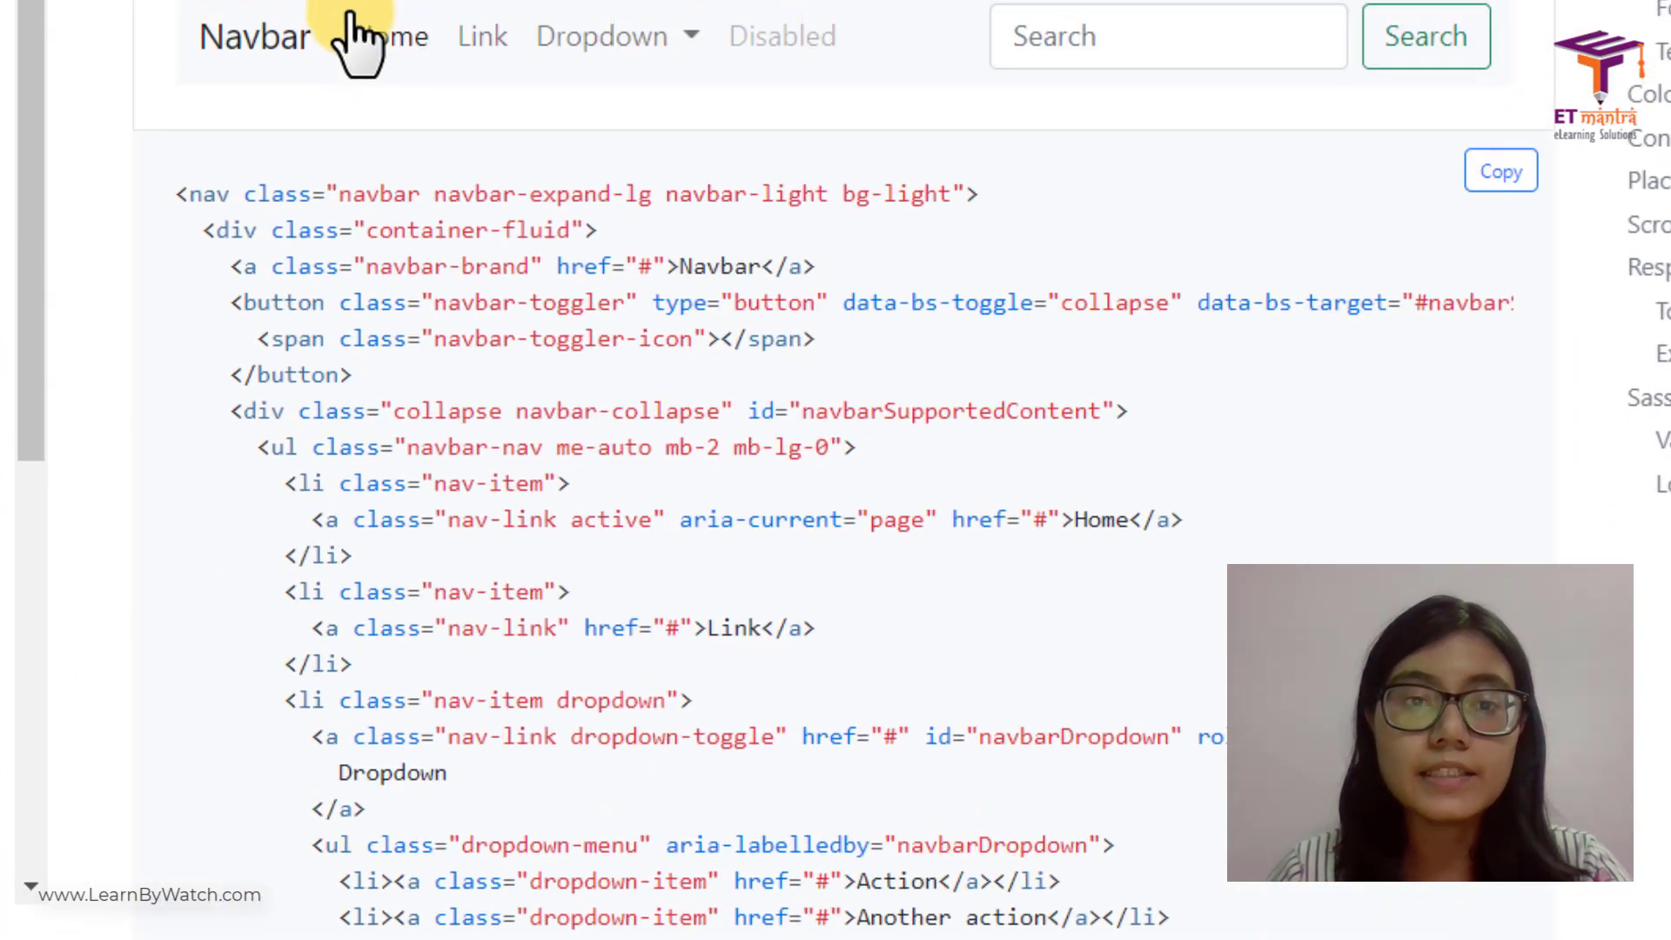
scroll("down", 3)
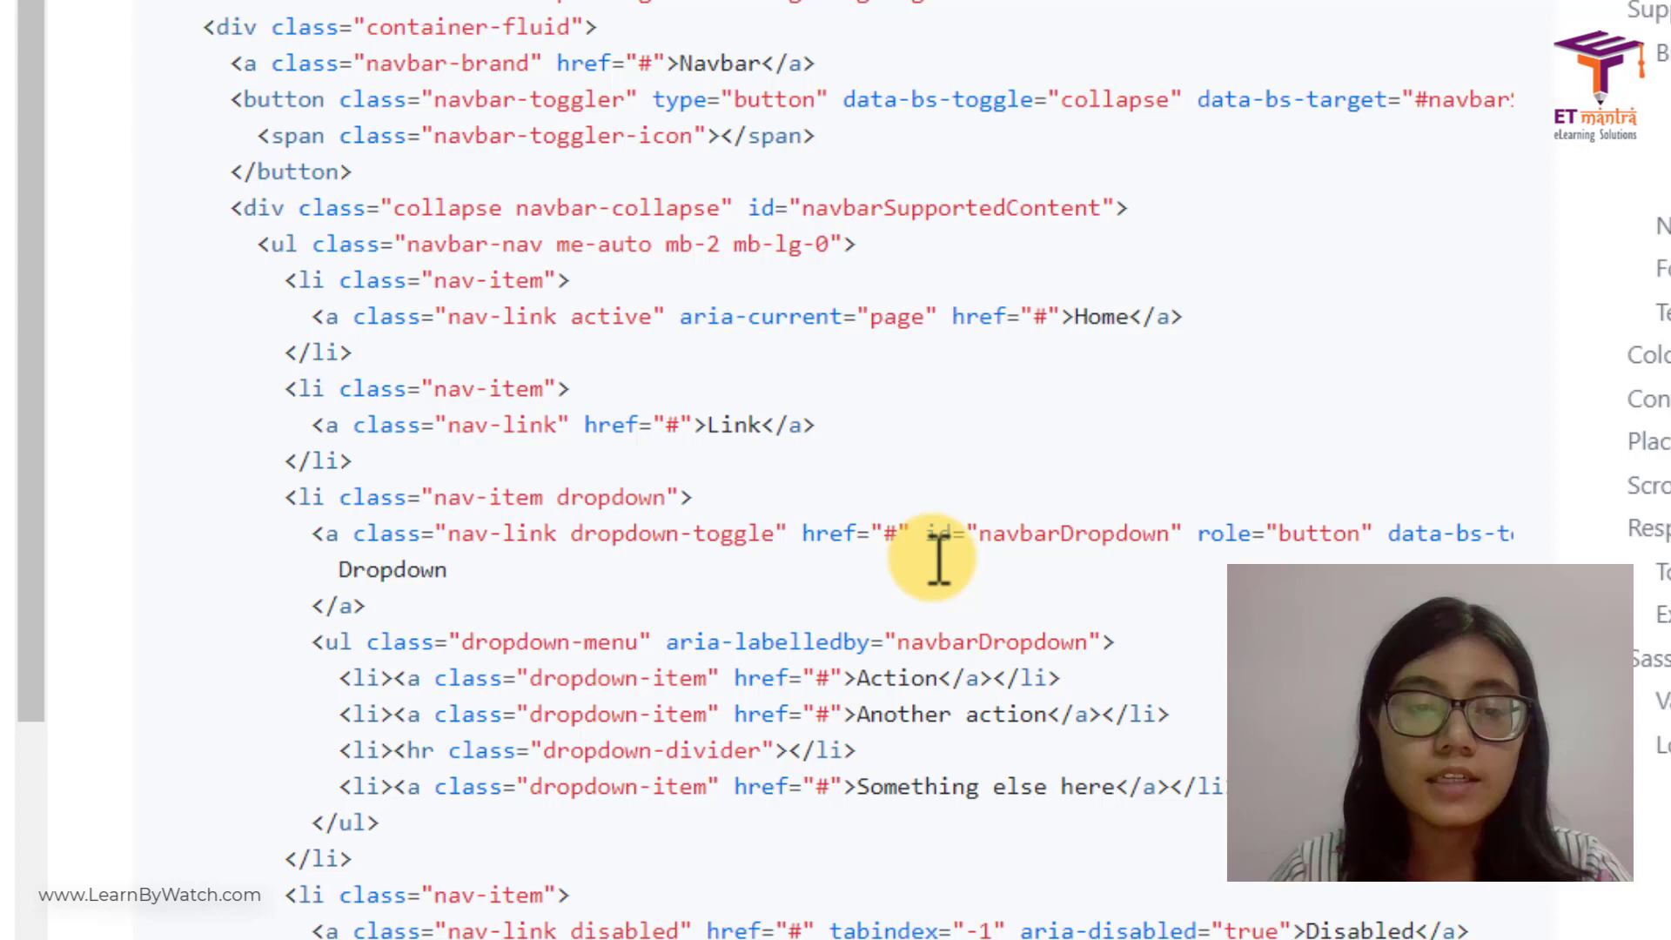
scroll("down", 3)
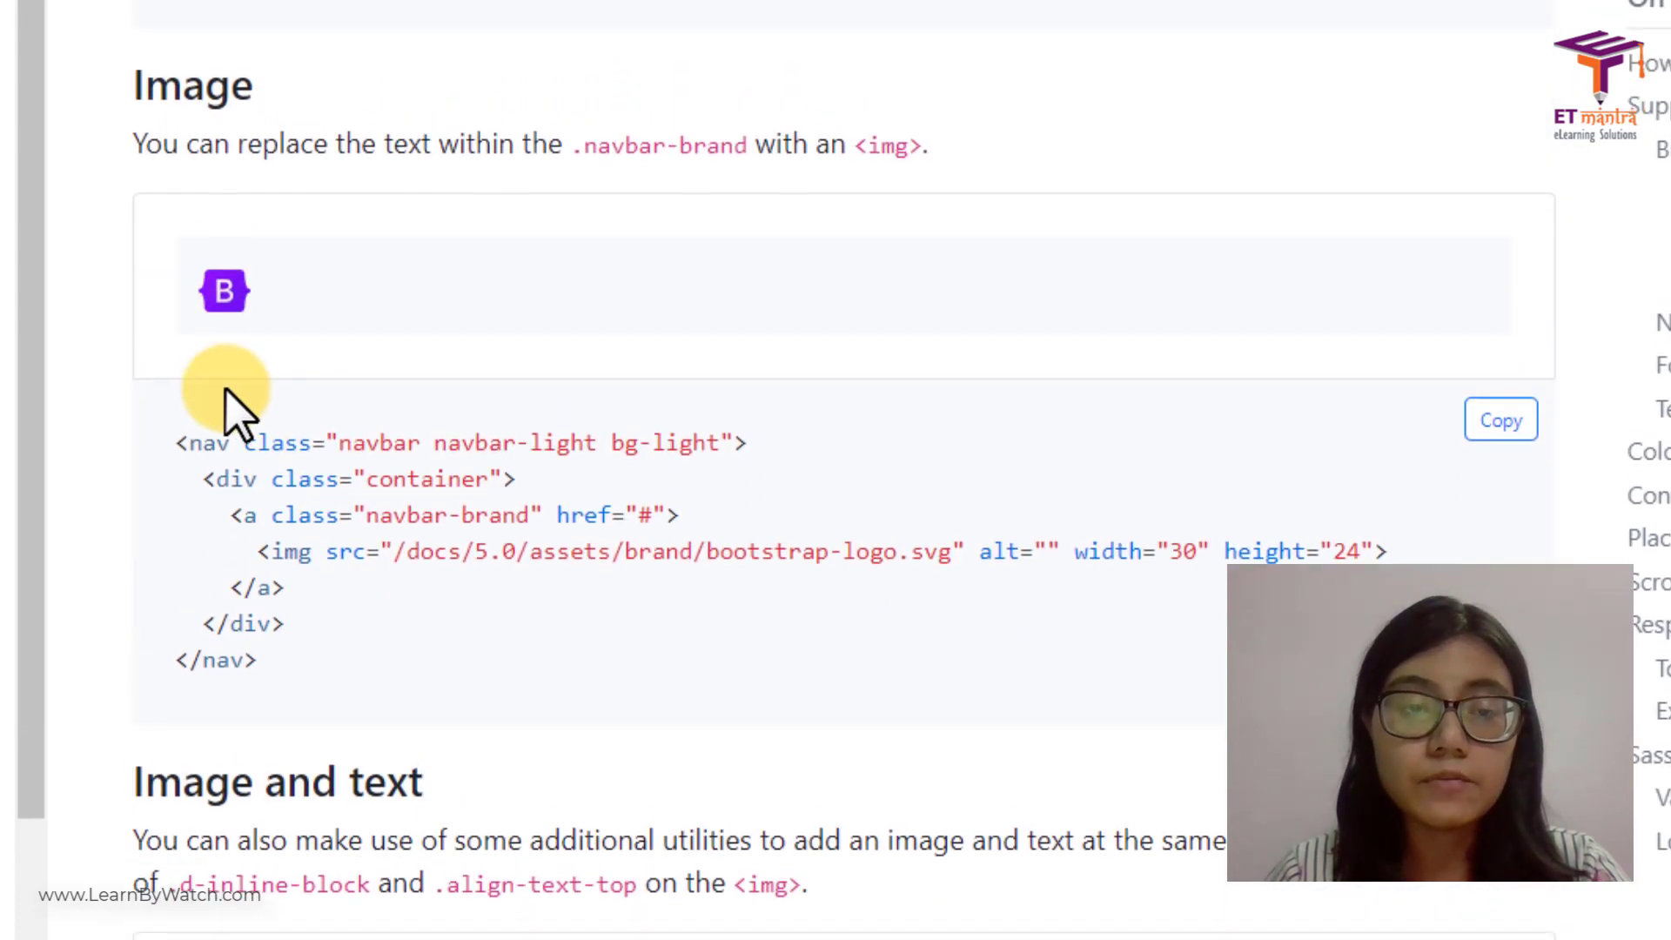
scroll("down", 3)
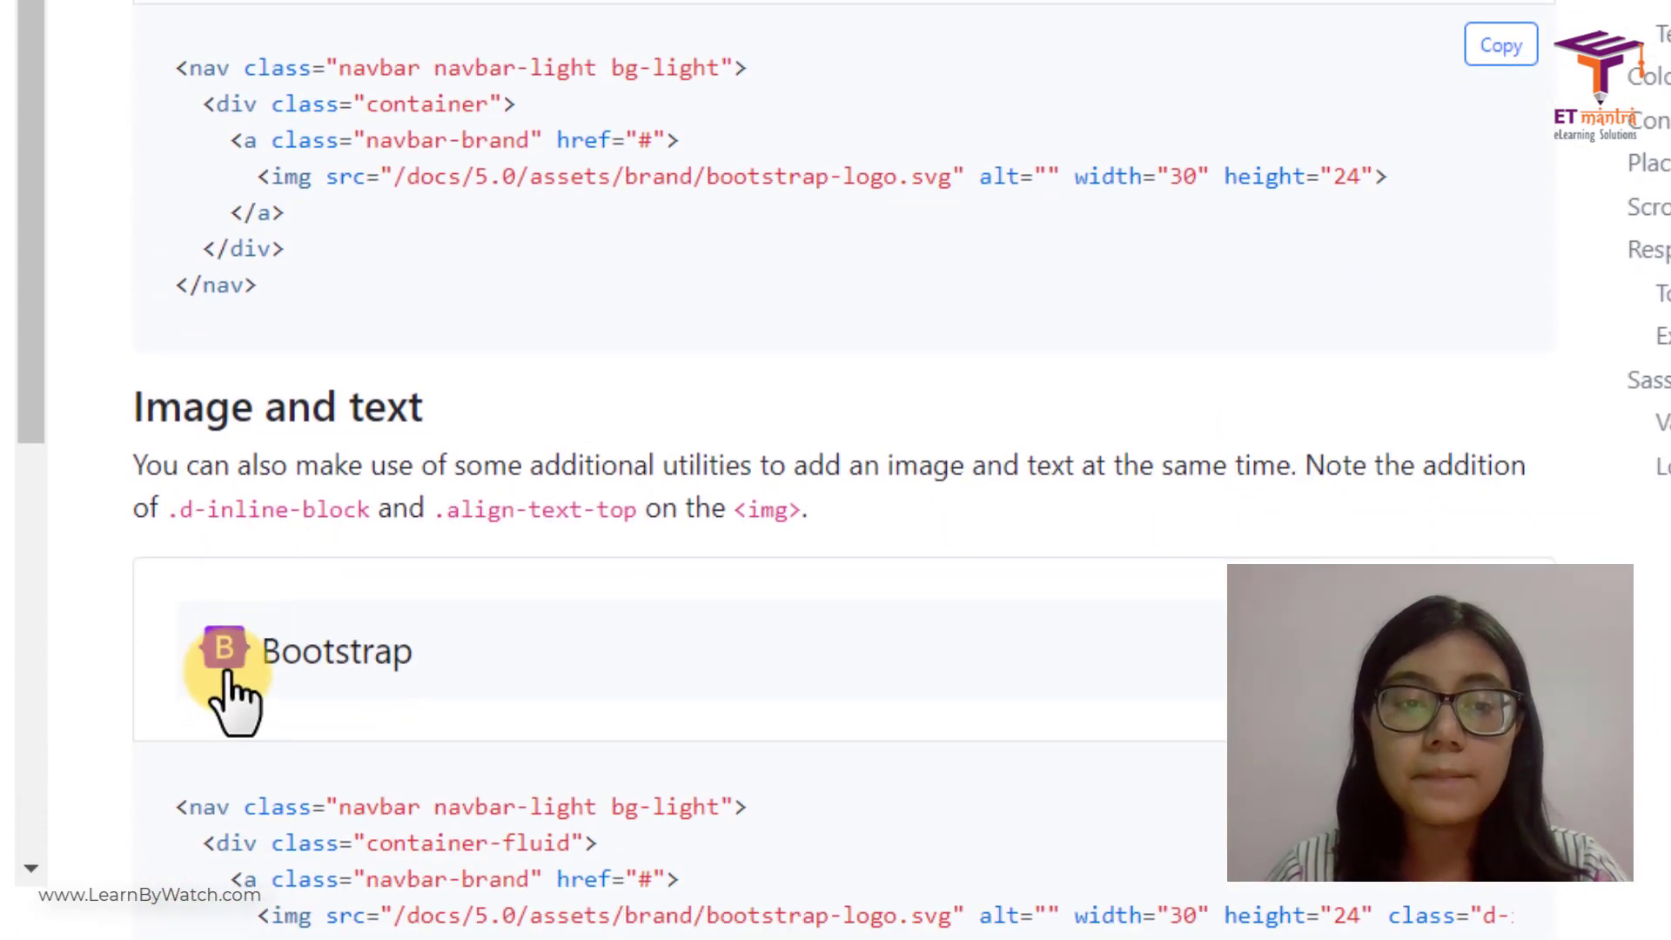
scroll("up", 3)
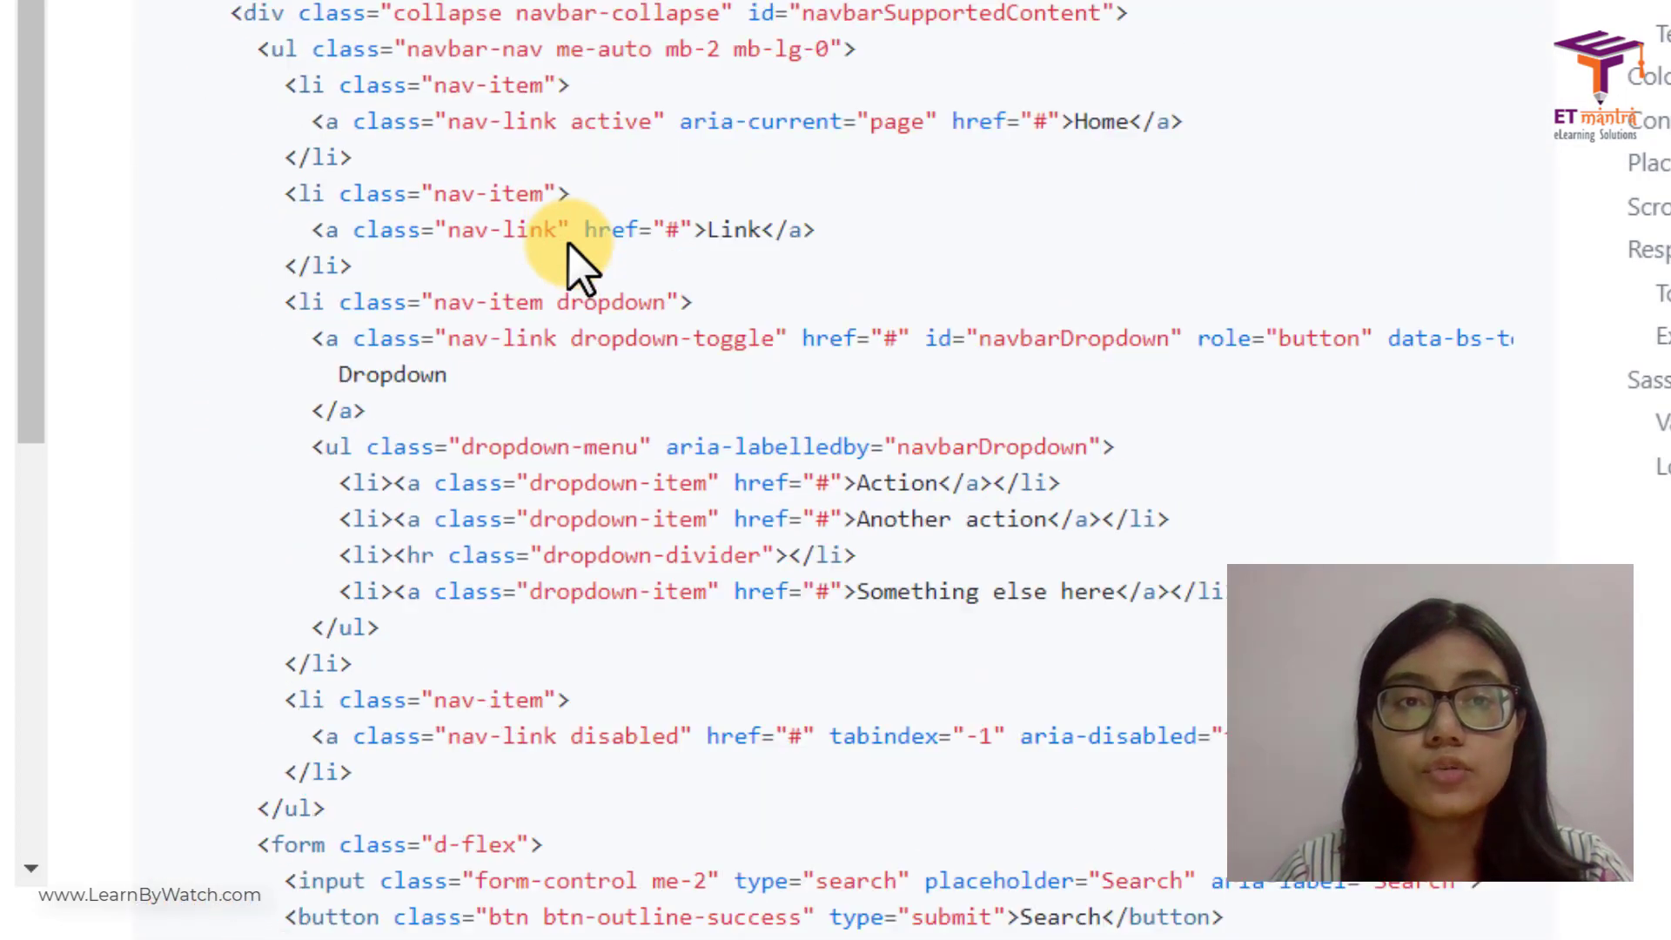
scroll("up", 3)
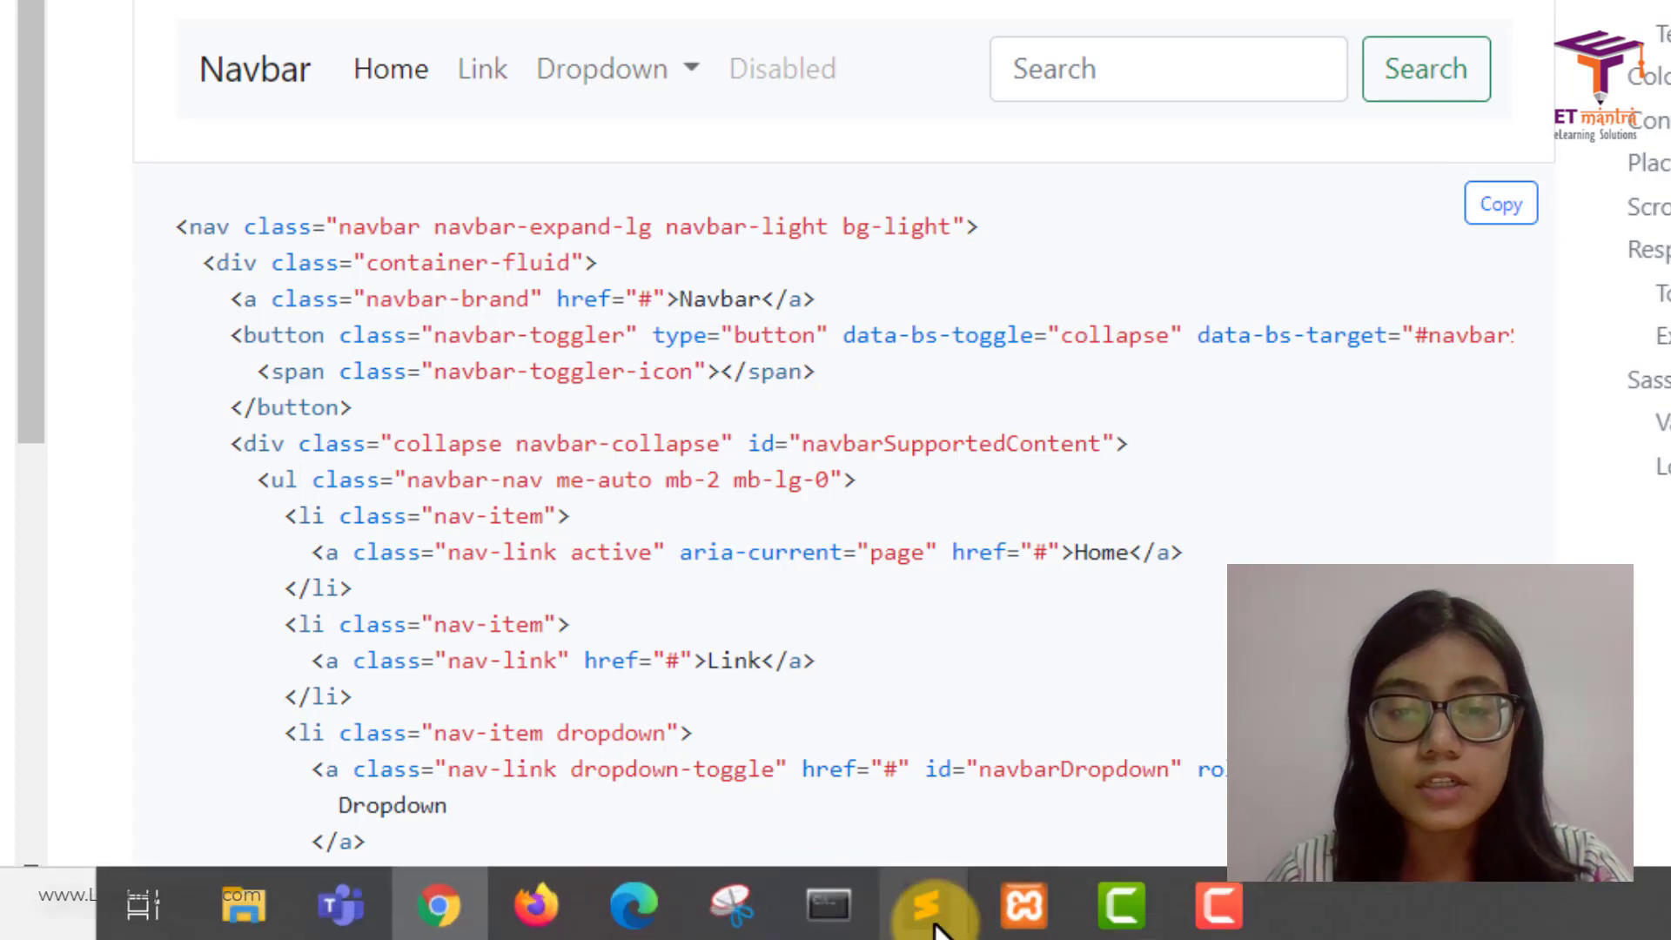
Paste the Bootstrap navbar markup into the body of index.html and delete its search form
left_click(886, 905)
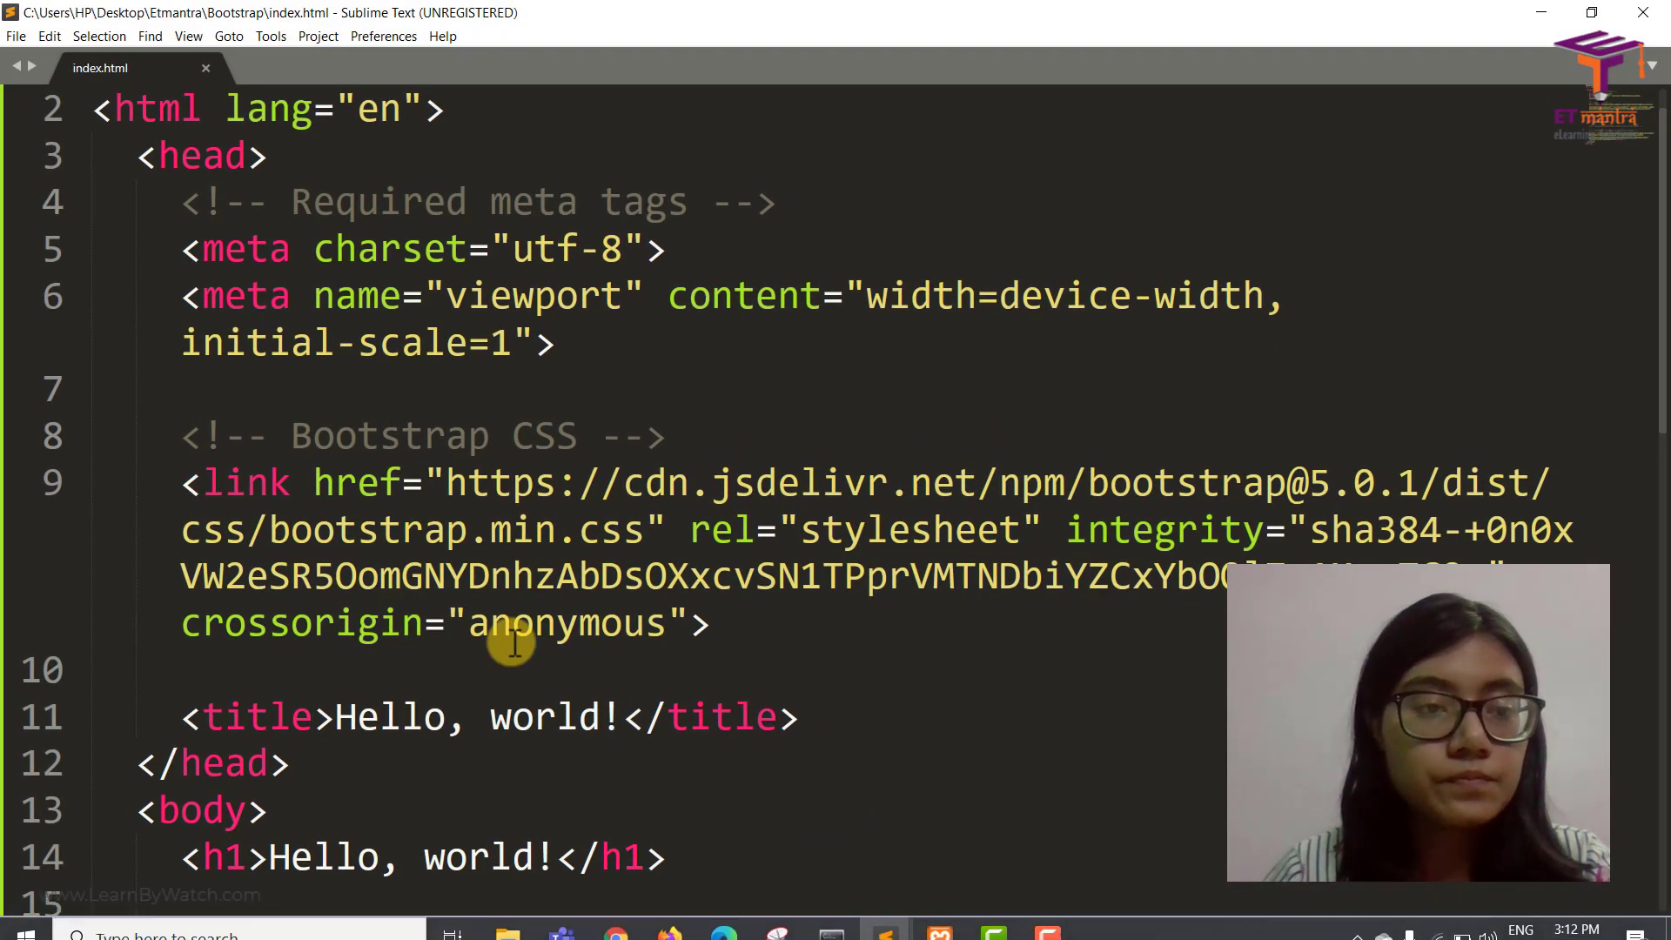
left_click(662, 858)
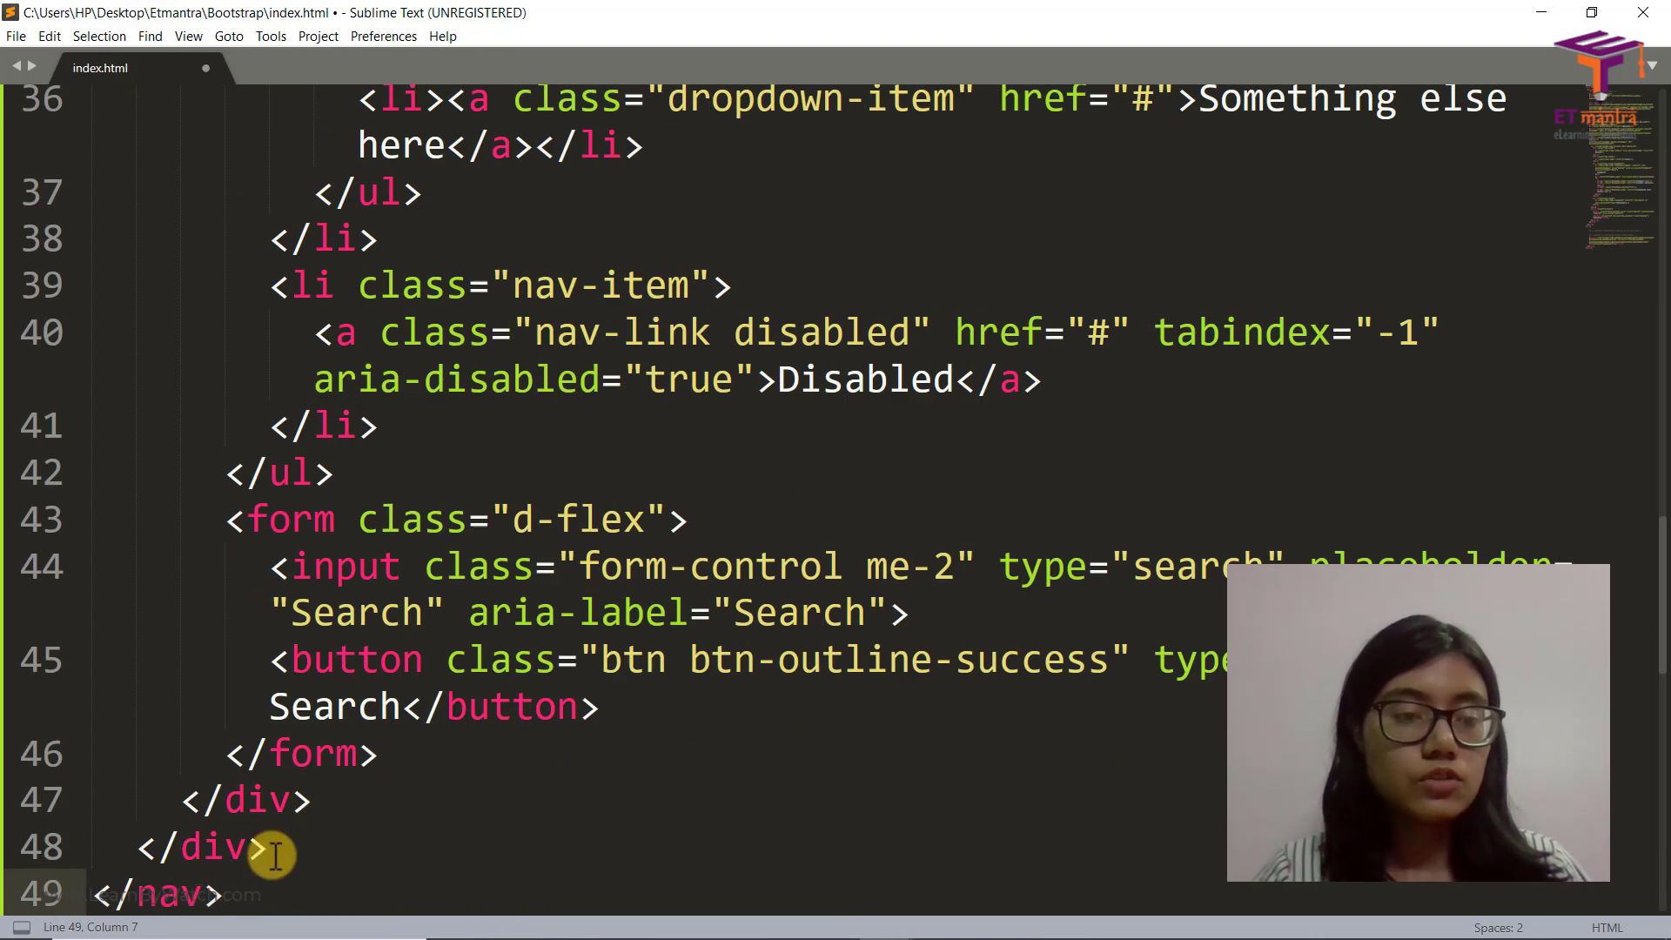
left_click(378, 754)
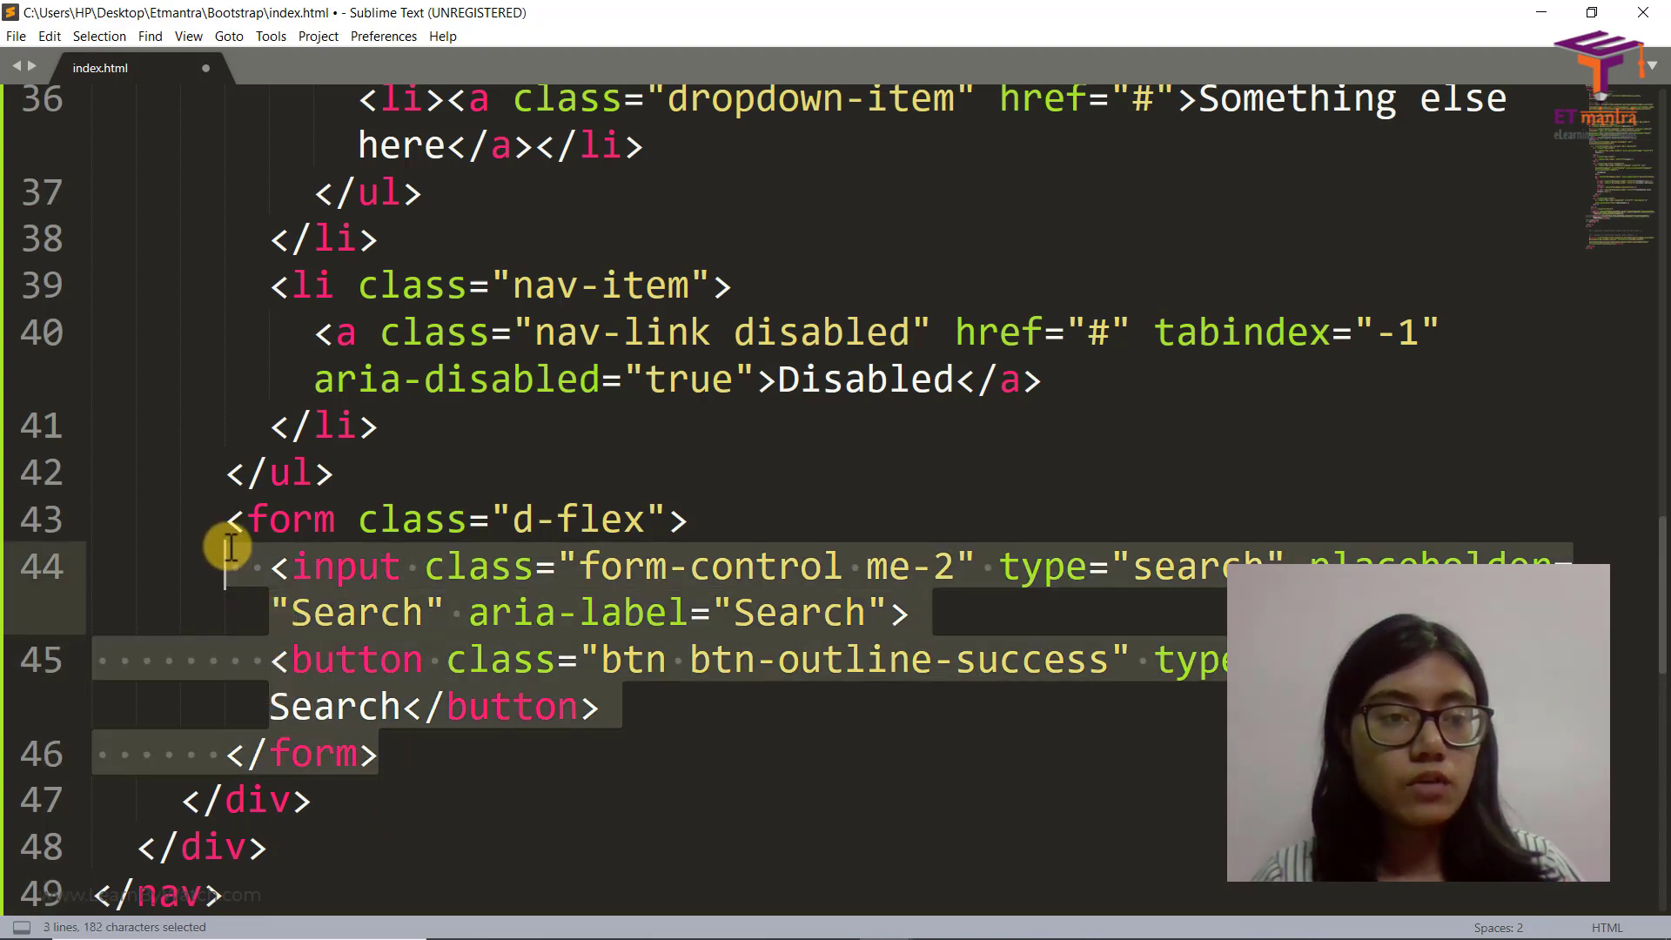
key("Delete")
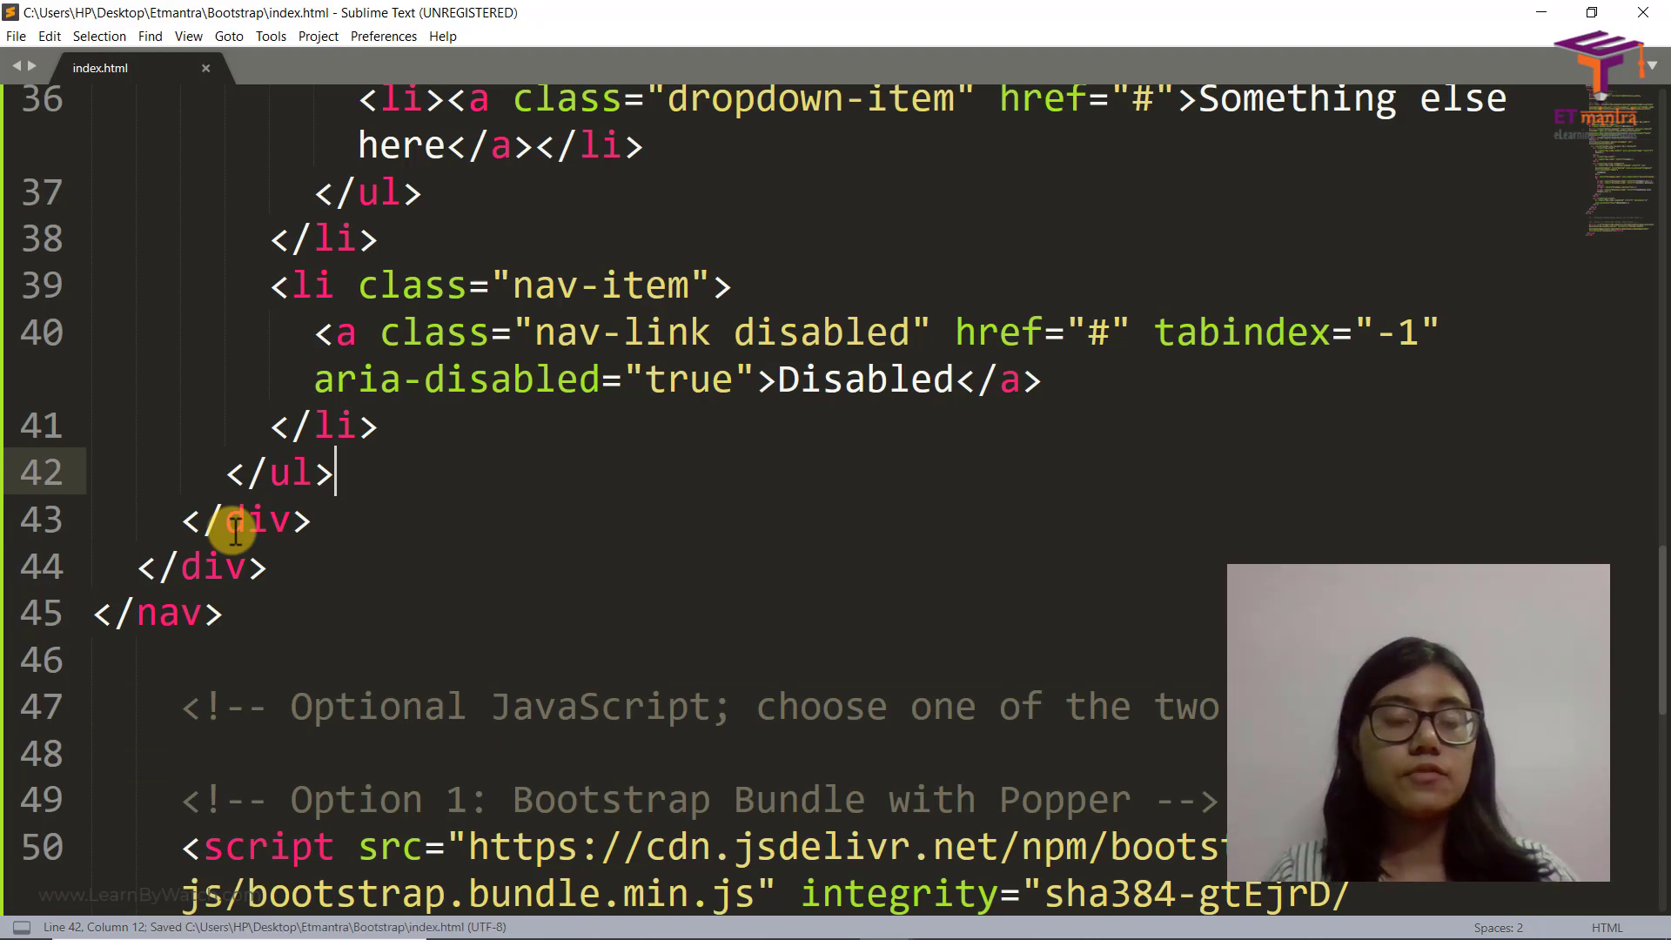
Review the nav-item lines around the Disabled link, undoing an accidental delete
scroll("up", 3)
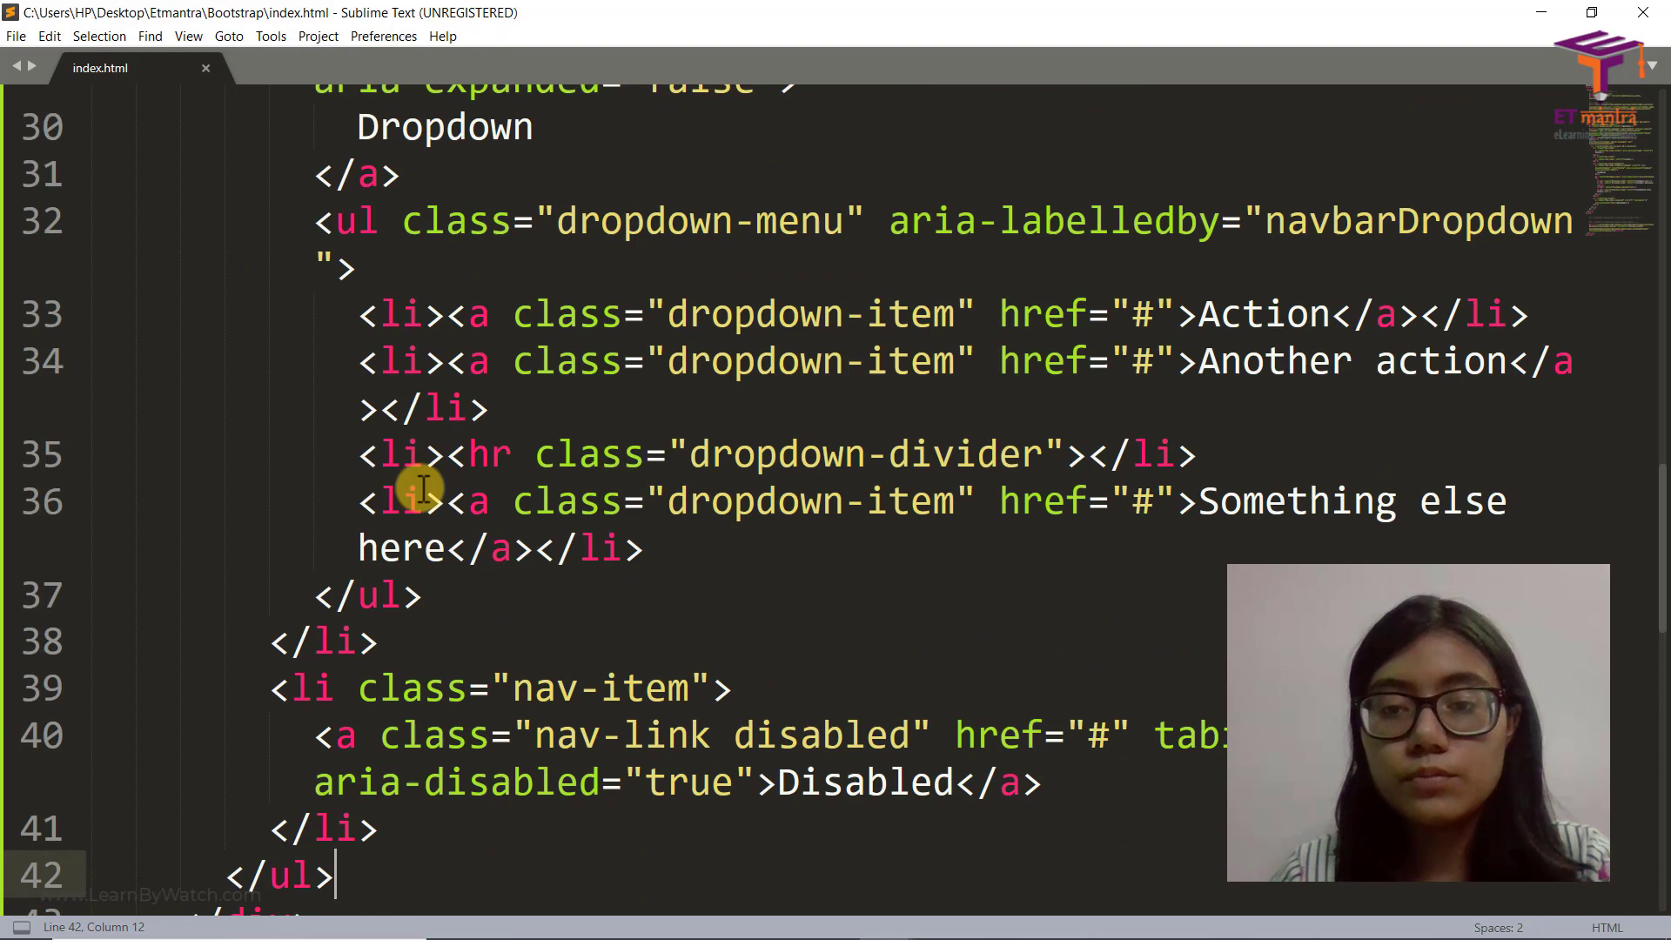
scroll("up", 3)
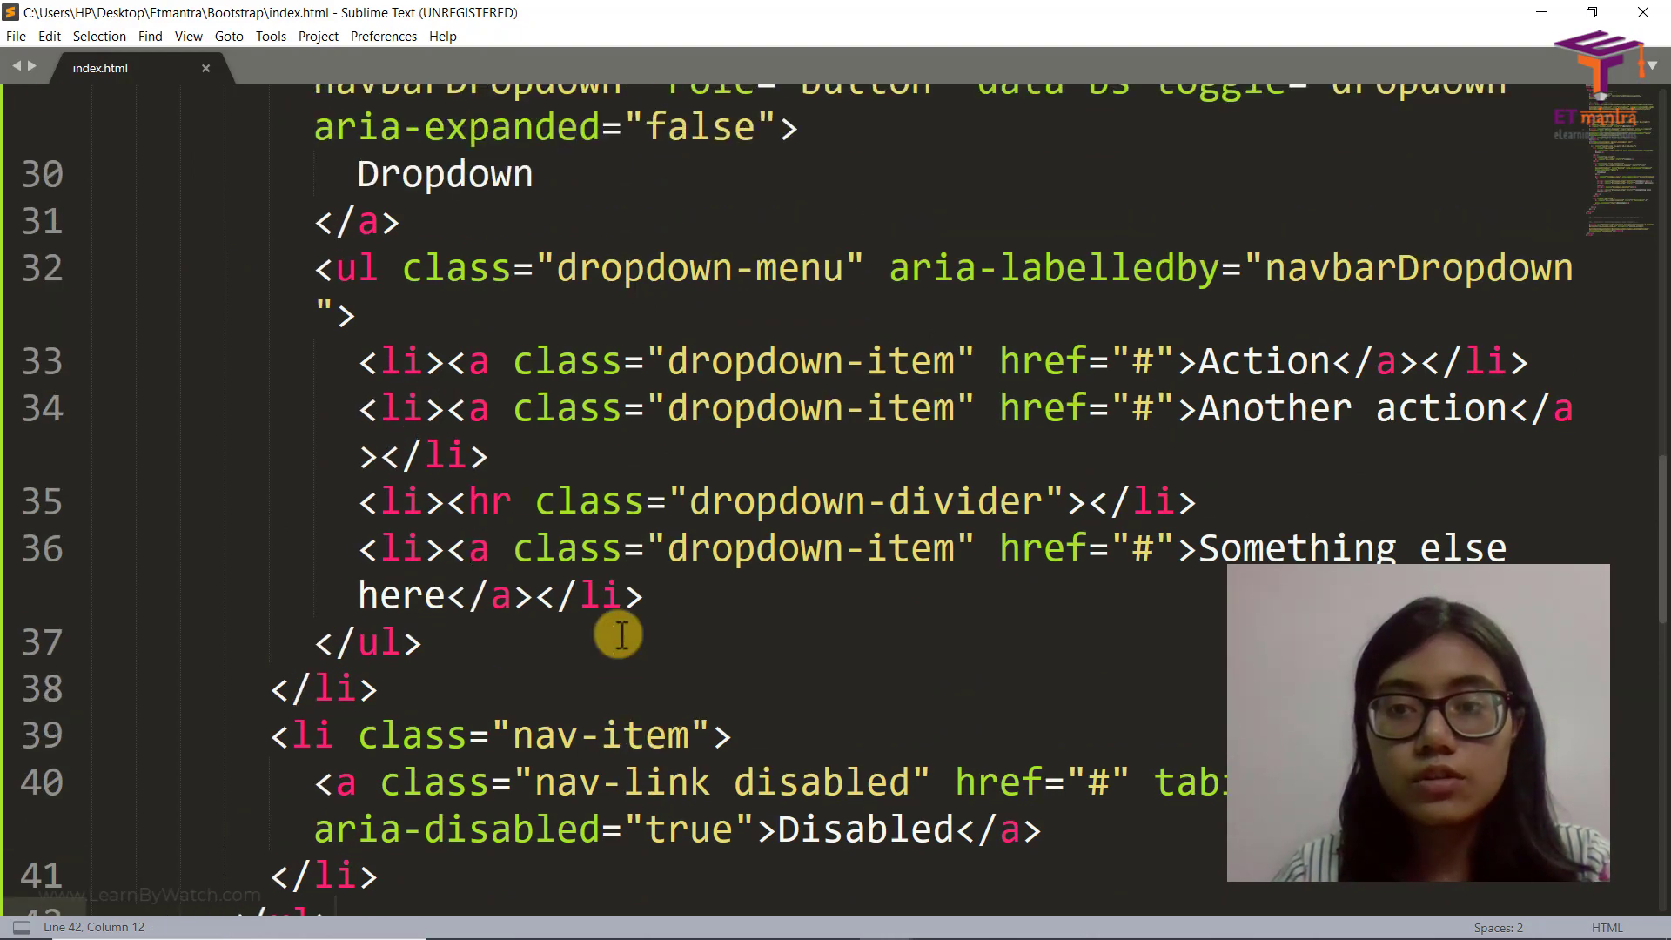
scroll("down", 3)
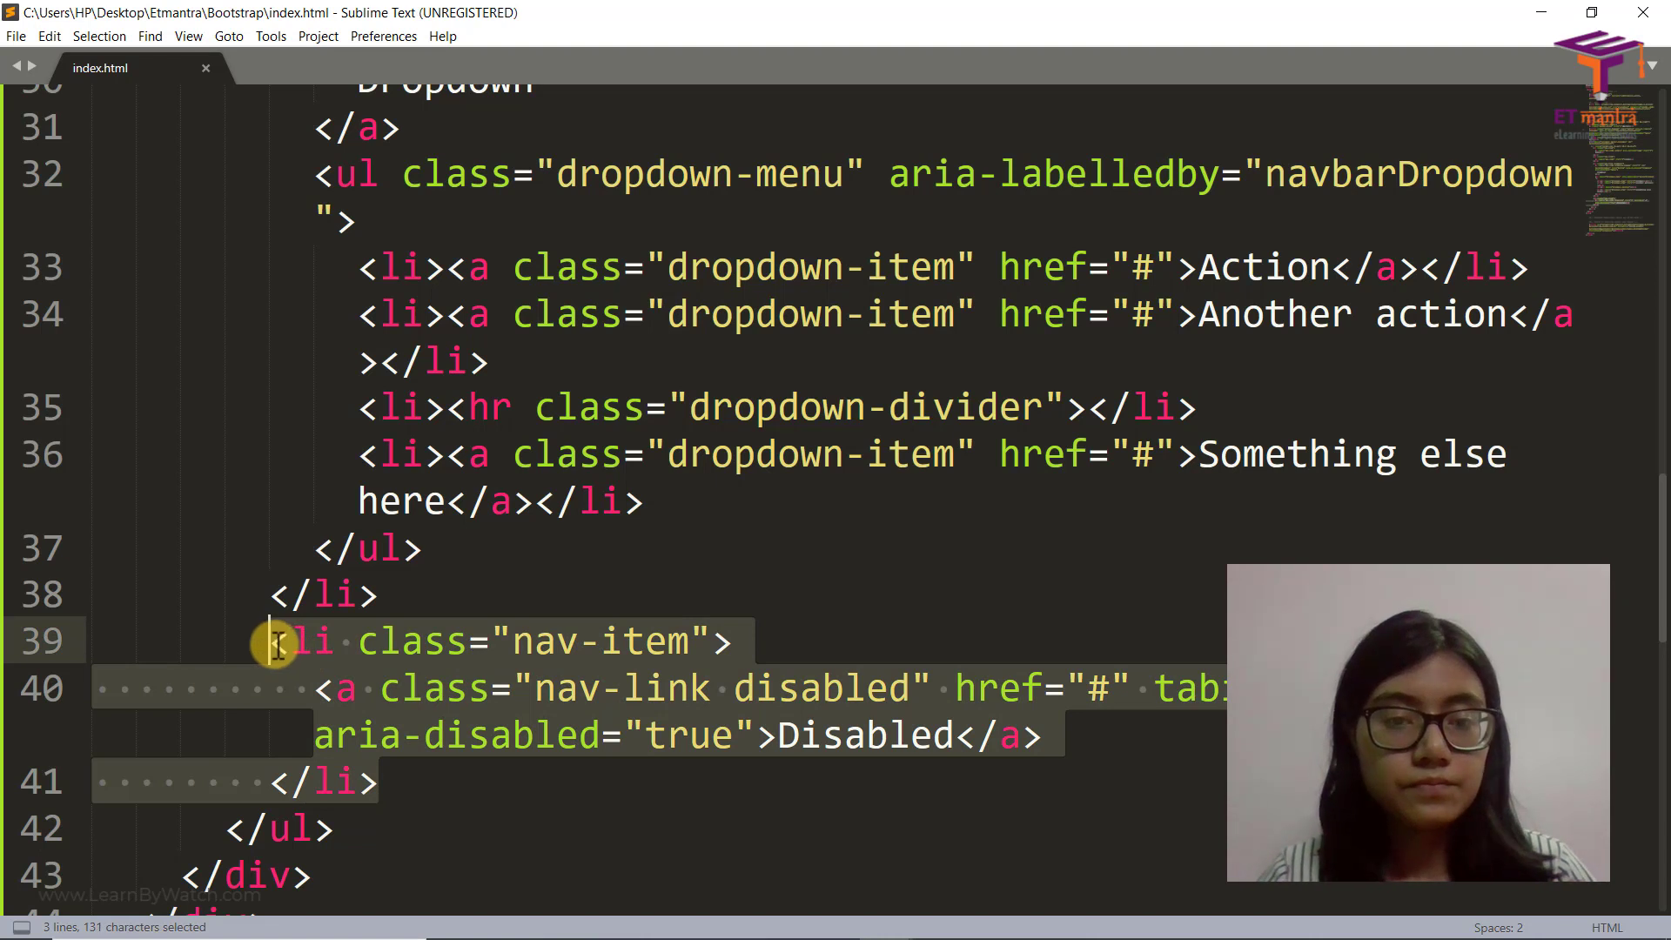
key("Delete")
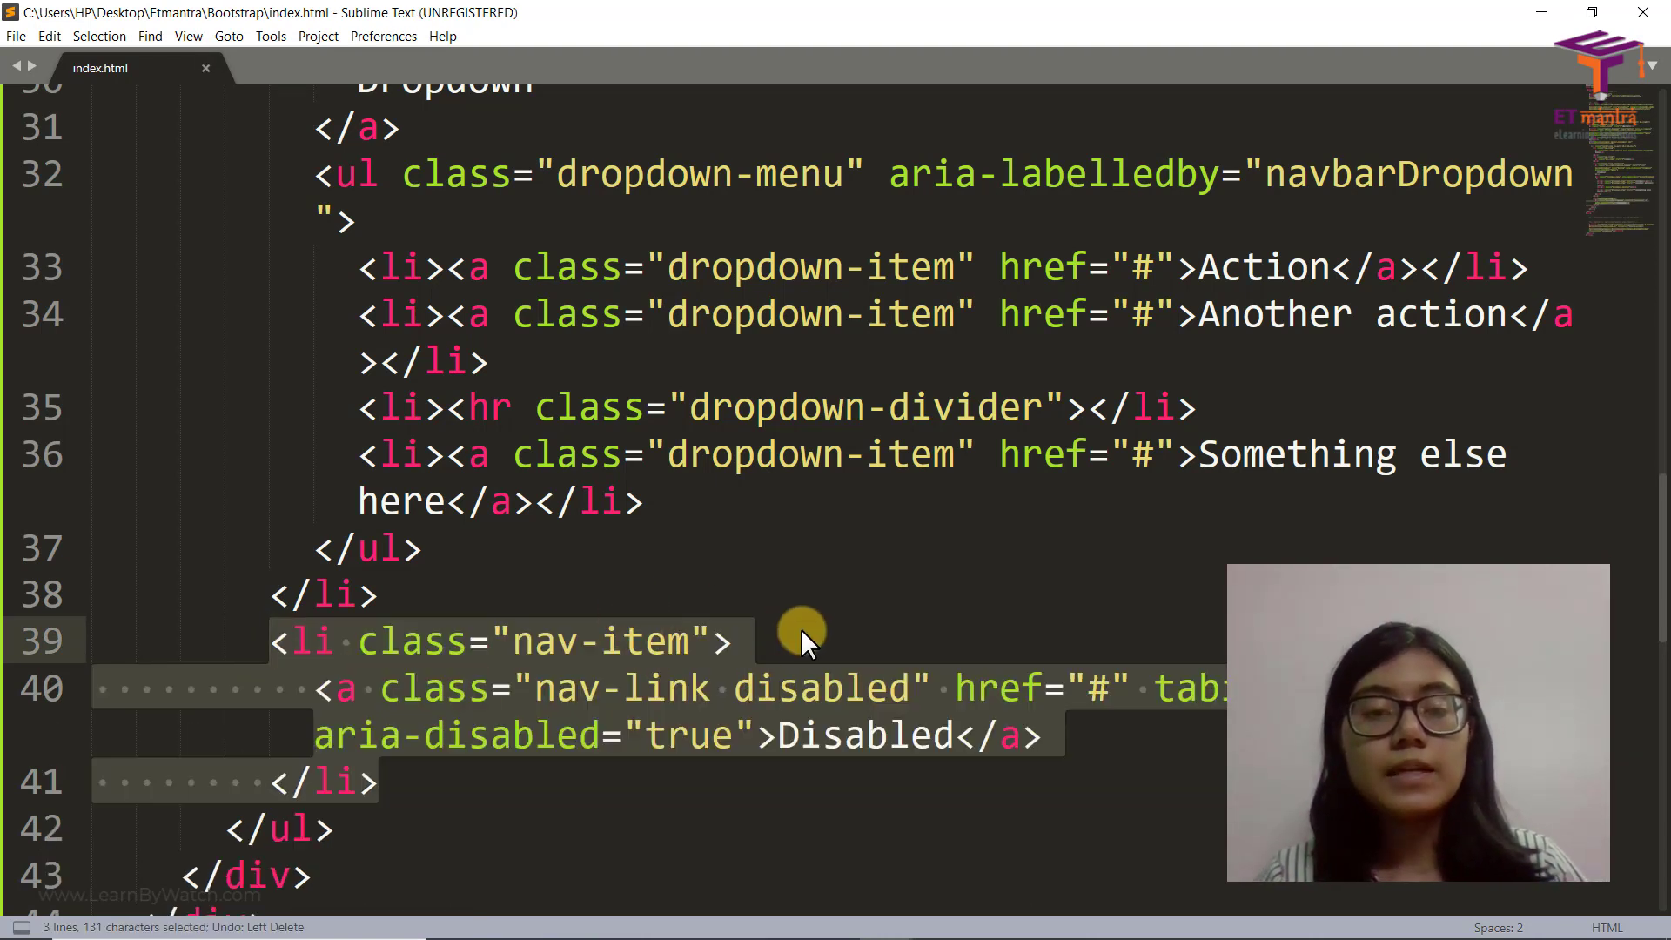
left_click(753, 688)
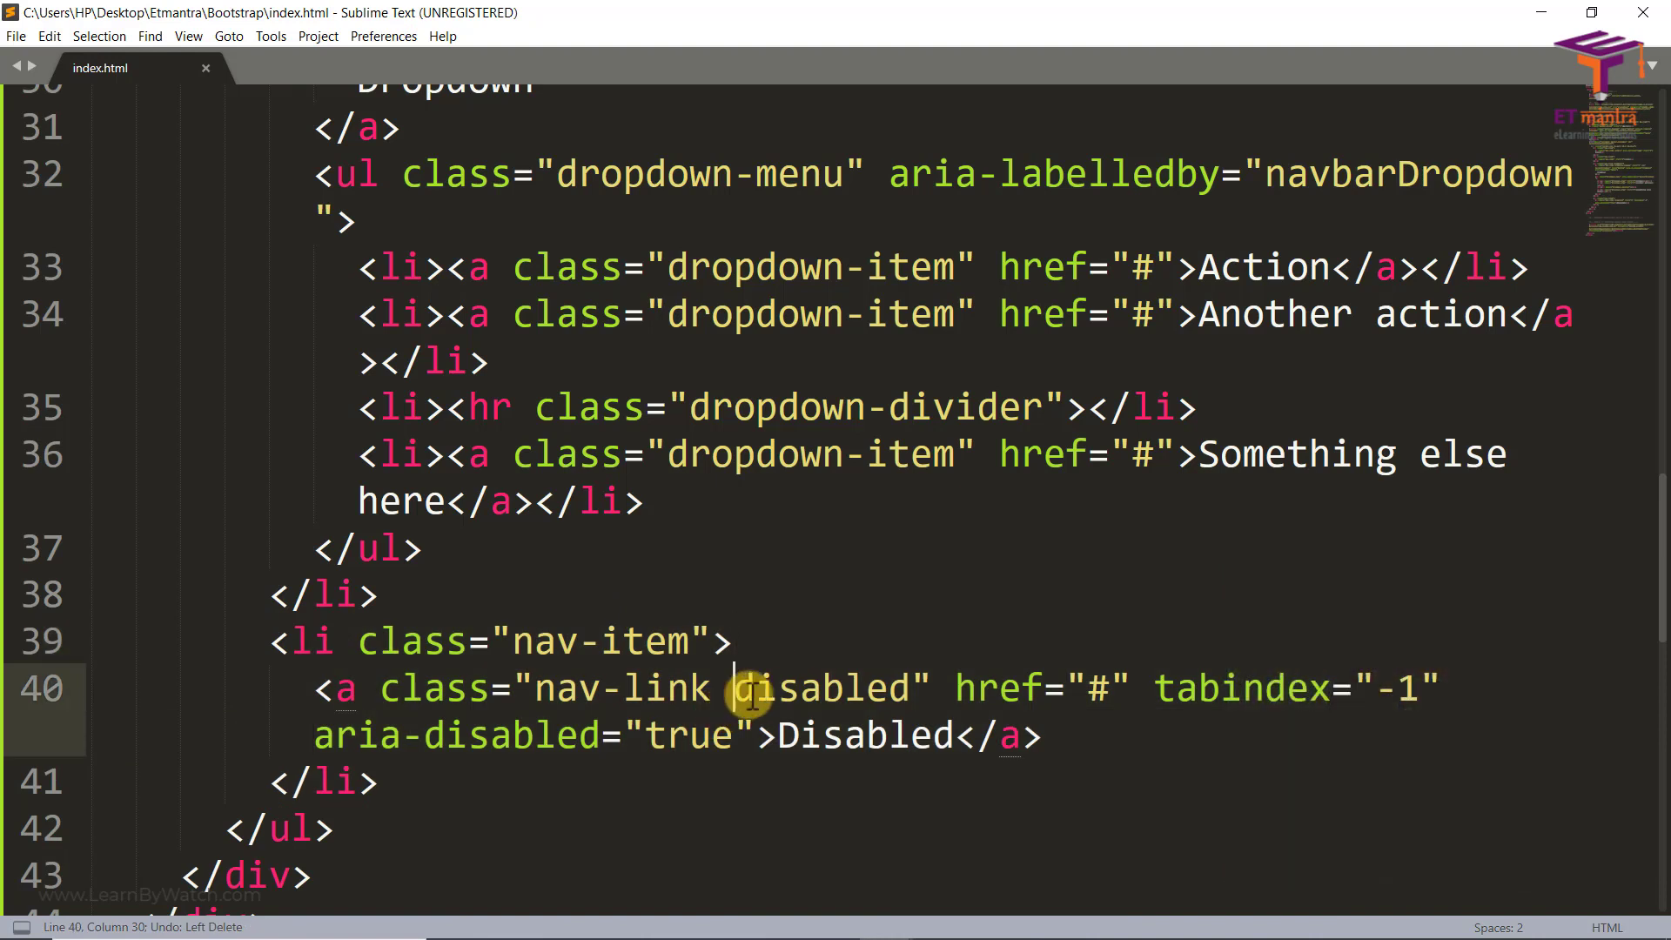
double_click(820, 688)
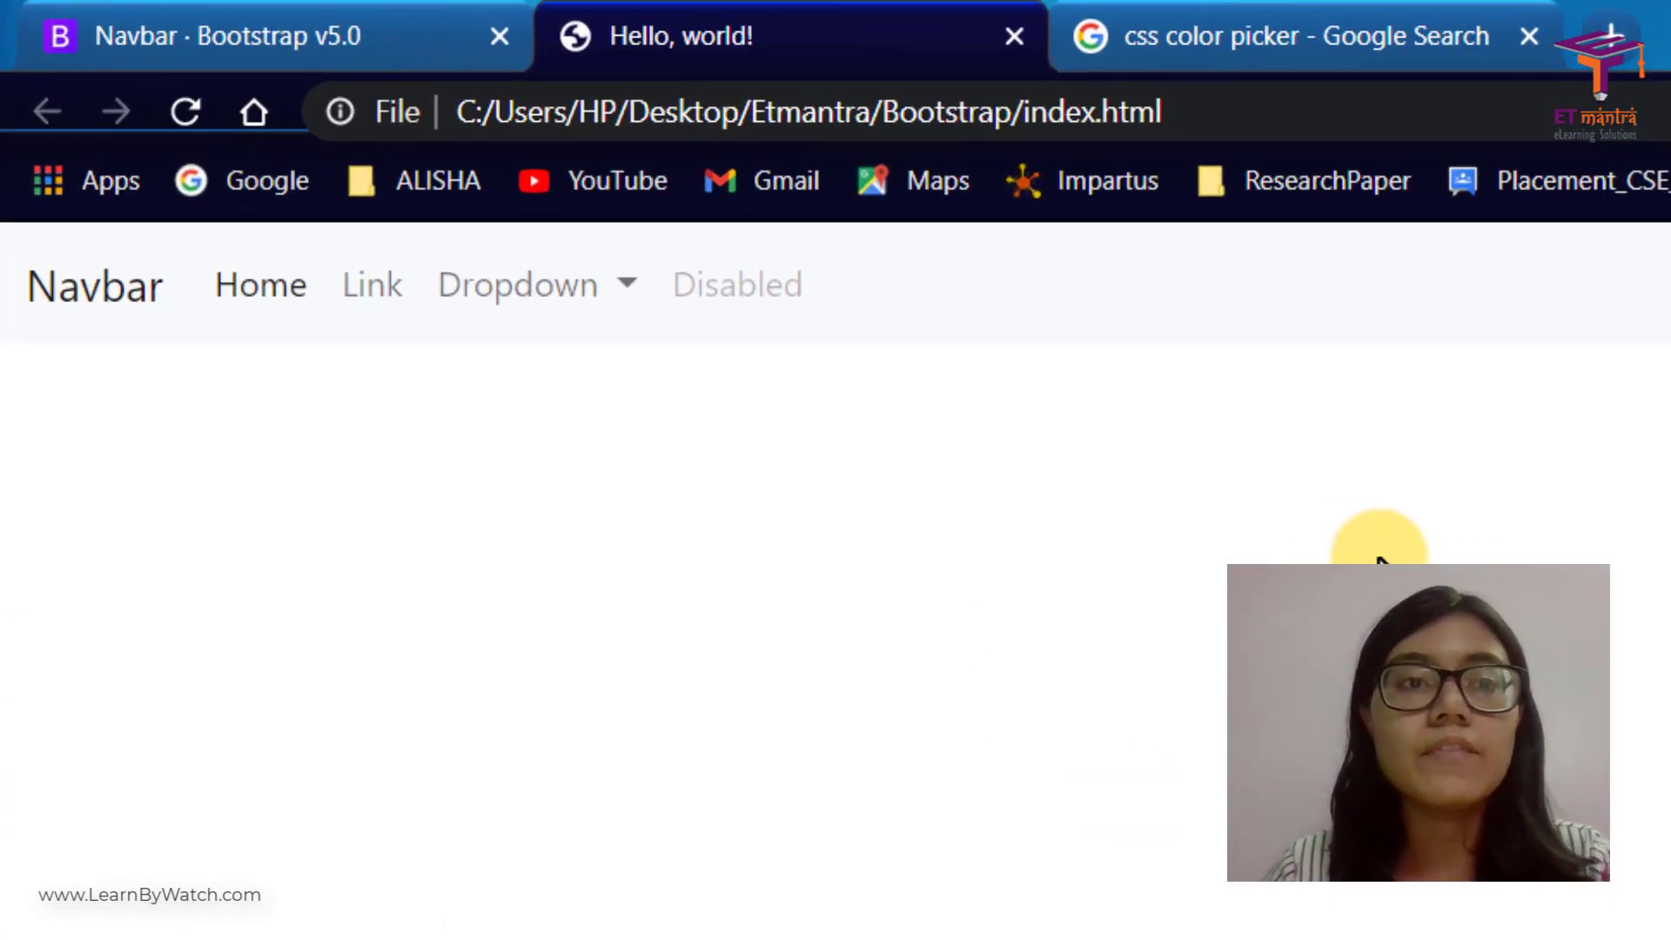
mouse_move(708, 303)
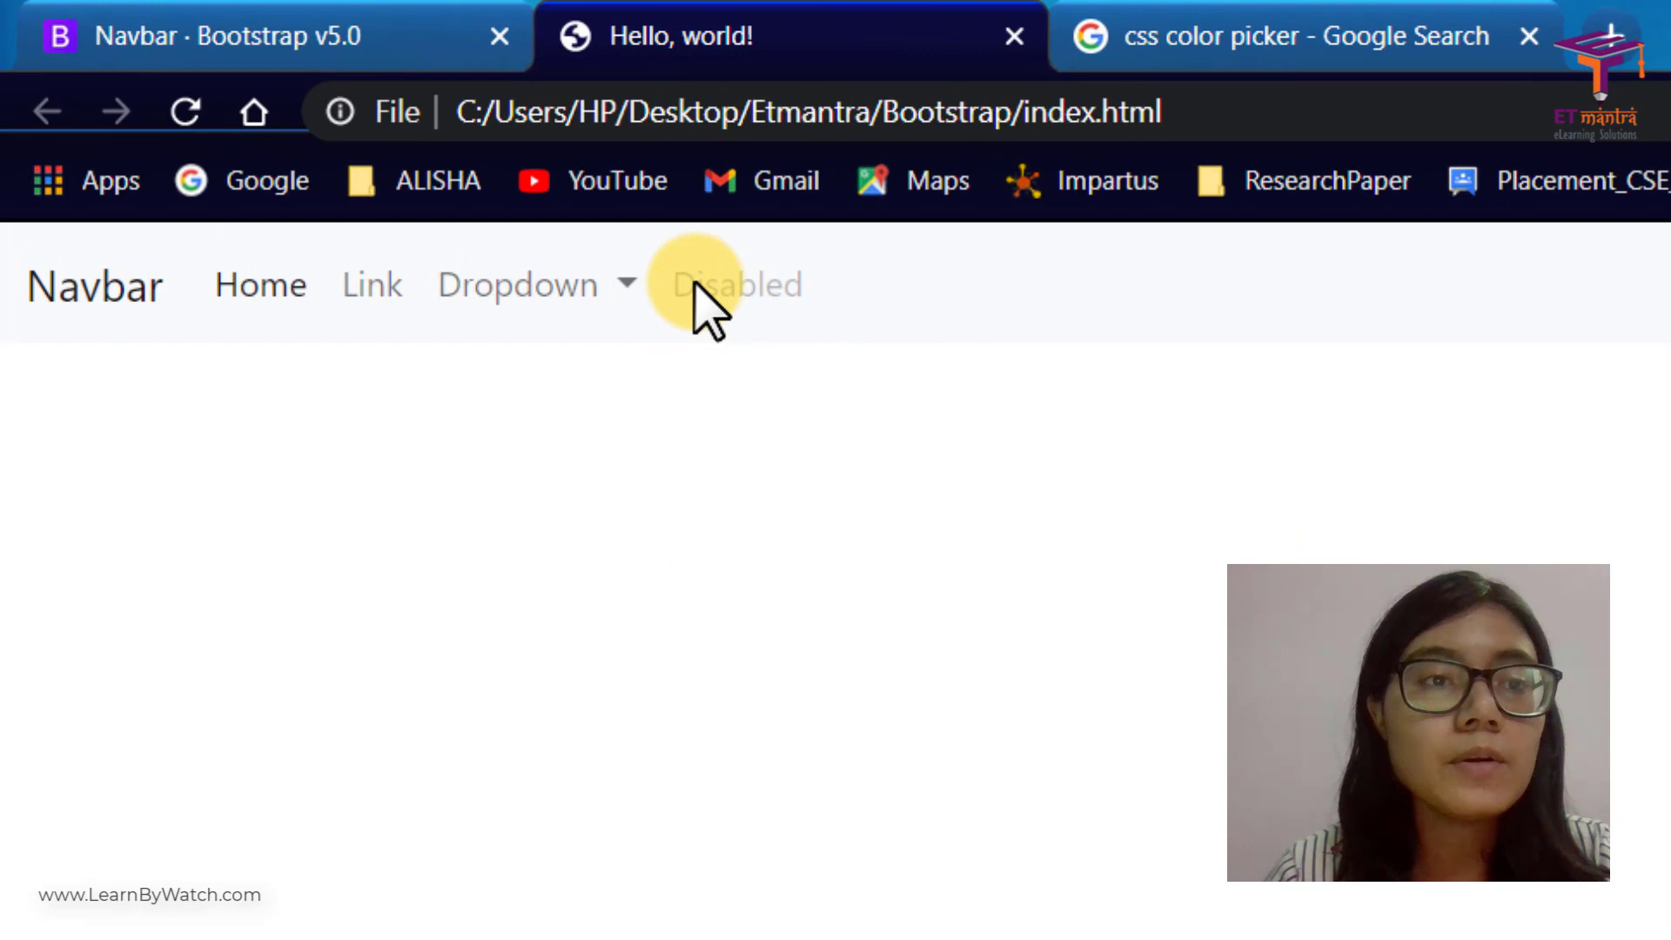
mouse_move(96, 287)
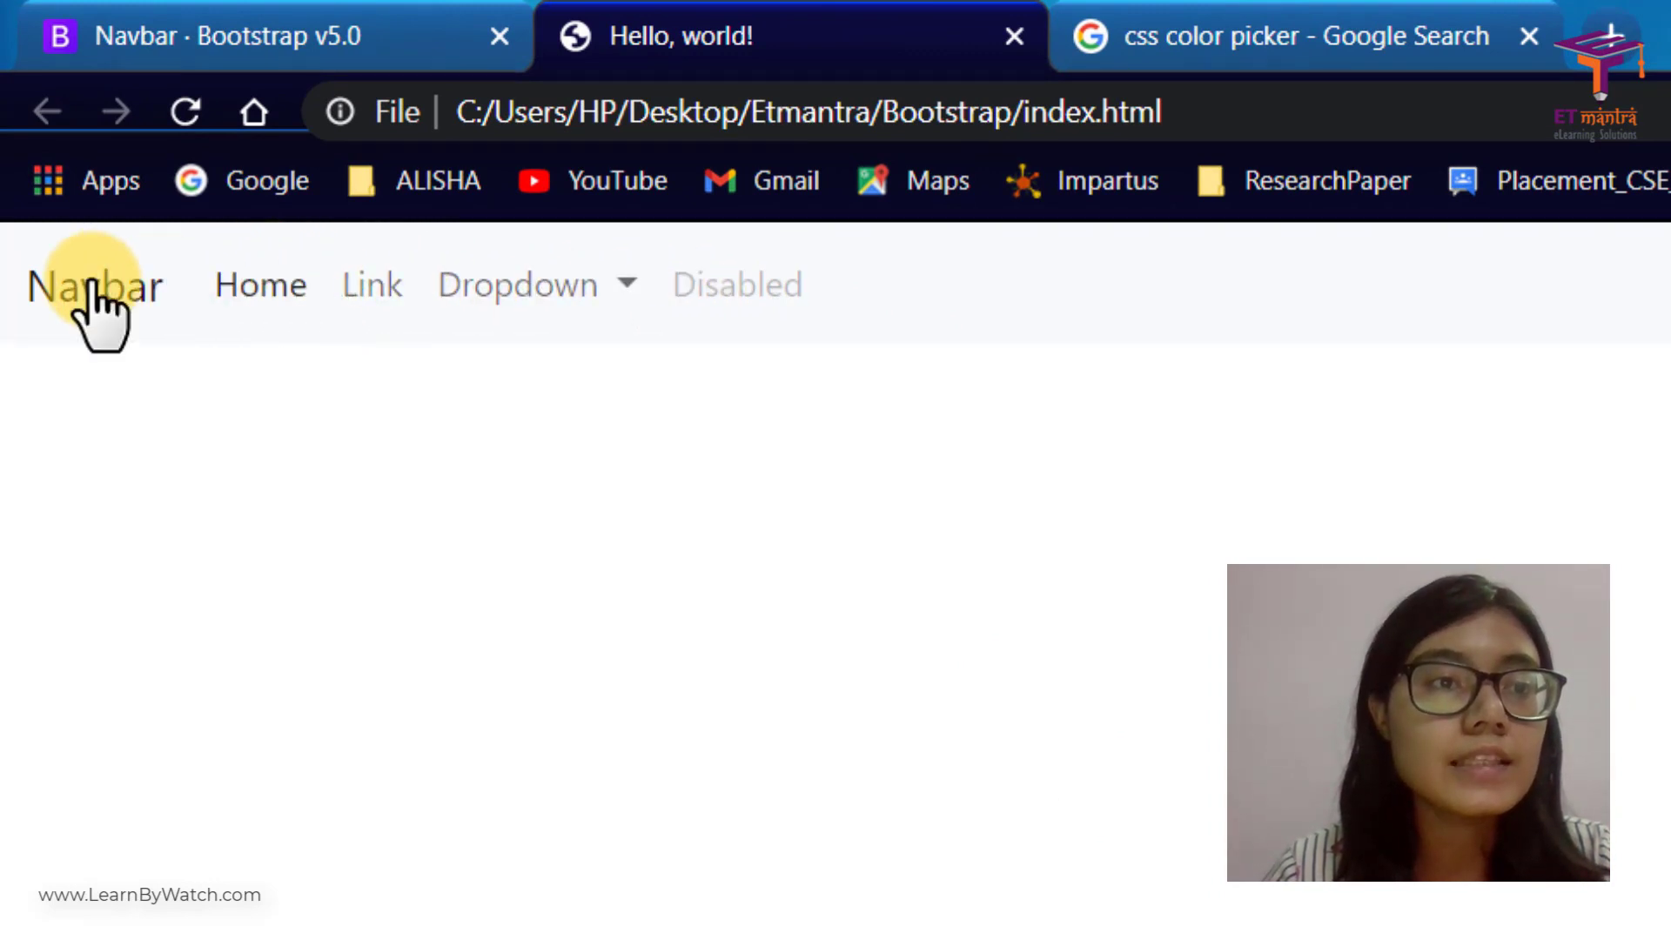
mouse_move(543, 501)
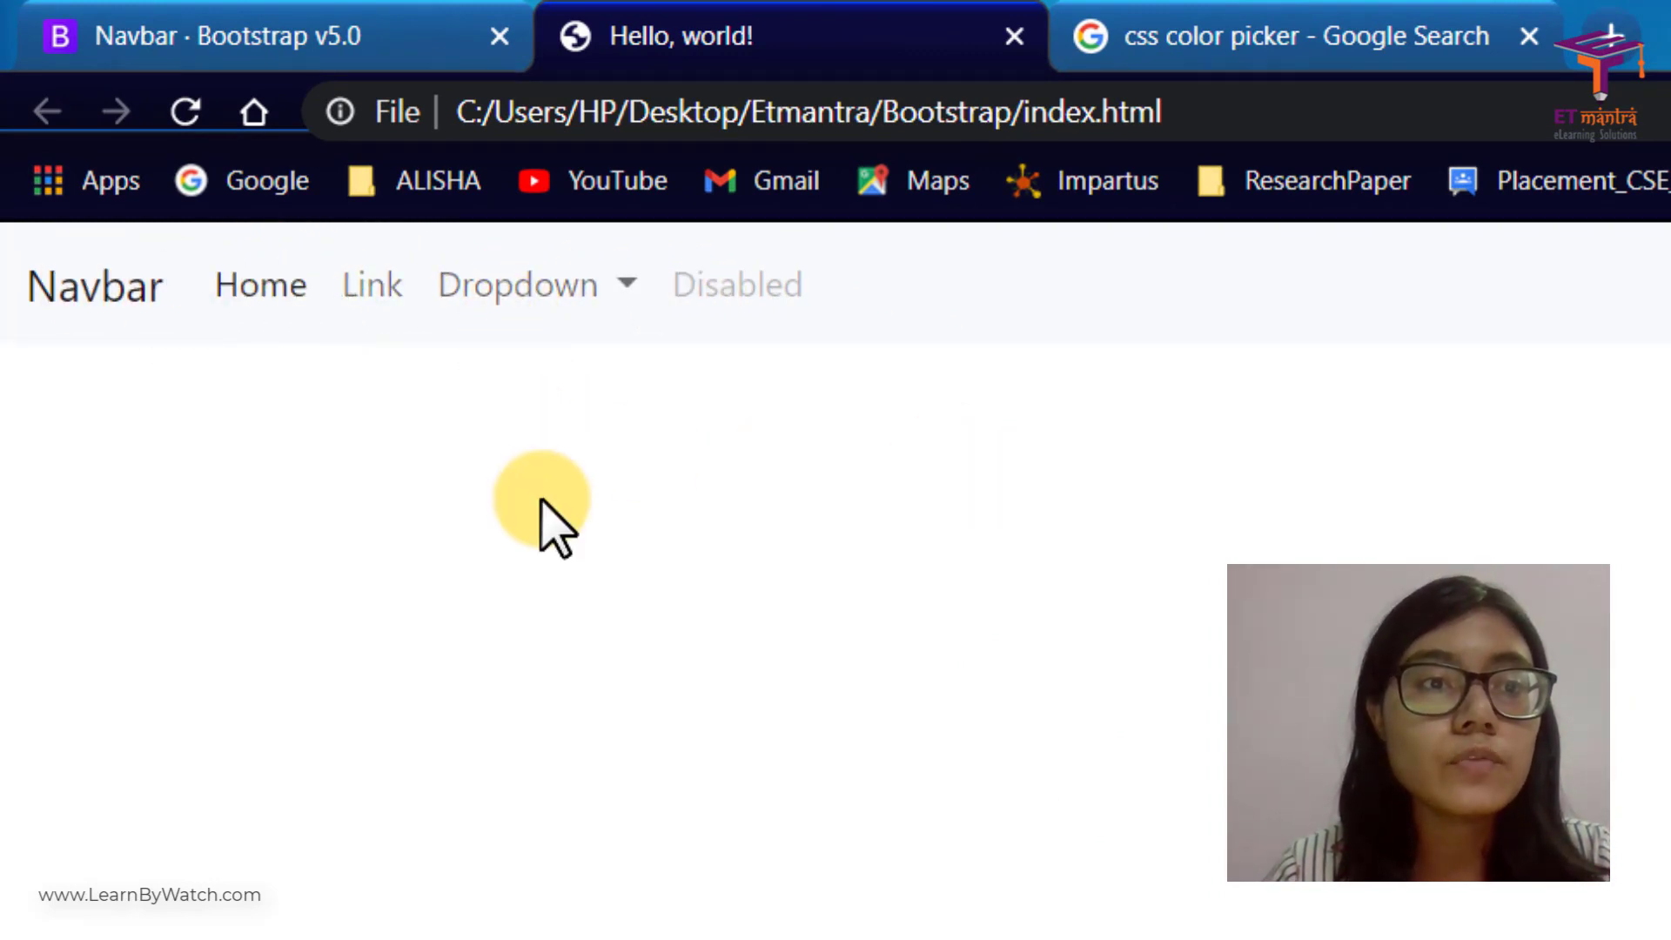
mouse_move(738, 284)
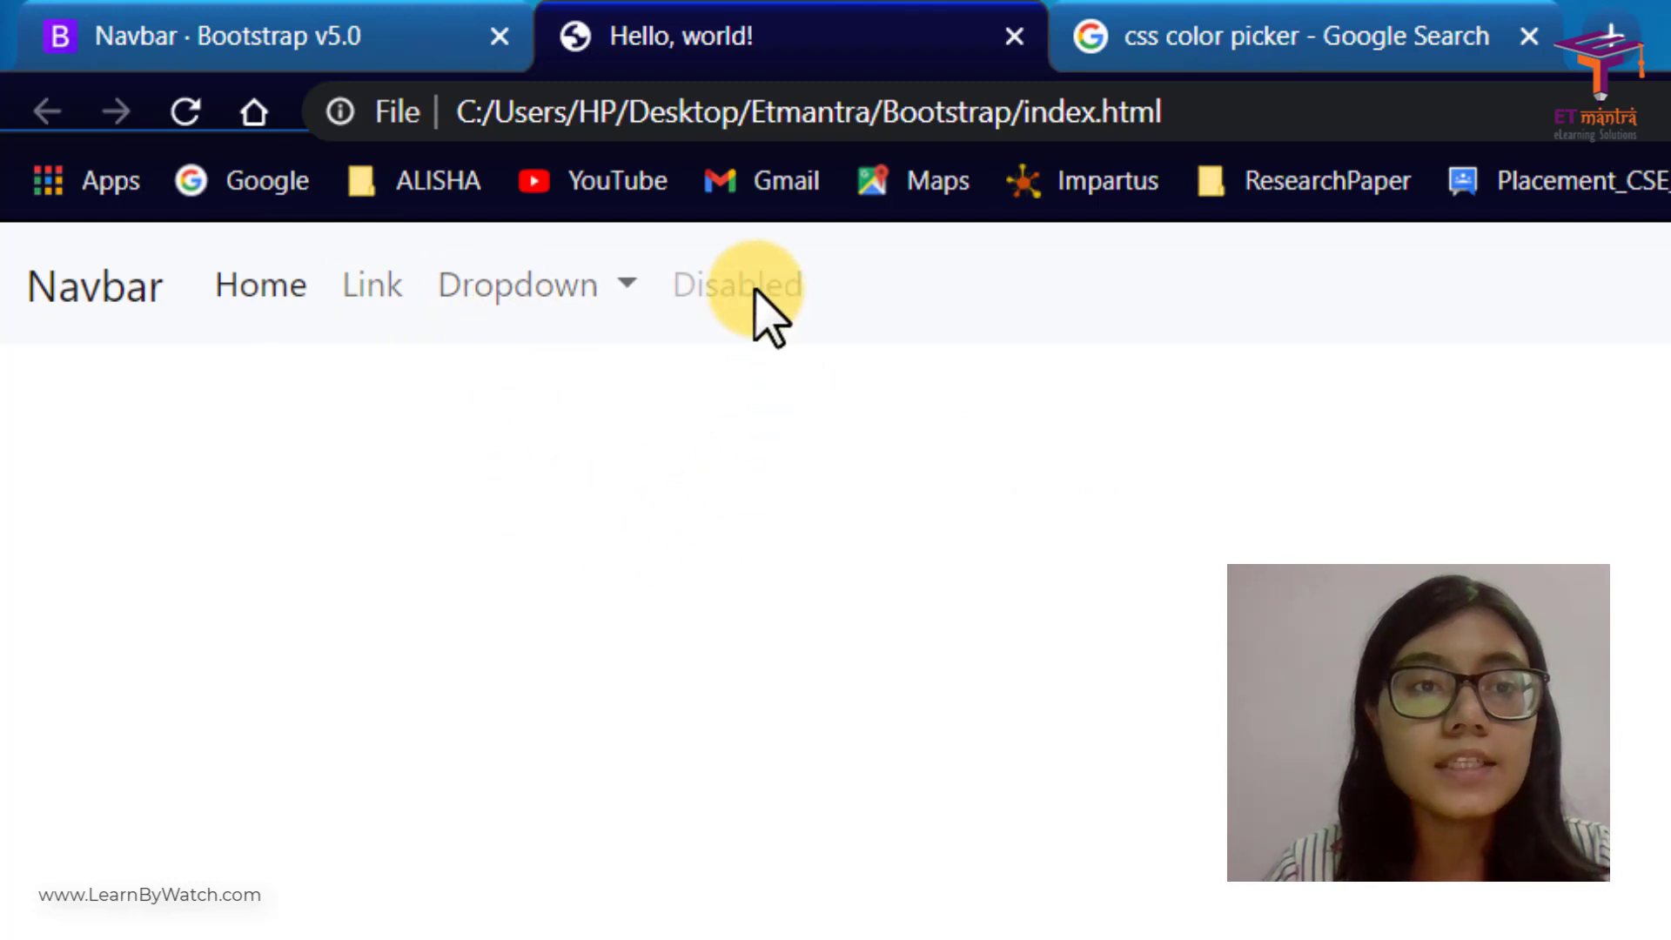
mouse_move(656, 342)
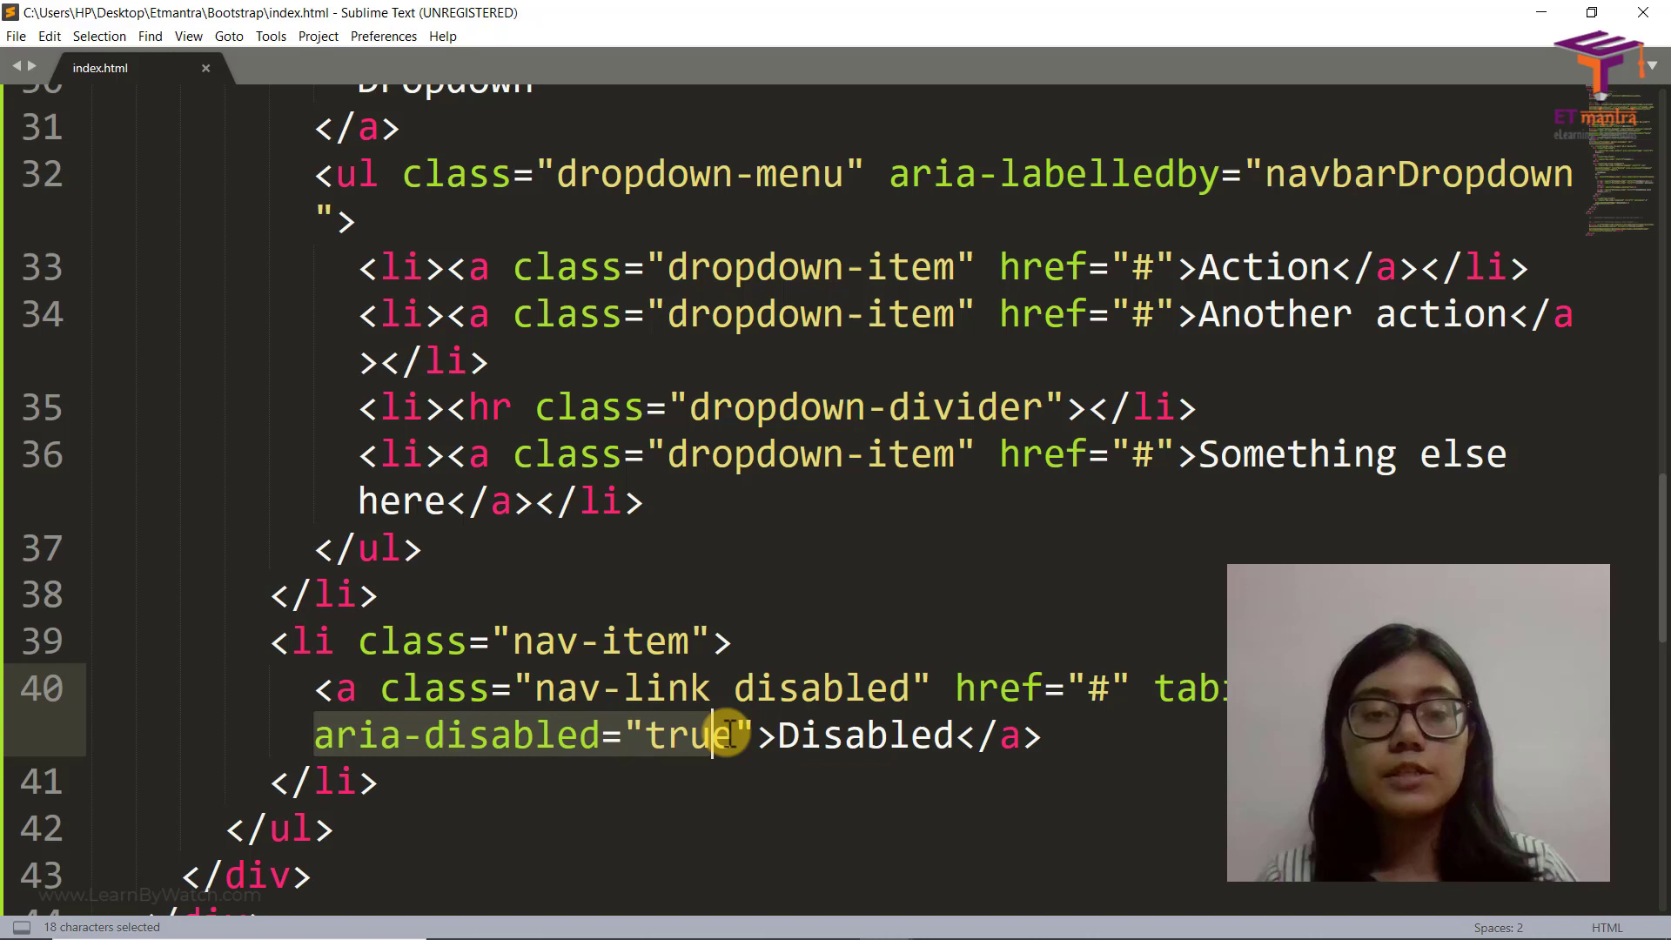
Delete the Disabled <li class="nav-item"> block, save, and scroll up to the <nav> tag
left_click(370, 780)
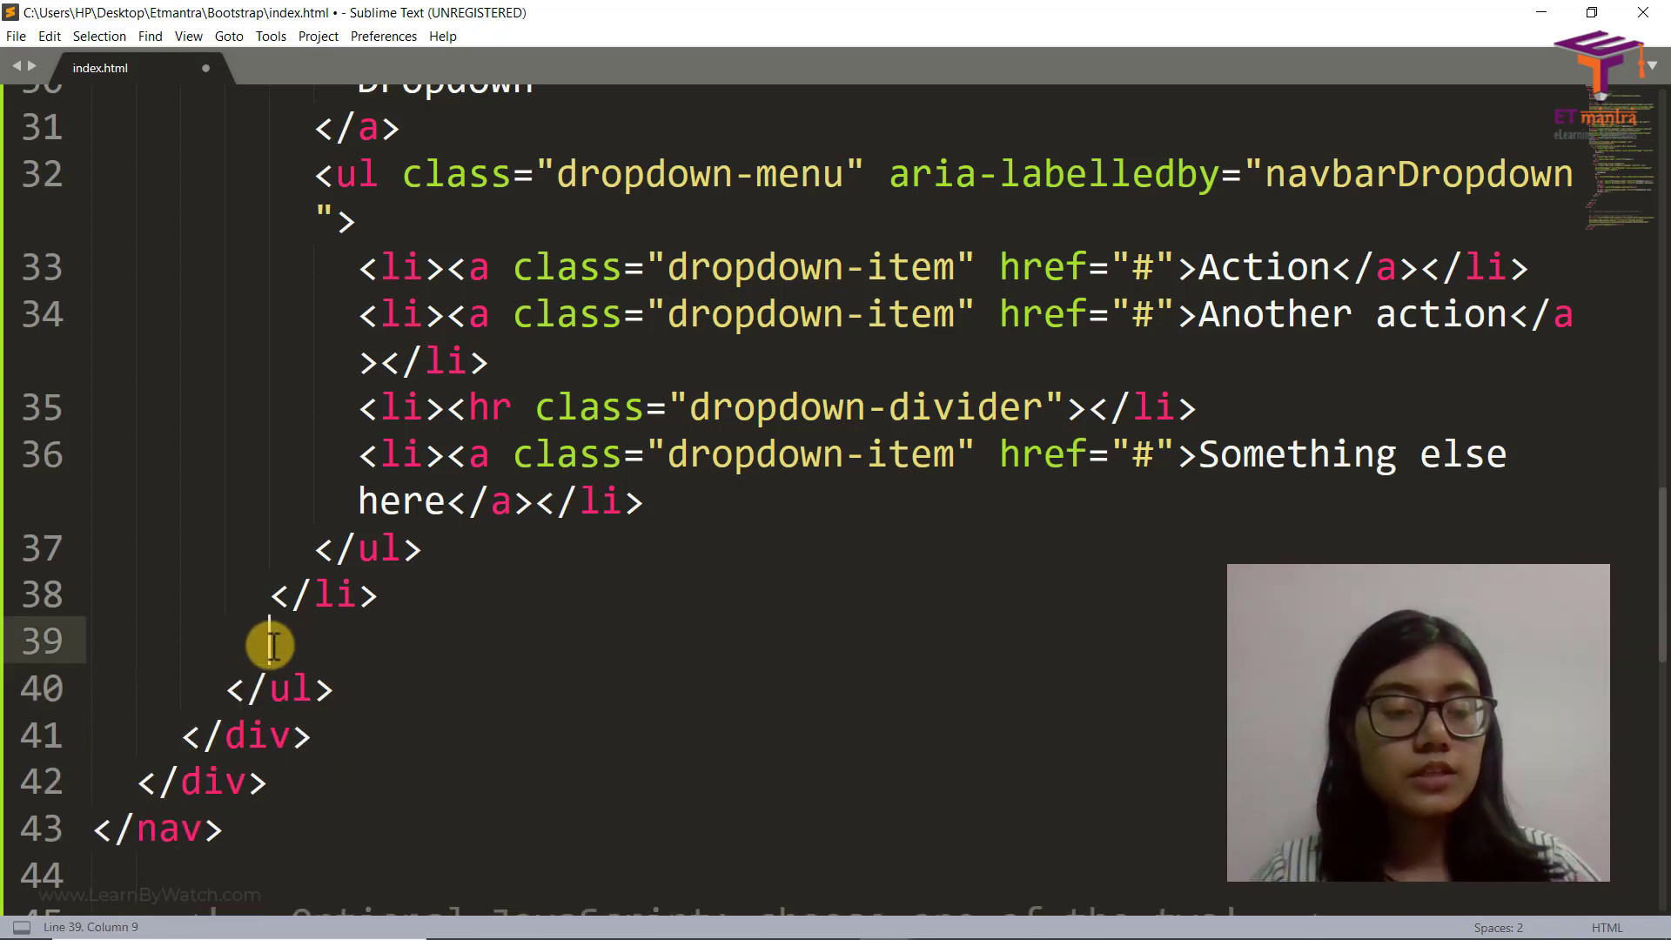
key("ctrl+s")
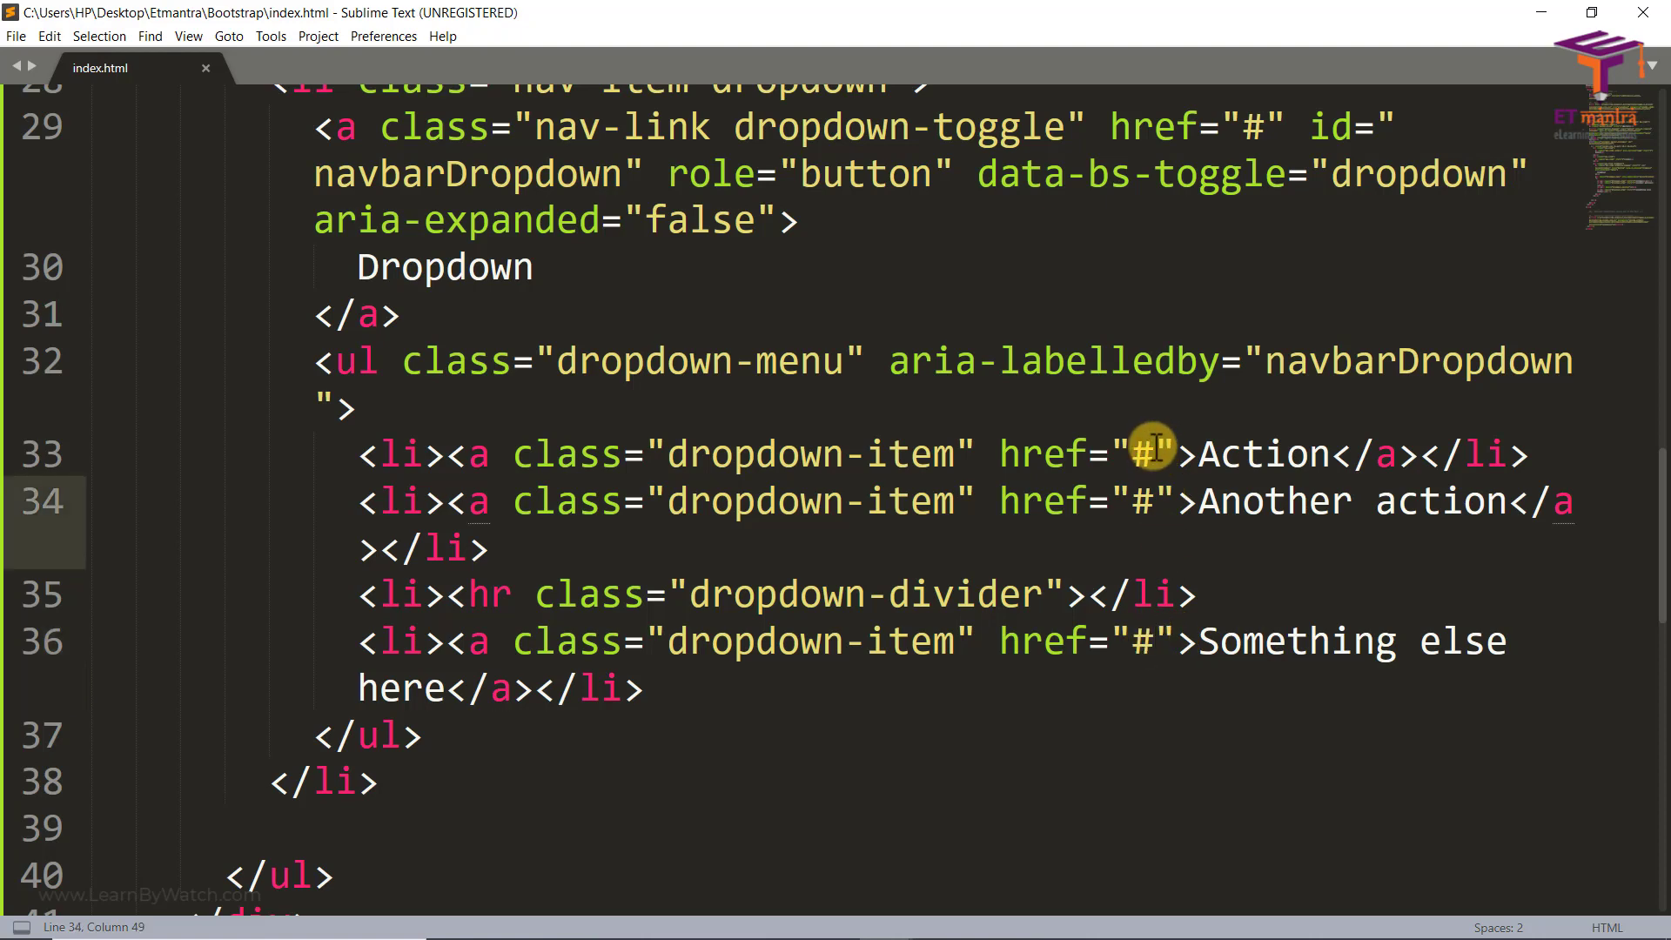
scroll("up", 3)
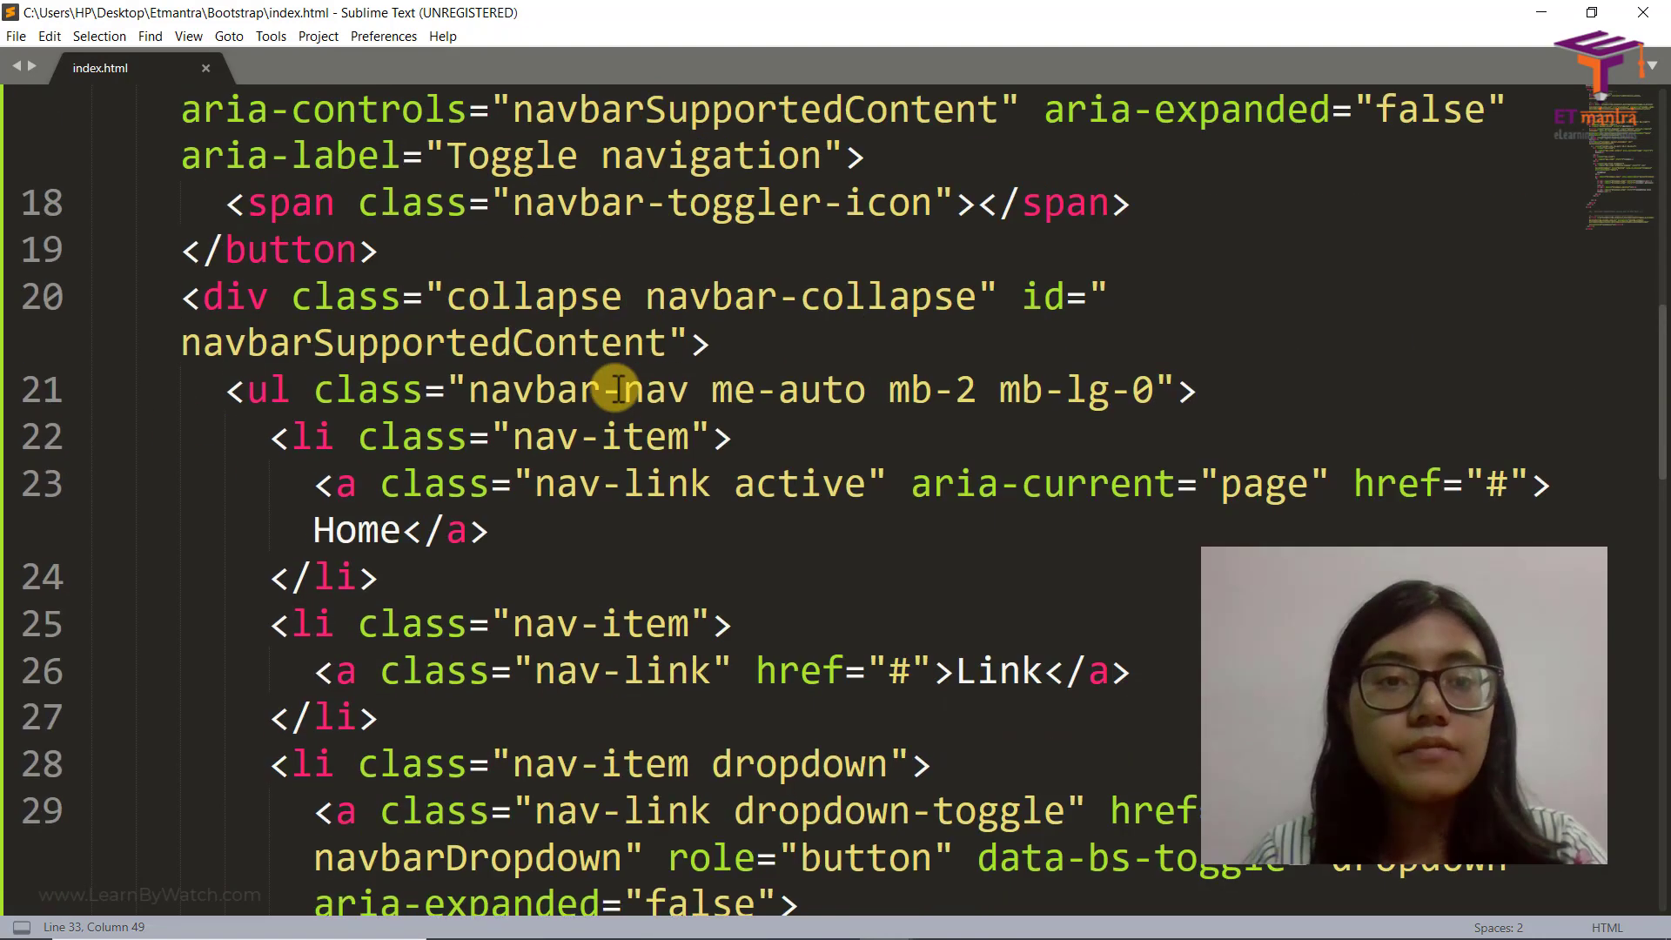
scroll("up", 3)
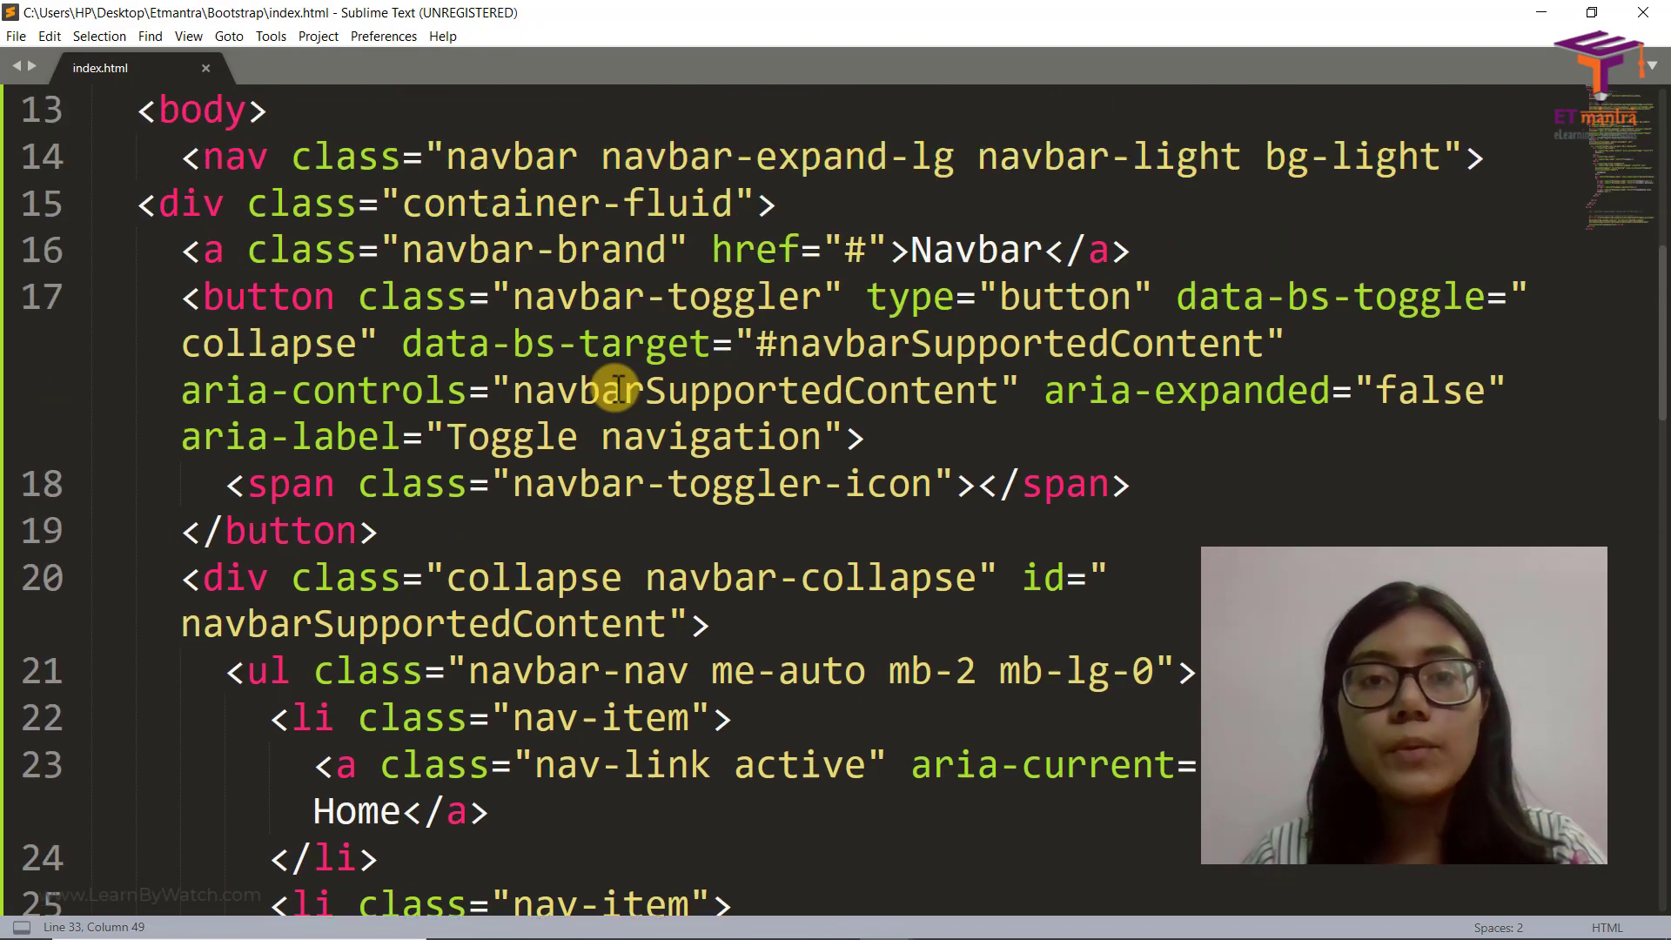
scroll("up", 3)
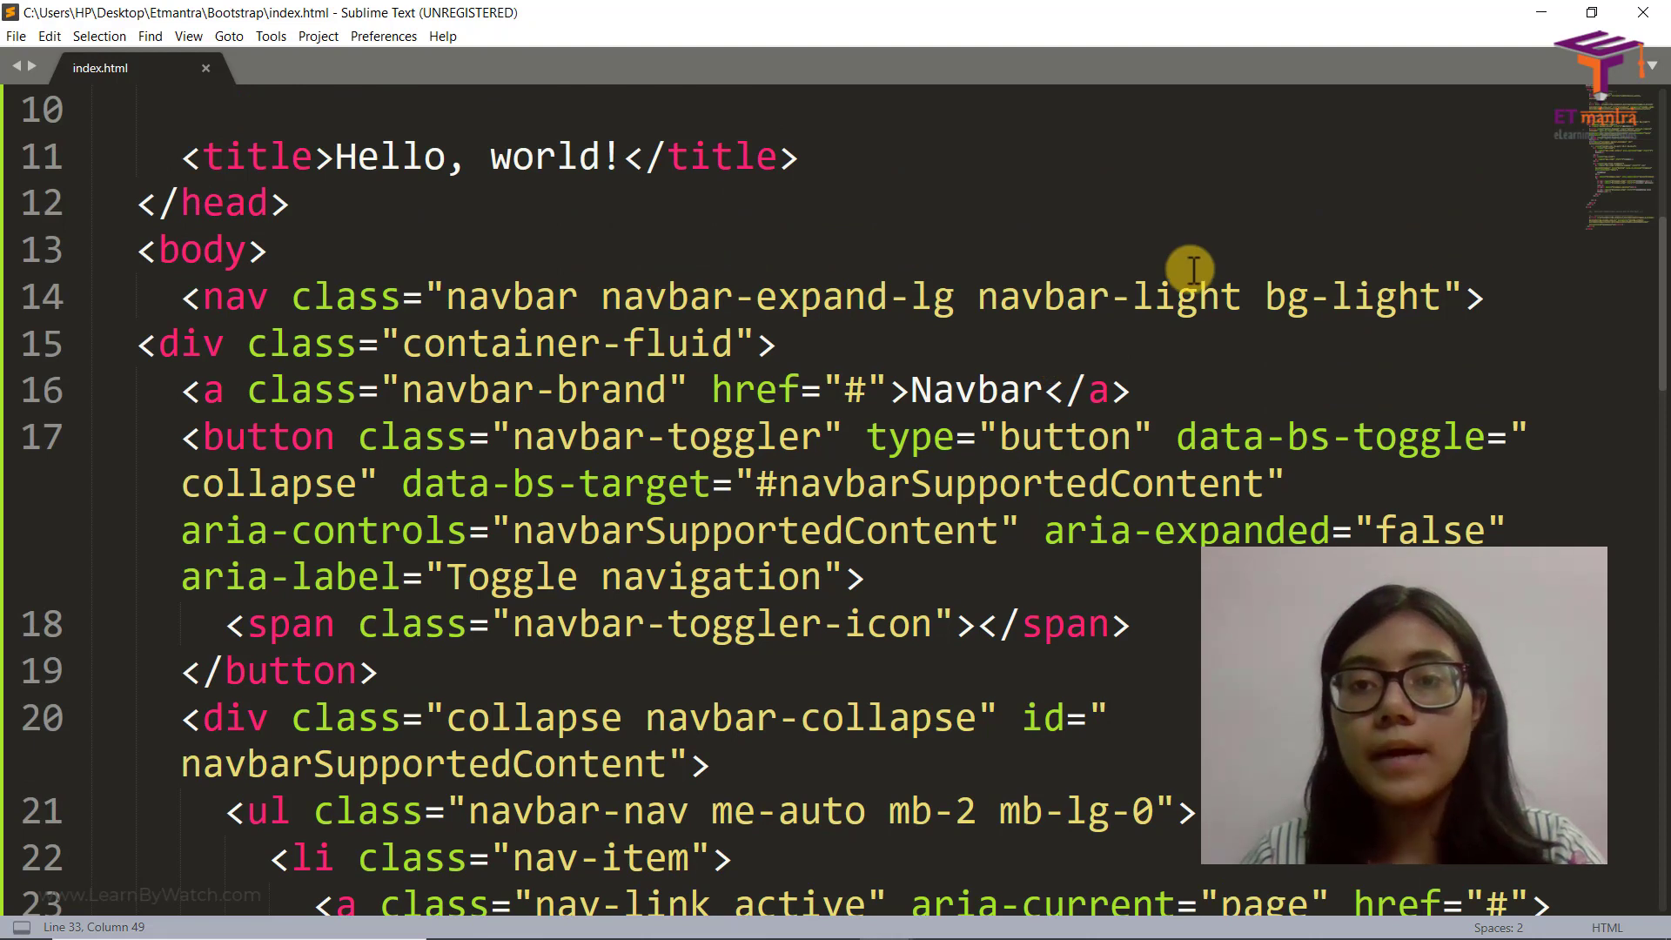
Change the navbar's bg-light class to bg-dark and preview the dark navbar in Chrome
left_click(1394, 296)
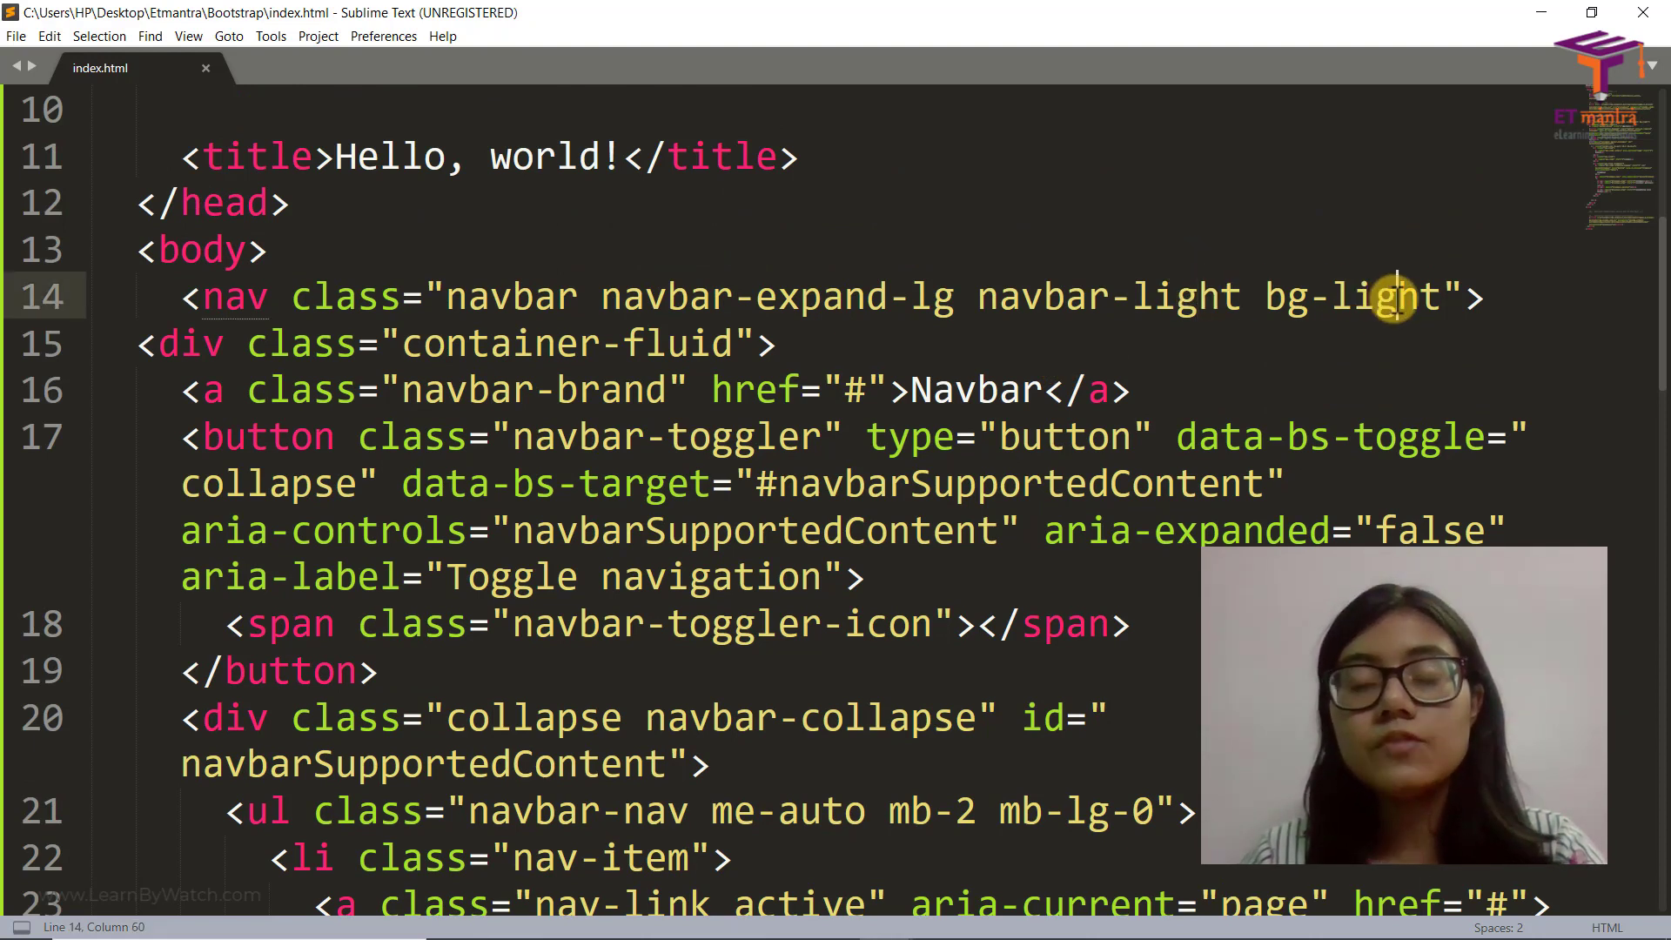
mouse_move(1081, 282)
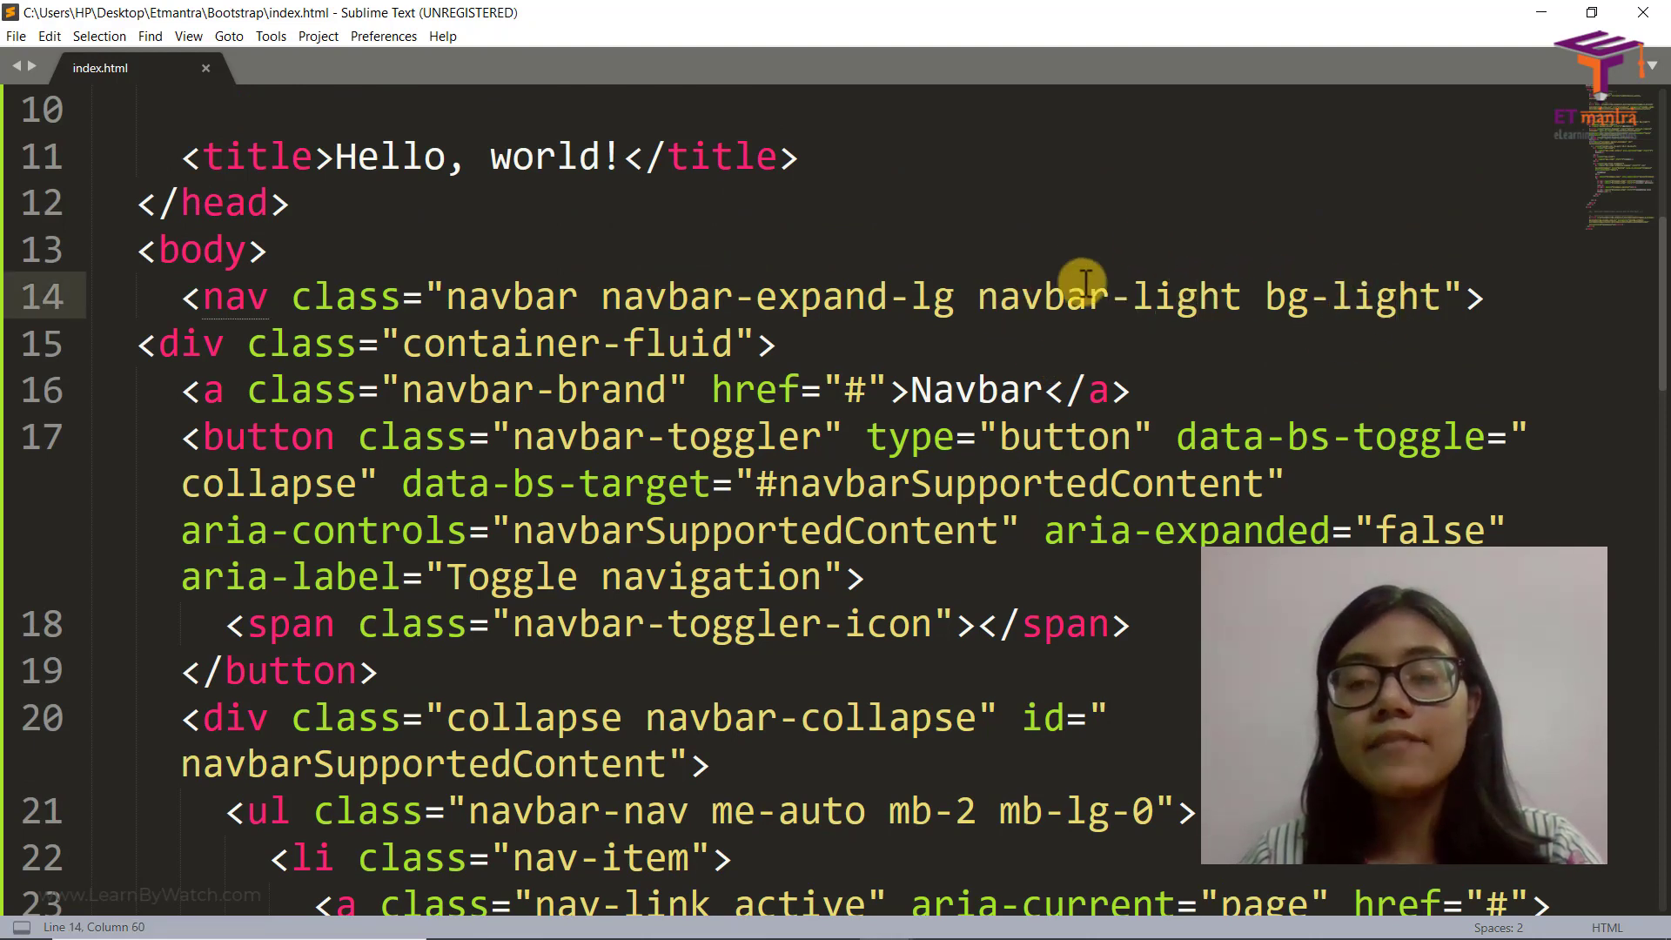
mouse_move(1112, 317)
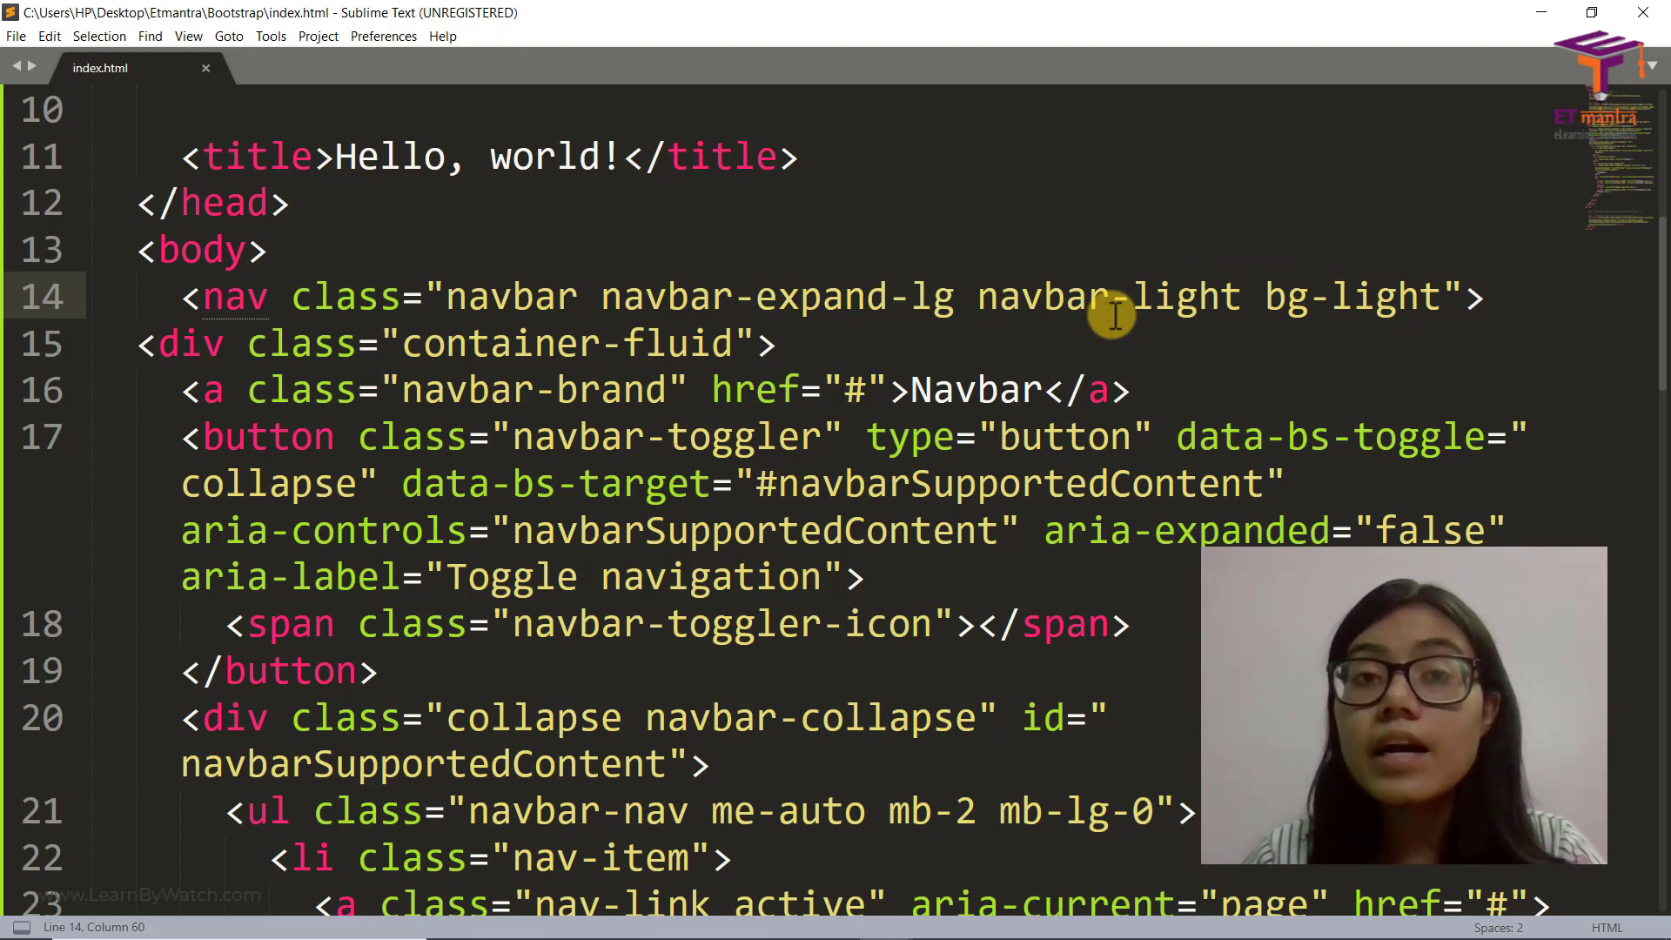
mouse_move(1274, 331)
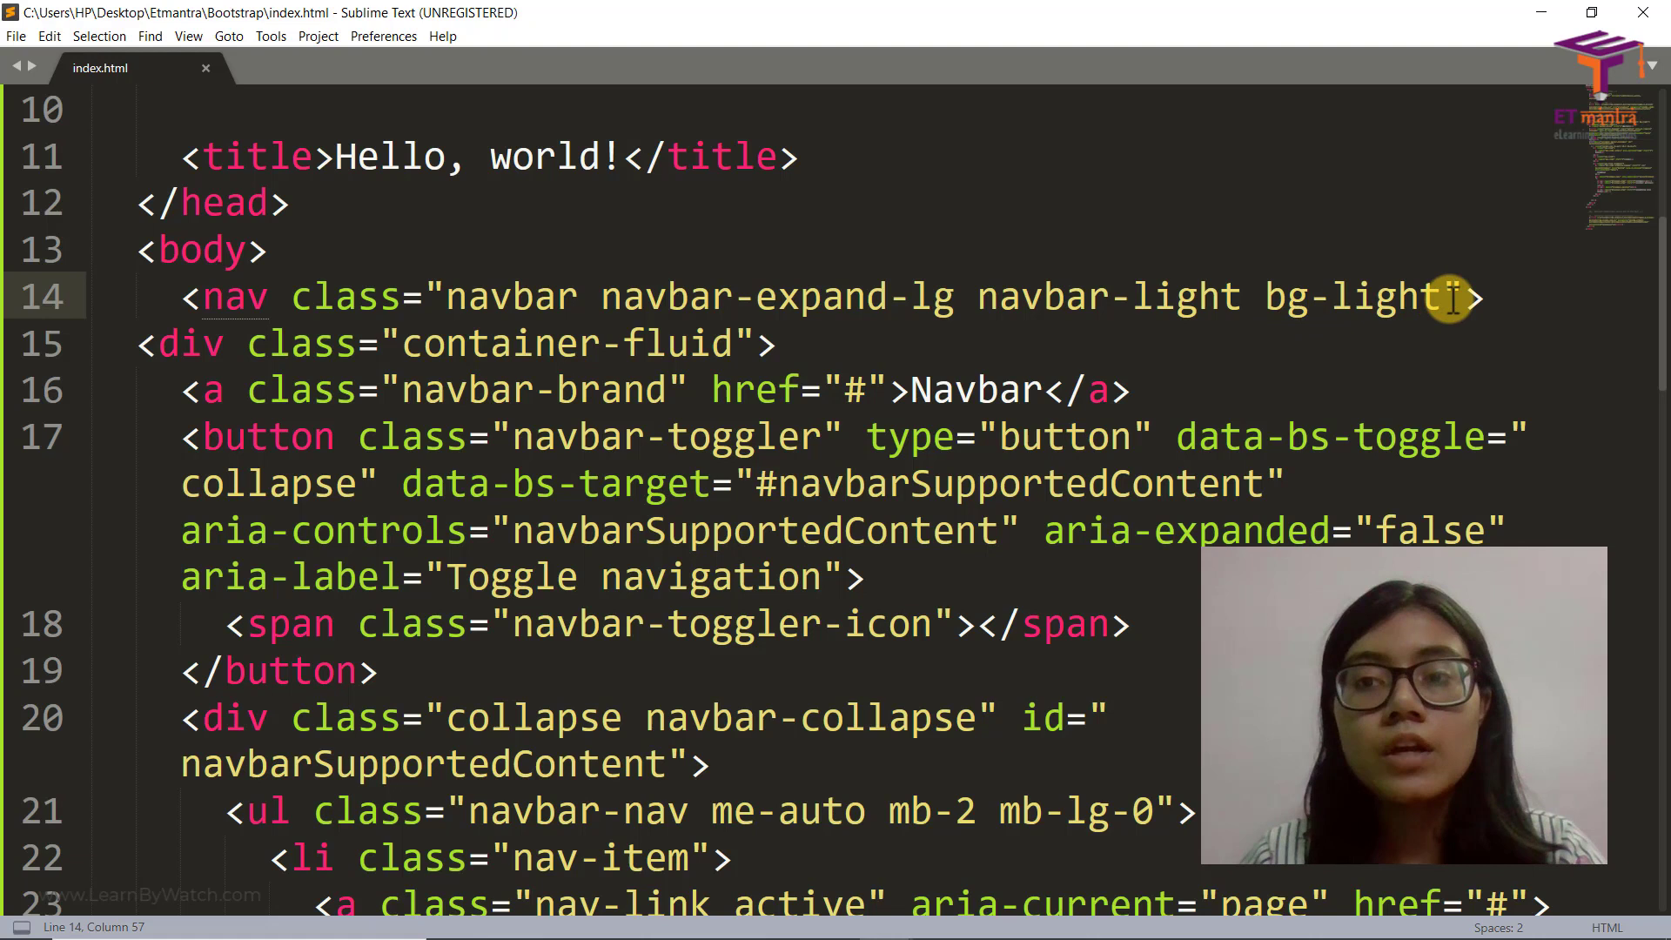
key("Backspace")
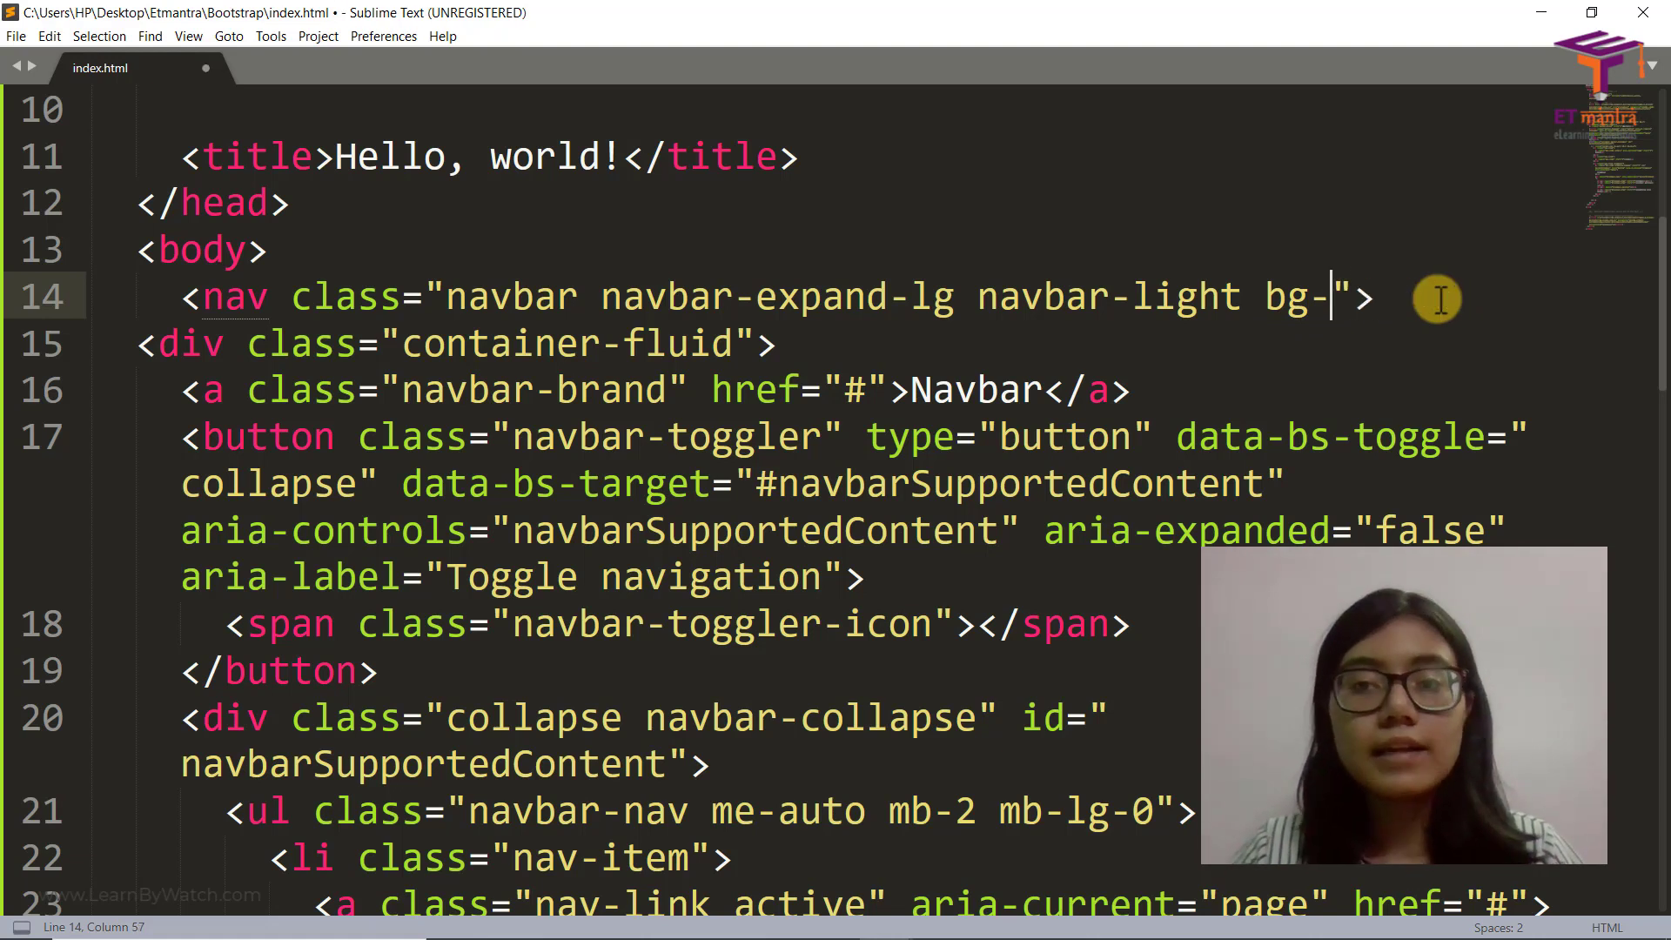
type("dark")
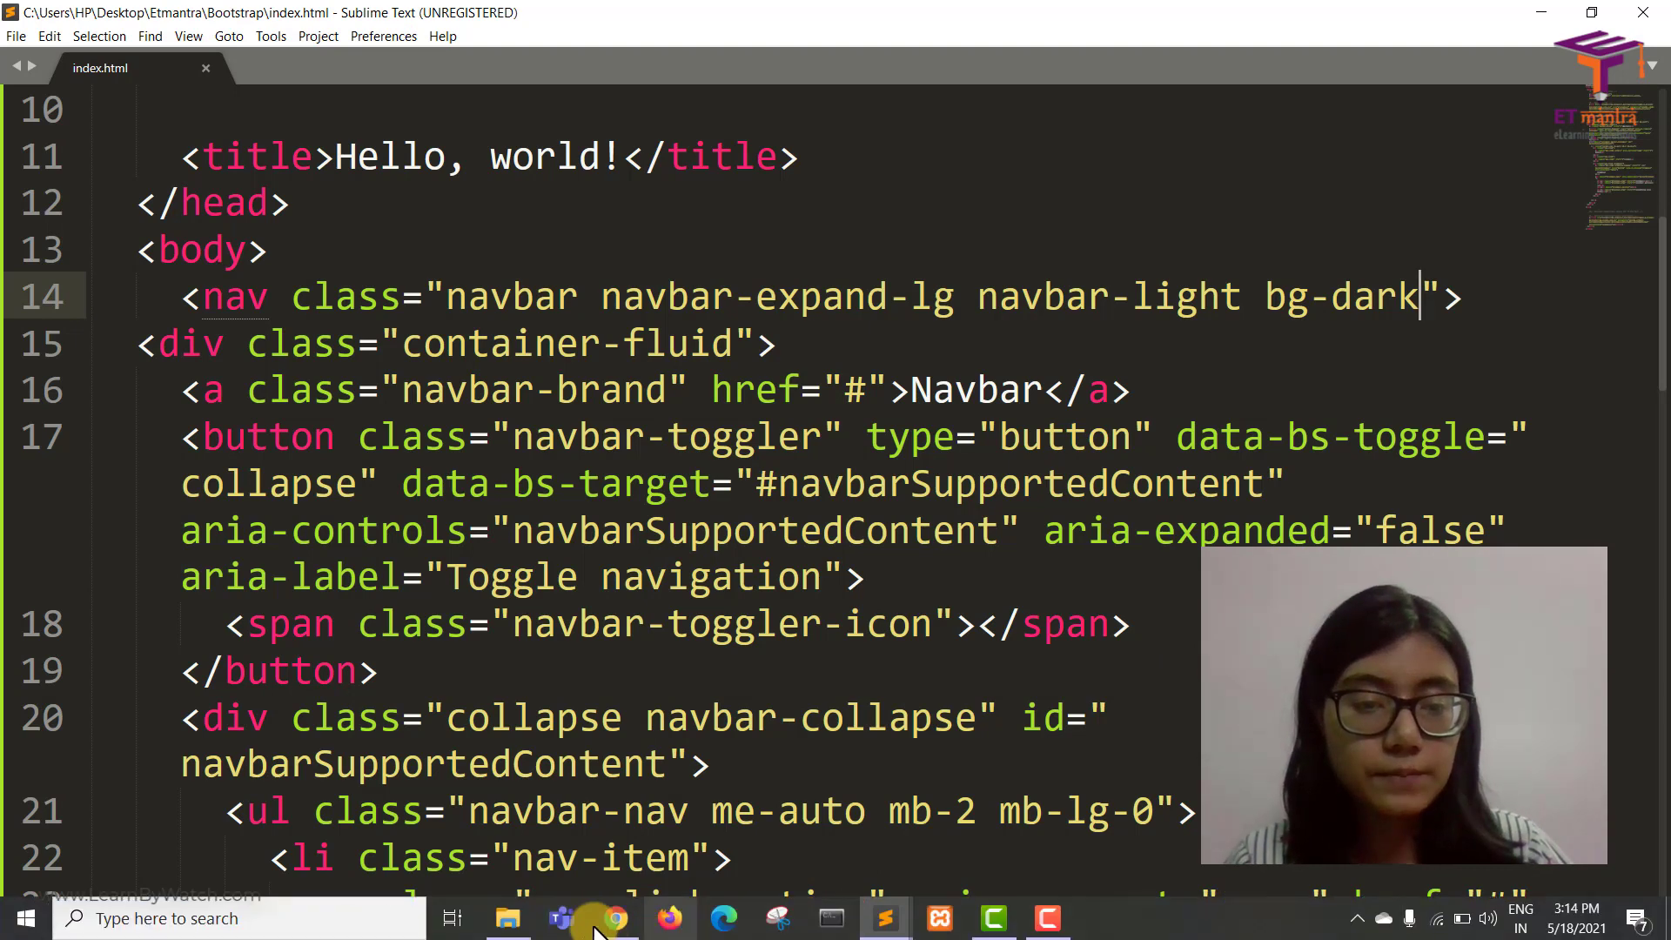
left_click(611, 917)
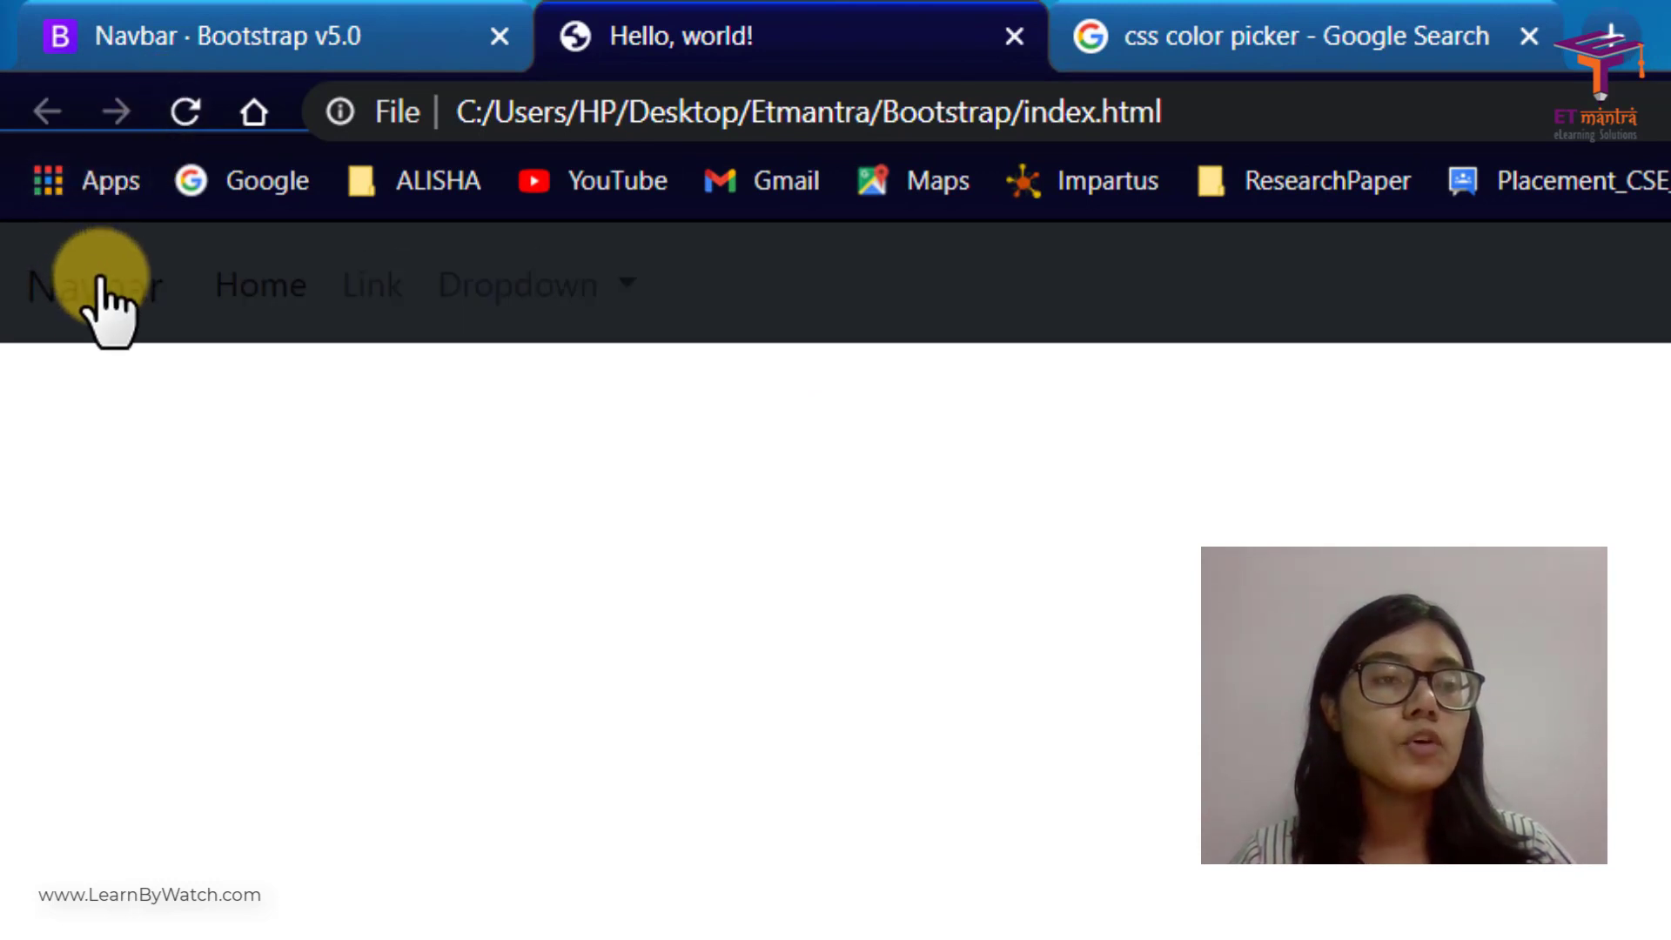
mouse_move(1010, 278)
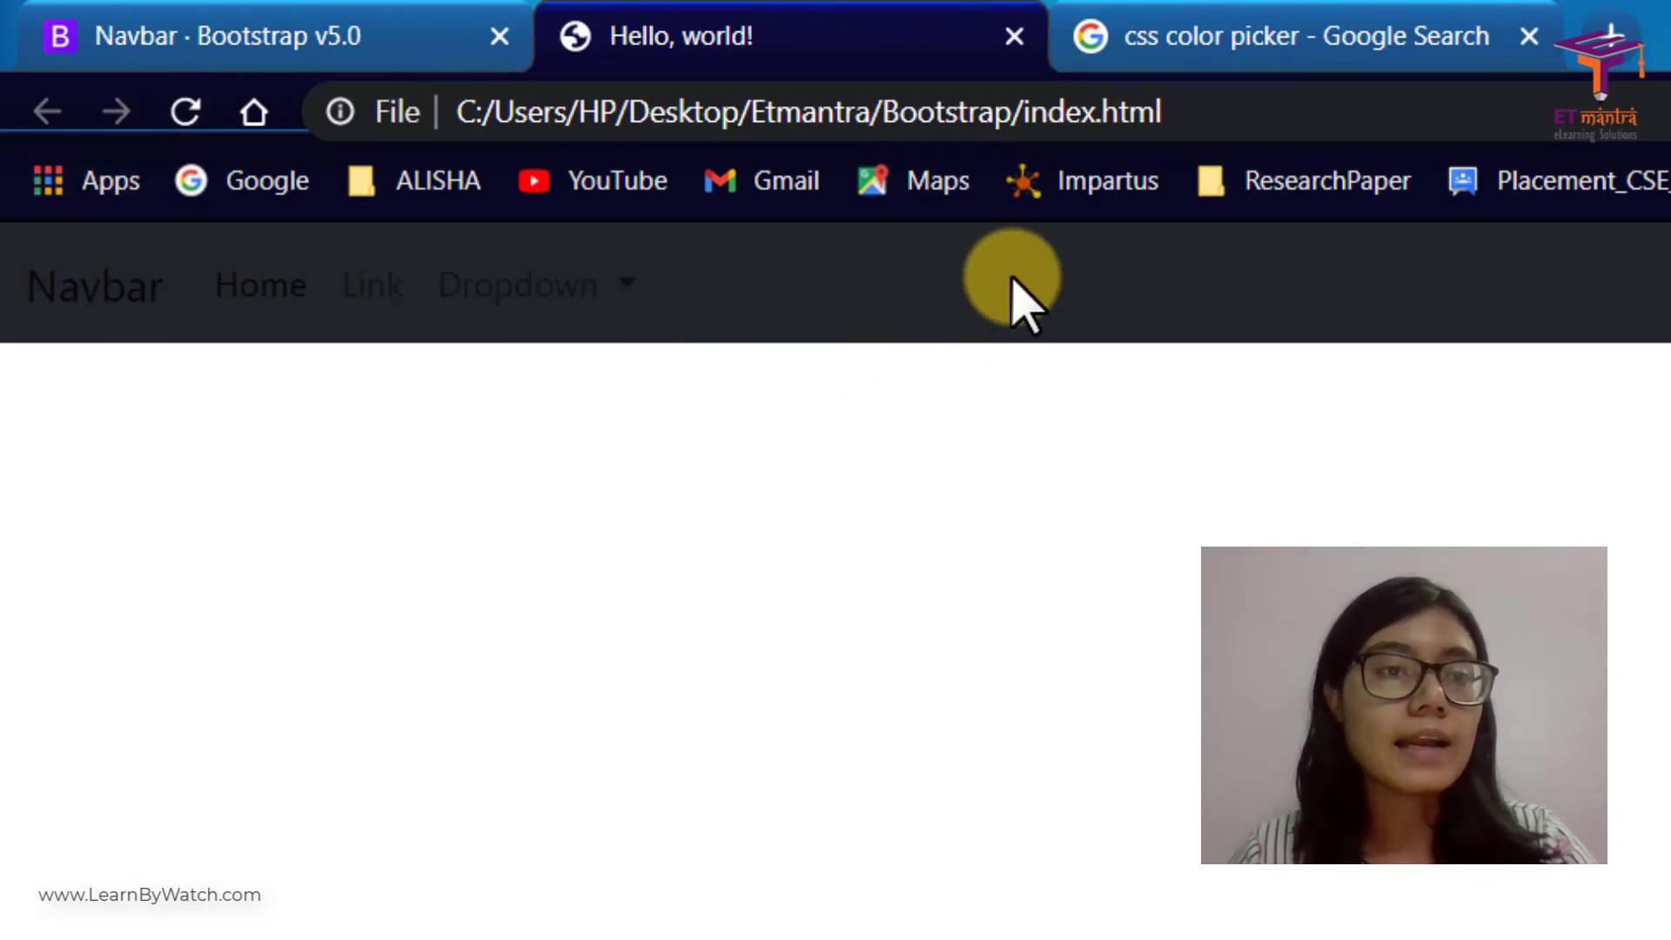
mouse_move(458, 310)
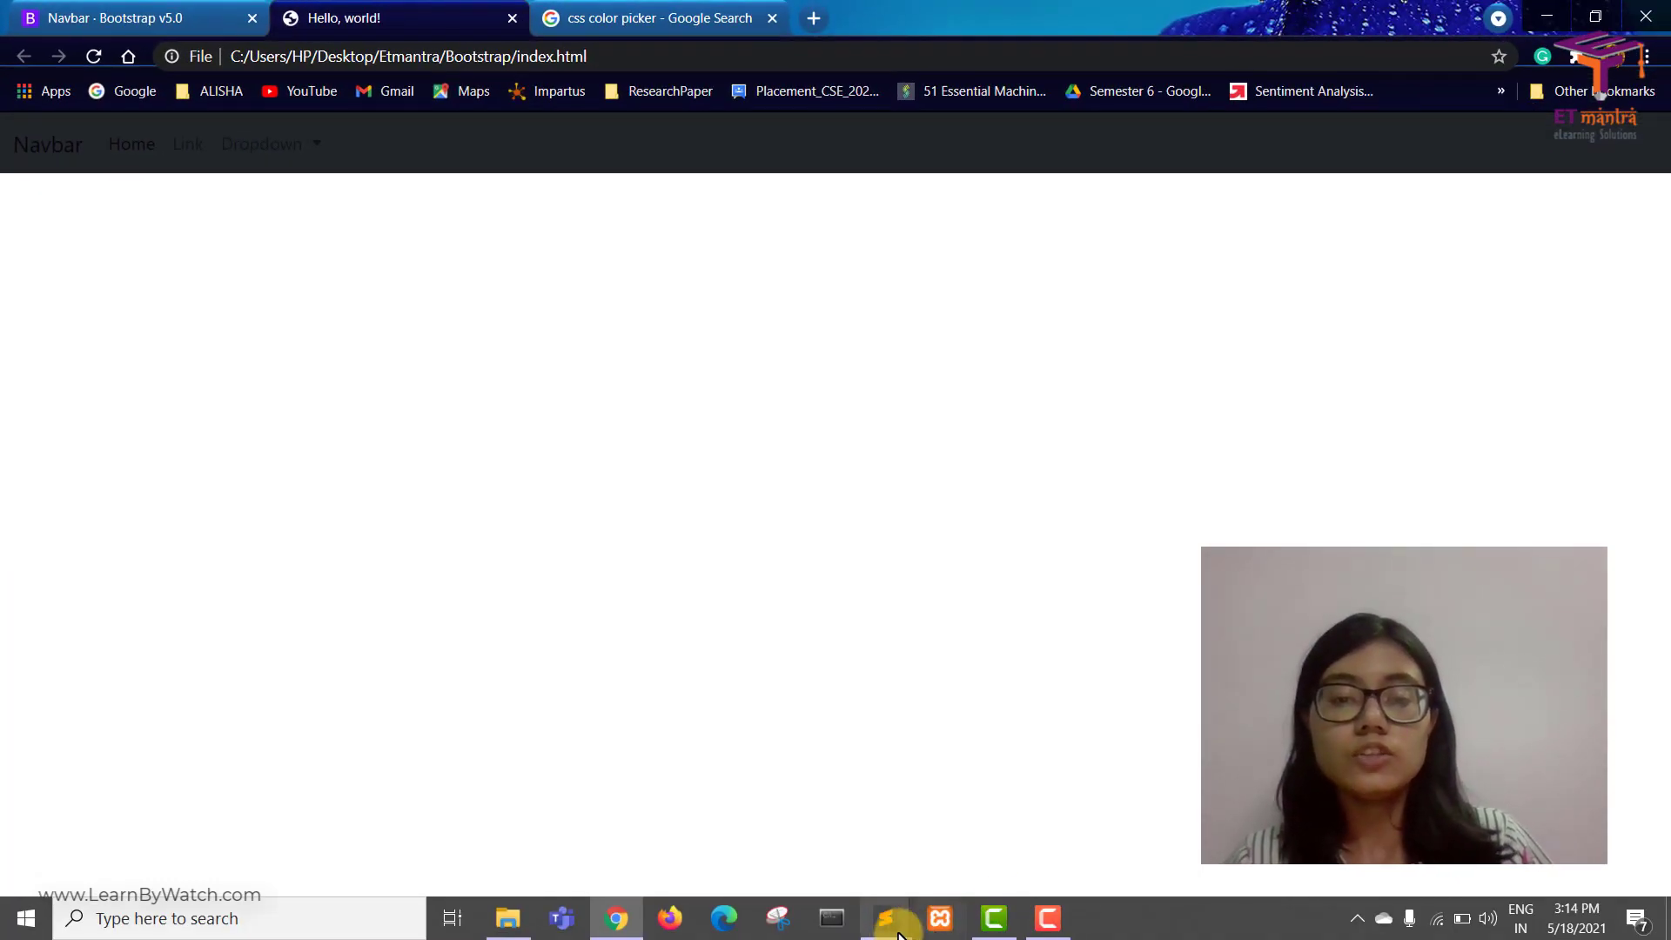
Change navbar-light to navbar-dark so the link text shows light, checking it in Chrome
left_click(884, 917)
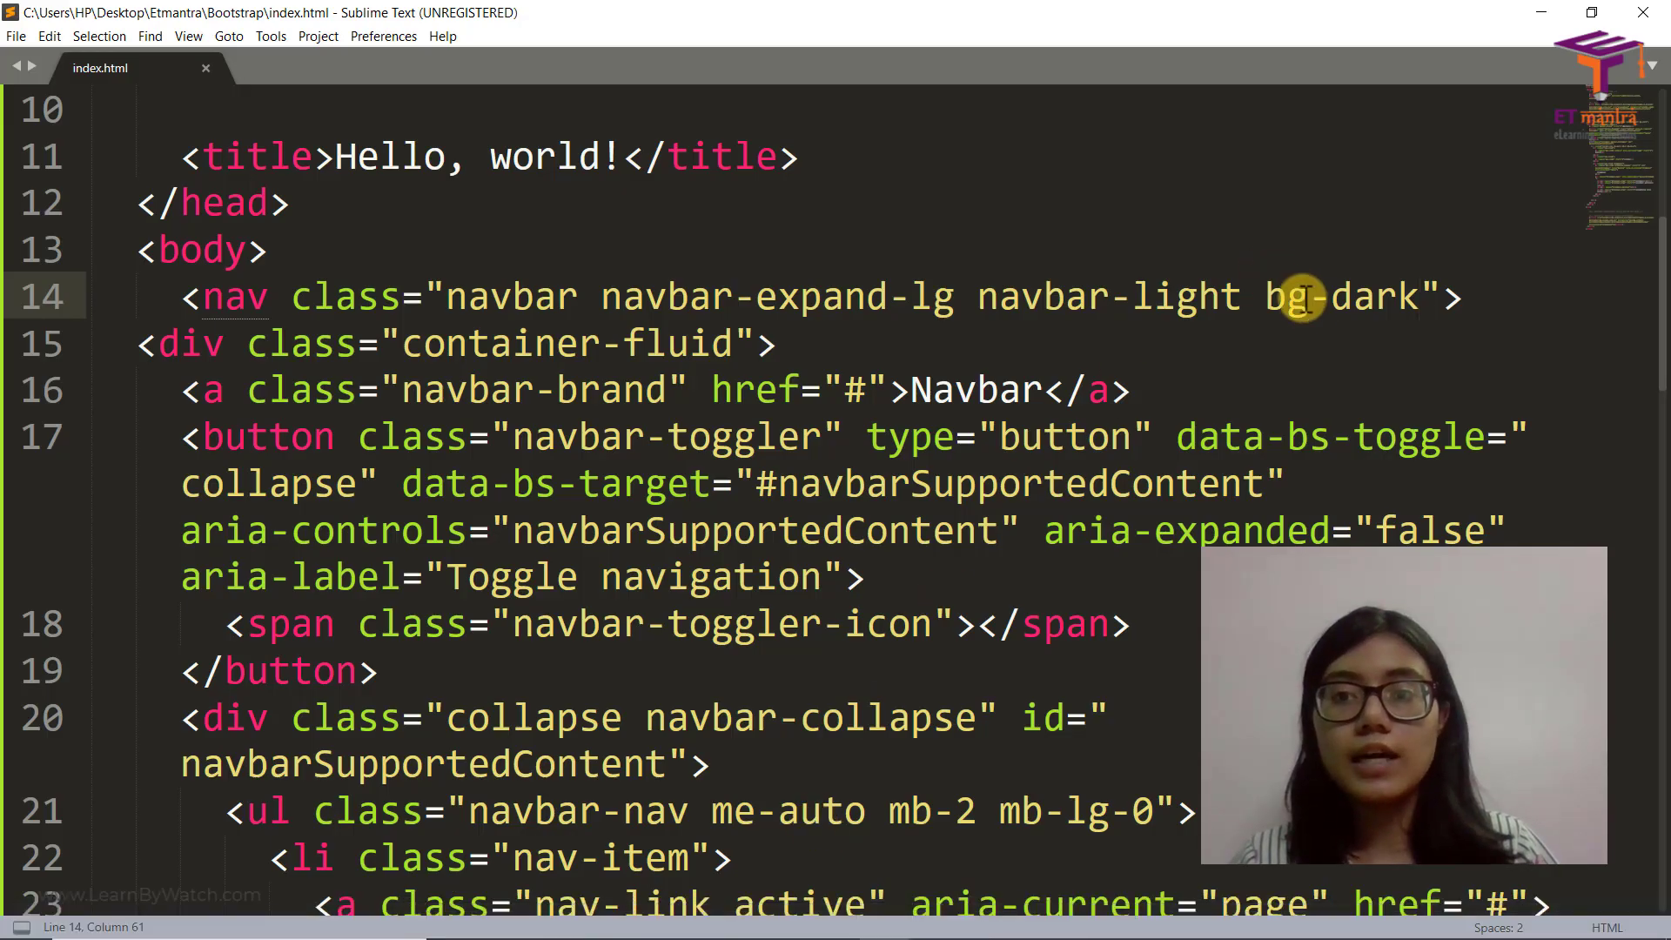
double_click(1171, 296)
type("dark")
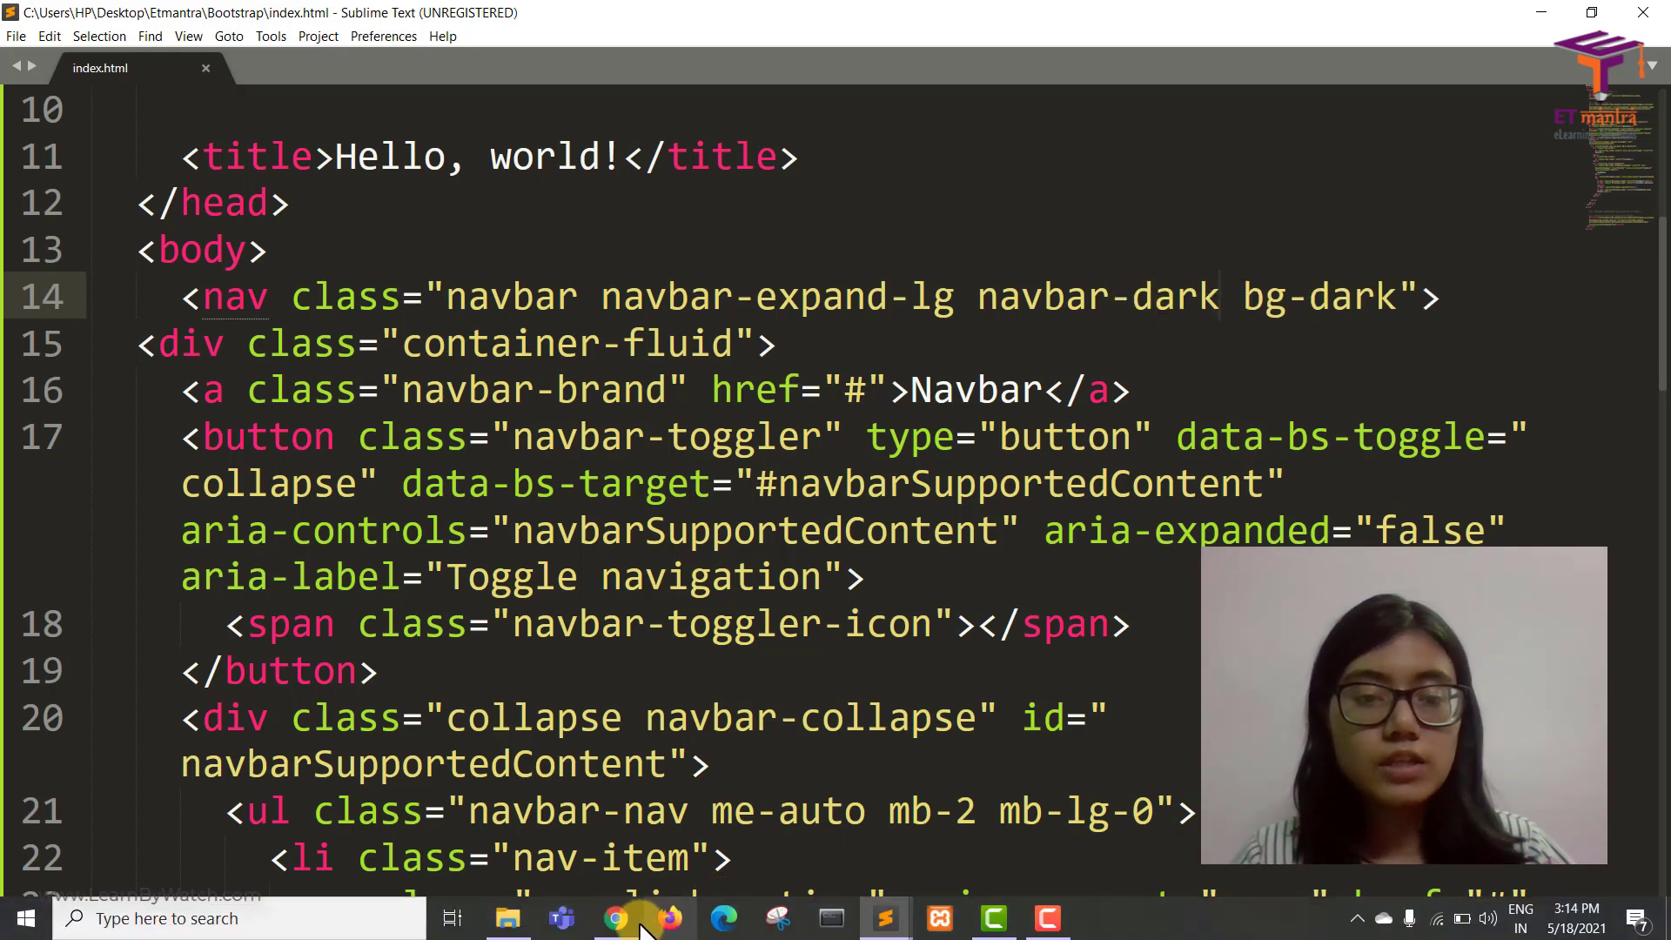
left_click(615, 917)
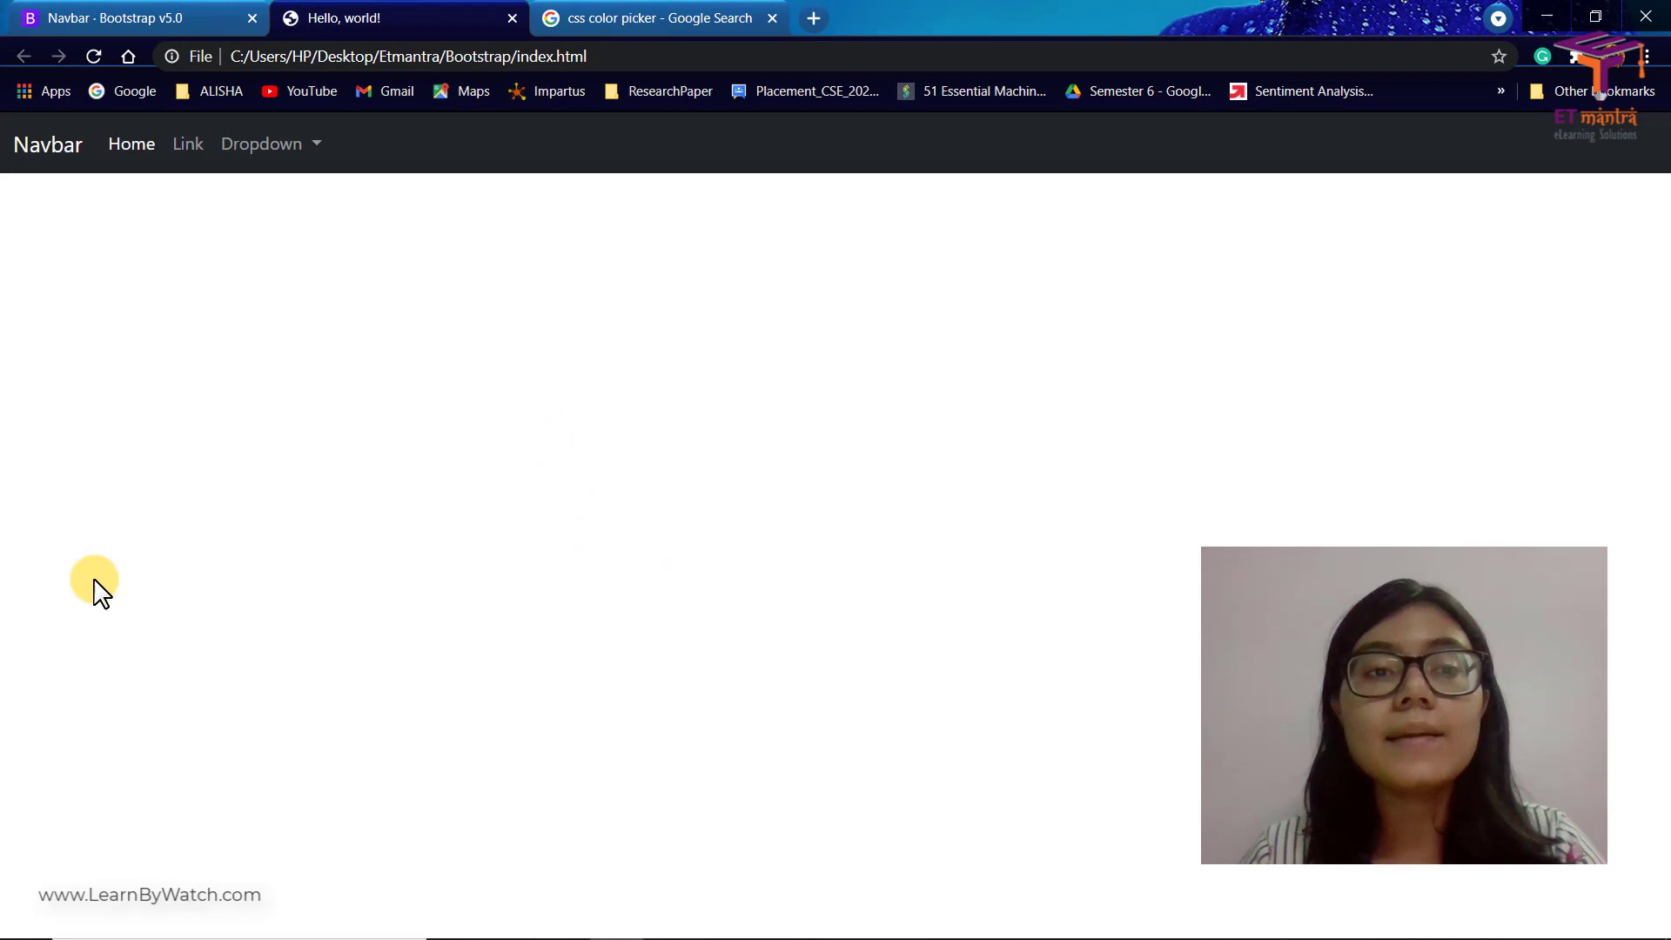
mouse_move(959, 917)
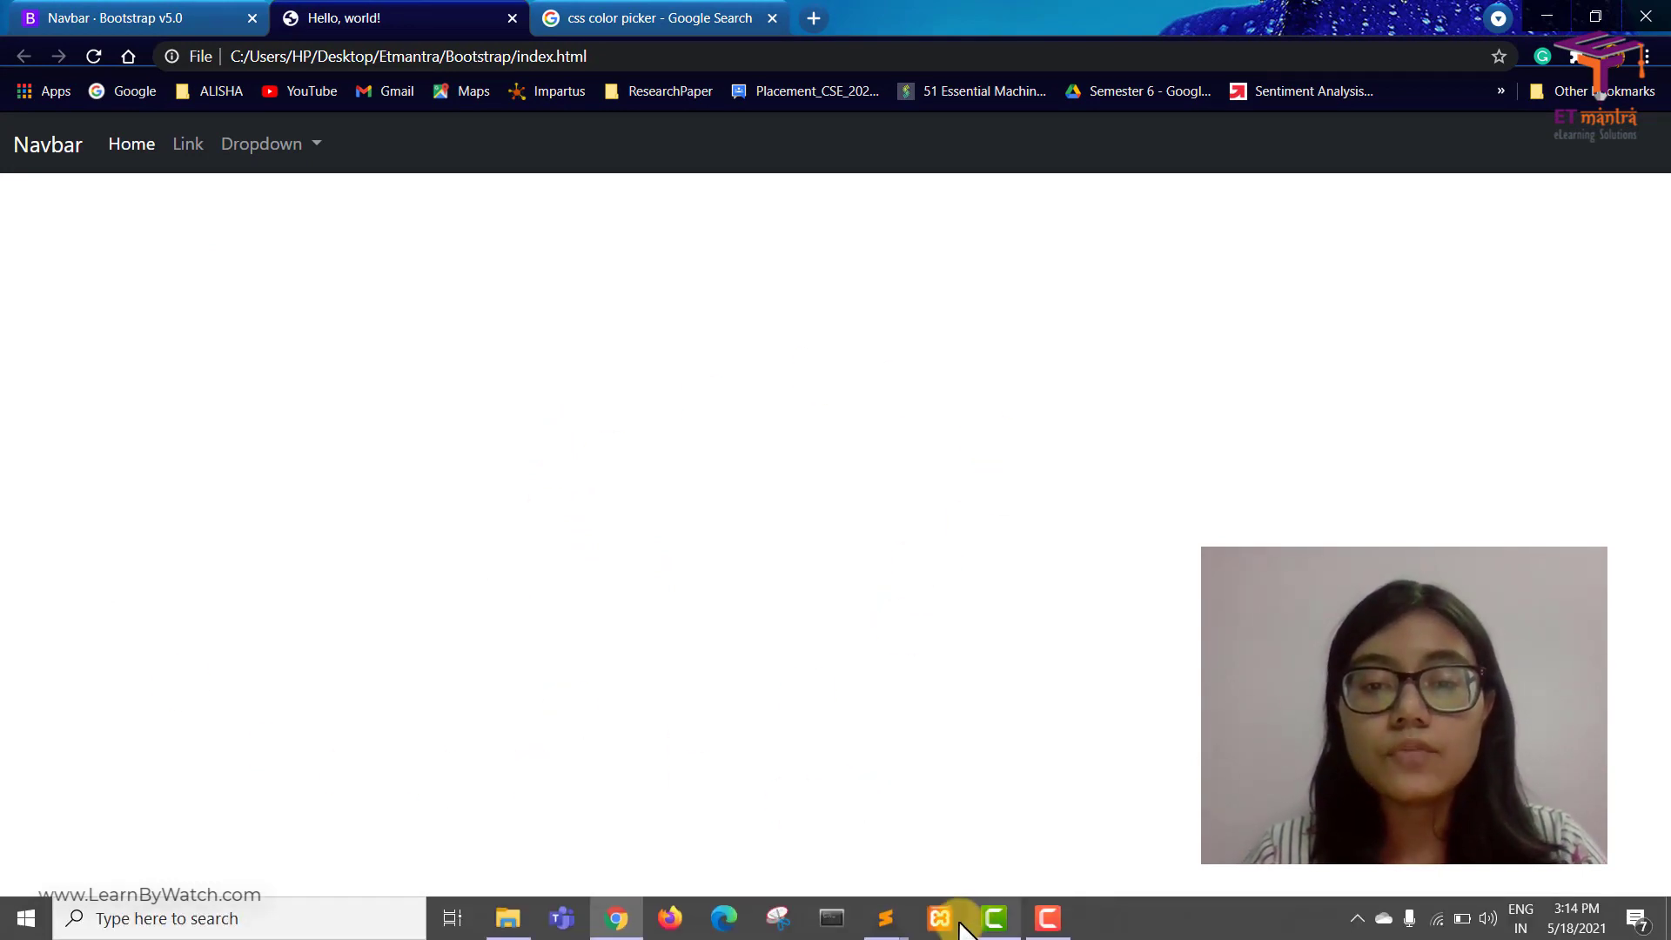
left_click(884, 918)
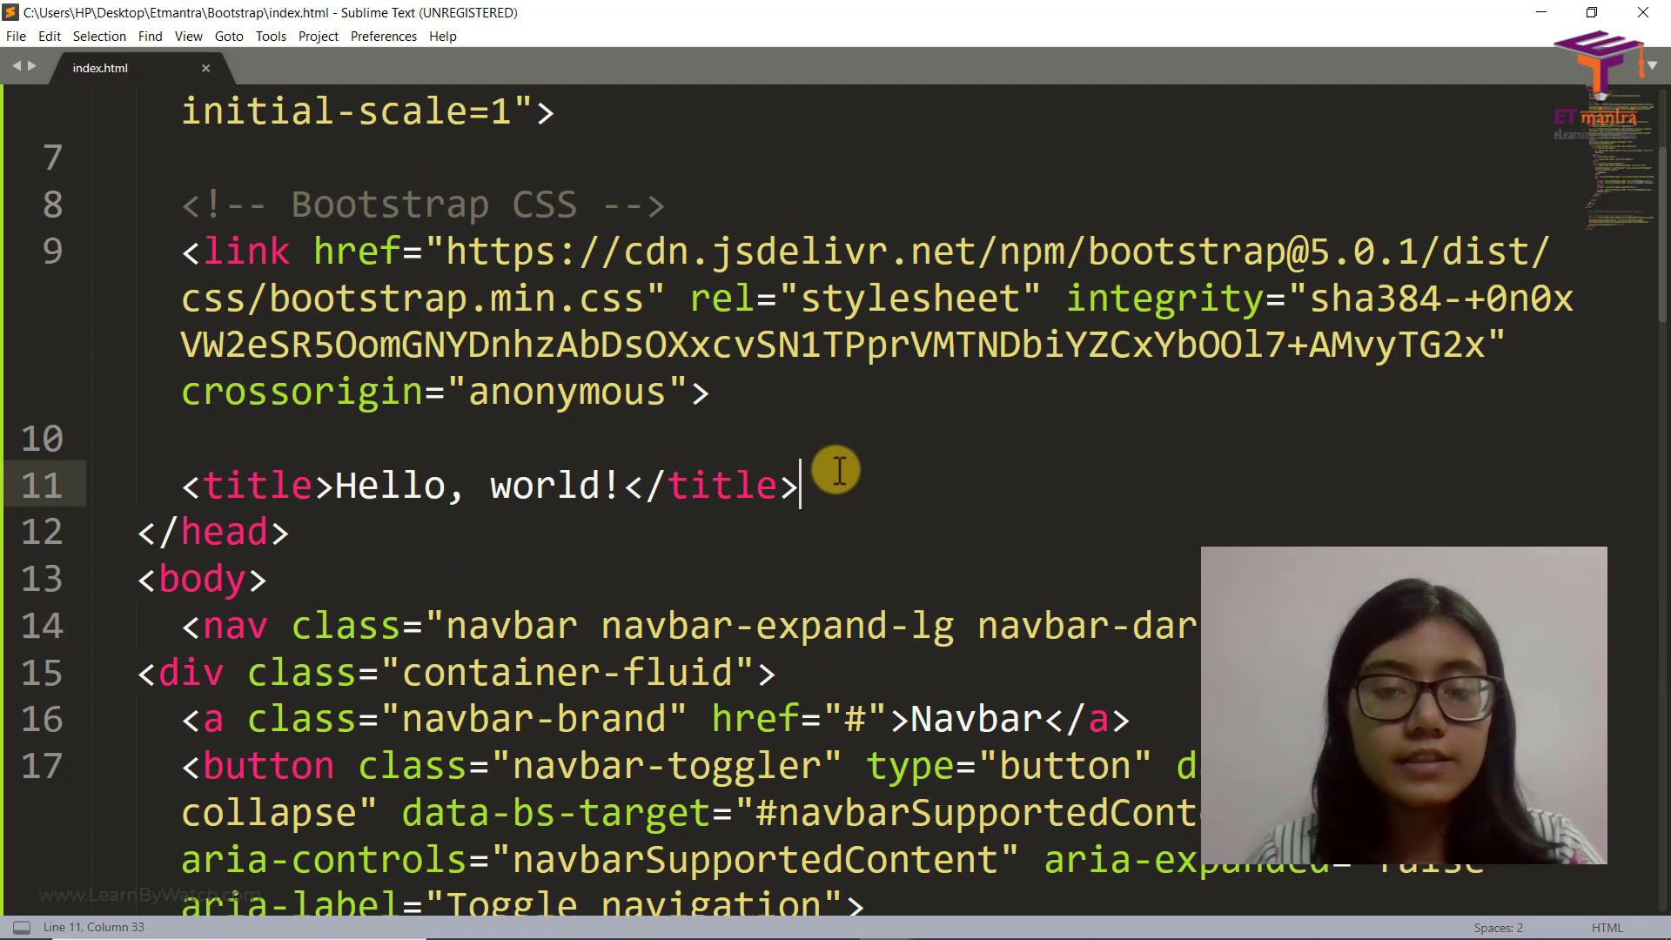
Add a <style> block in the head and start a body rule with a background property
type("<style type=\" \"></style>")
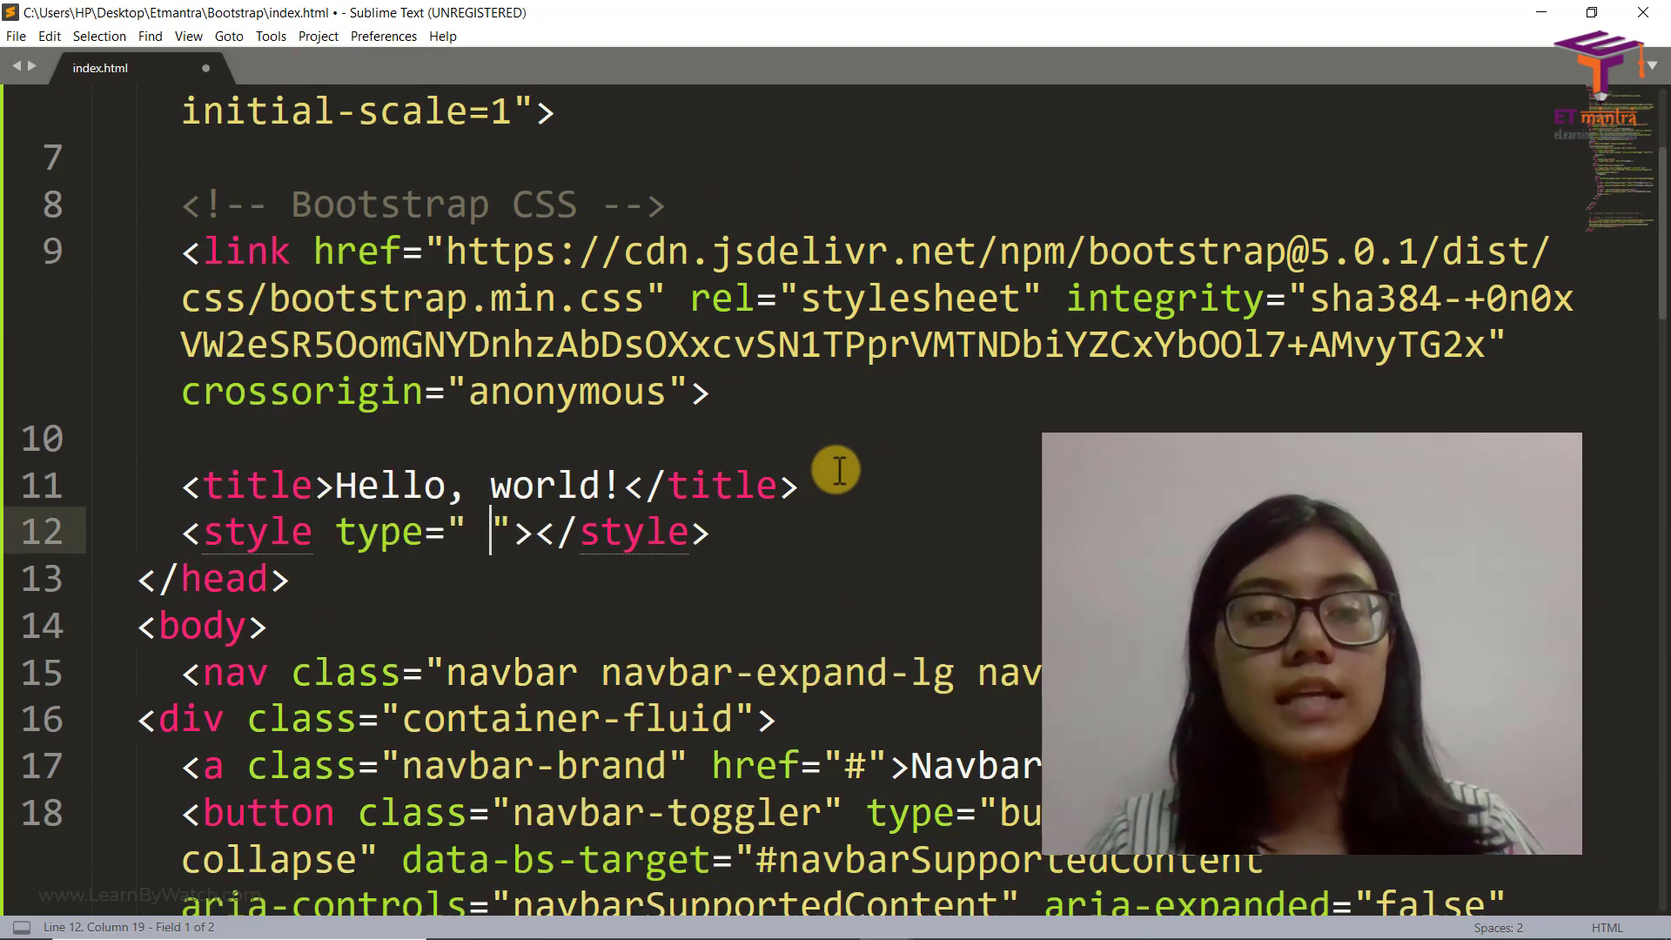
key("backspace")
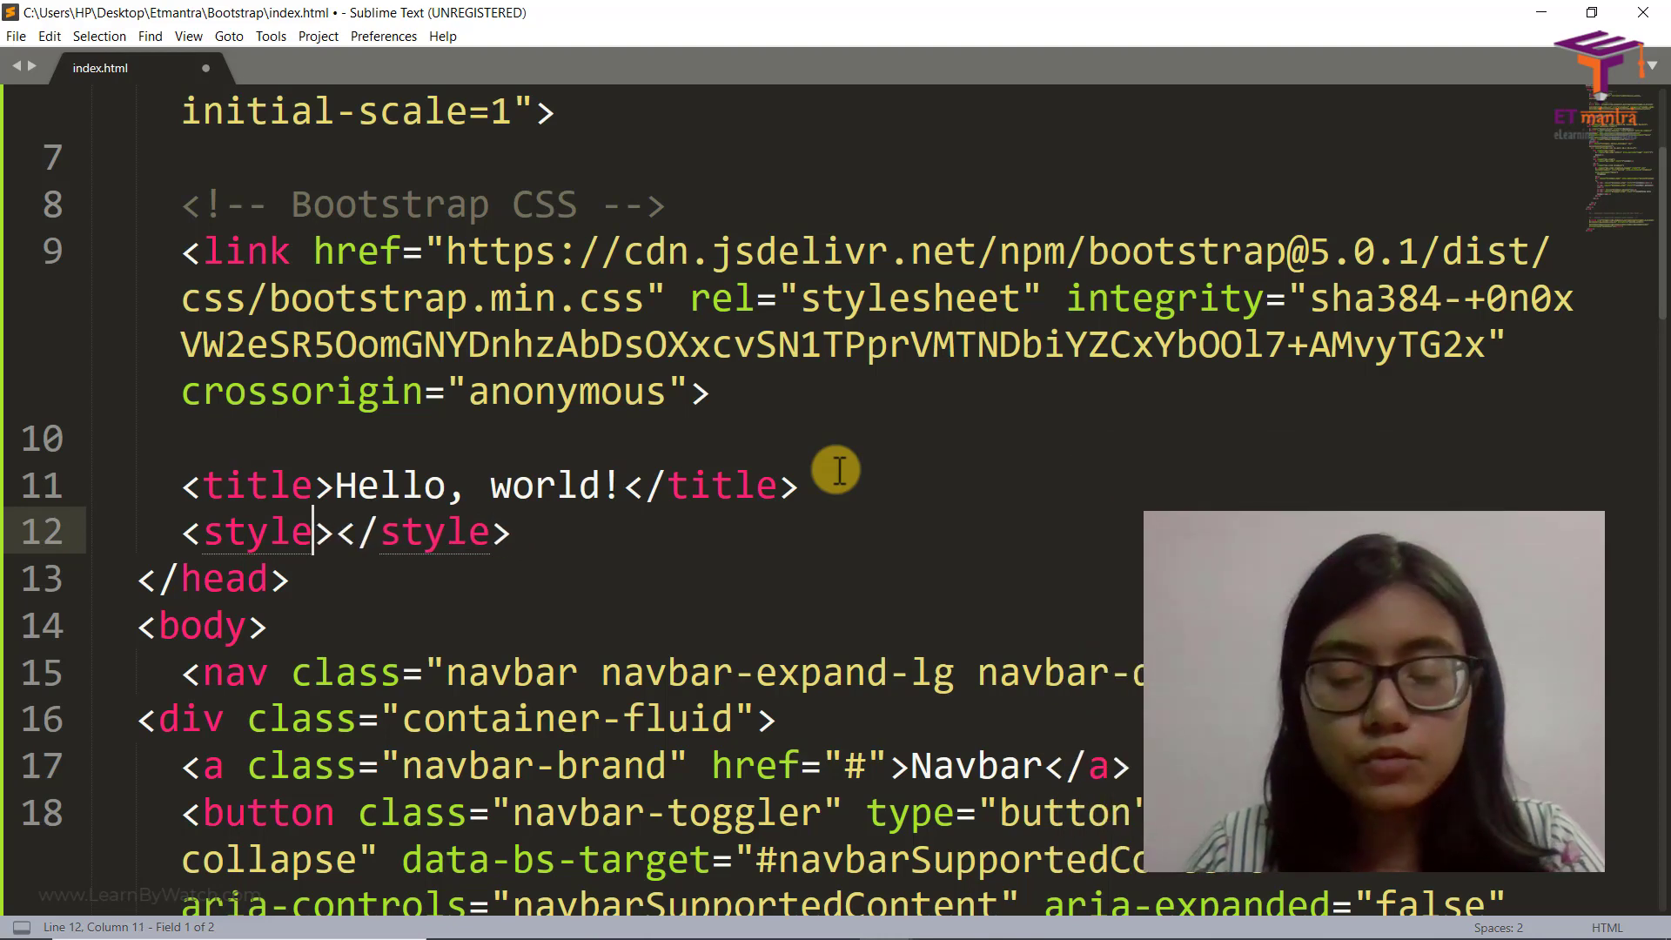
key("Enter")
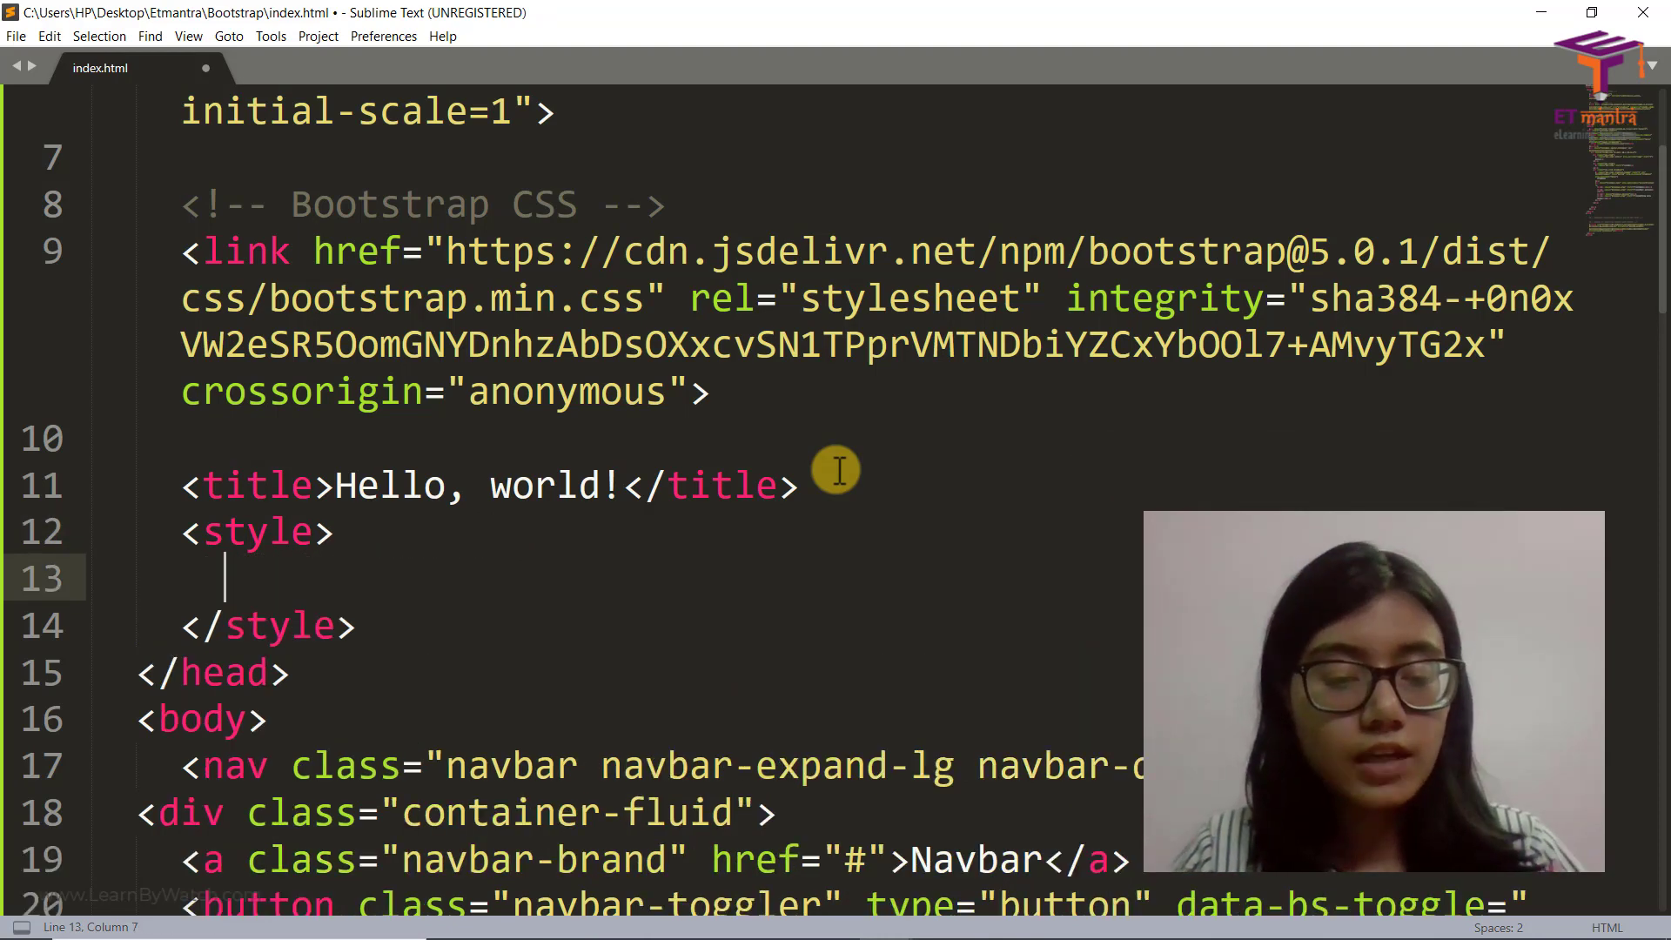
type("body")
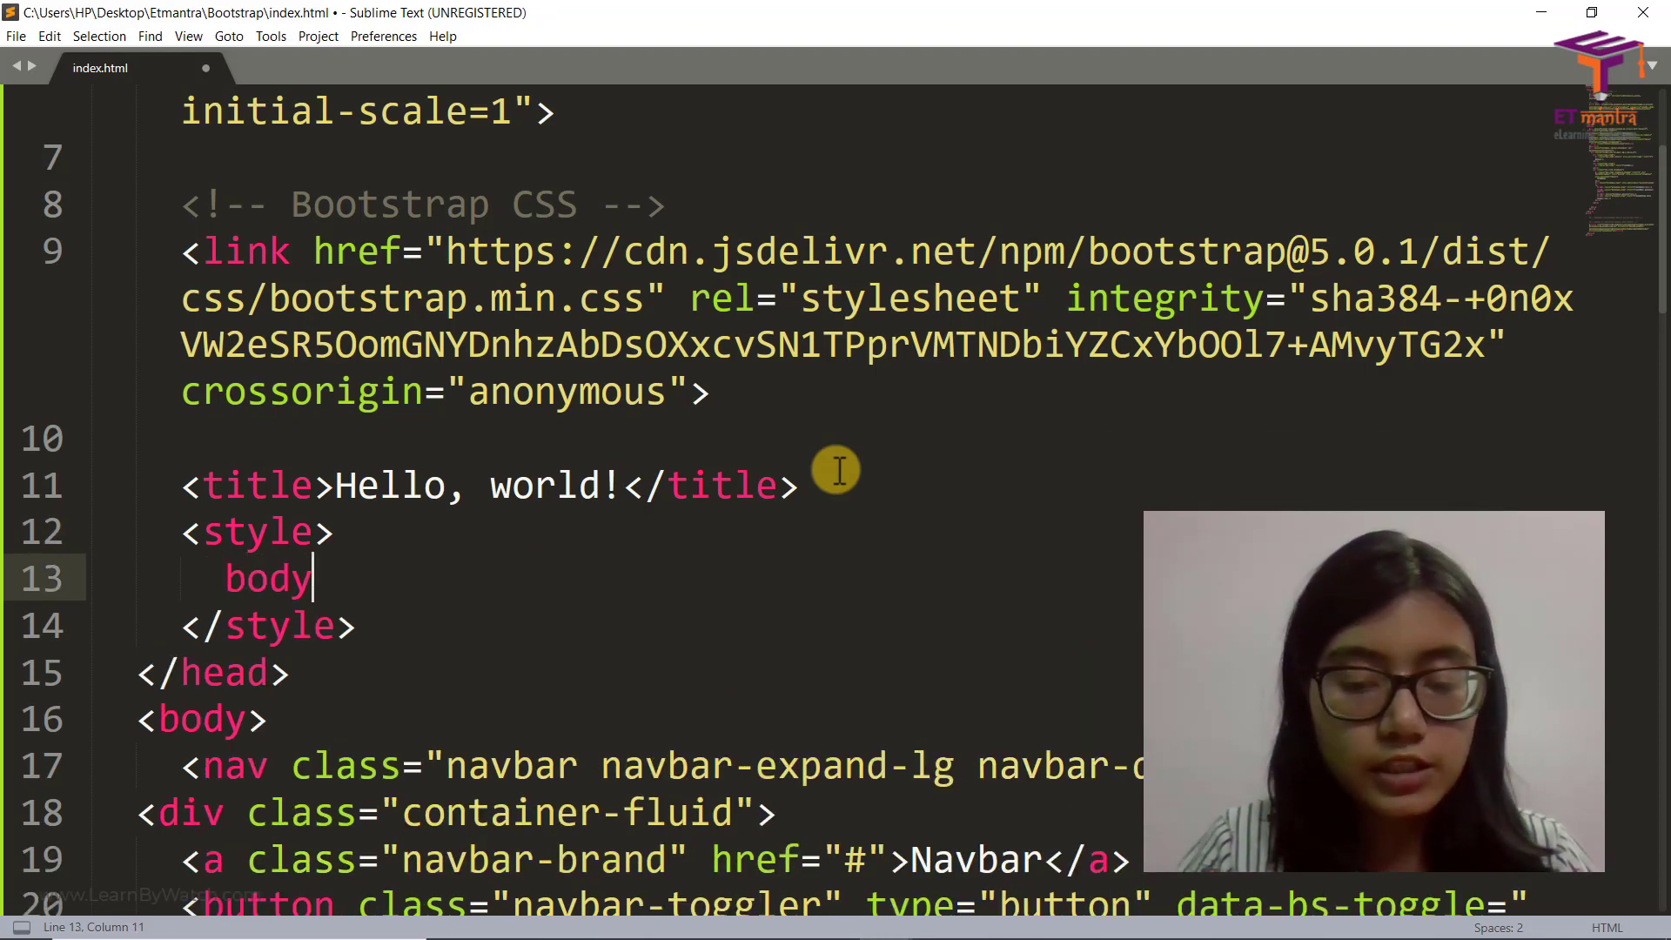
type("bac")
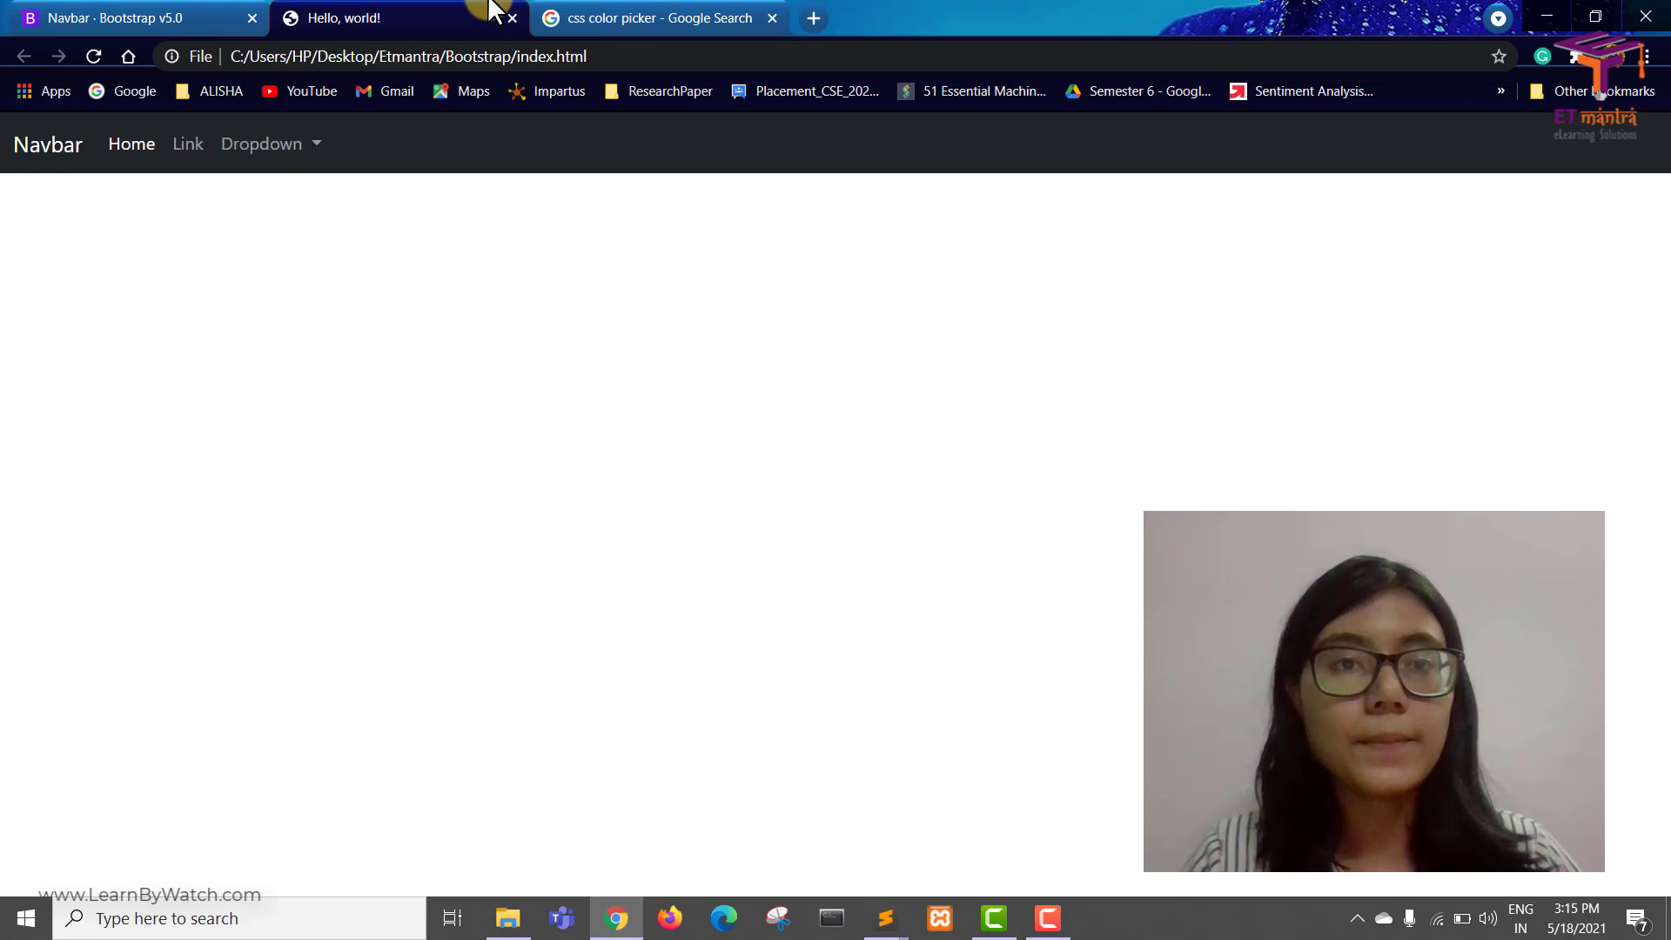
Copy light blue from Google's colour picker and set body background-color: rgb(190, 219, 250);
left_click(657, 17)
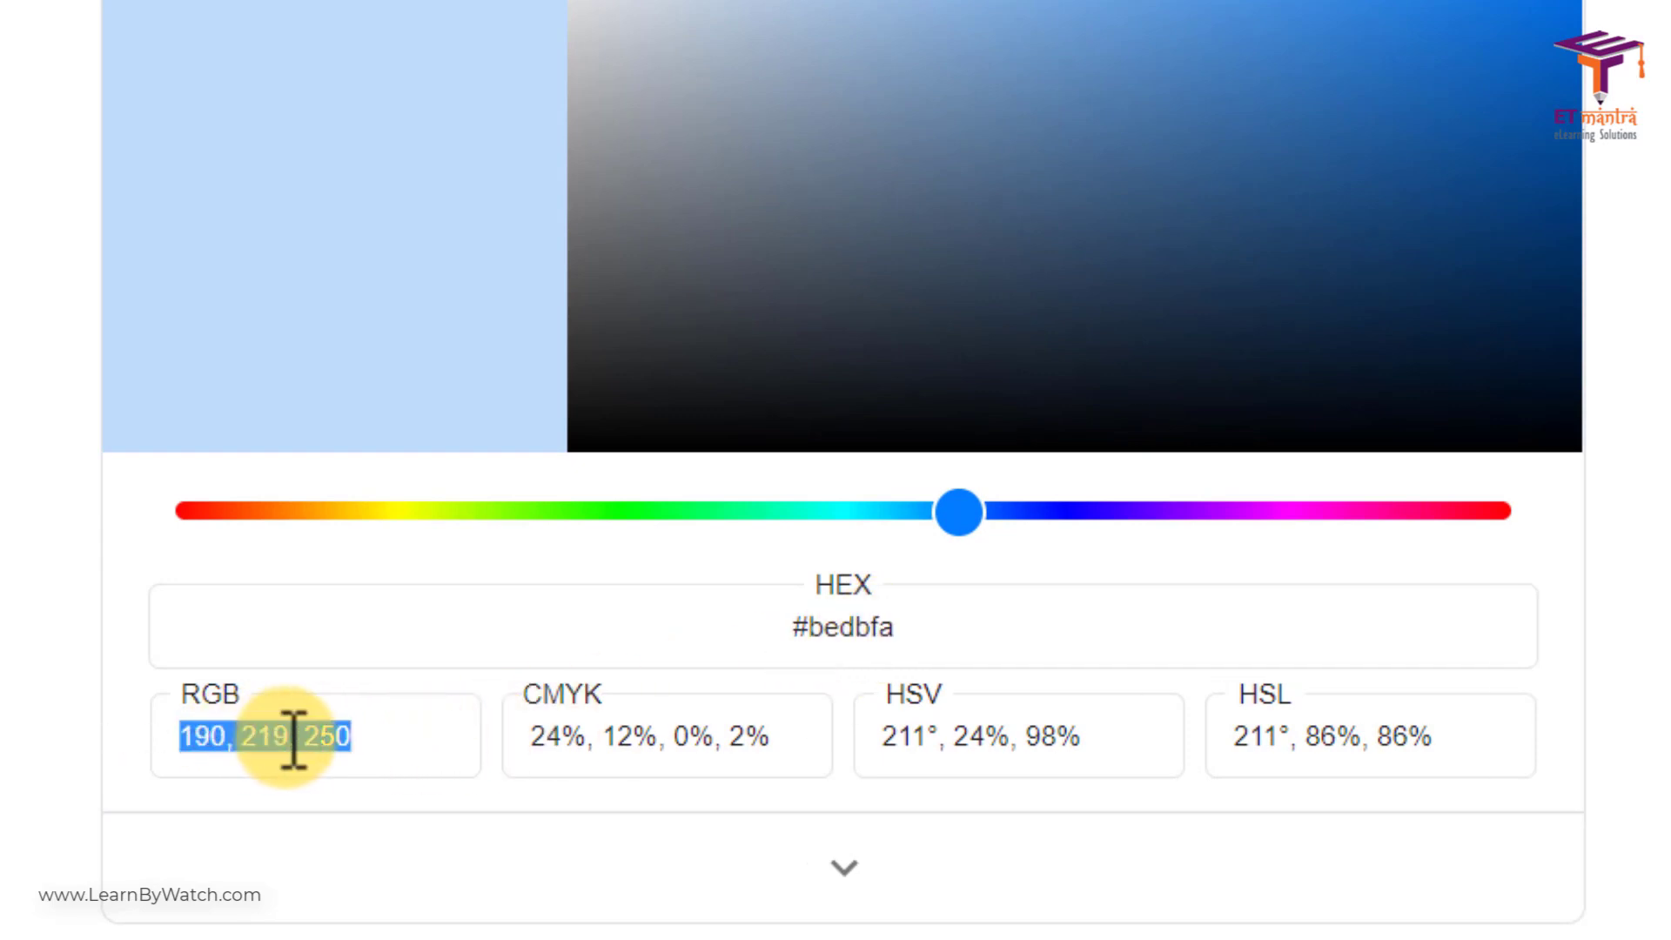
right_click(271, 735)
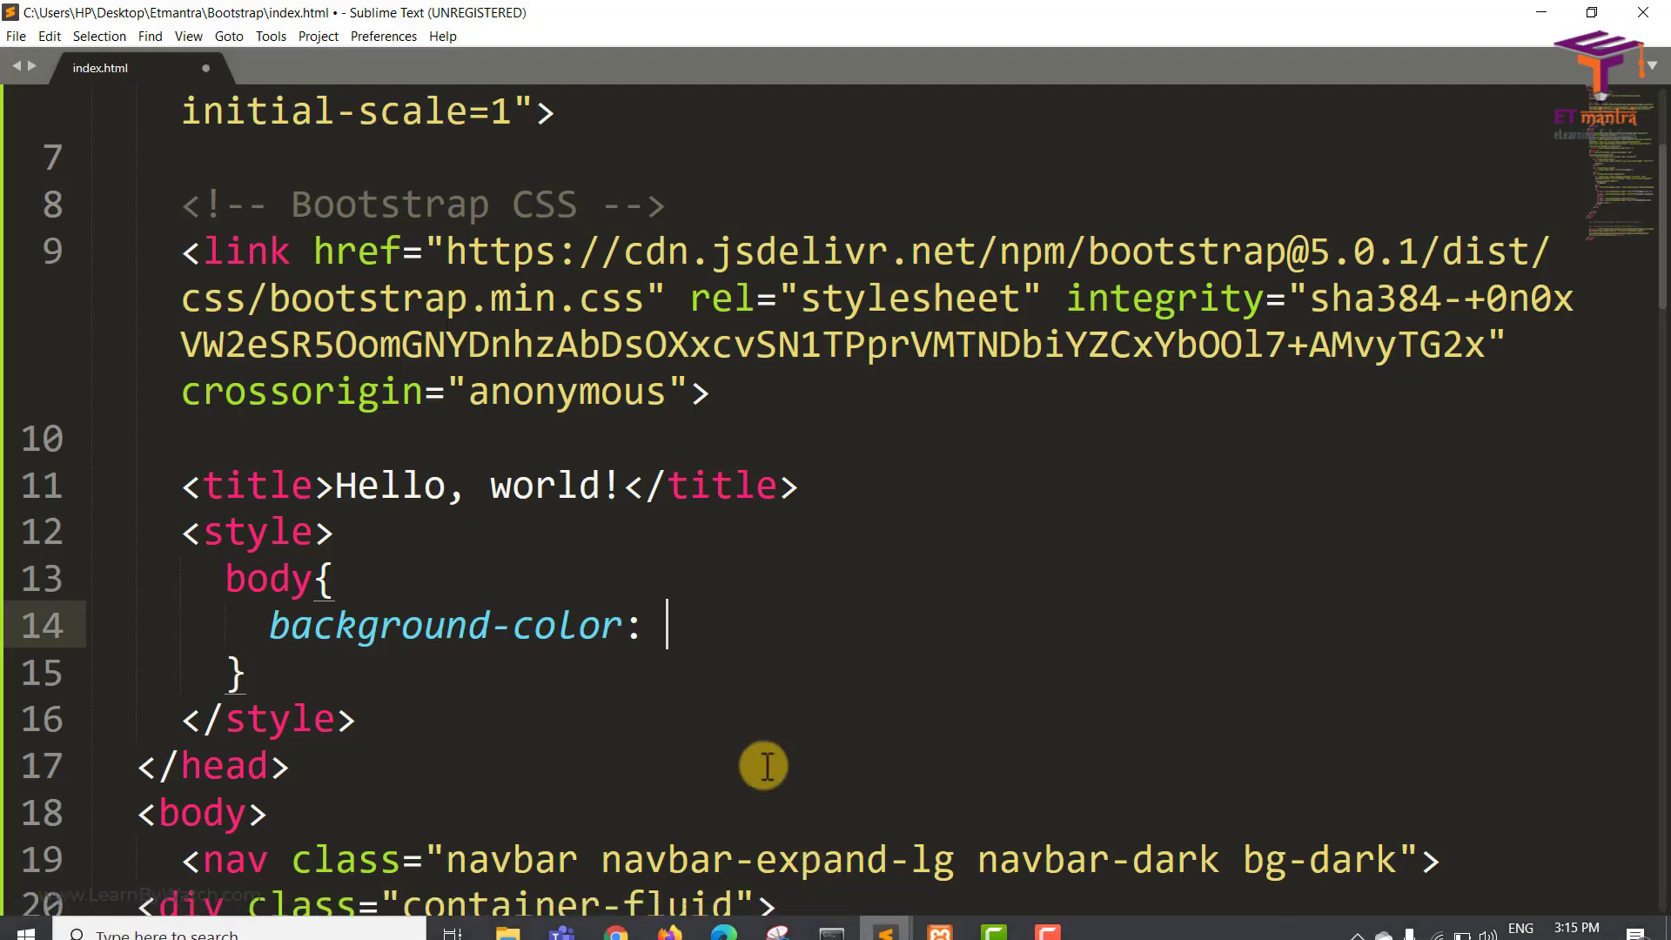
type("rgb(")
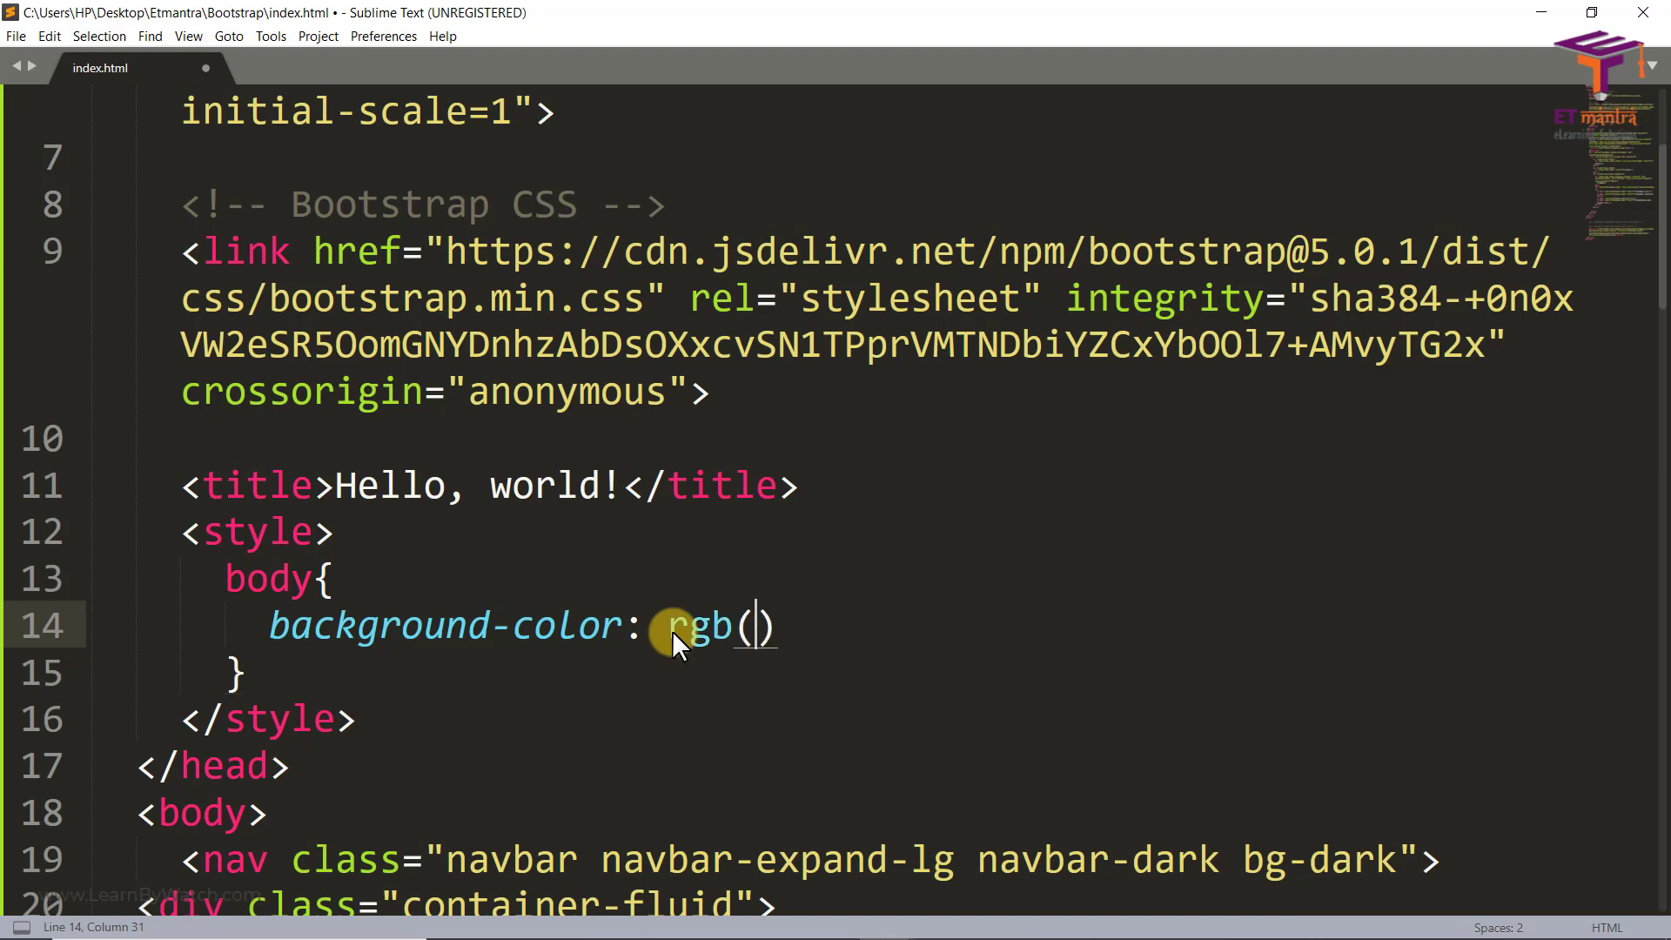
type("190, 219, 250);")
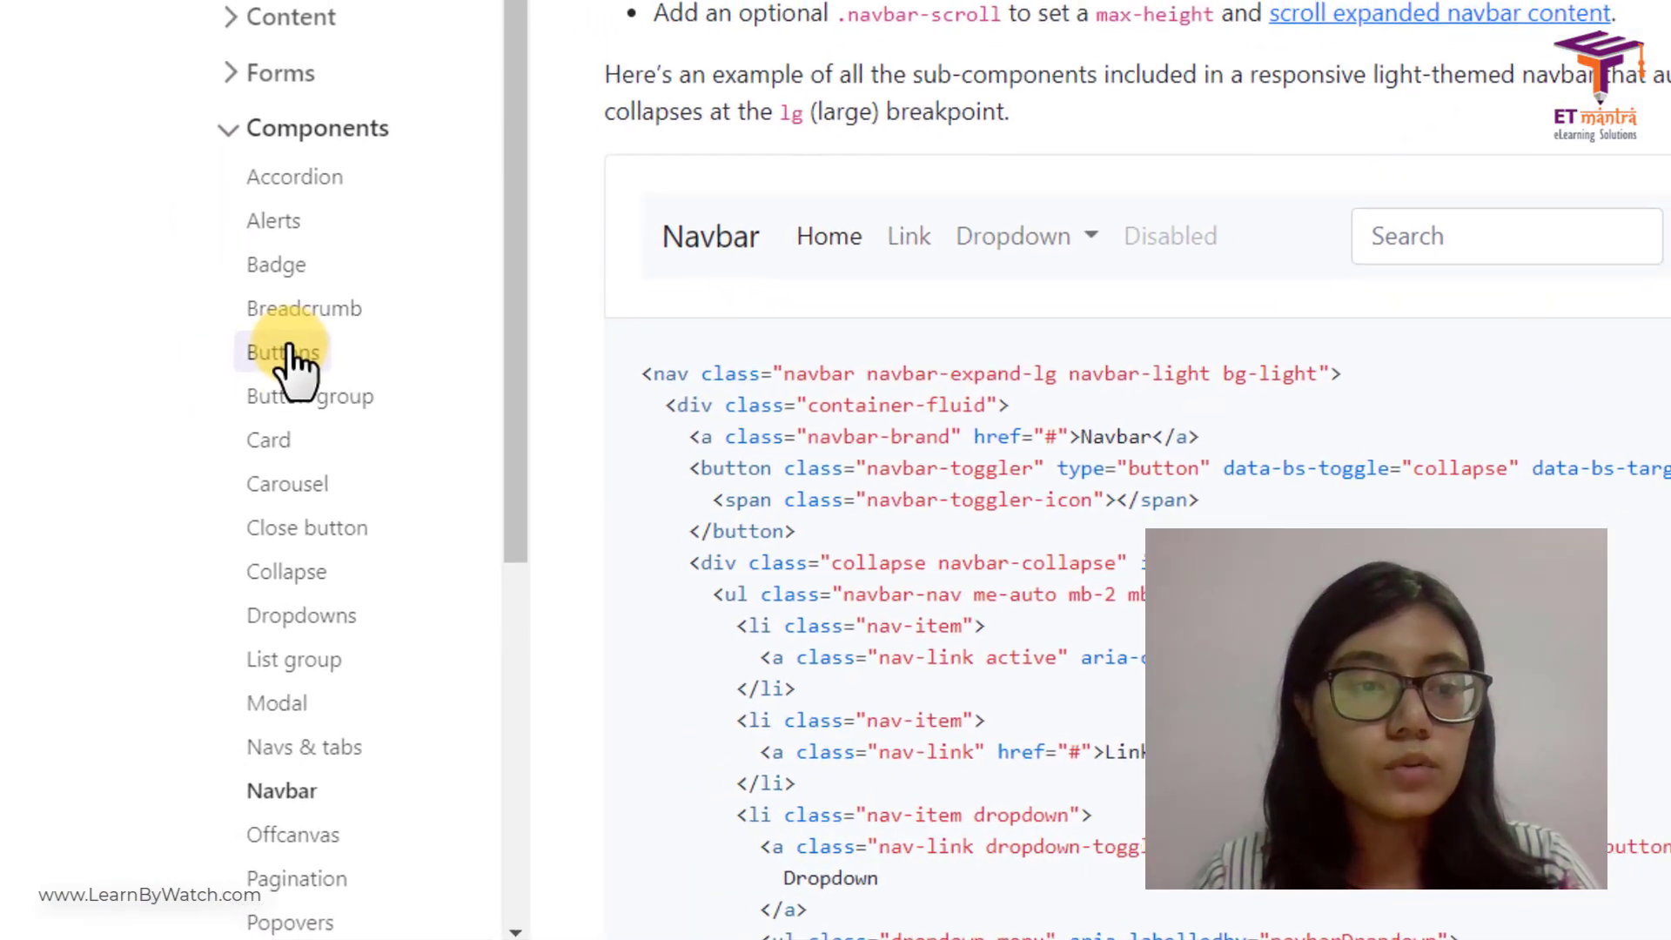
Browse the Bootstrap Carousel page's 'With controls' example, then return to Sublime Text
scroll("down", 3)
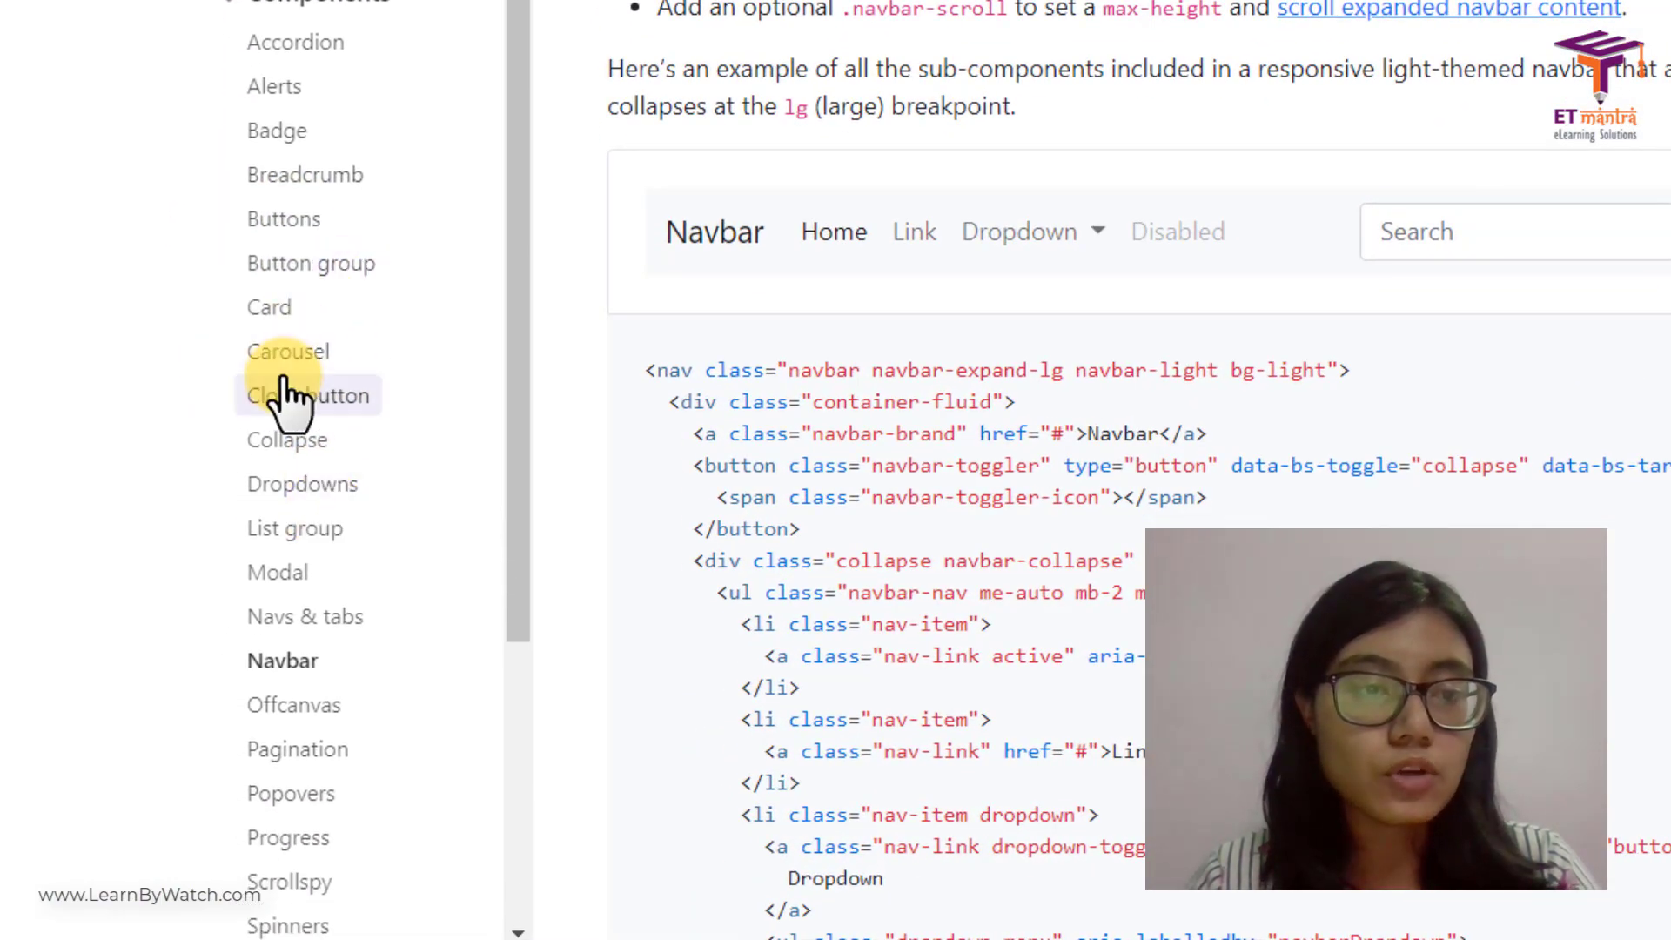
left_click(287, 349)
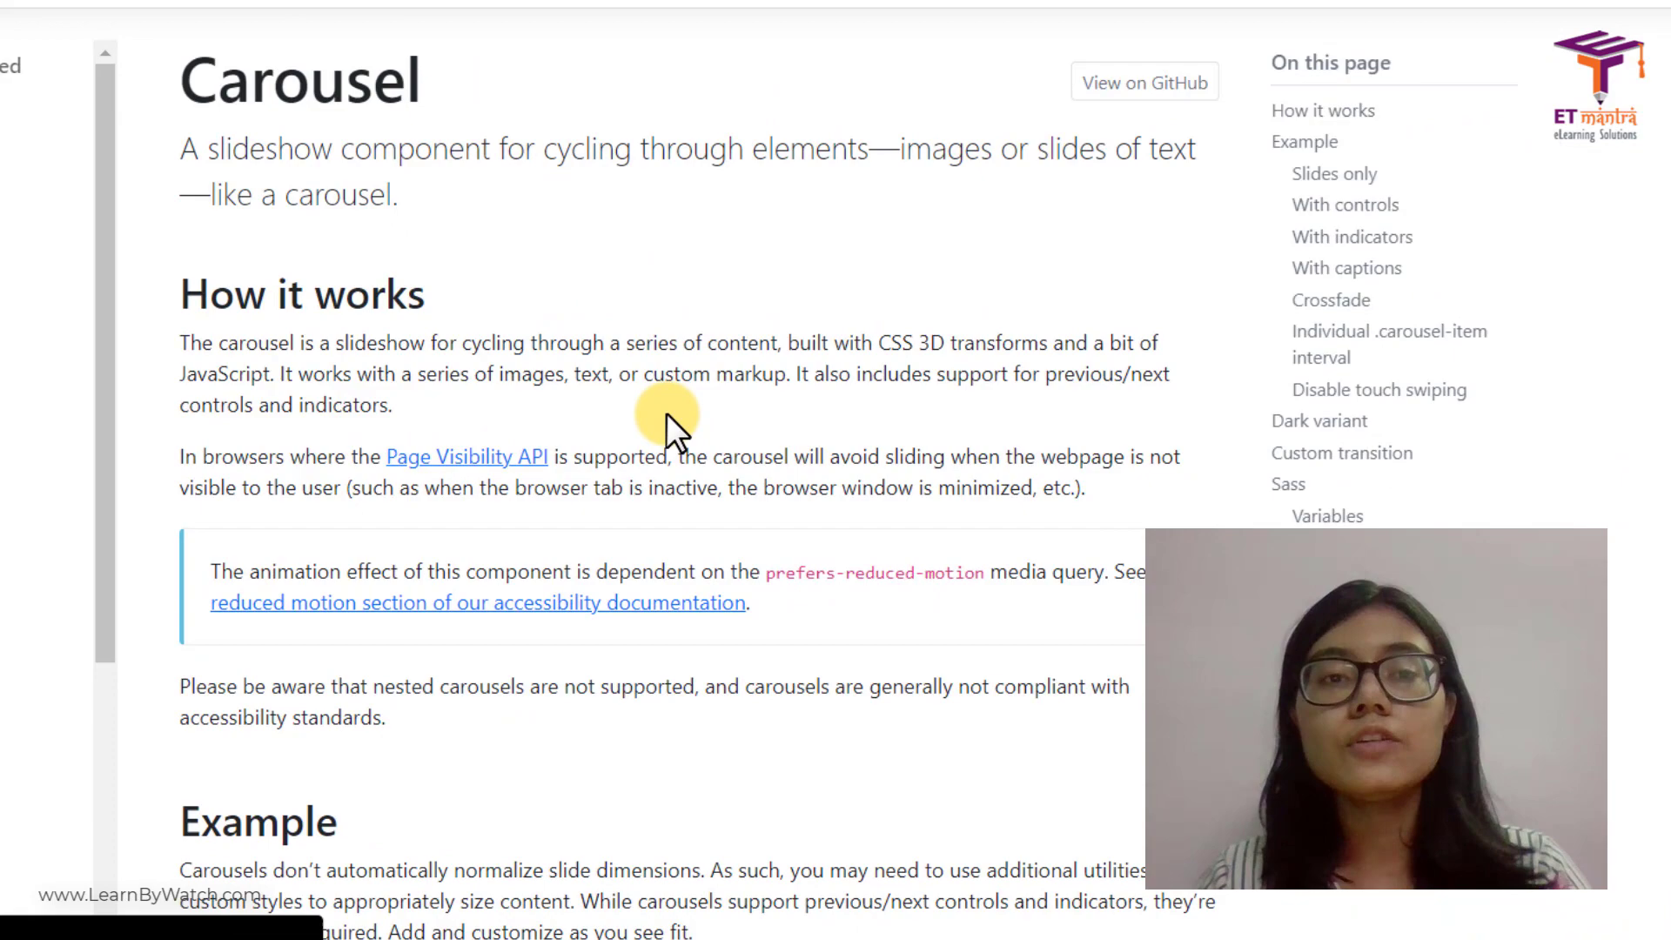
scroll("down", 3)
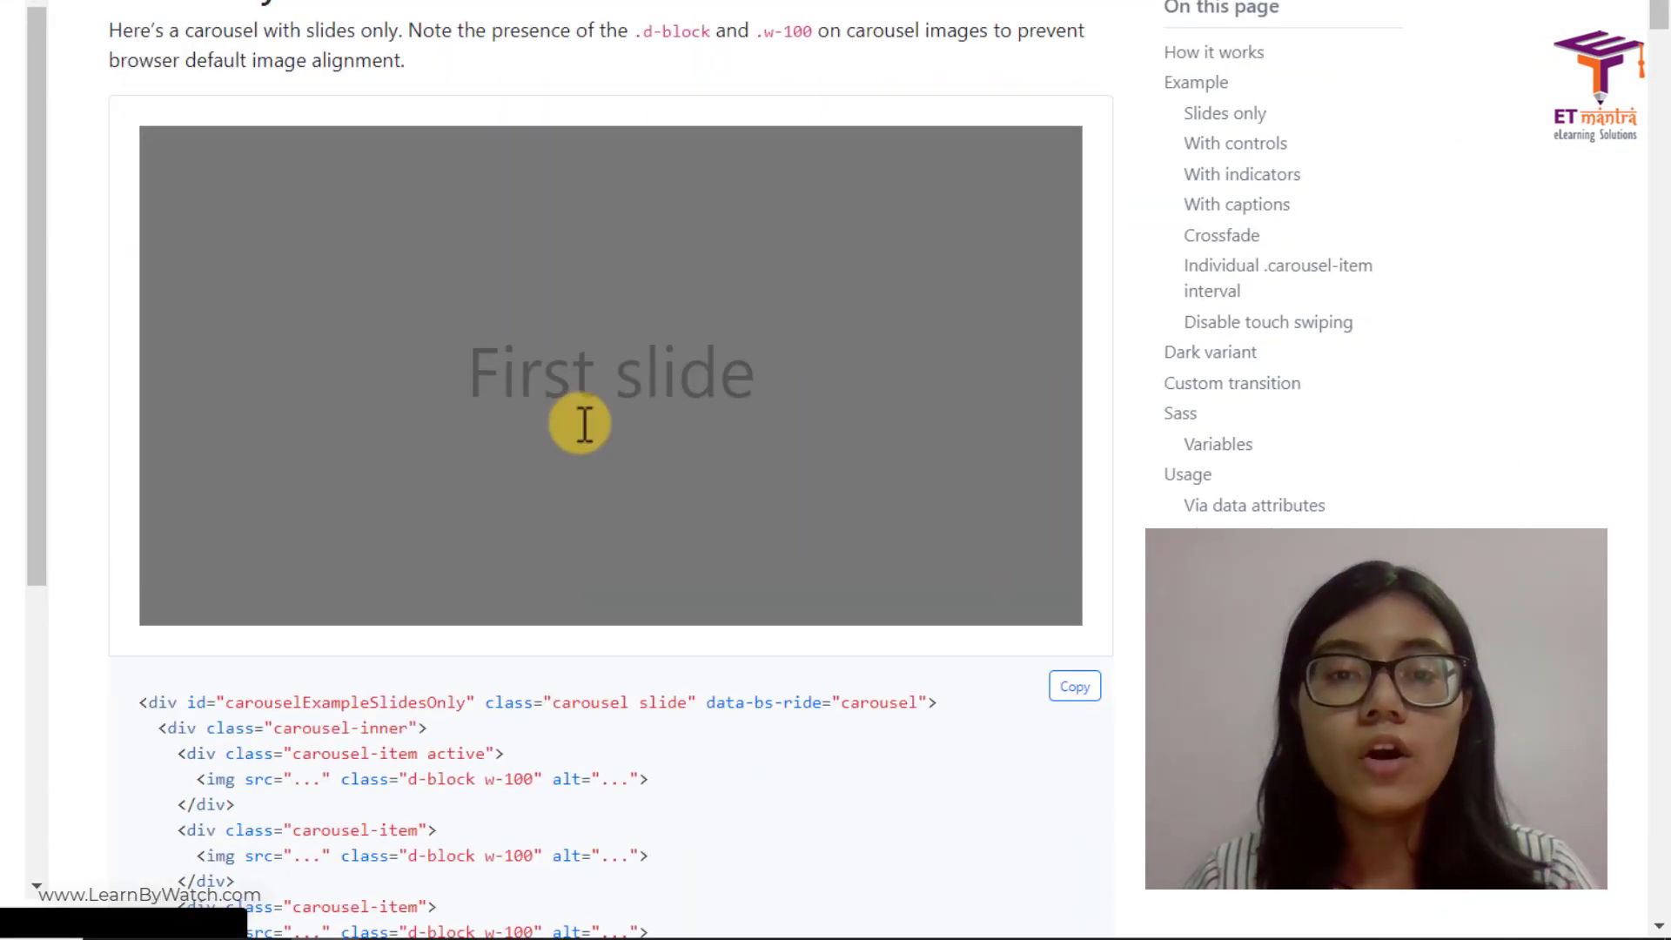
scroll("down", 3)
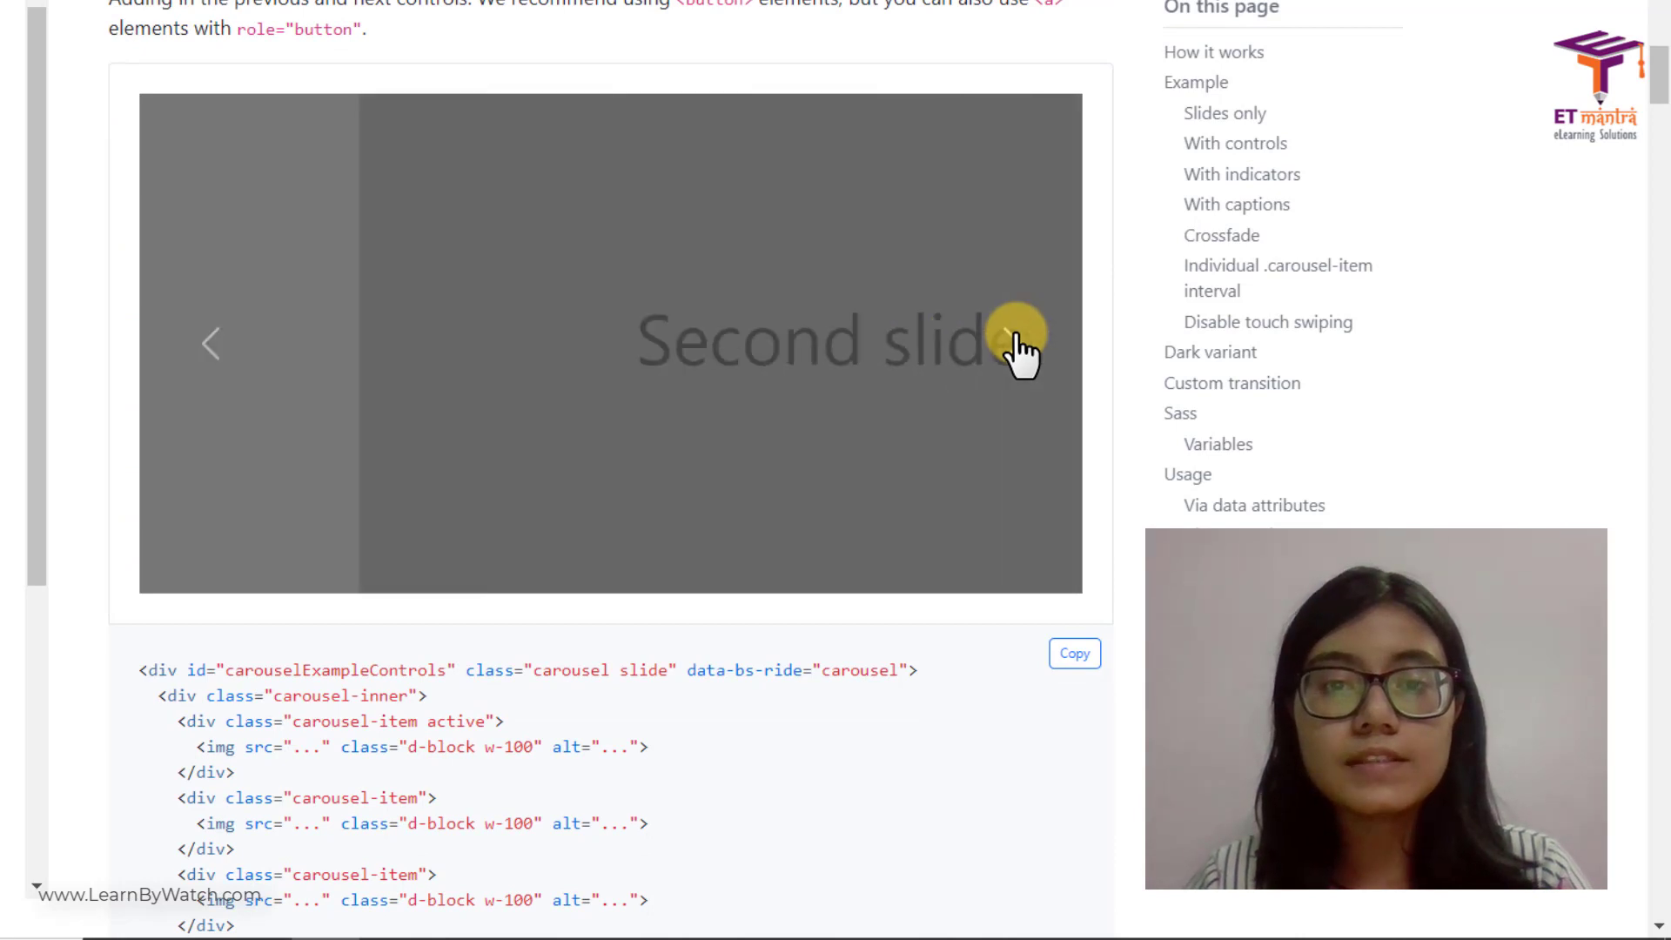
left_click(1015, 343)
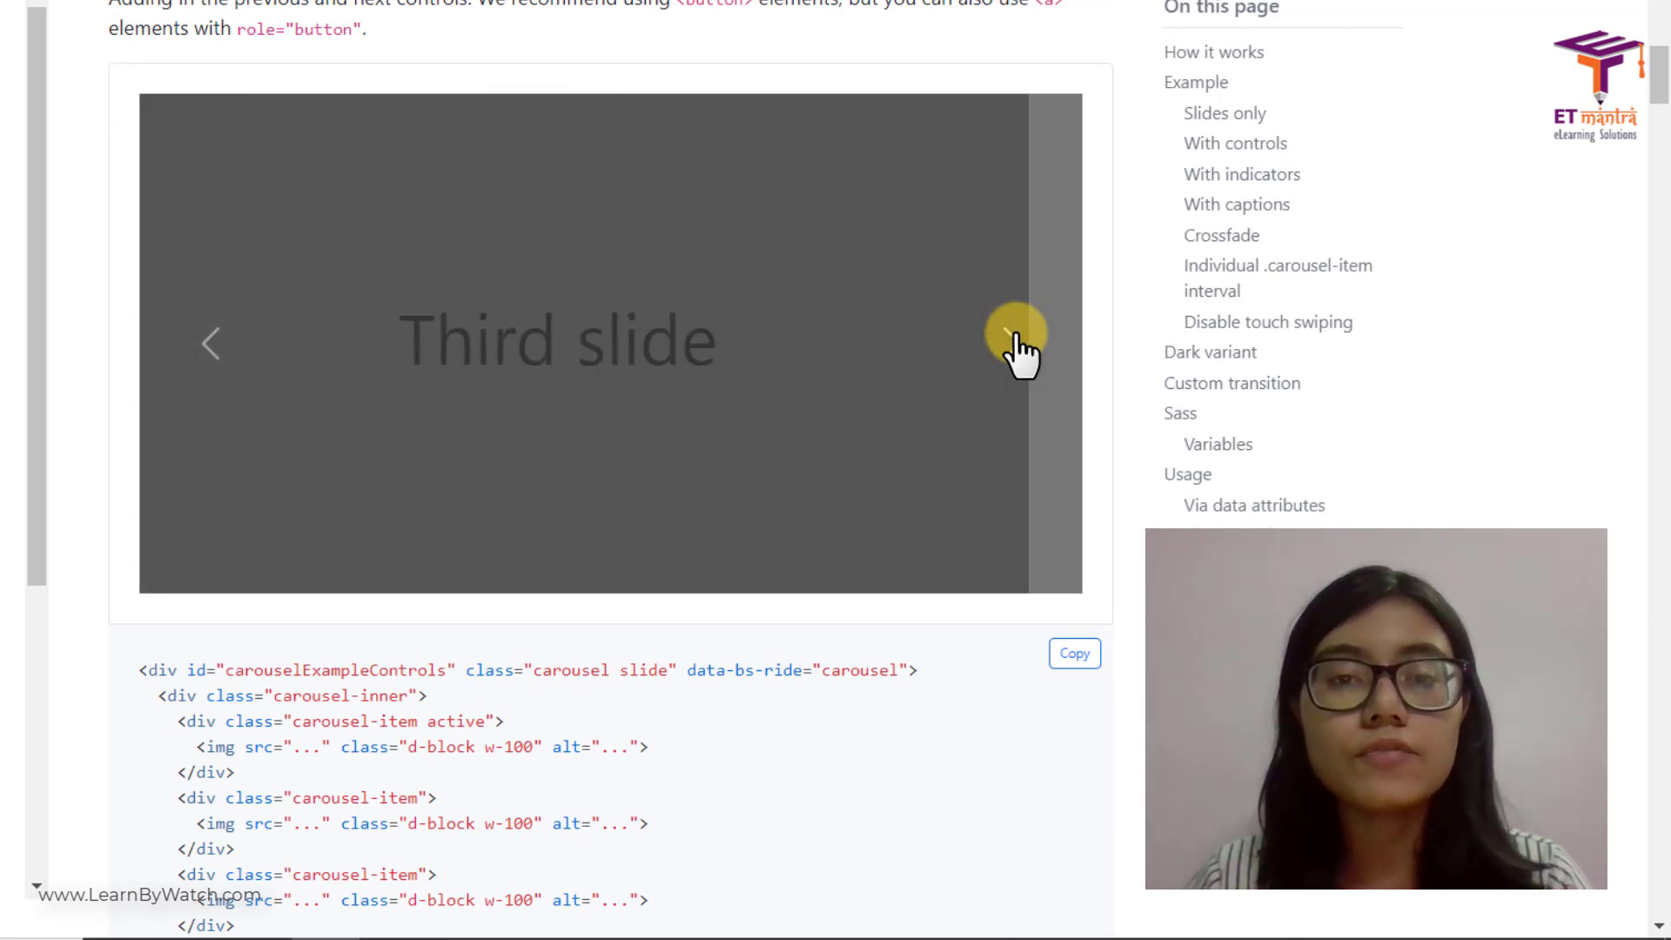
scroll("down", 3)
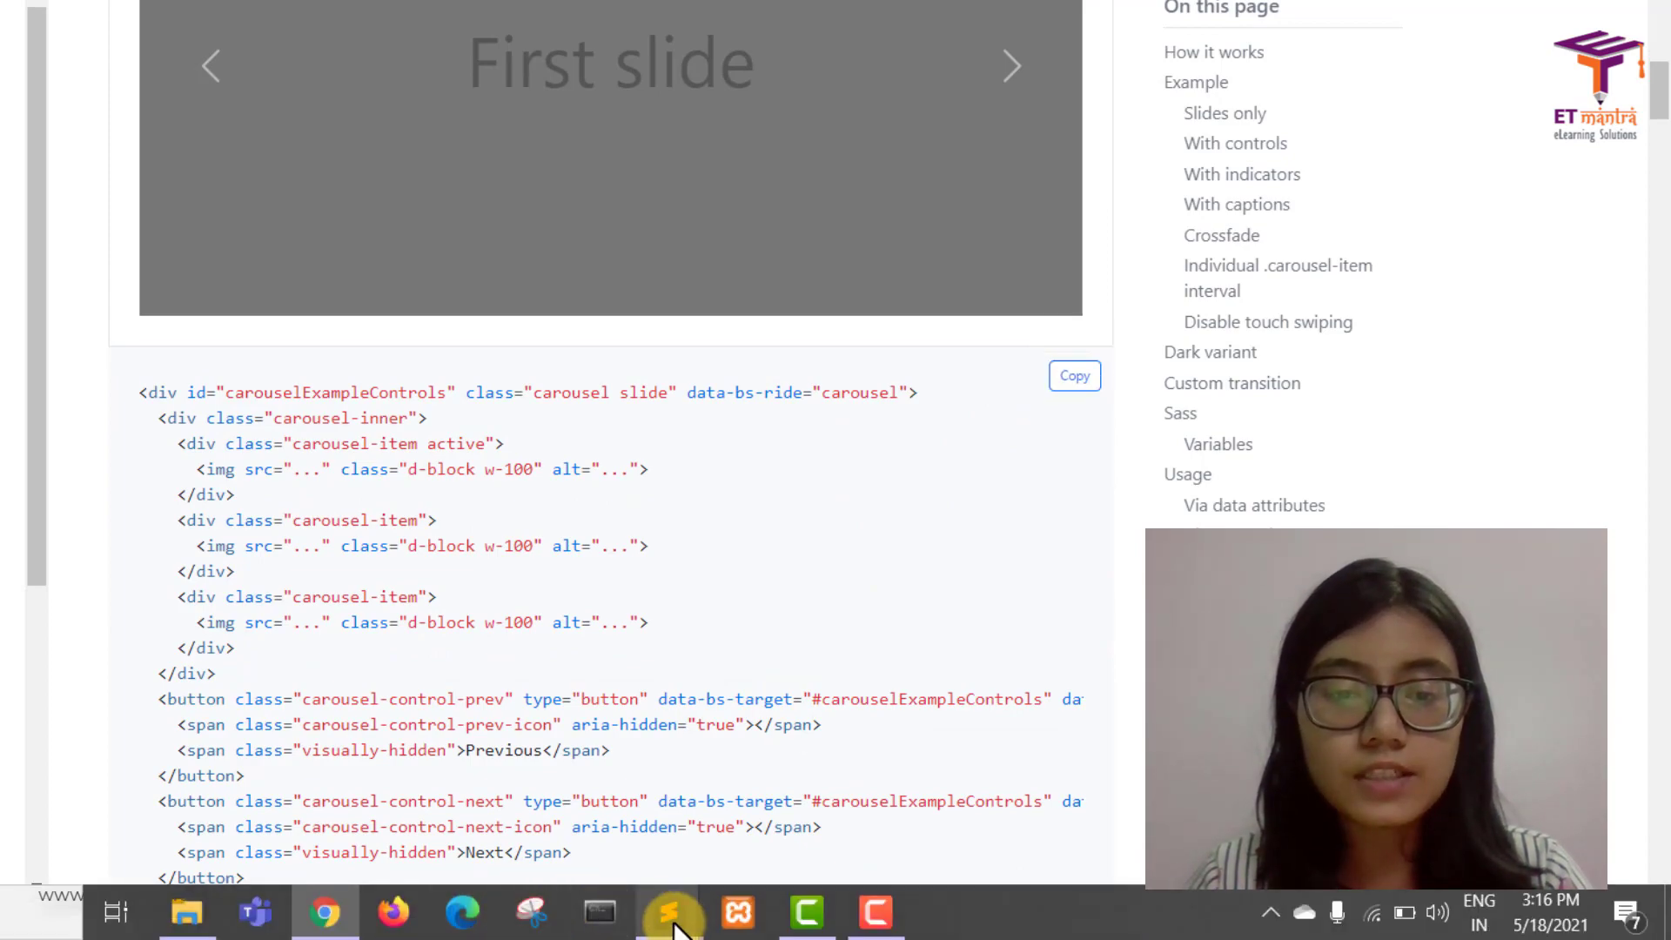
left_click(668, 914)
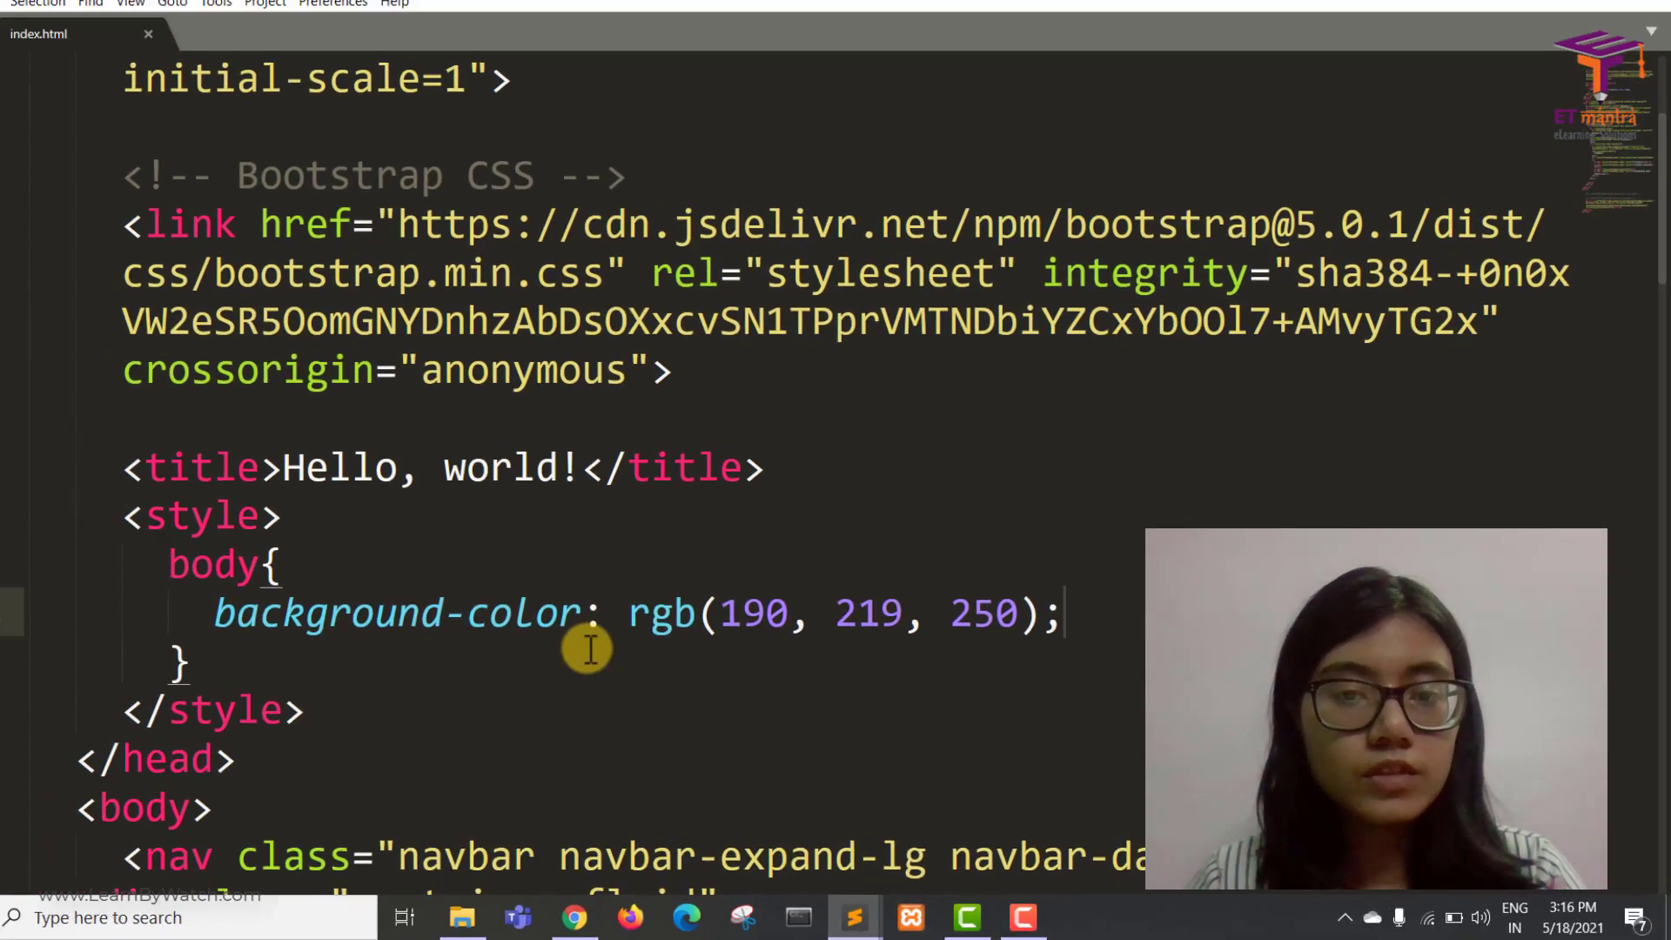
Below </nav> add <div class="container"></div> and paste the carousel-with-controls markup inside it
scroll("down", 3)
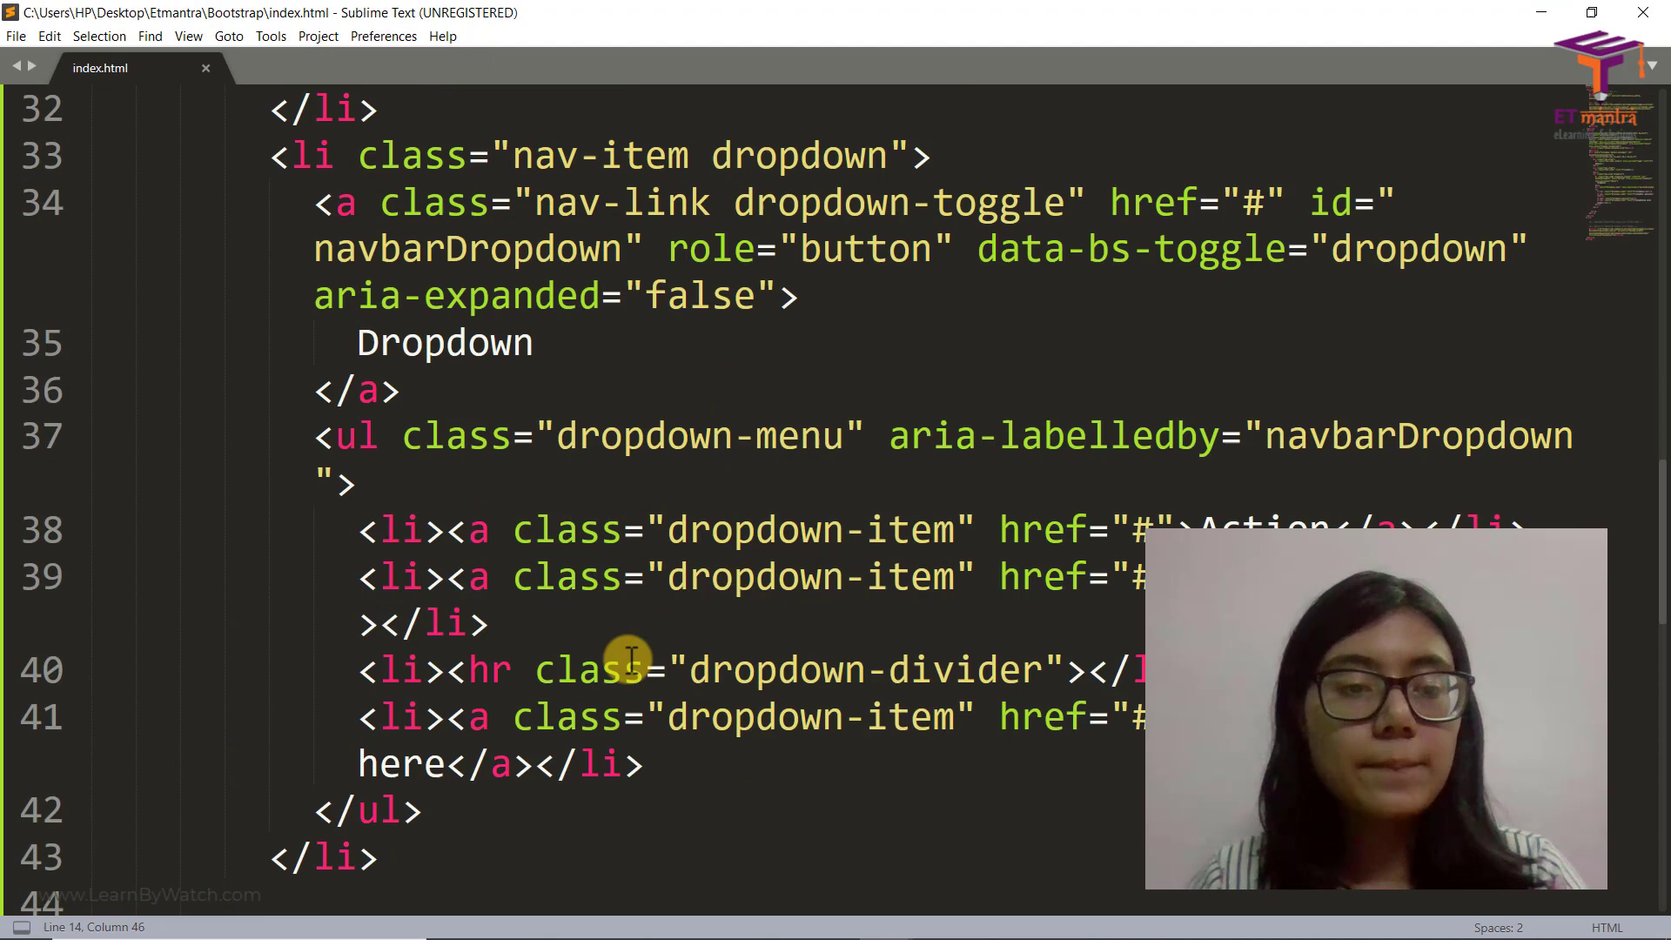
scroll("down", 3)
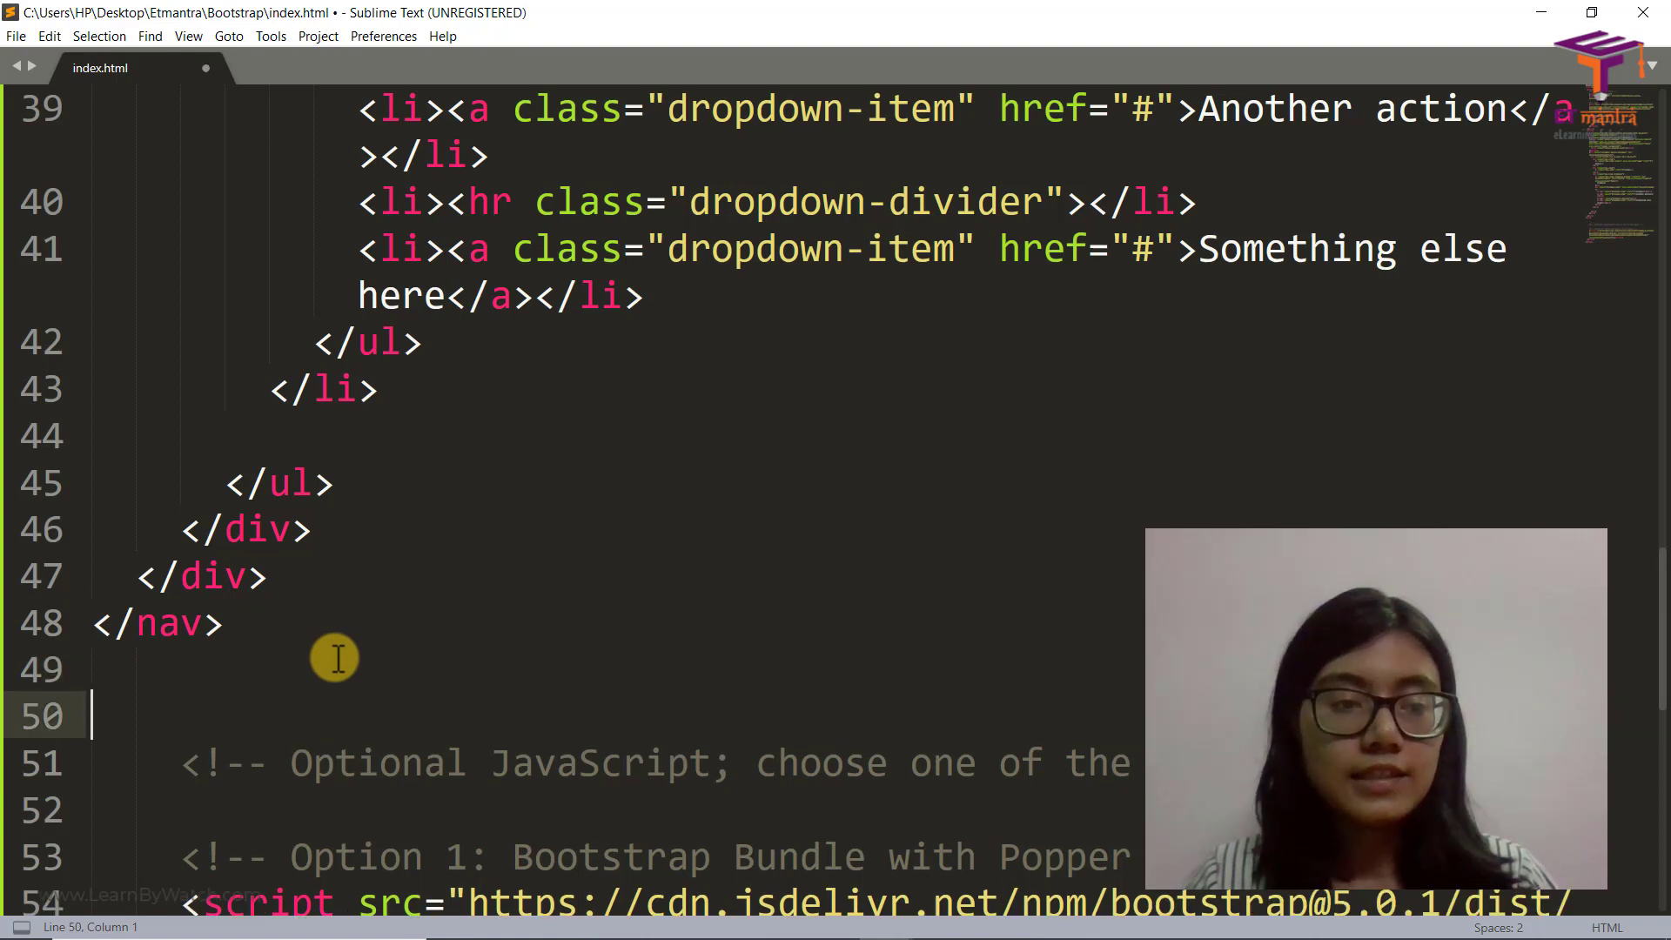
key("enter")
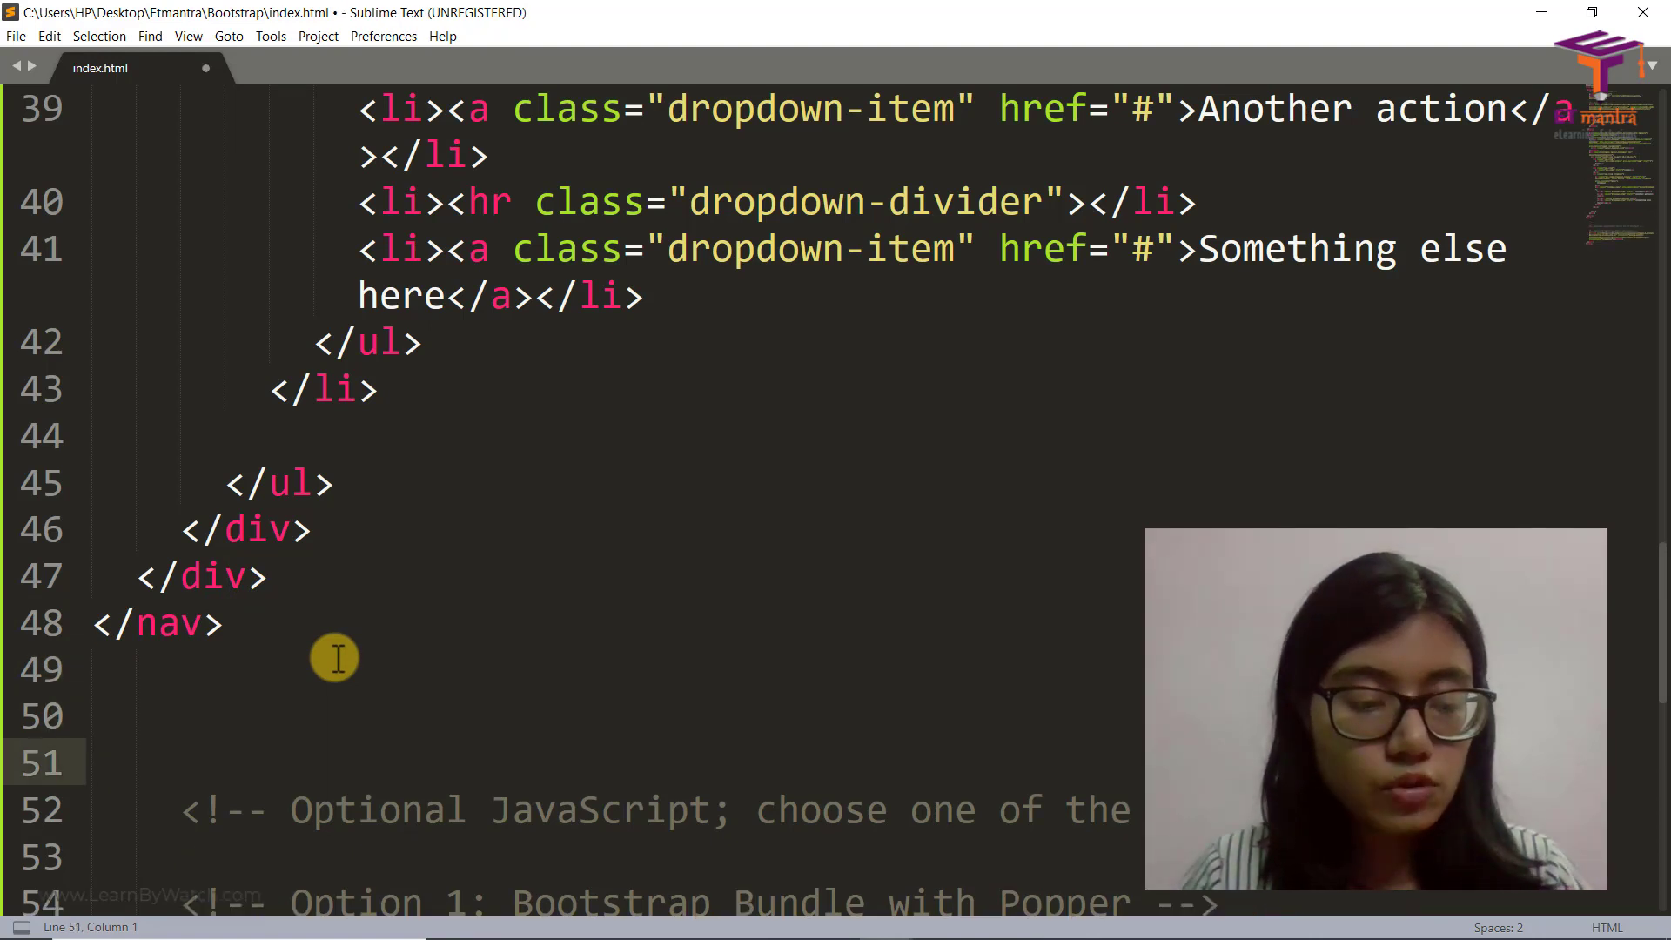
type("<div class=\"container")
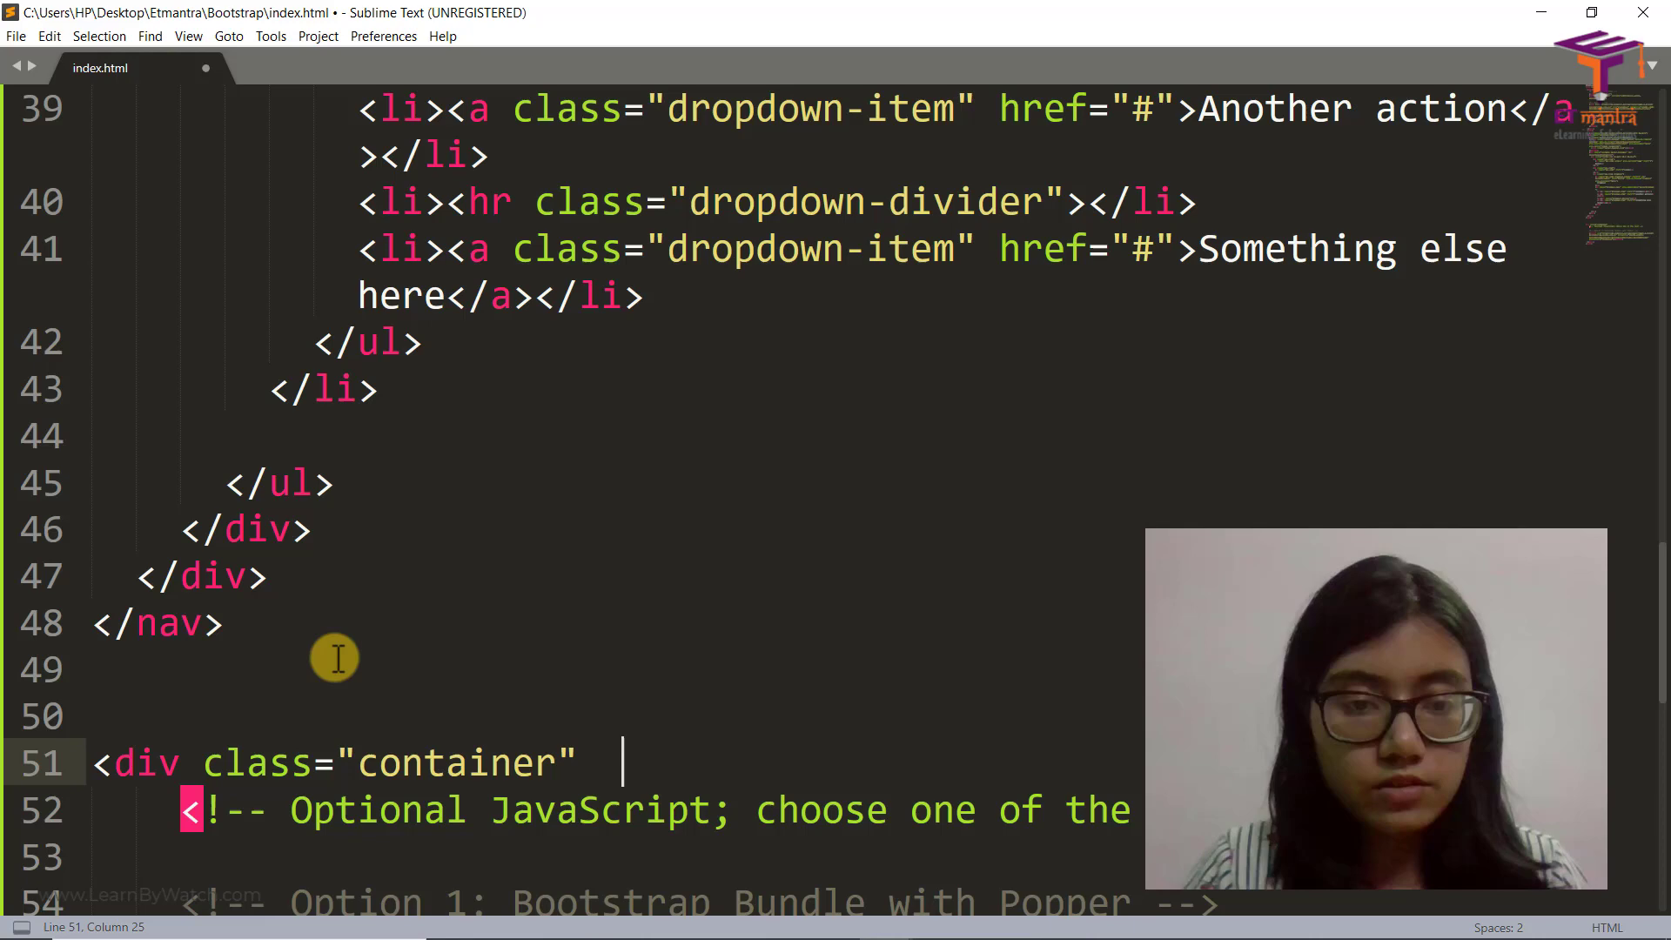
type("></div>")
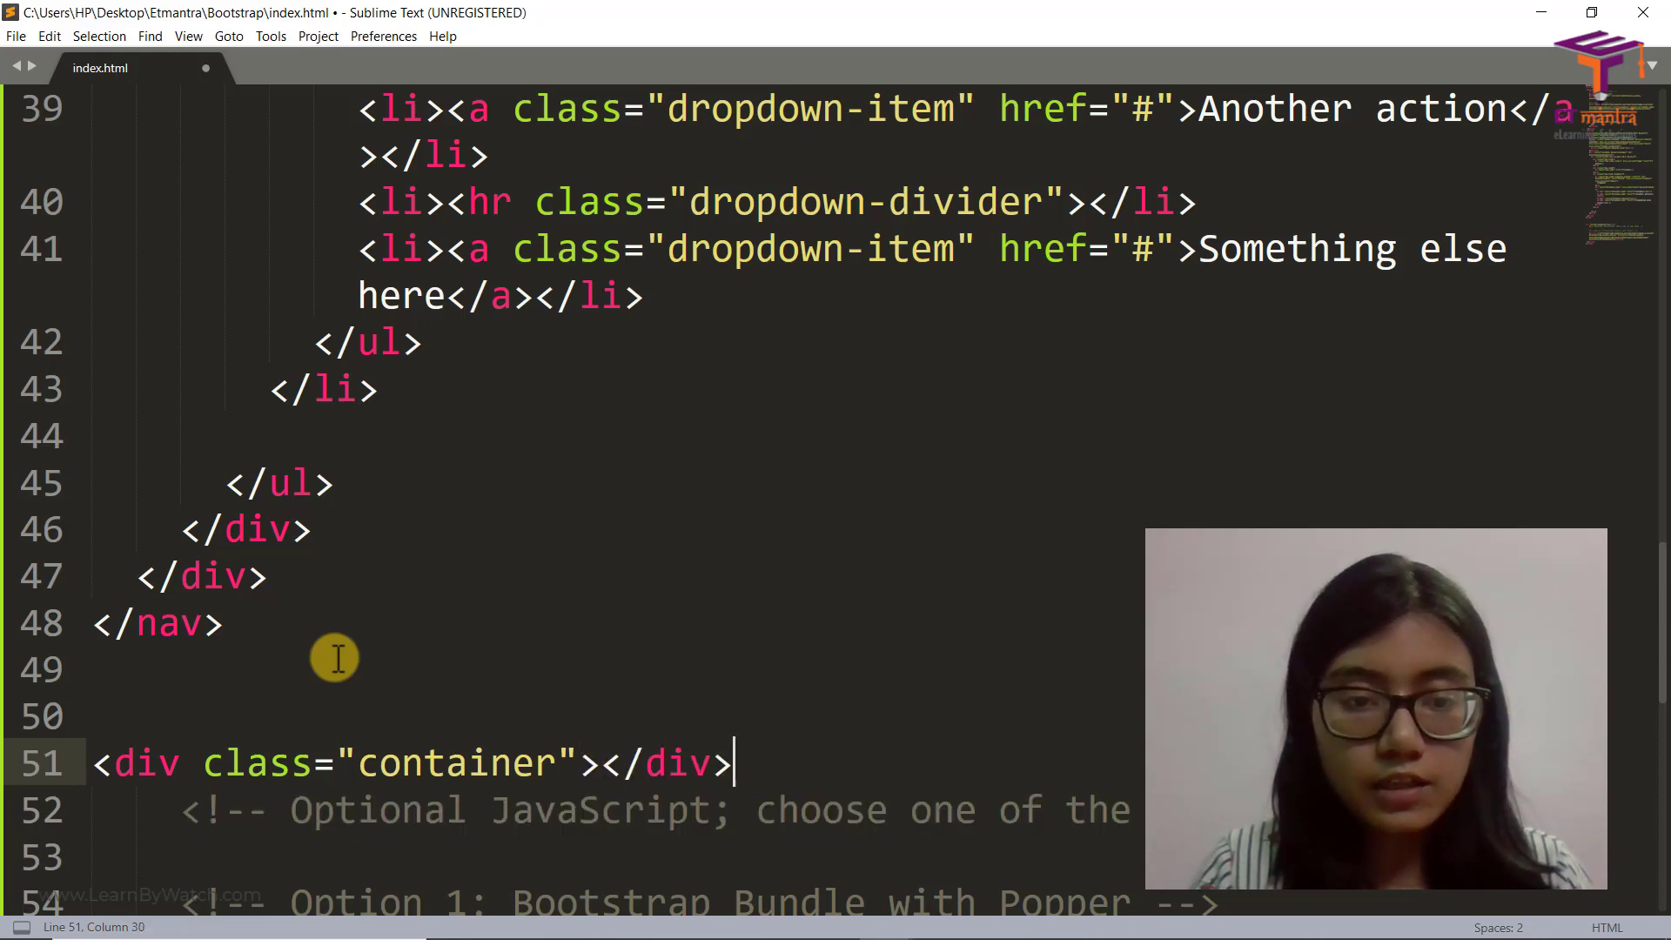
key("enter")
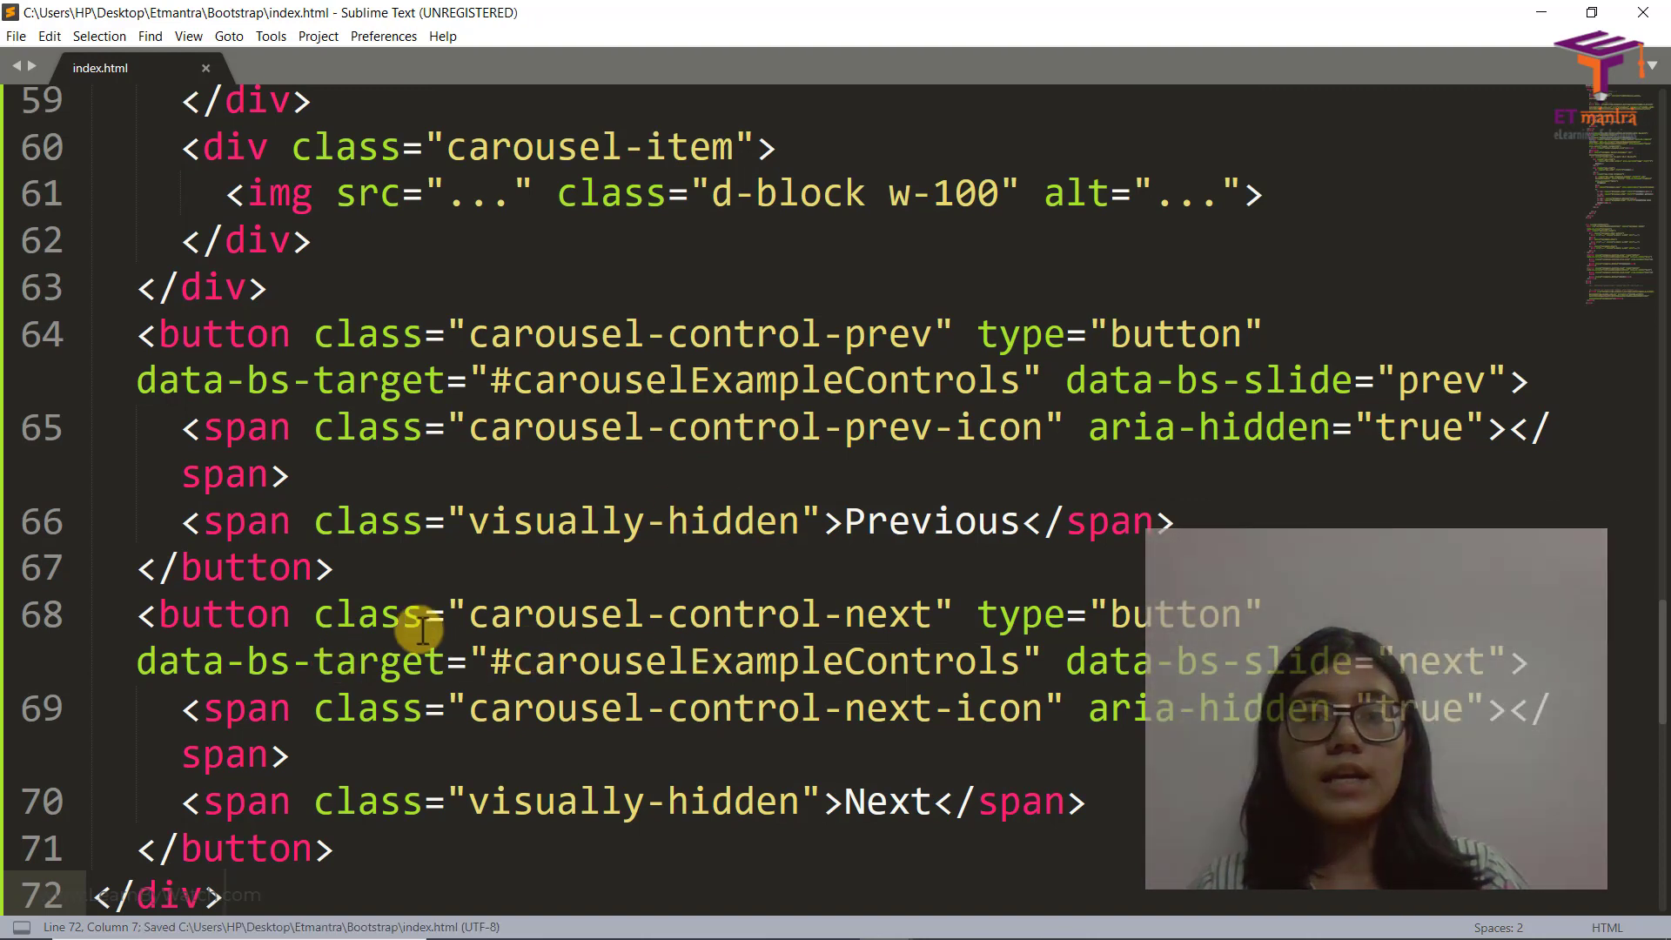
mouse_move(1574, 592)
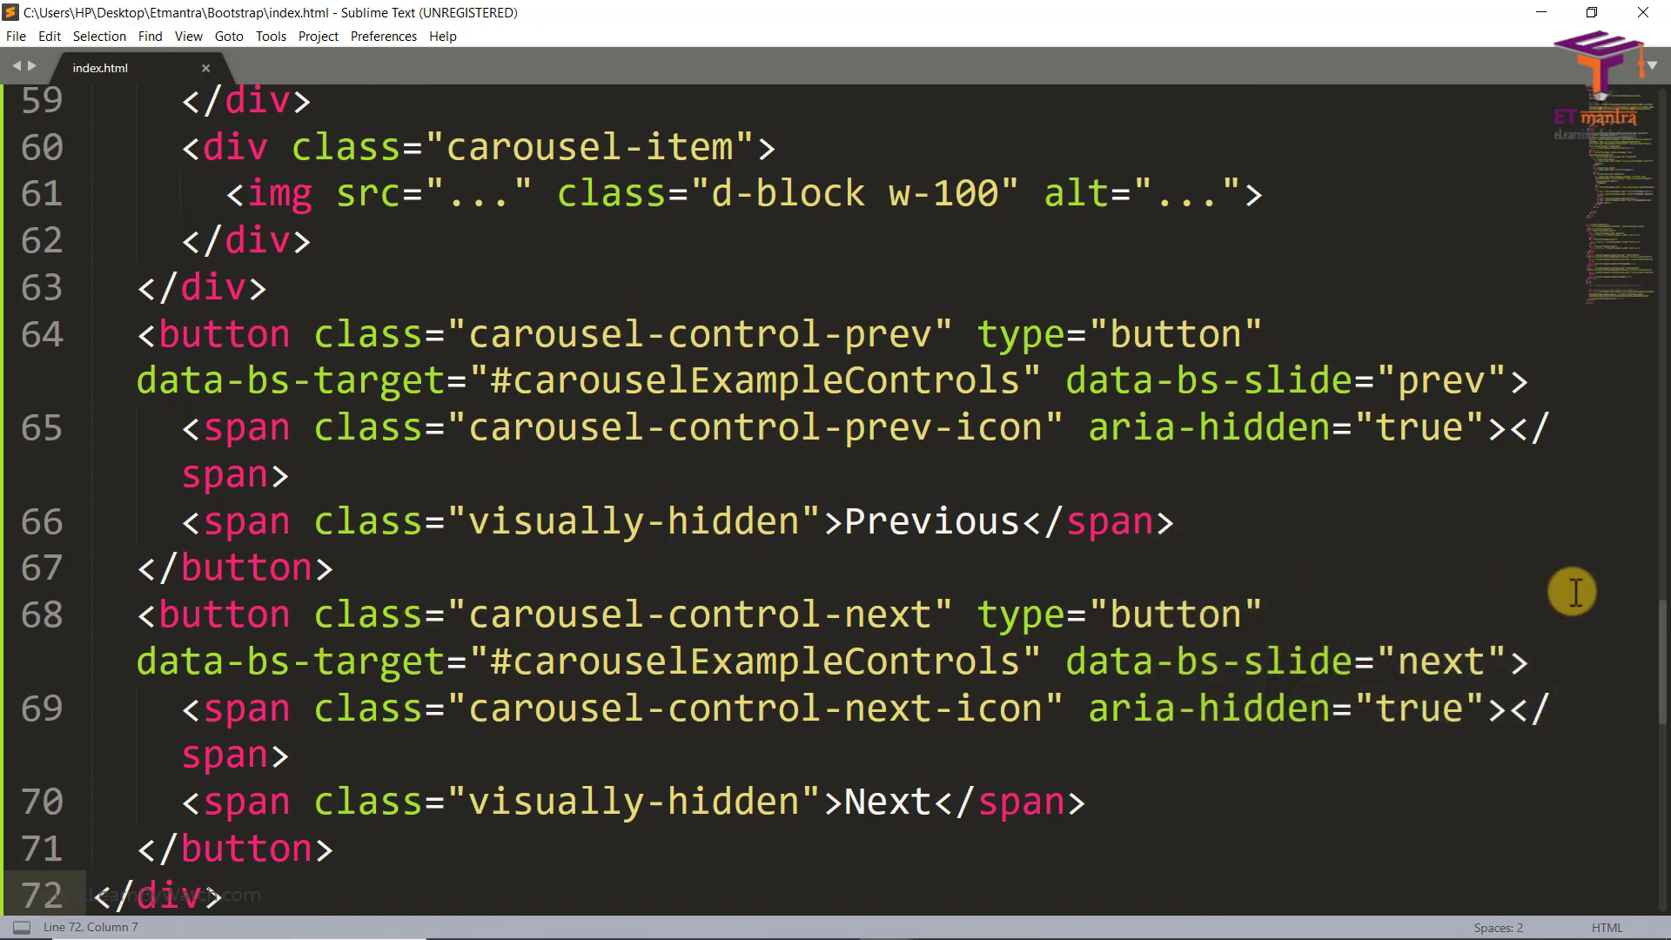
Save index.html and scroll back up through the carousel code
scroll("up", 3)
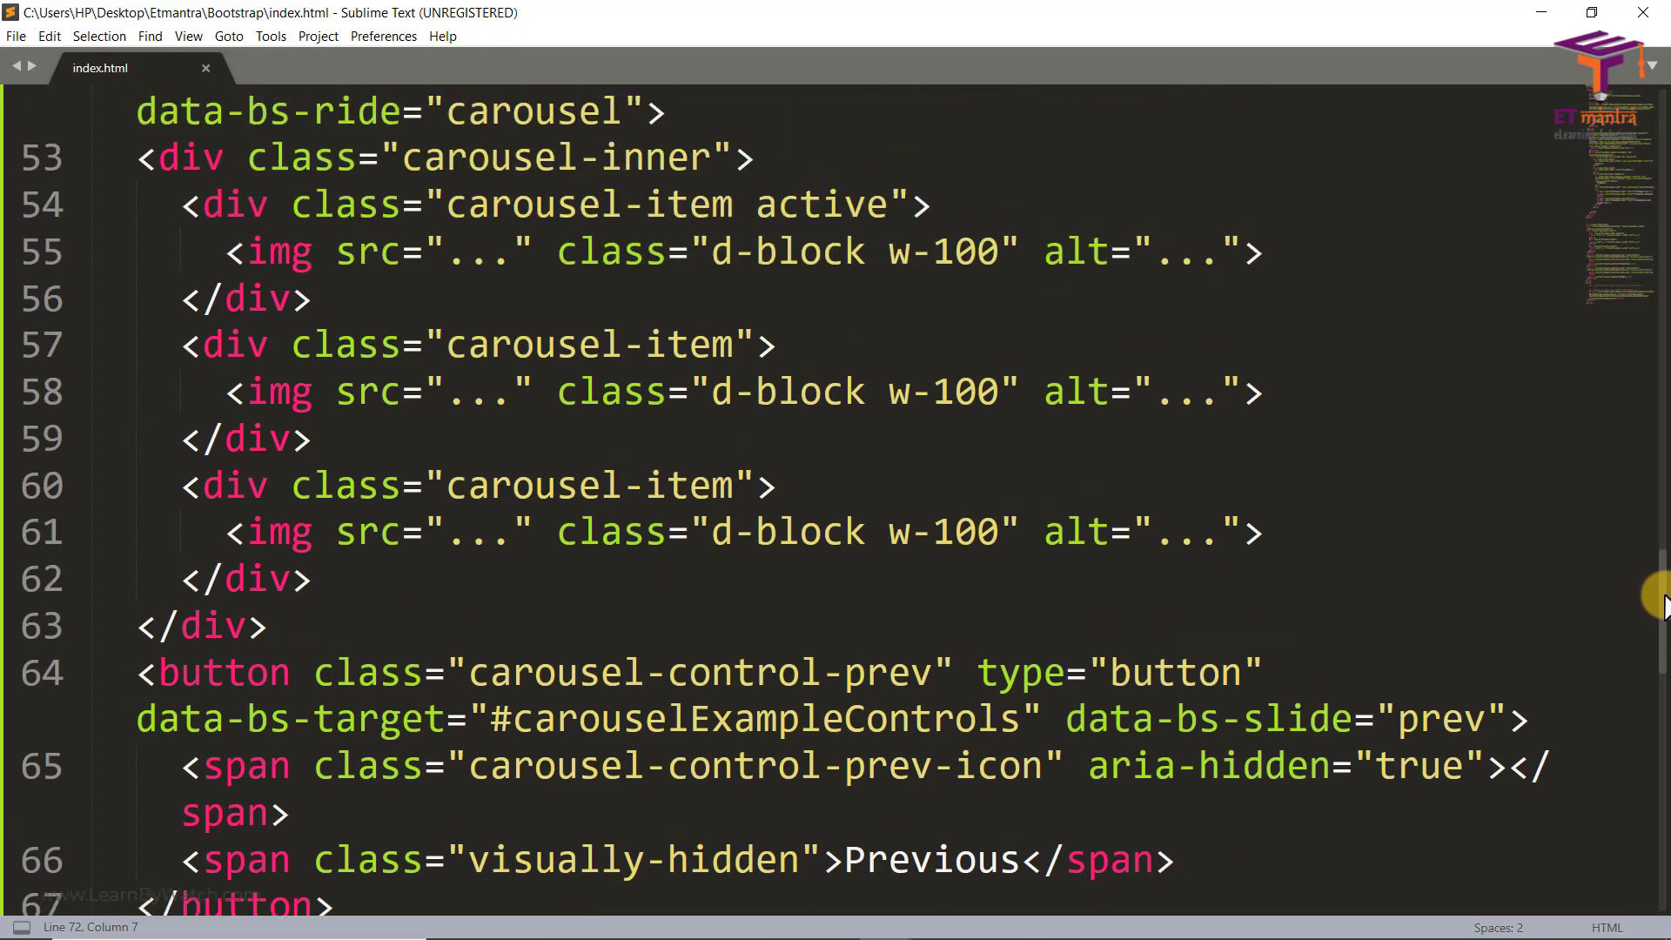
scroll("up", 3)
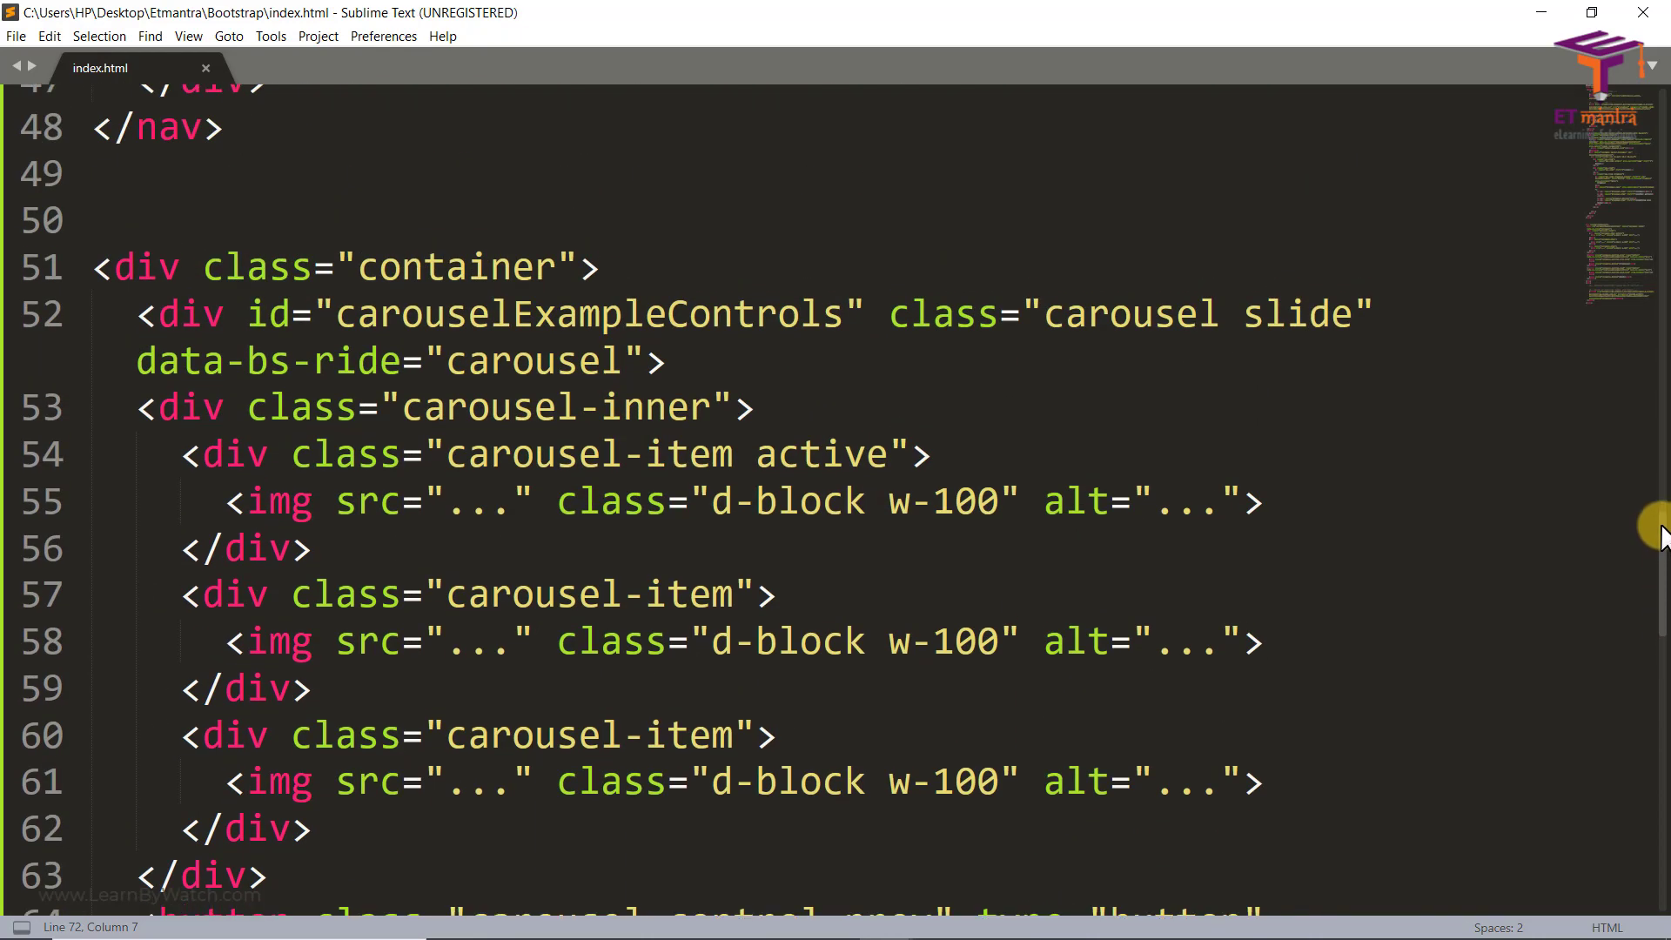
scroll("up", 3)
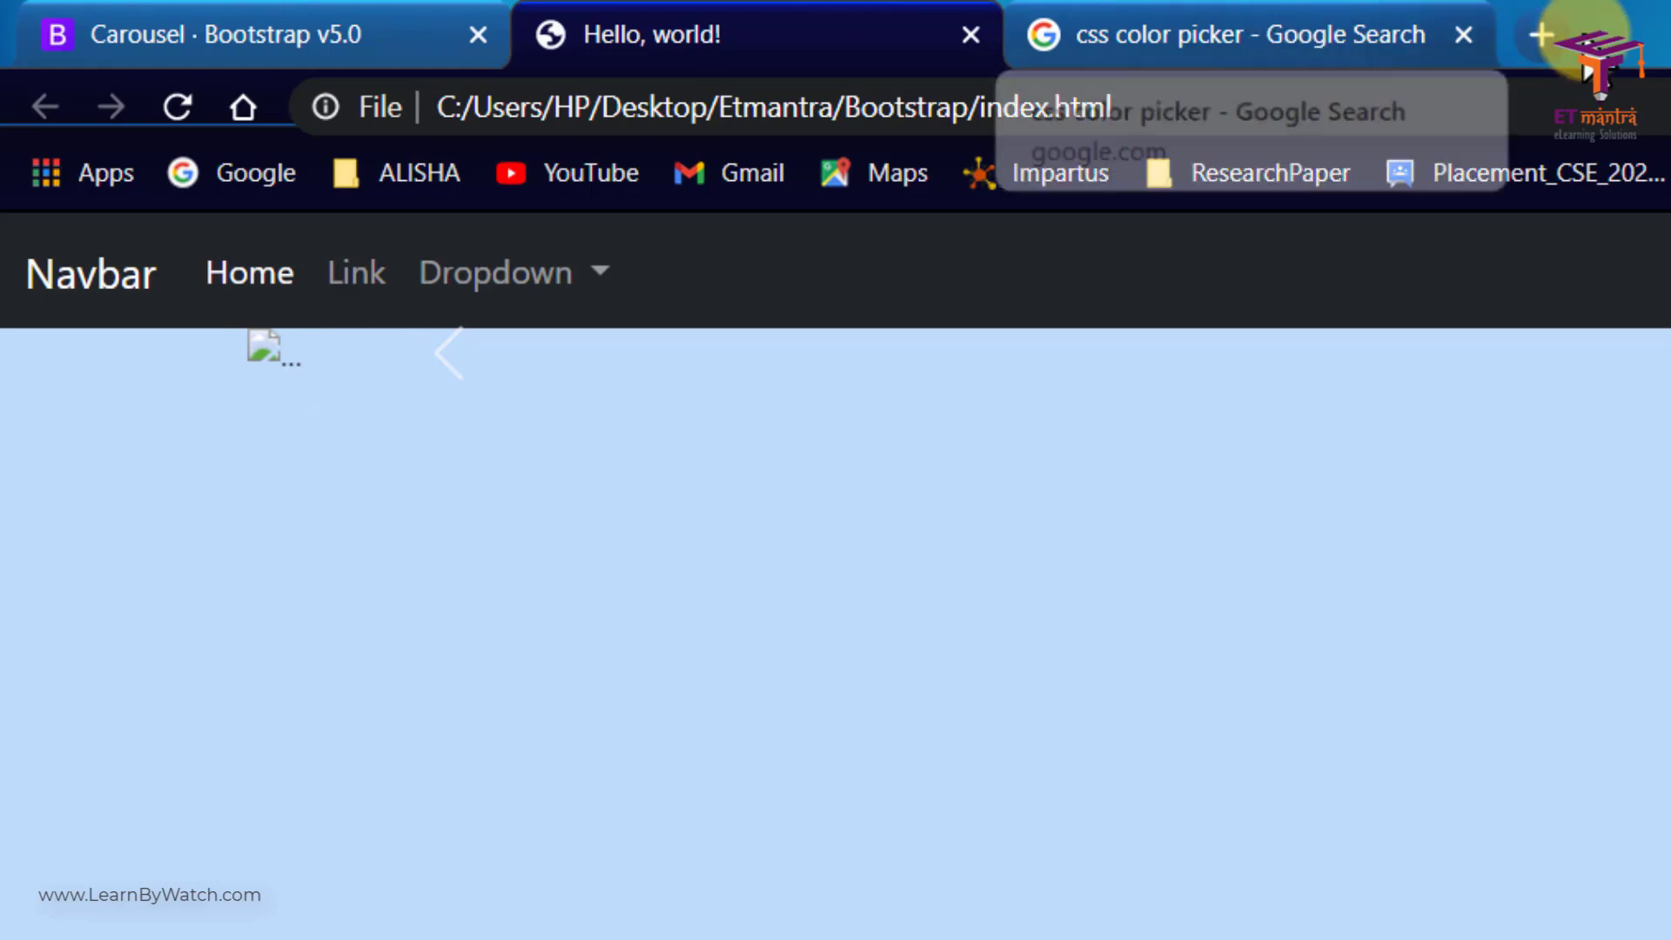
Search Google for 'dog images' in a new tab and view the image results
left_click(1533, 35)
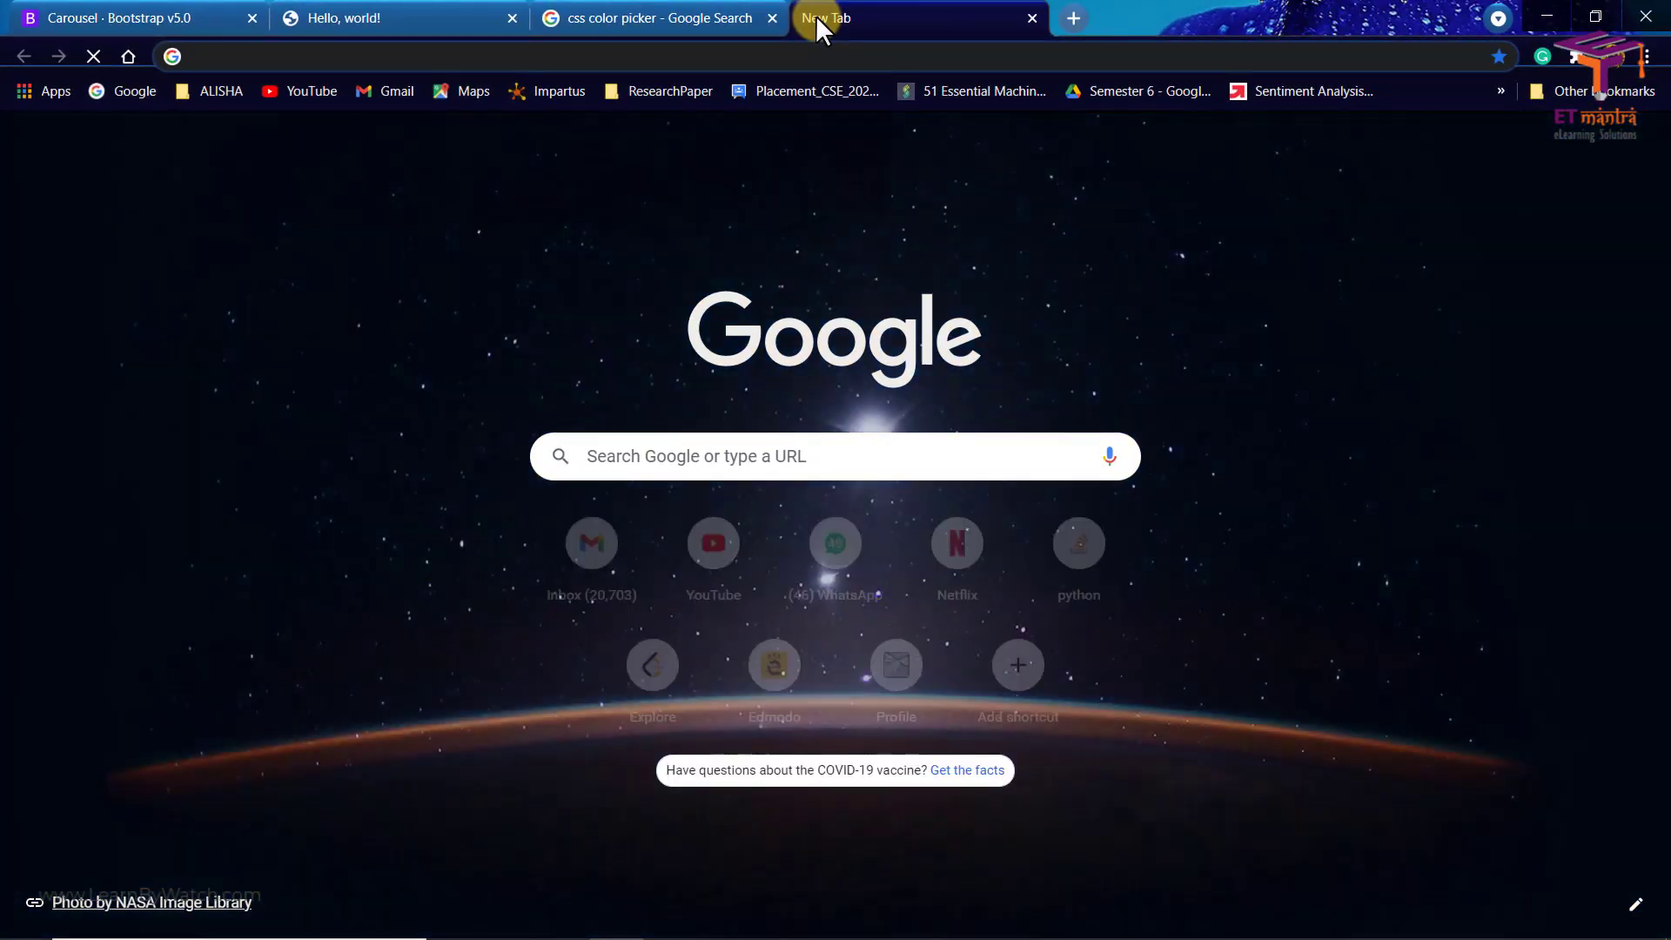
type("dog images")
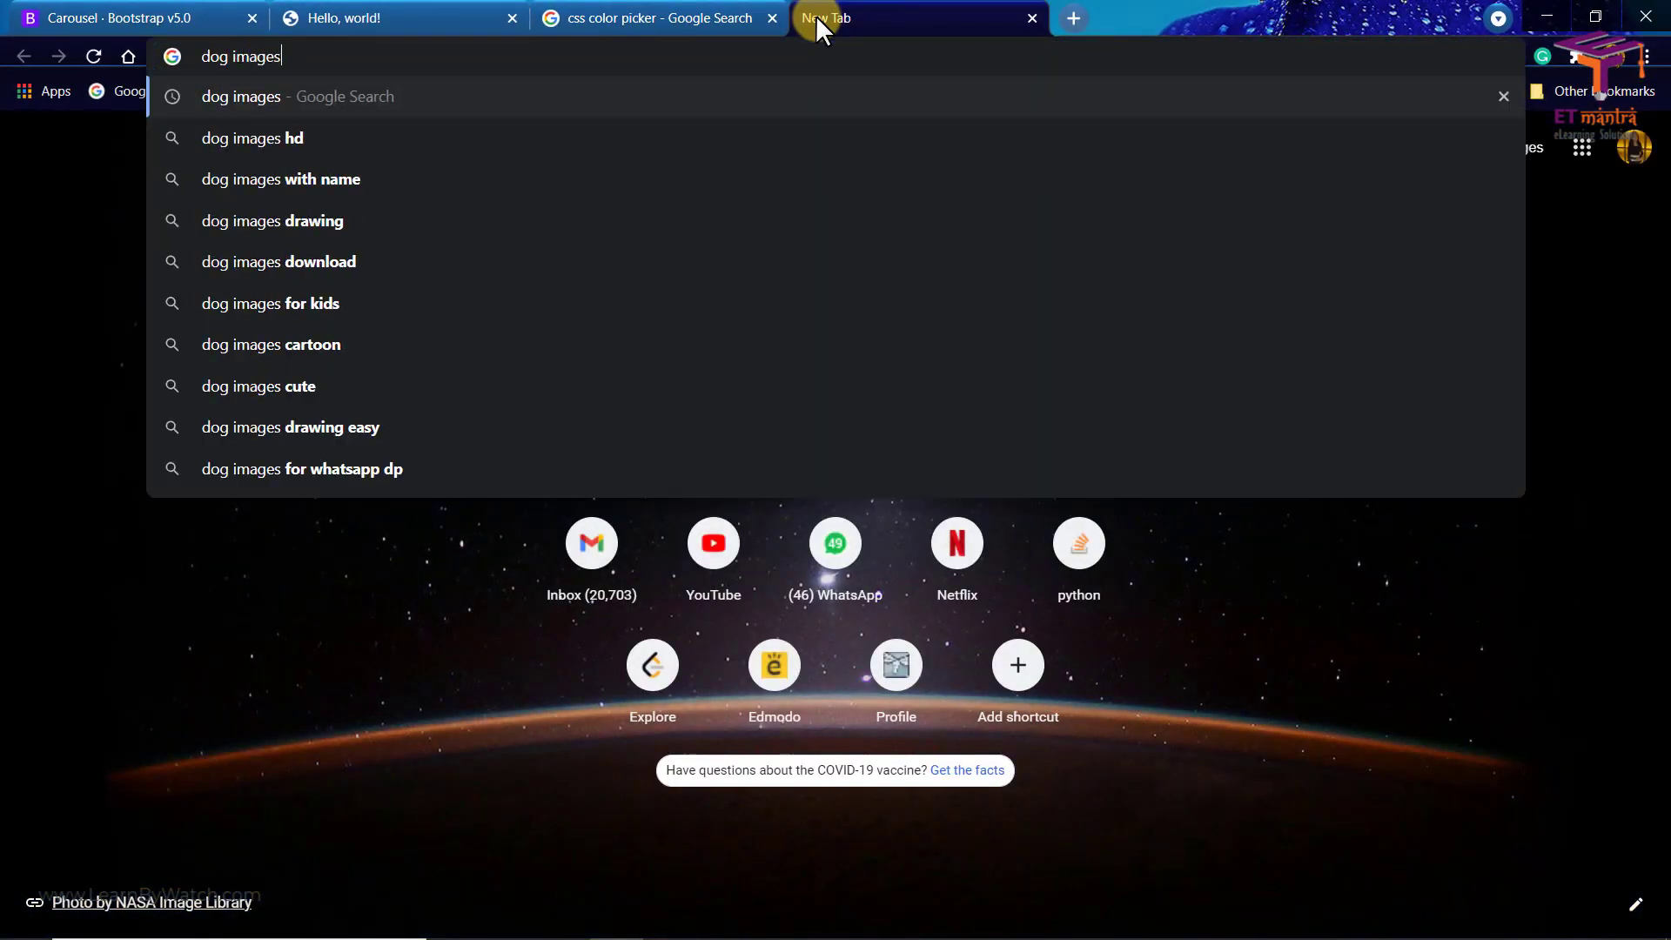
key("Return")
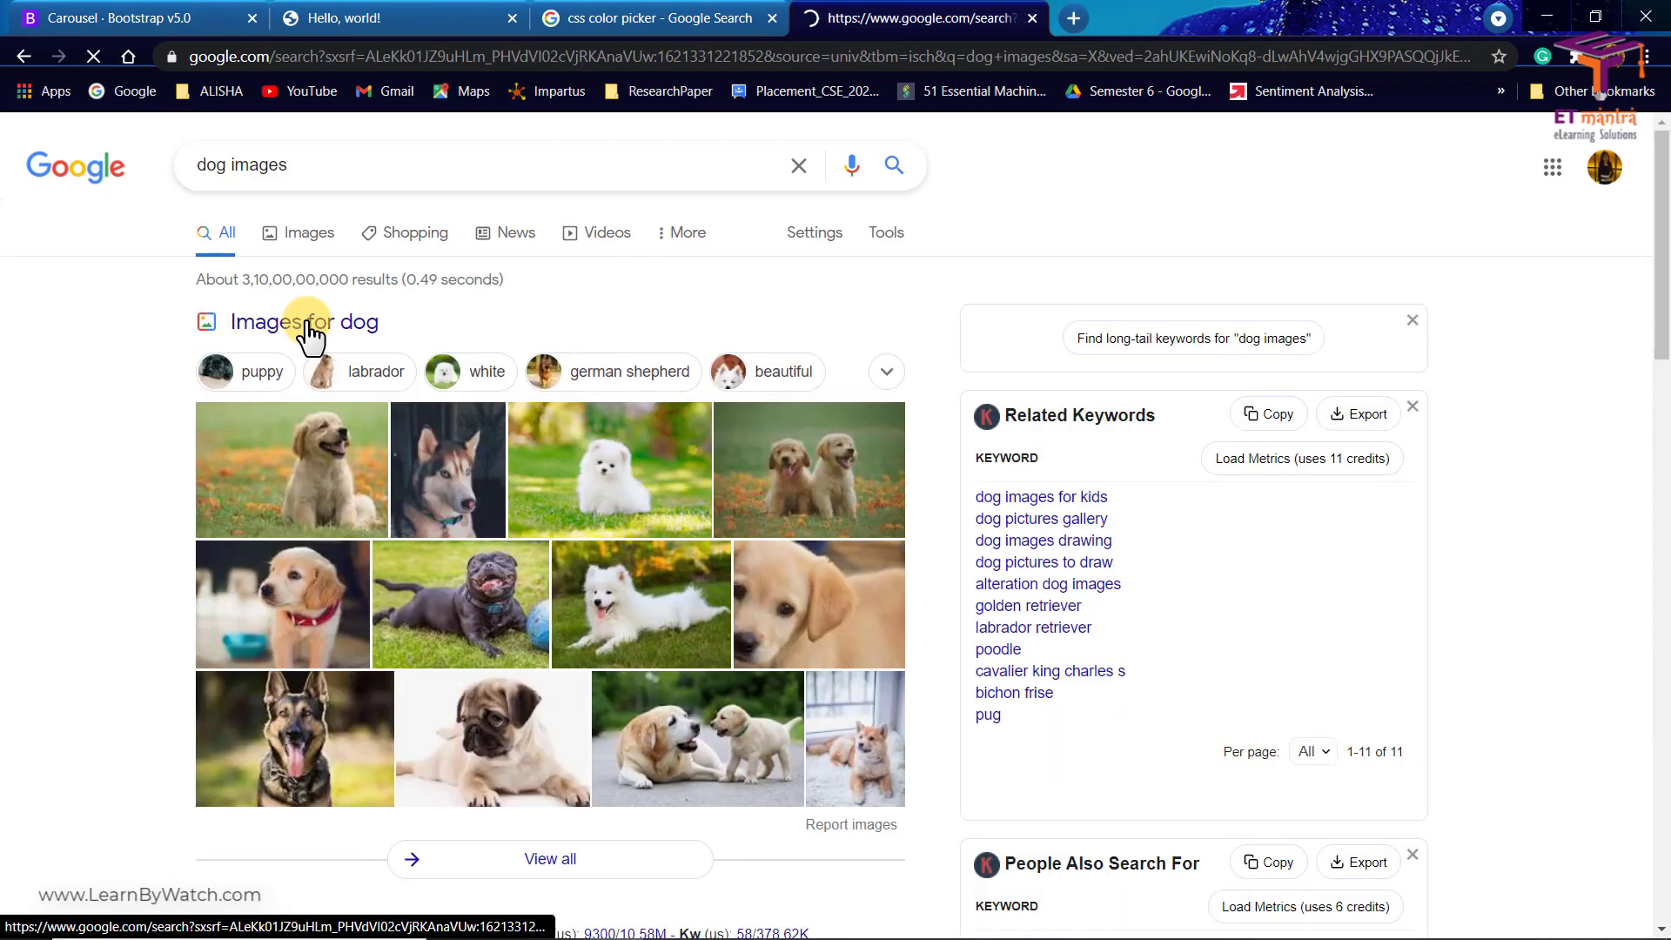
right_click(1279, 449)
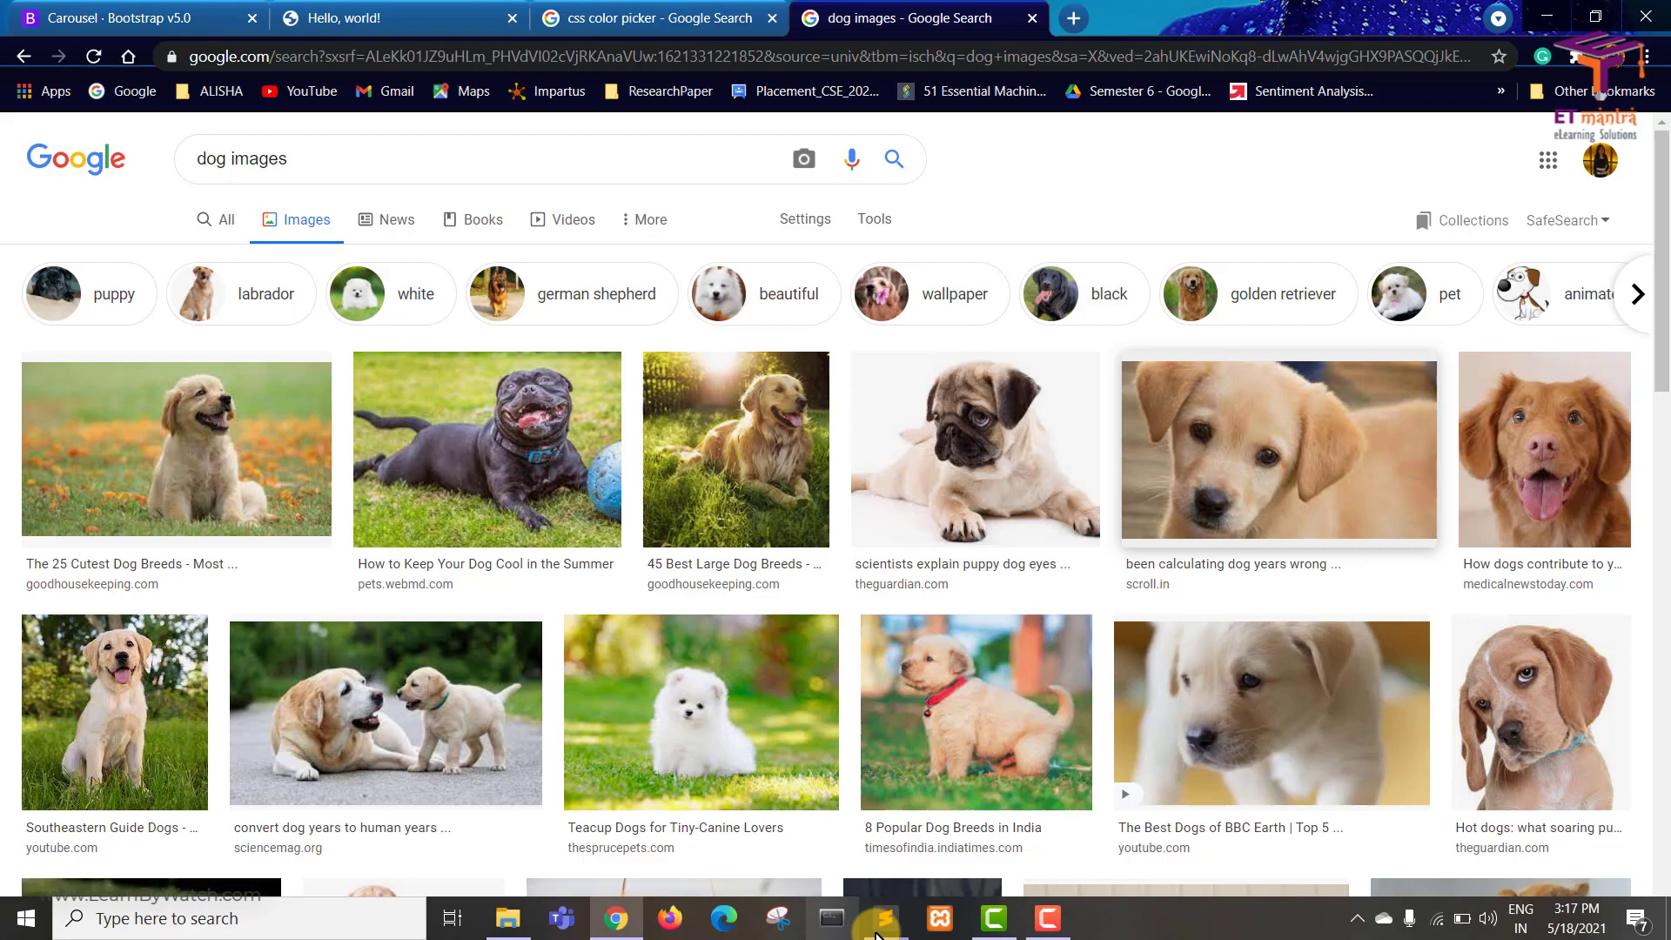
Paste the copied content over the first carousel image's placeholder src in index.html
left_click(875, 918)
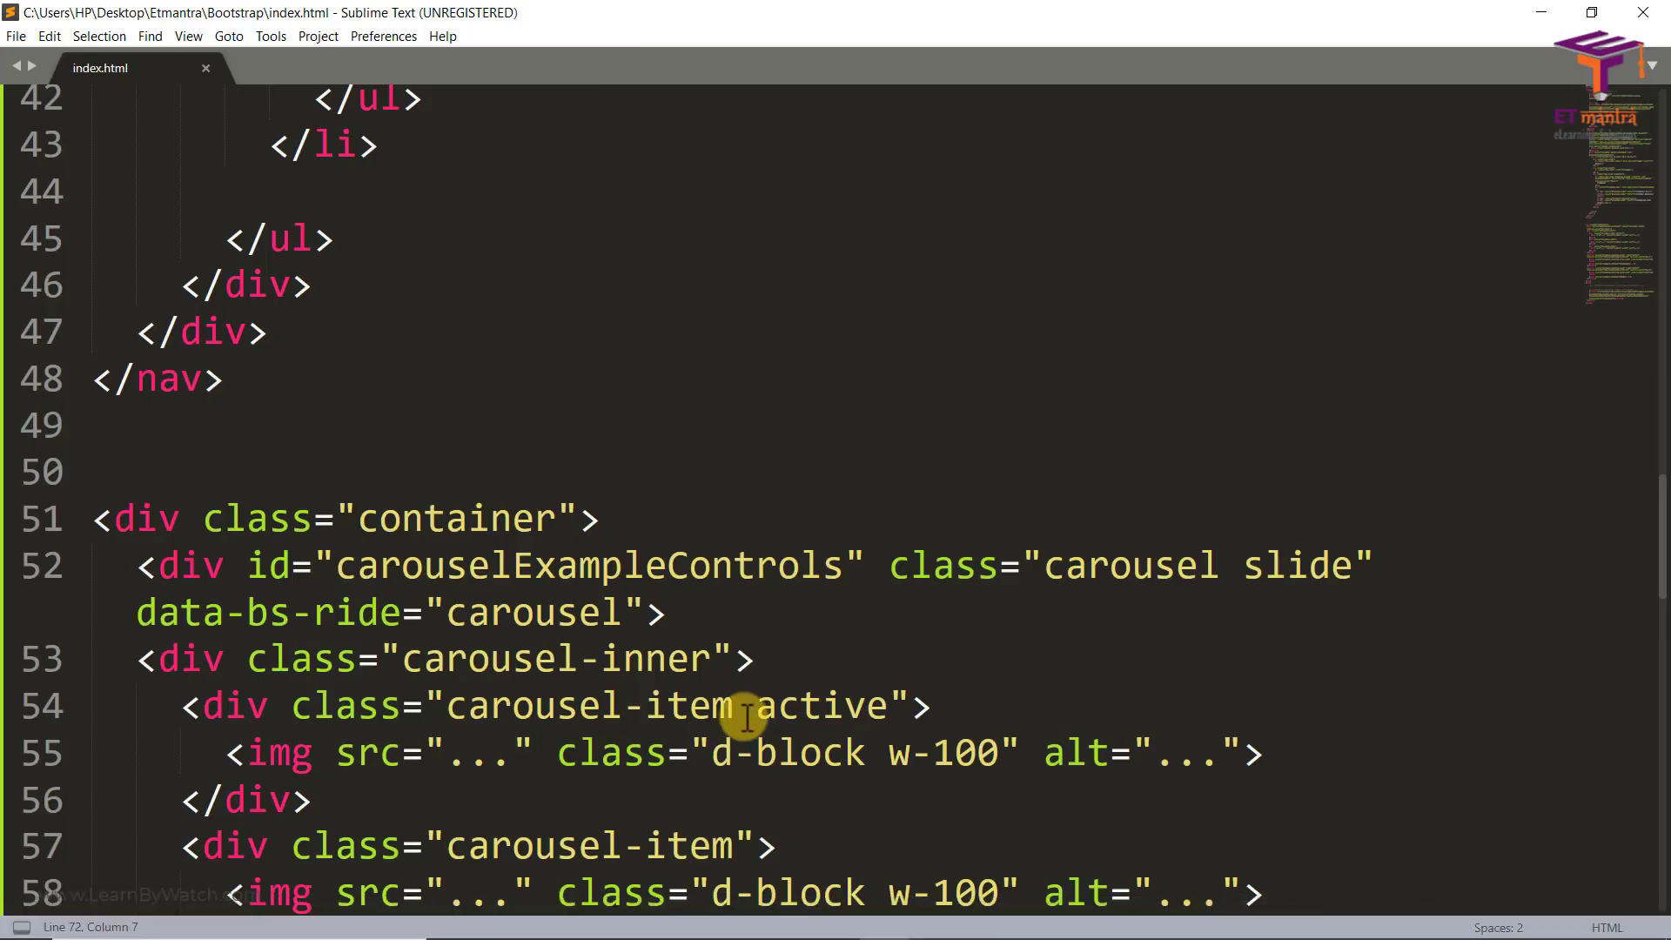
double_click(482, 752)
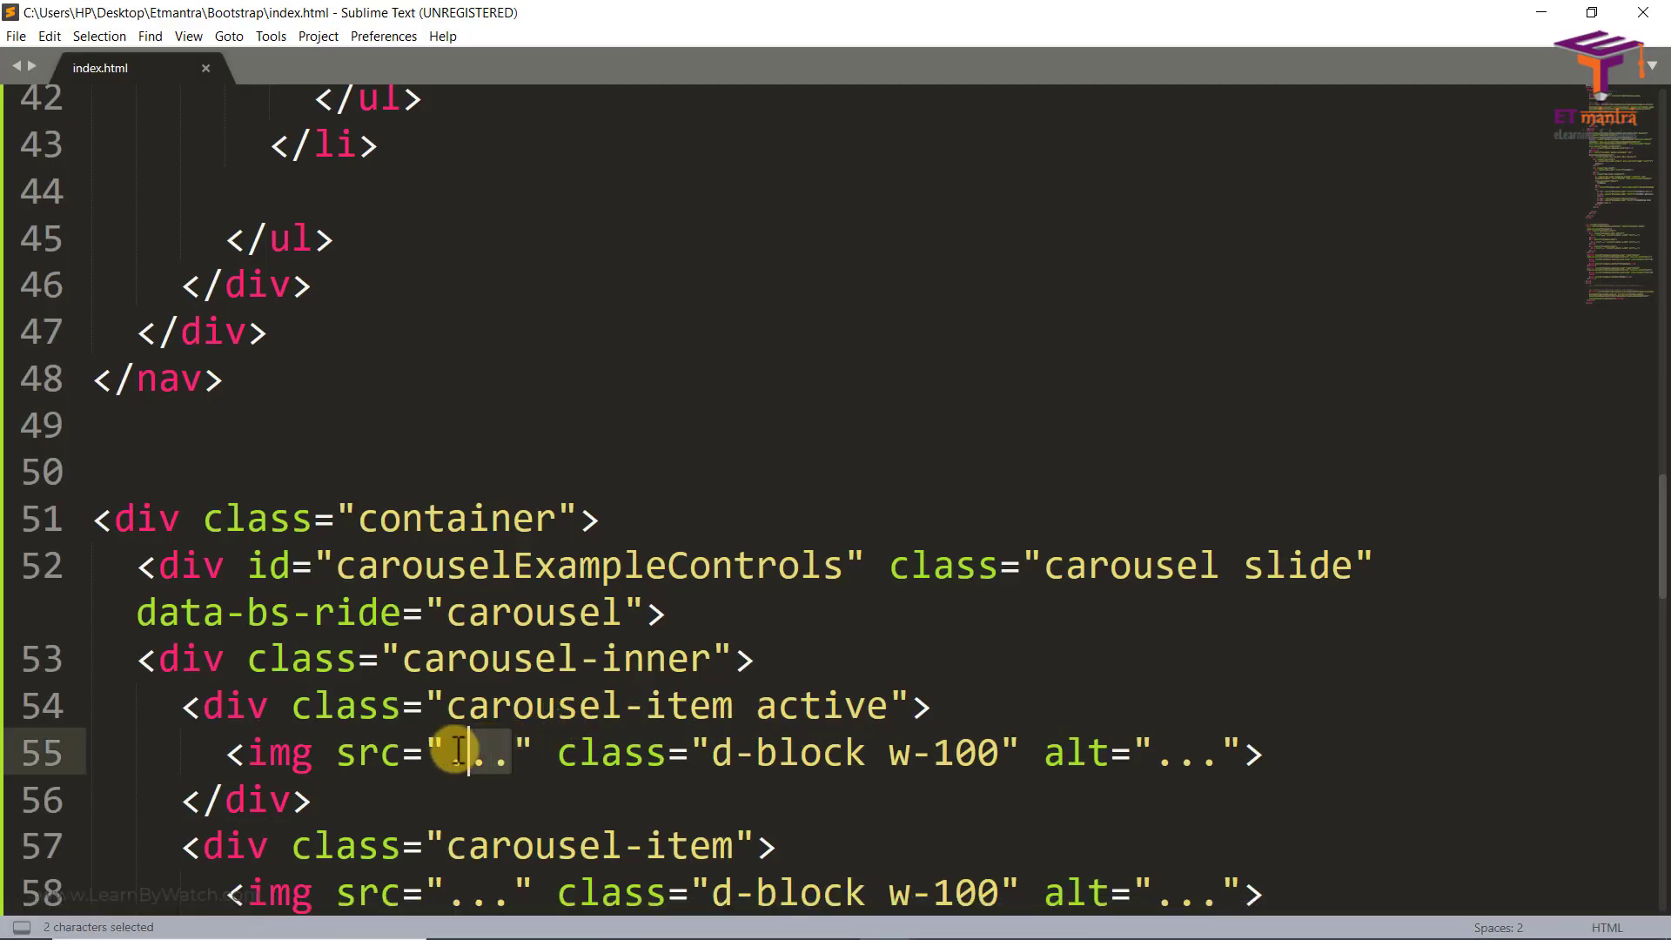
key("ctrl+v")
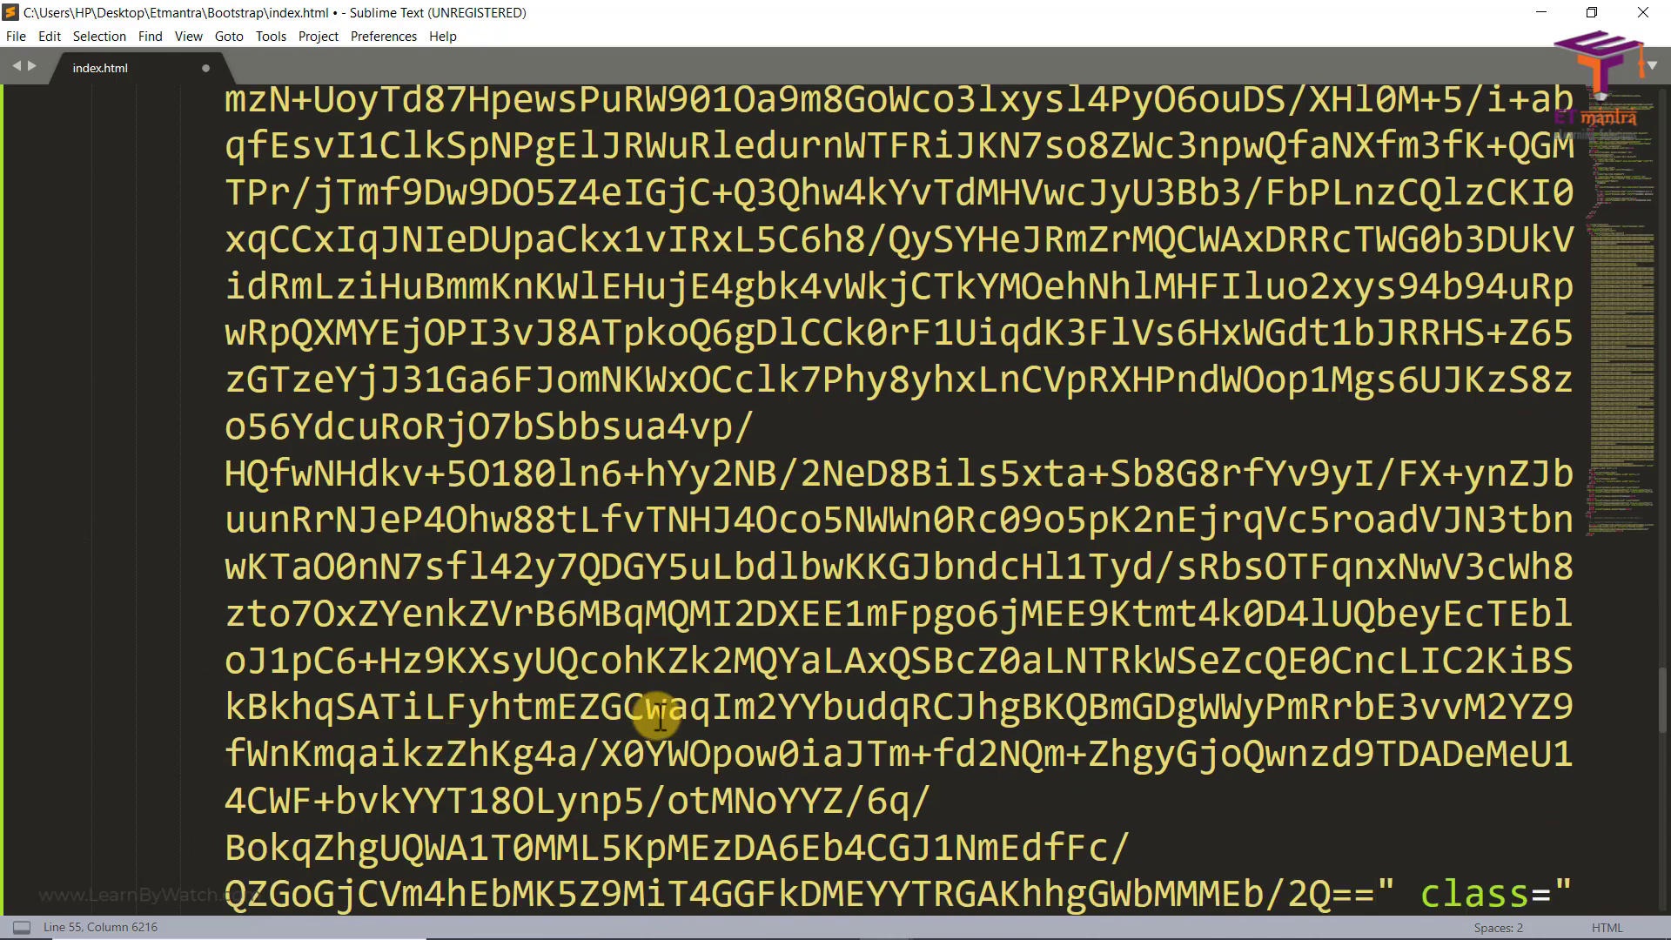
mouse_move(1354, 861)
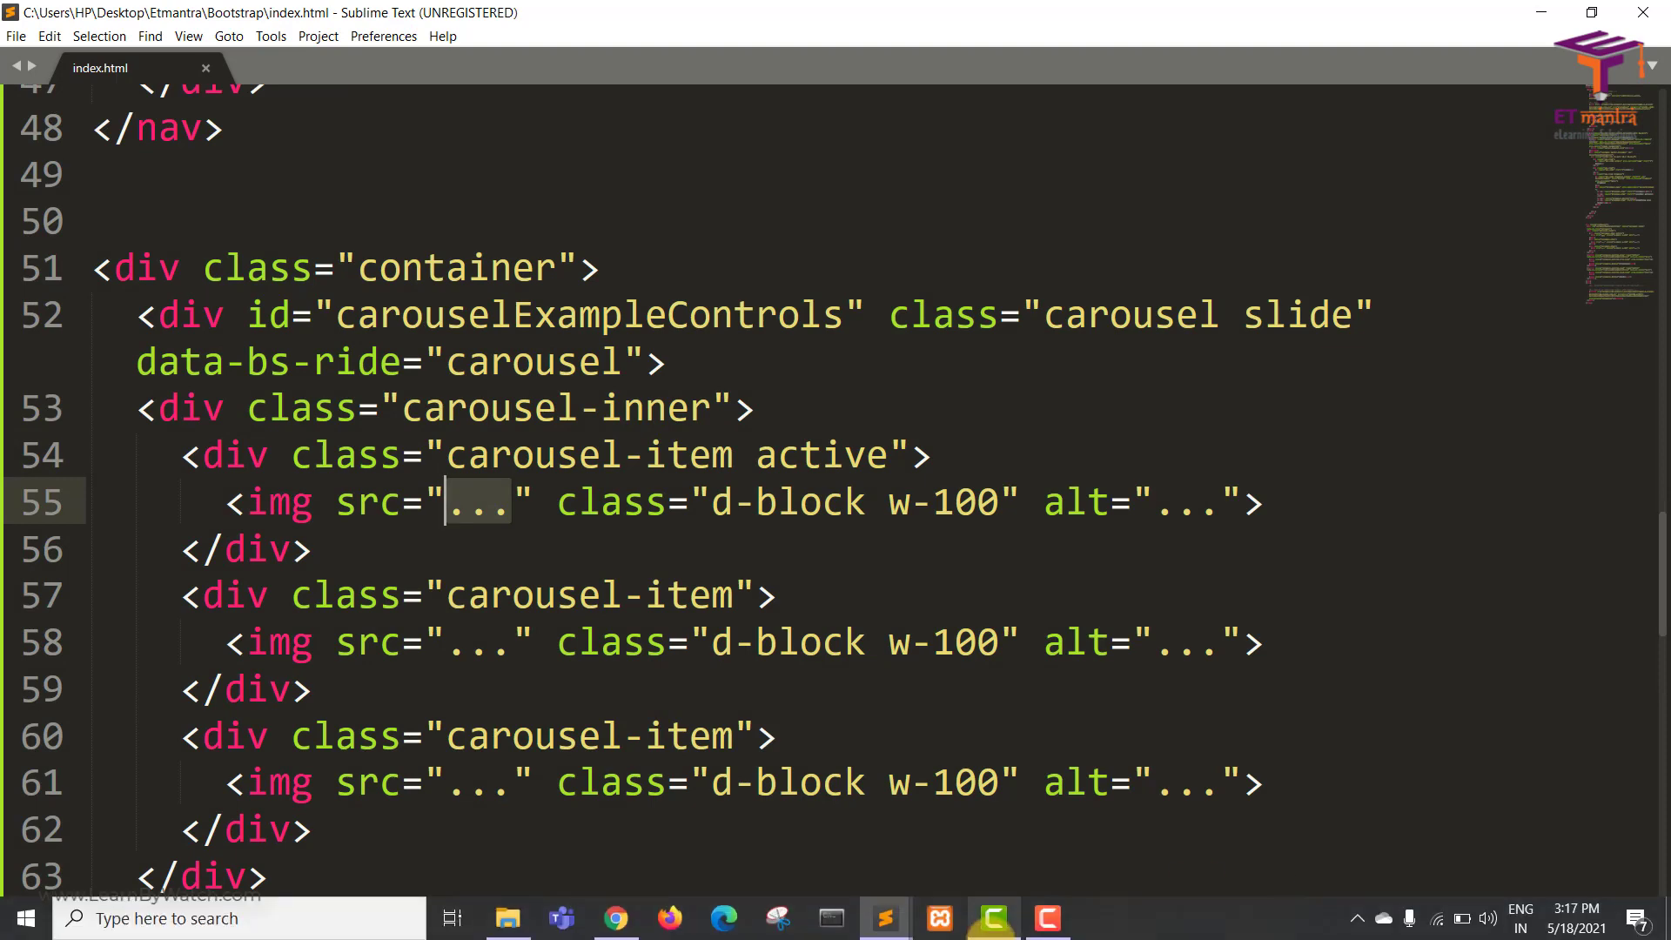
Enlarge the puppy close-up in the results and copy its image address
left_click(615, 918)
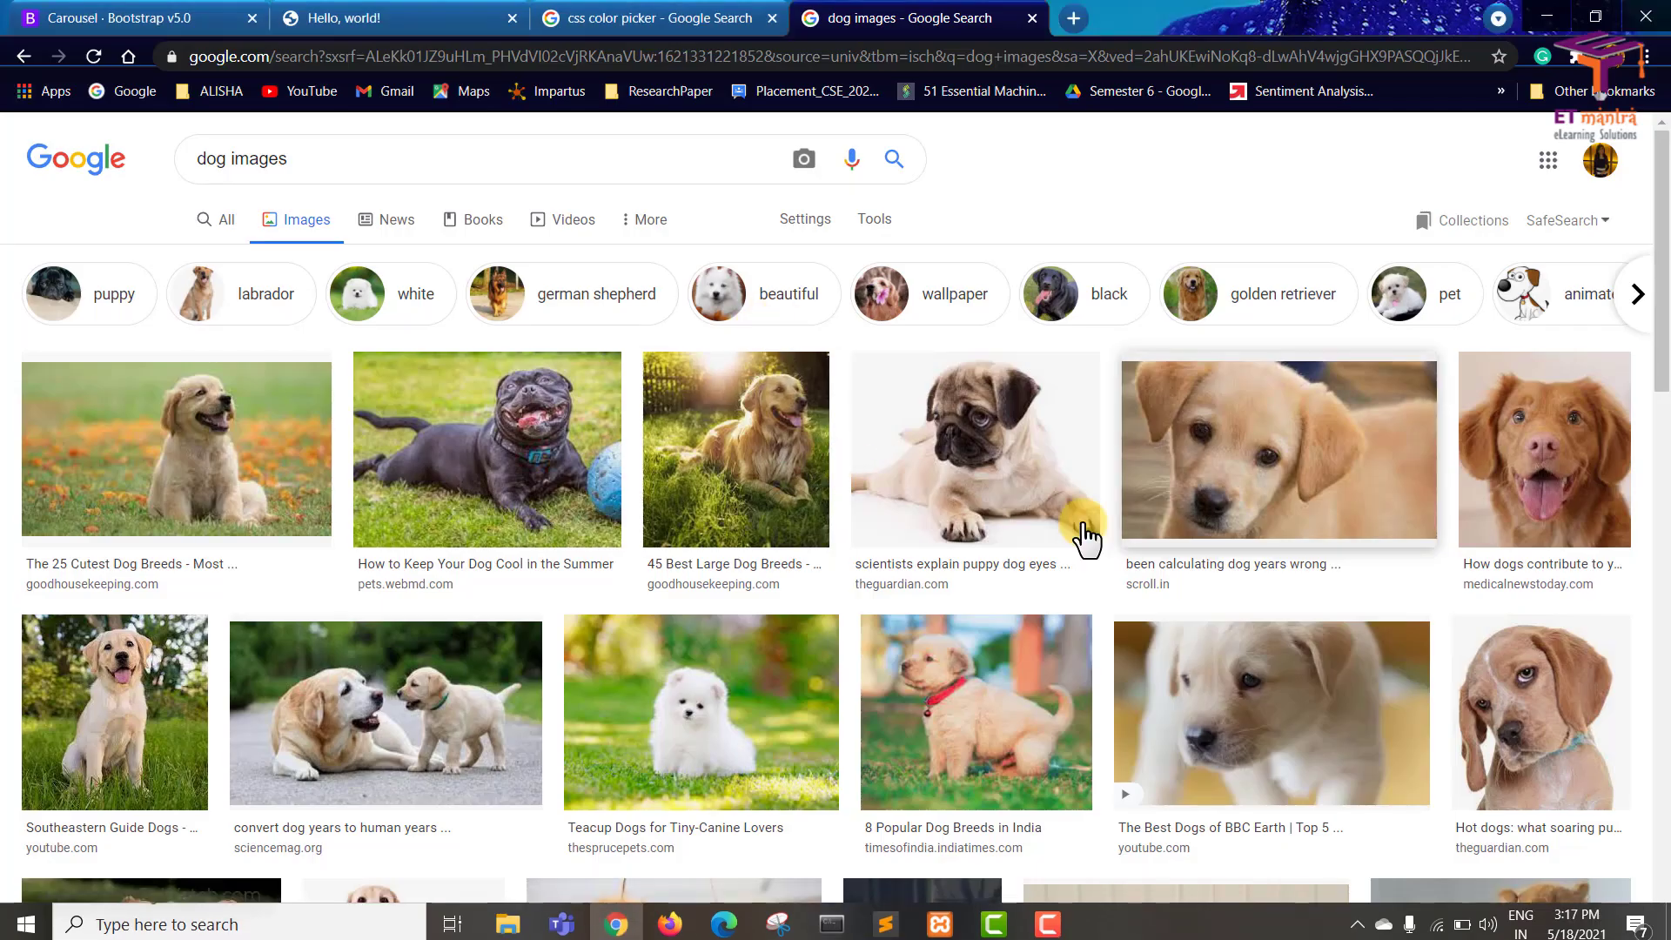
left_click(1278, 449)
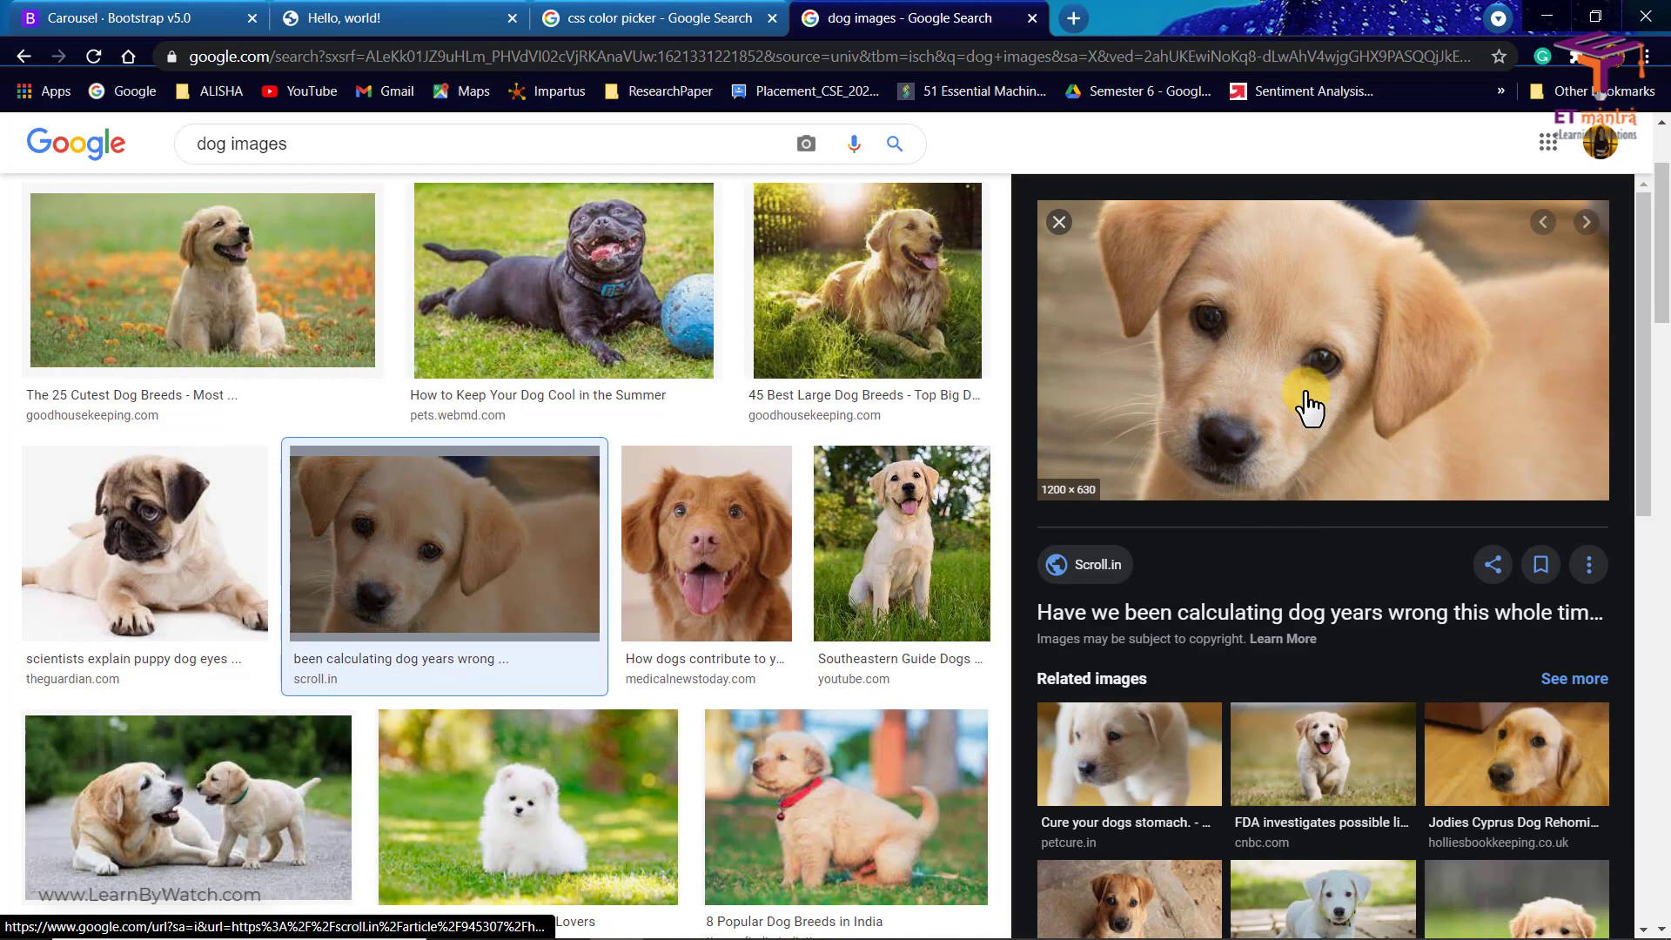
right_click(1310, 411)
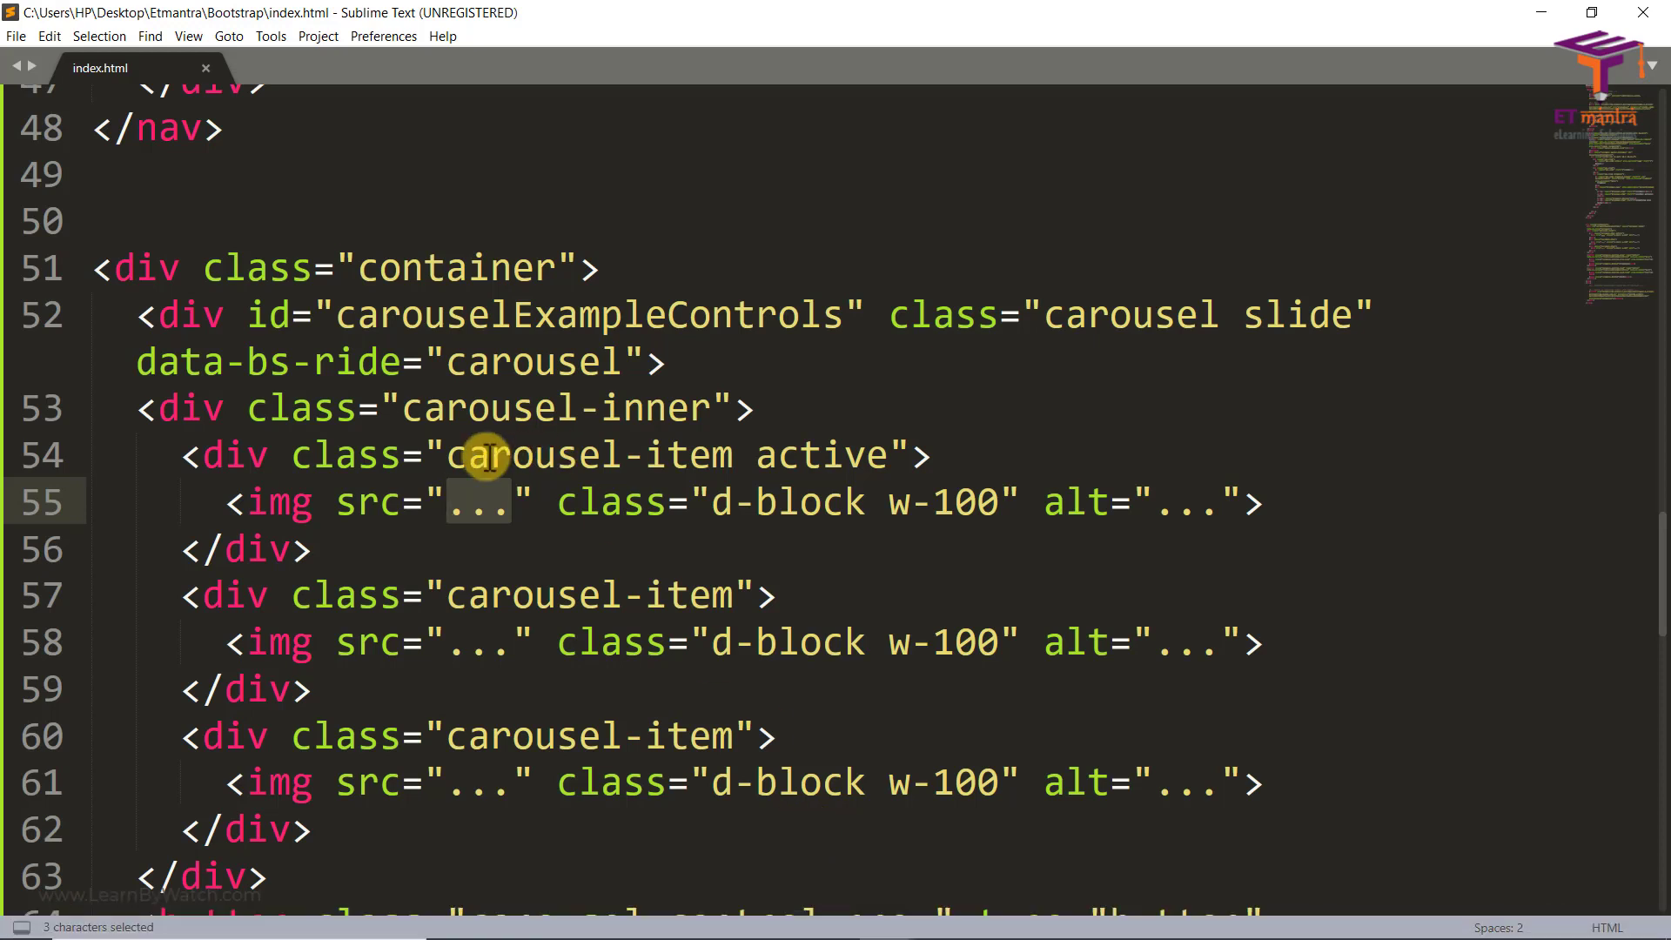
Set the carousel img src to the digitaloceanspaces puppy .jpg URL and reuse that img tag on the third slide
type("https://s01.sgp1.cdn.digitaloceanspaces.com/article/131928-mxiccwtarv-1575034997.jpg")
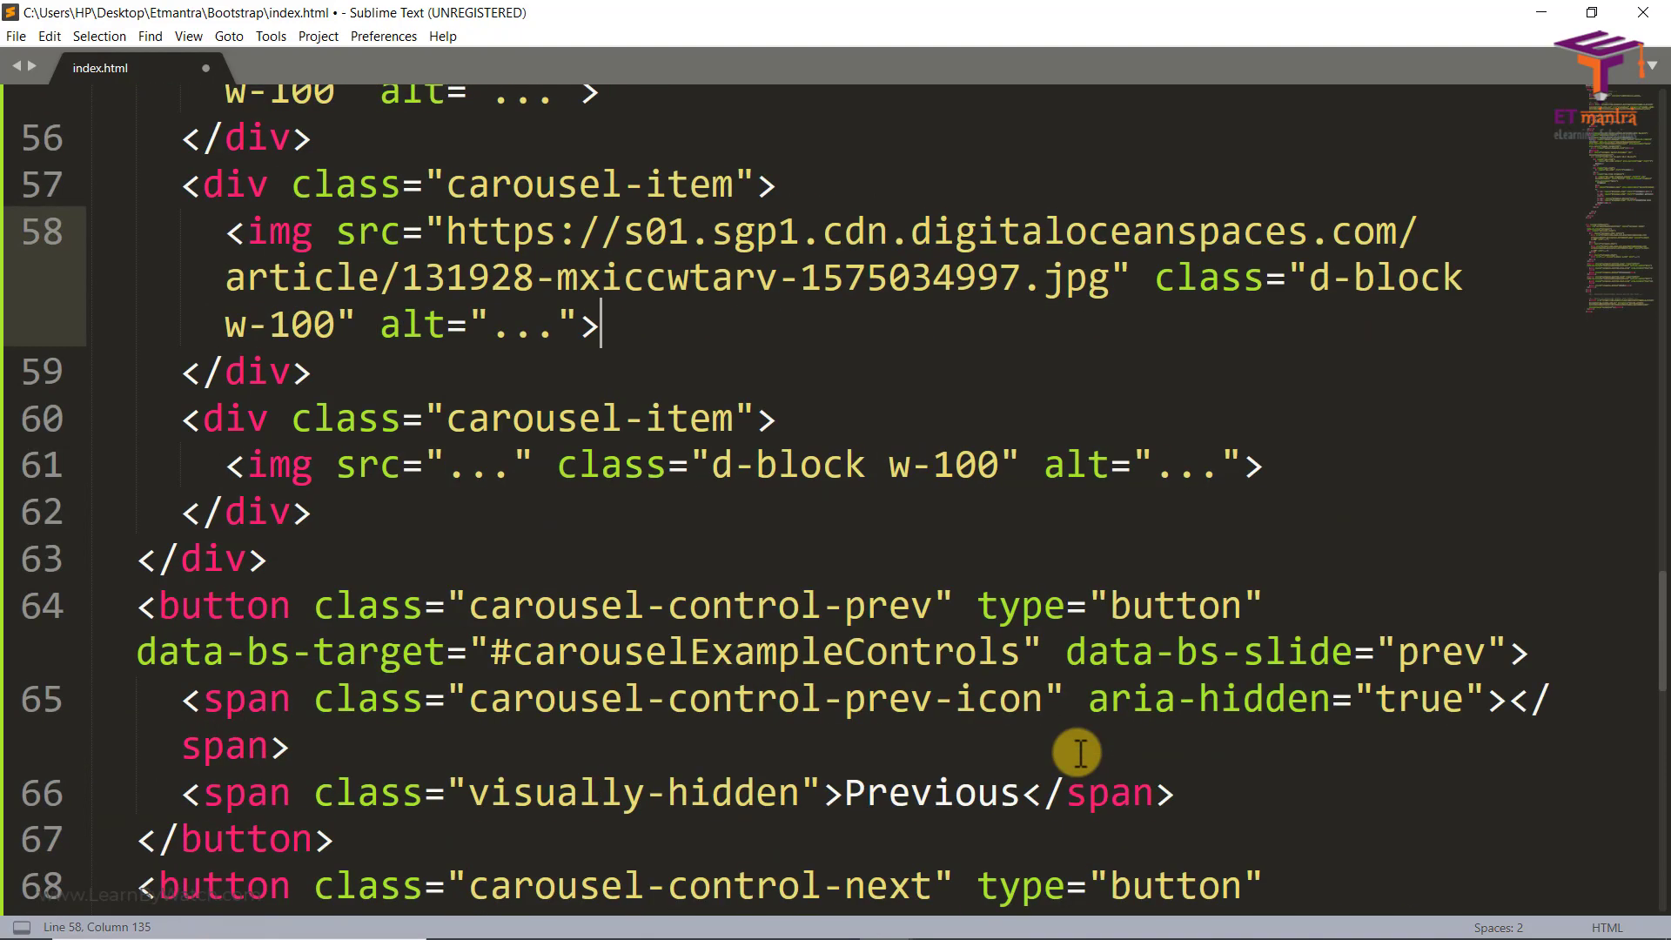
scroll("down", 3)
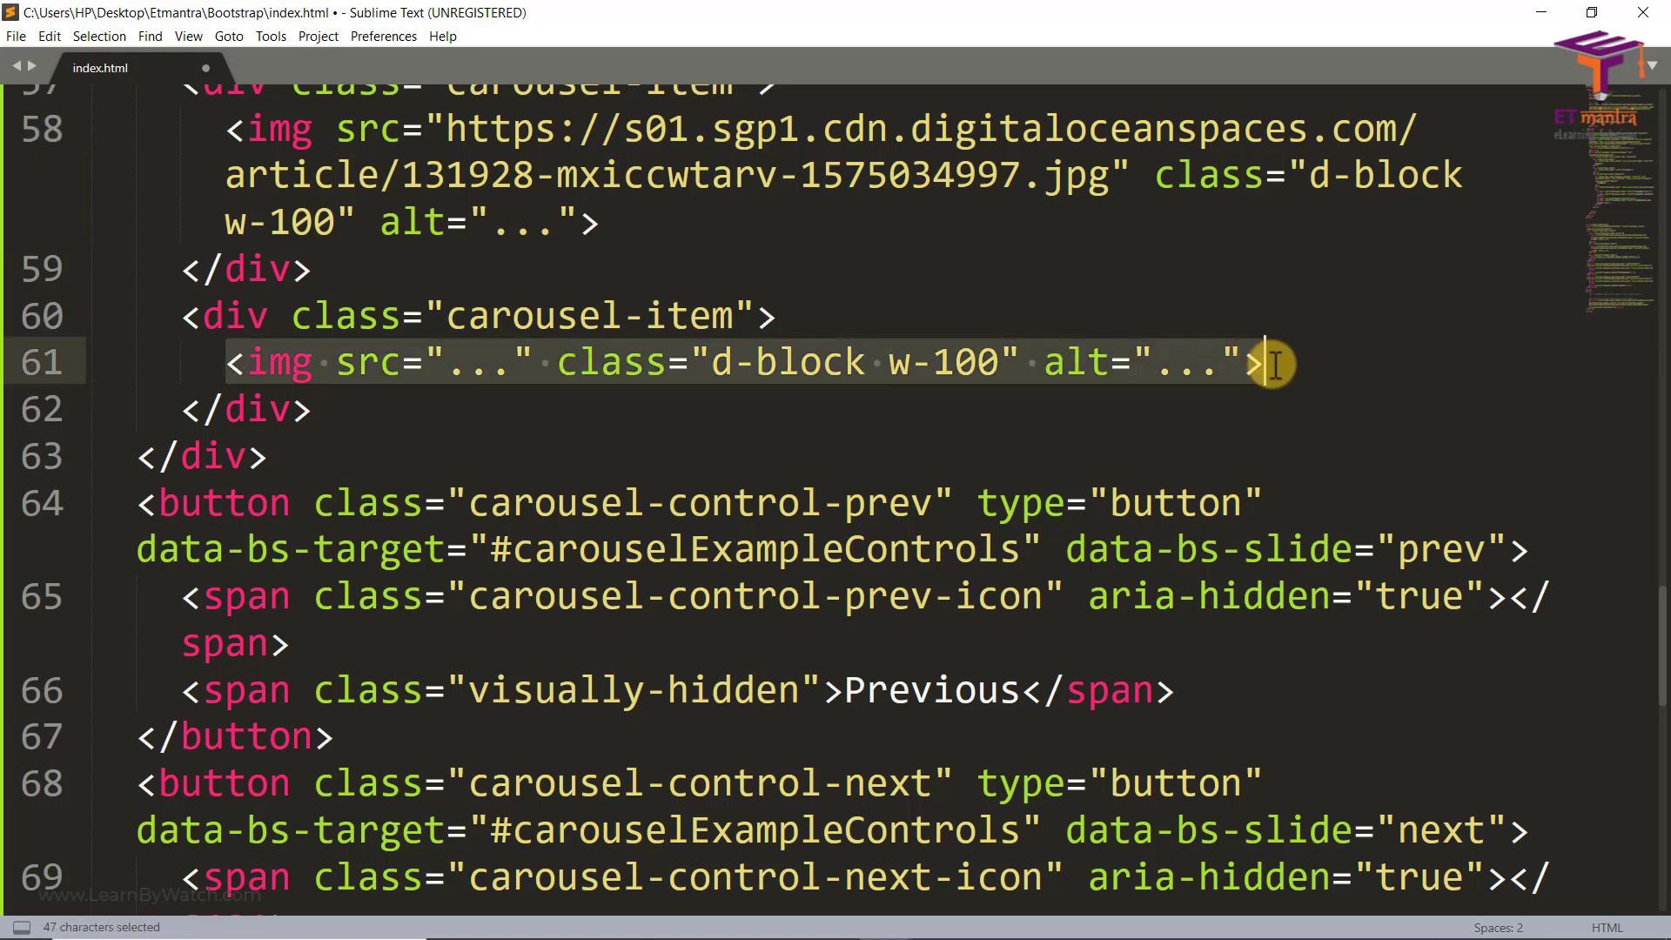
key("ctrl+v")
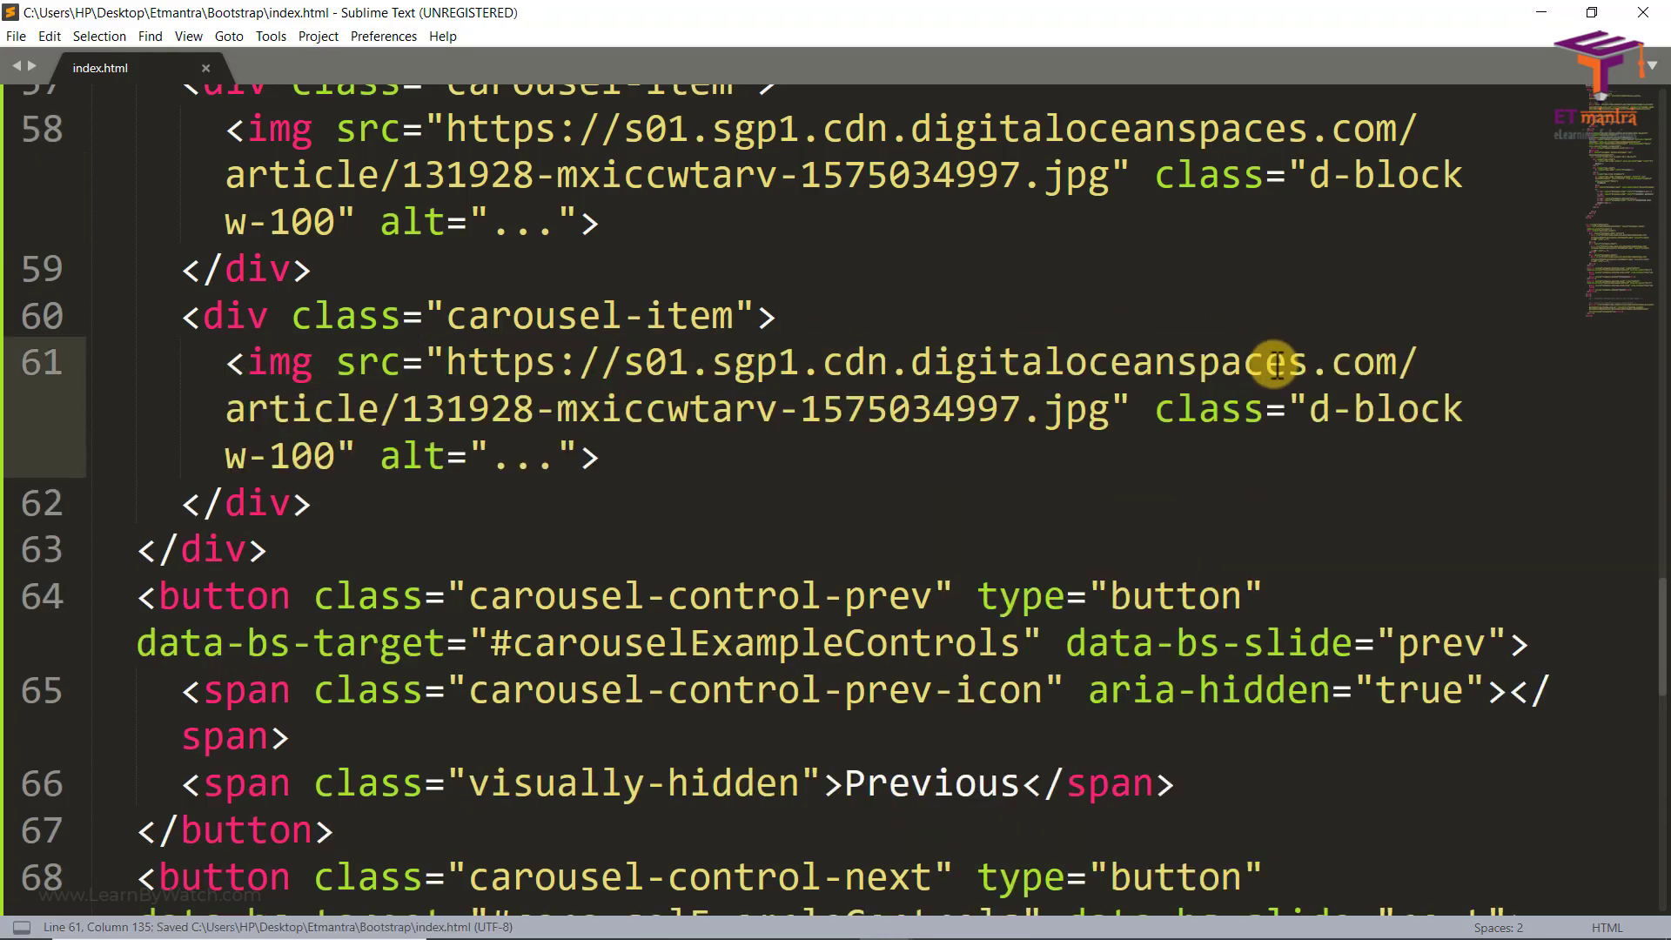
scroll("down", 3)
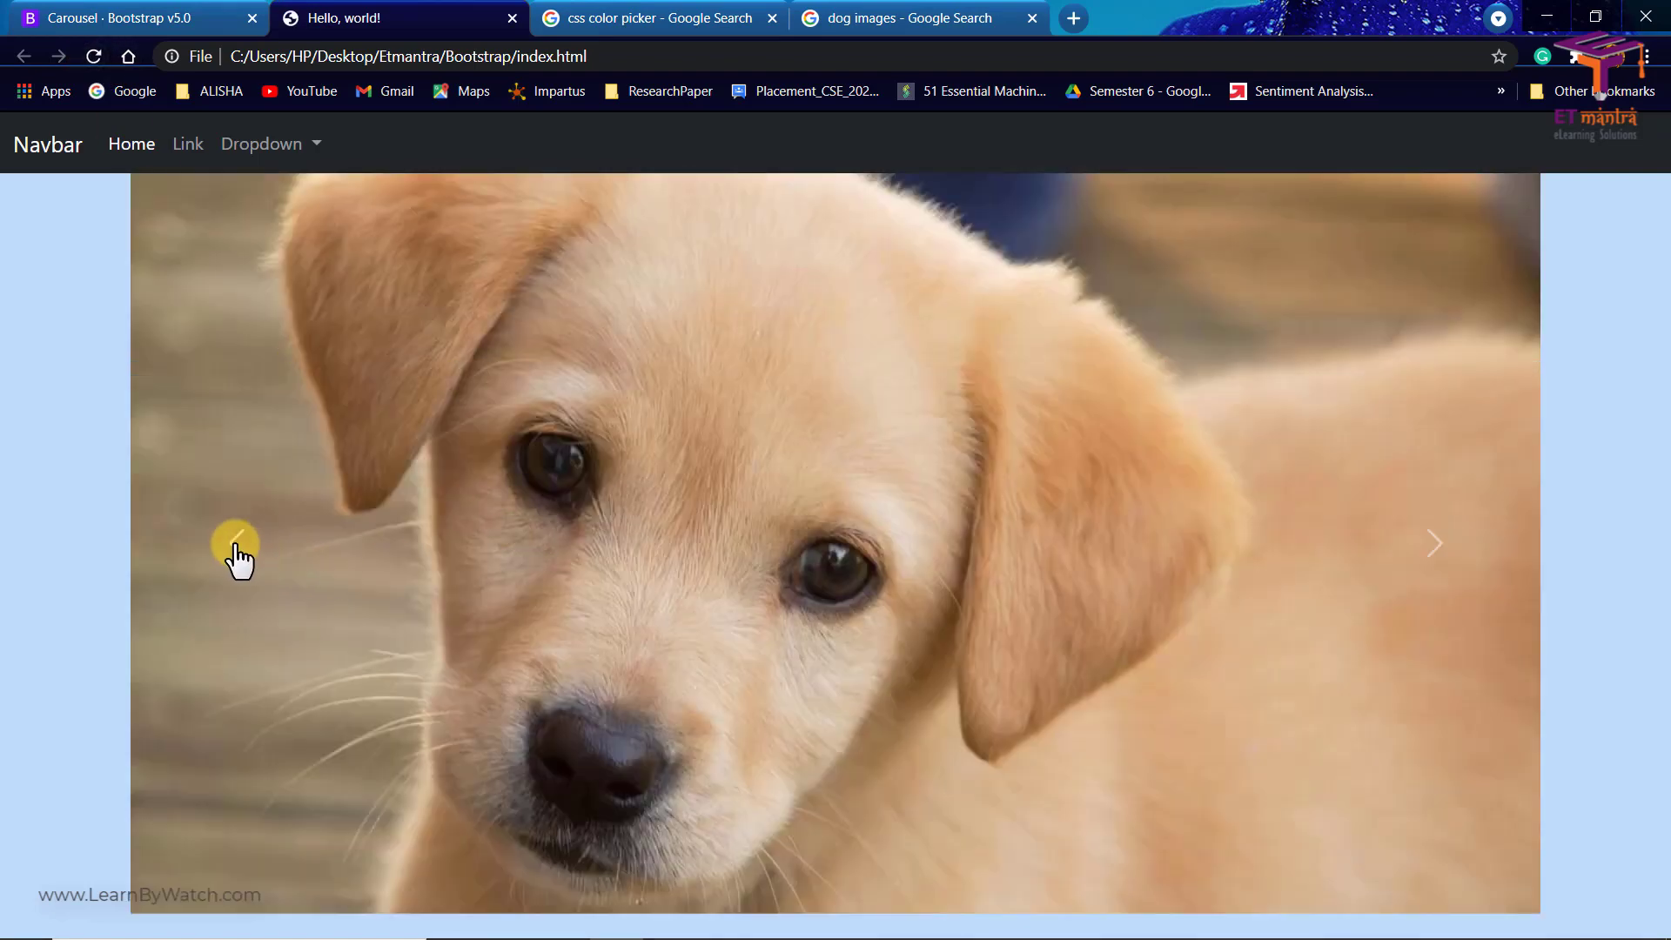
mouse_move(905, 923)
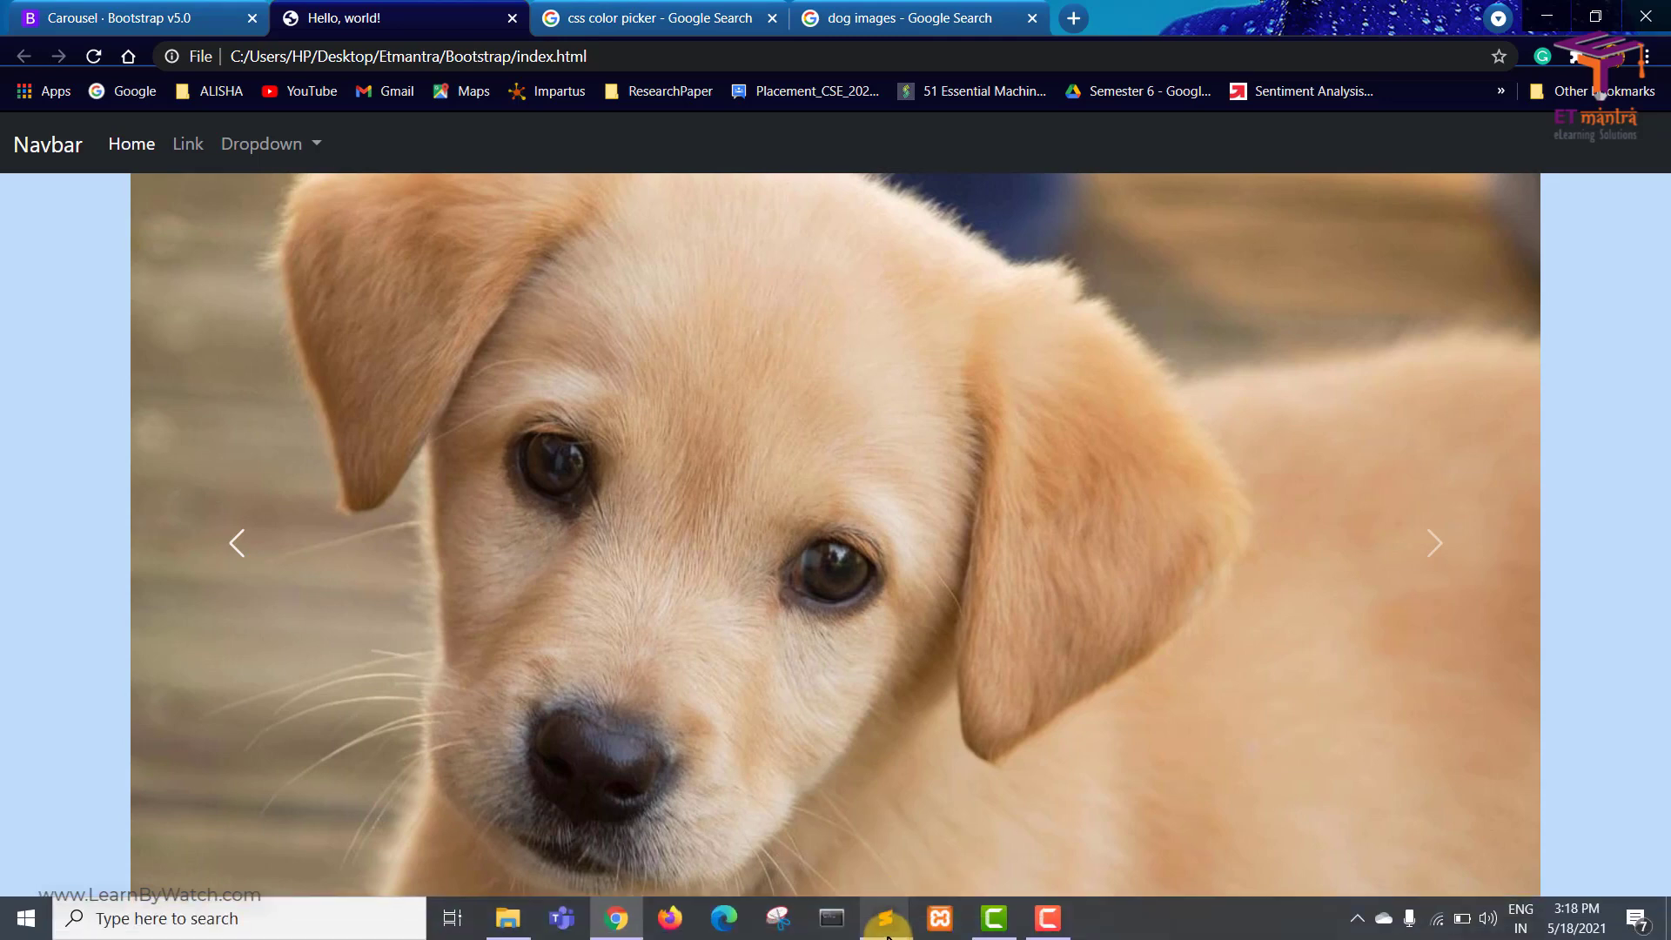
mouse_move(887, 917)
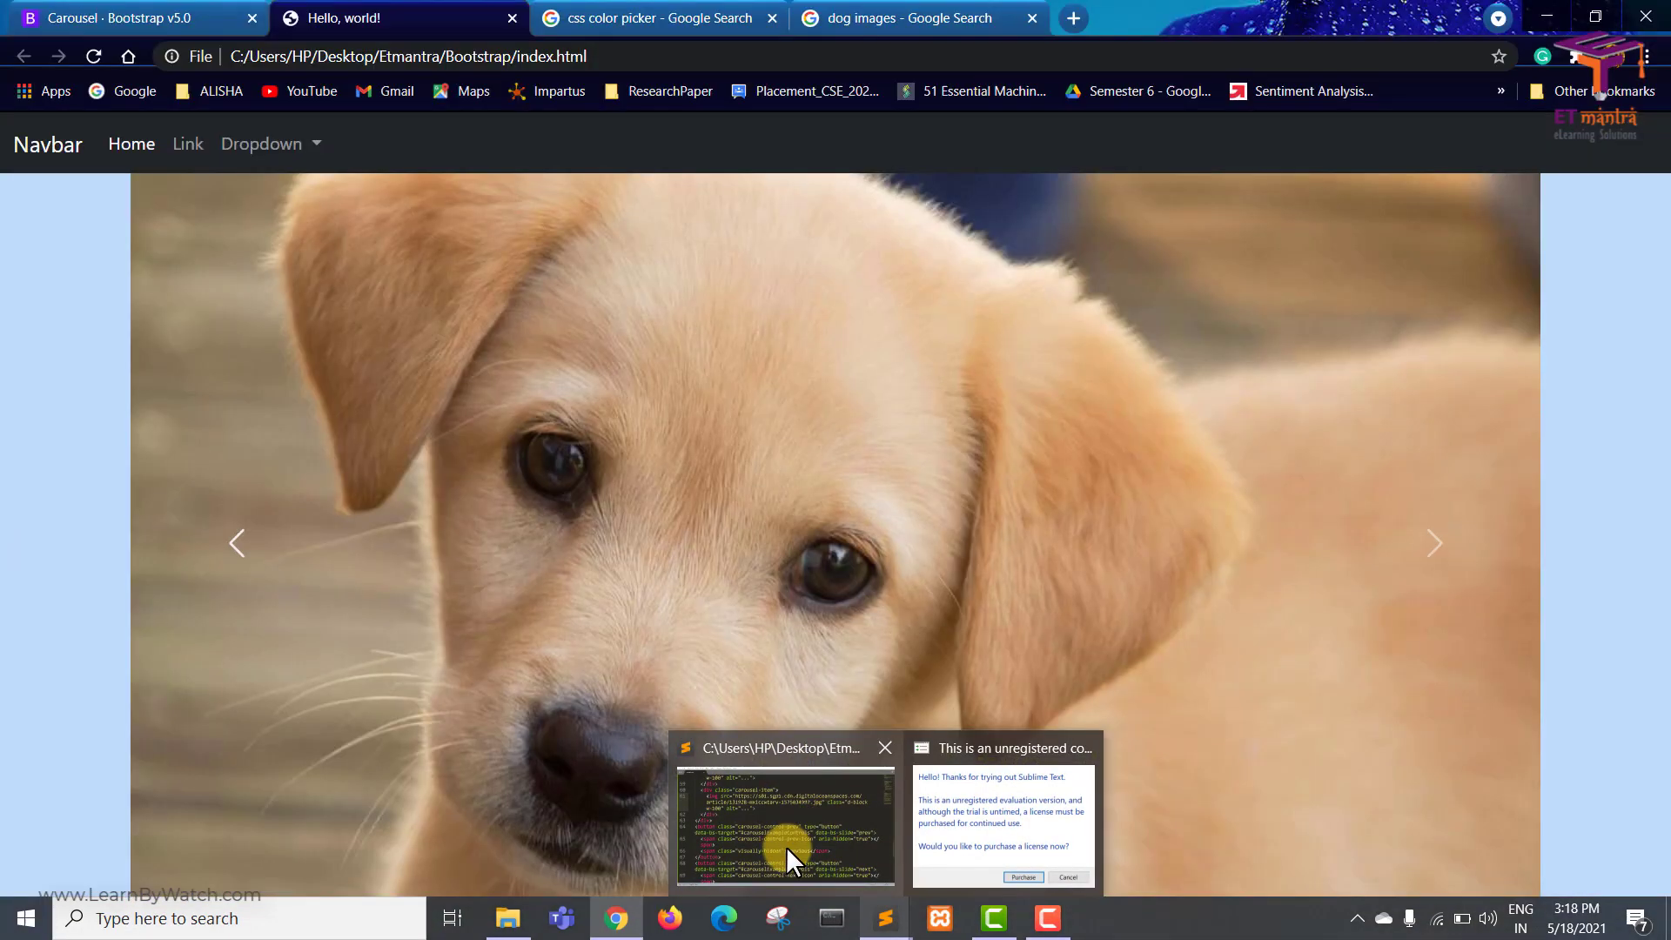
Add an inline style with height and width in px to the third slide's img and save
left_click(787, 825)
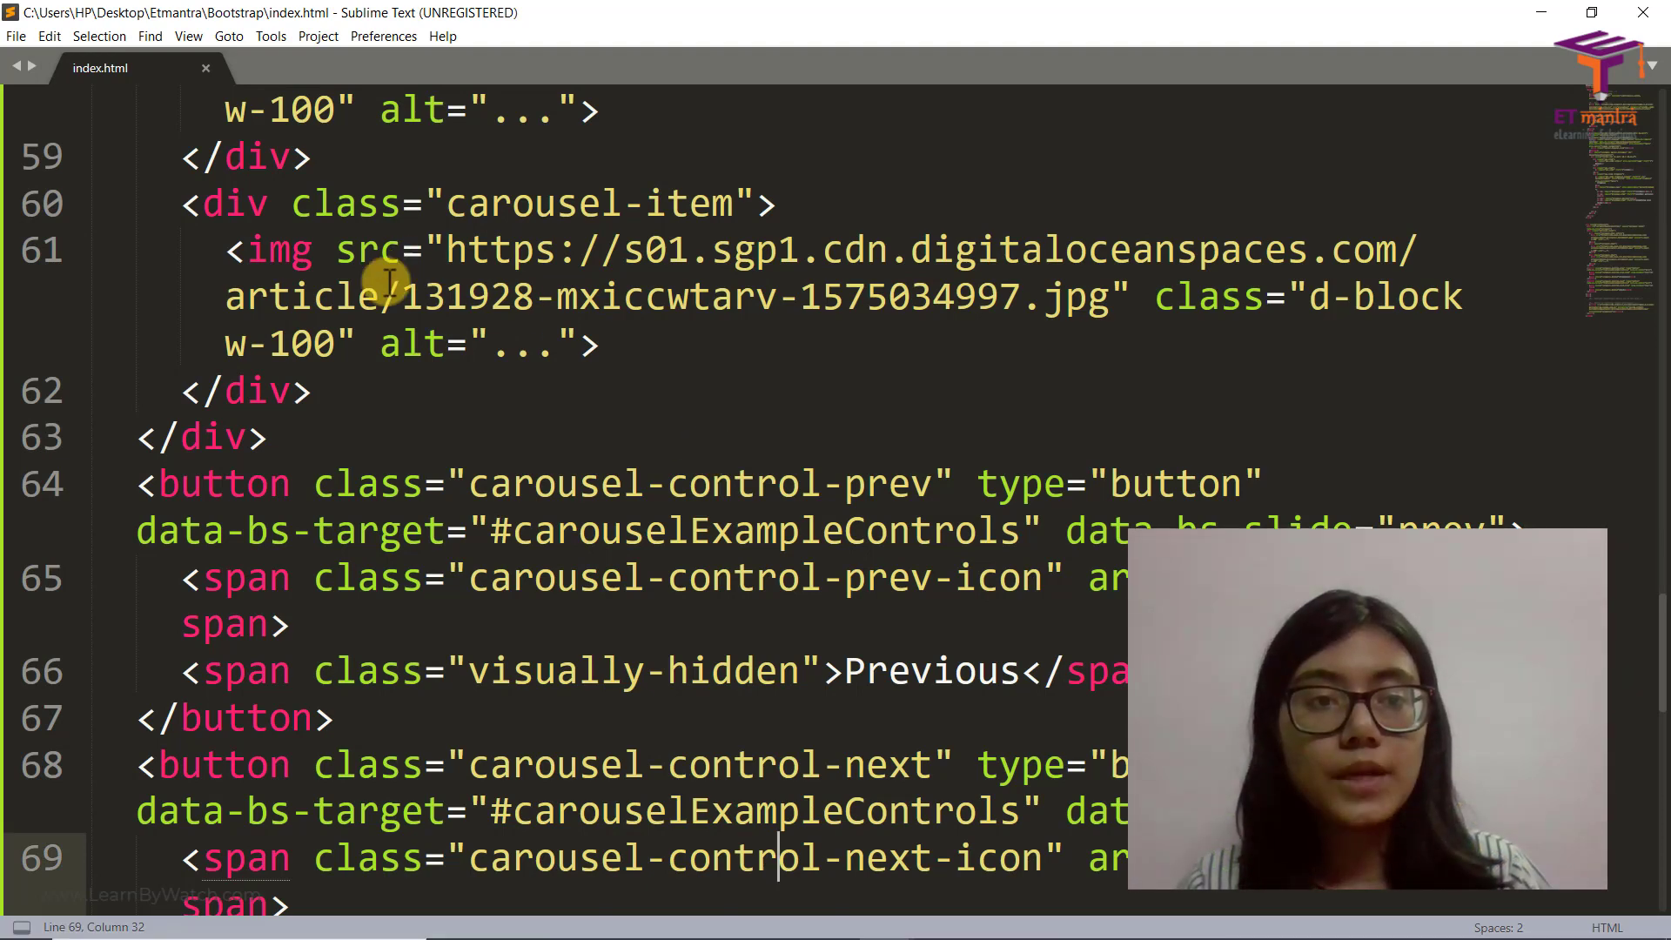
type("style=\"")
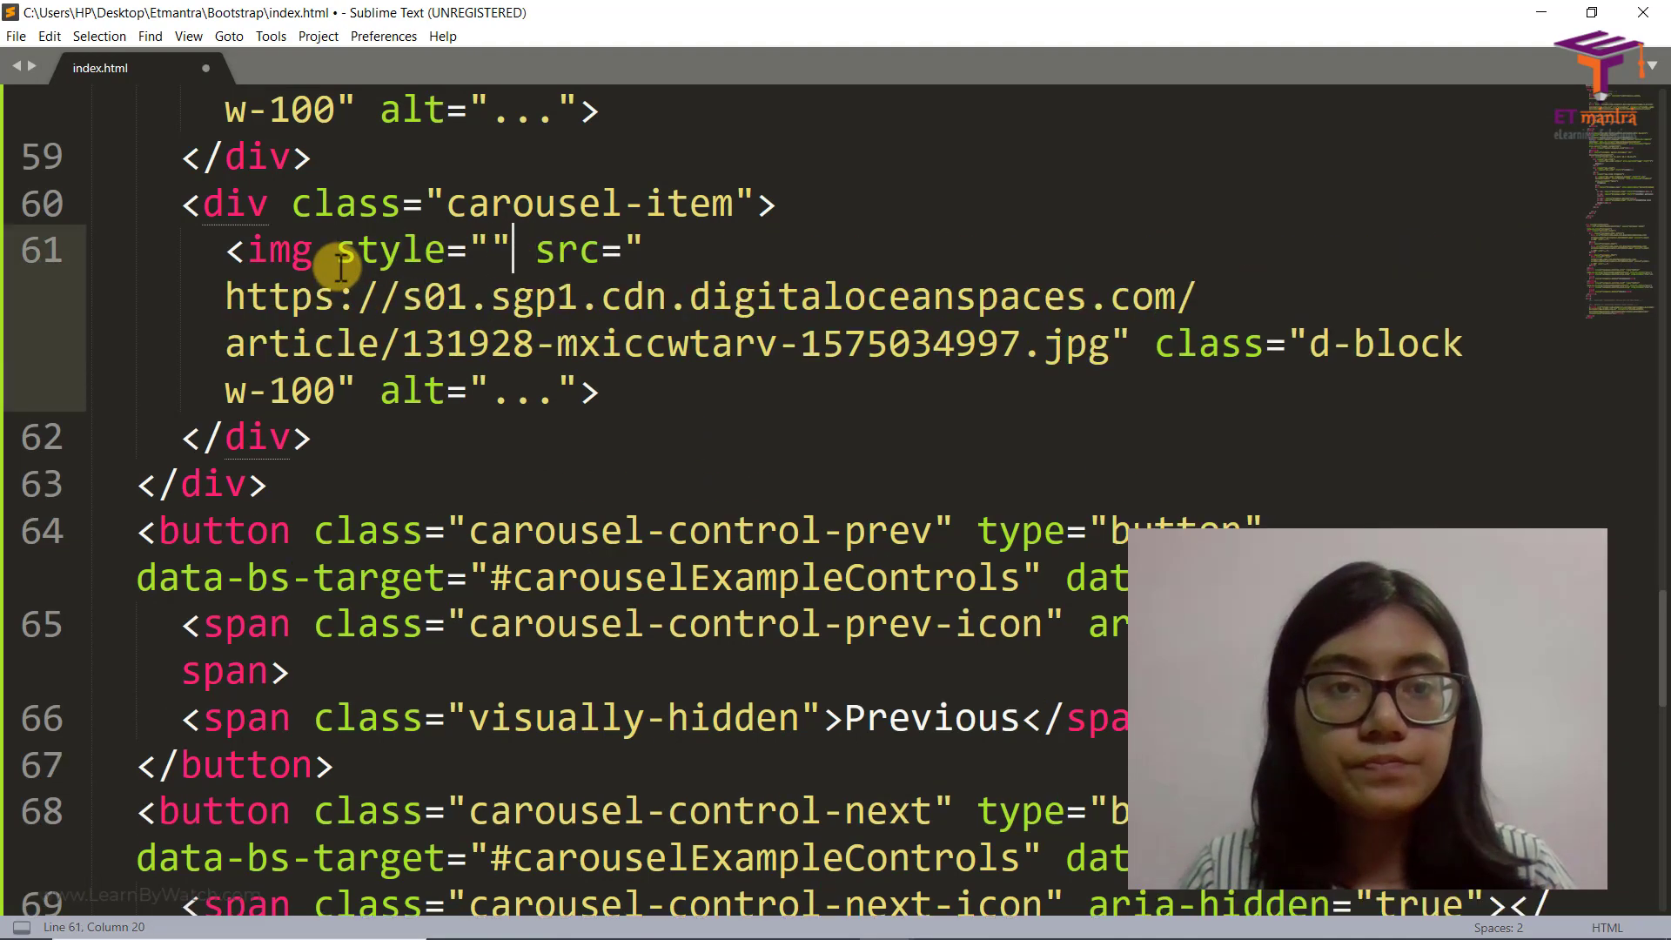
type("height:")
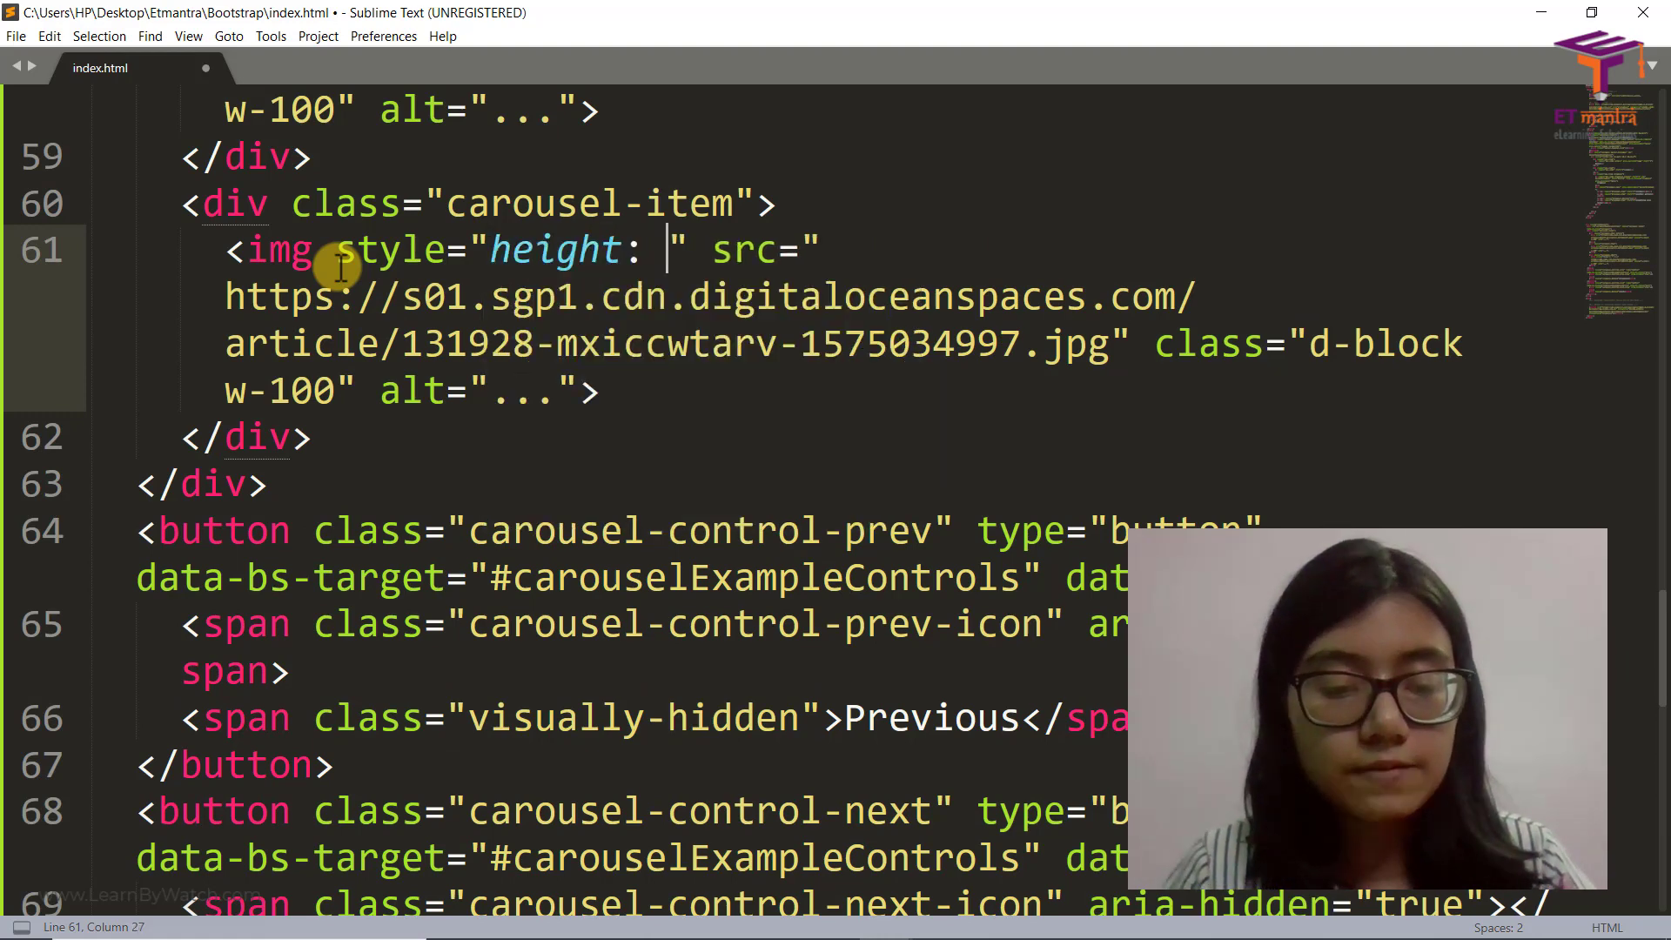
type("400px;")
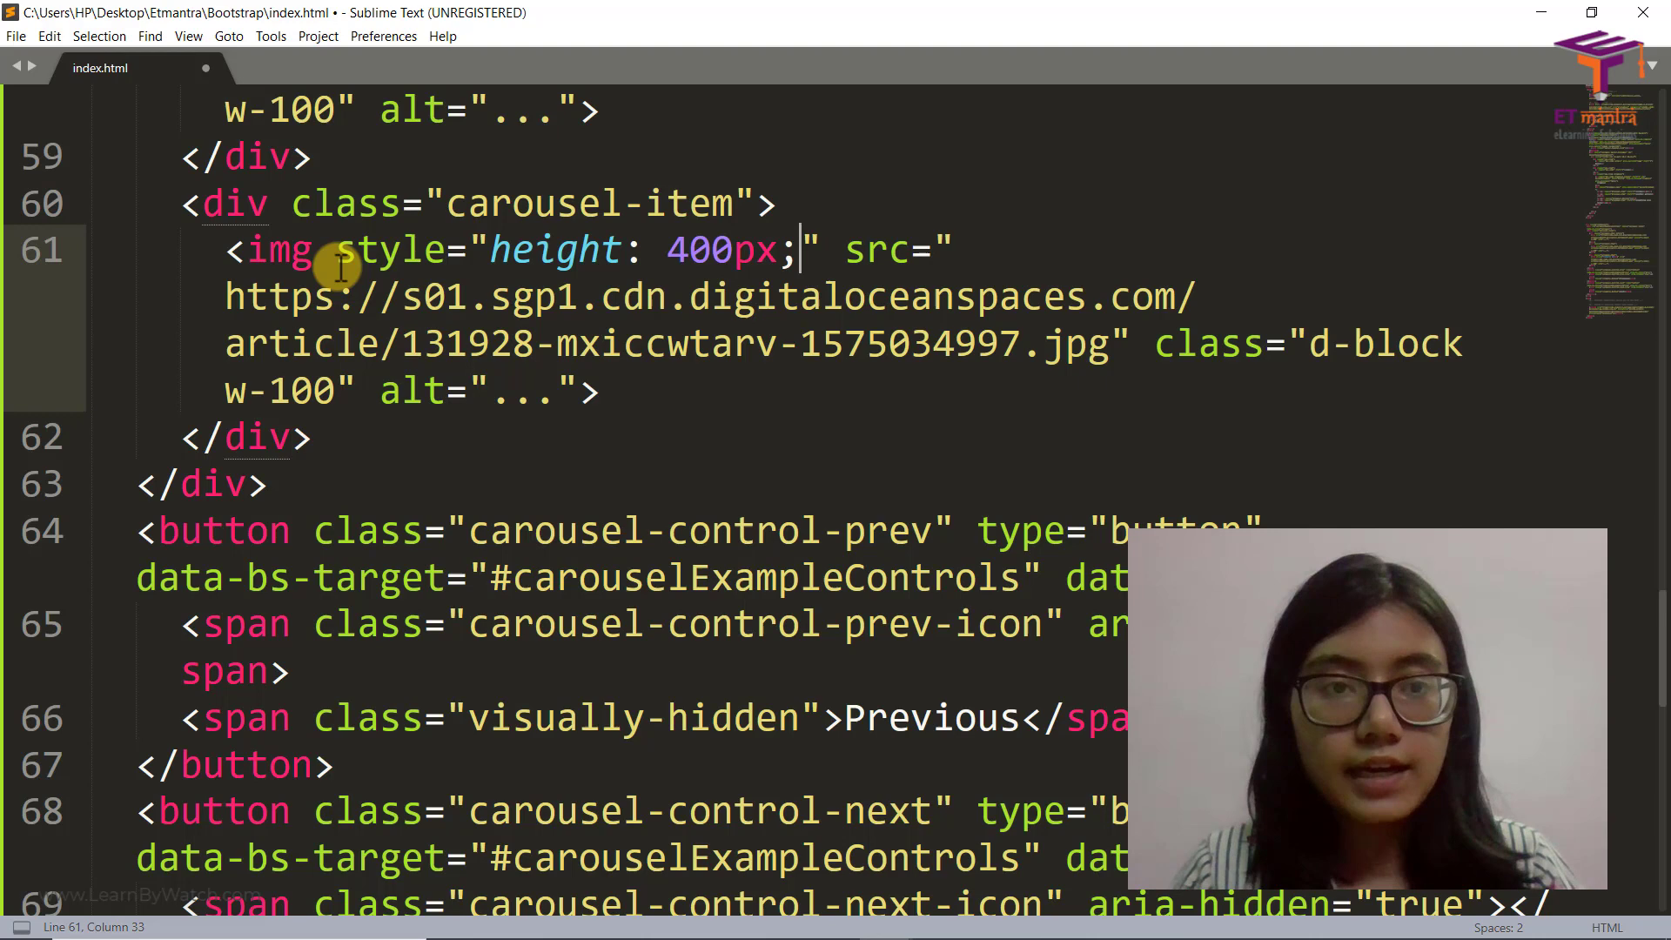
type("width:")
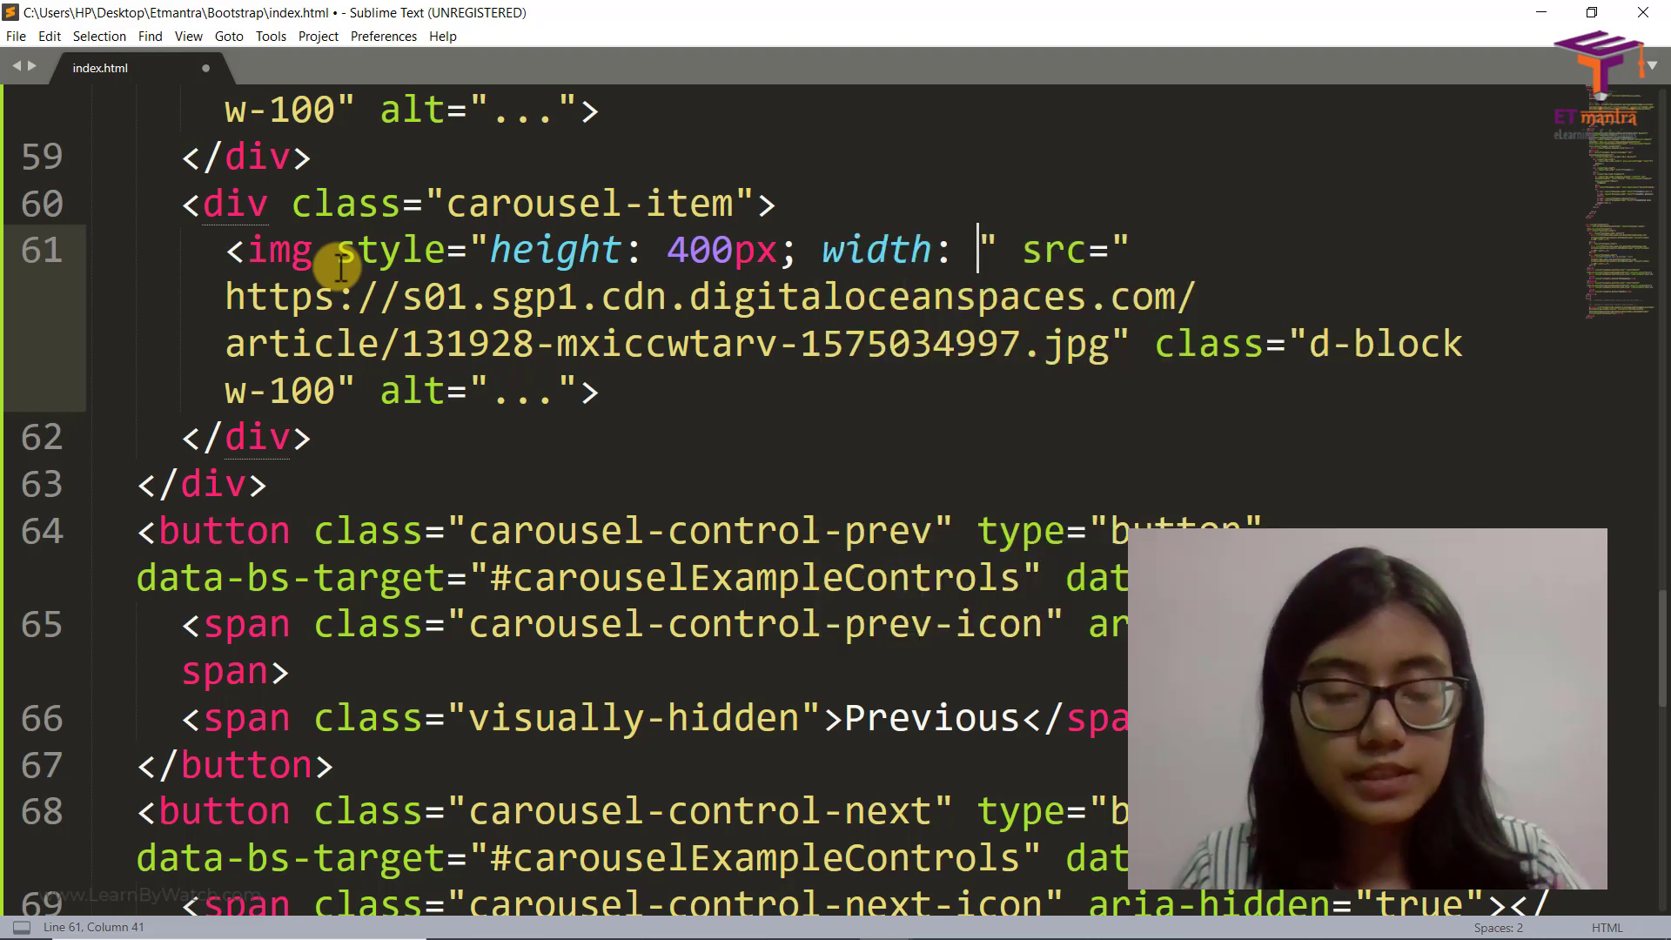
type("600px;")
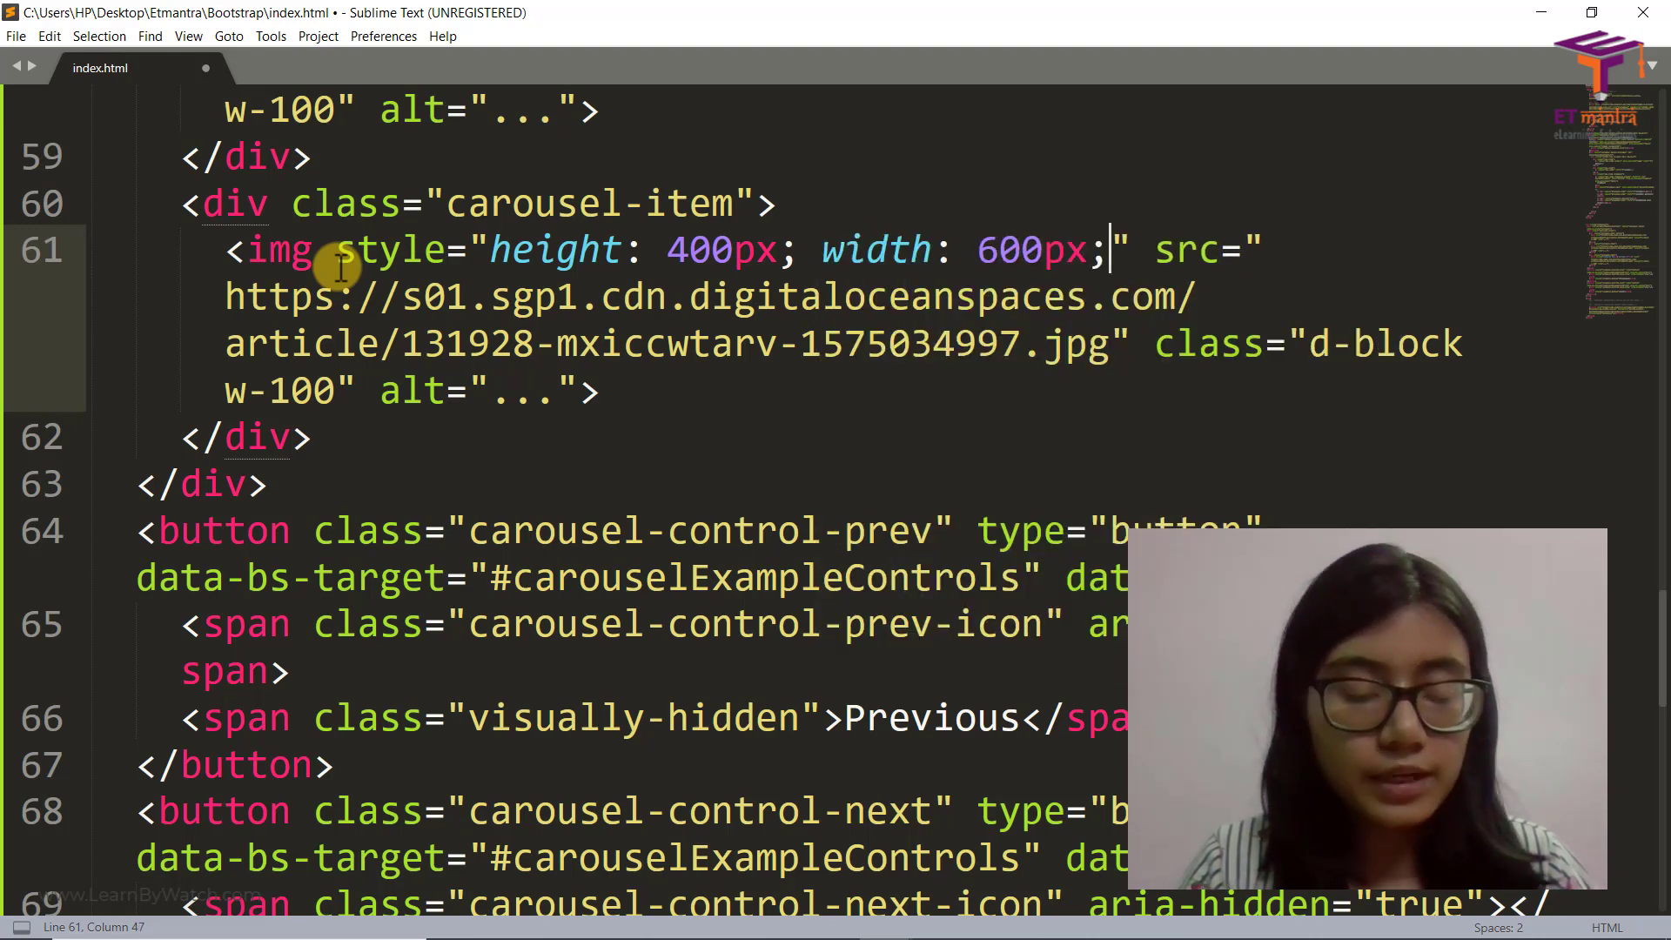
key("ctrl+s")
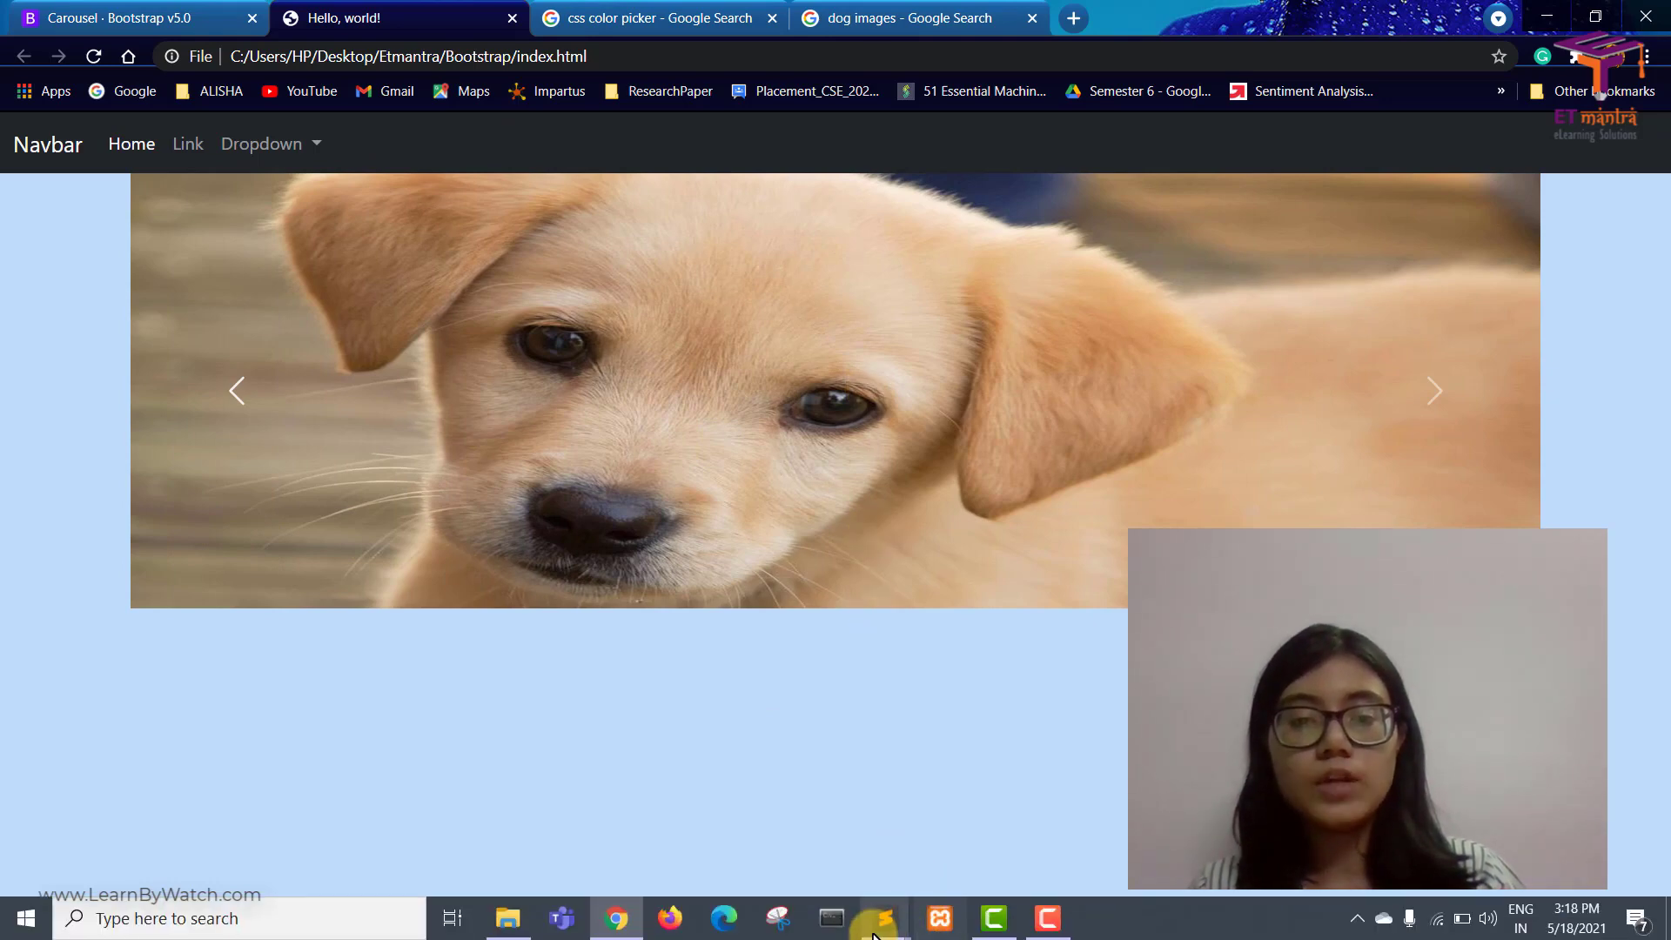
Preview the resized carousel image in Chrome and return to index.html
left_click(877, 918)
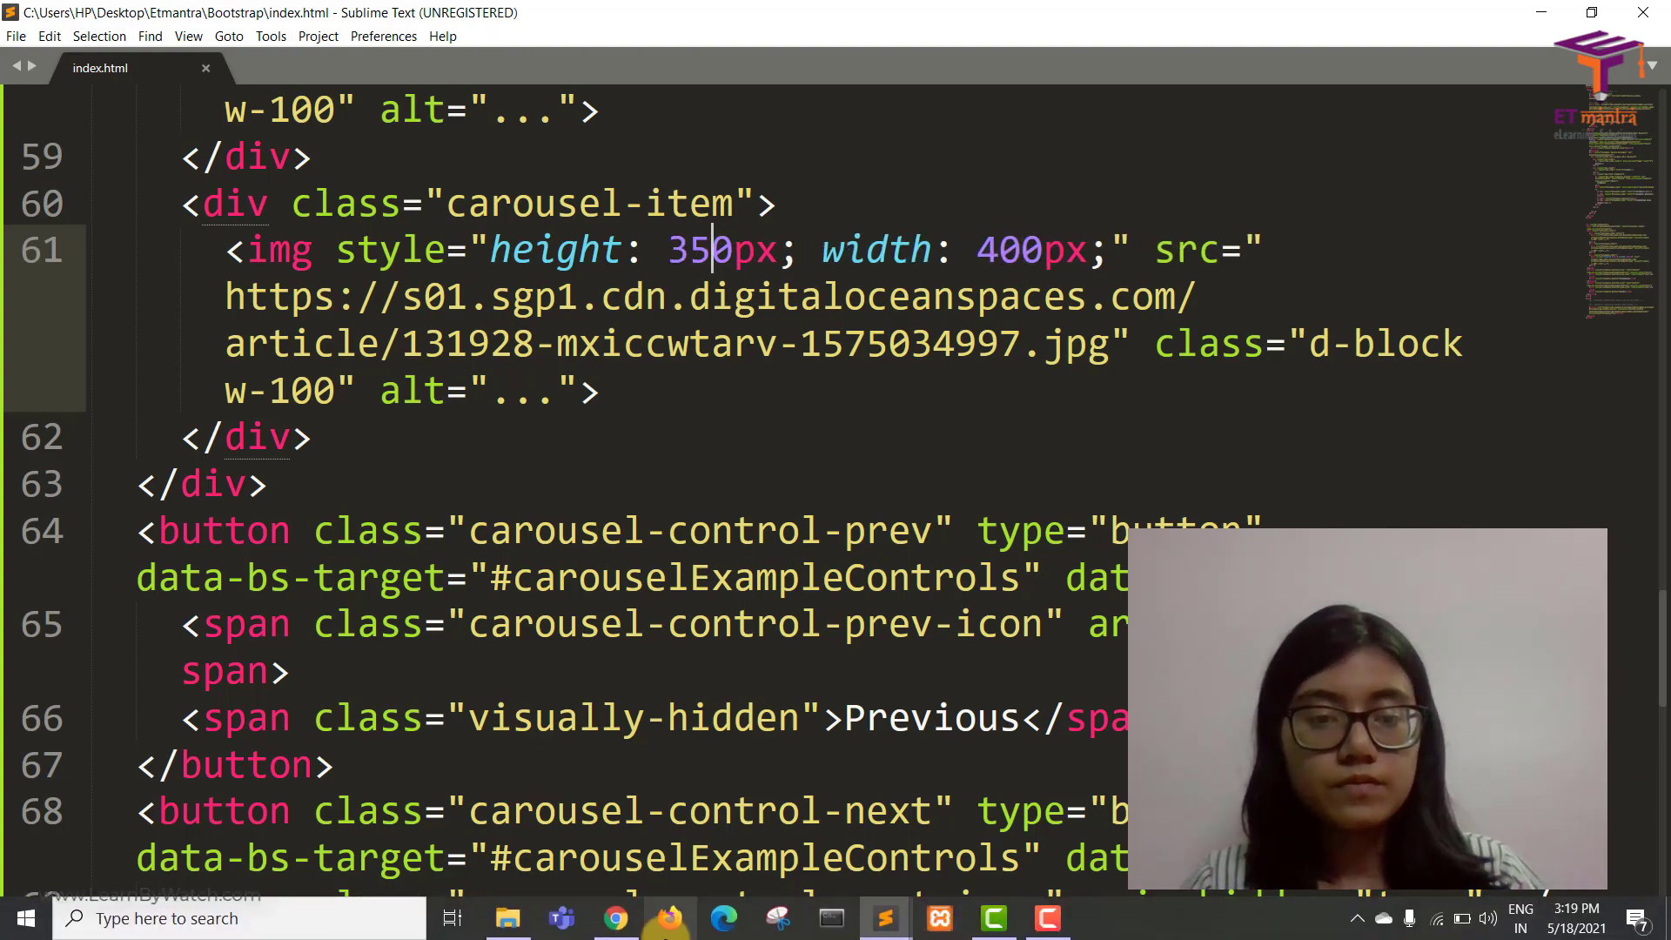
left_click(614, 918)
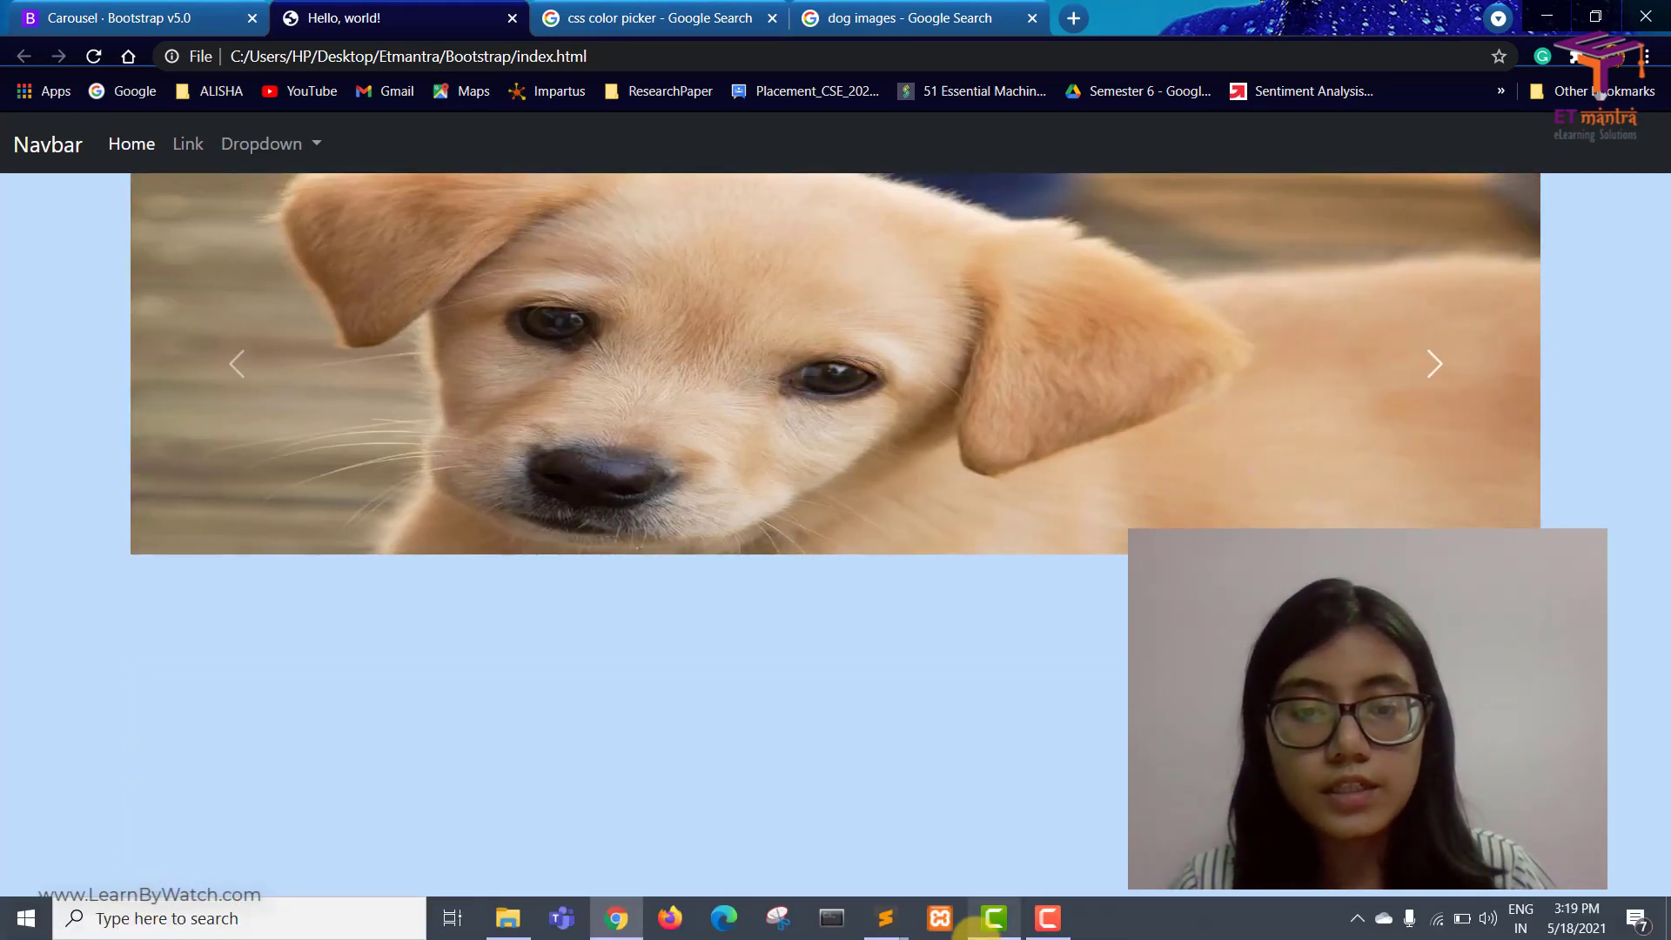
left_click(884, 917)
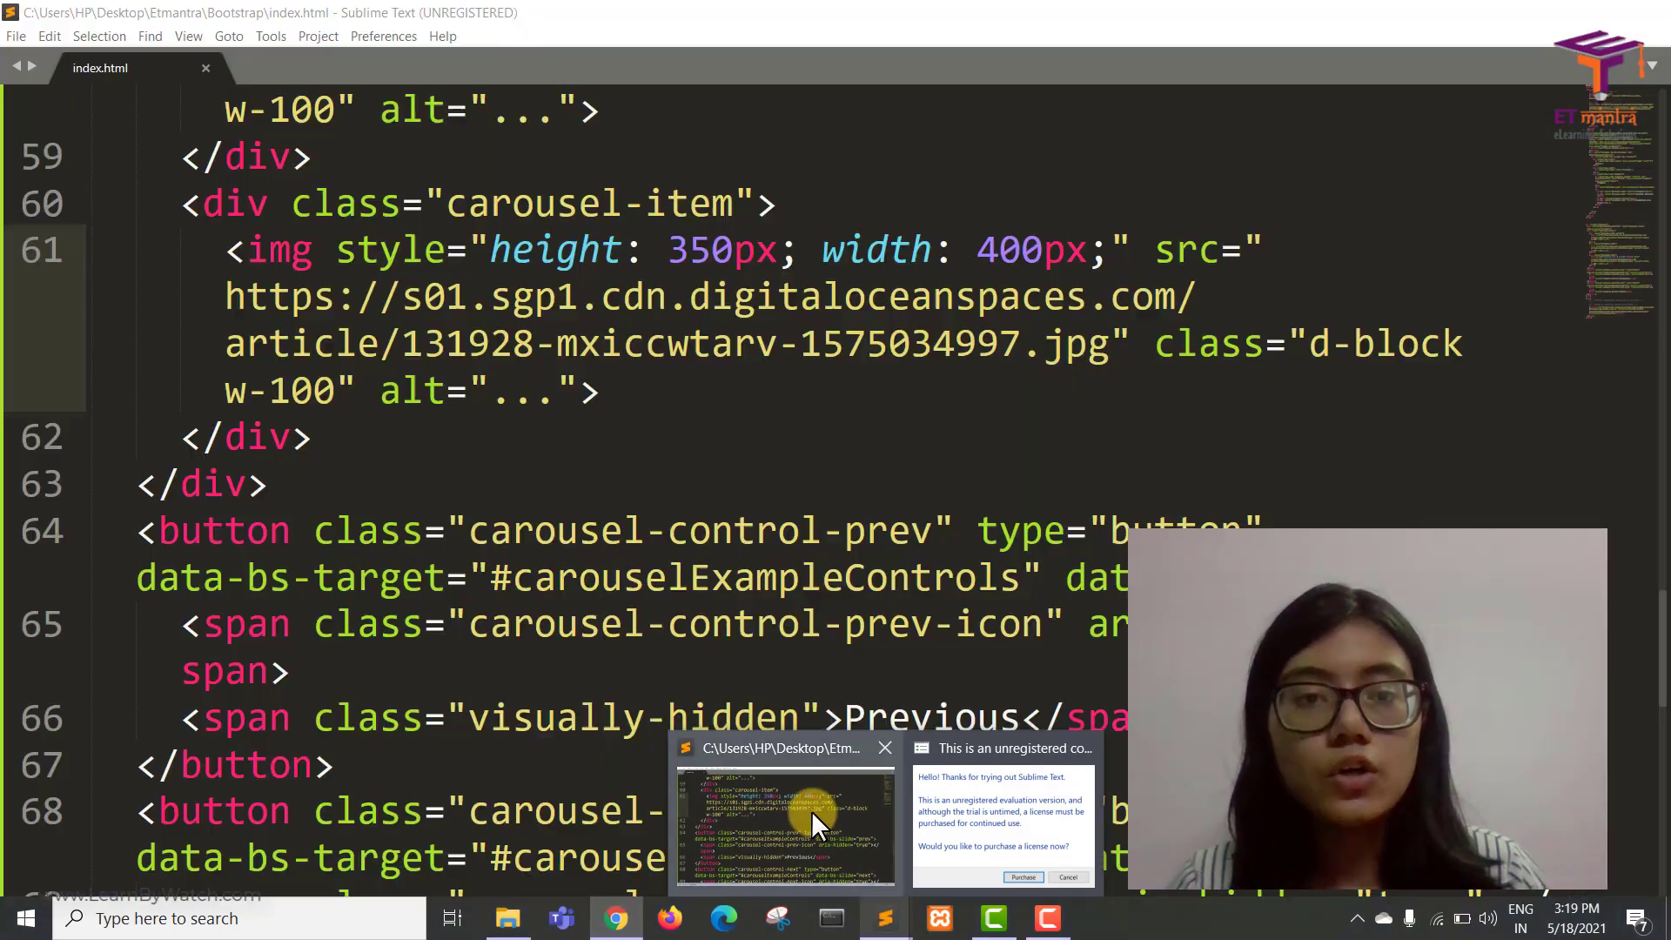
left_click(617, 917)
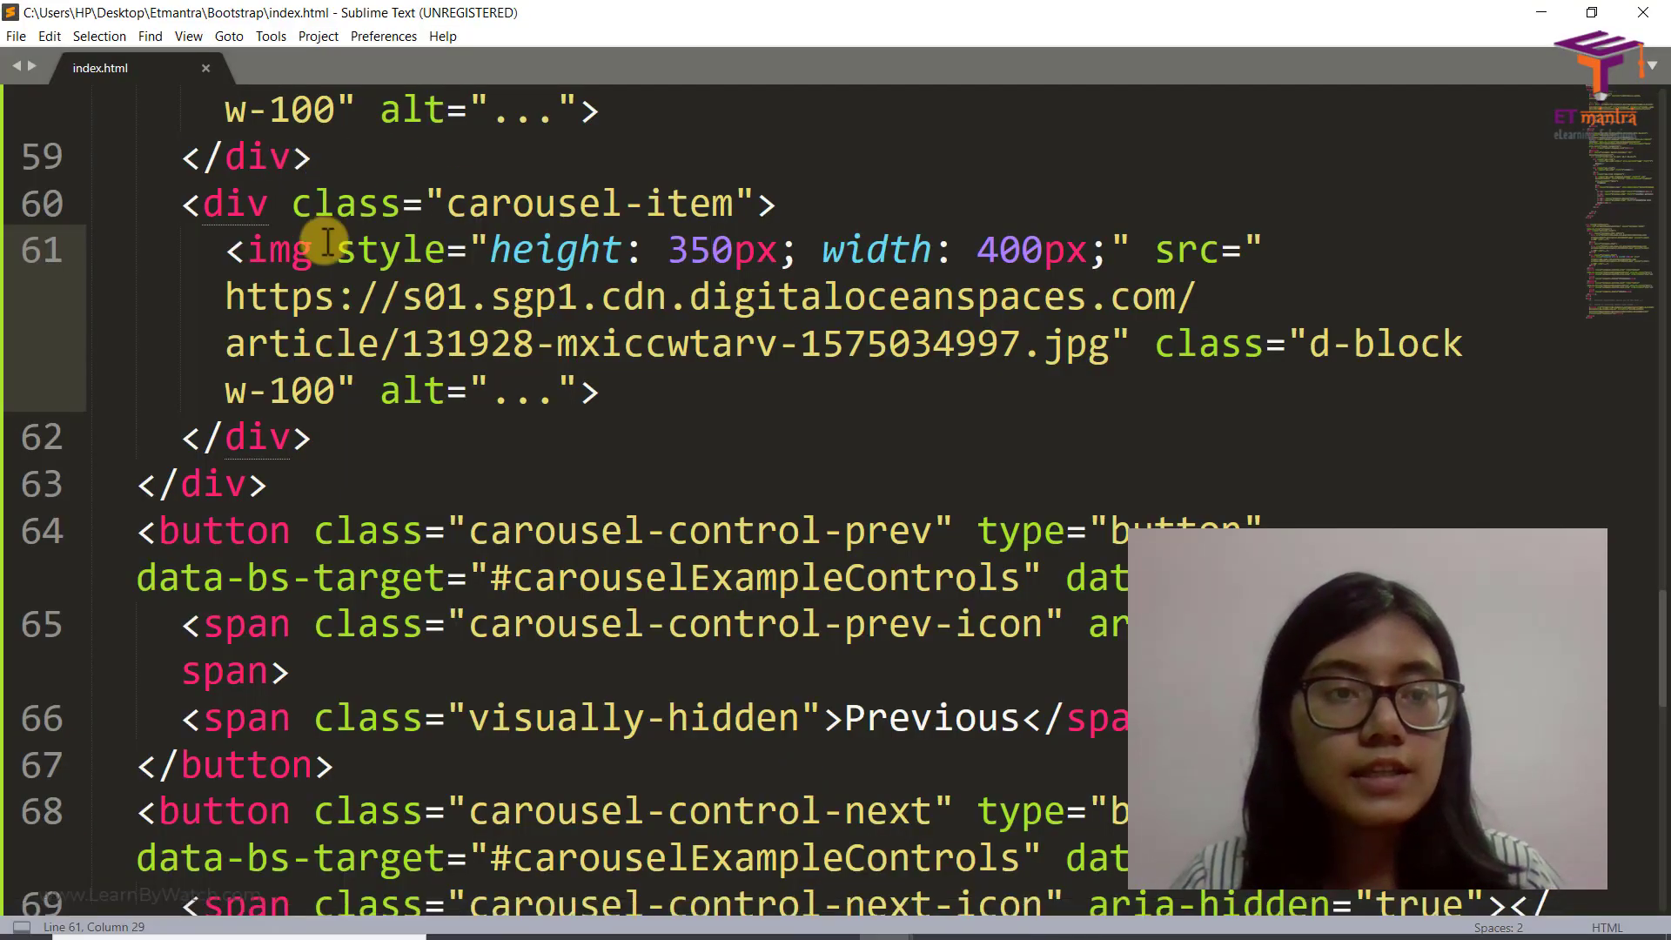
Select the img's inline style attribute and scroll up to the other carousel img tags
left_click_drag(340, 249, 1045, 249)
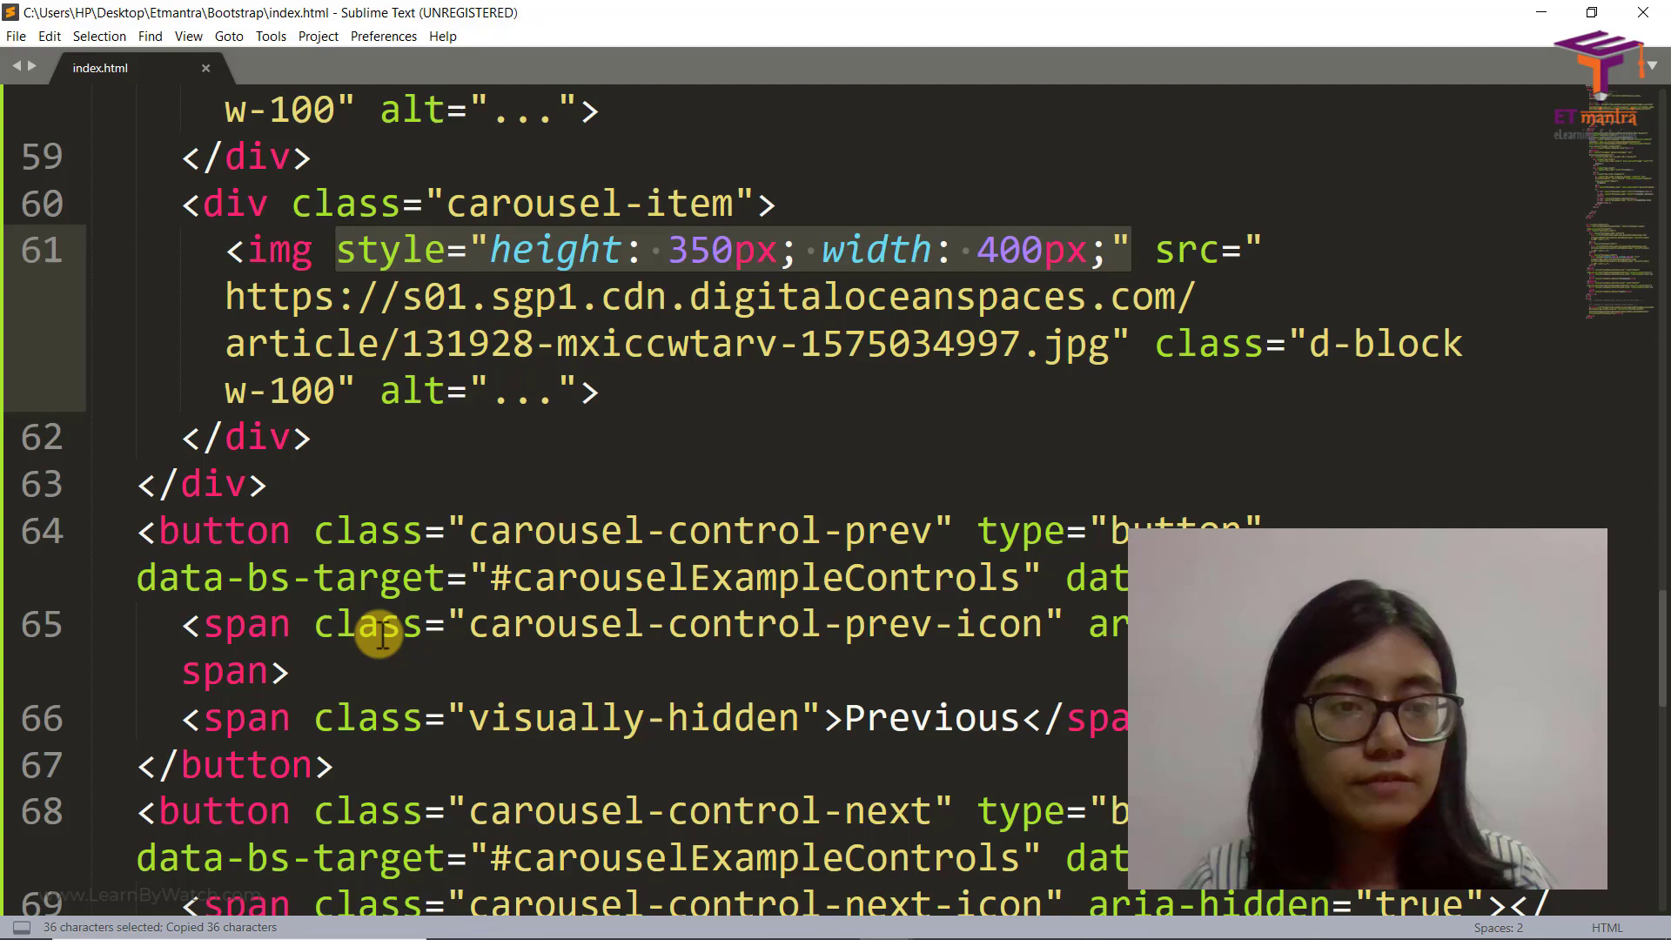
scroll("up", 3)
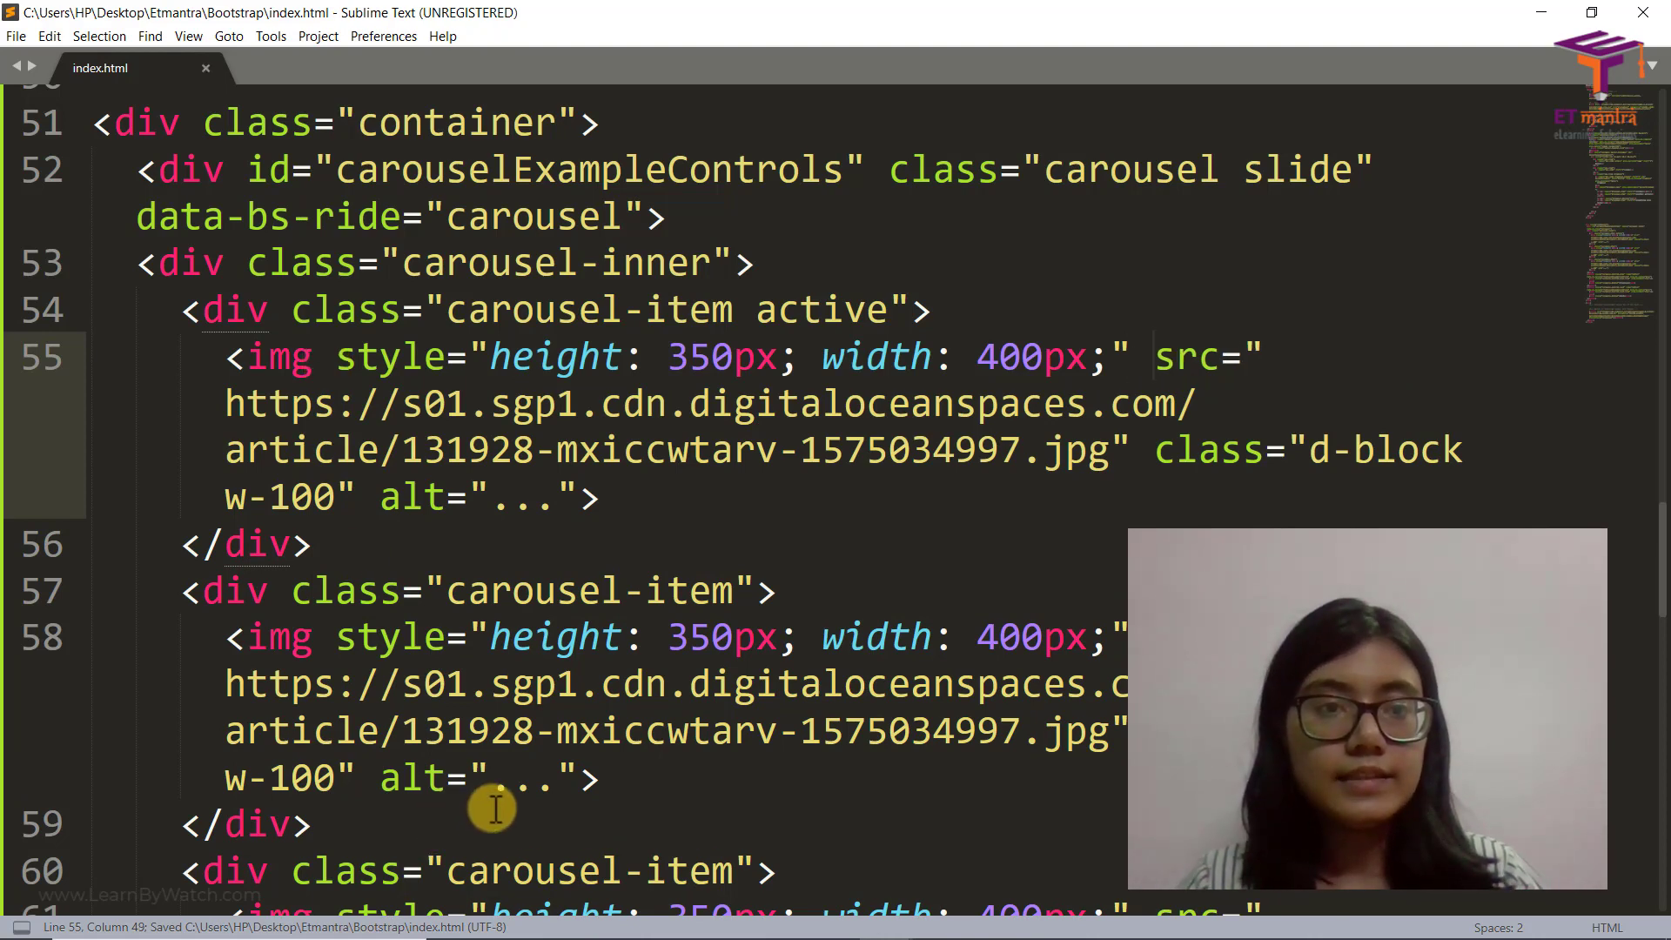
scroll("up", 3)
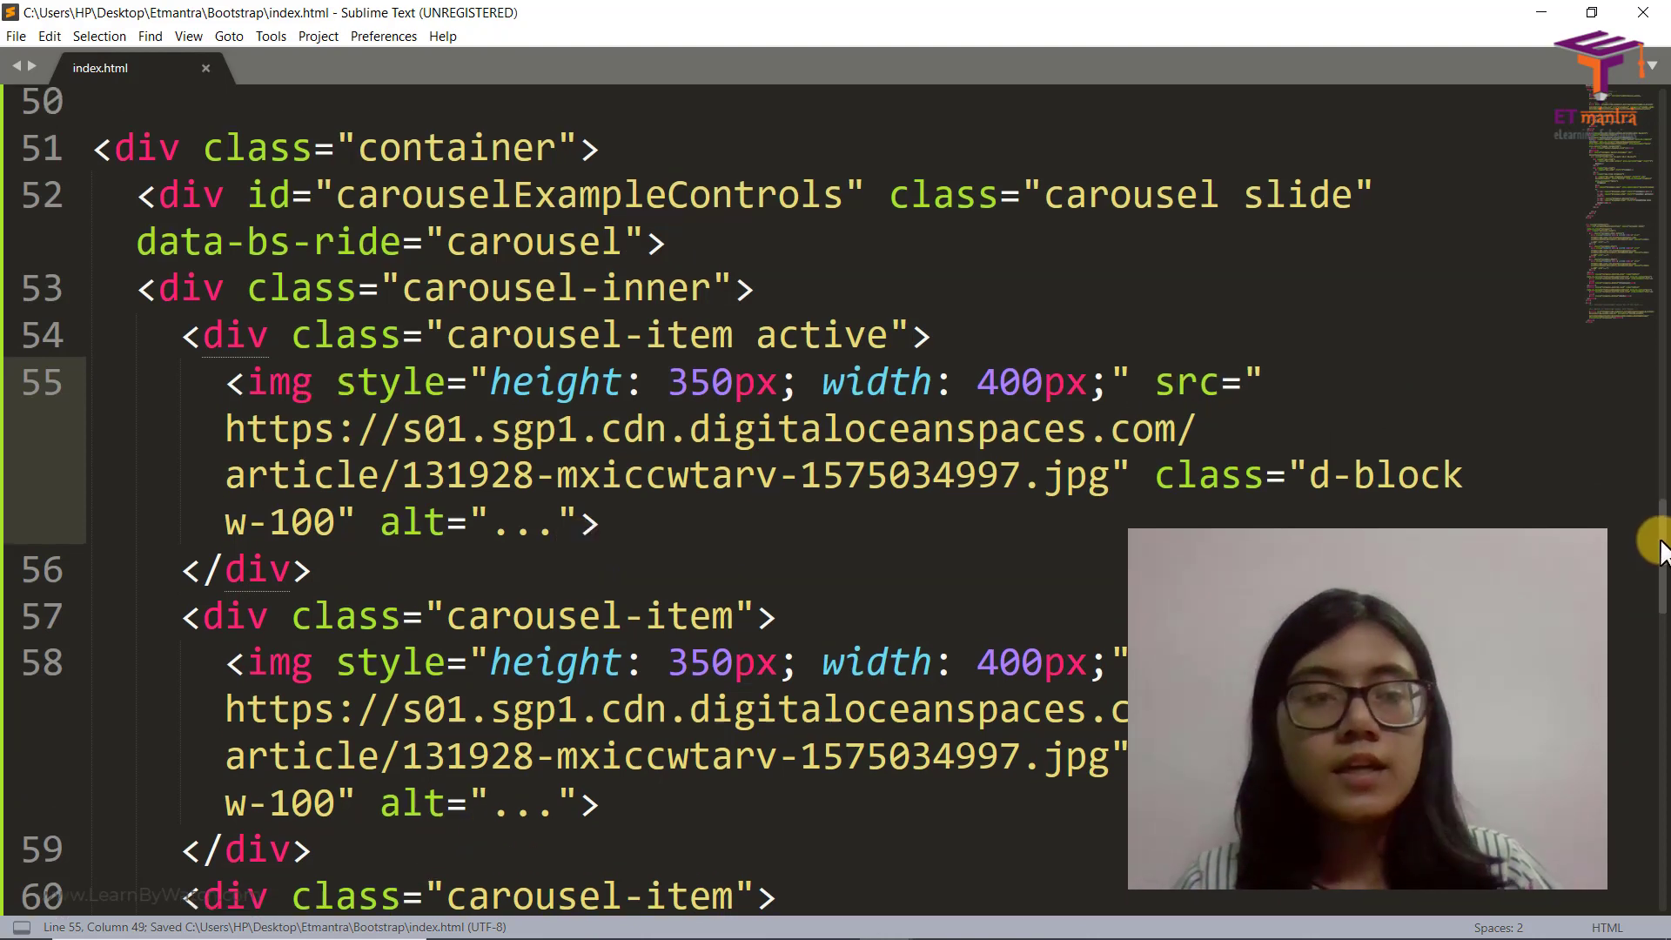
scroll("up", 3)
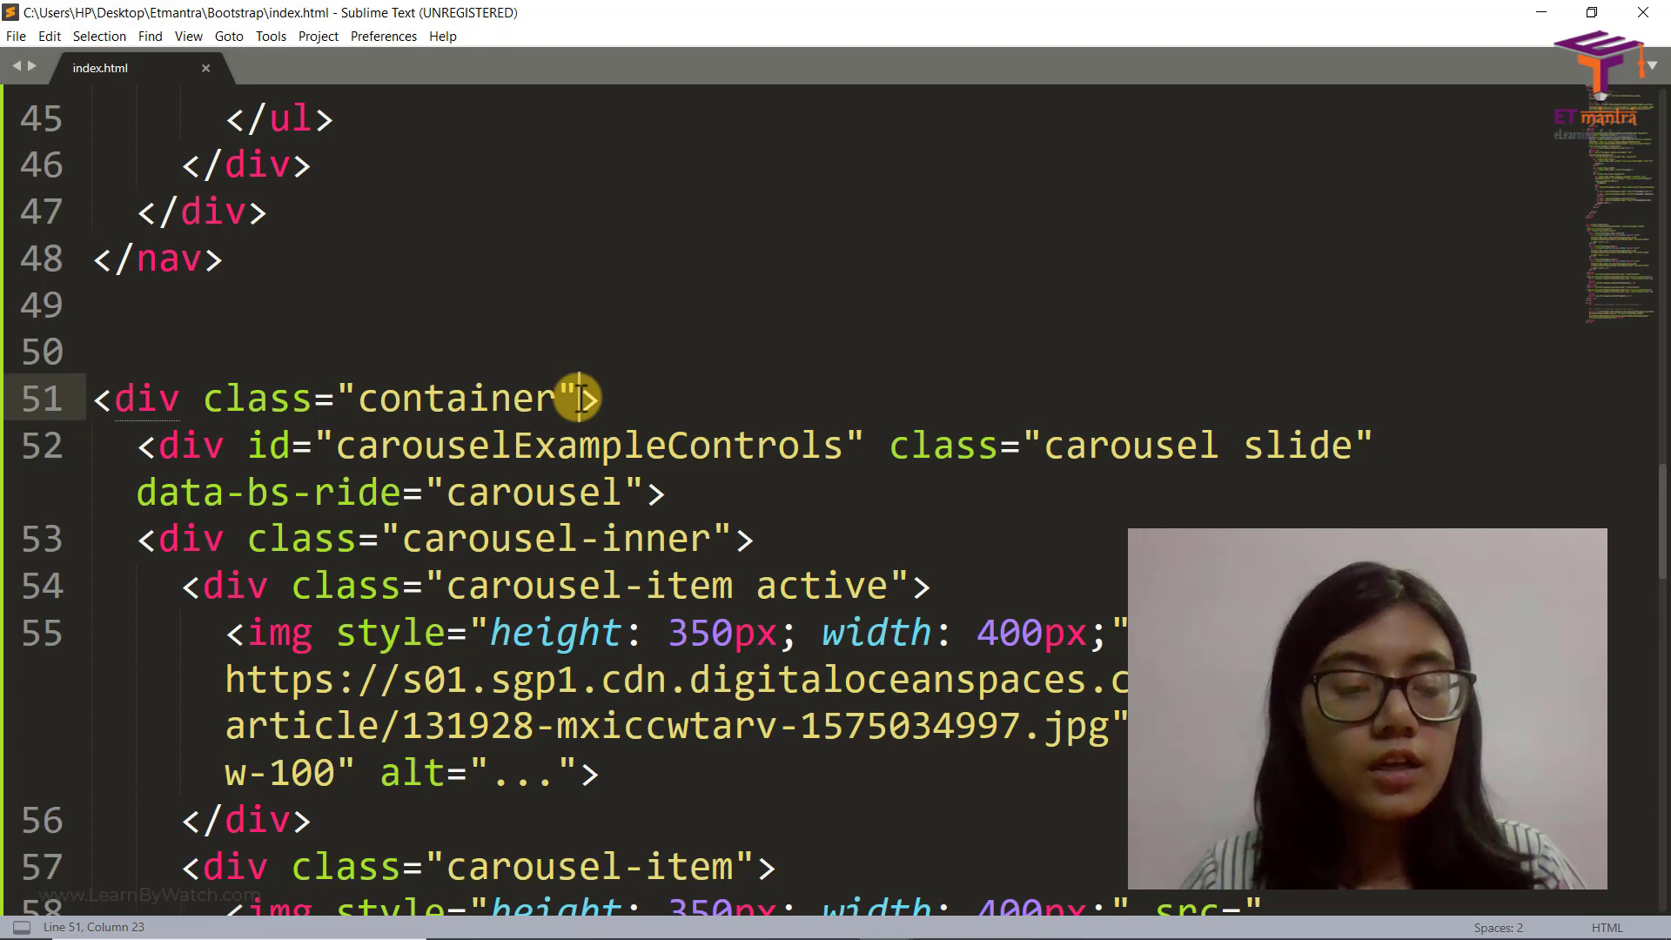
Give the carousel container div an inline margin-top of 0px and preview it in Chrome
type("style=\"p")
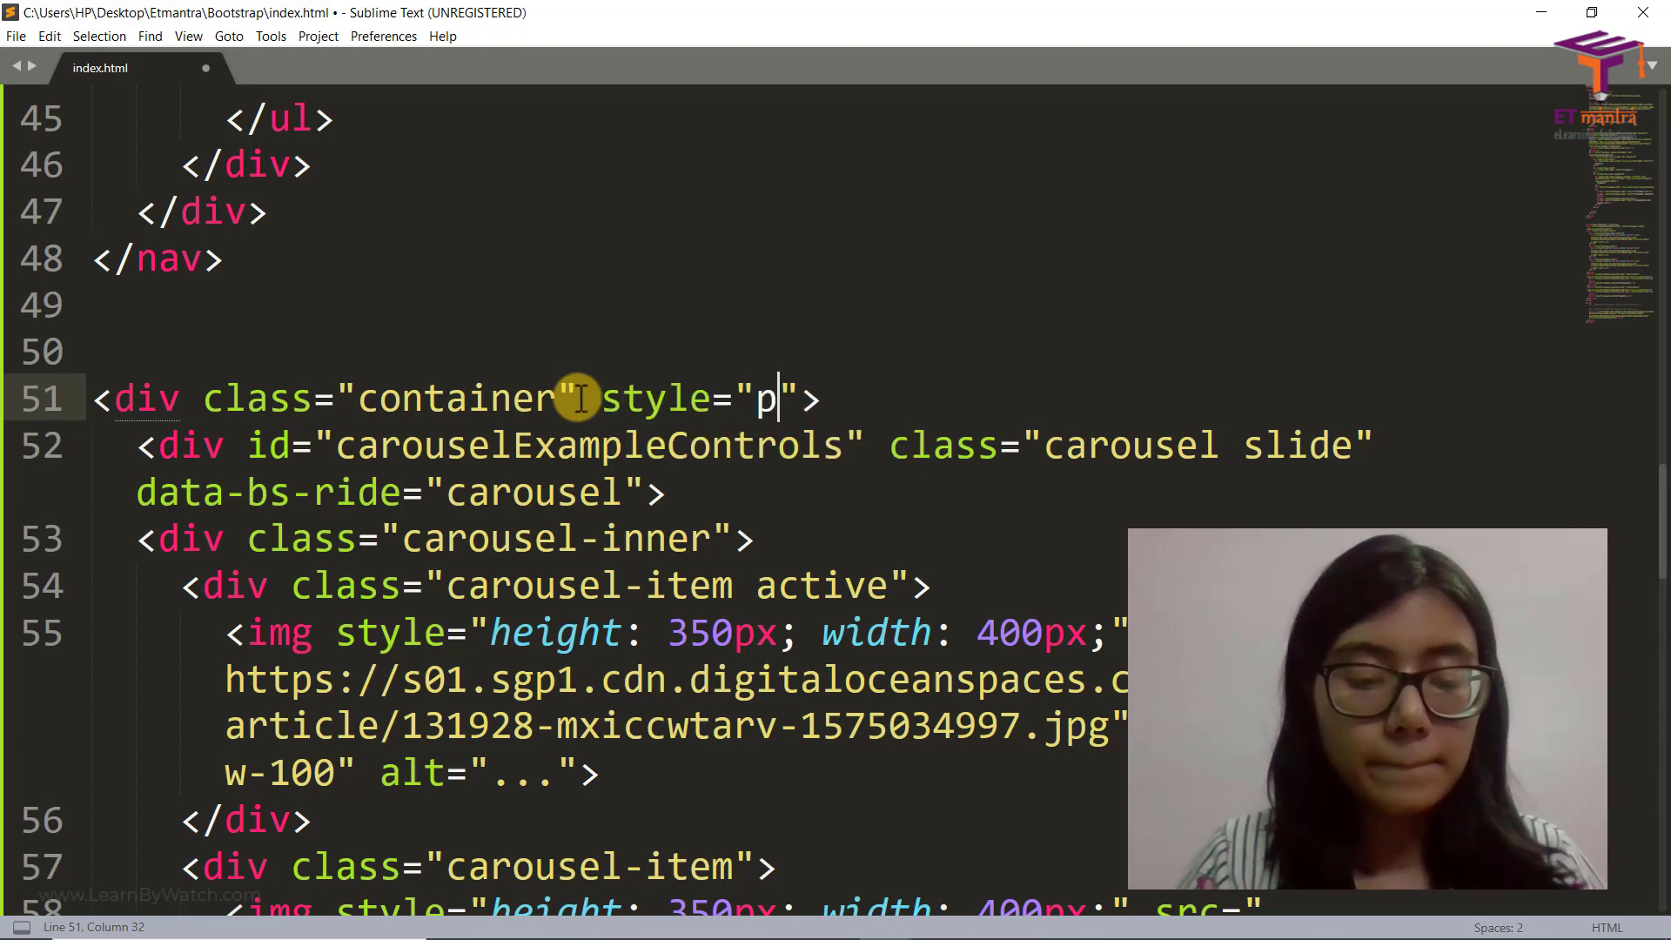
type("margin-top: 2")
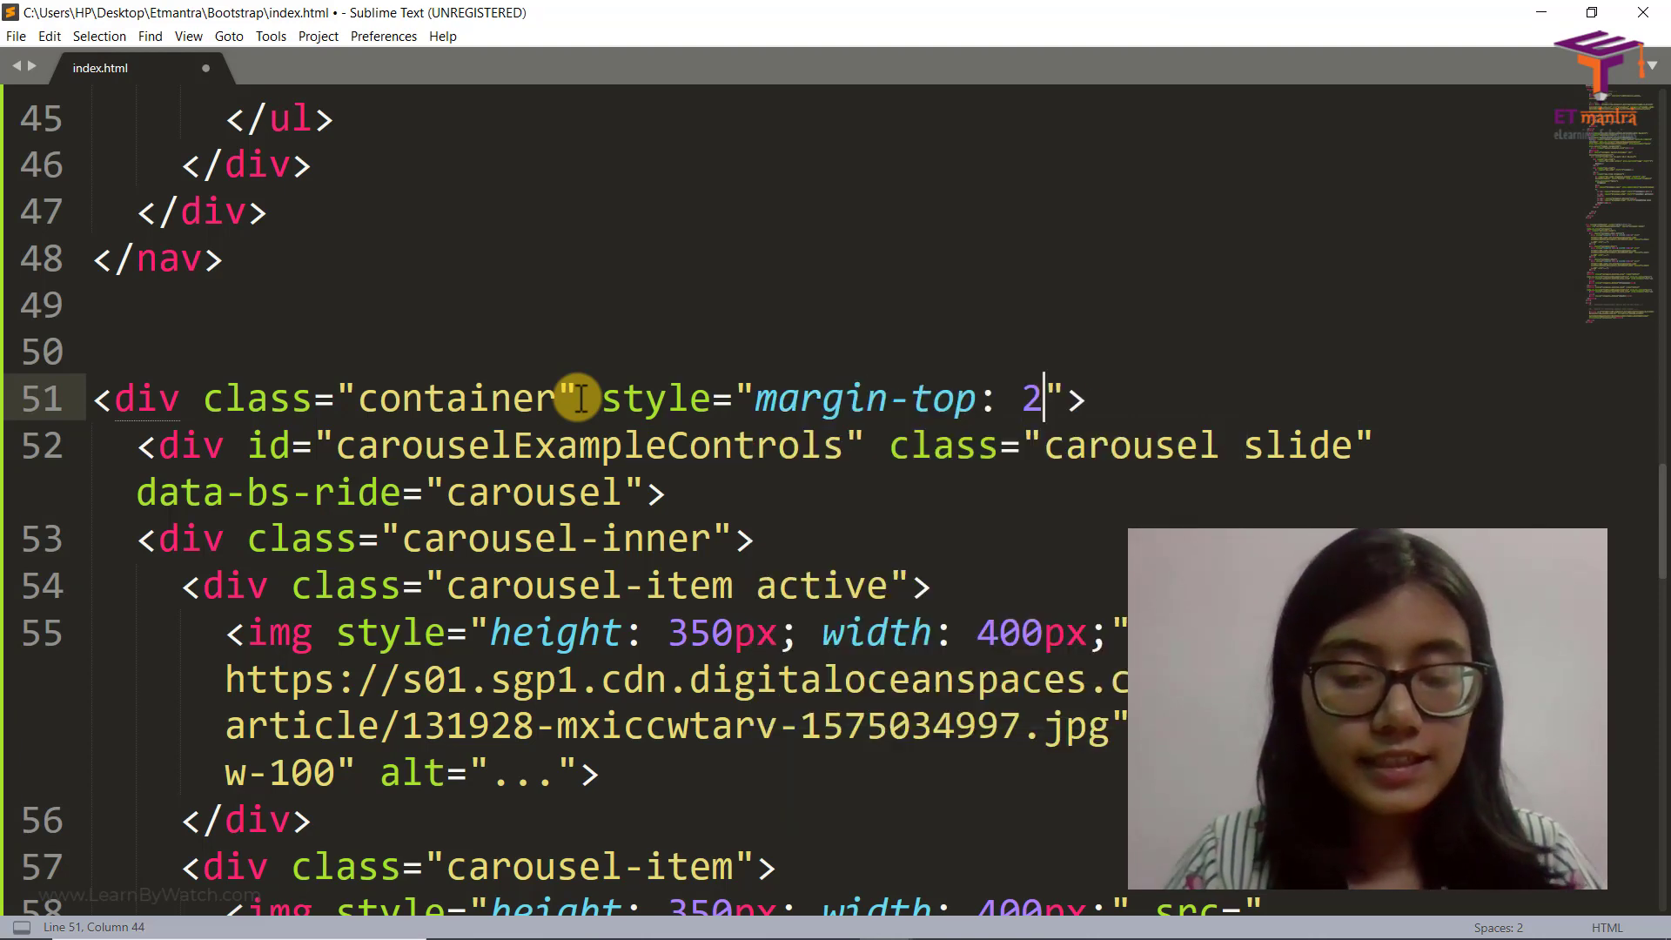
type("0px;")
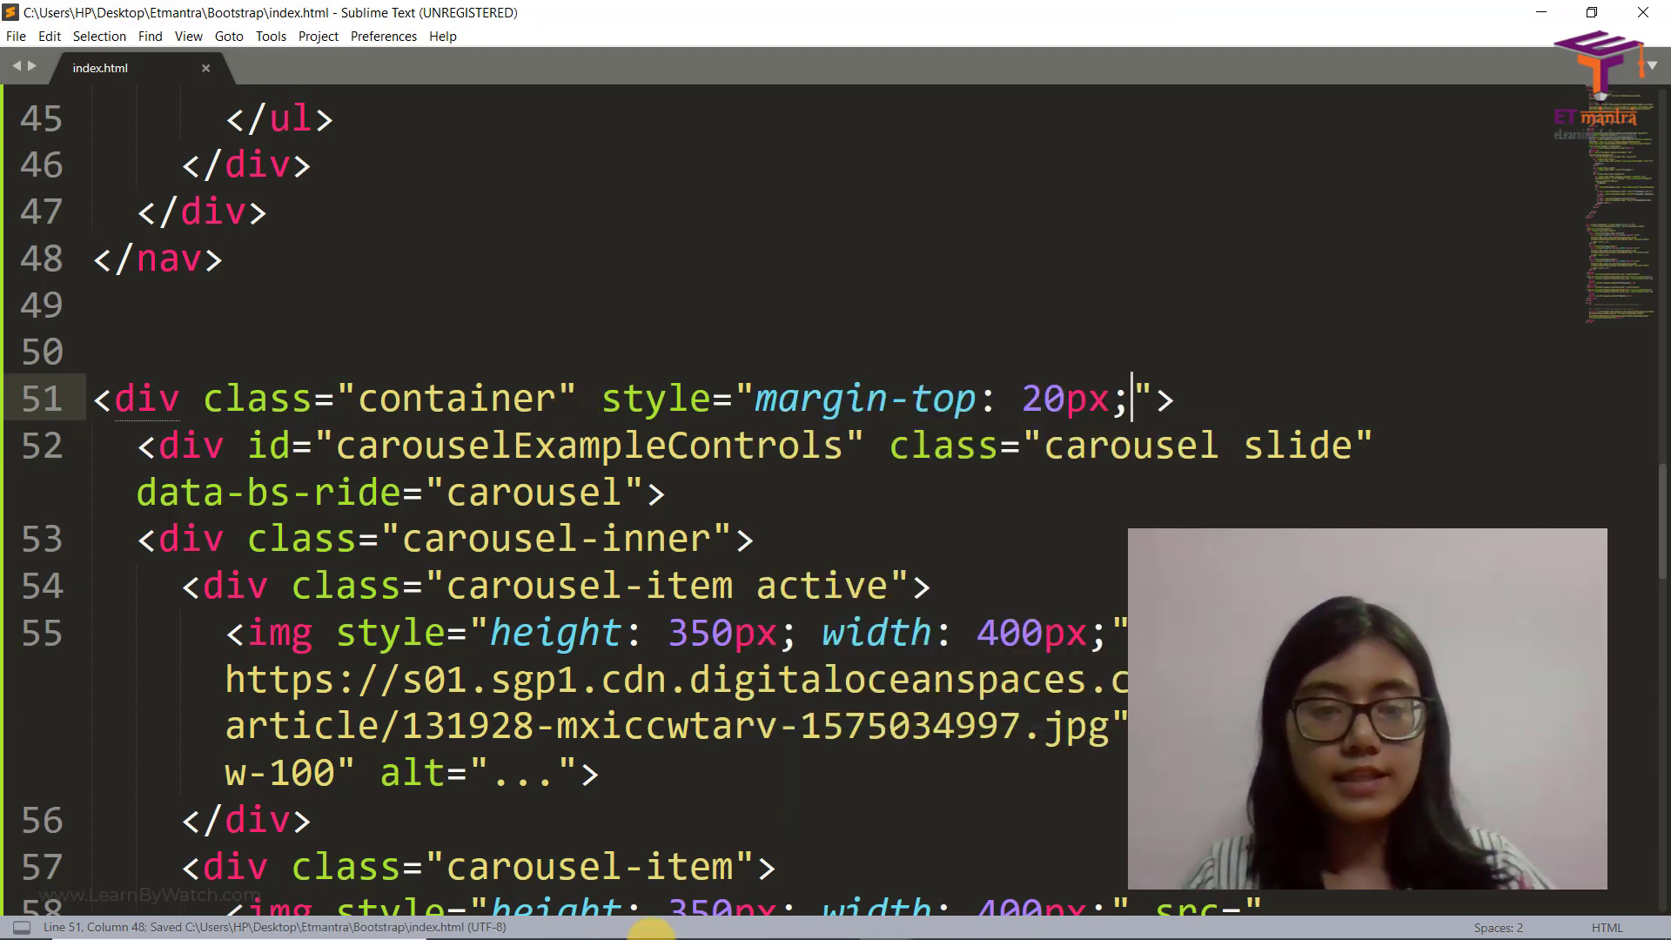
mouse_move(613, 918)
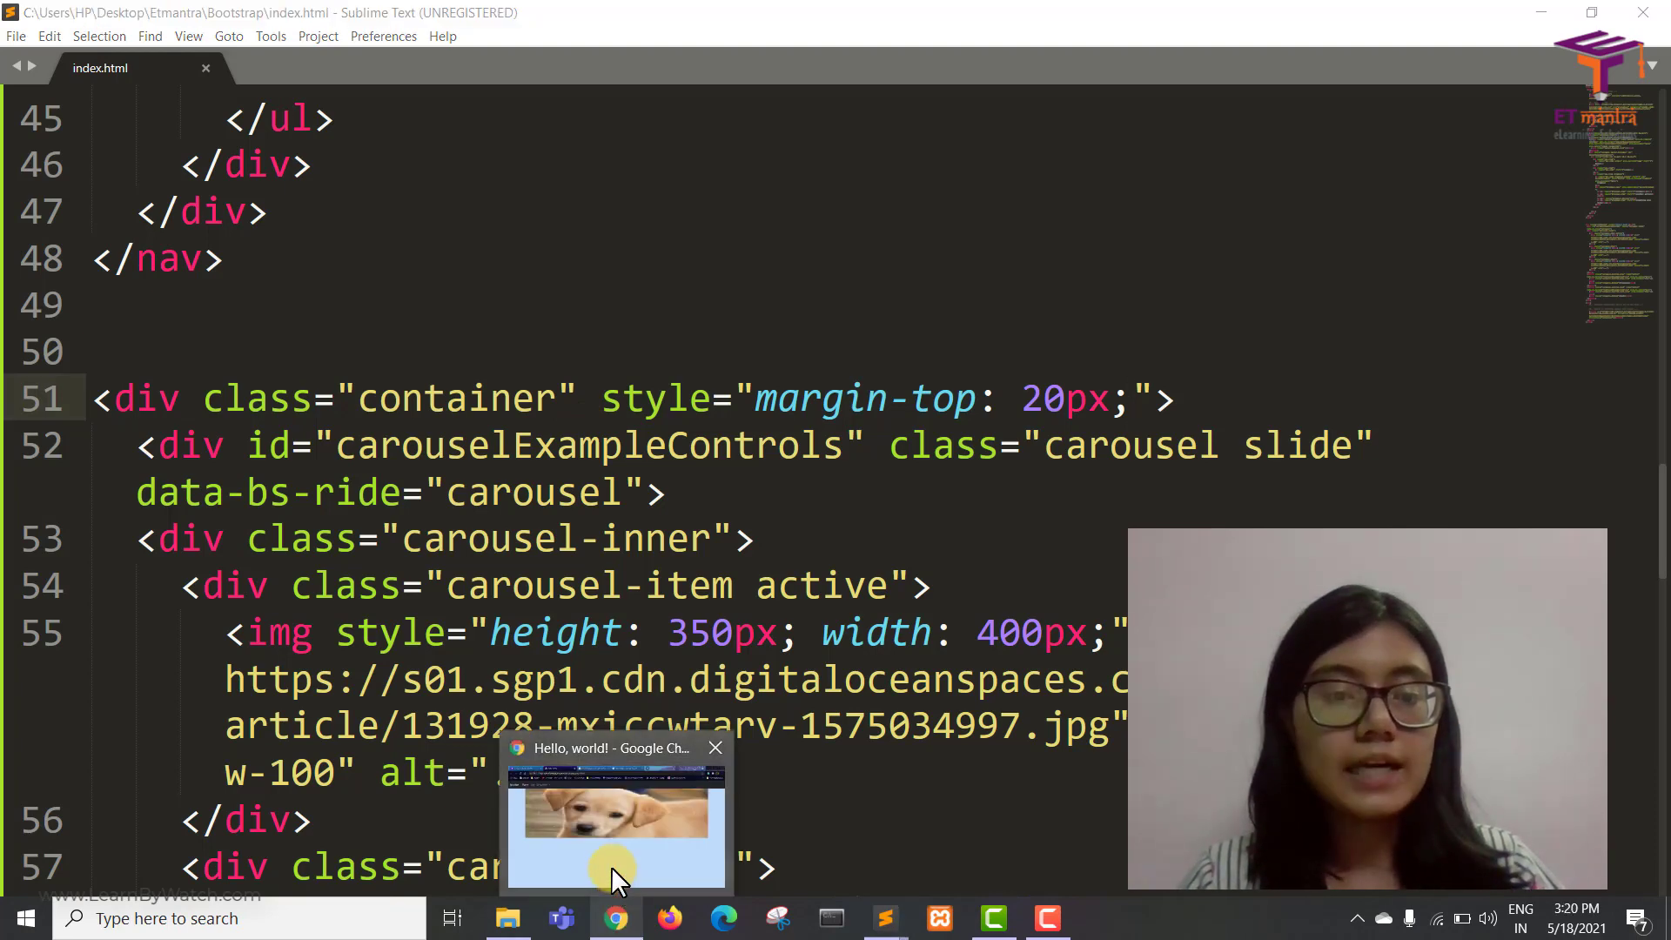
left_click(617, 809)
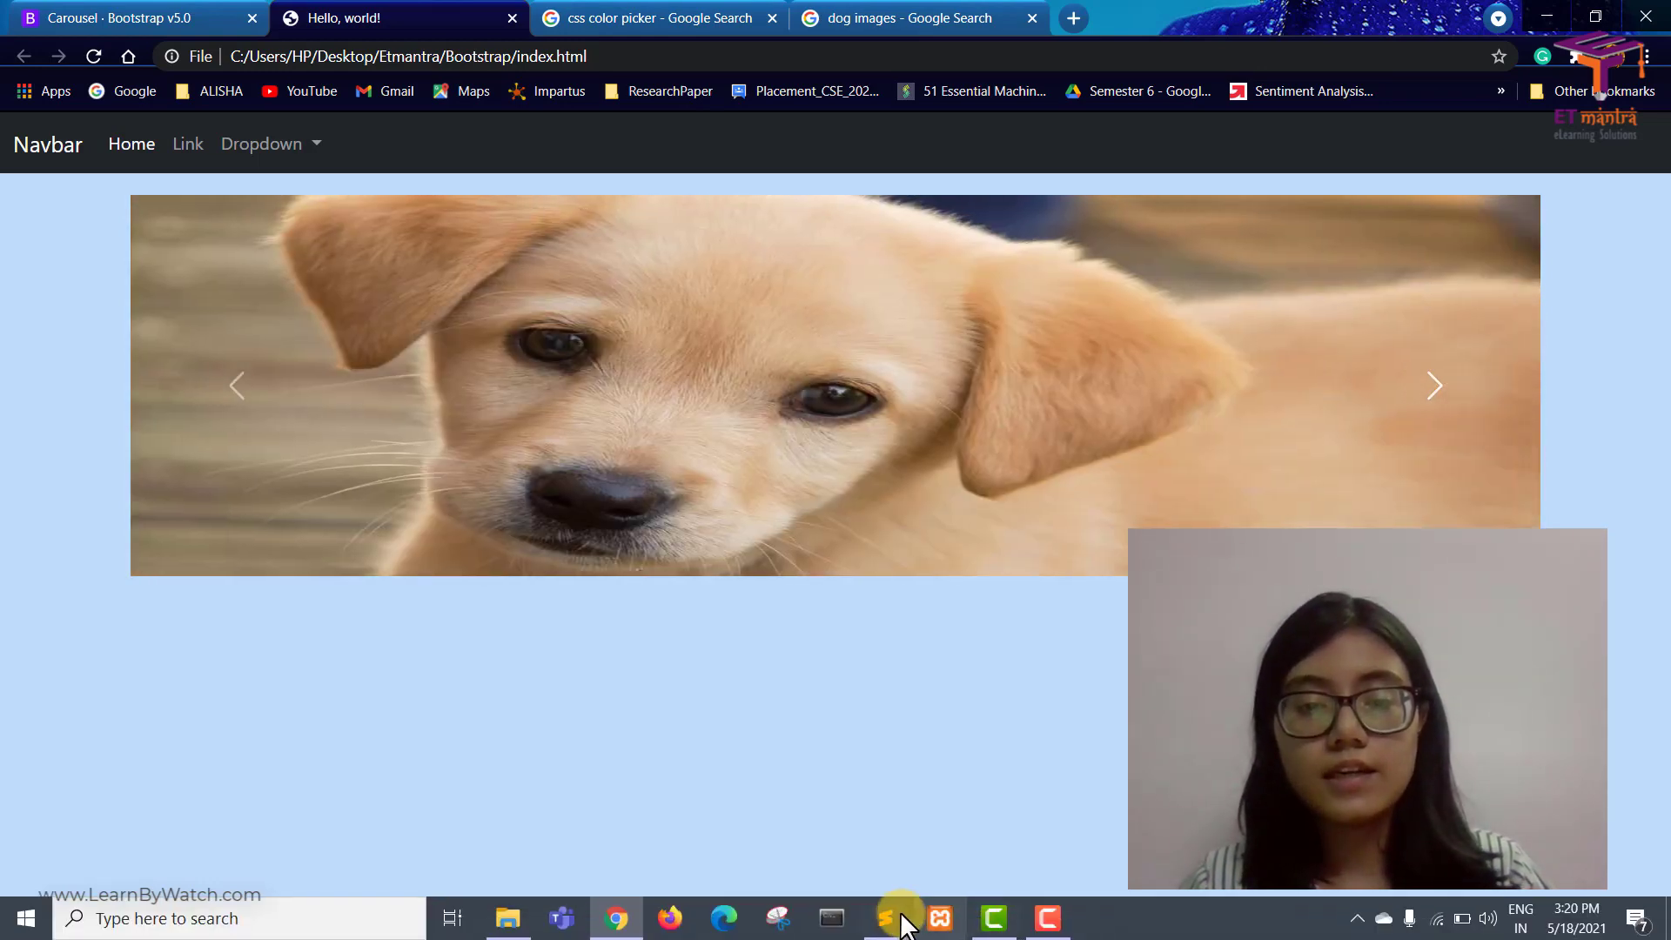
left_click(903, 917)
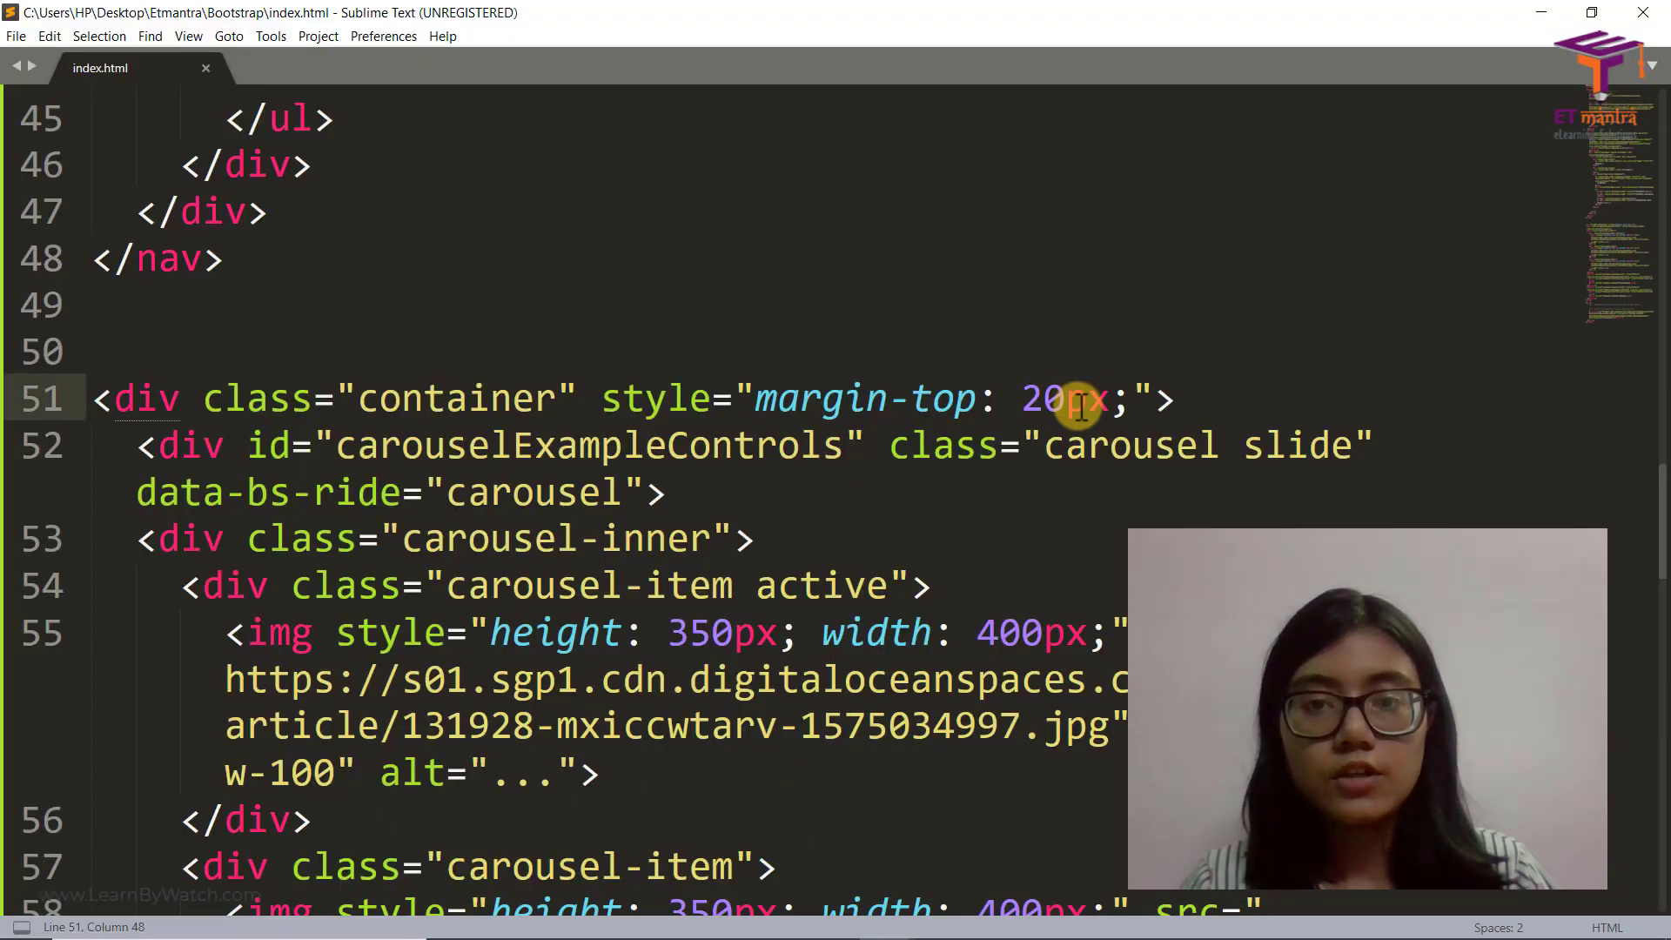
Change the container's top margin to 20% and save
double_click(1060, 397)
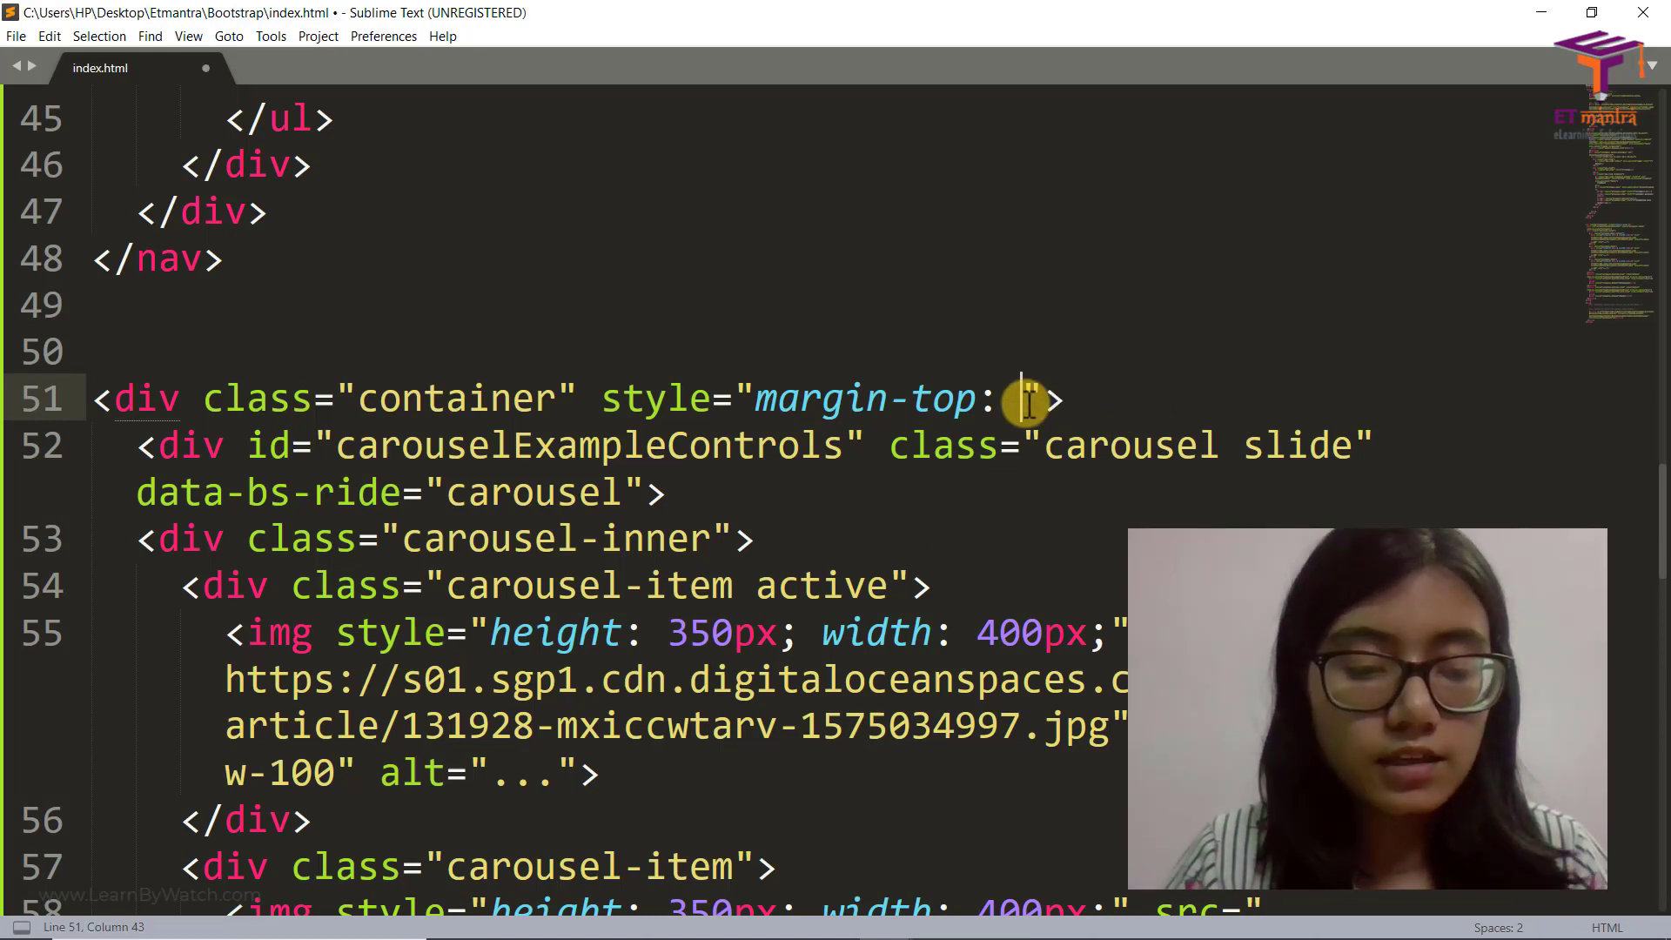
type("20%;")
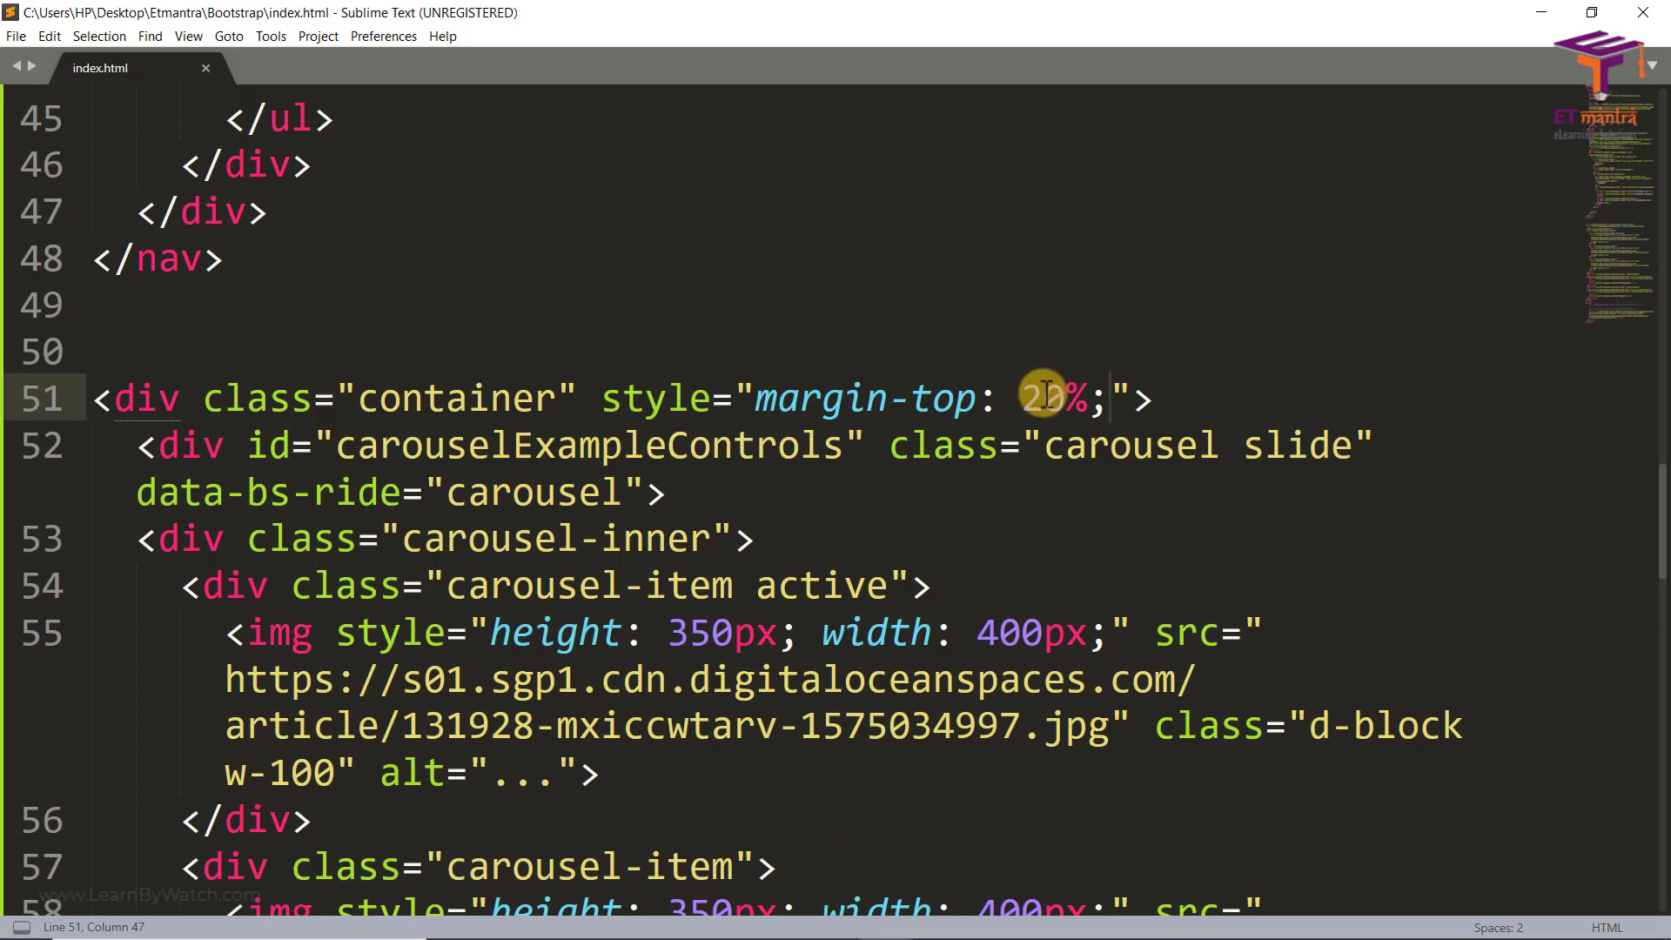
key("Backspace")
type("7")
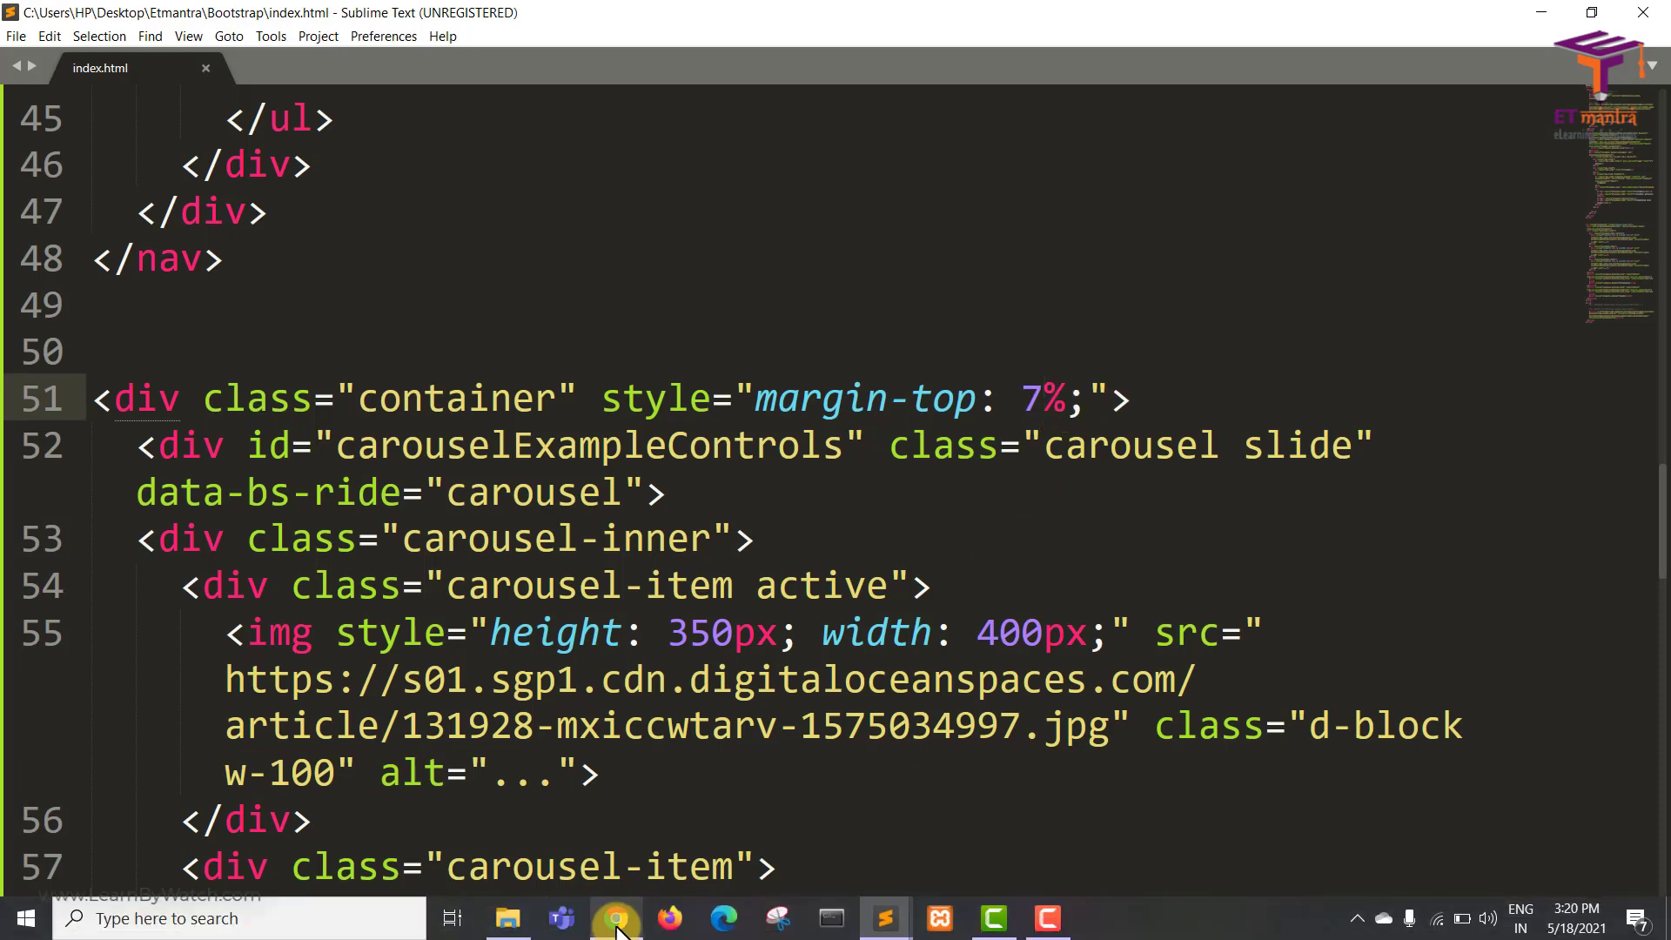
Preview the lowered carousel in Chrome and advance it through the next two slides
left_click(615, 918)
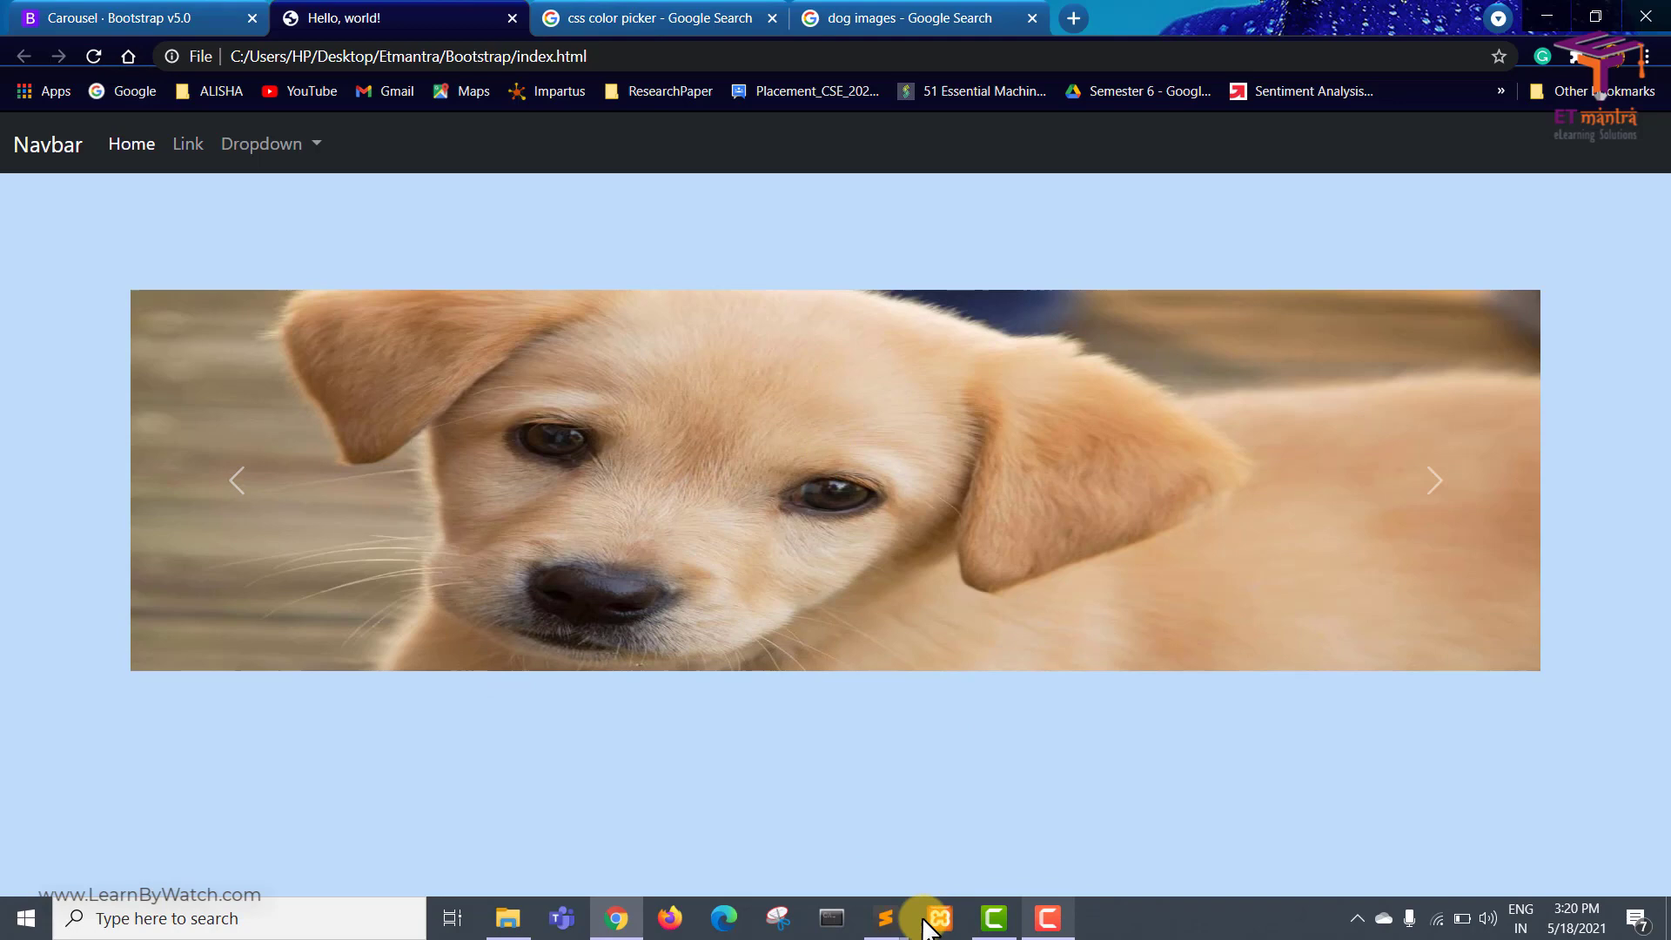
left_click(884, 918)
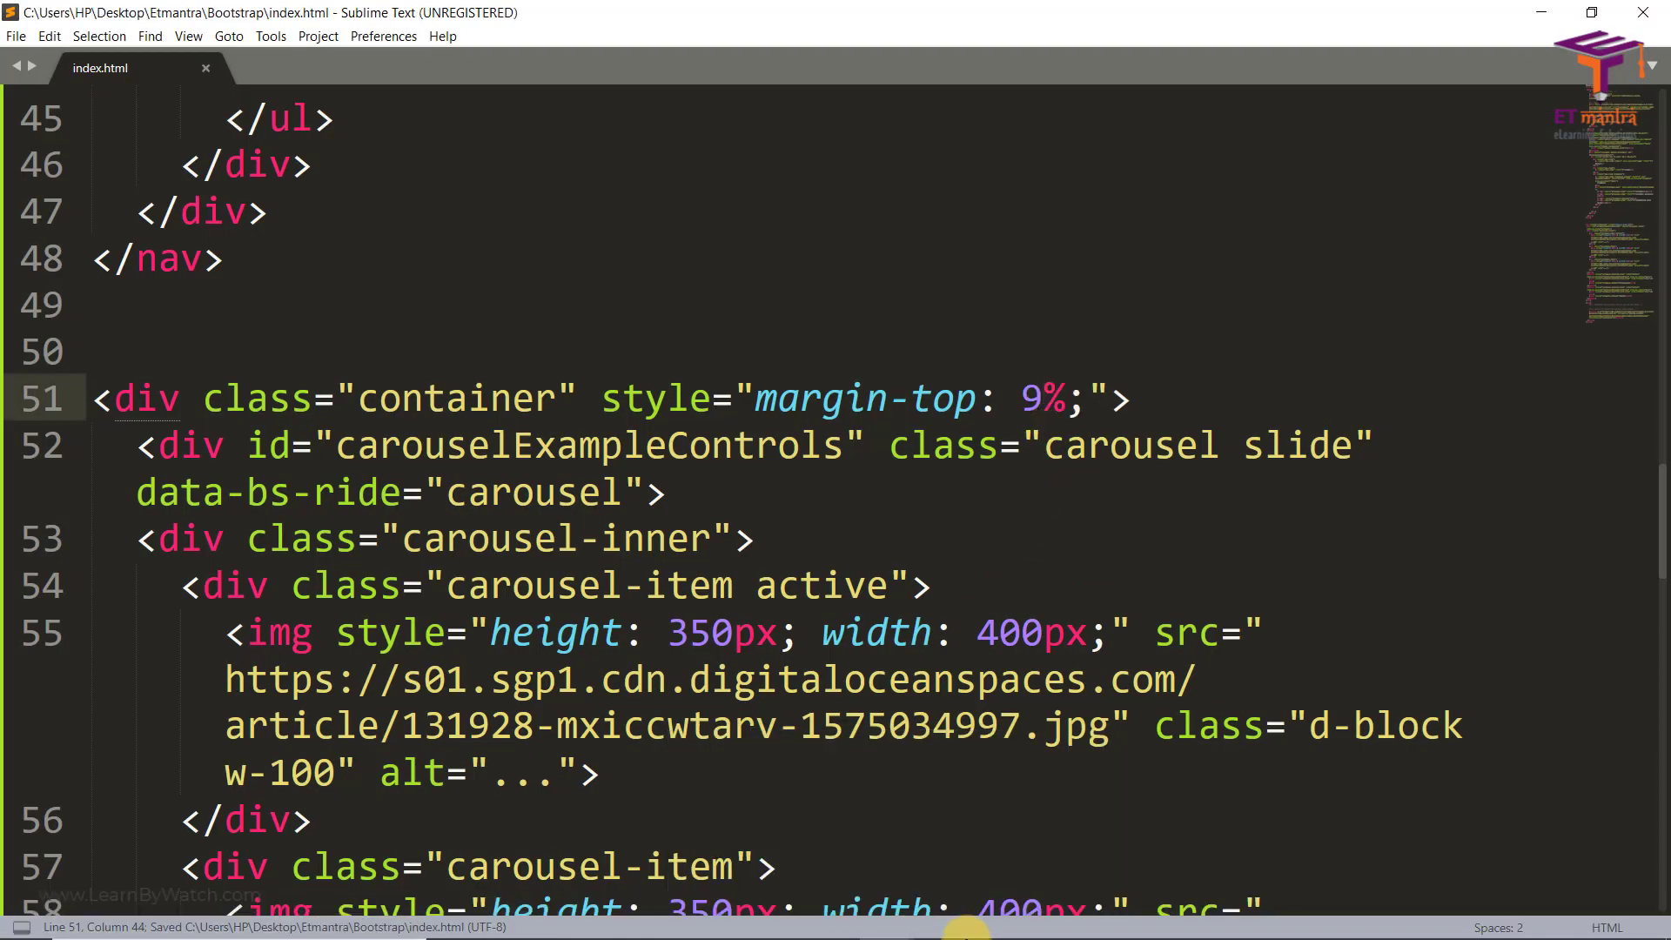
left_click(618, 918)
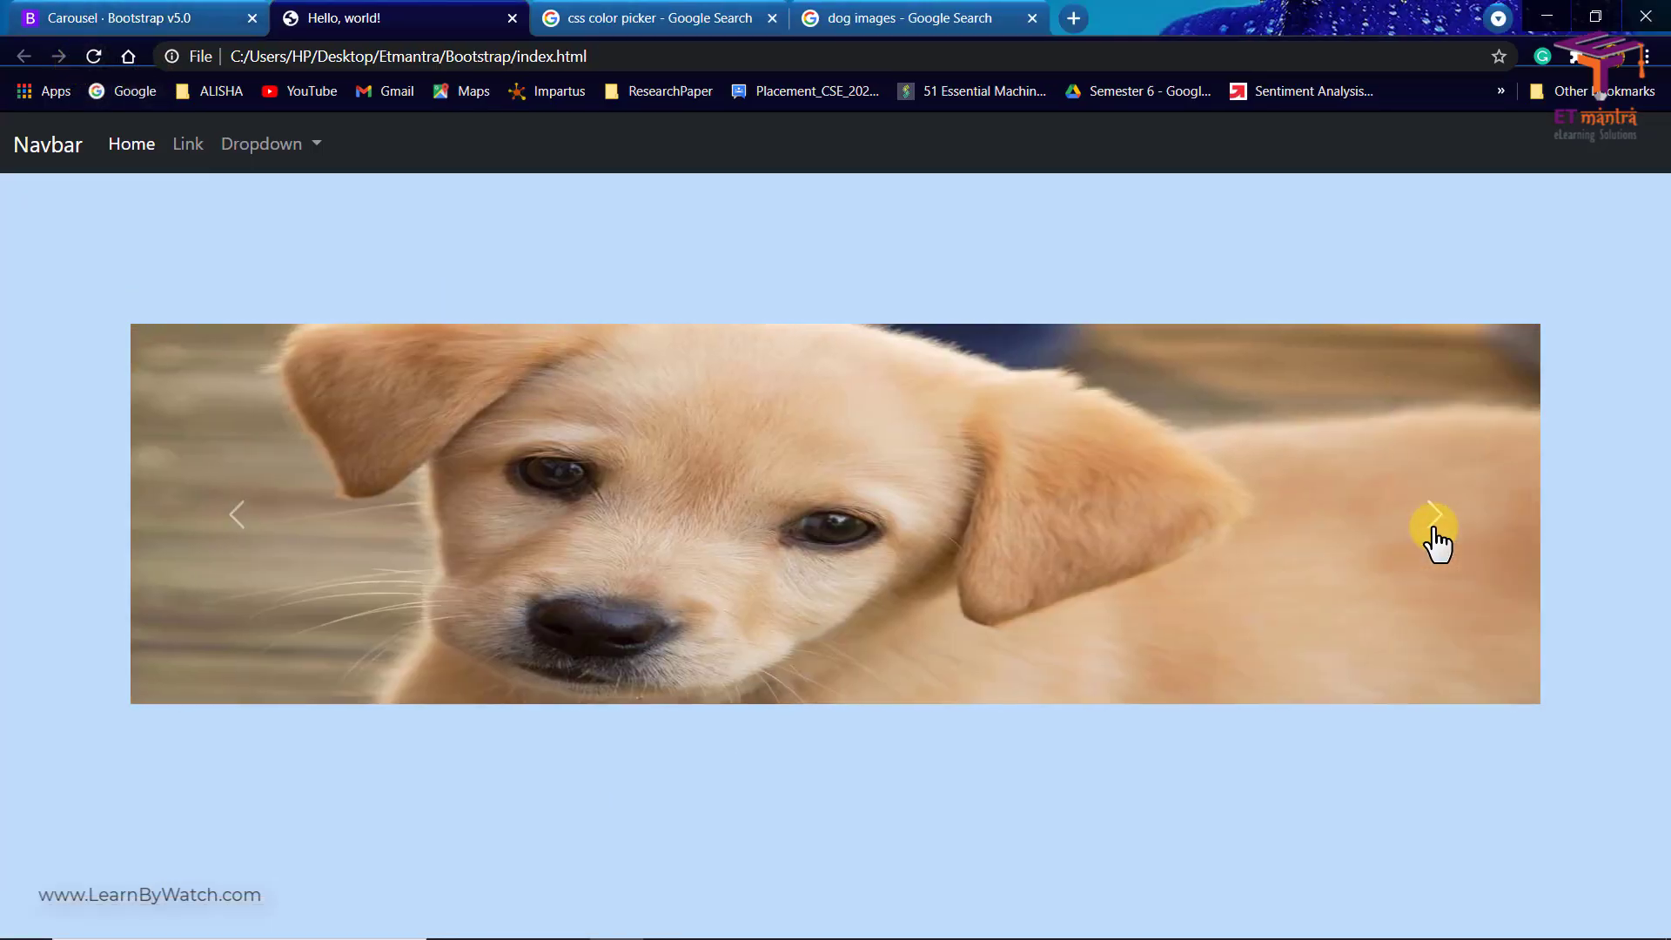
left_click(1432, 516)
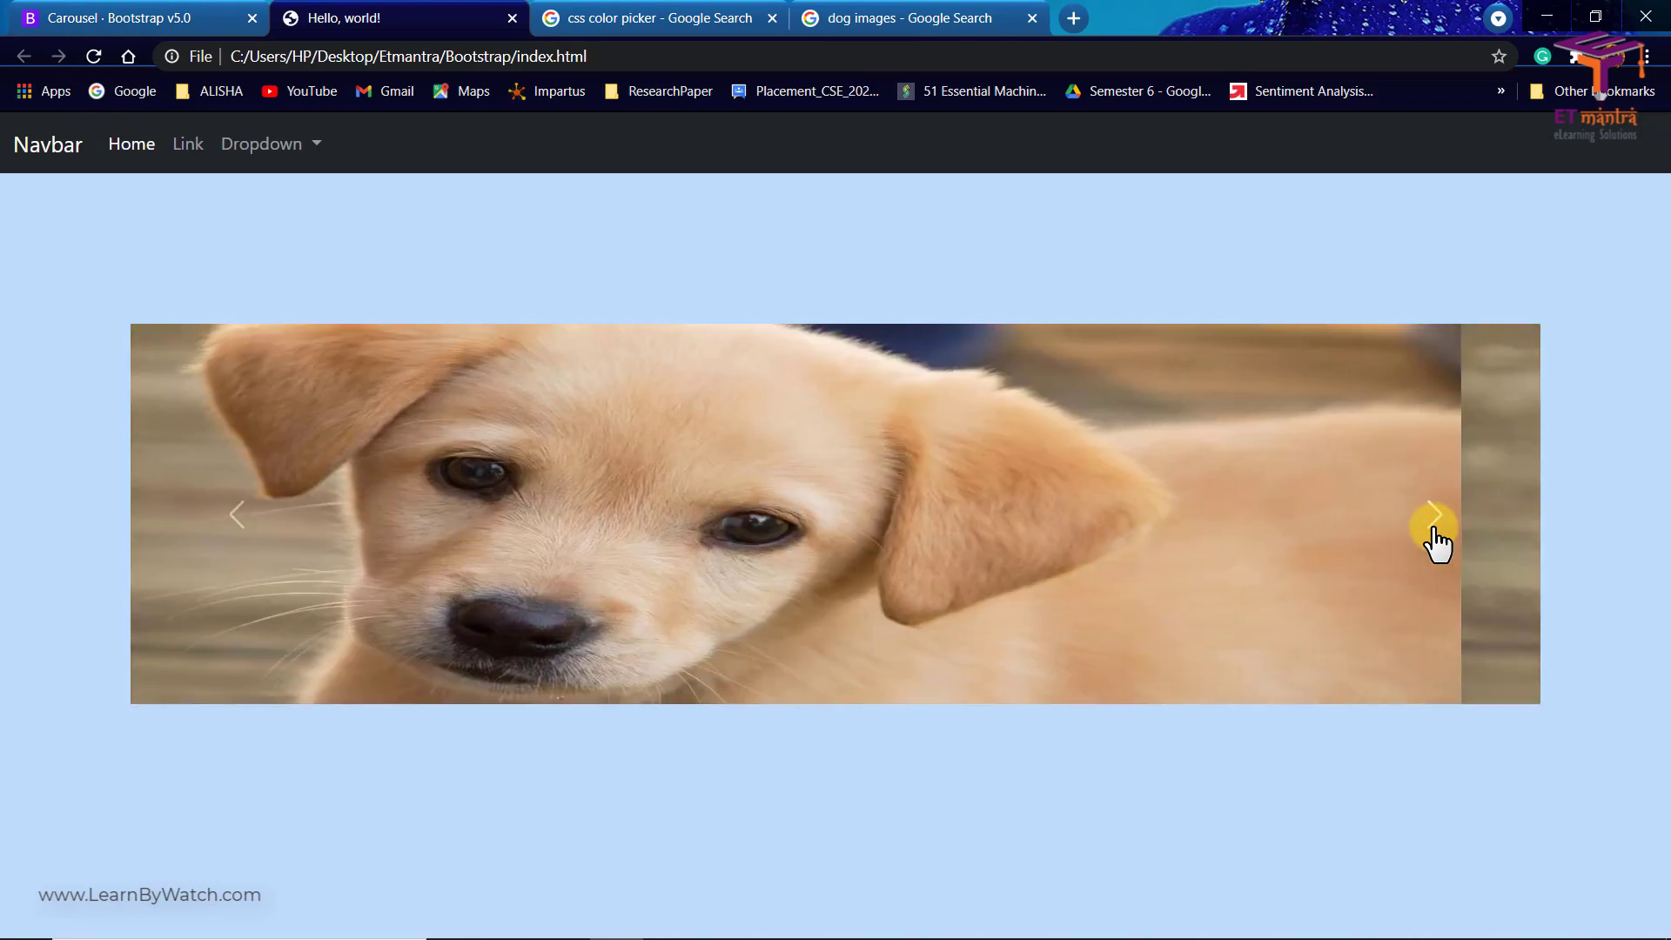
left_click(1434, 515)
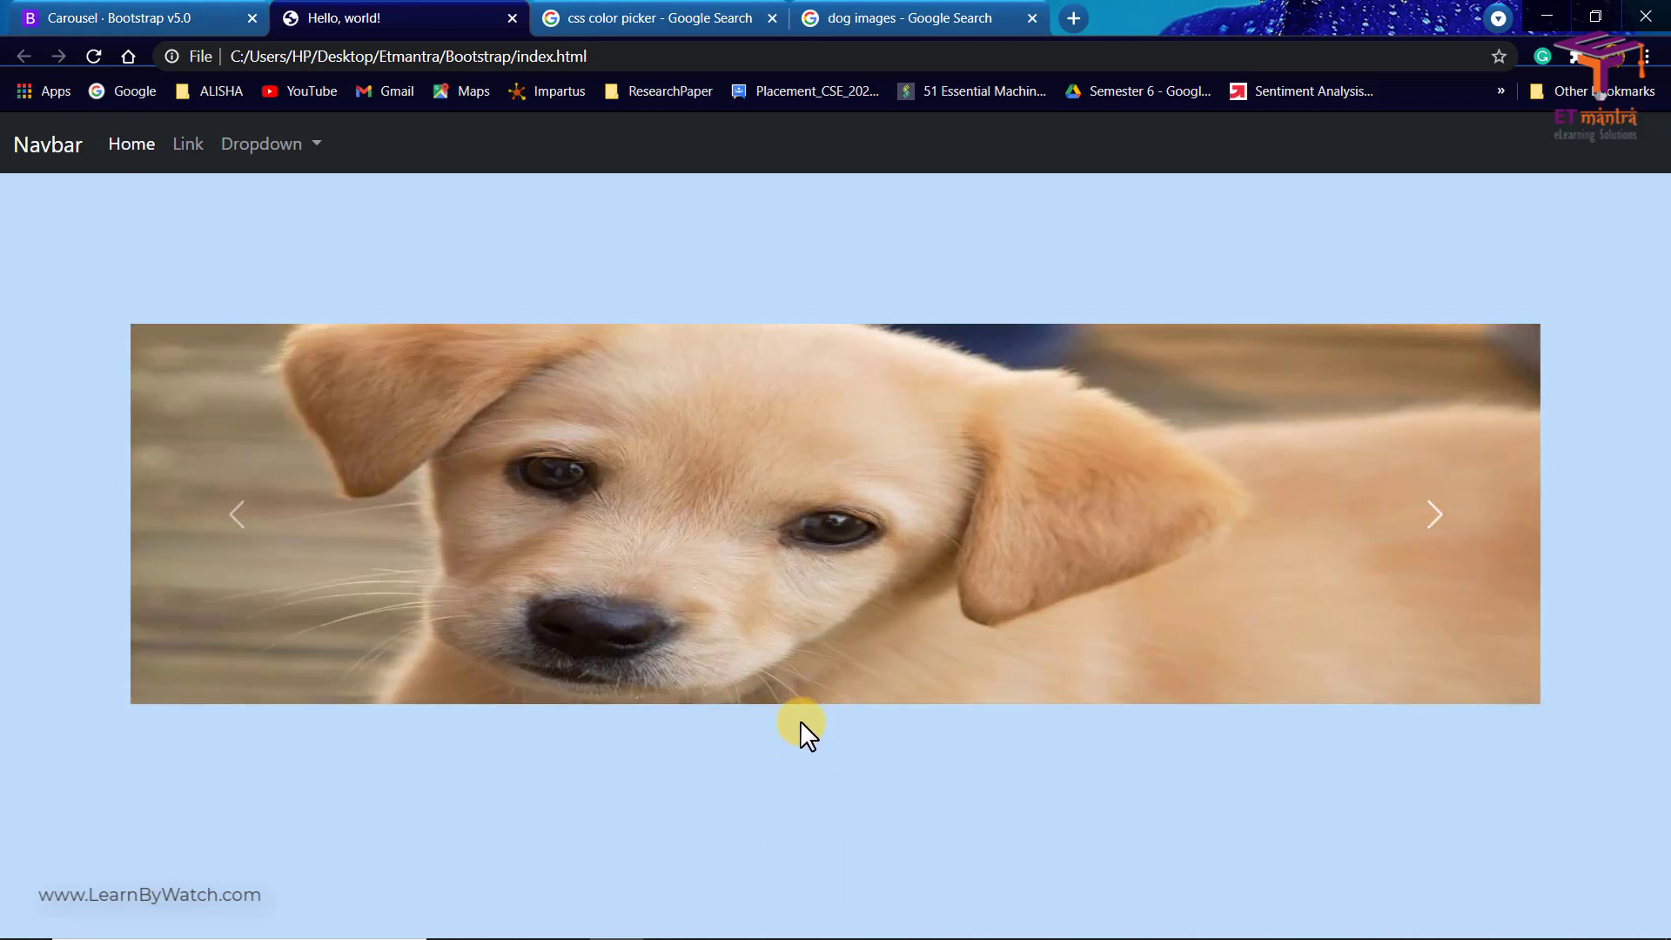
mouse_move(96, 42)
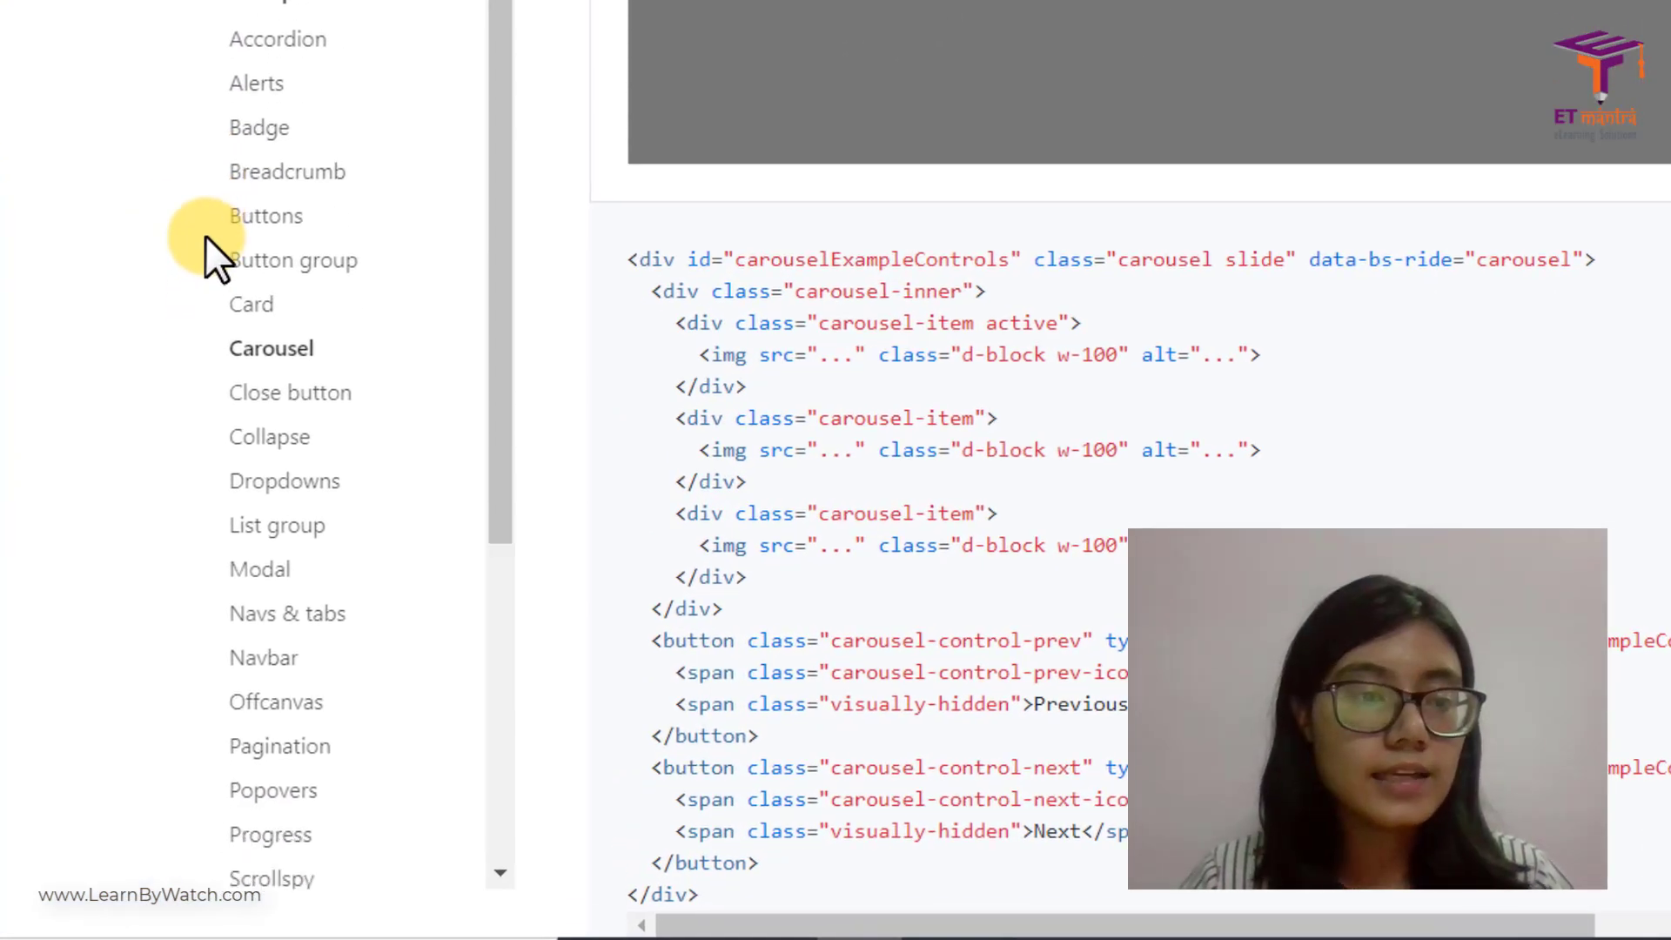
Browse the Bootstrap Buttons docs to the Examples and the btn-dark markup
left_click(265, 216)
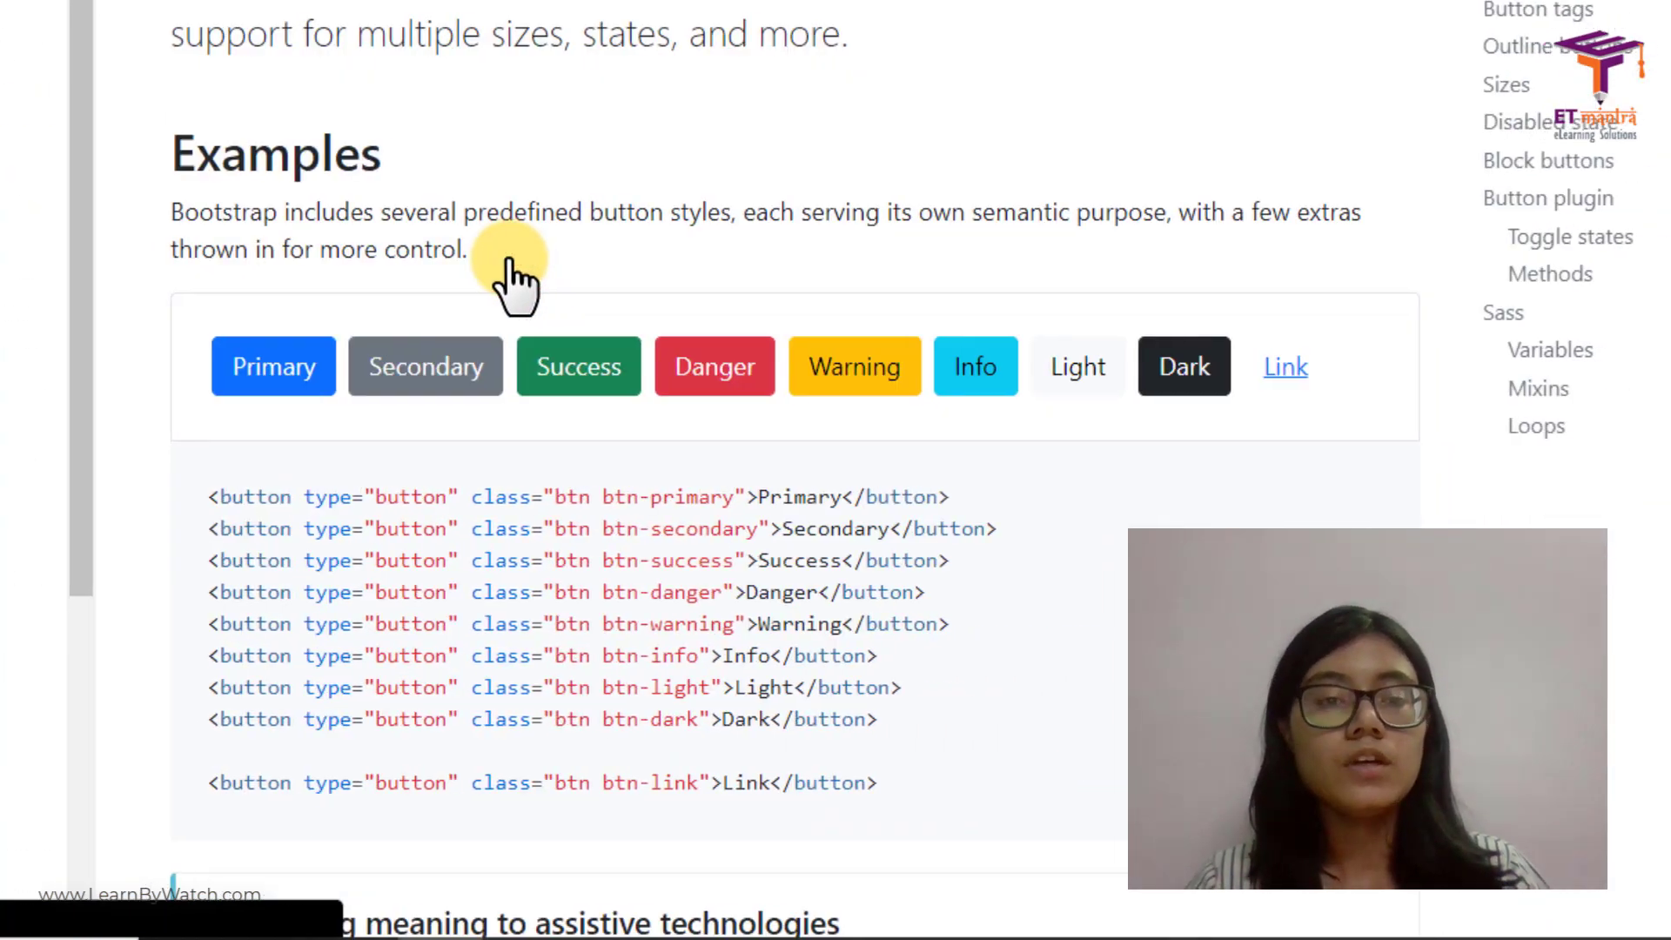
scroll("down", 3)
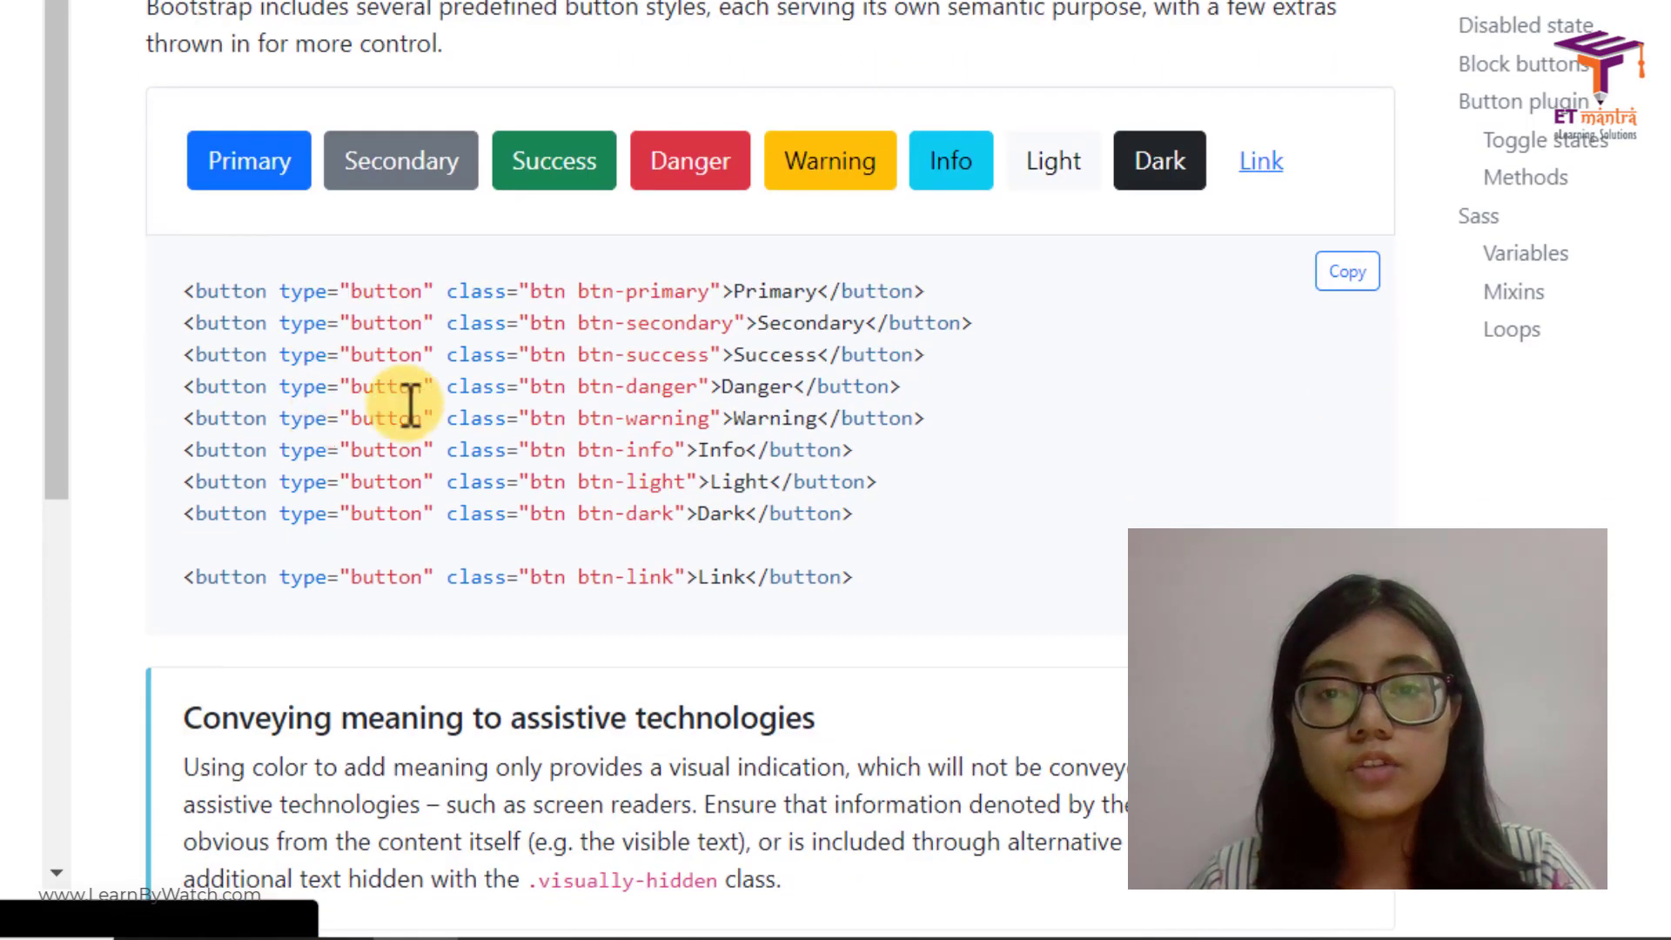
scroll("up", 3)
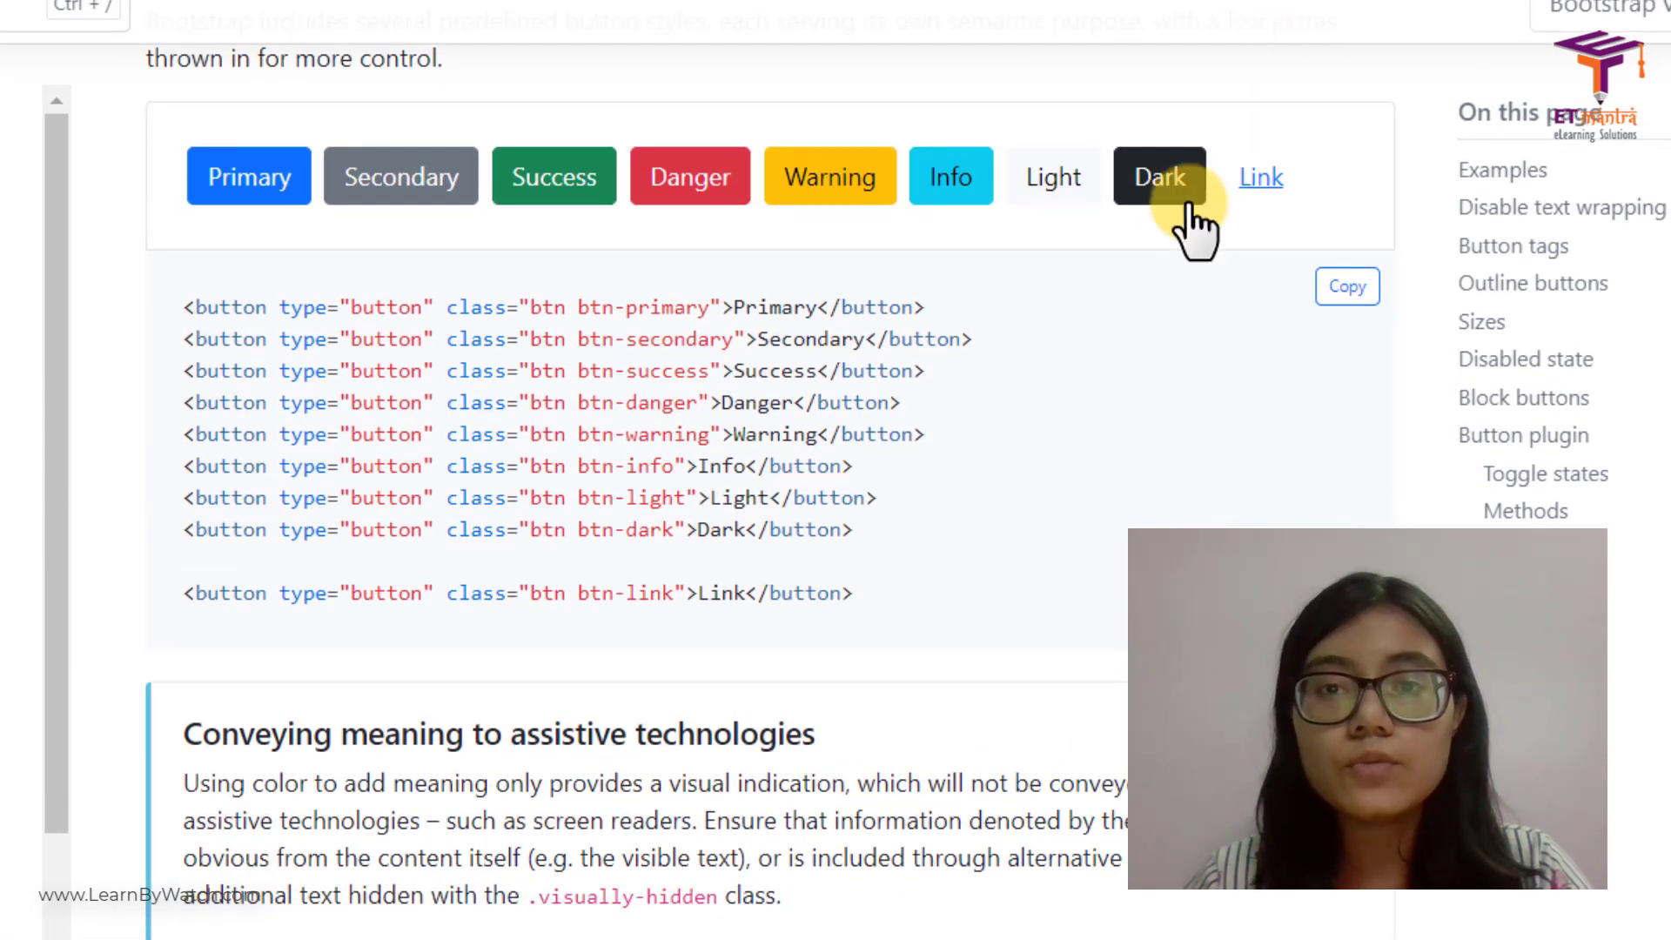
mouse_move(809, 577)
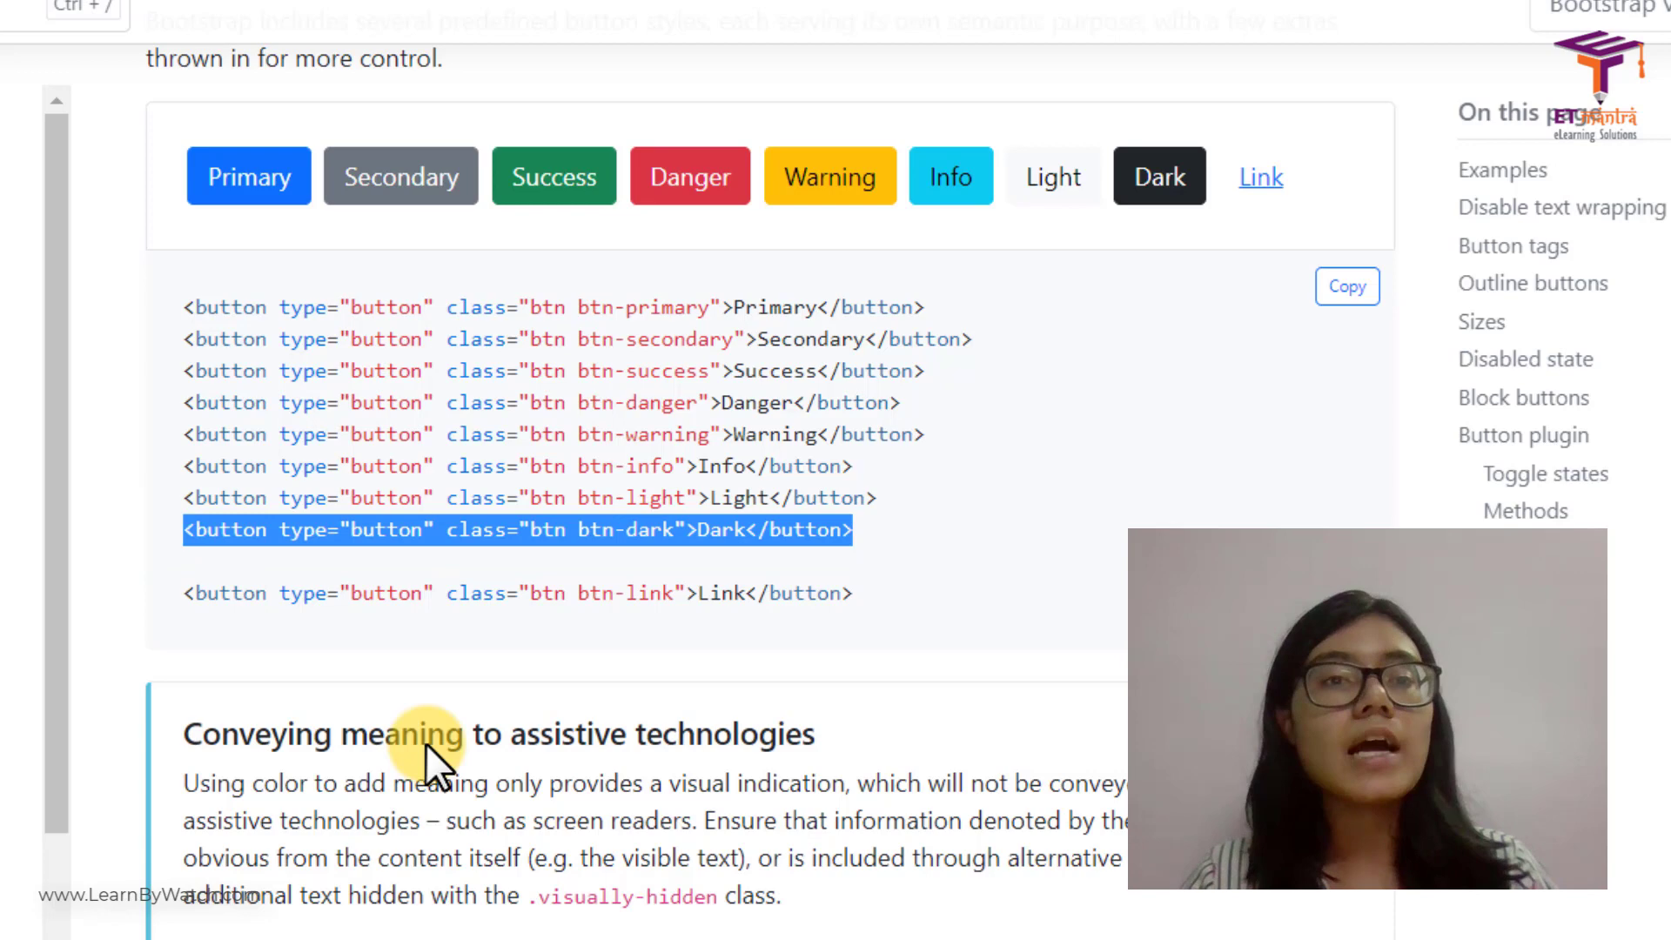
mouse_move(554, 235)
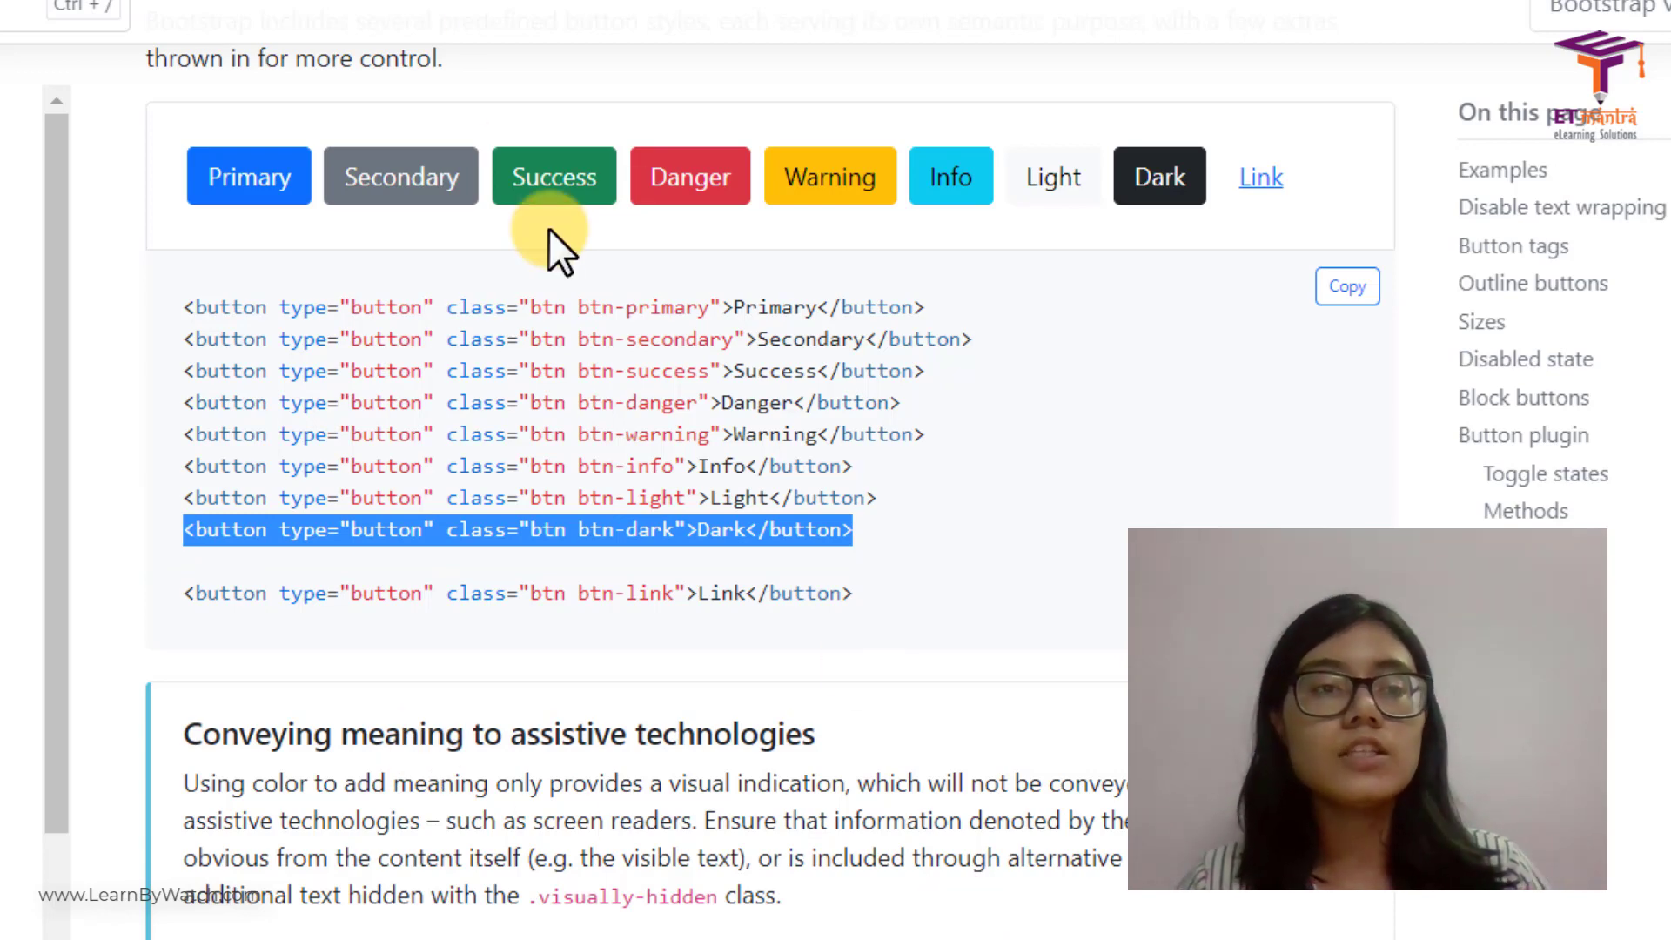
mouse_move(400, 928)
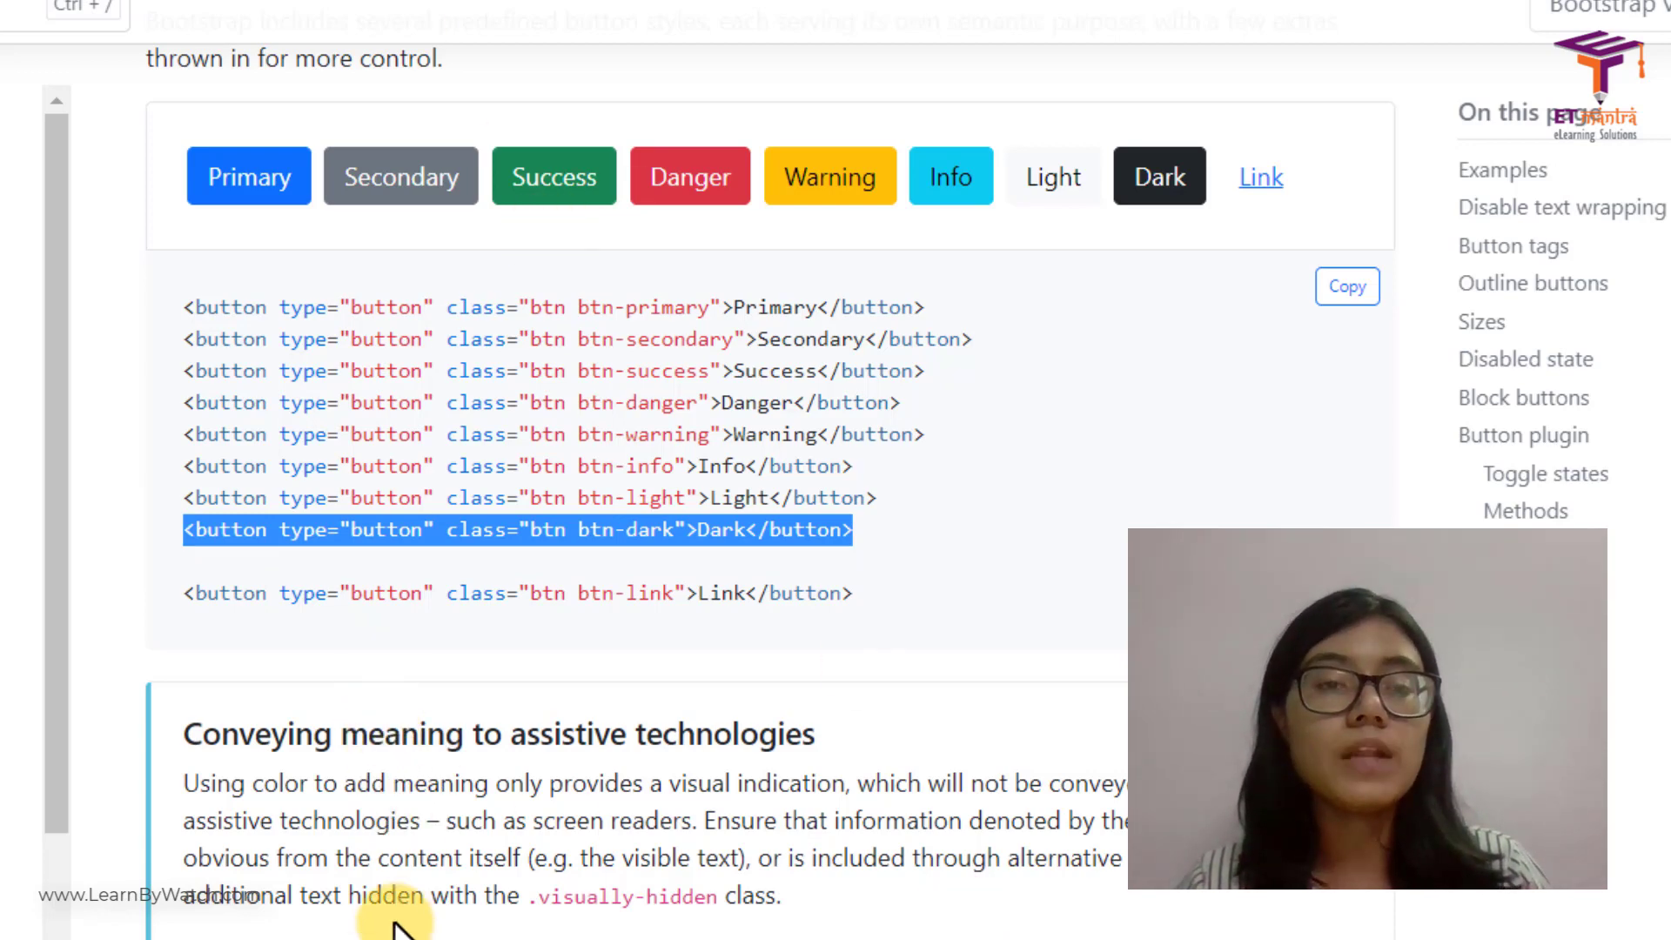
scroll("down", 3)
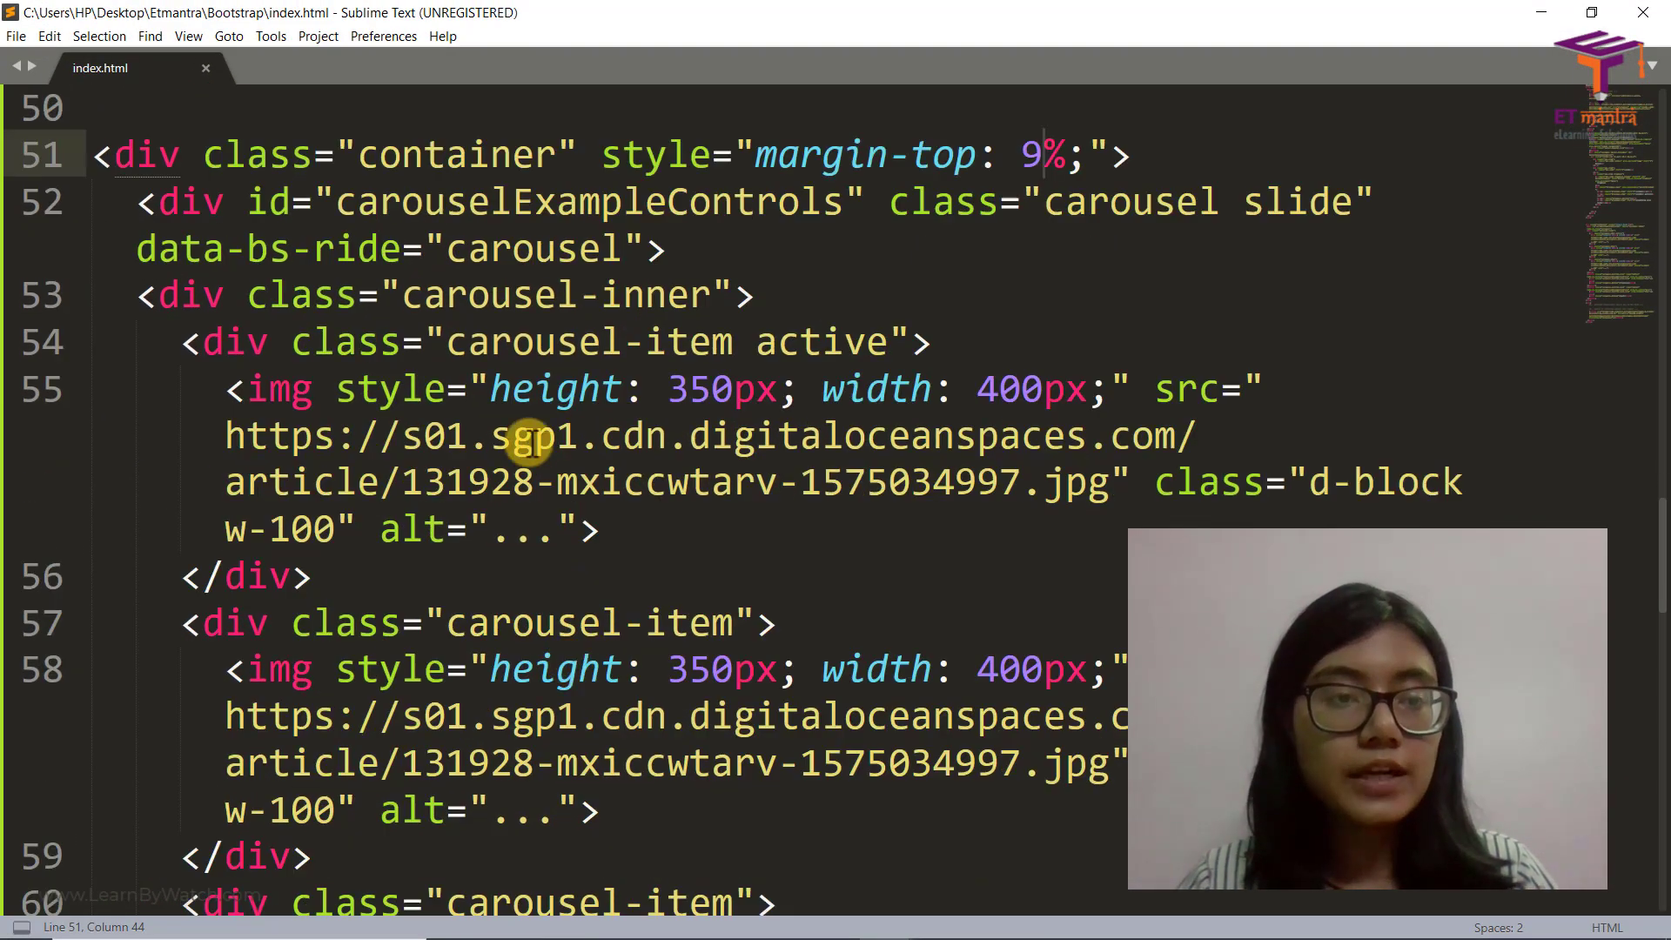
Wrap the Dark button pasted after the carousel in its own div and switch to Chrome
left_click(778, 624)
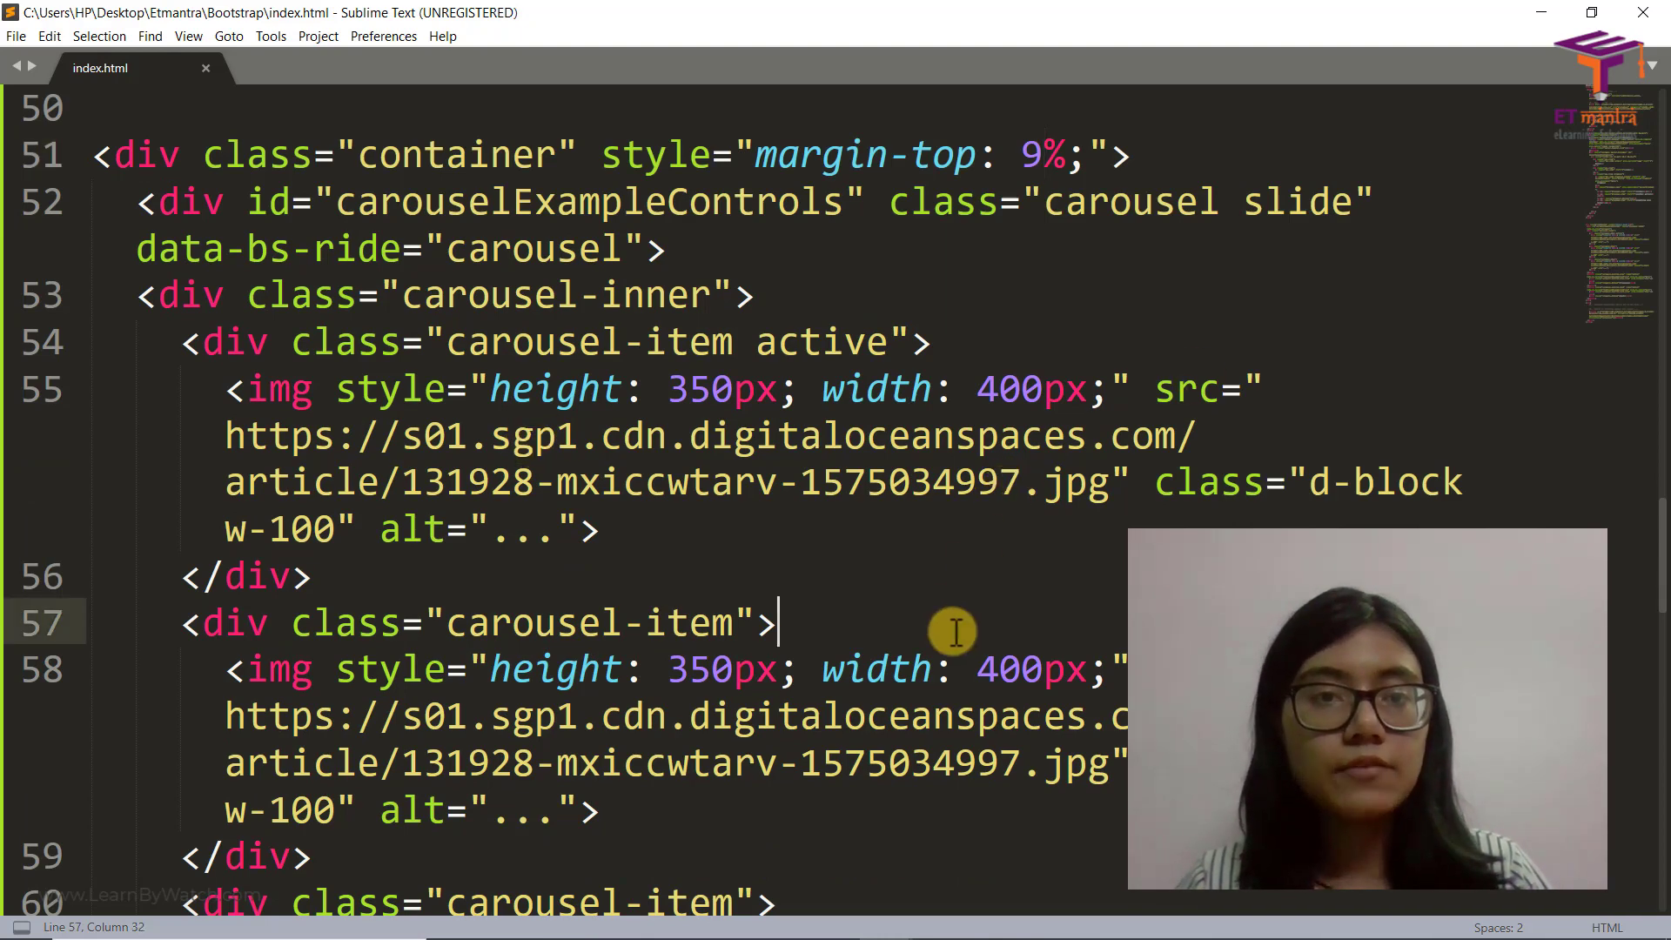
scroll("down", 3)
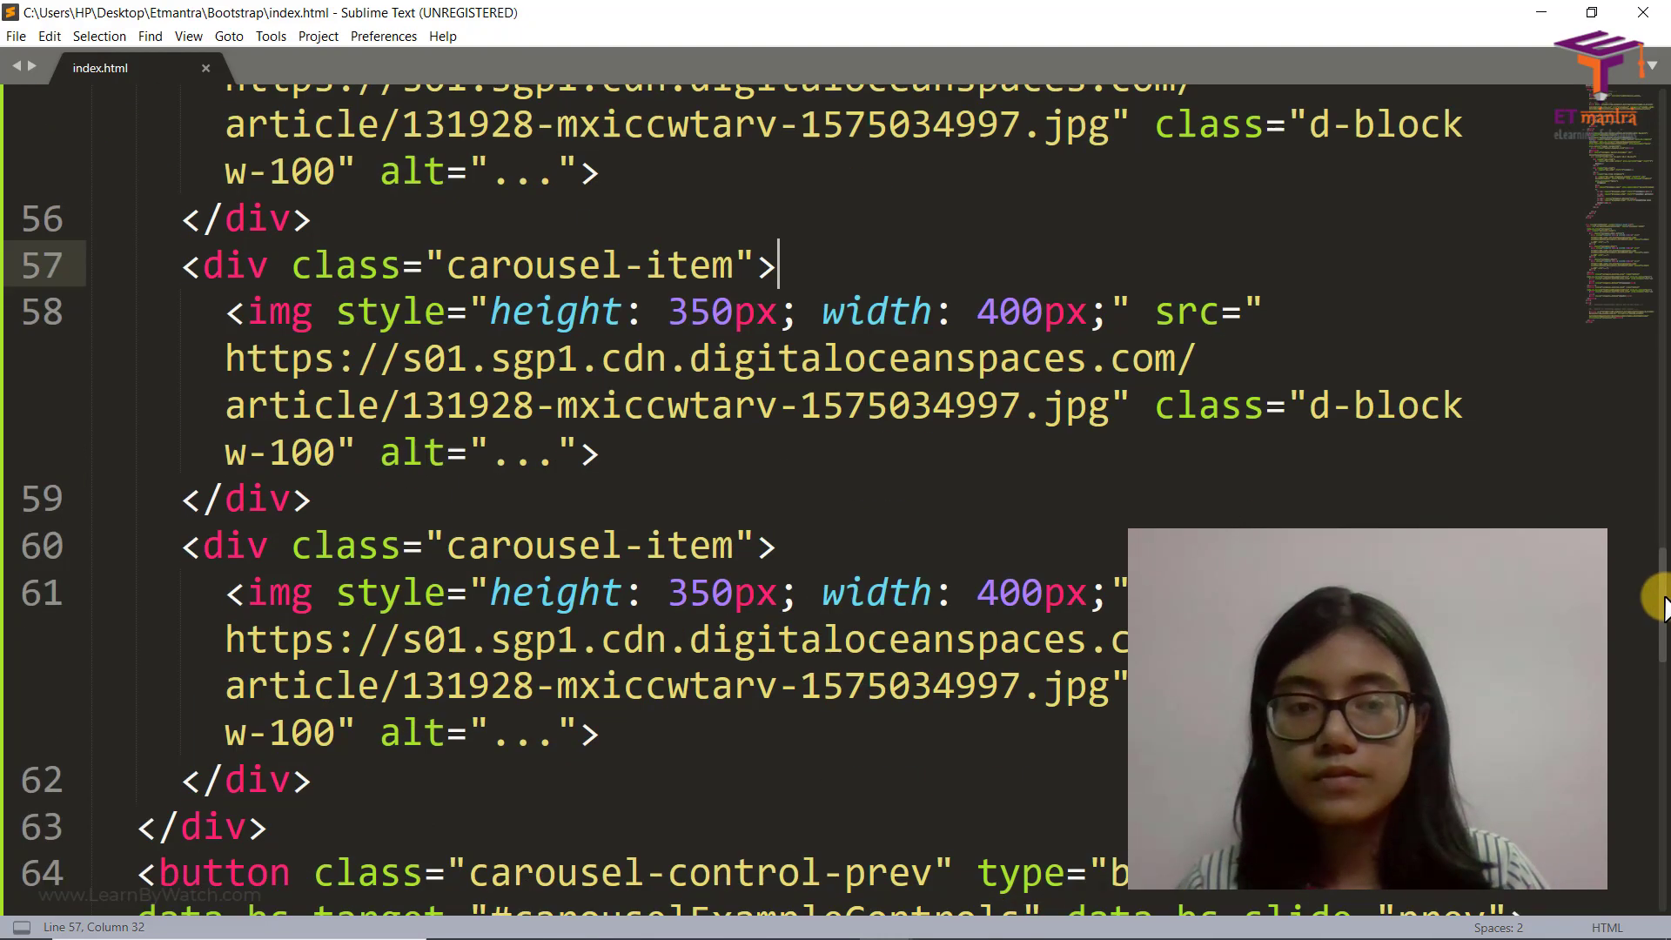
scroll("down", 3)
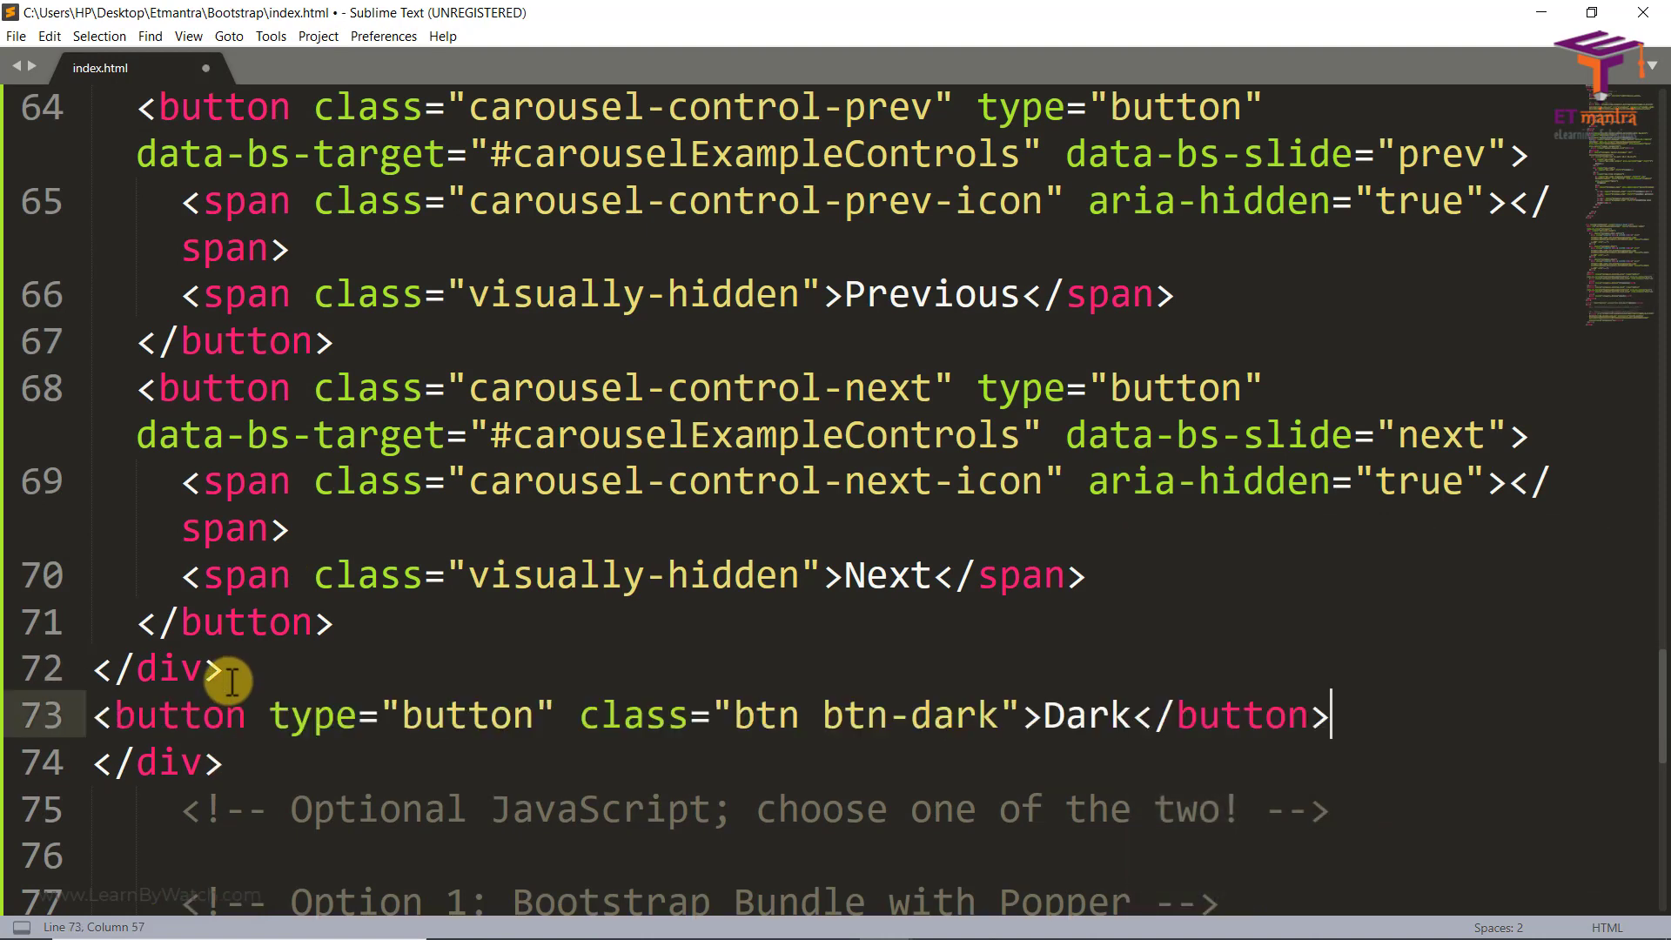
mouse_move(275, 715)
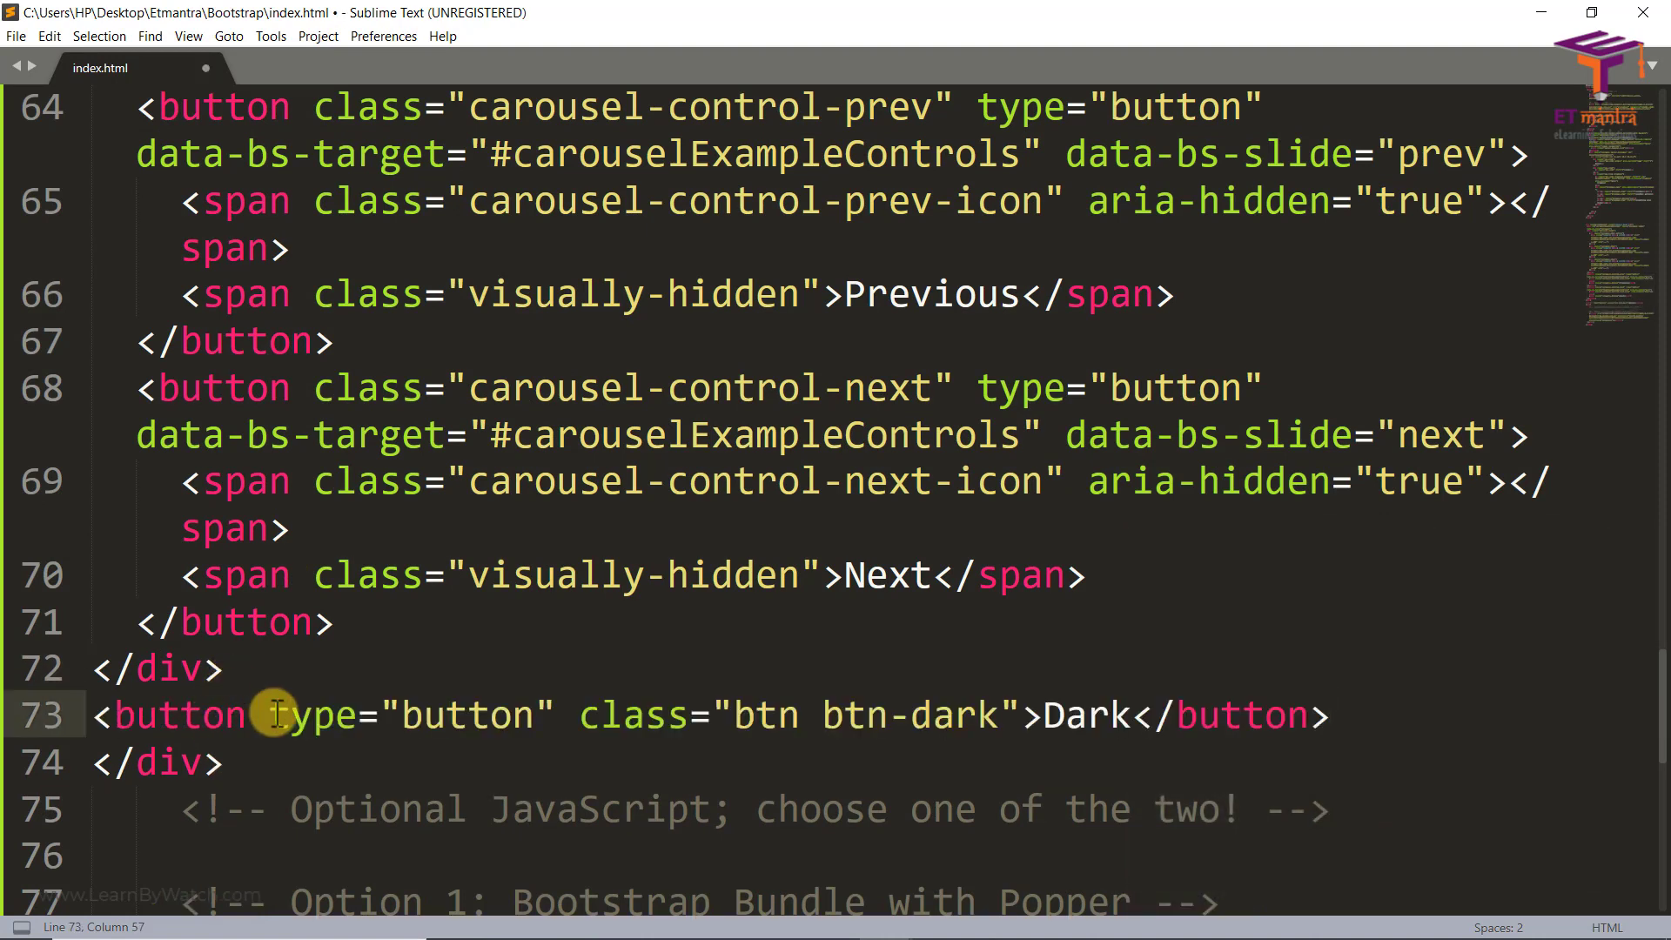
left_click(273, 715)
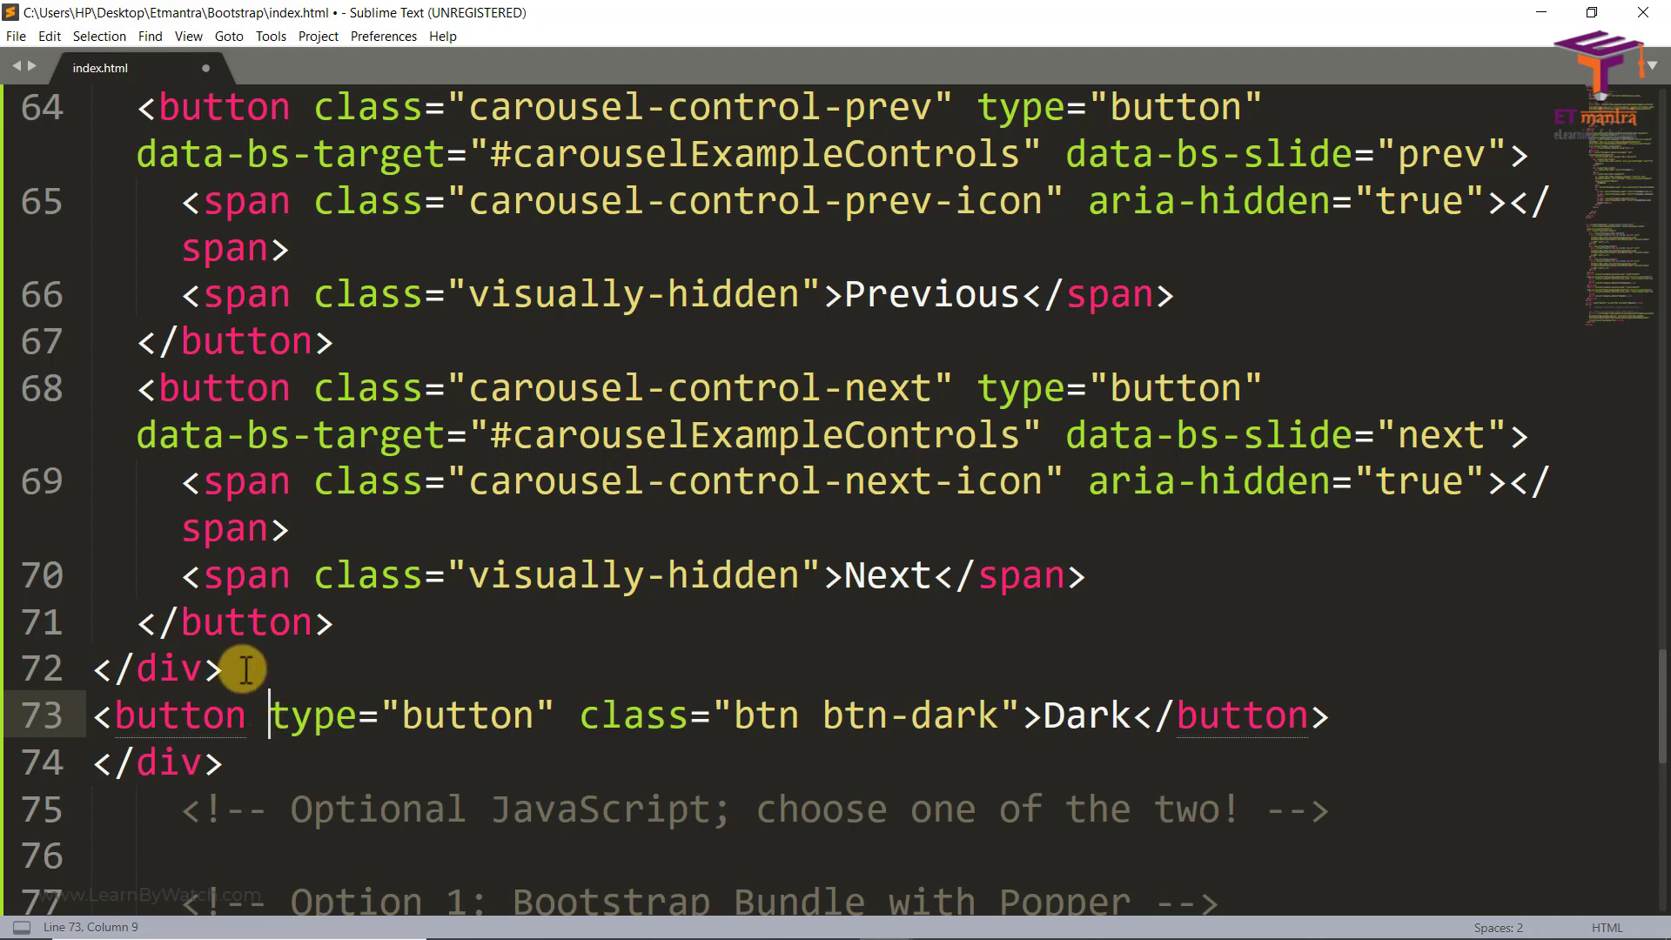
key("enter")
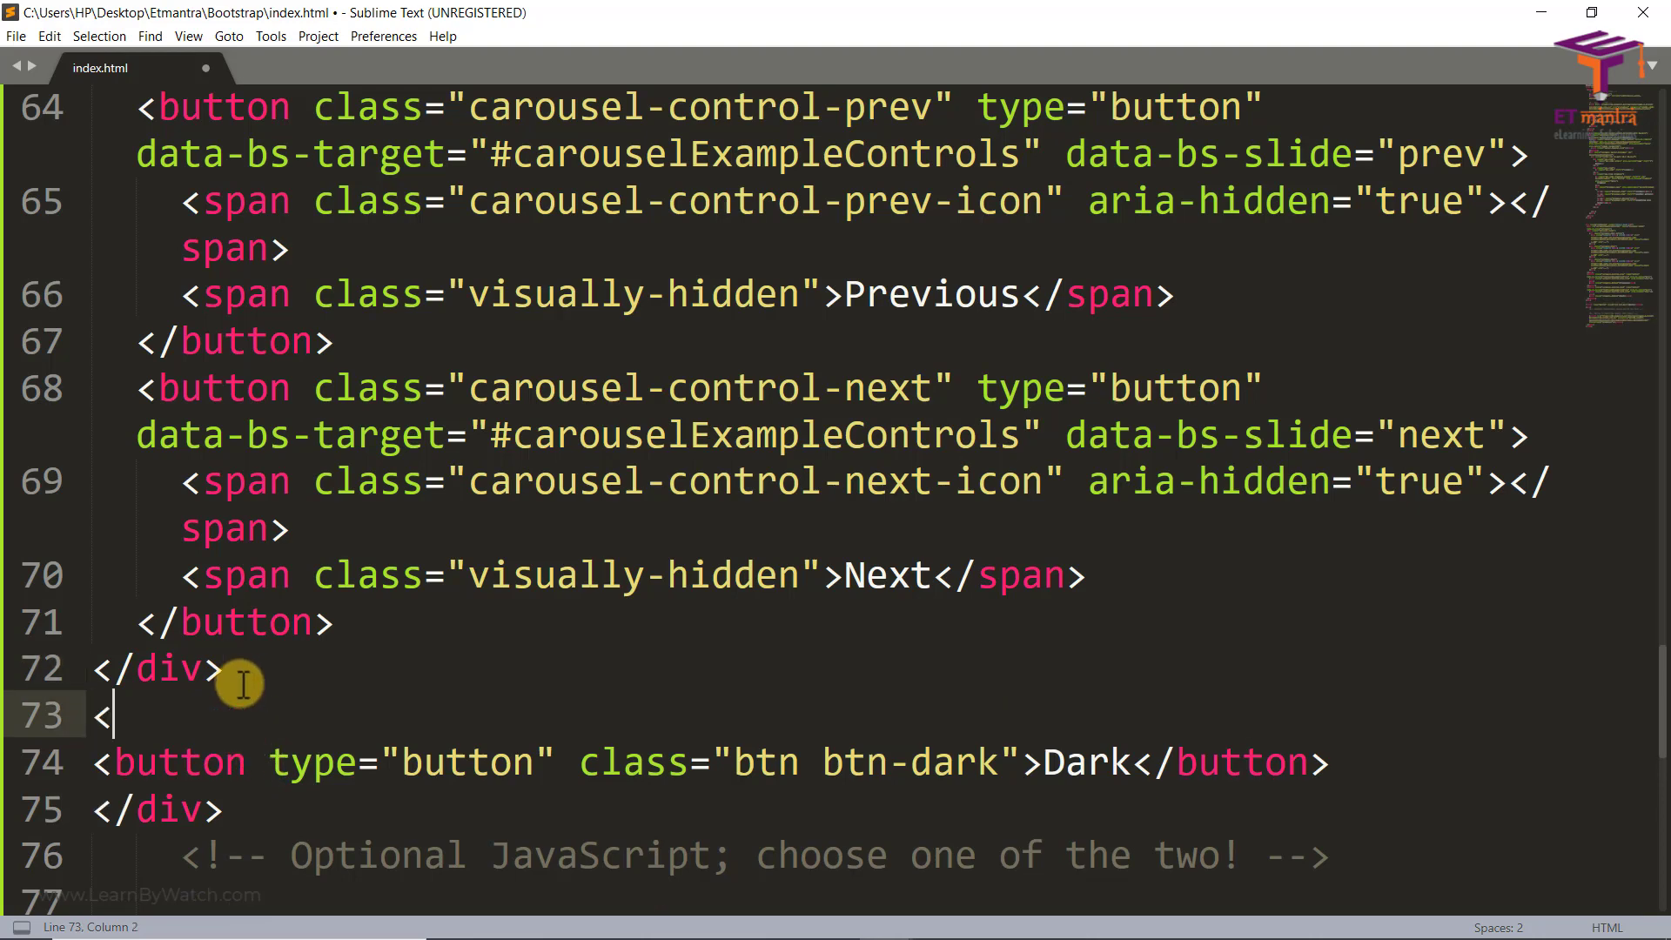
type("div>")
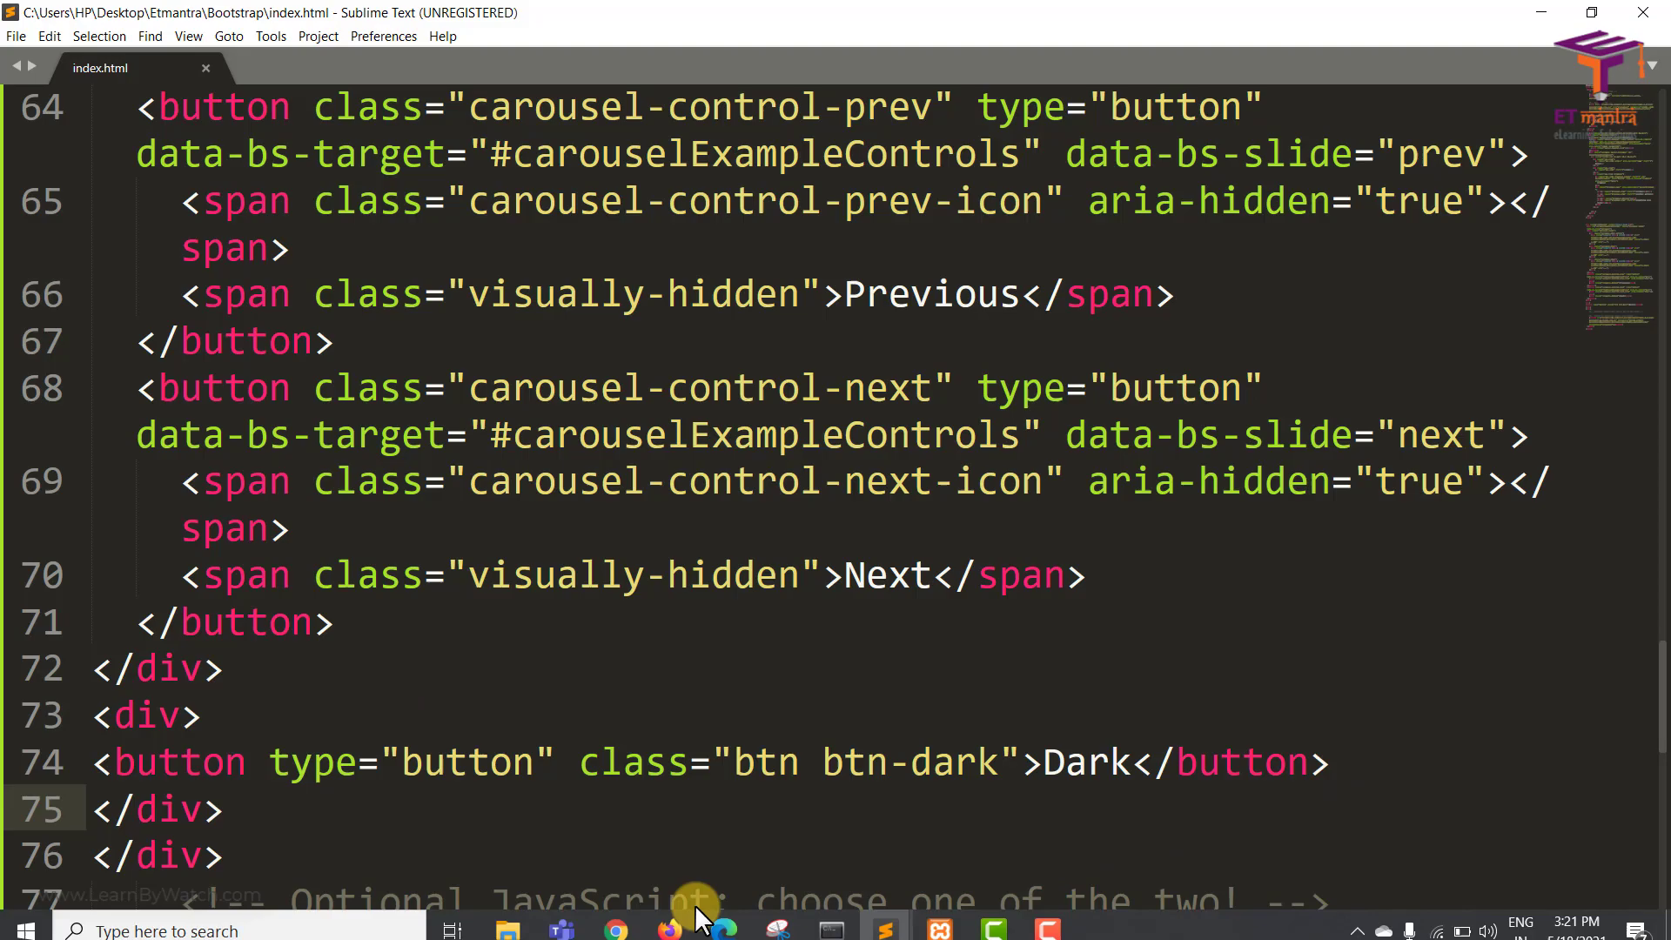
left_click(615, 930)
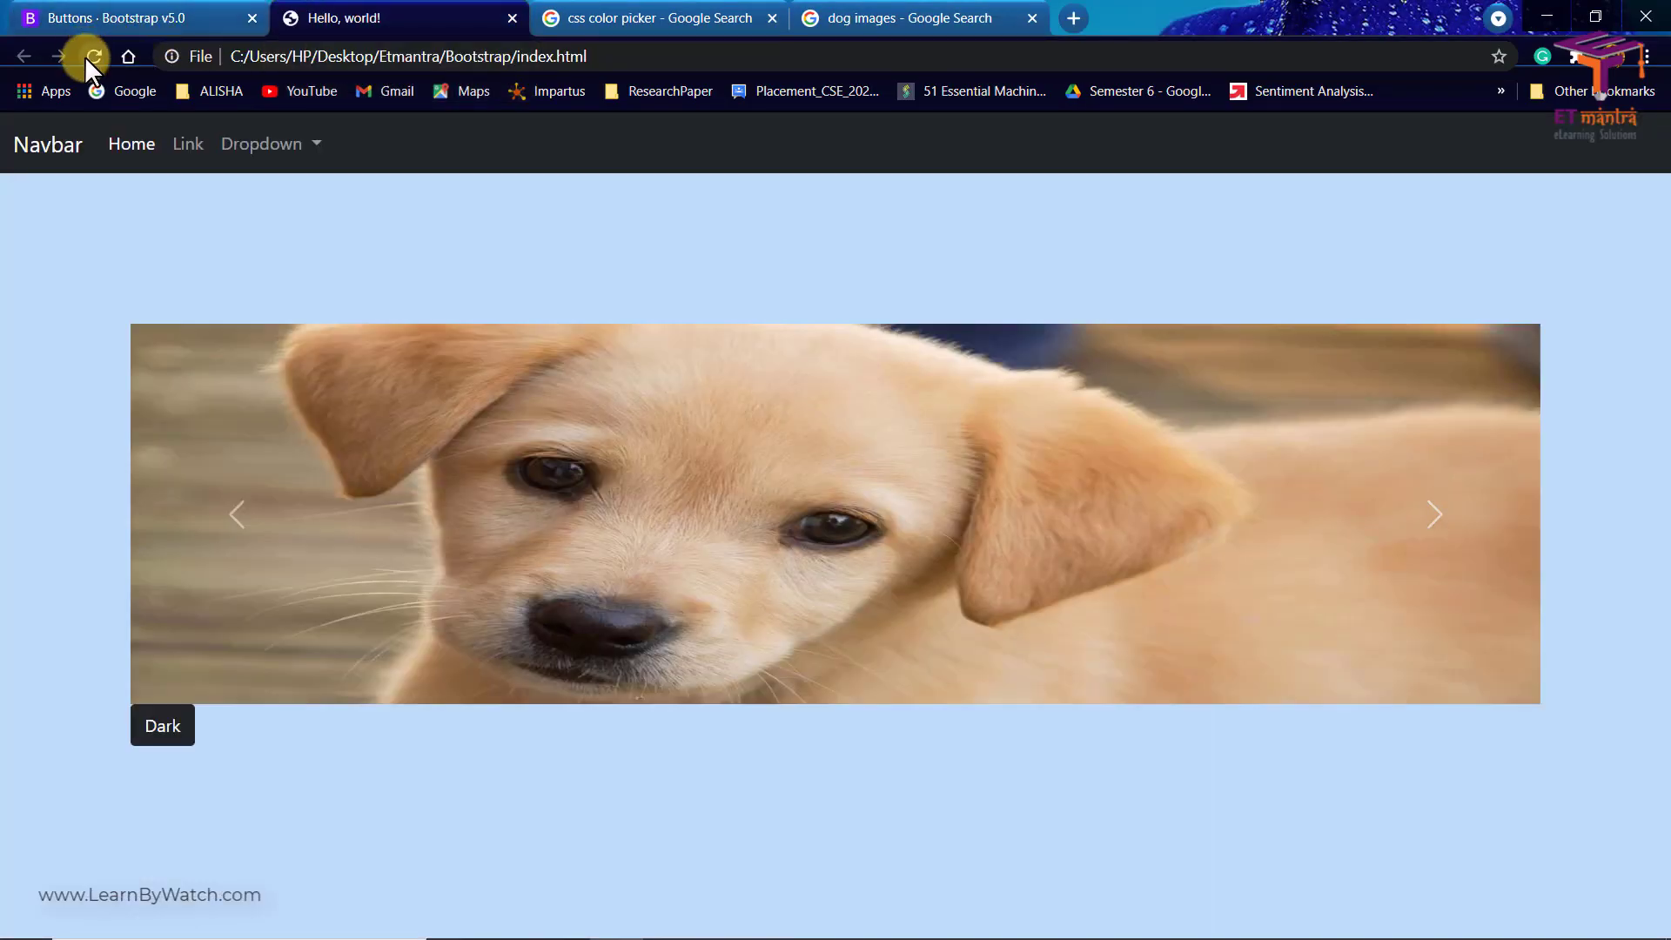
Reload Chrome to show the Dark button below the carousel, then return to the code
left_click(93, 56)
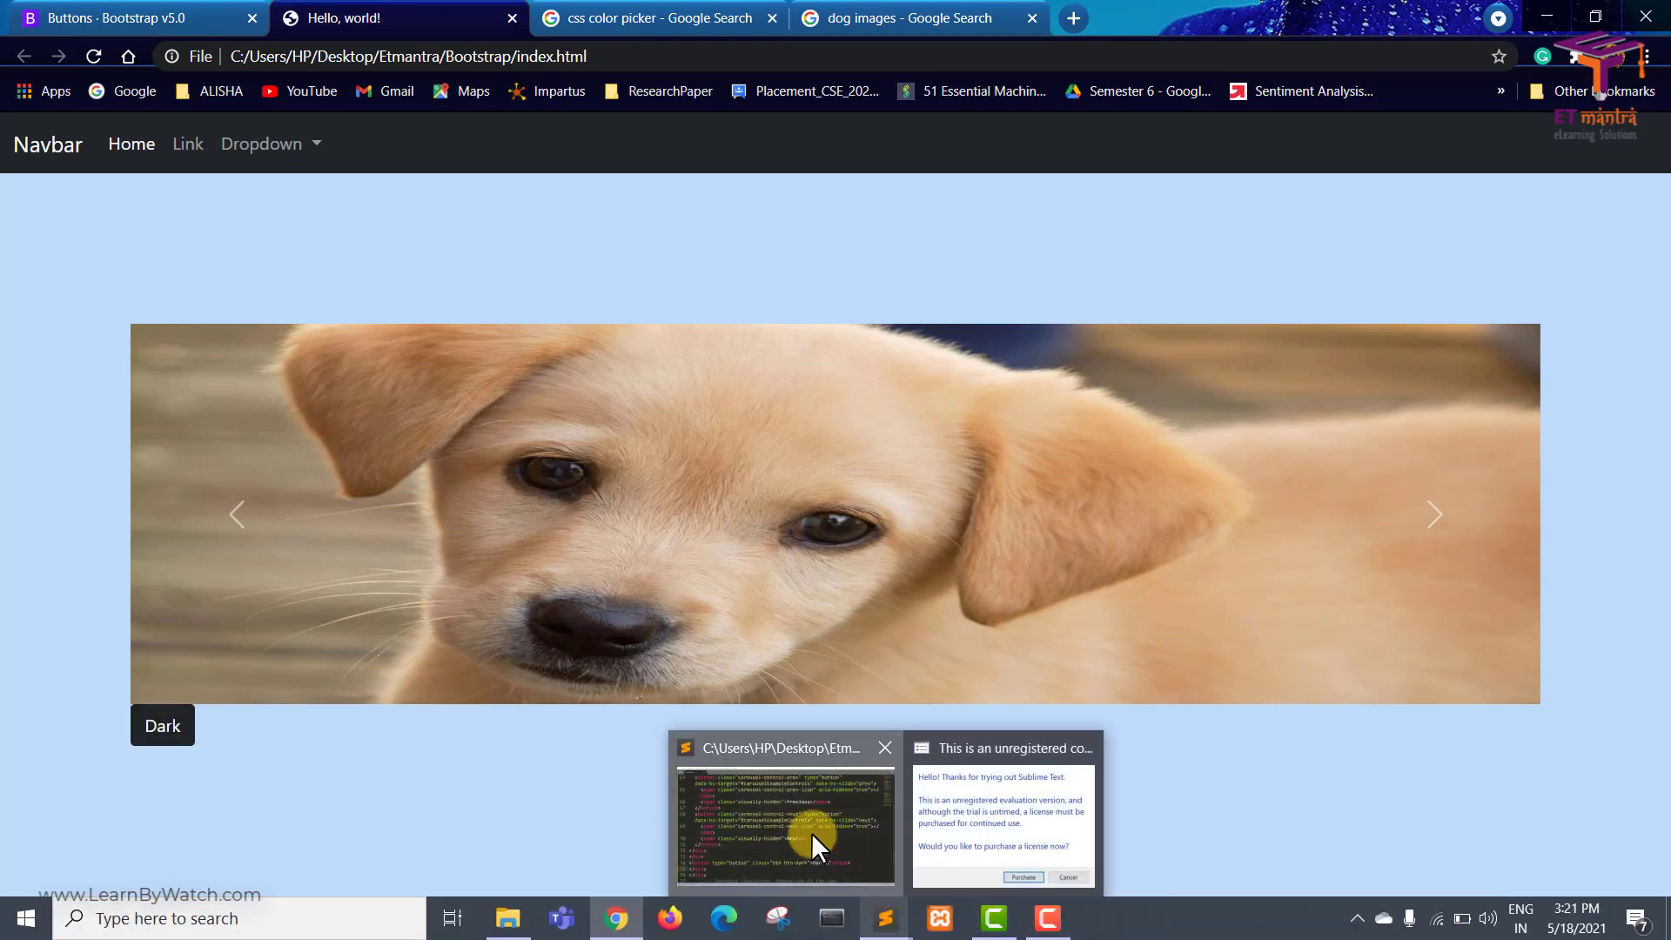
left_click(785, 820)
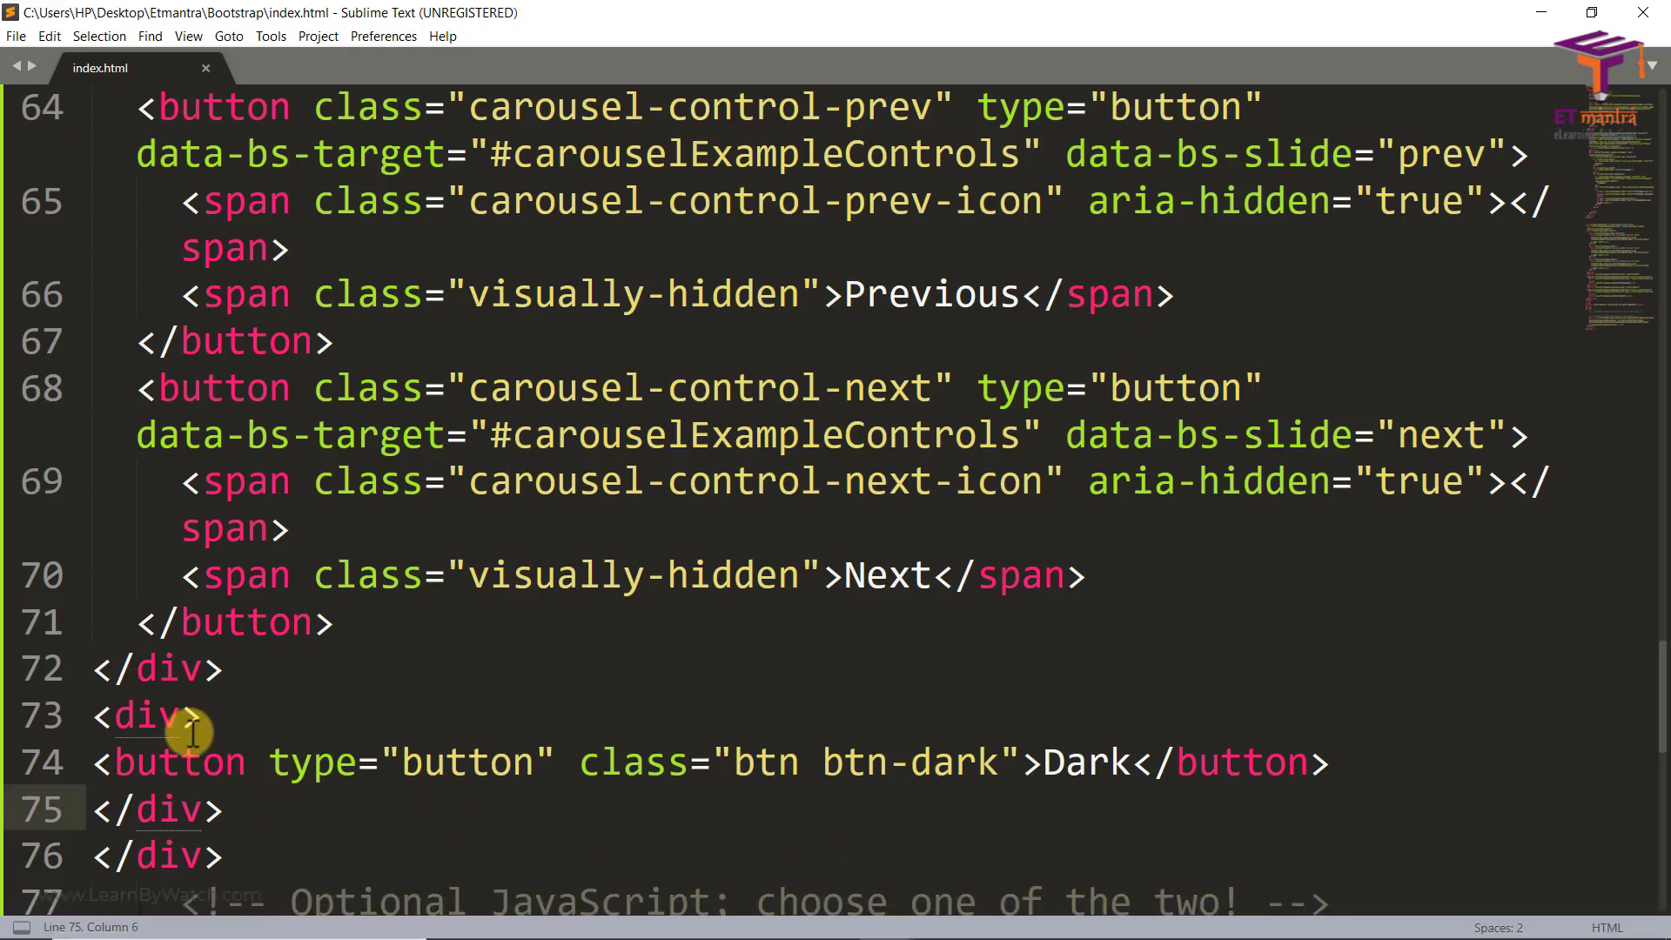
Give the button's wrapper div an inline style with margin-top 20px and margin-left 50px
type("style")
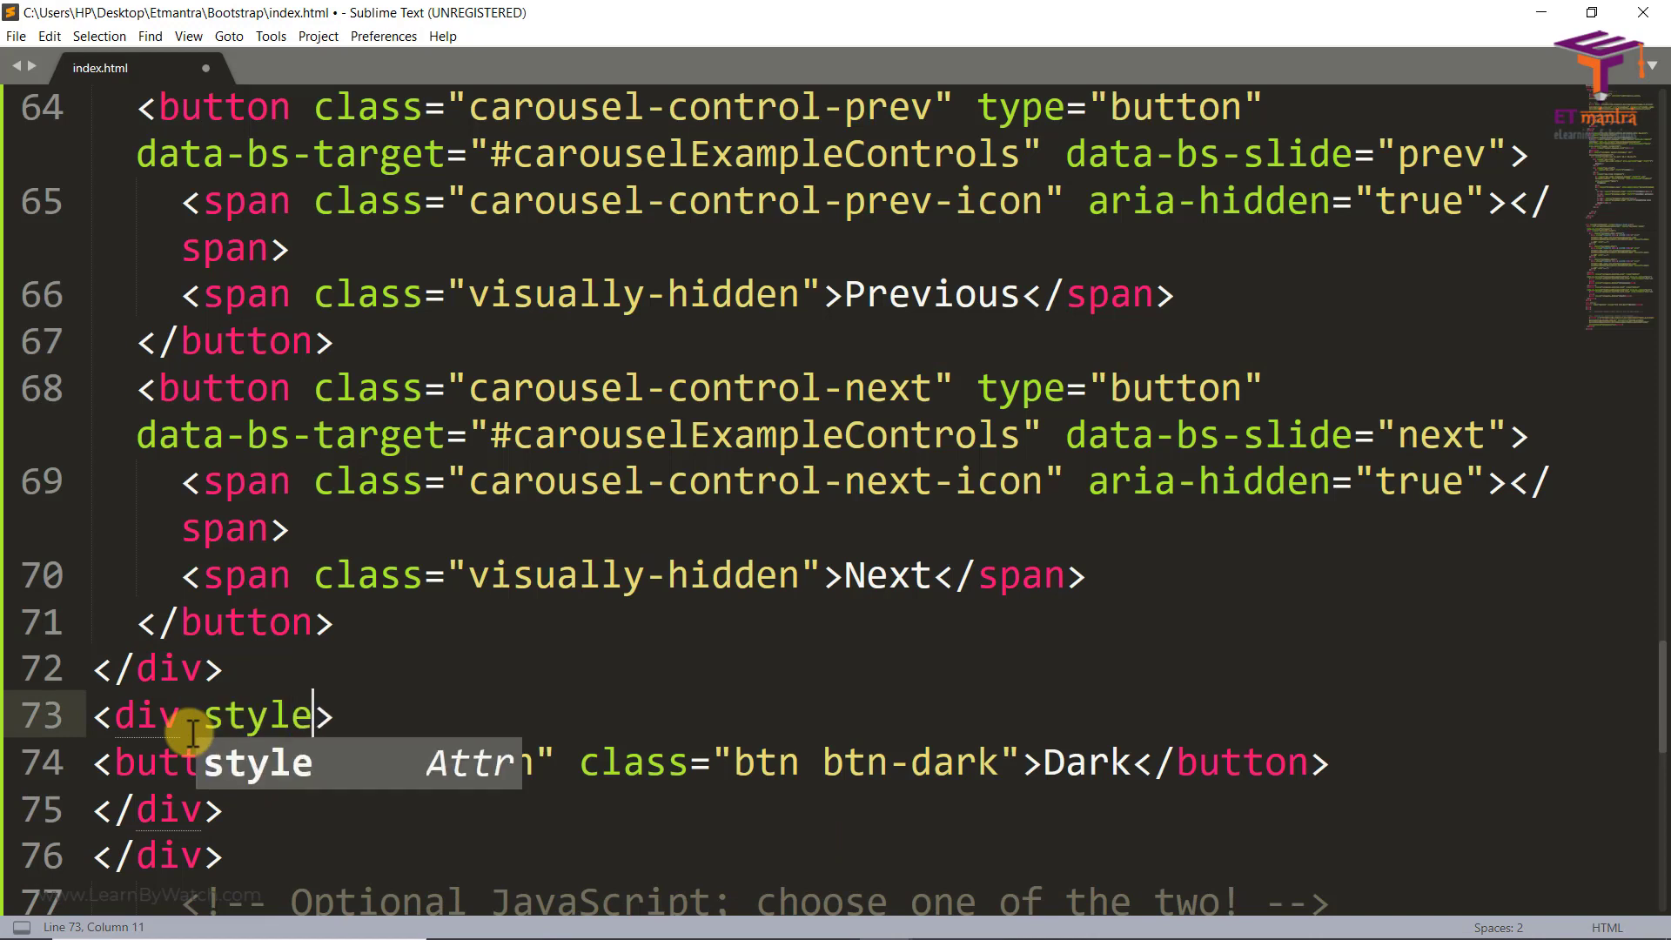
type("=\"\"")
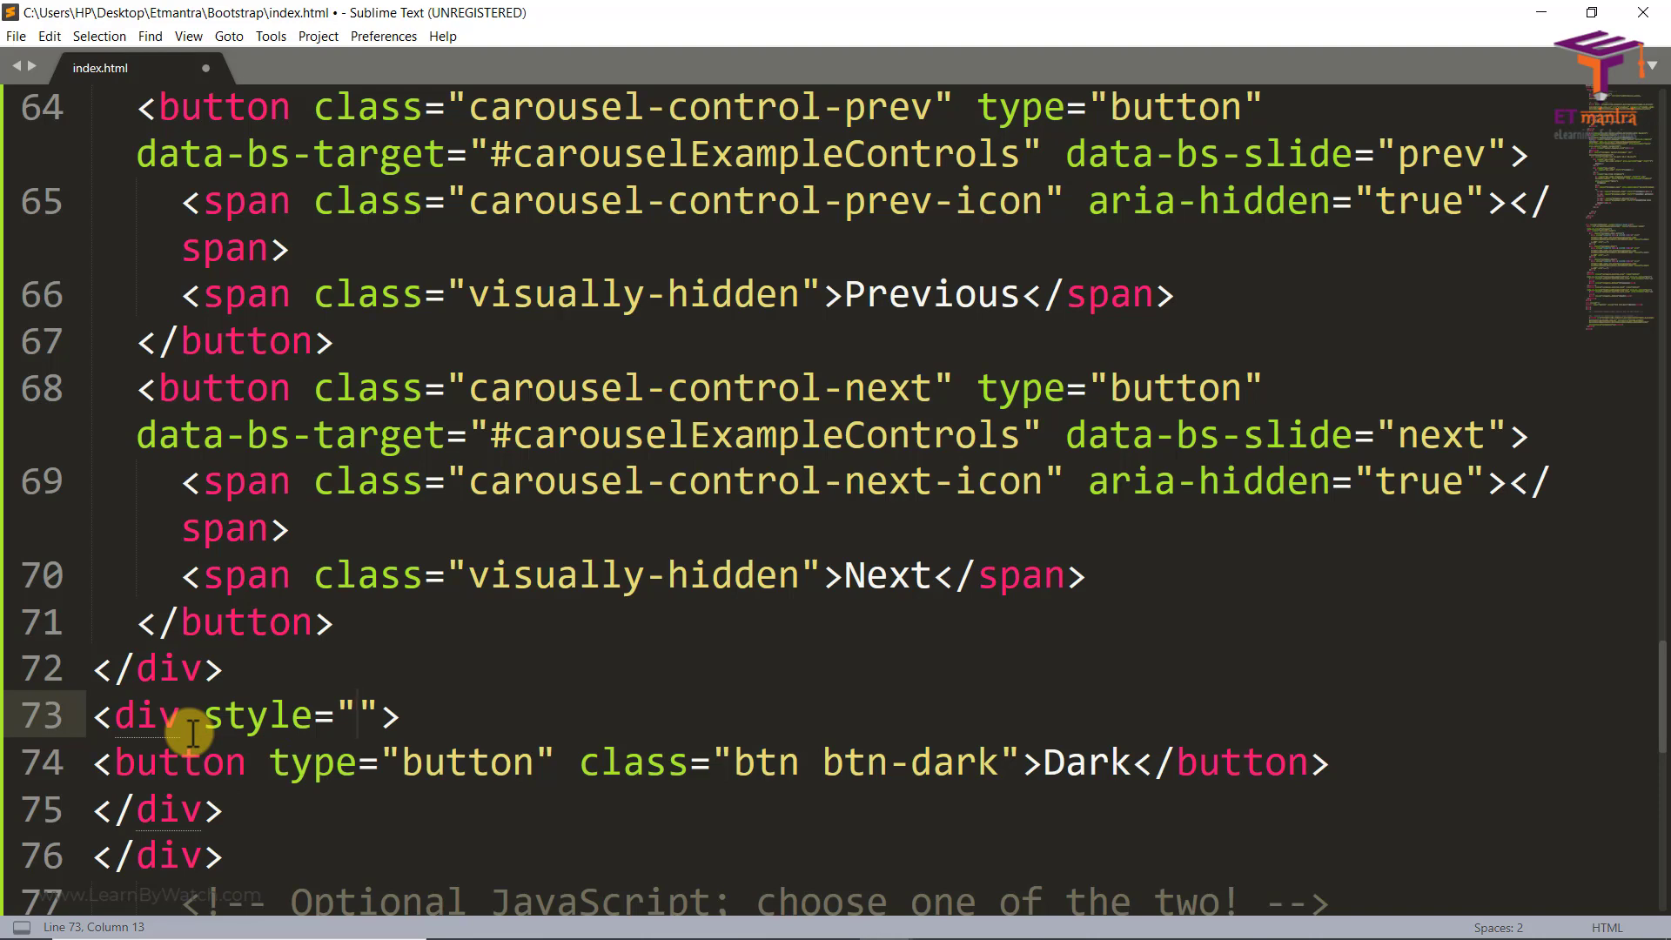
type("margin-top:")
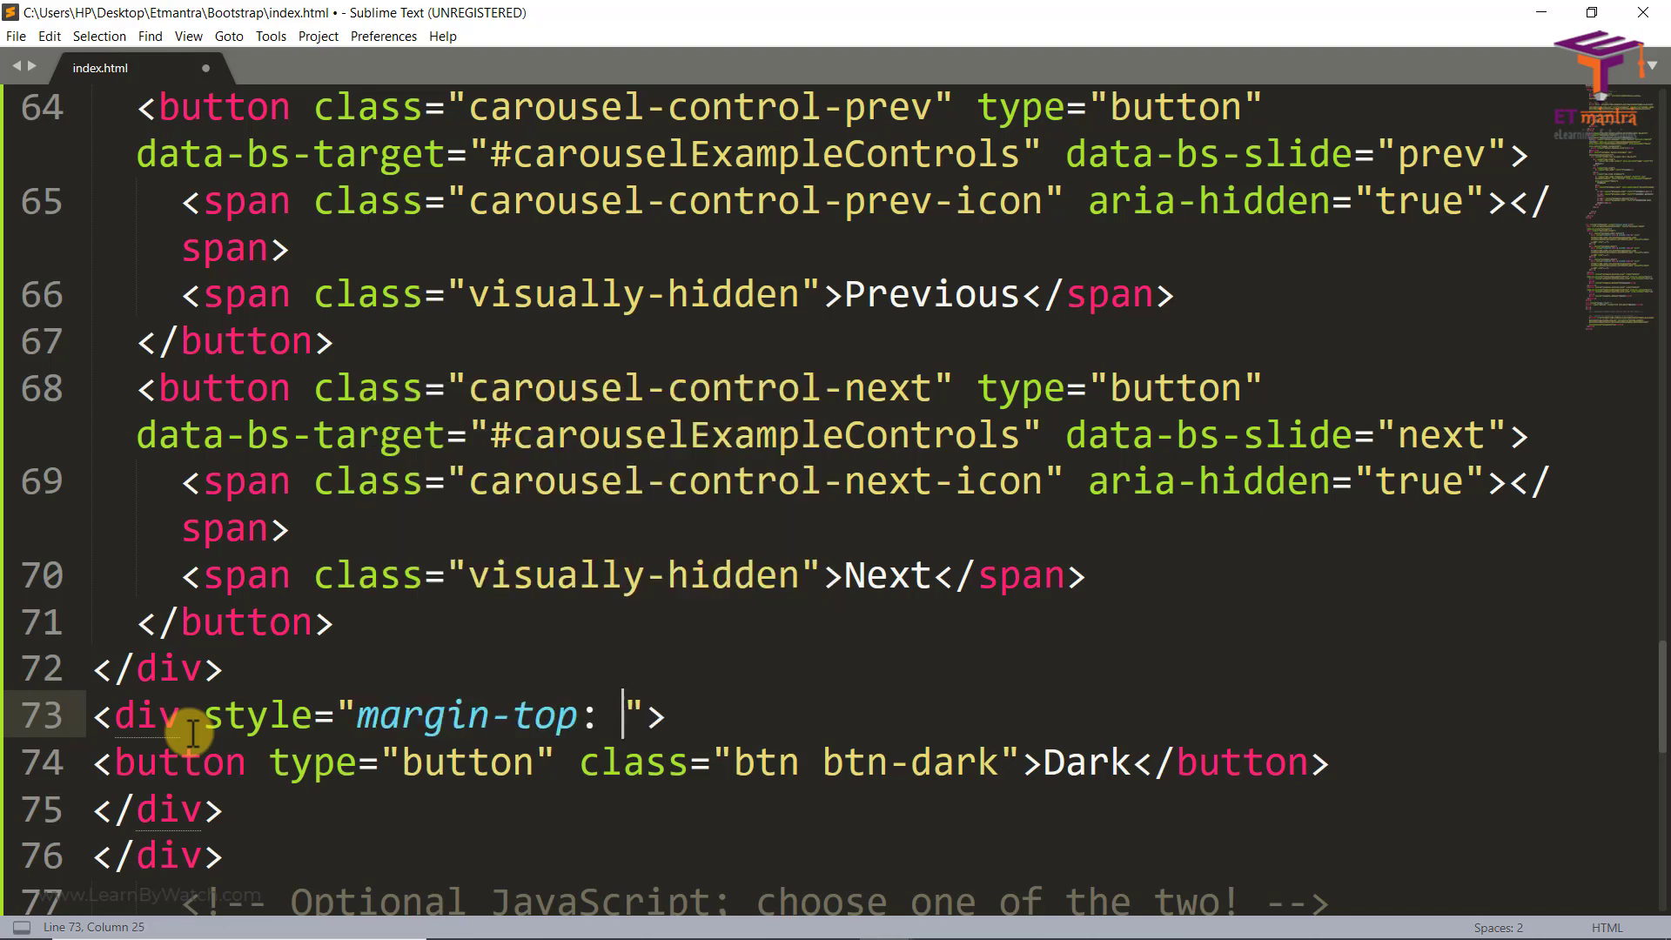
type("20pc;")
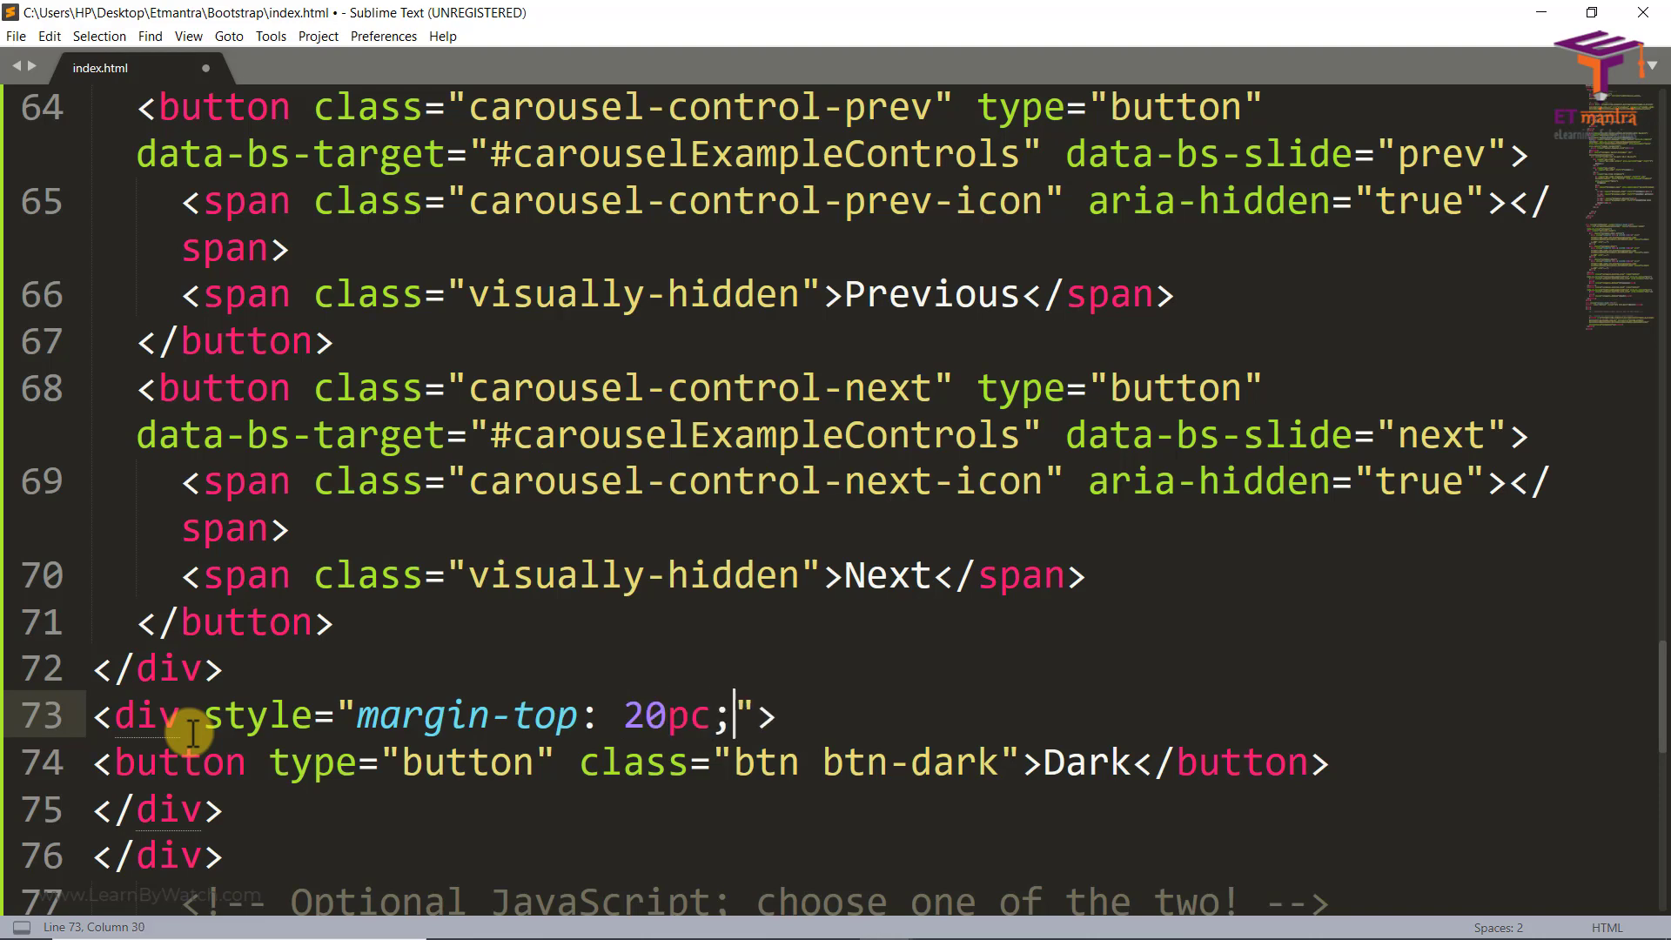
type("x")
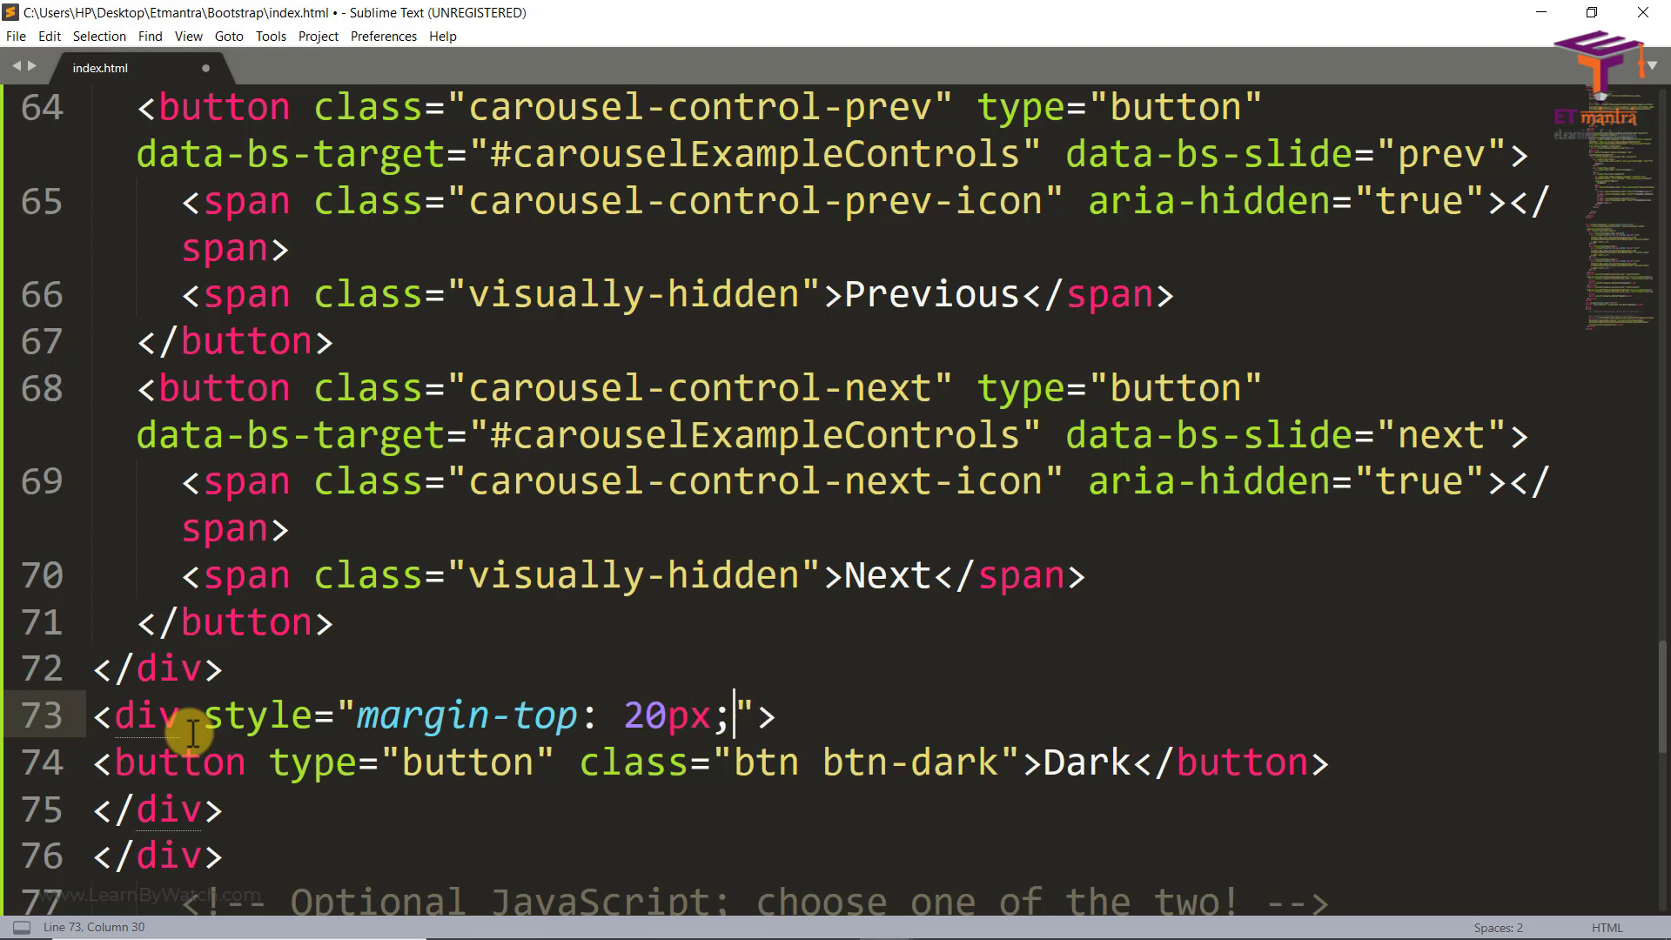
type("margin-lef")
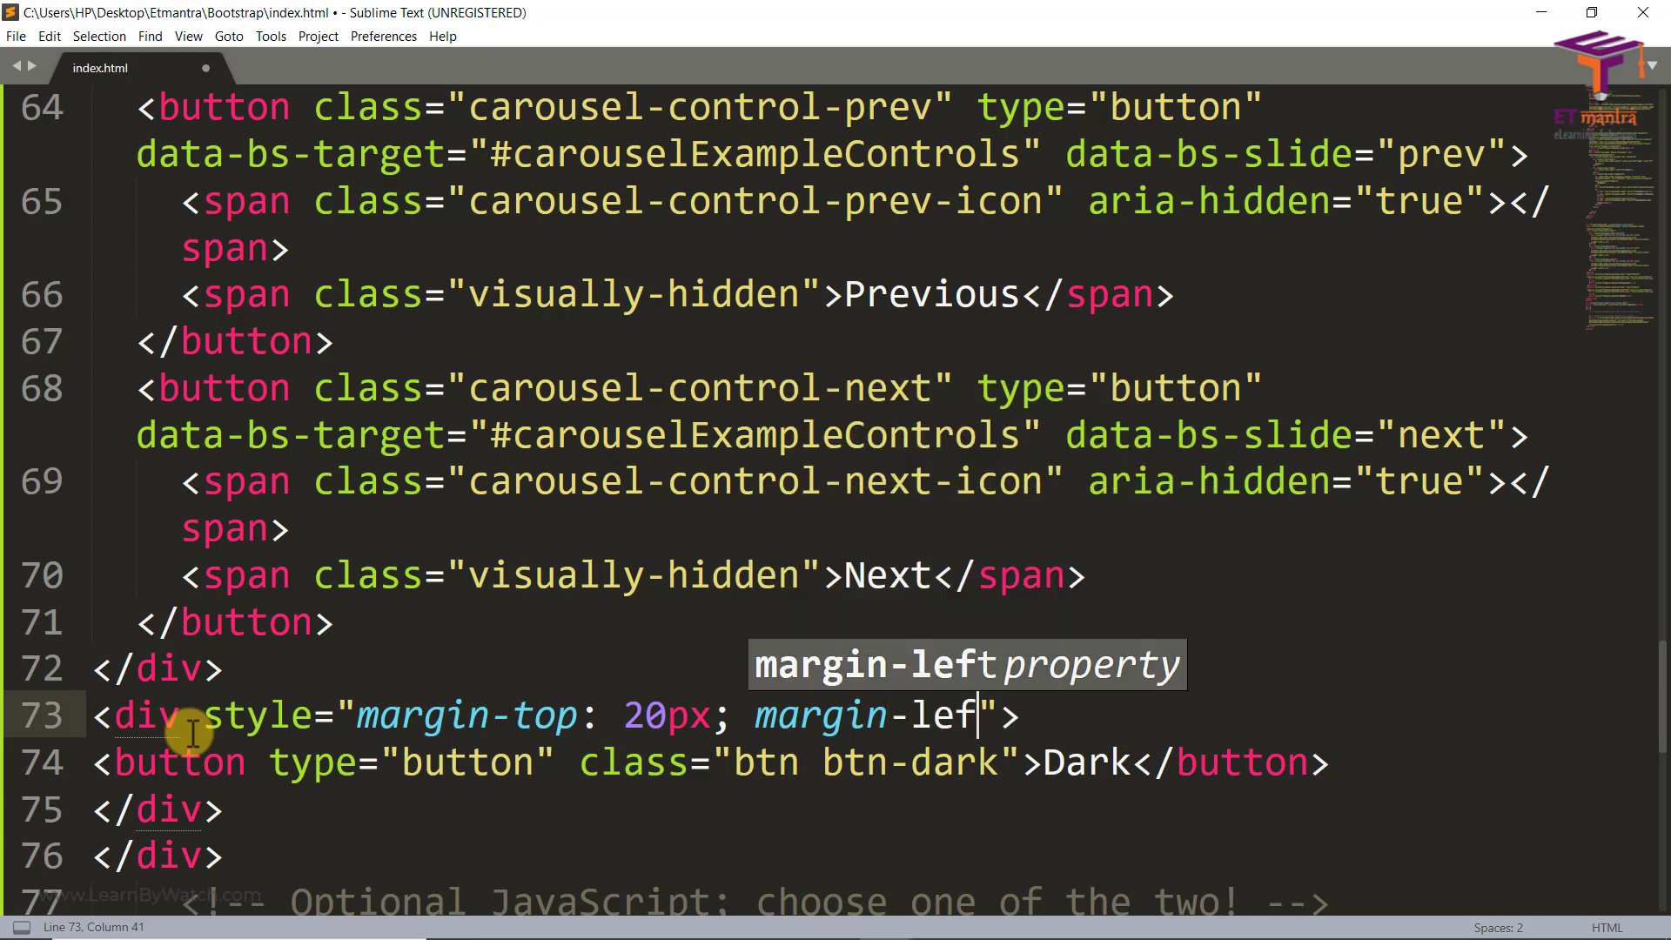
type("t:")
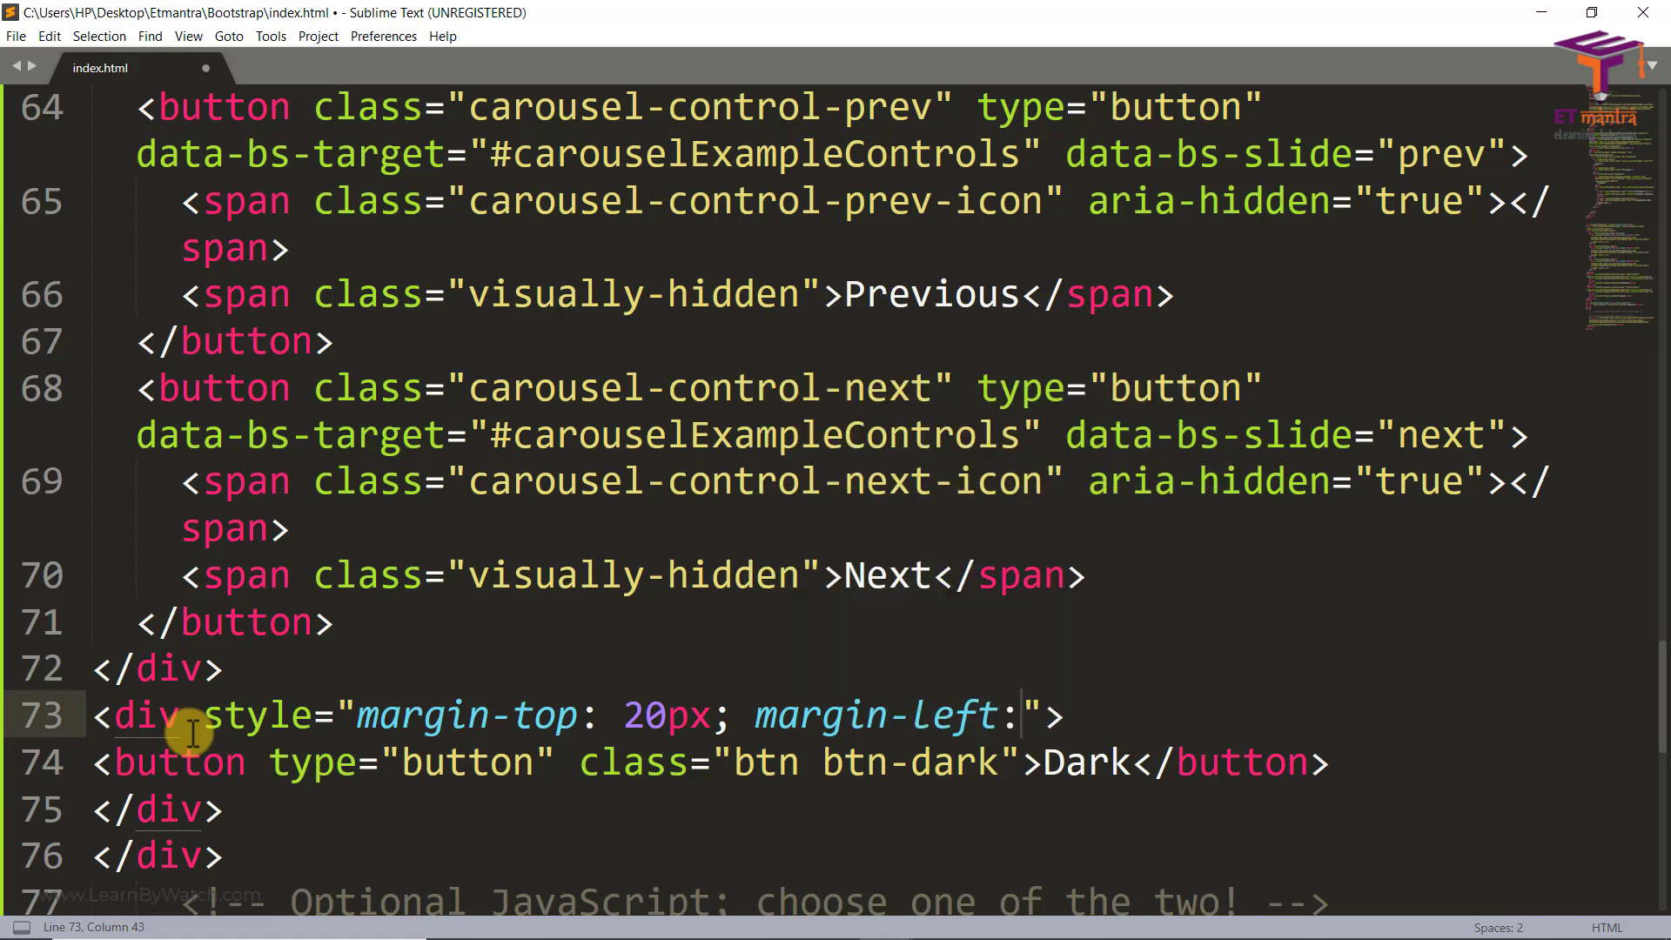
type("50p")
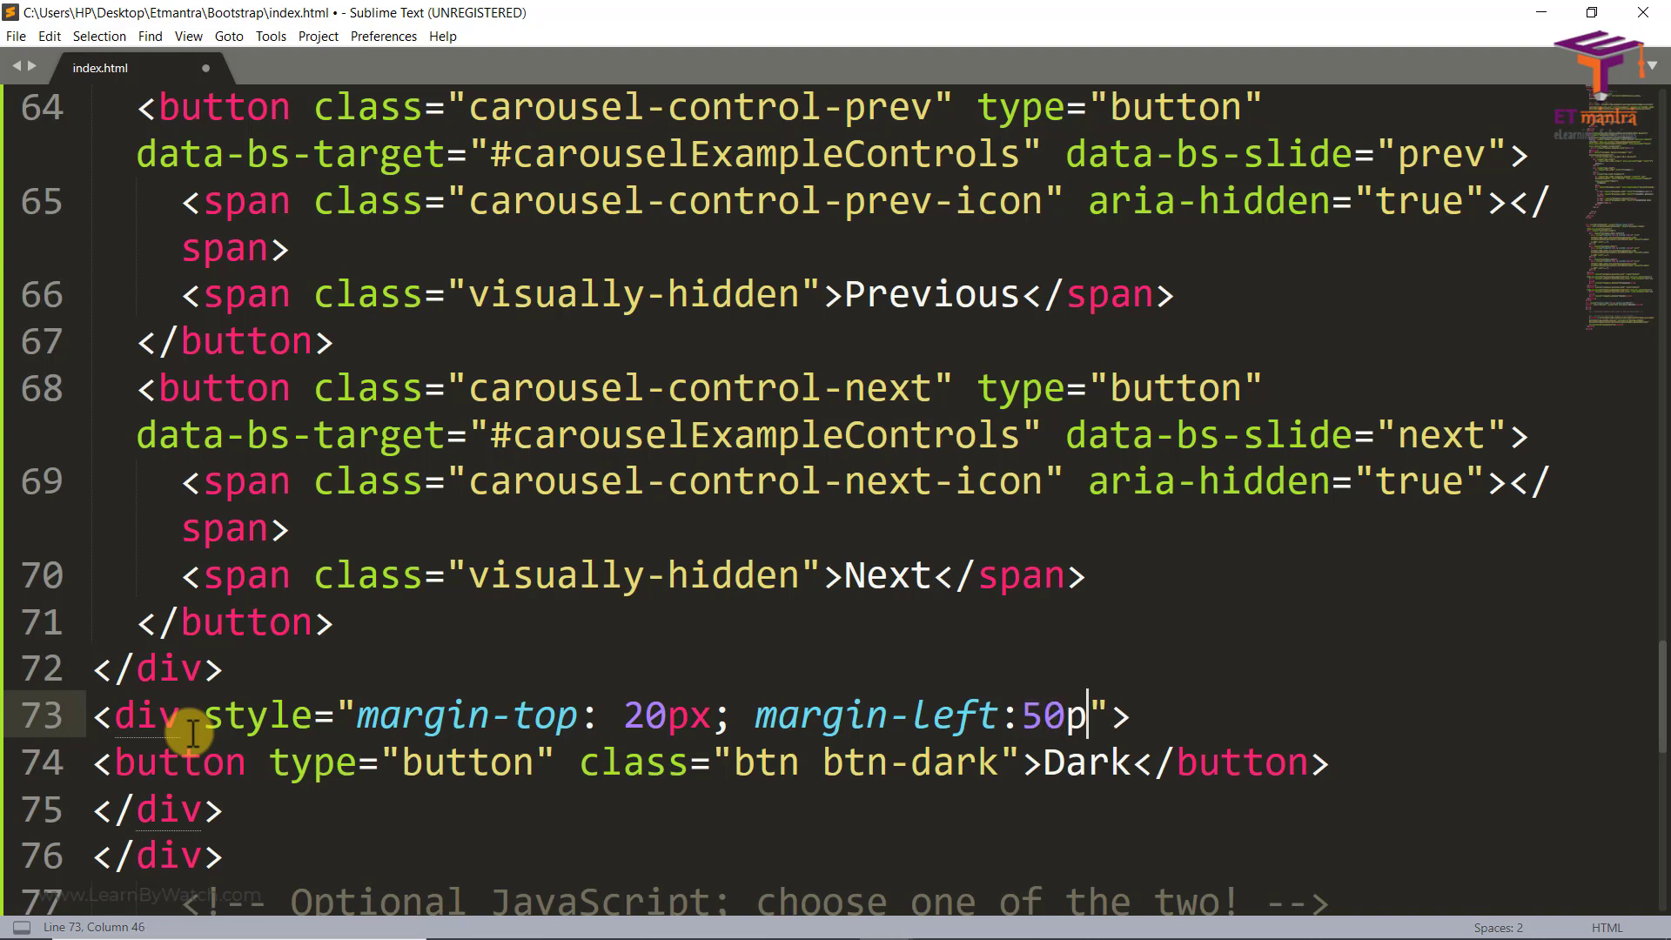
type("x;")
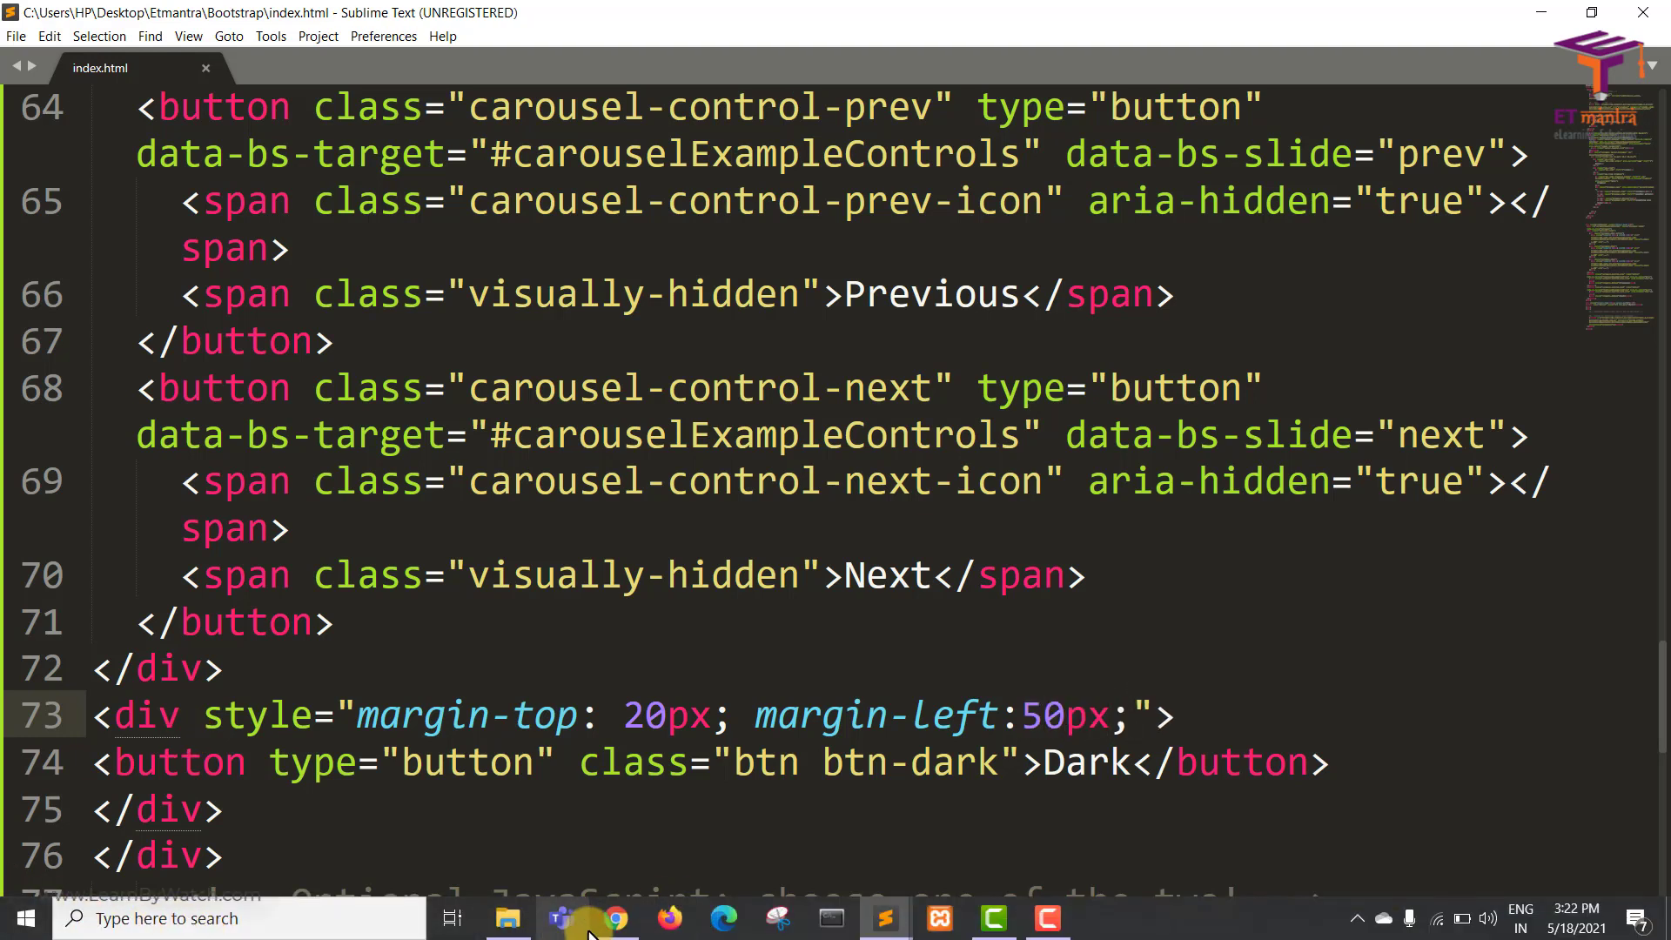
Reload the page in Chrome to check the shifted button and return to Sublime
left_click(611, 918)
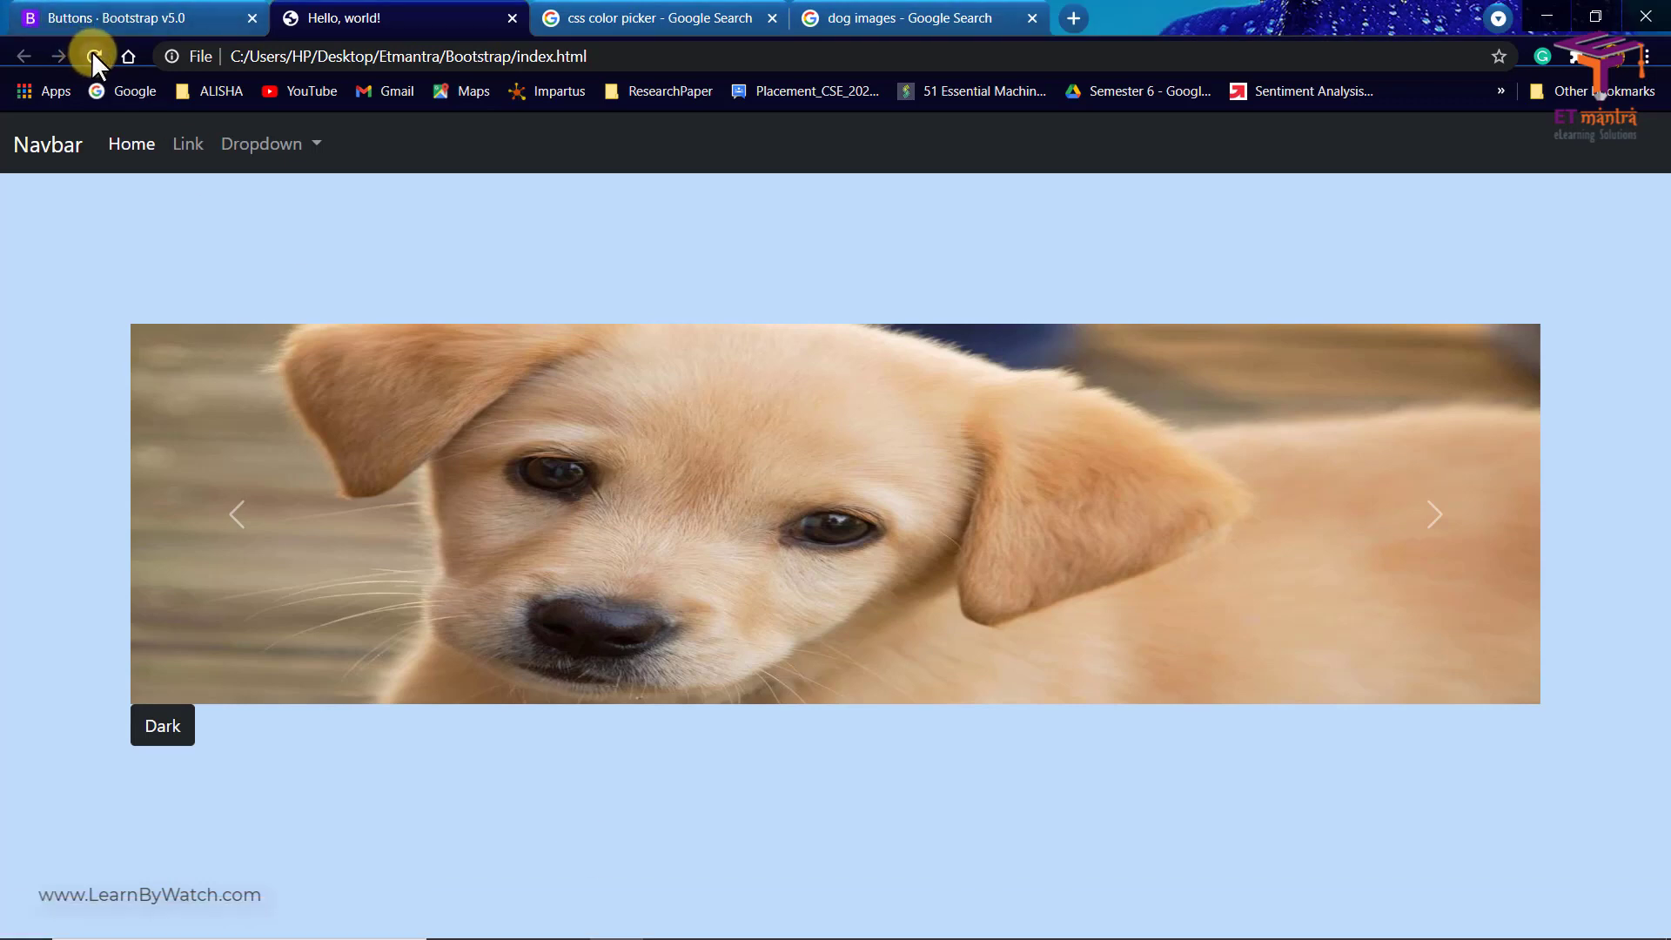
left_click(92, 56)
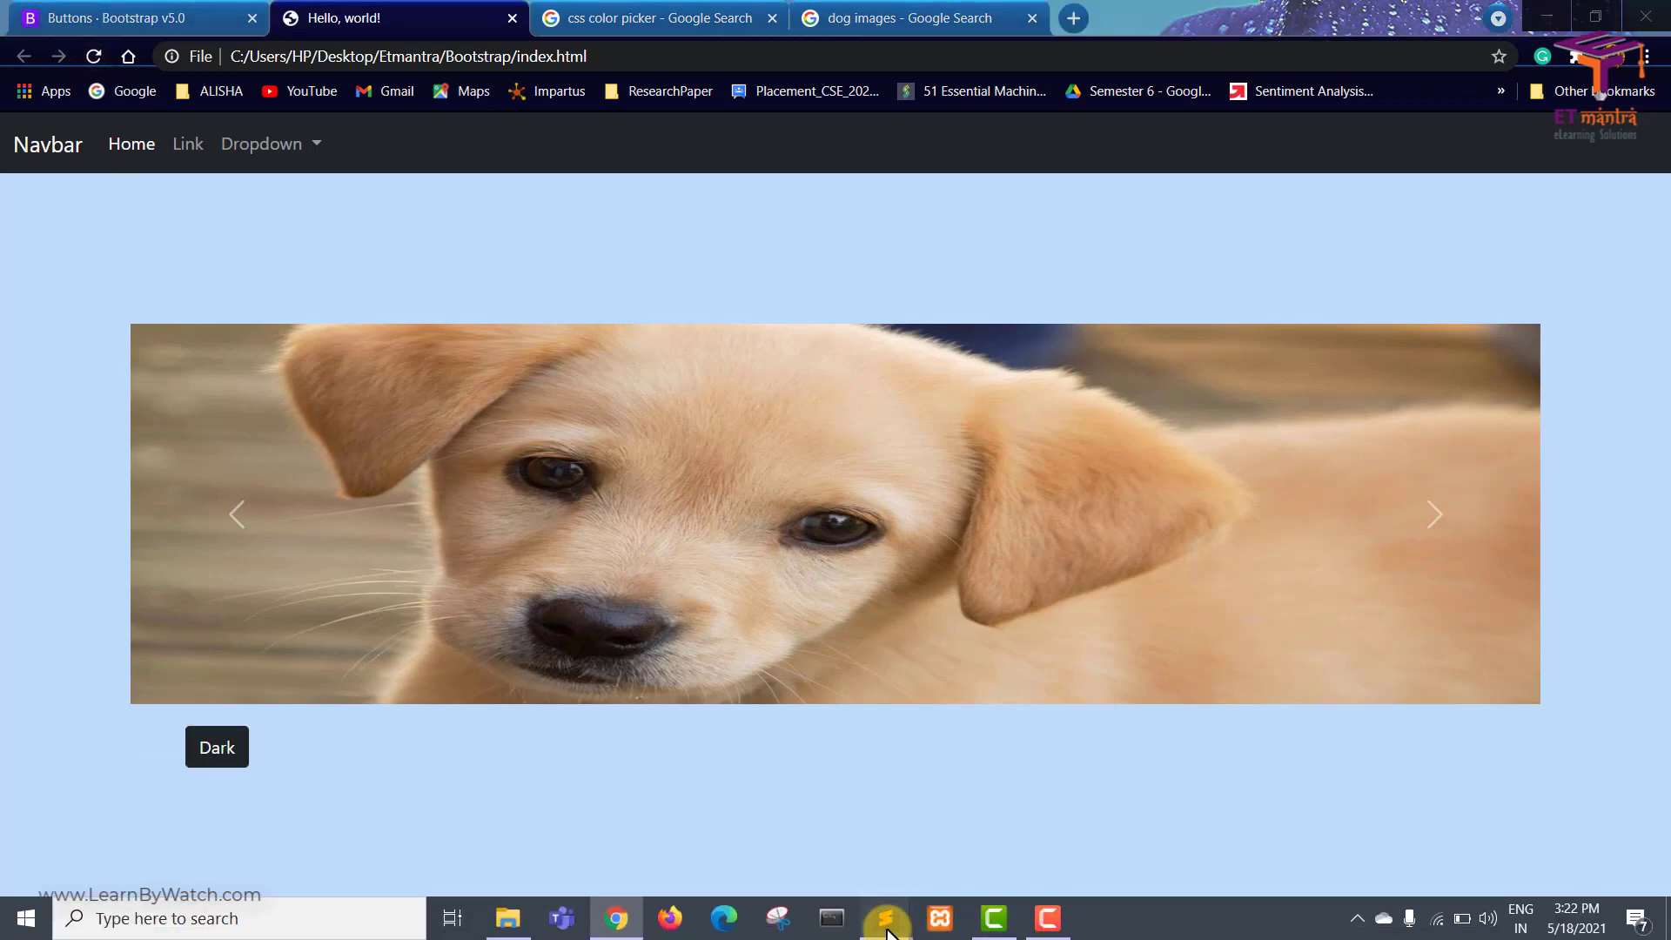
mouse_move(887, 917)
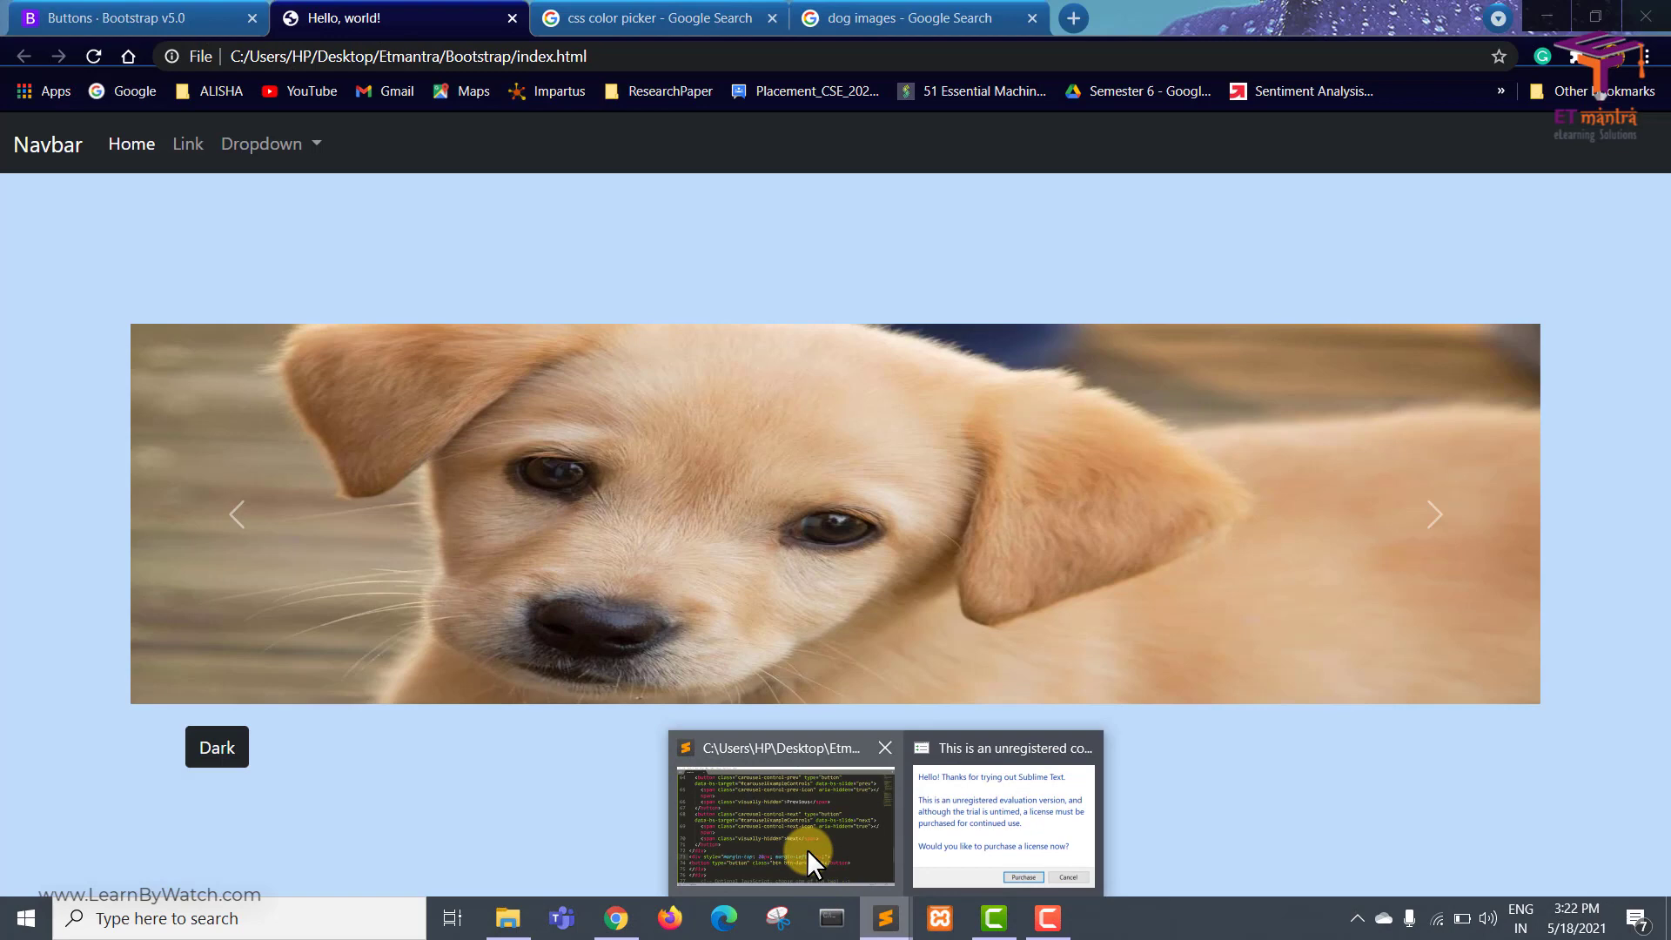
left_click(784, 825)
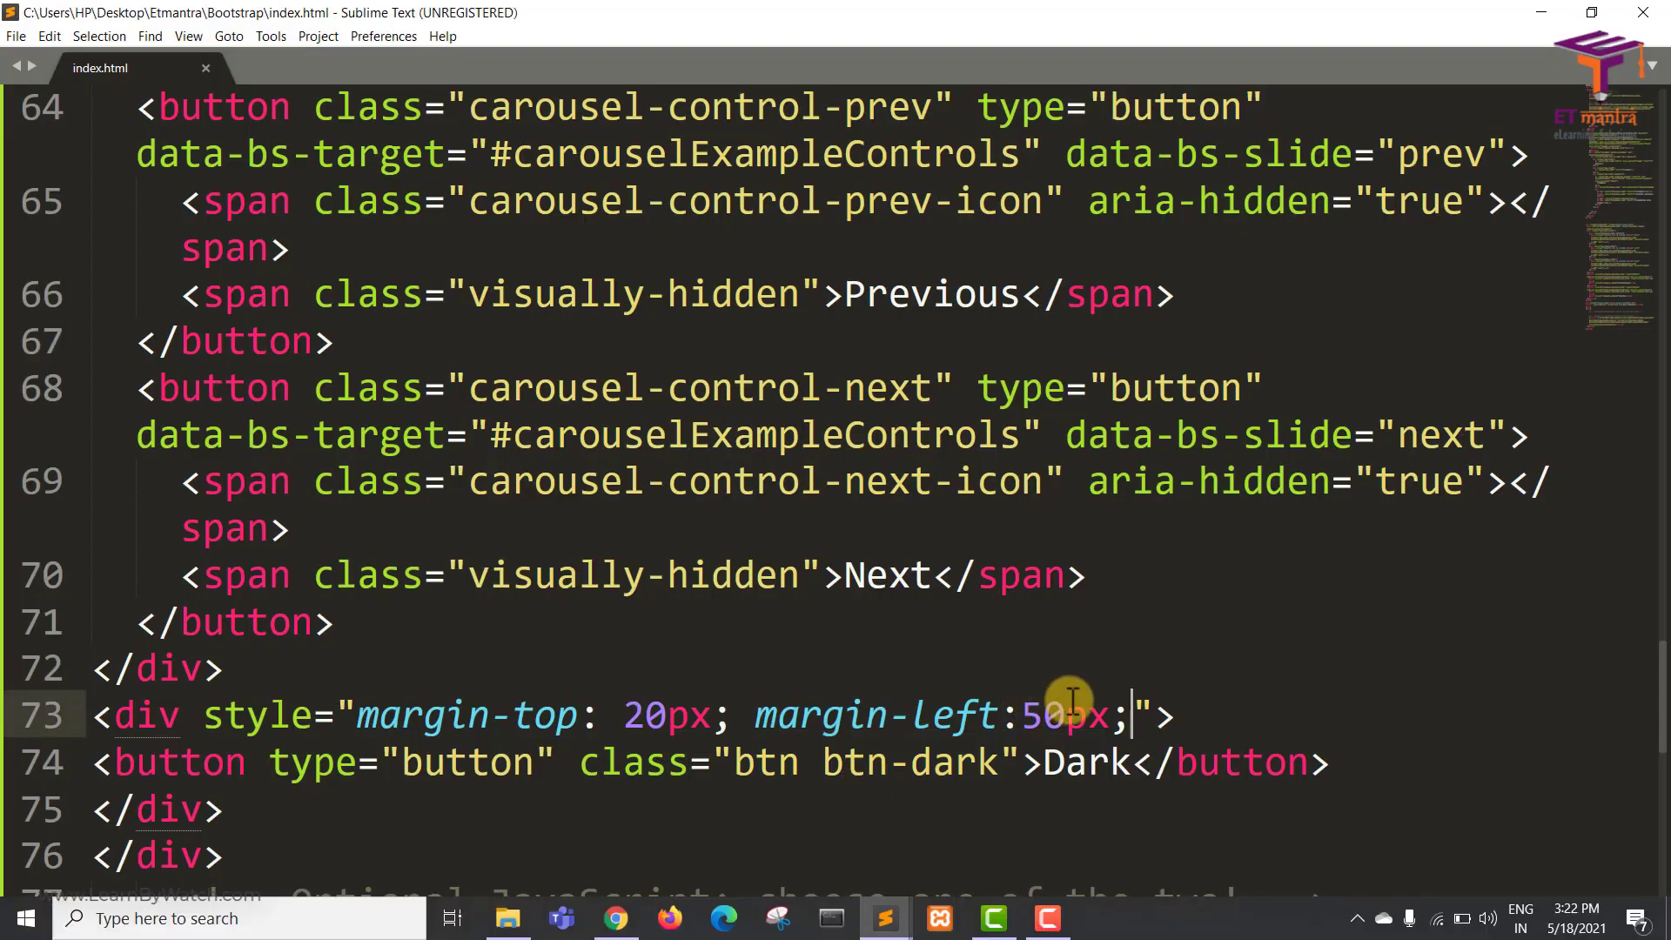
Change the wrapper's margin-left to 45% and reload to see the centred button
key("Backspace")
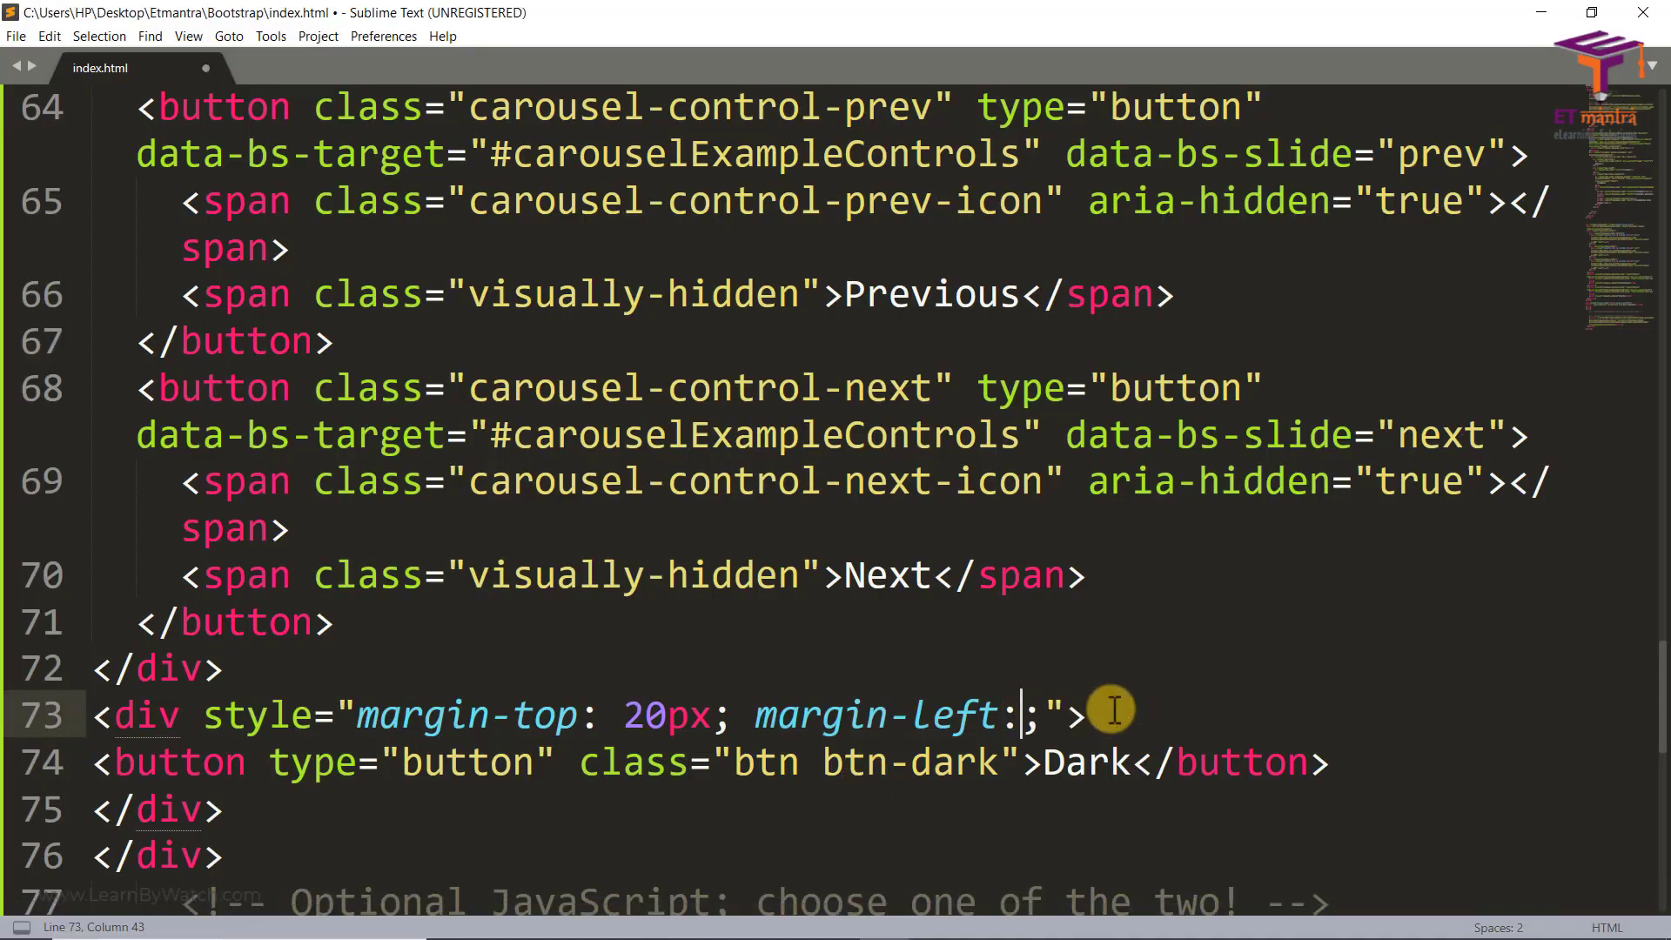
type("45%")
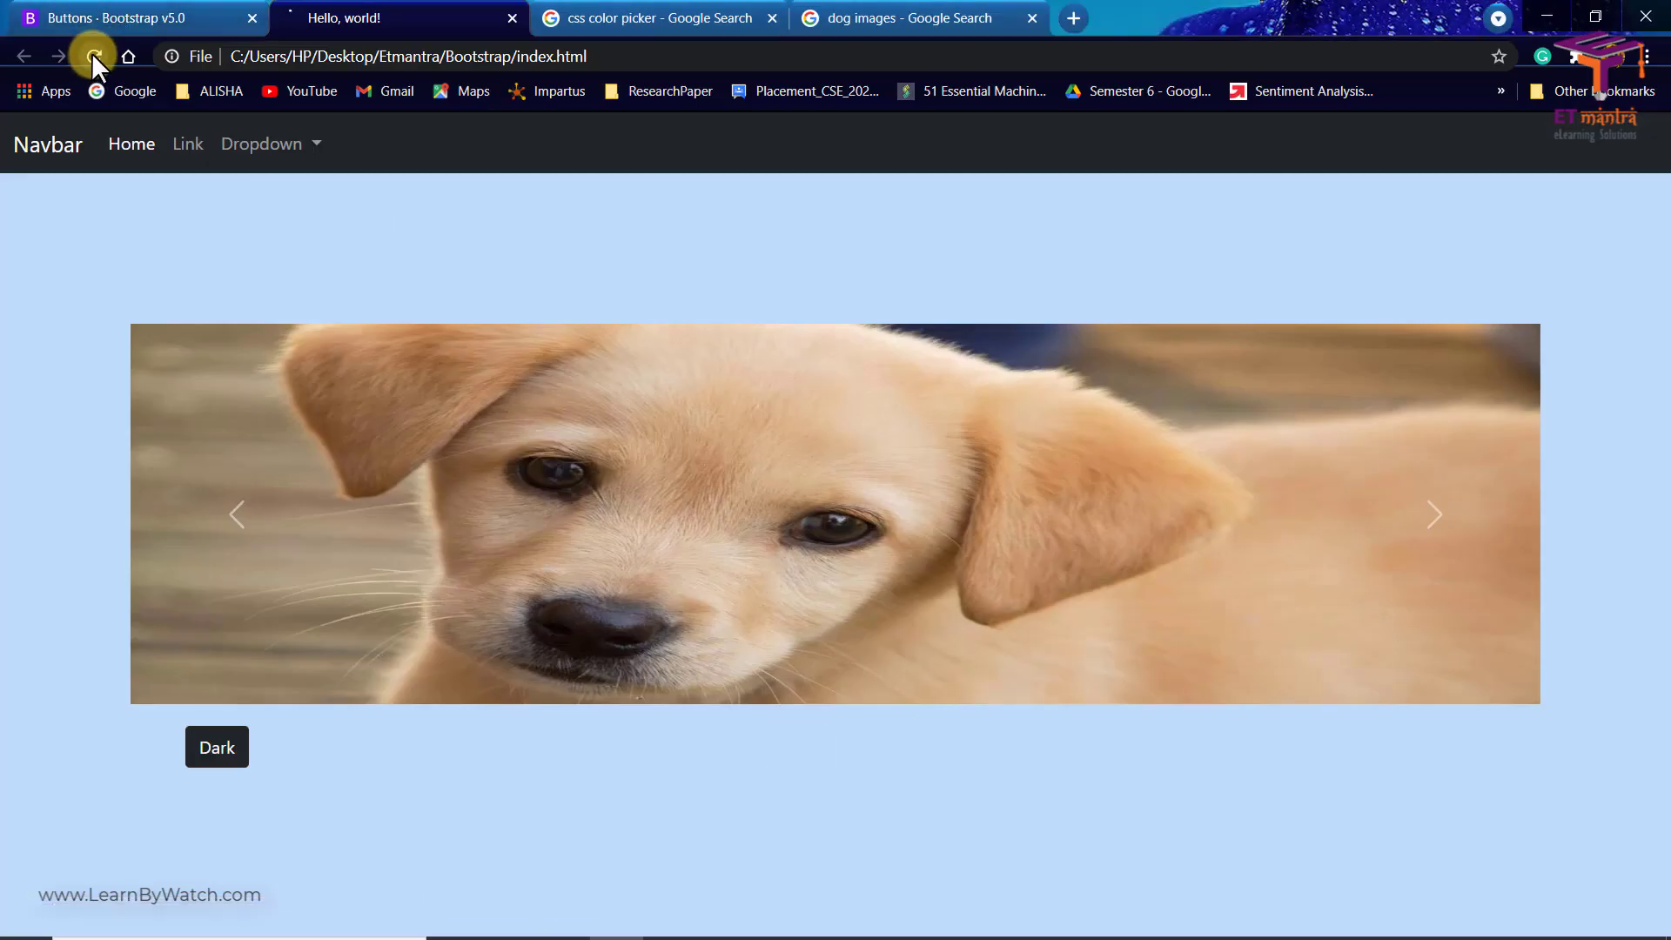
left_click(92, 55)
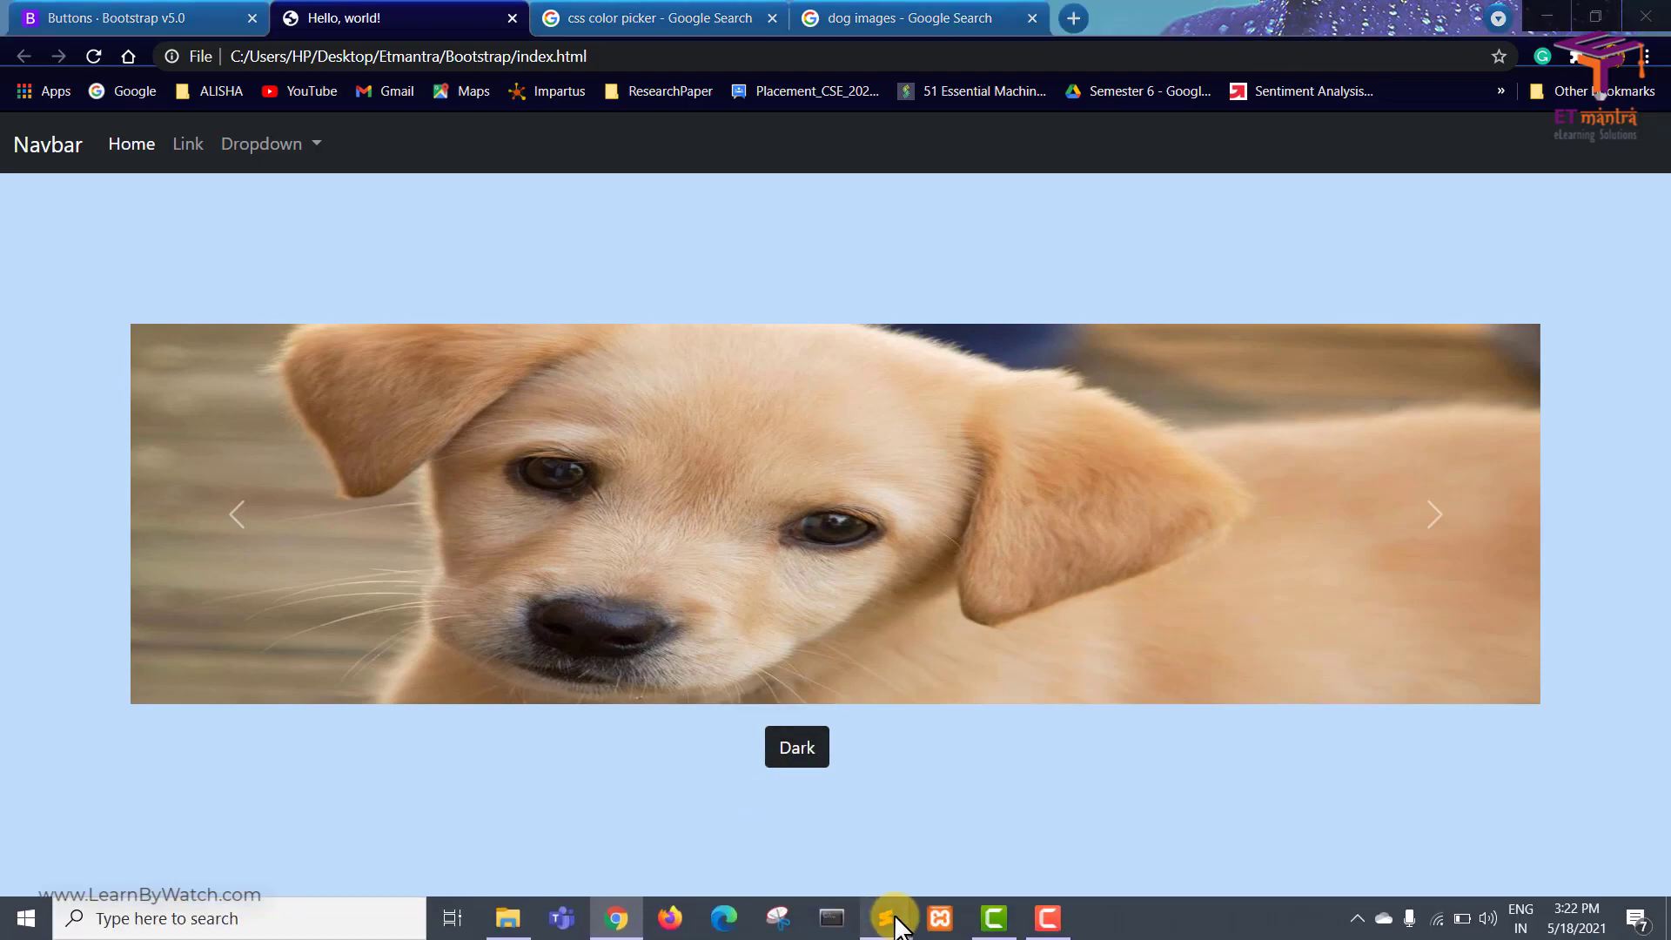
left_click(891, 918)
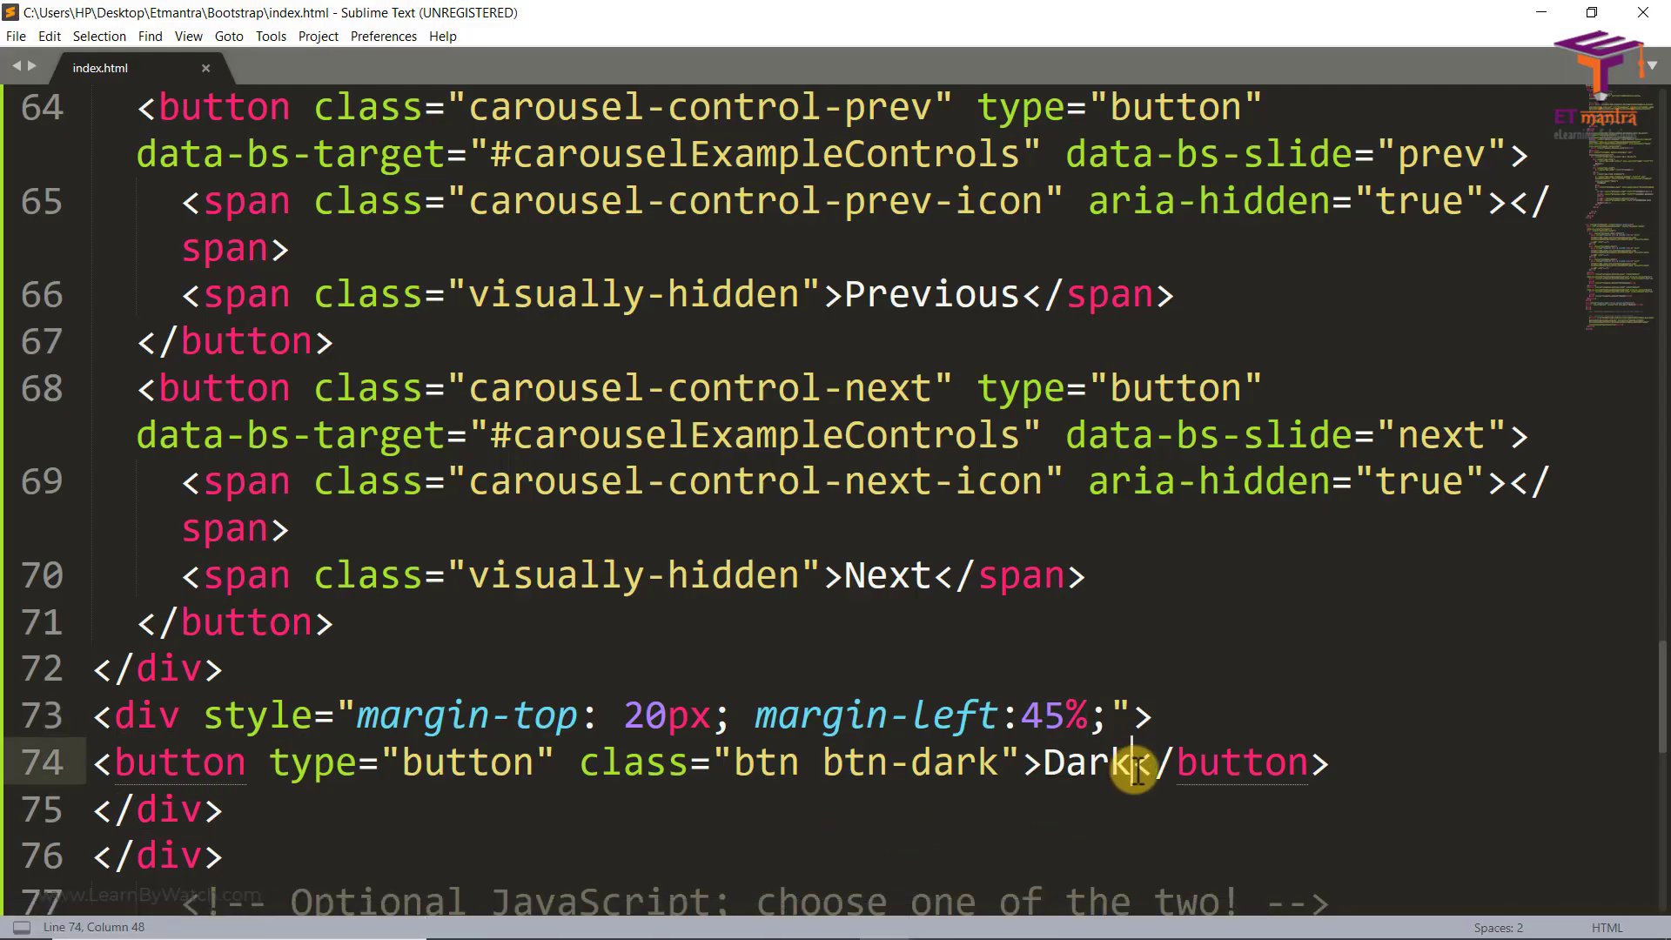
Relabel the button from 'Dark' to 'Let's Go'
key("Backspace")
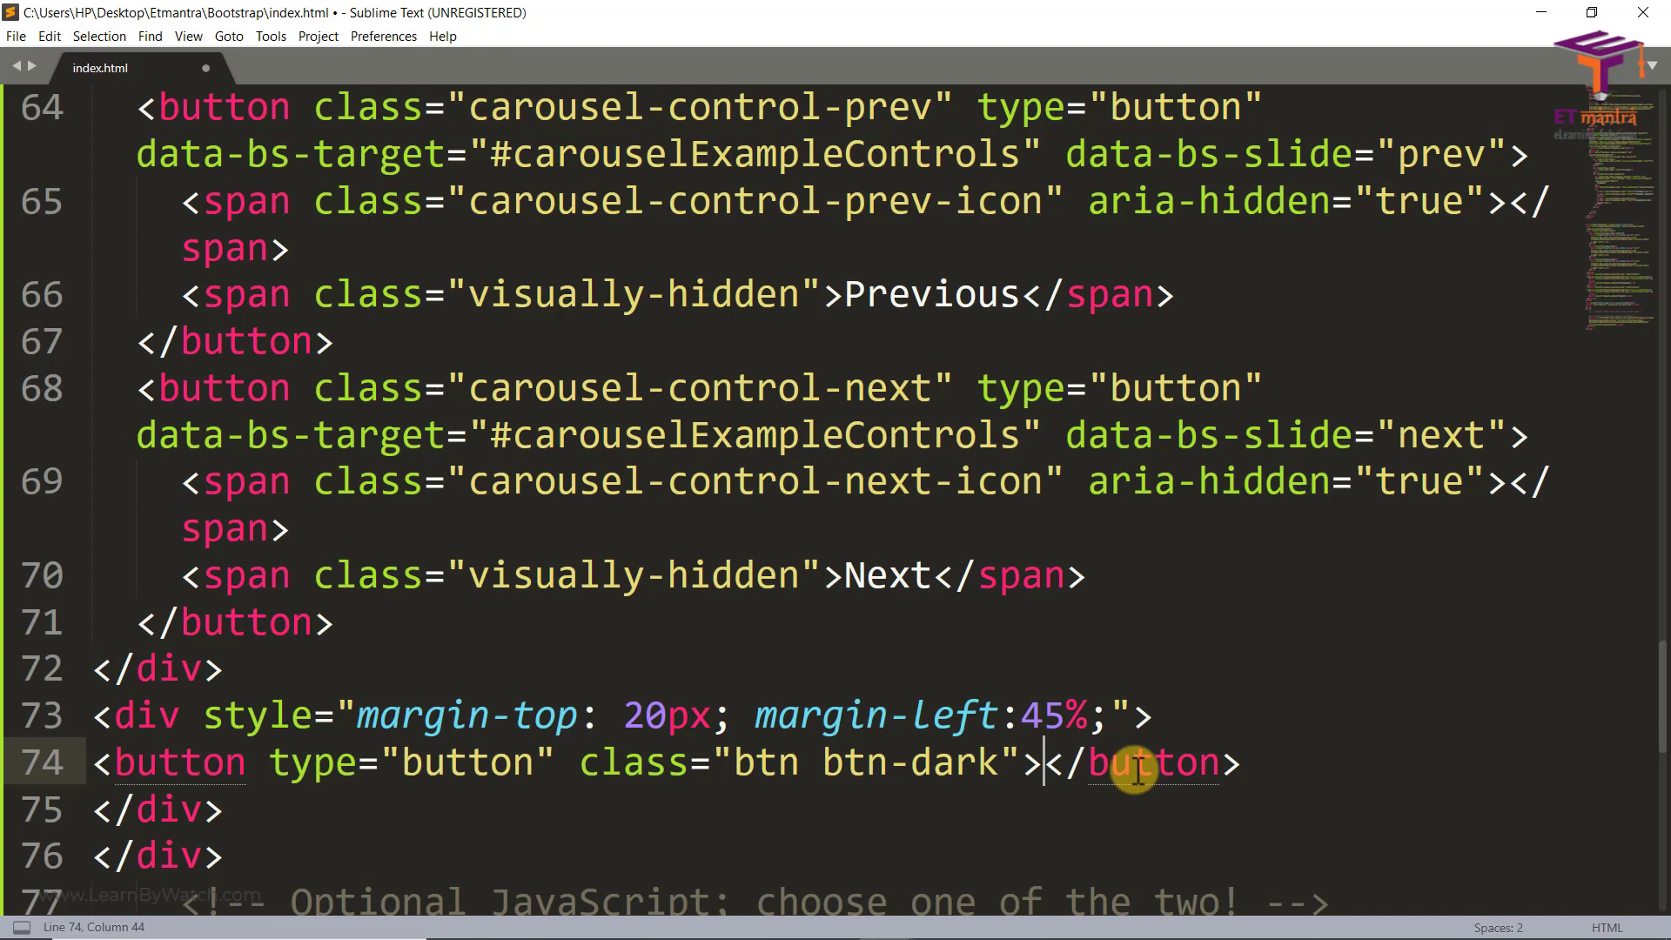
type("Let's G")
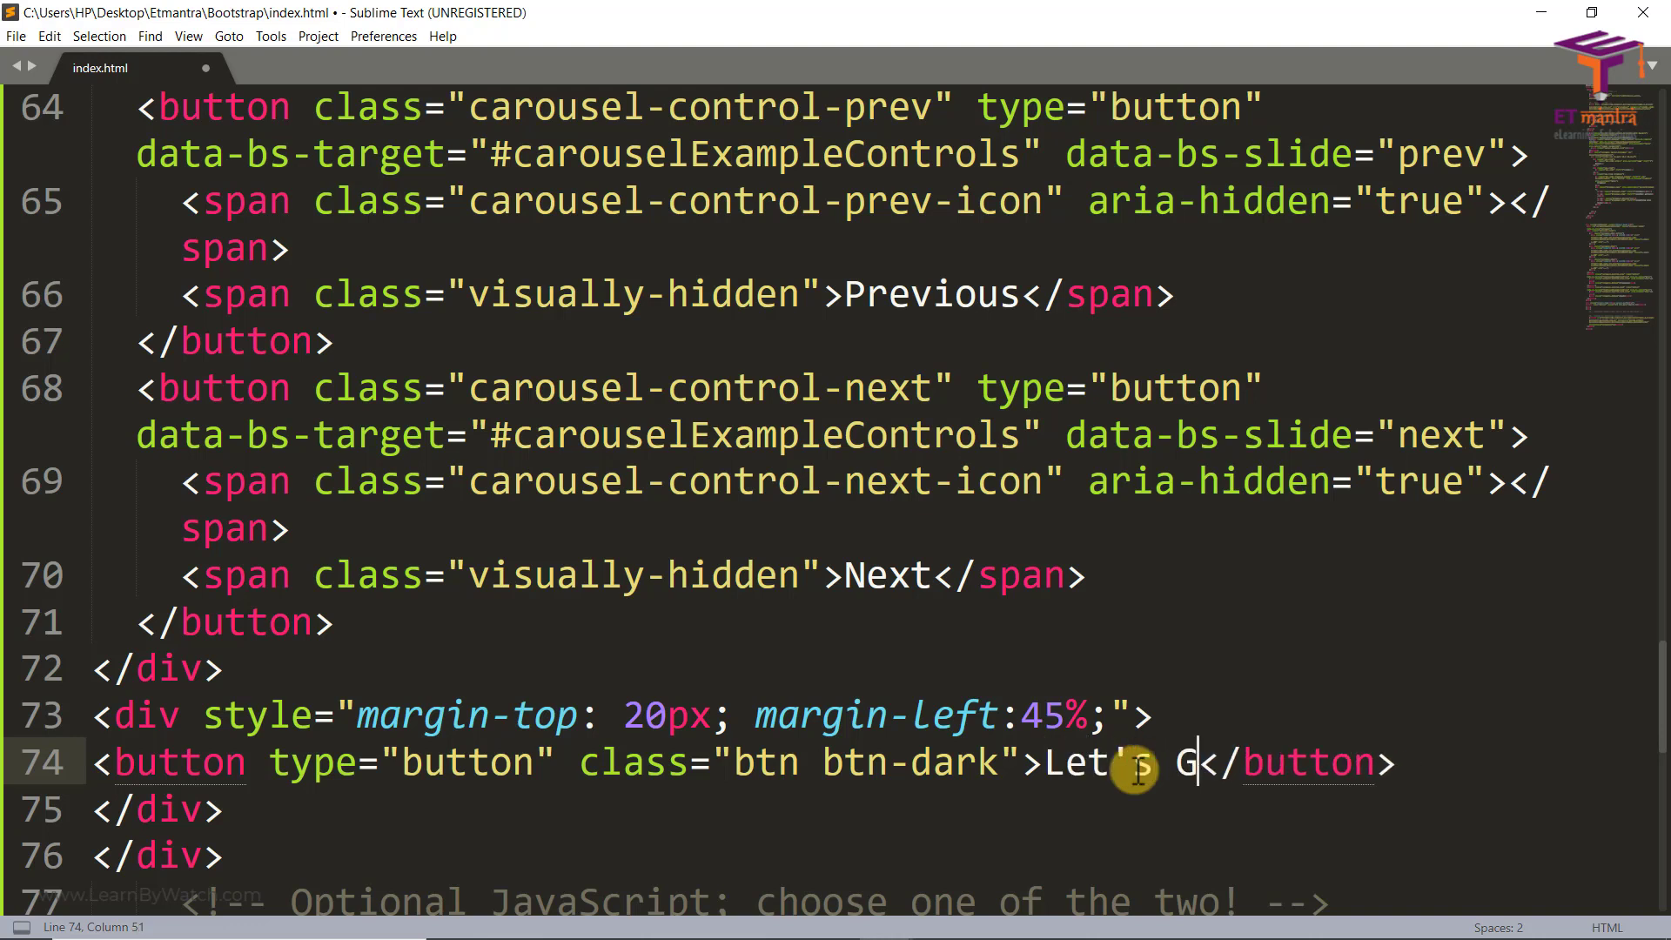
type("o")
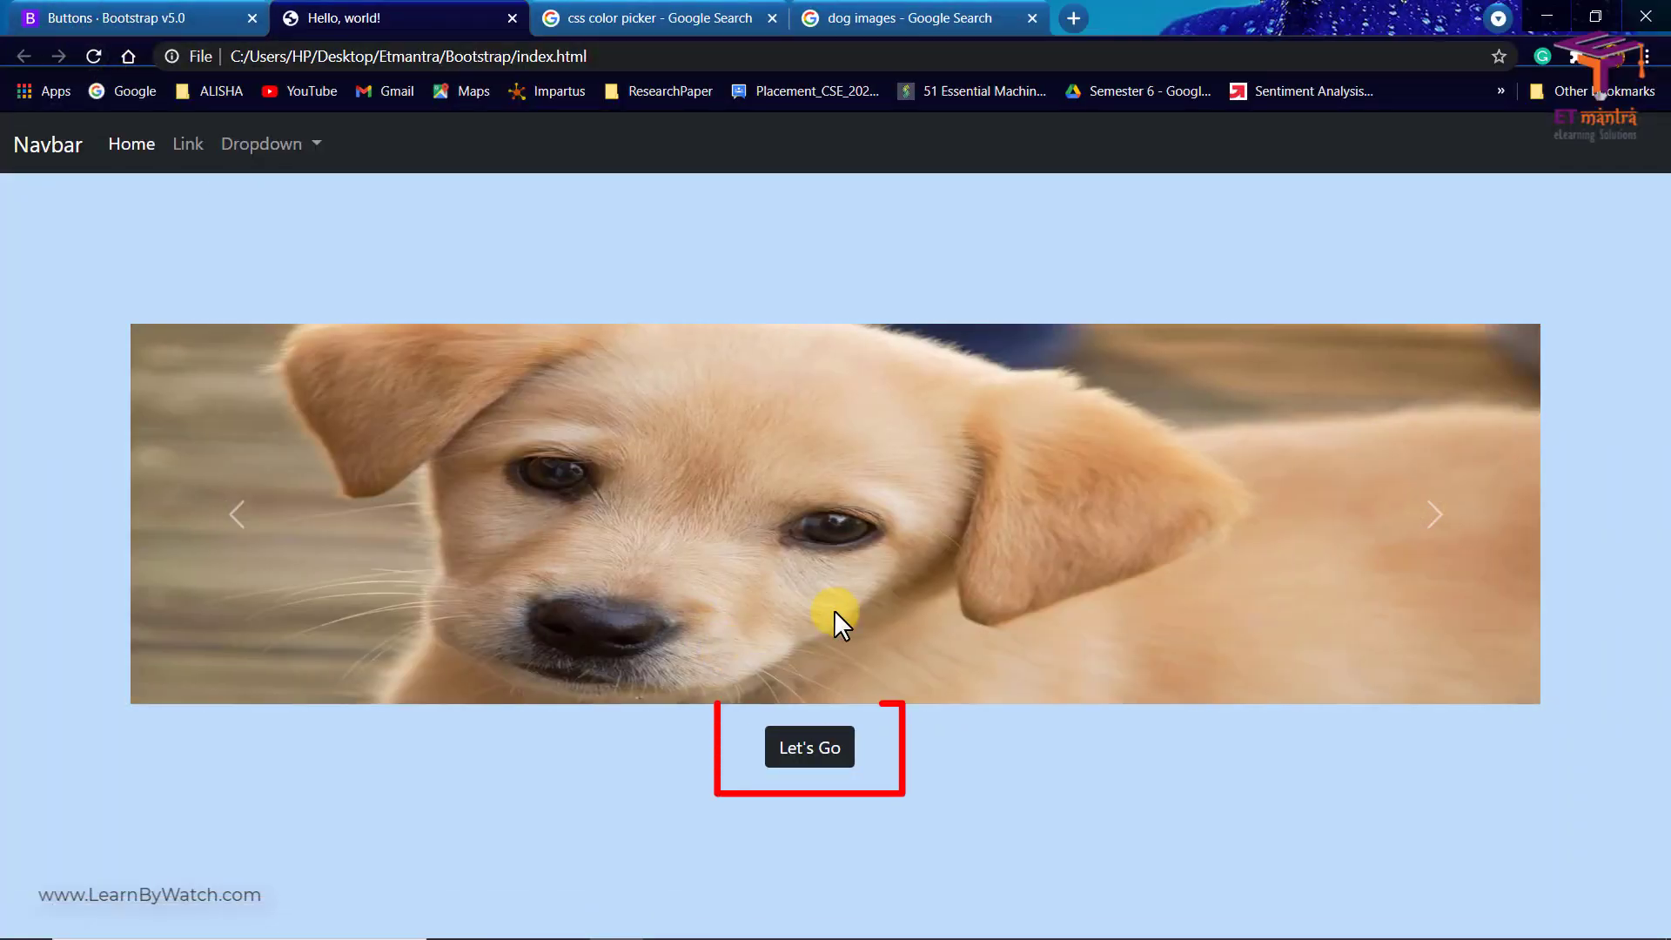
mouse_move(905, 924)
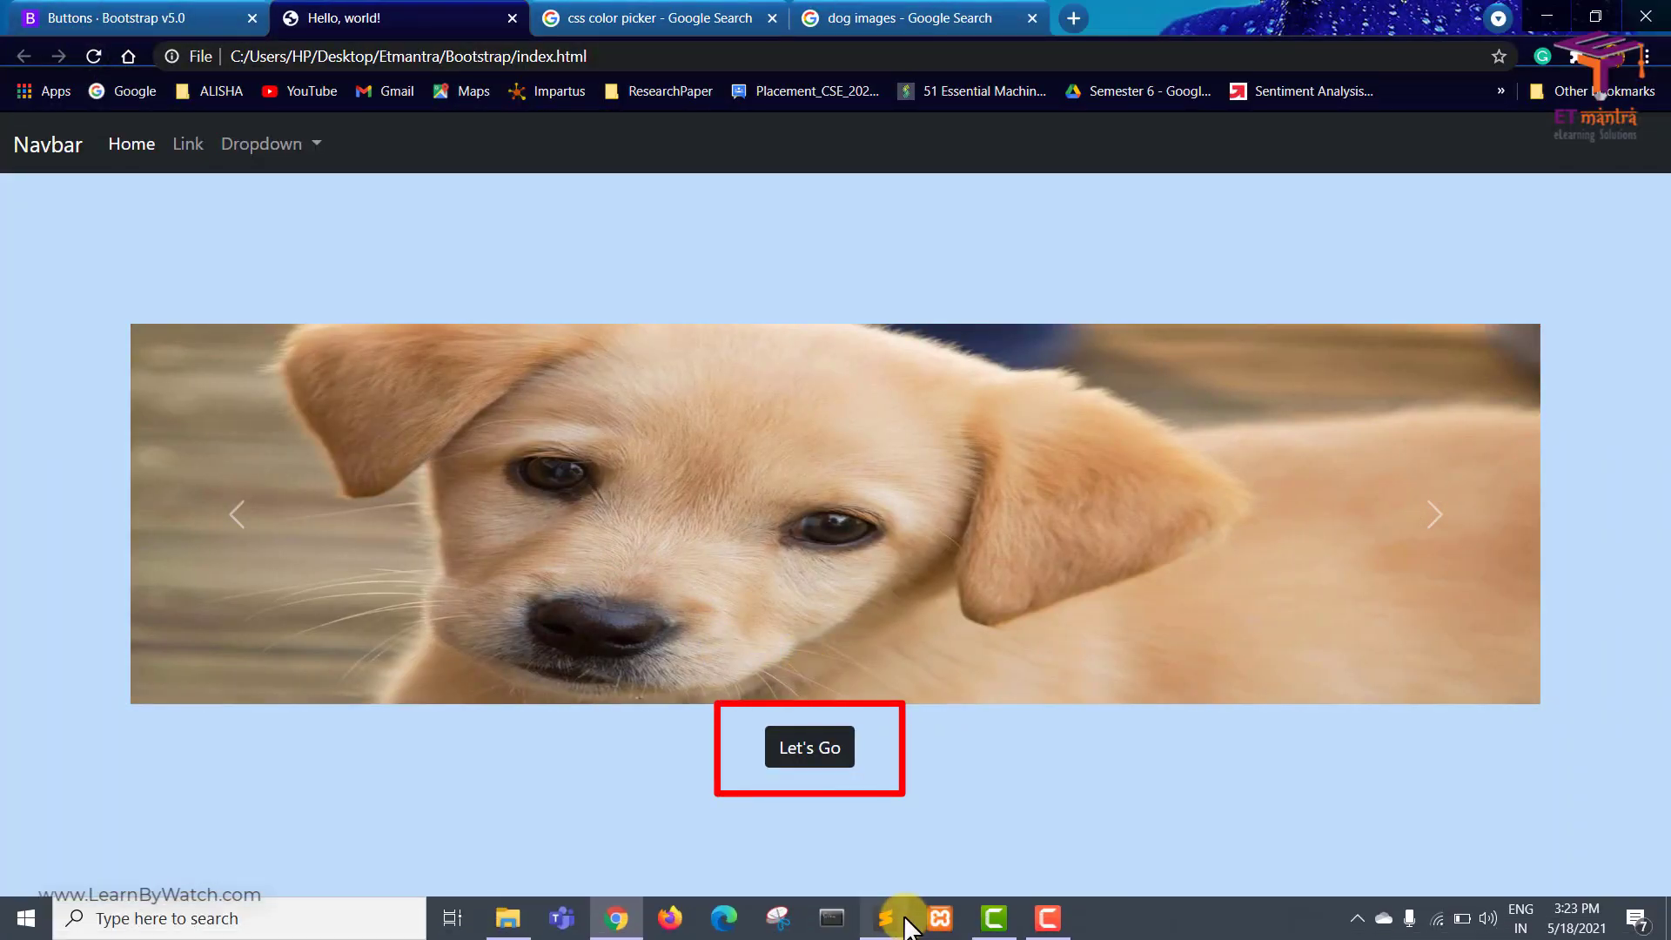
mouse_move(886, 917)
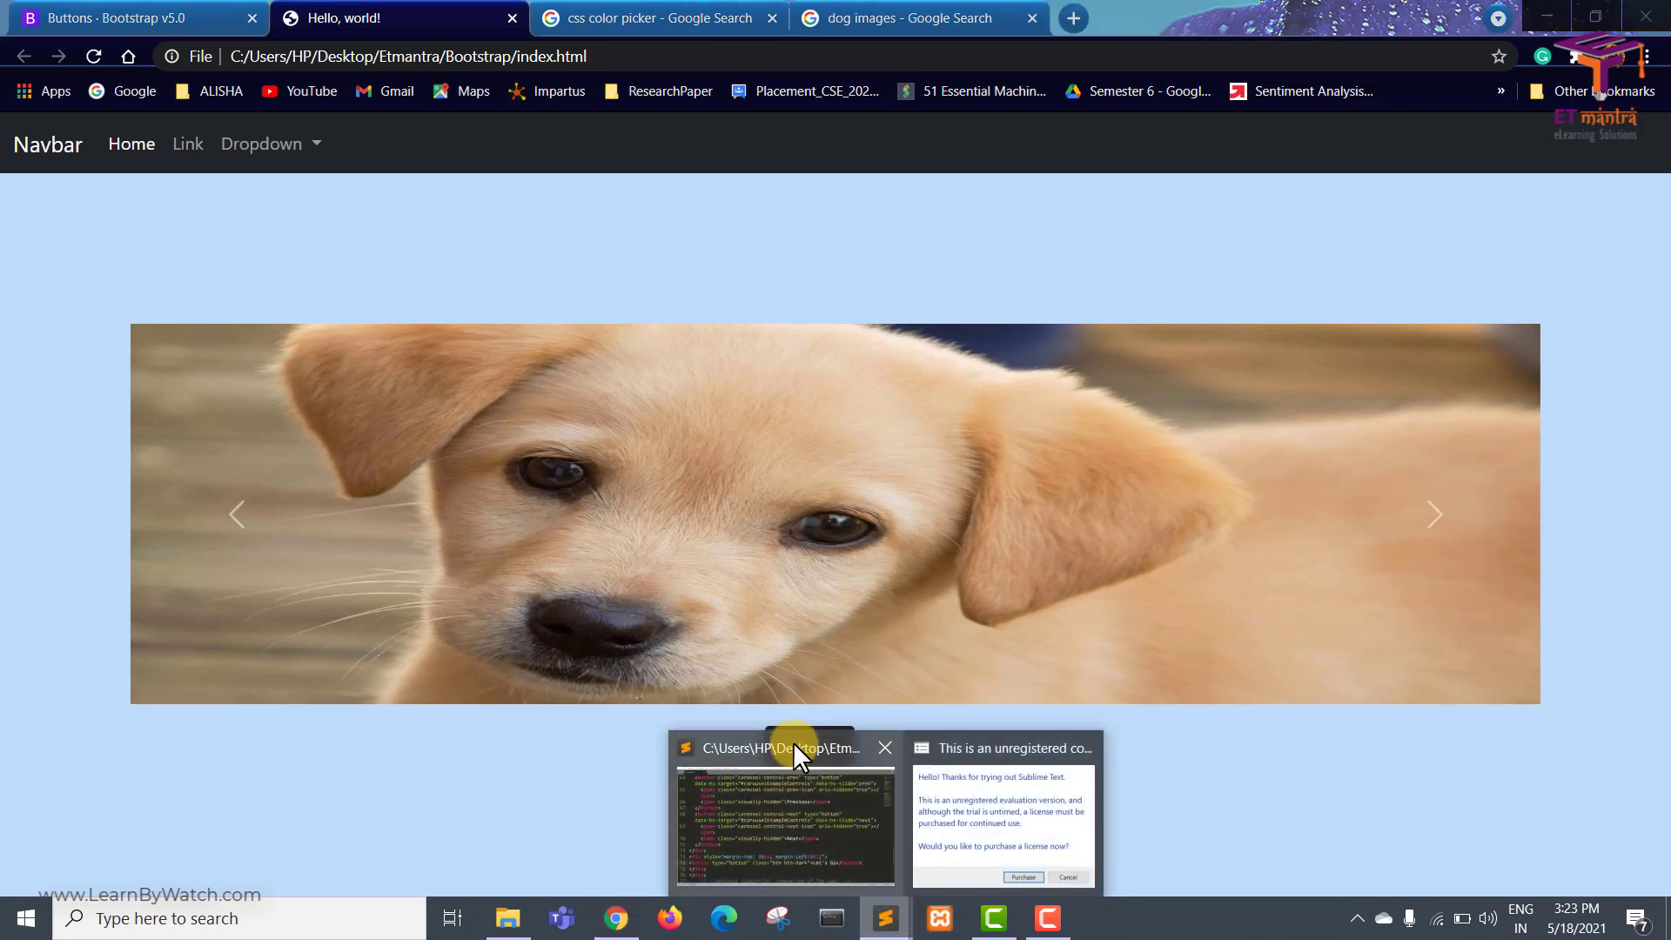
Return from the Chrome preview to index.html in Sublime Text
left_click(786, 809)
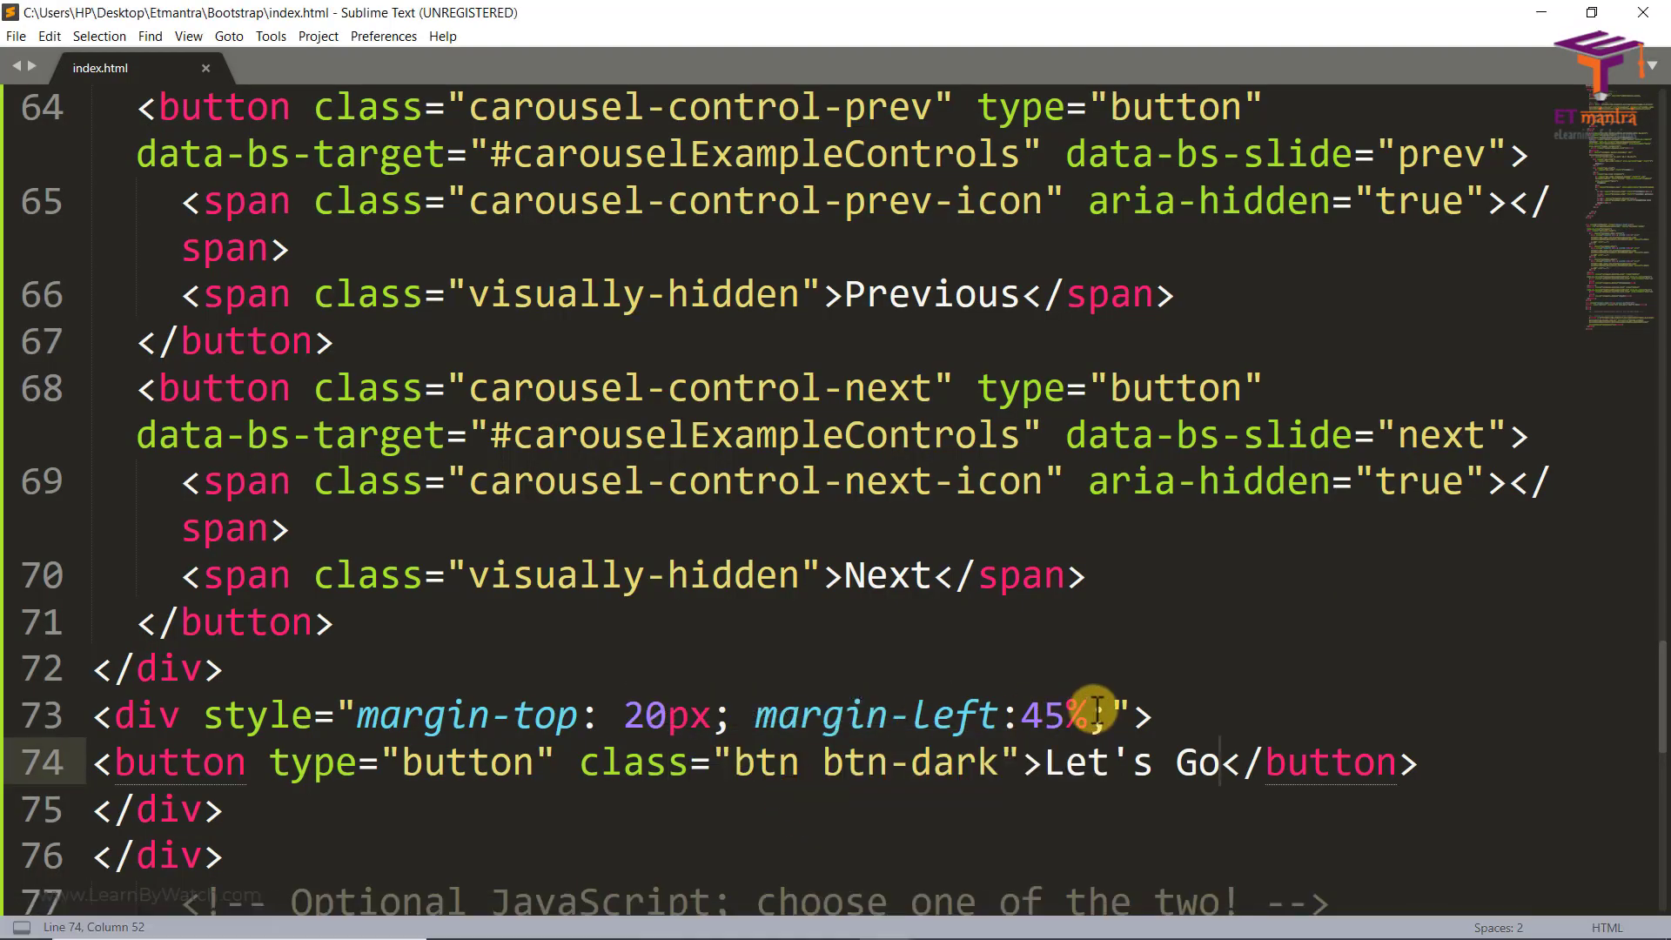
mouse_move(1045, 649)
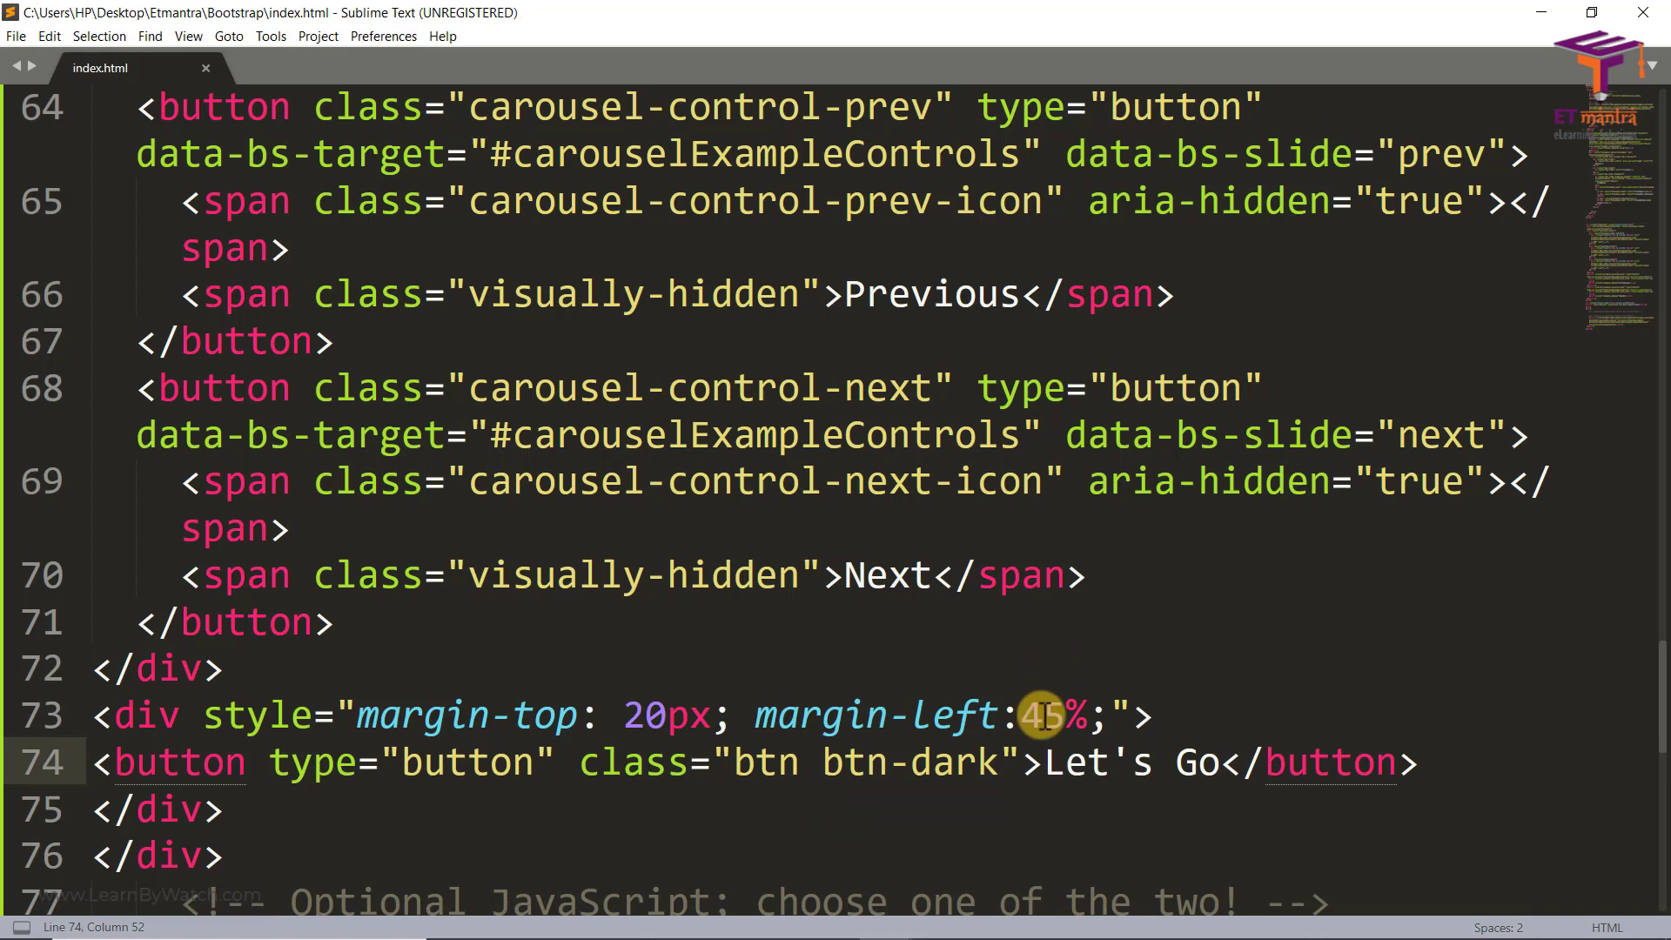
mouse_move(973, 806)
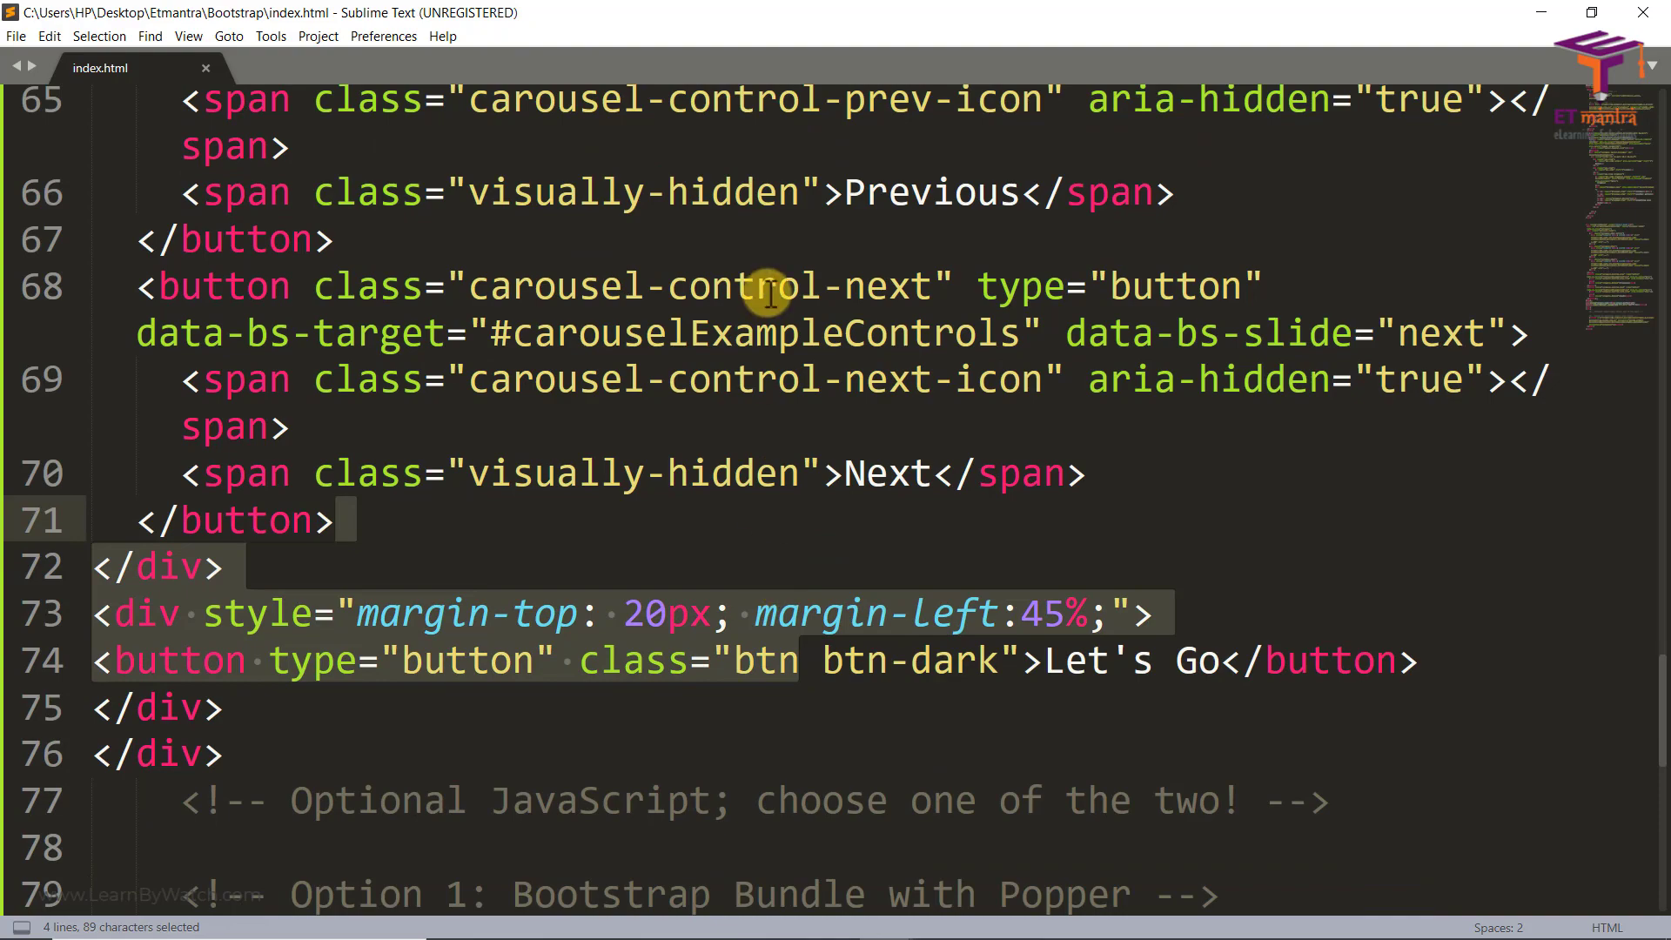
Scroll up to line 51, the carousel's container div after the navbar
scroll("up", 3)
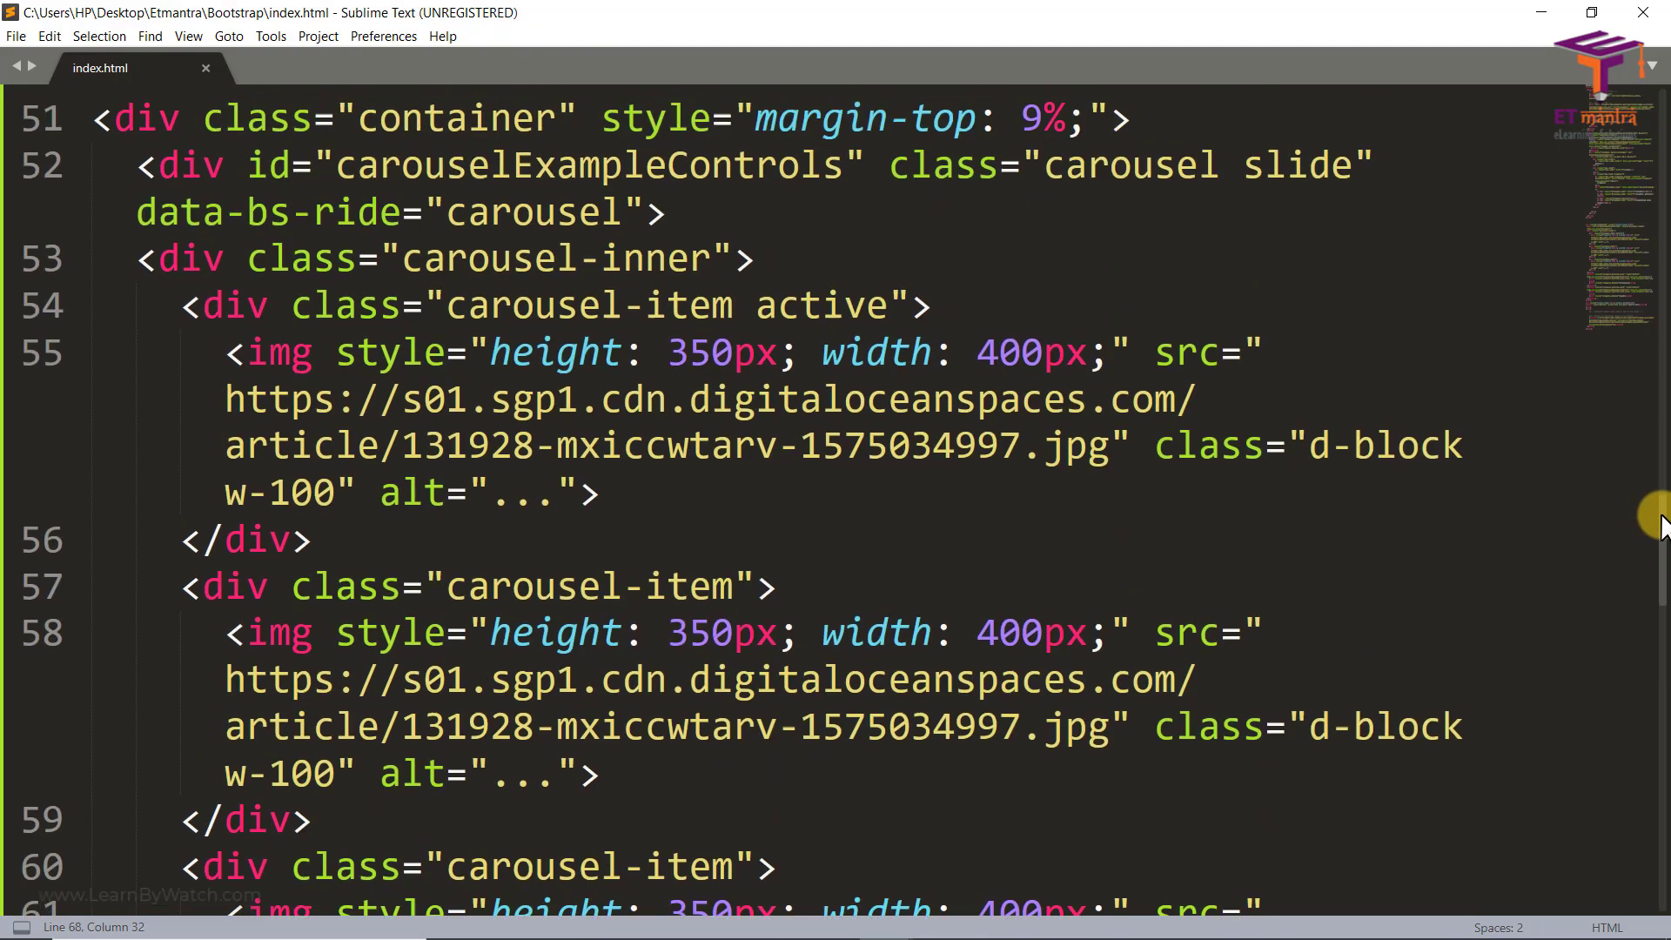
scroll("up", 3)
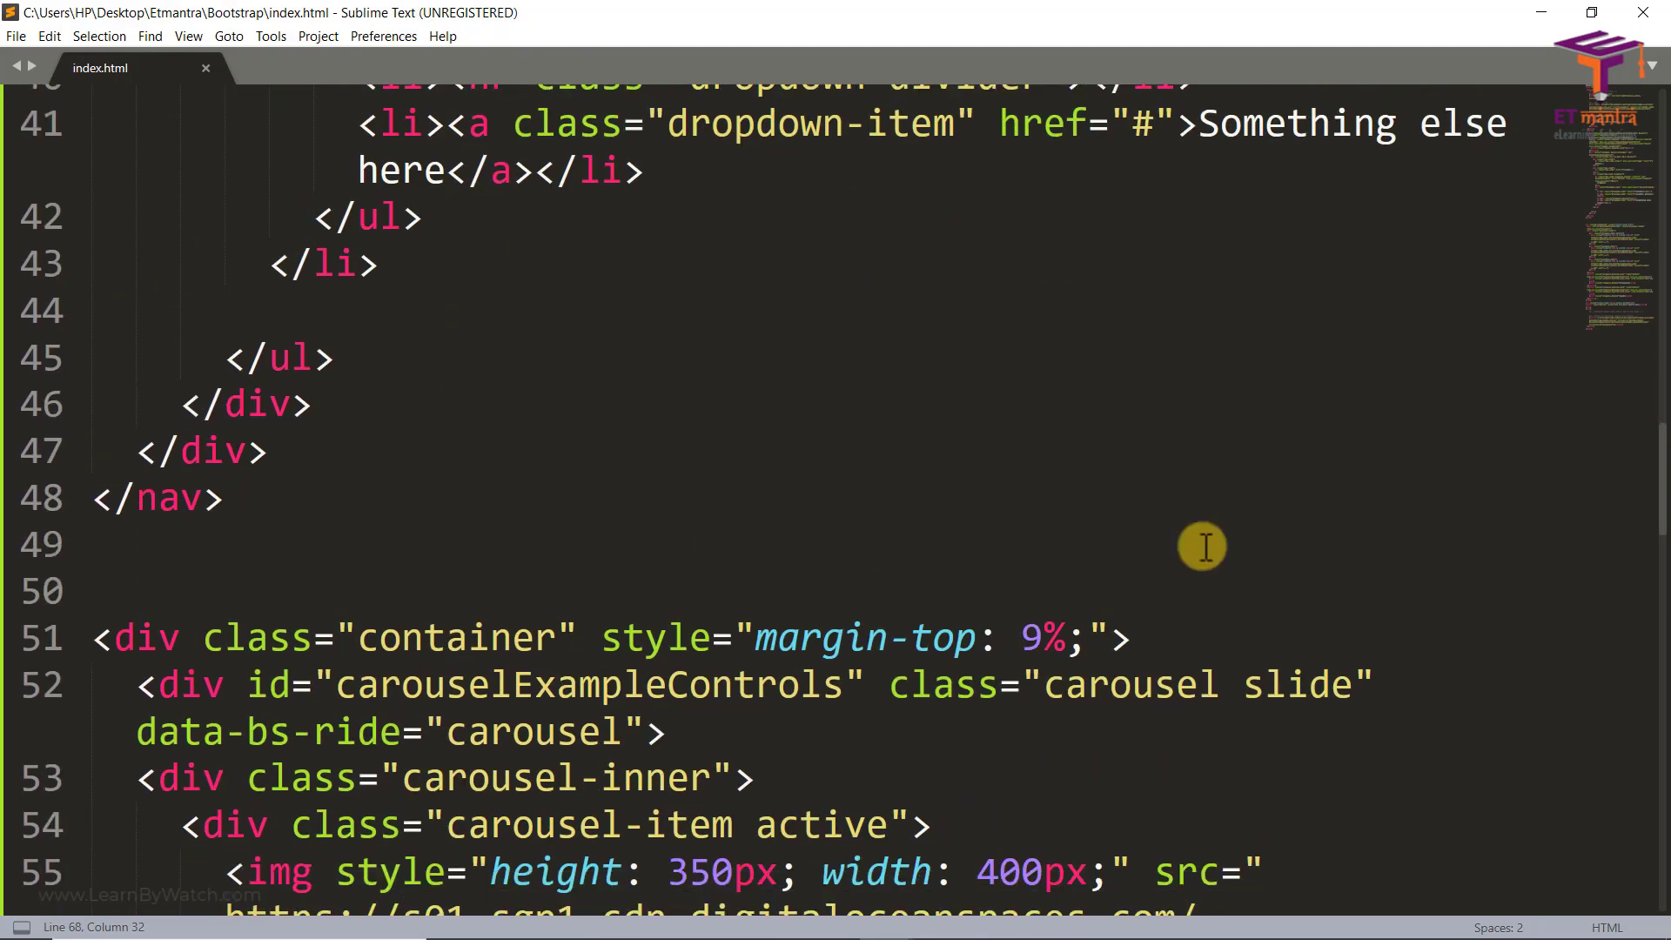
Insert an <h1>Meet My dog Zulu</h1> heading above the carousel and save
key("enter")
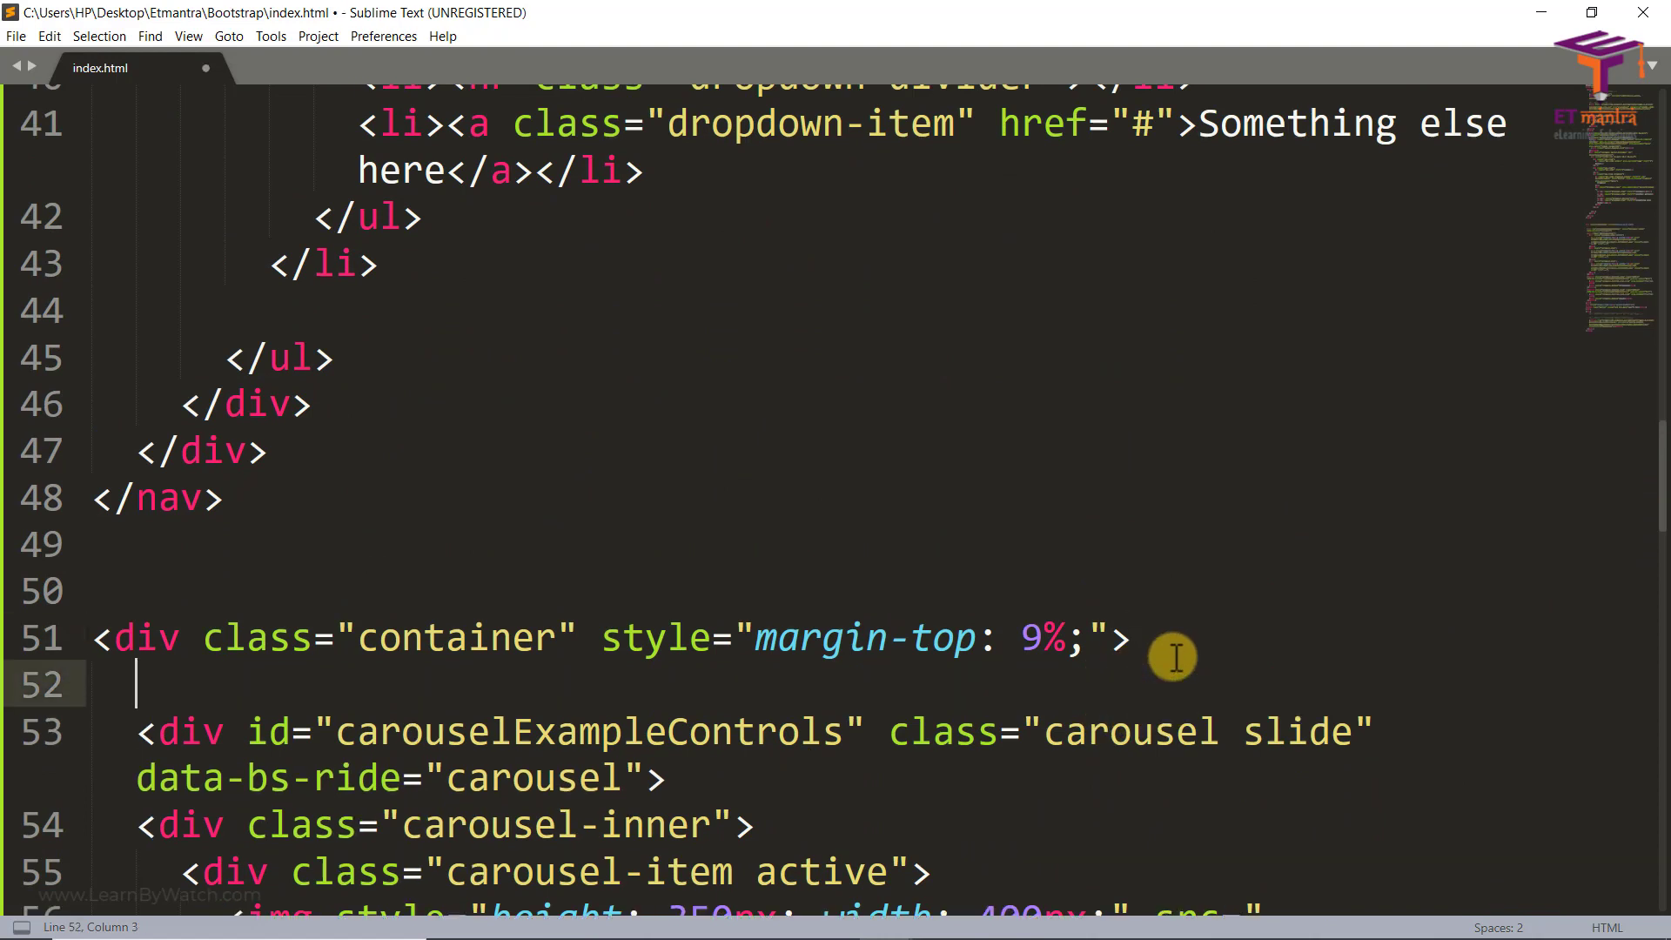
type("<h1></h1>")
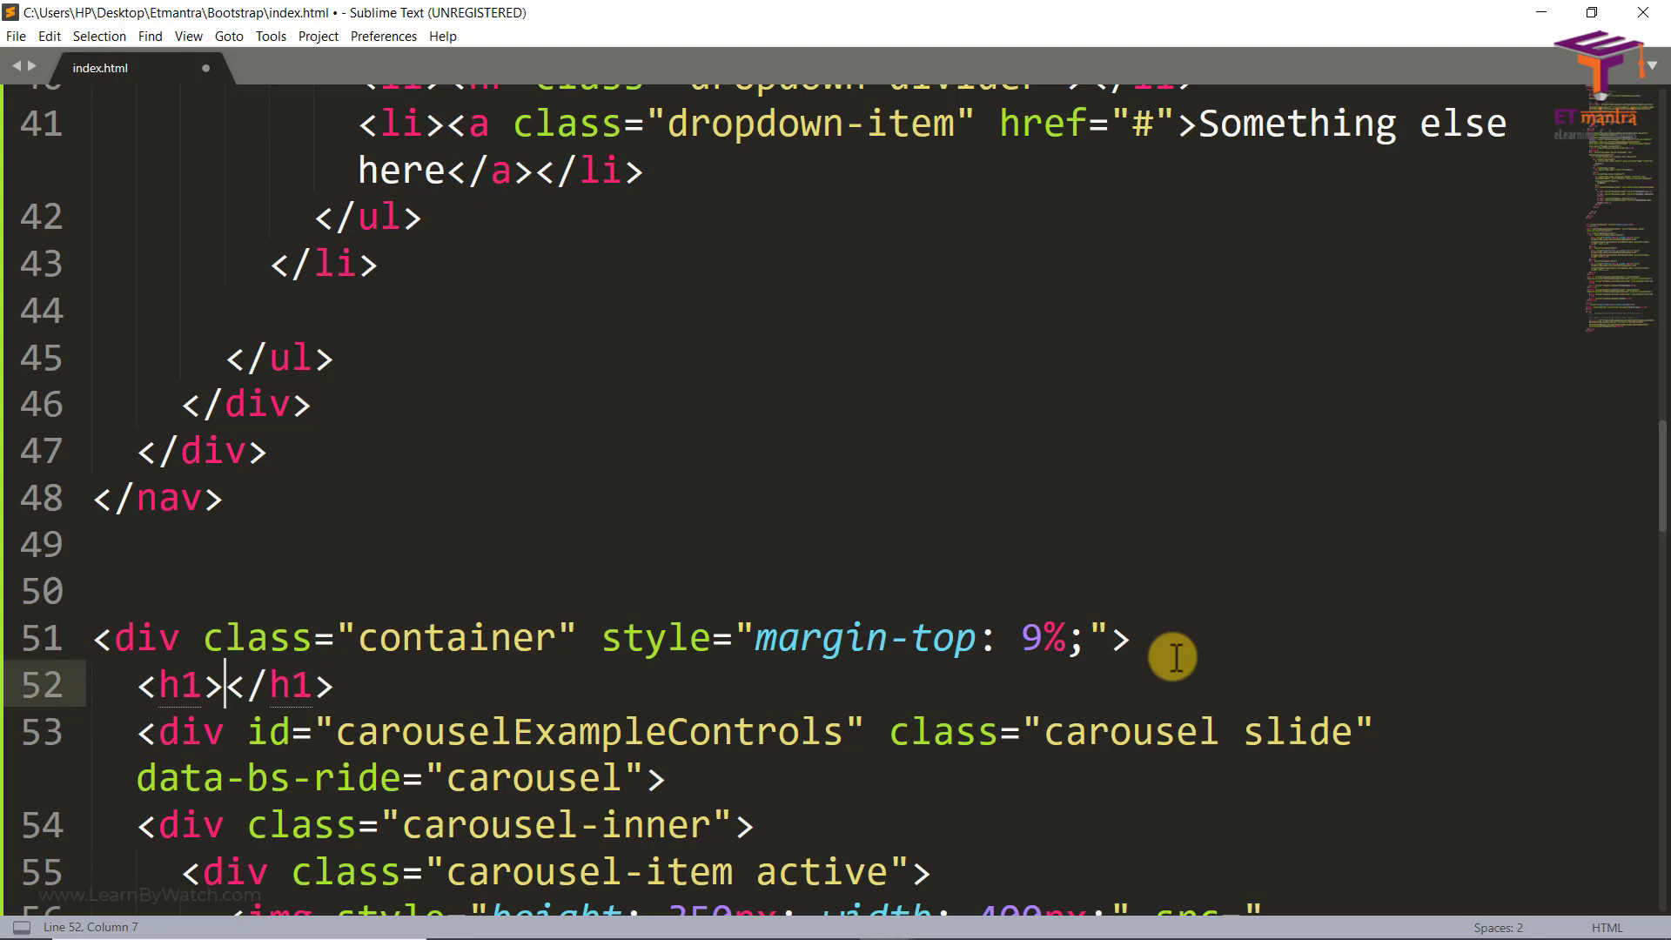
type("Meet")
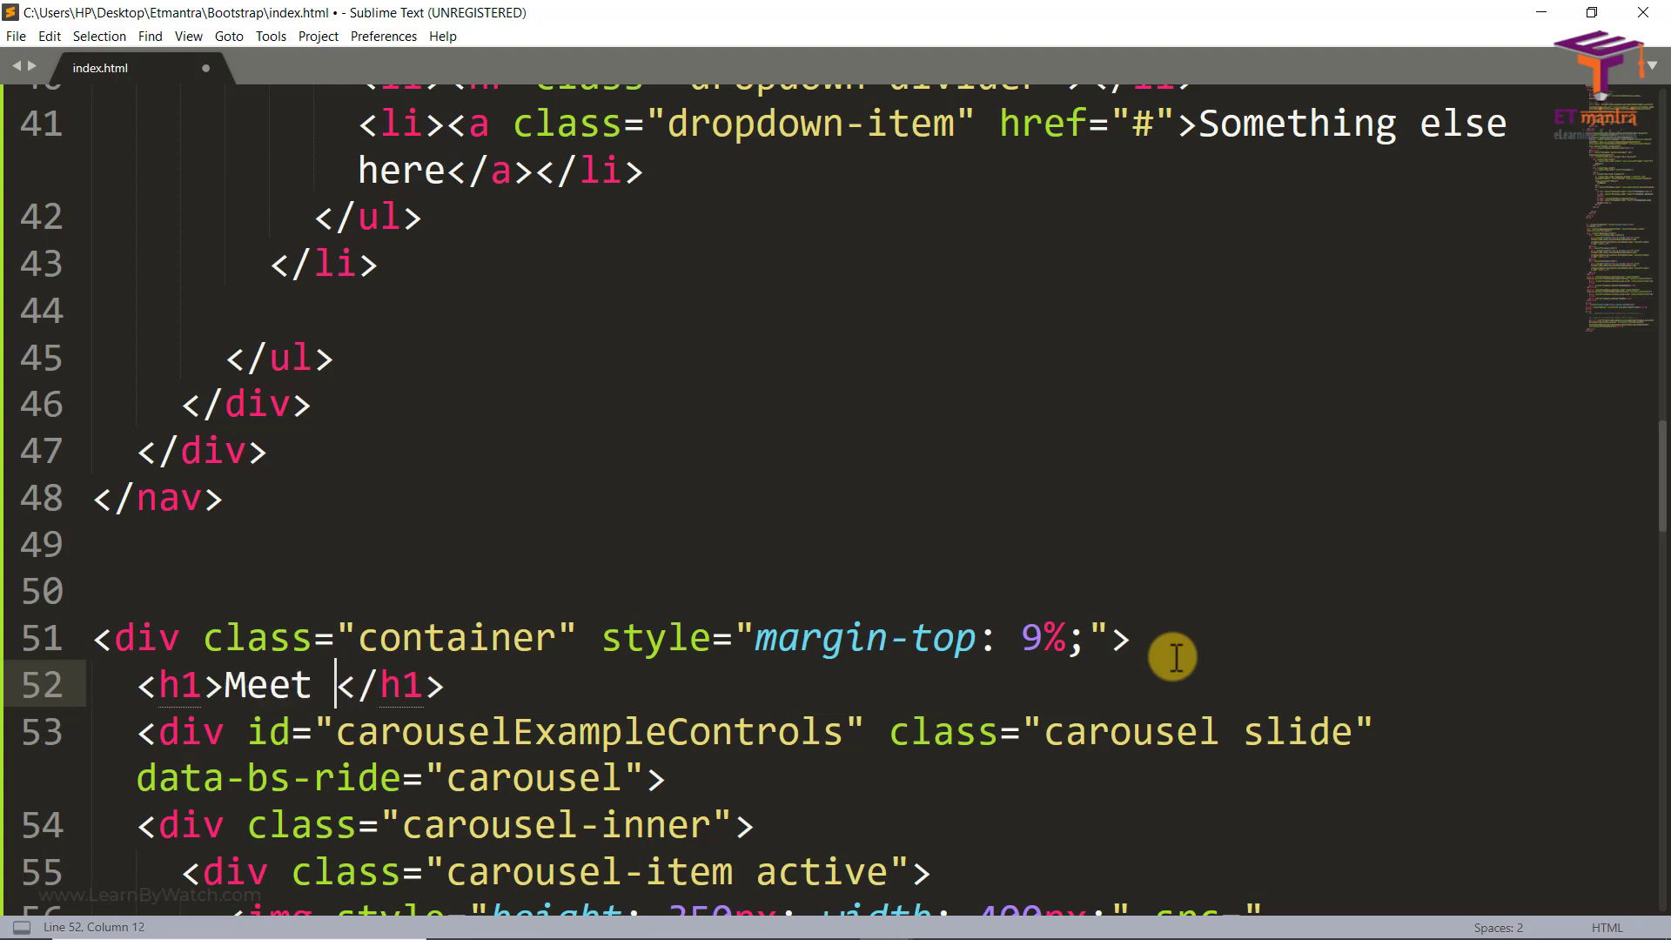
type("My dog")
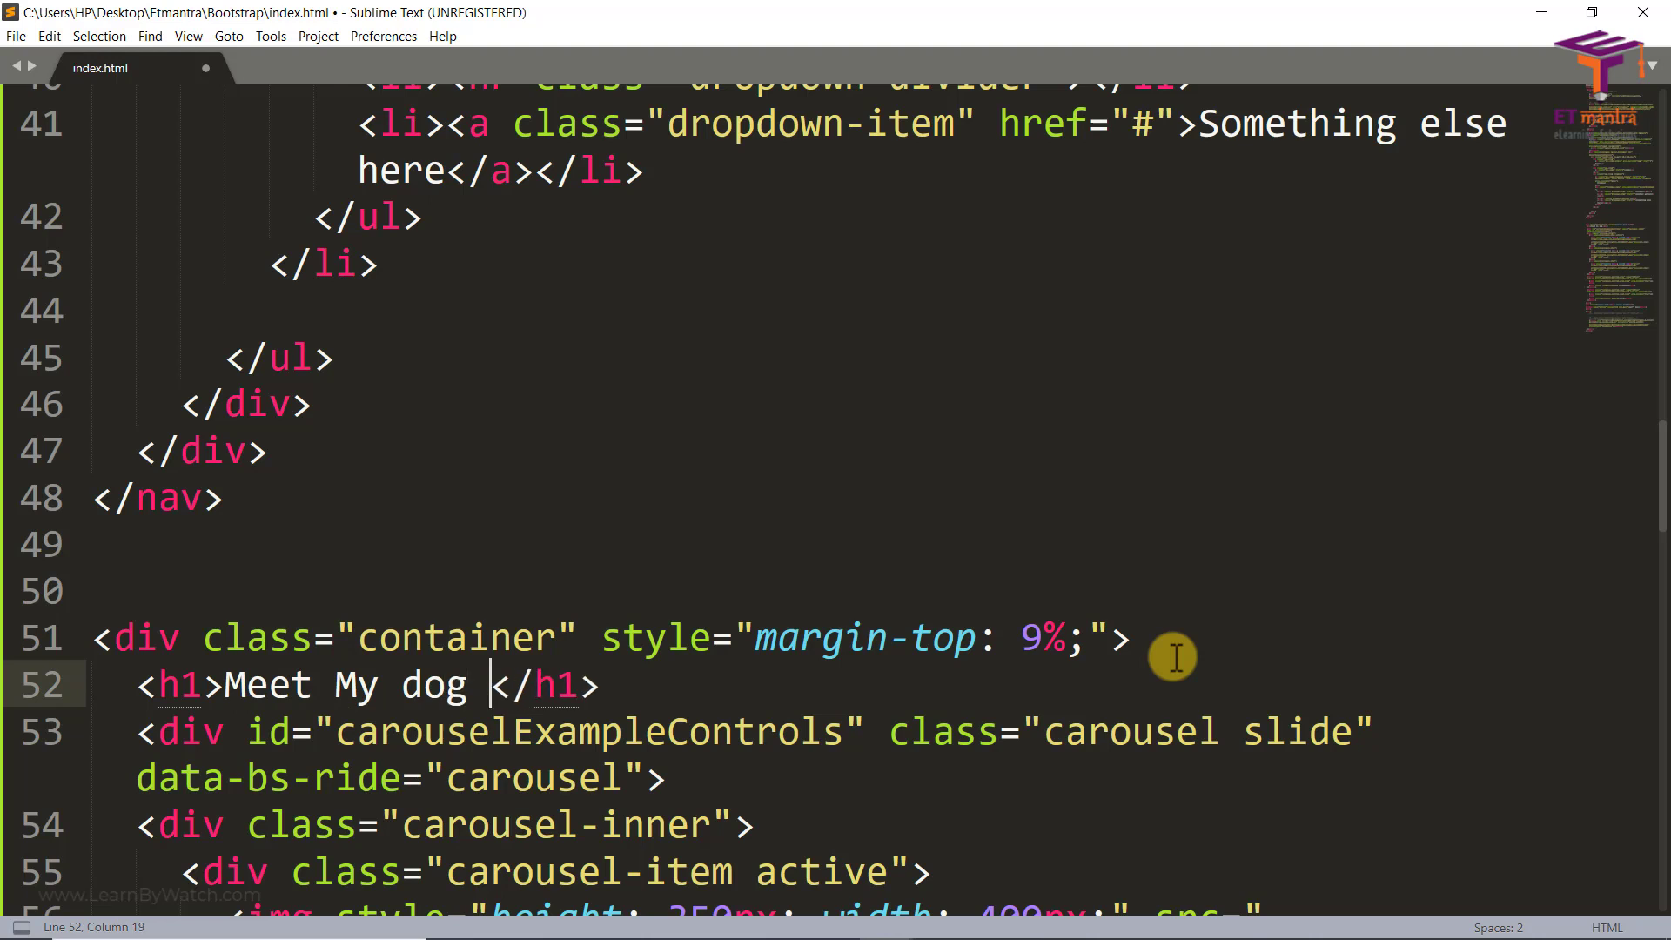
type("Zulu")
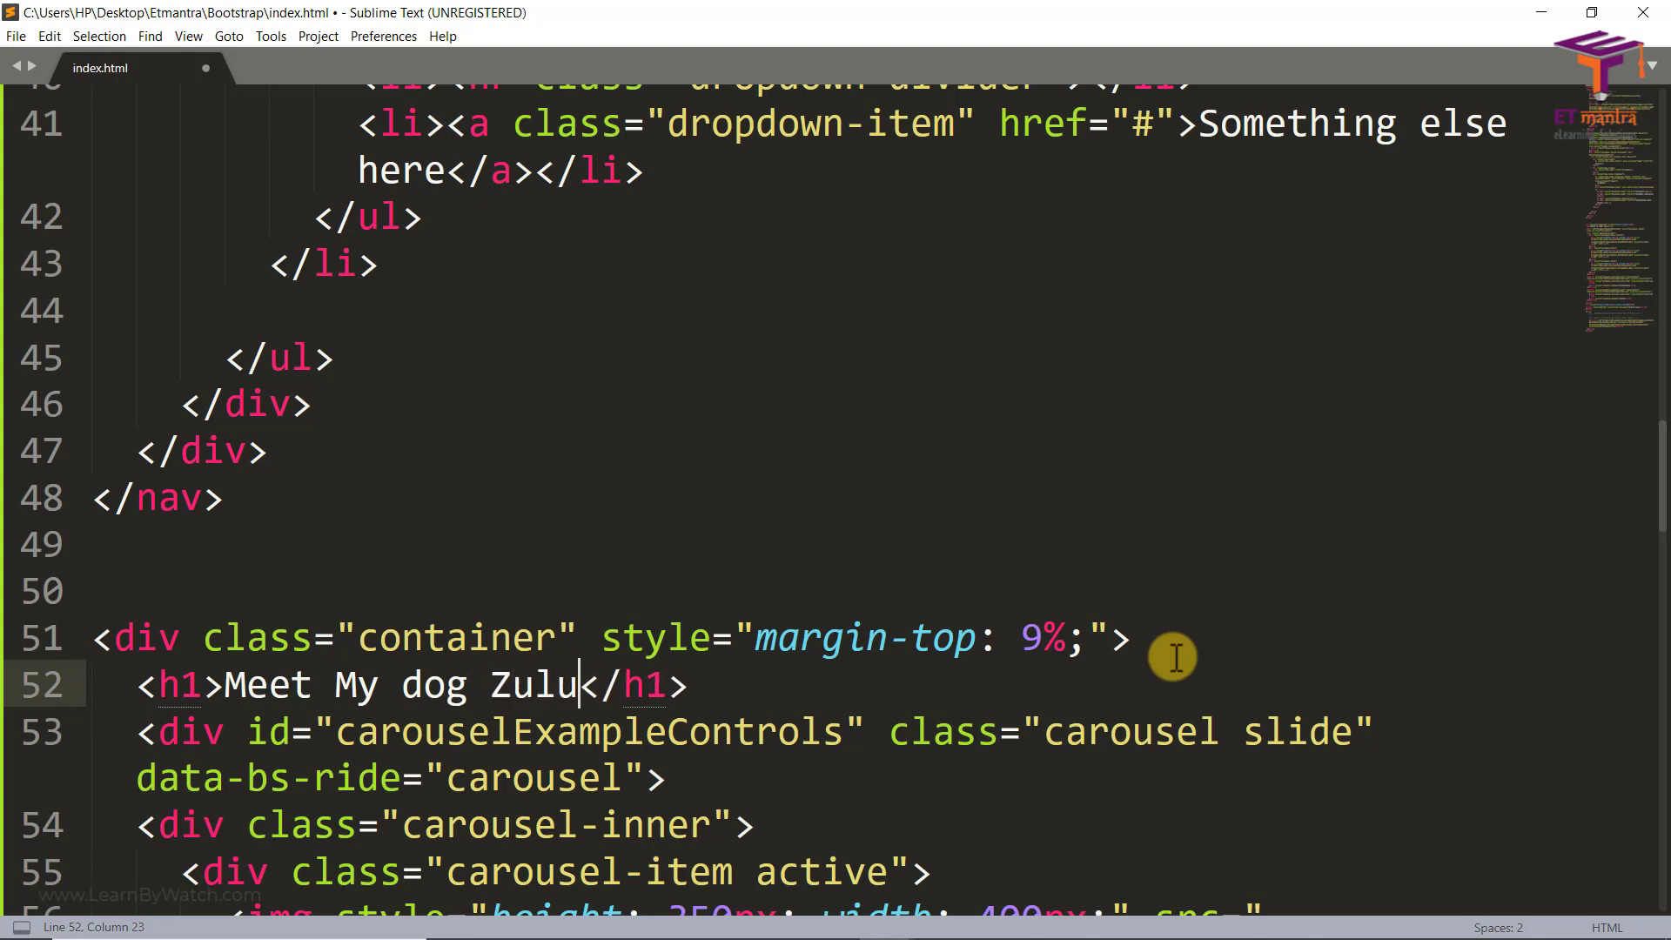
key("ctrl+s")
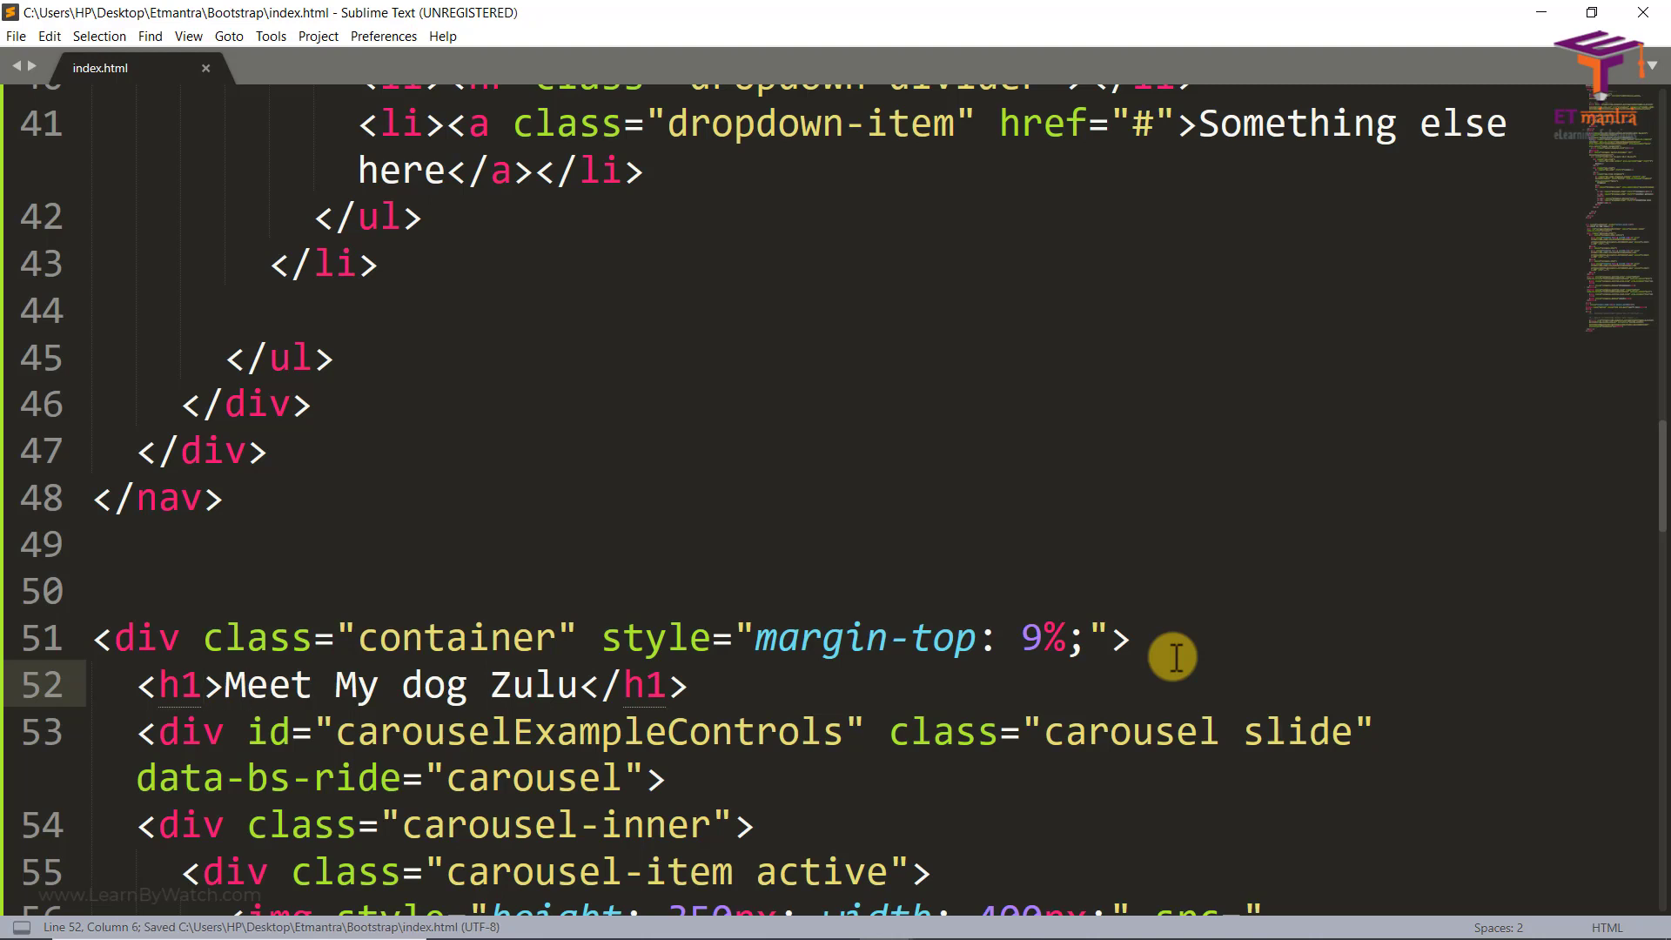
Begin an inline style="col... attribute on the new h1 for its colour
type("cl")
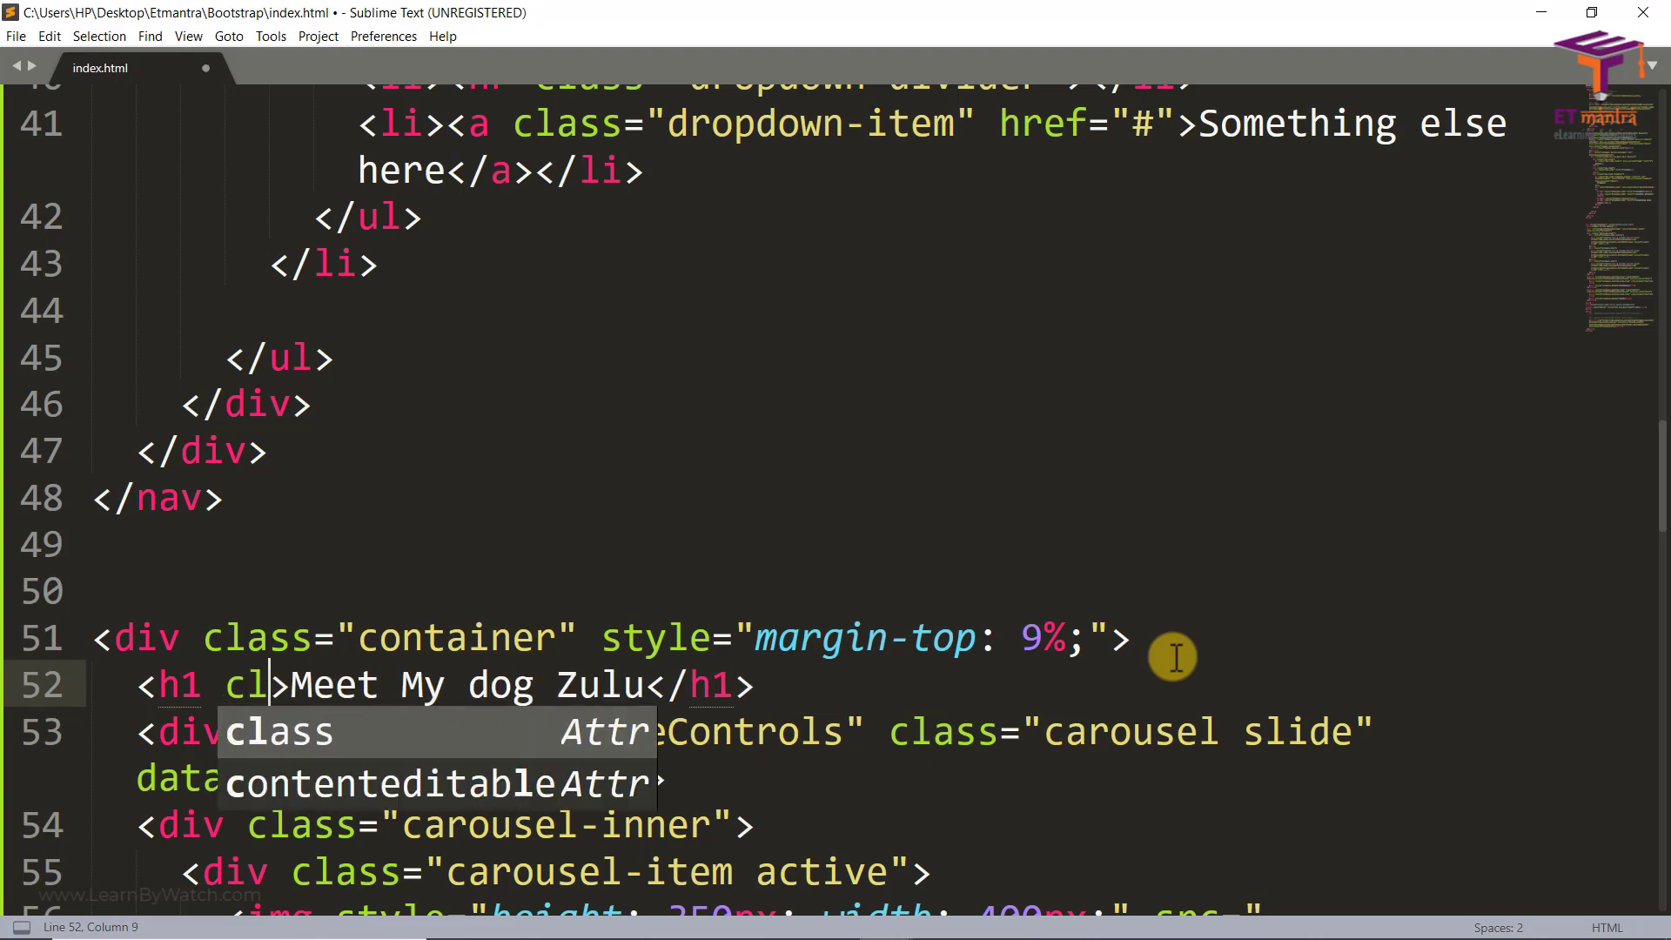
type("style")
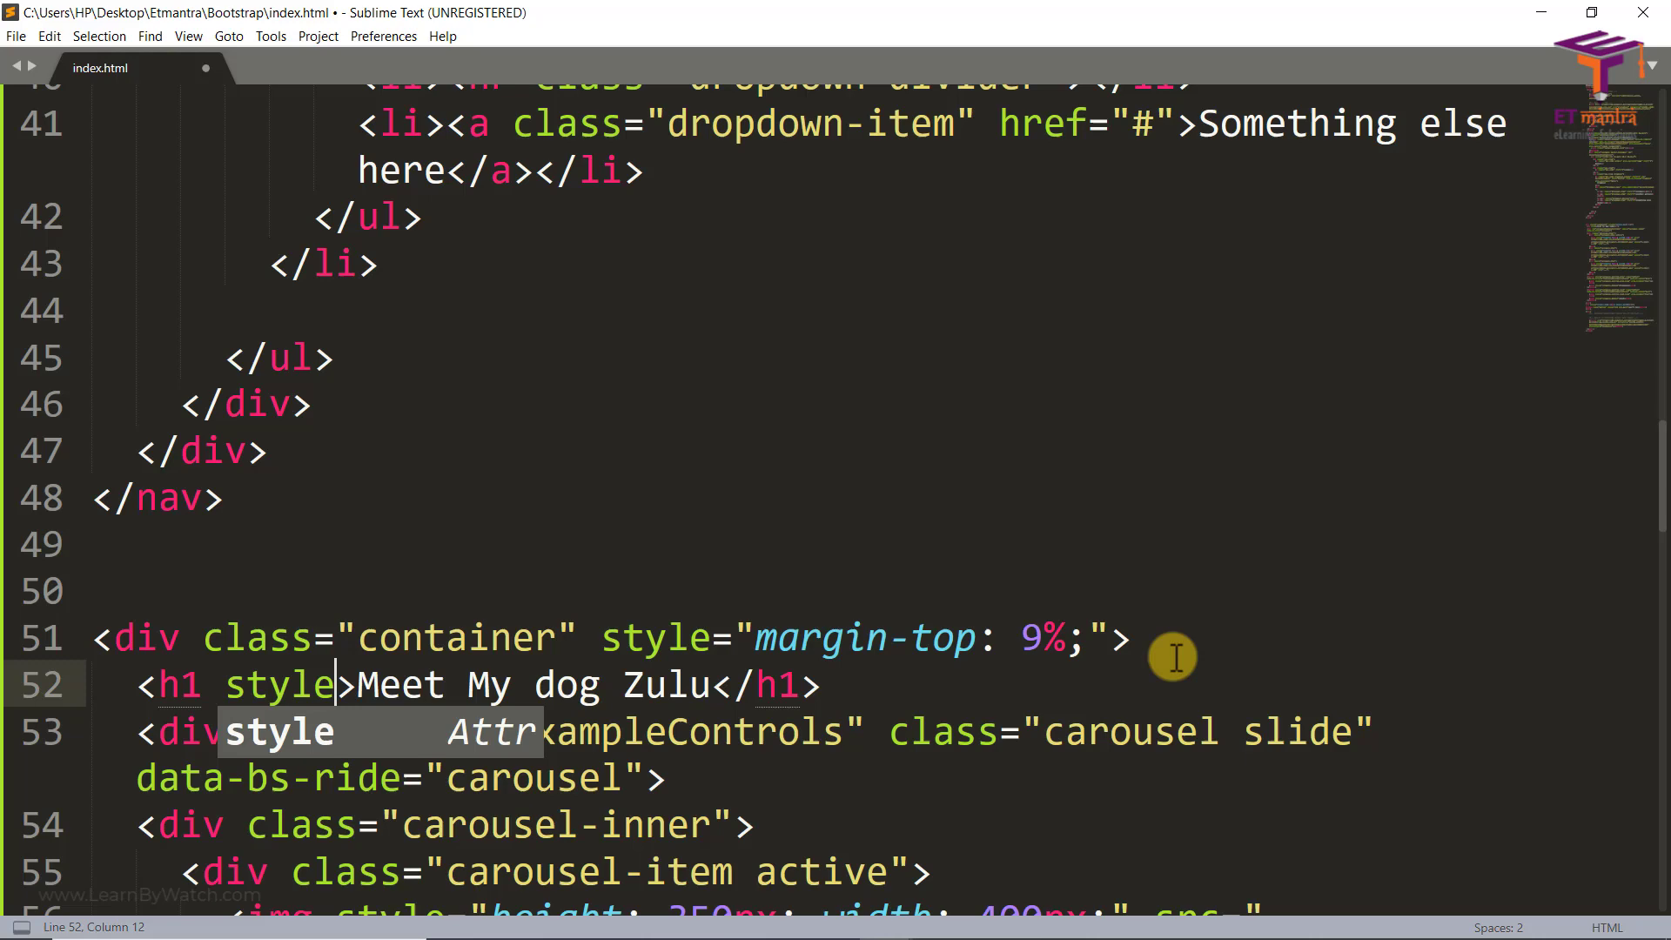
type("=\"")
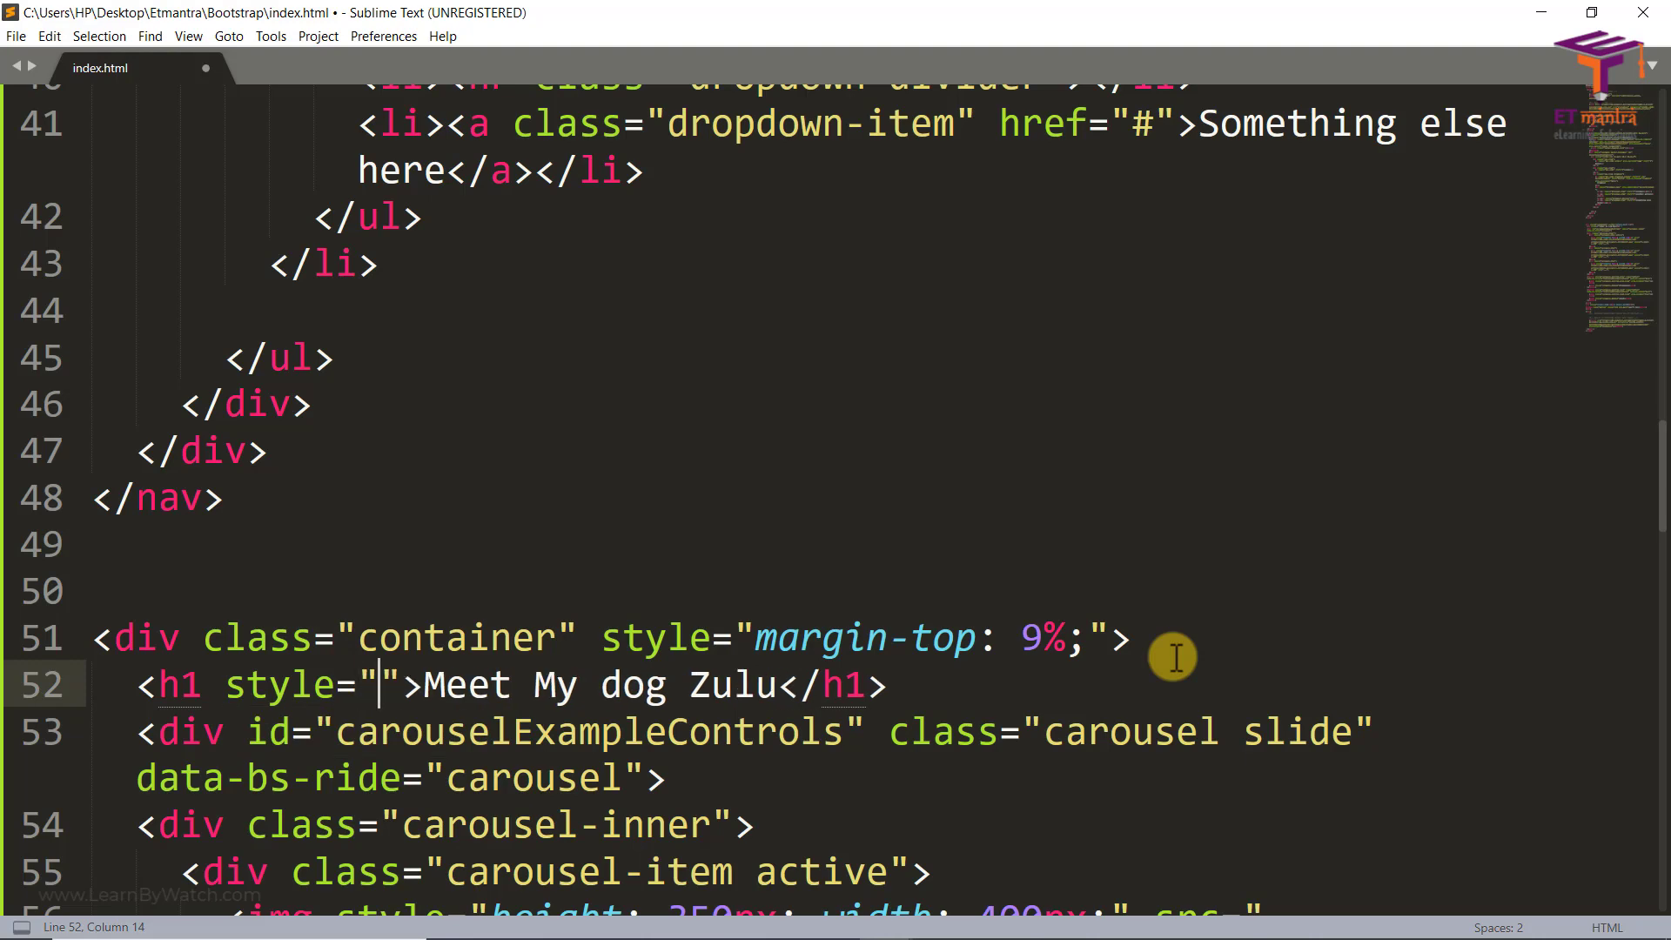
type("col")
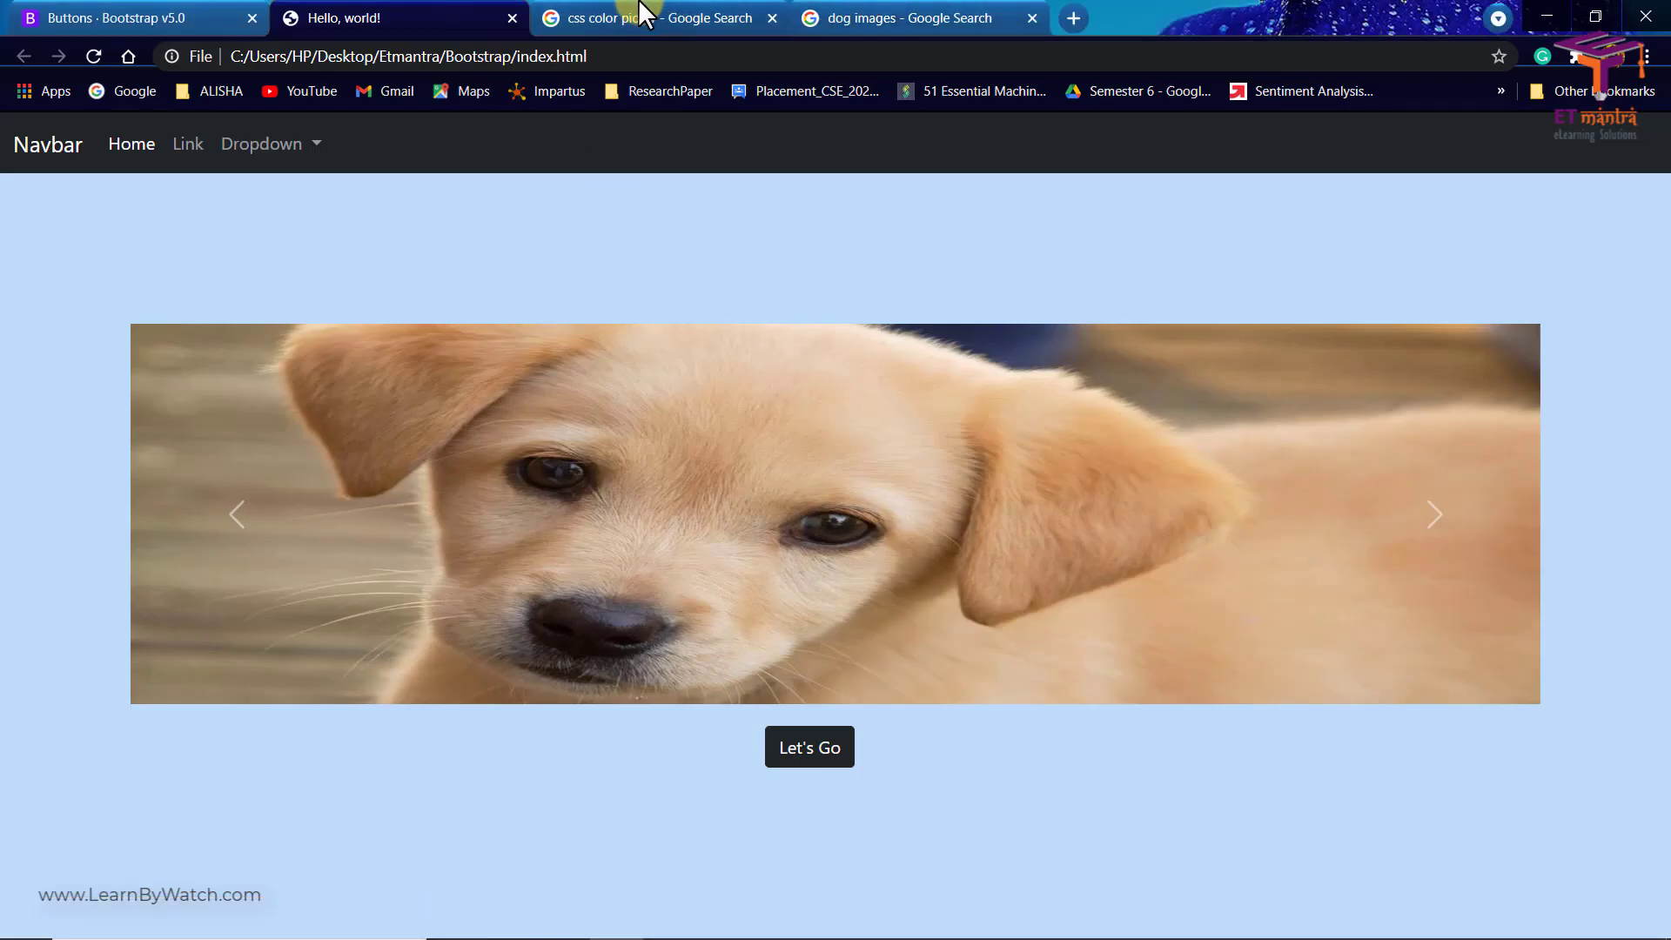
Pick hex colour #556cf2 from the css color picker for the h1 and return to the editor
left_click(597, 18)
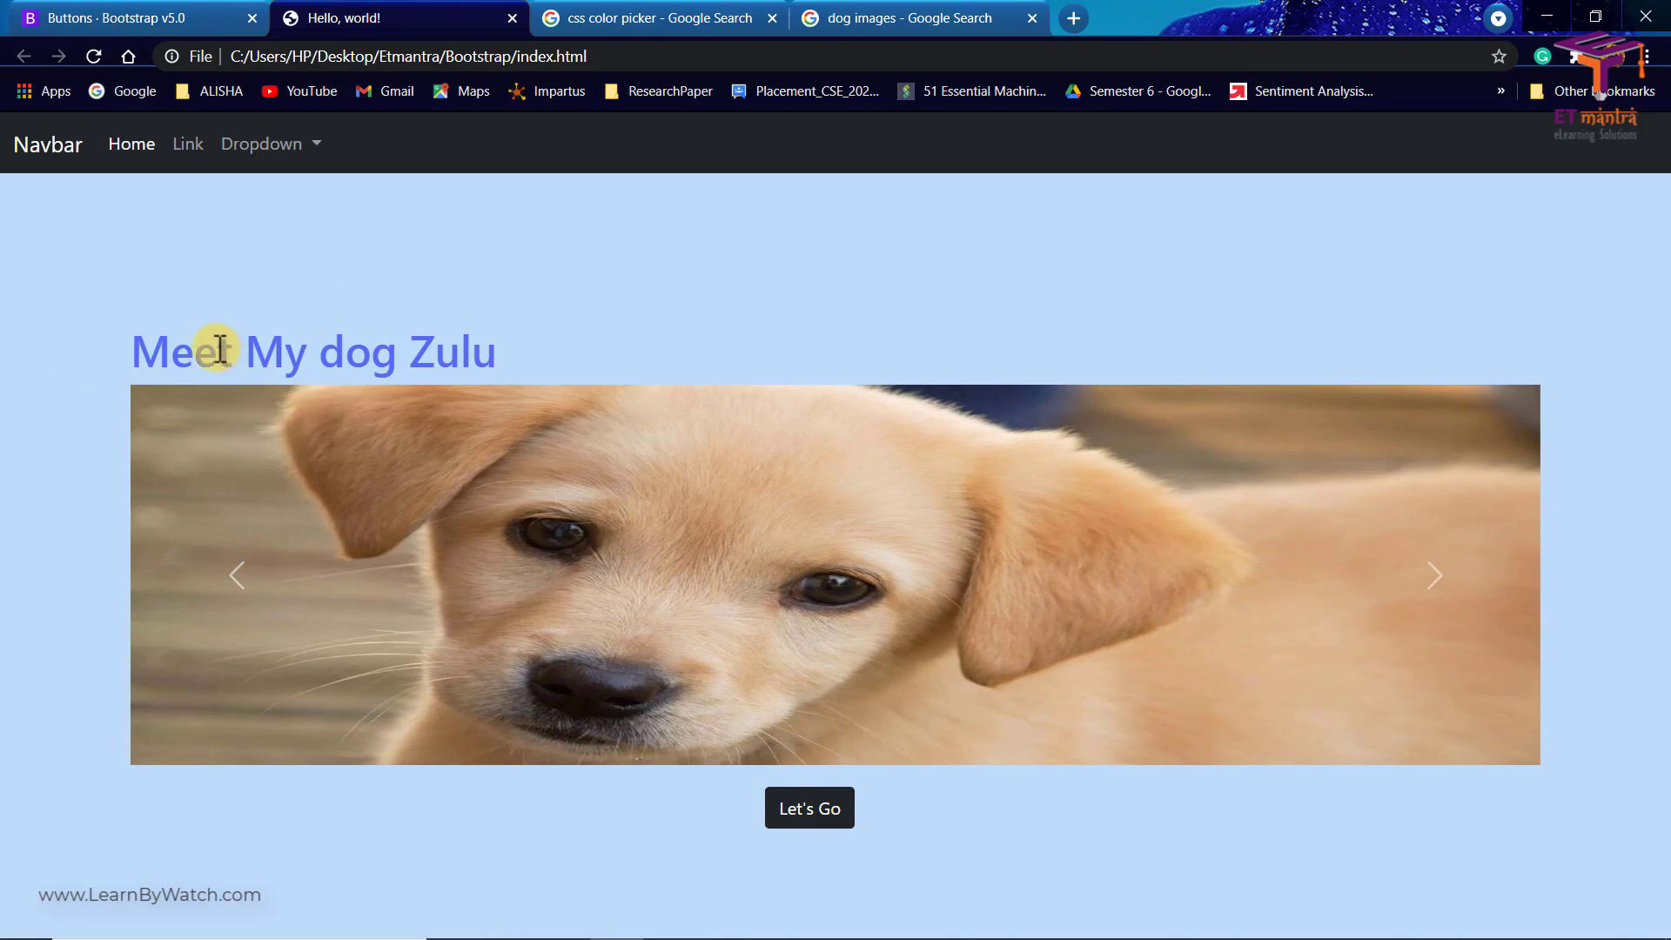
mouse_move(703, 347)
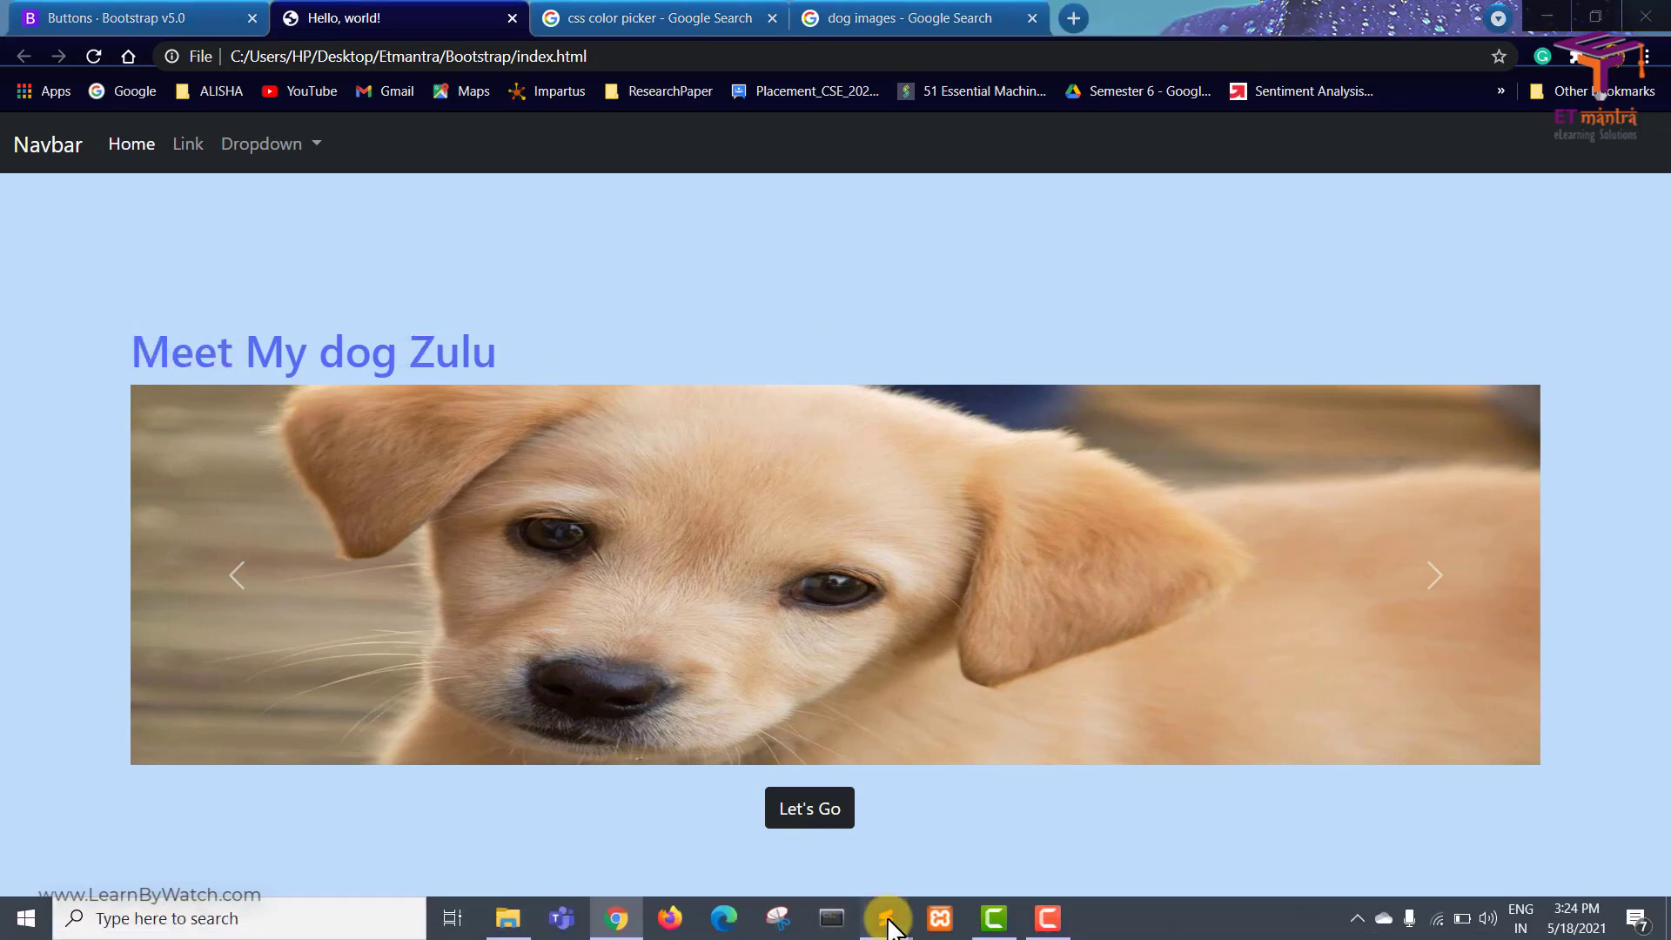
left_click(884, 918)
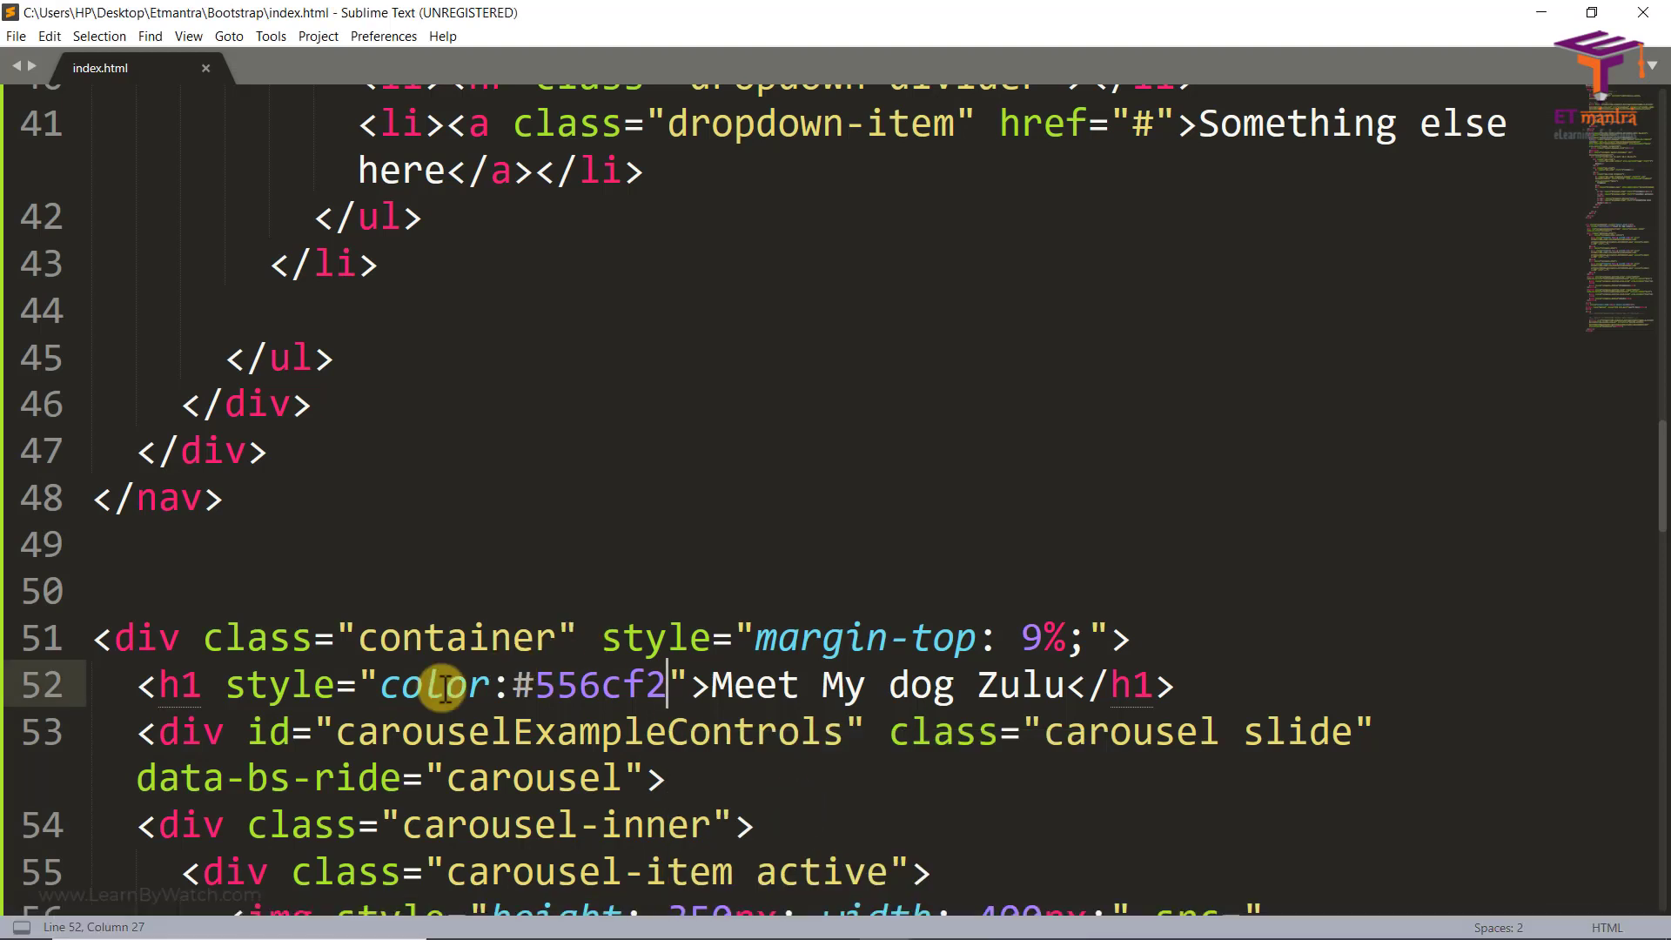
Give the h1 heading a class="text-center" attribute
type("class=\"t")
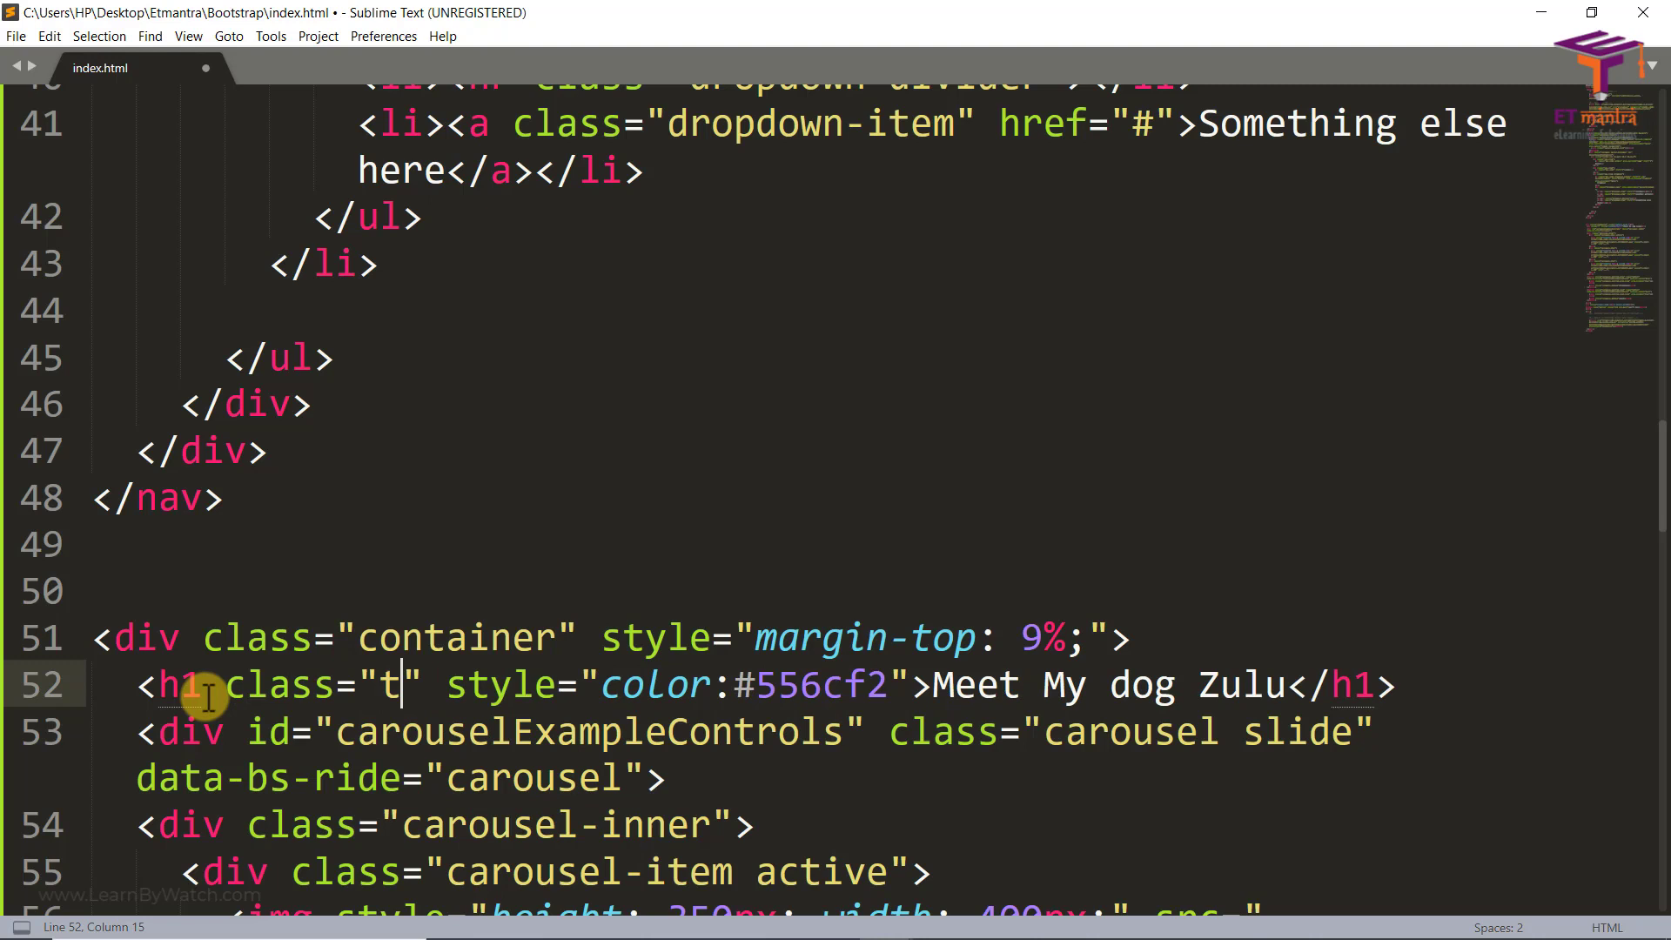
type("ext-ce")
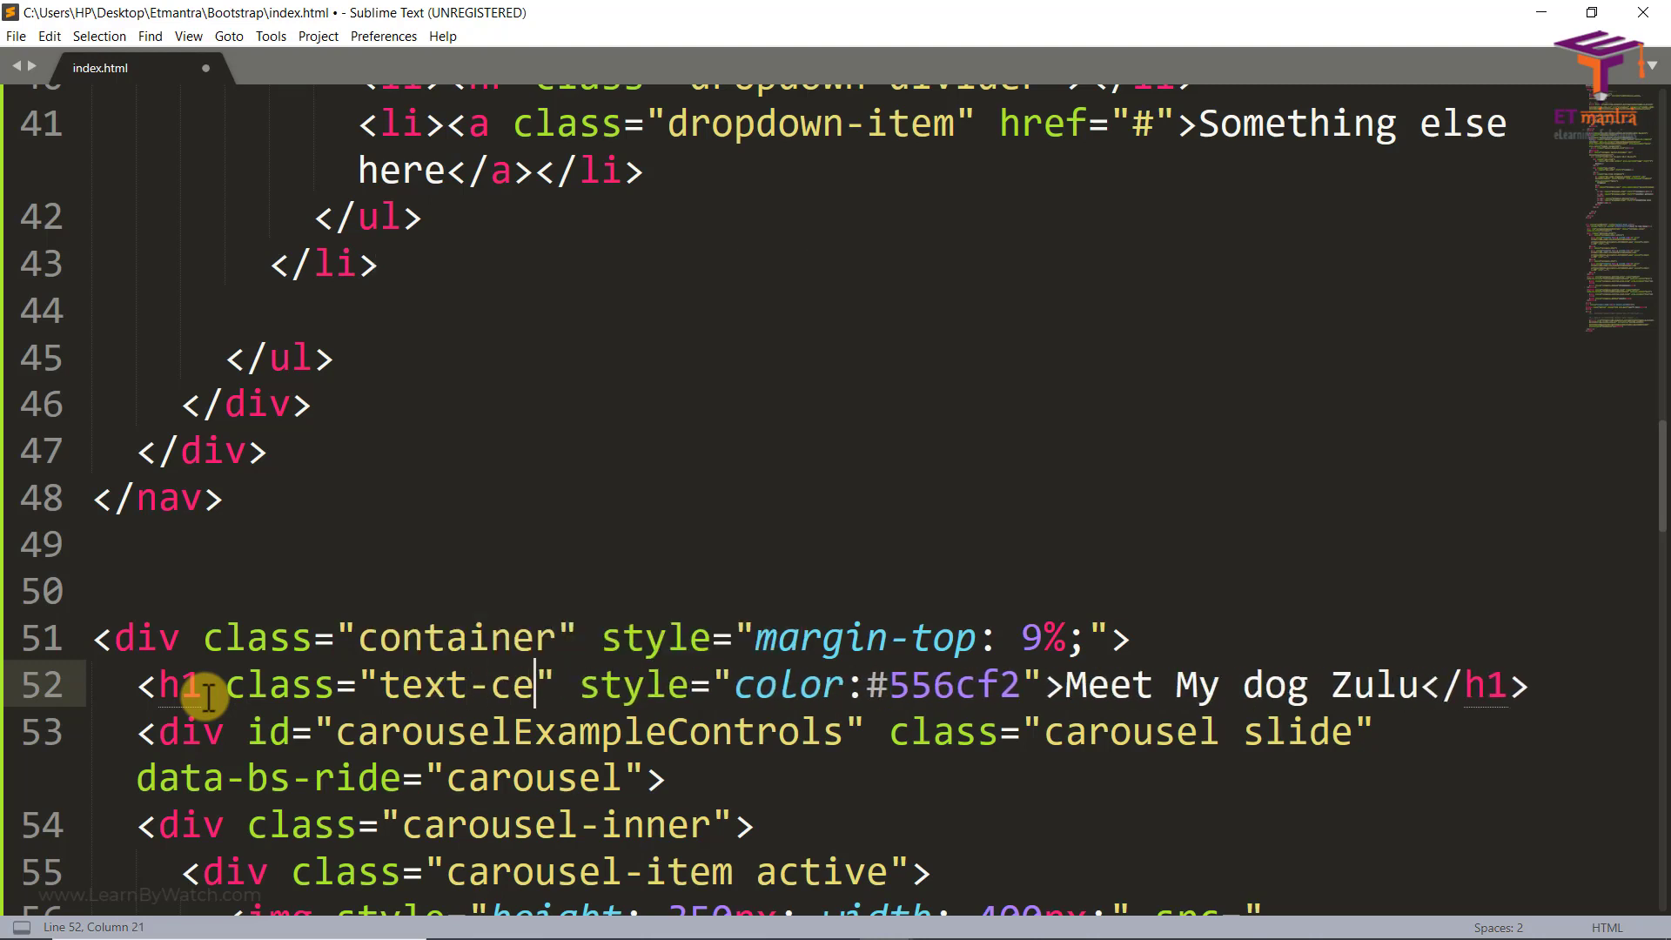
type("nter")
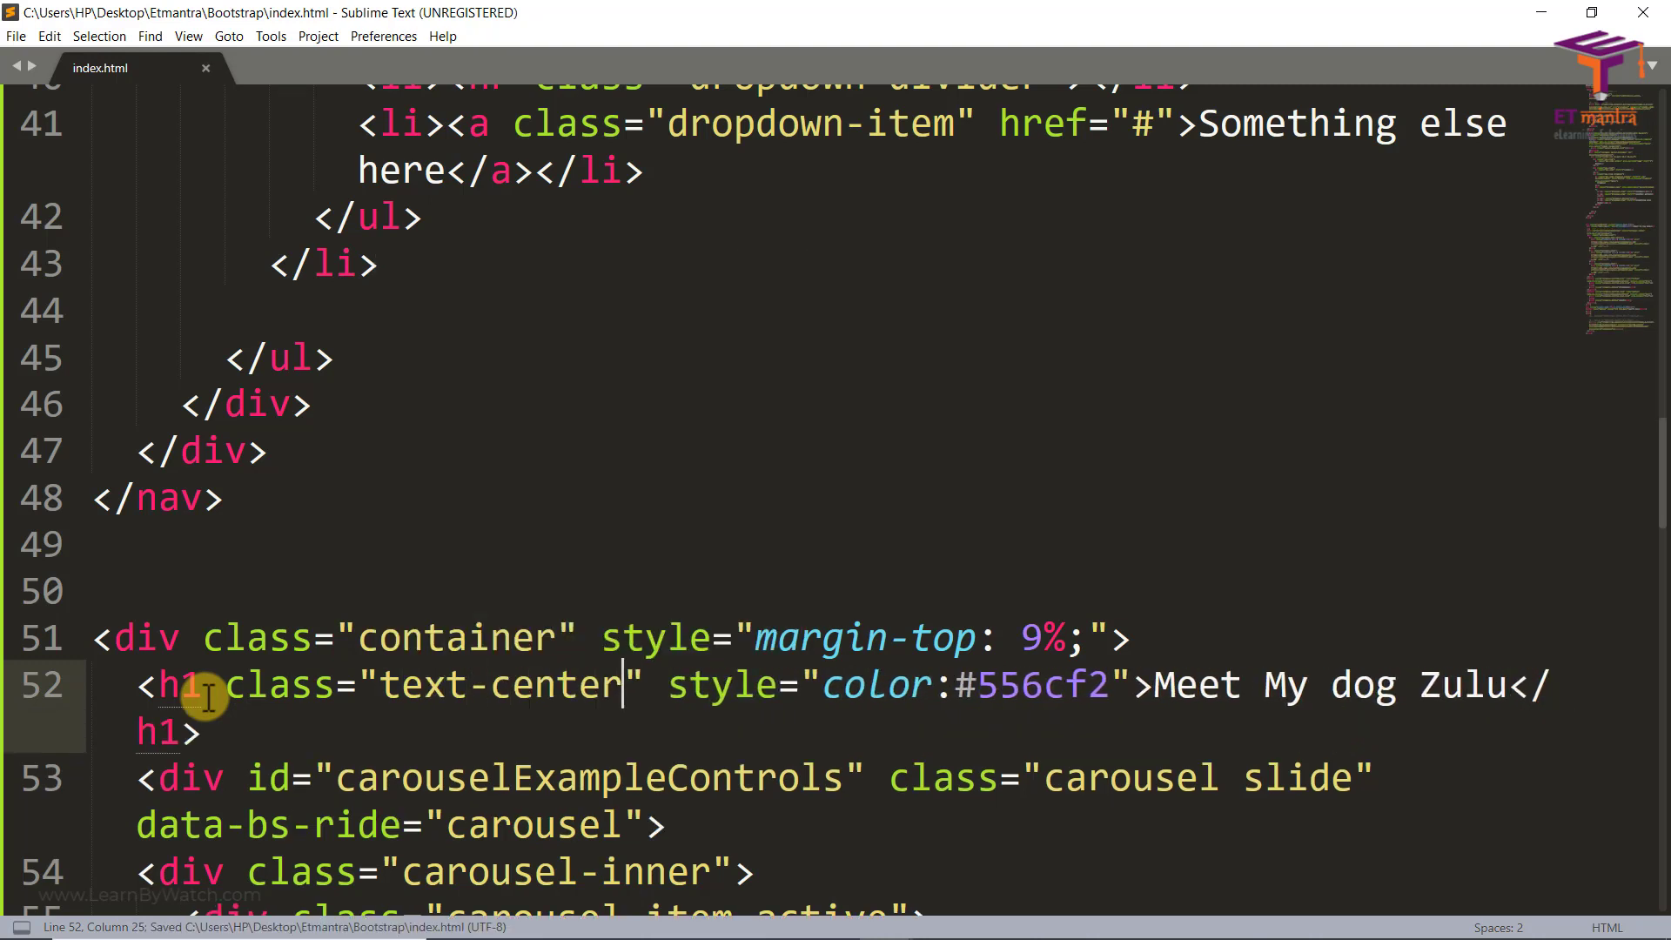
Add text-center to the container div's class="container" on line 51
left_click(562, 637)
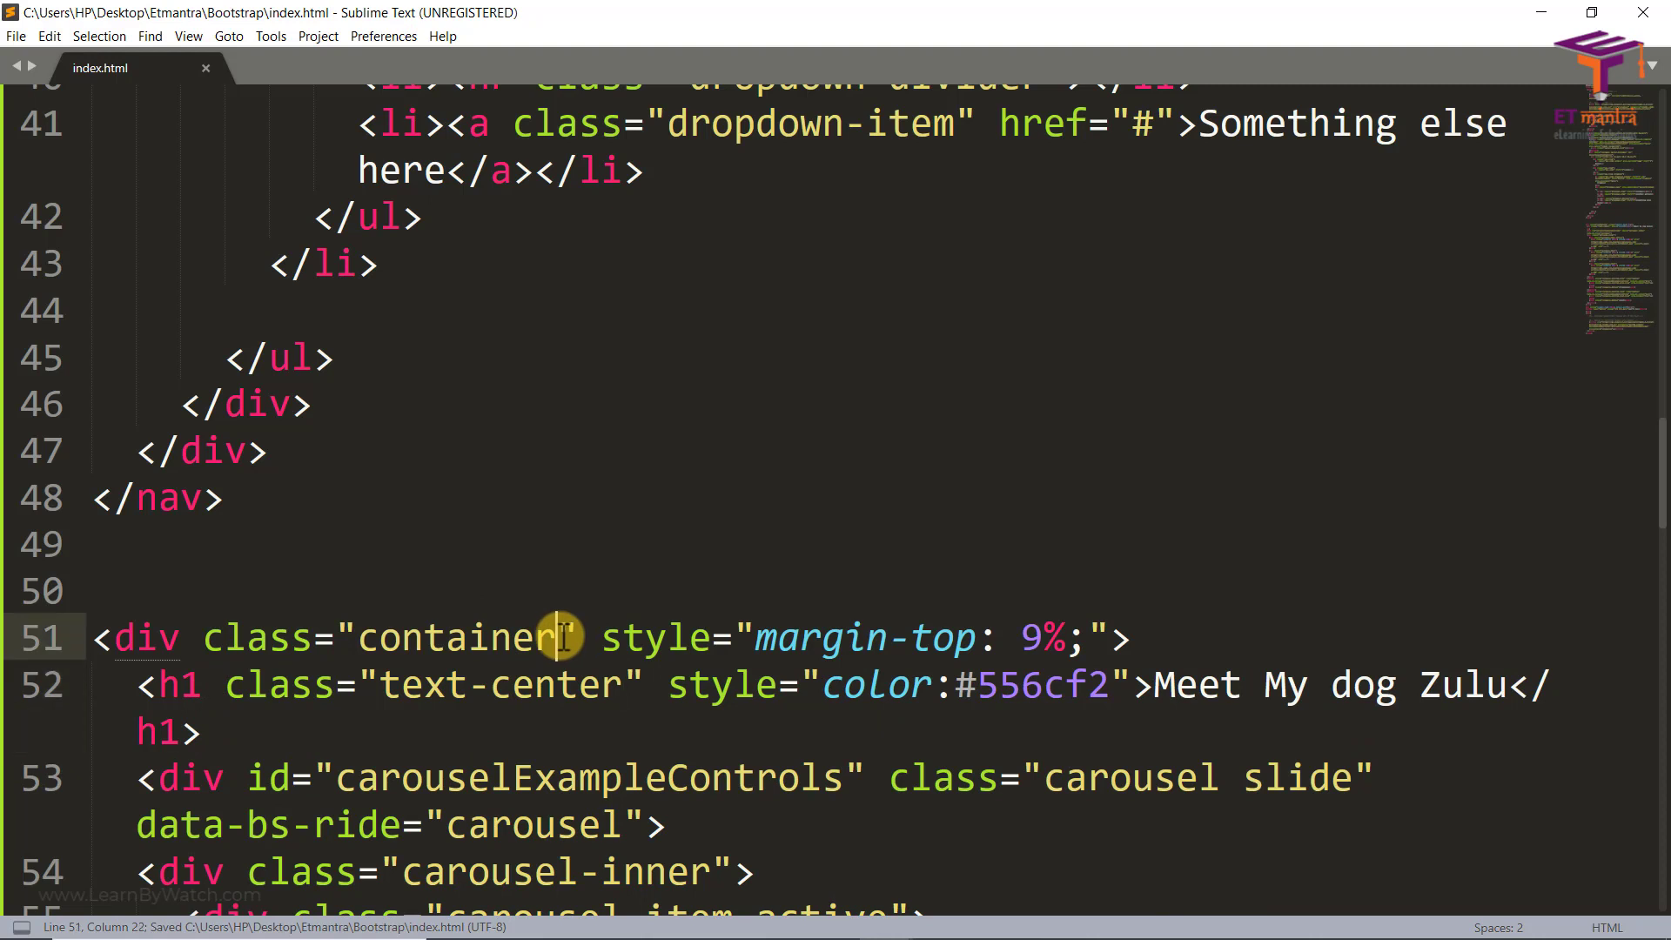
type("text-center")
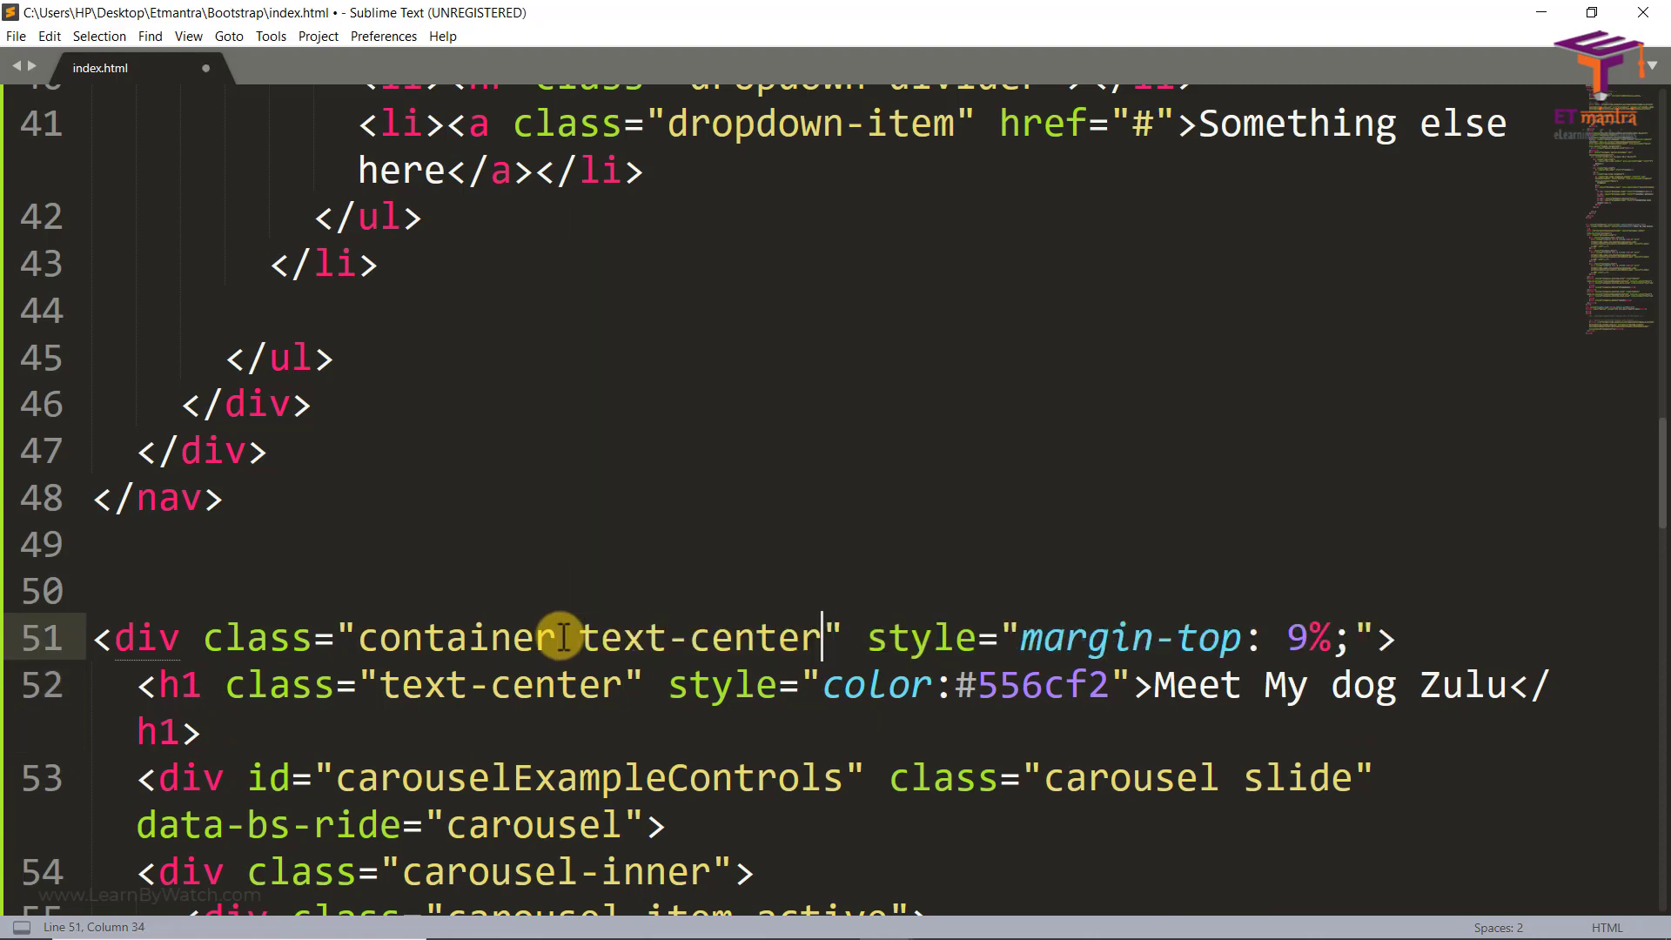
left_click(611, 918)
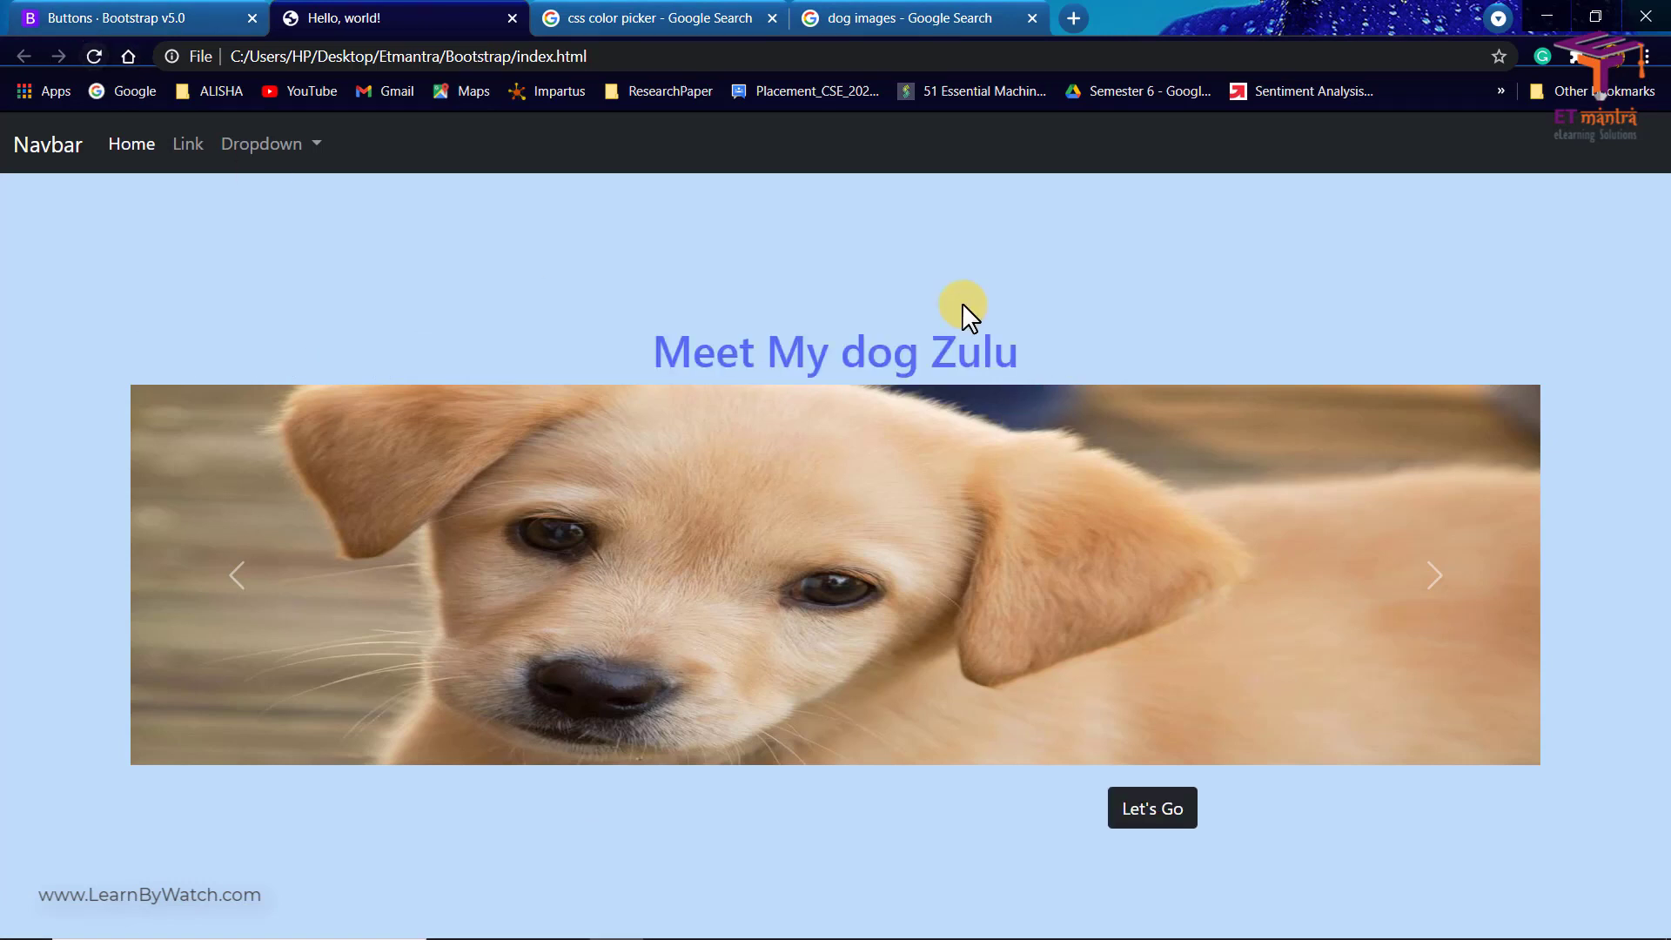
mouse_move(889, 919)
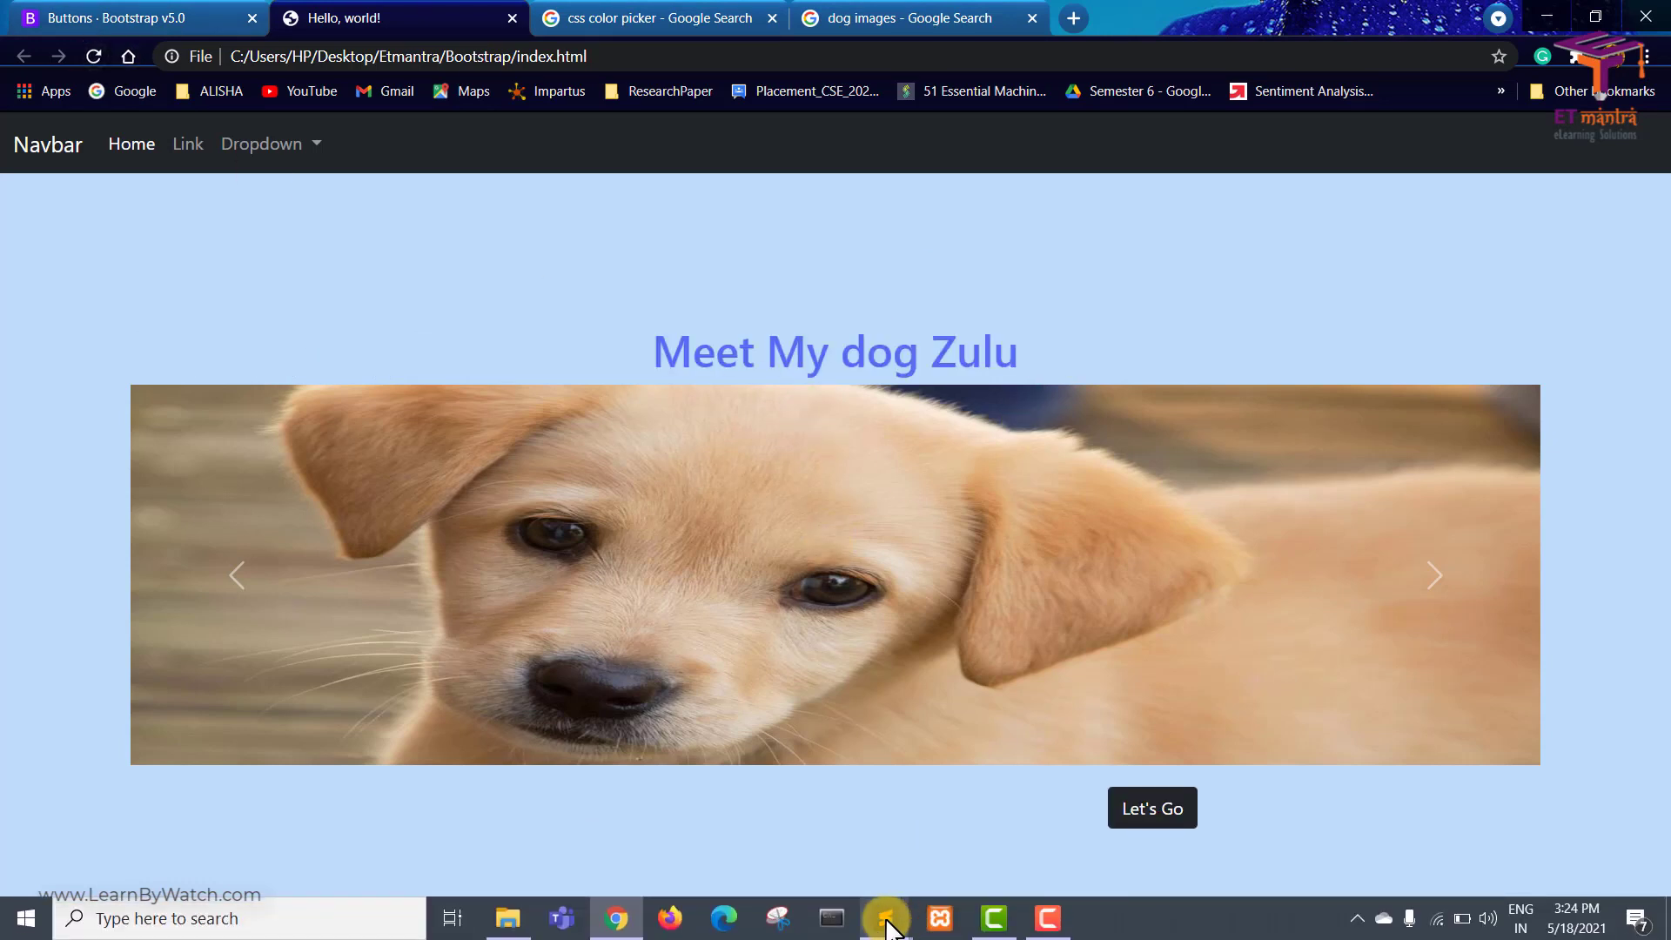
Switch back to Sublime Text and scroll down to the carousel slides and controls
left_click(886, 918)
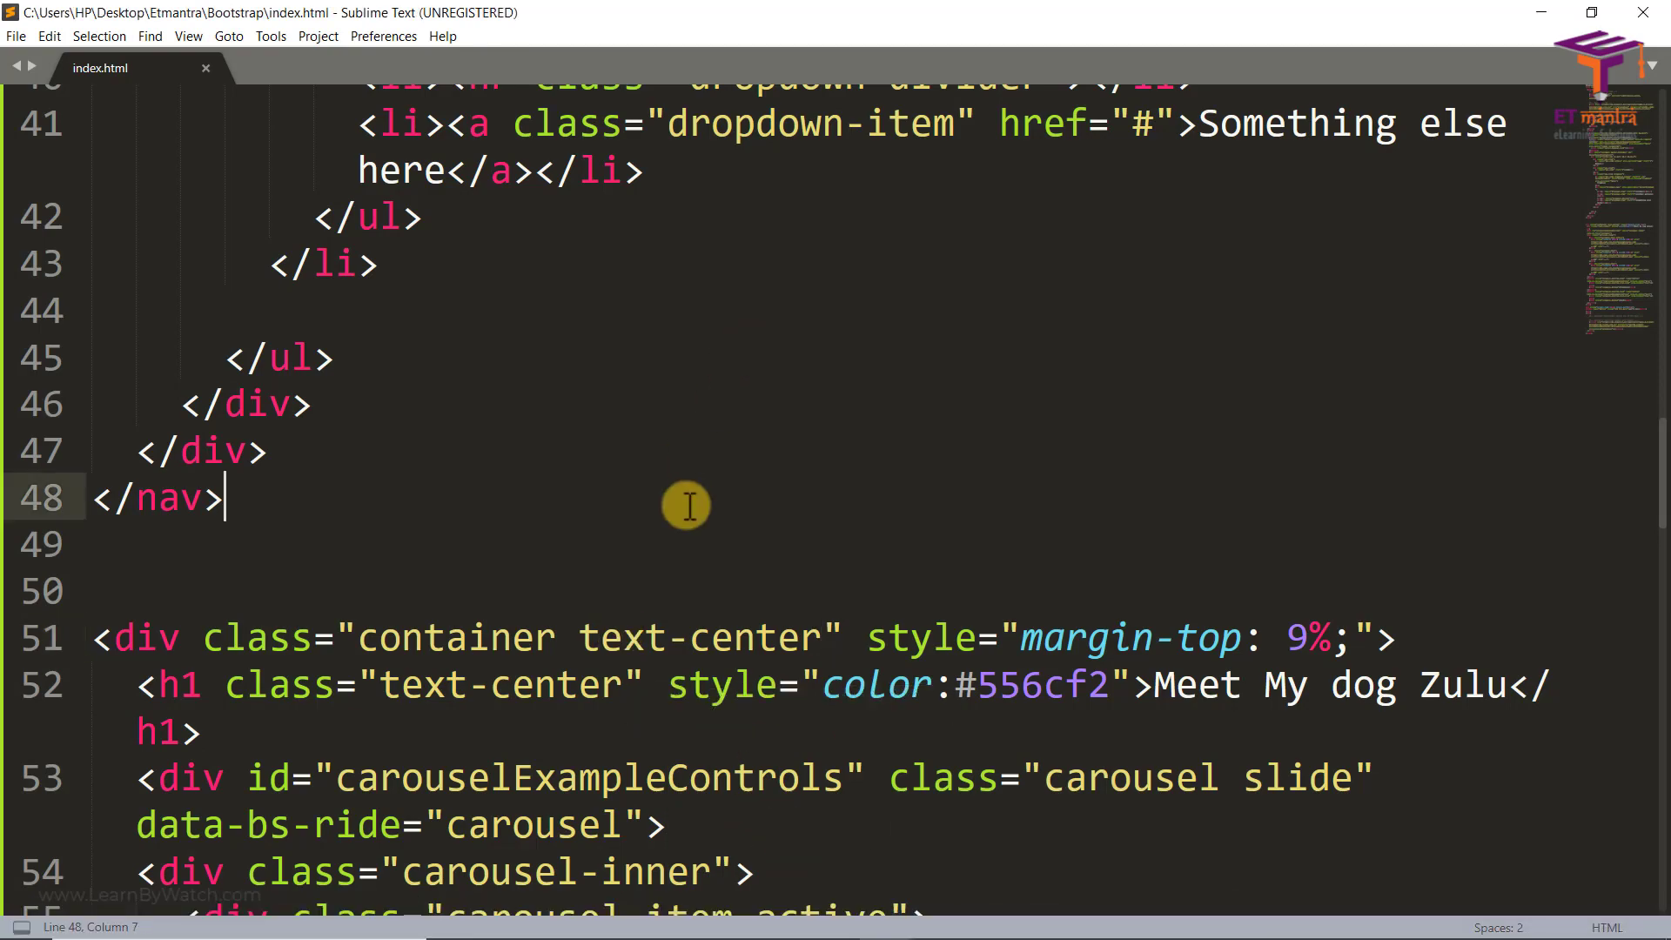
scroll("down", 3)
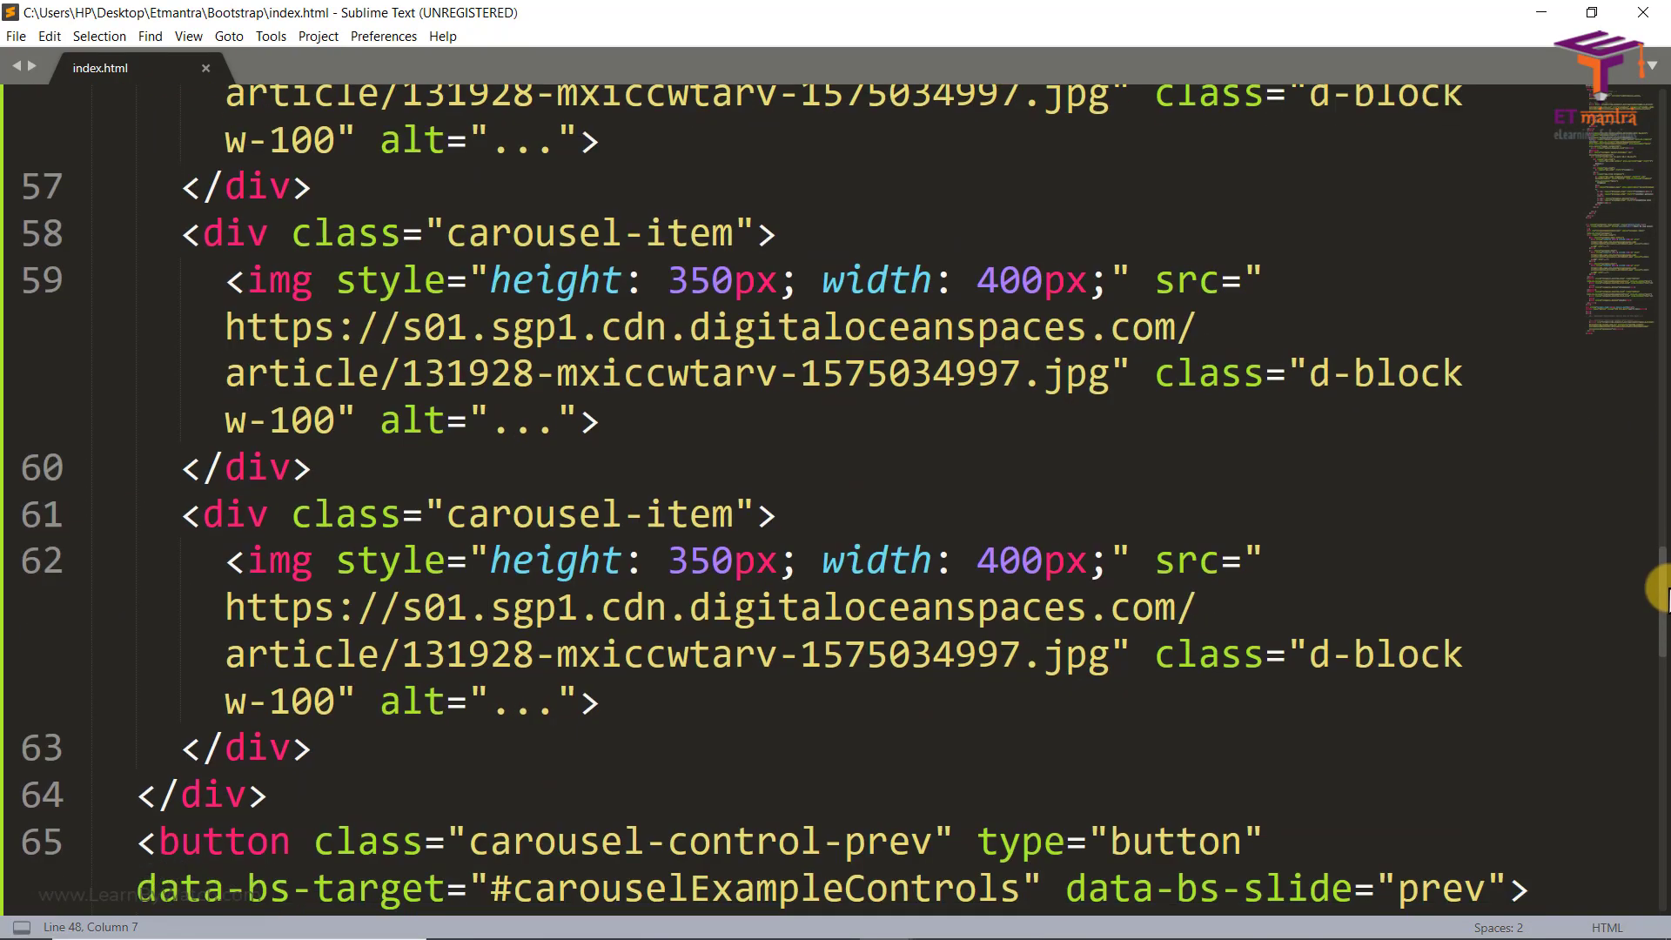
scroll("down", 3)
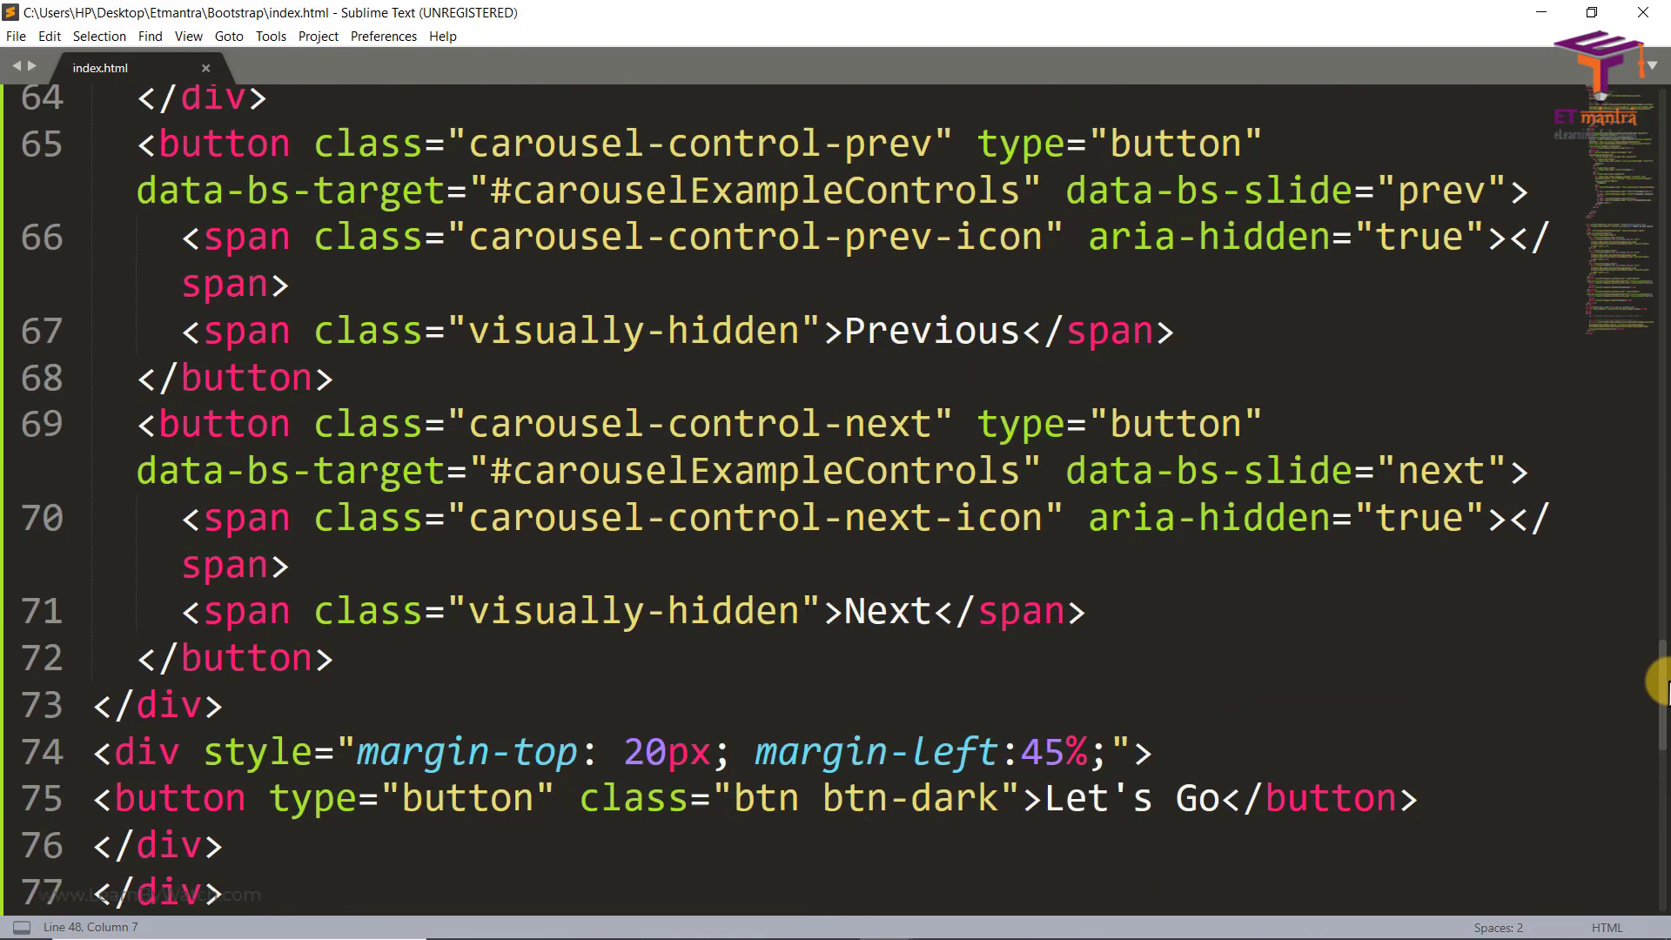
scroll("down", 3)
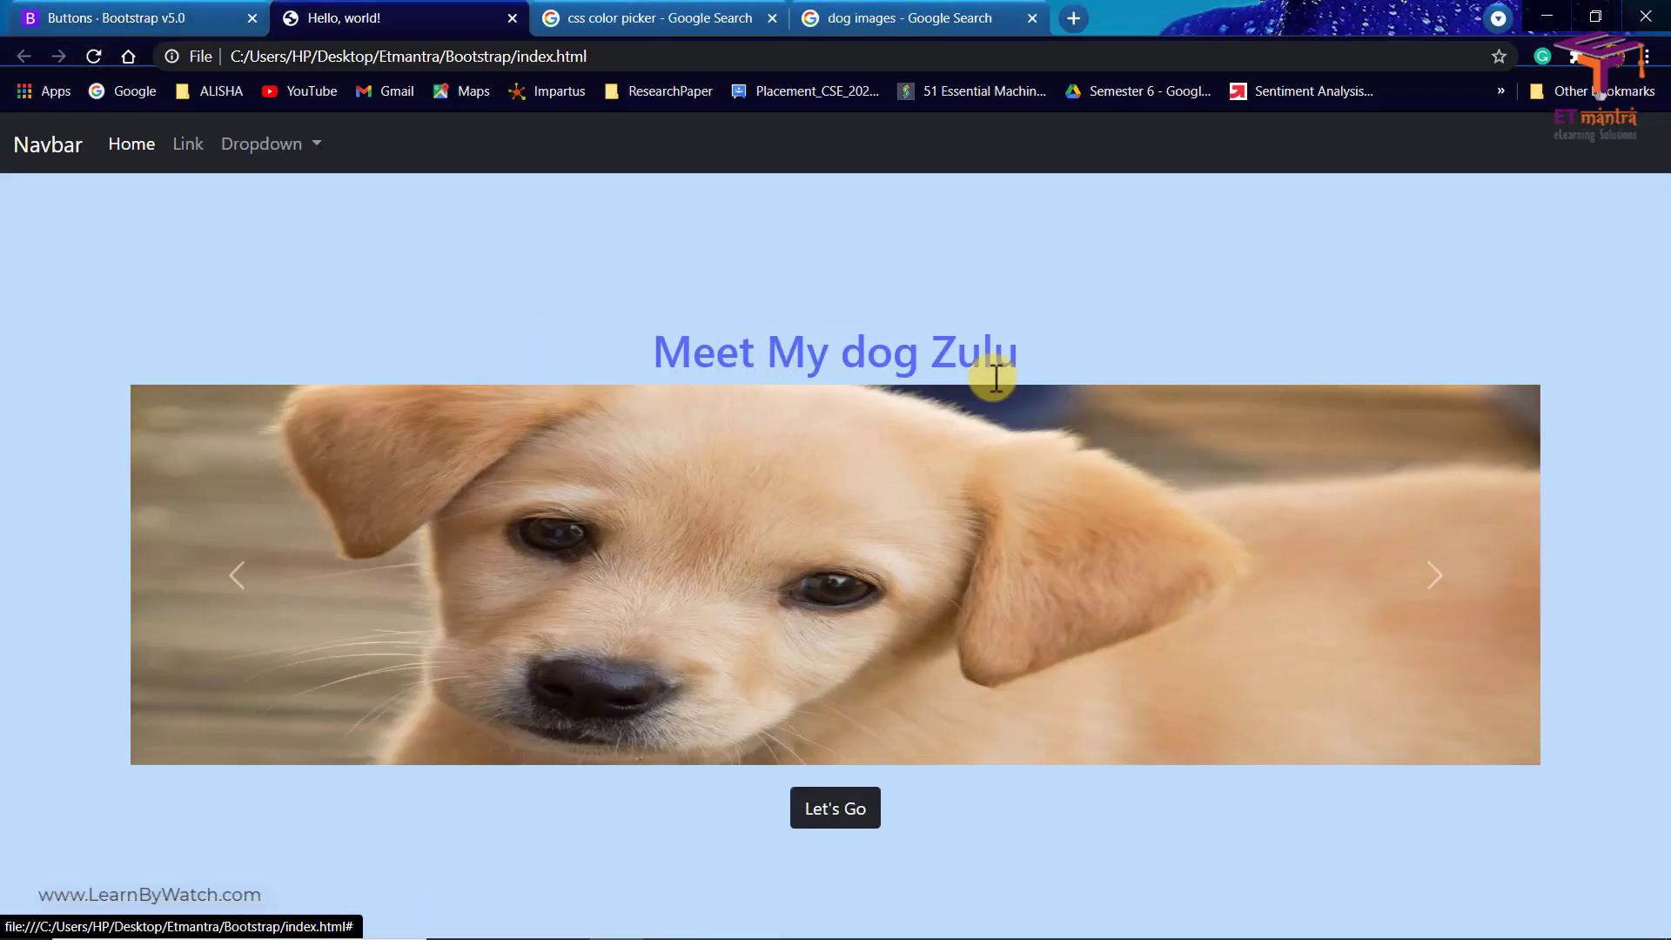
mouse_move(1365, 576)
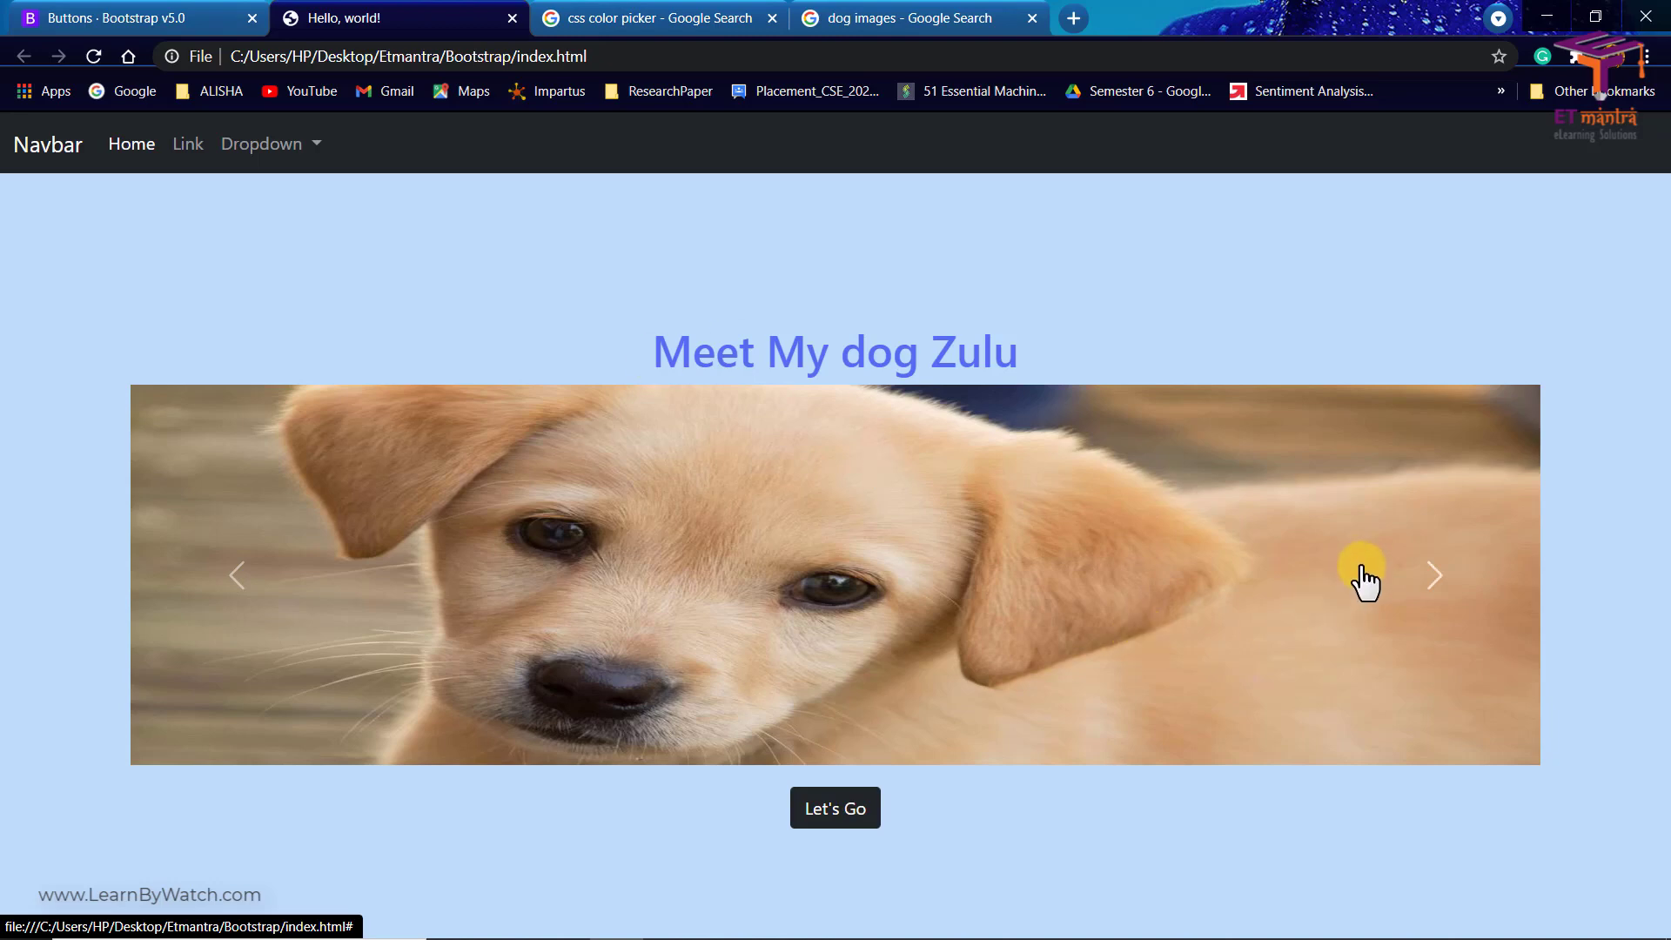
Advance the dog carousel to the next picture using its next arrow
left_click(1432, 576)
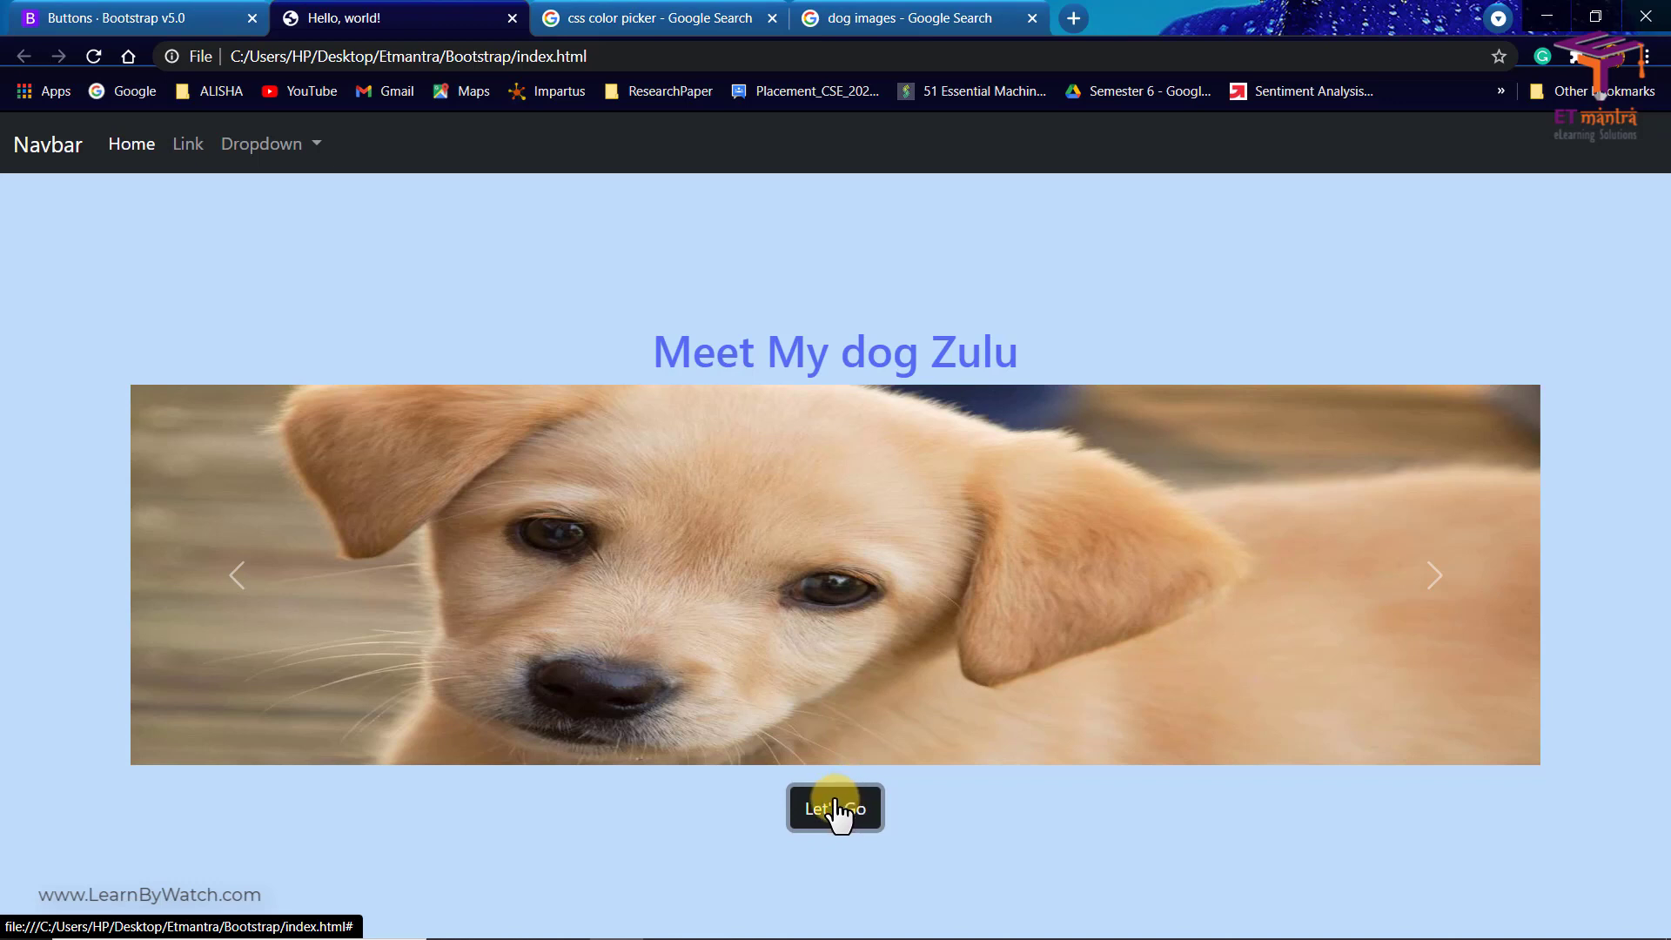
mouse_move(890, 923)
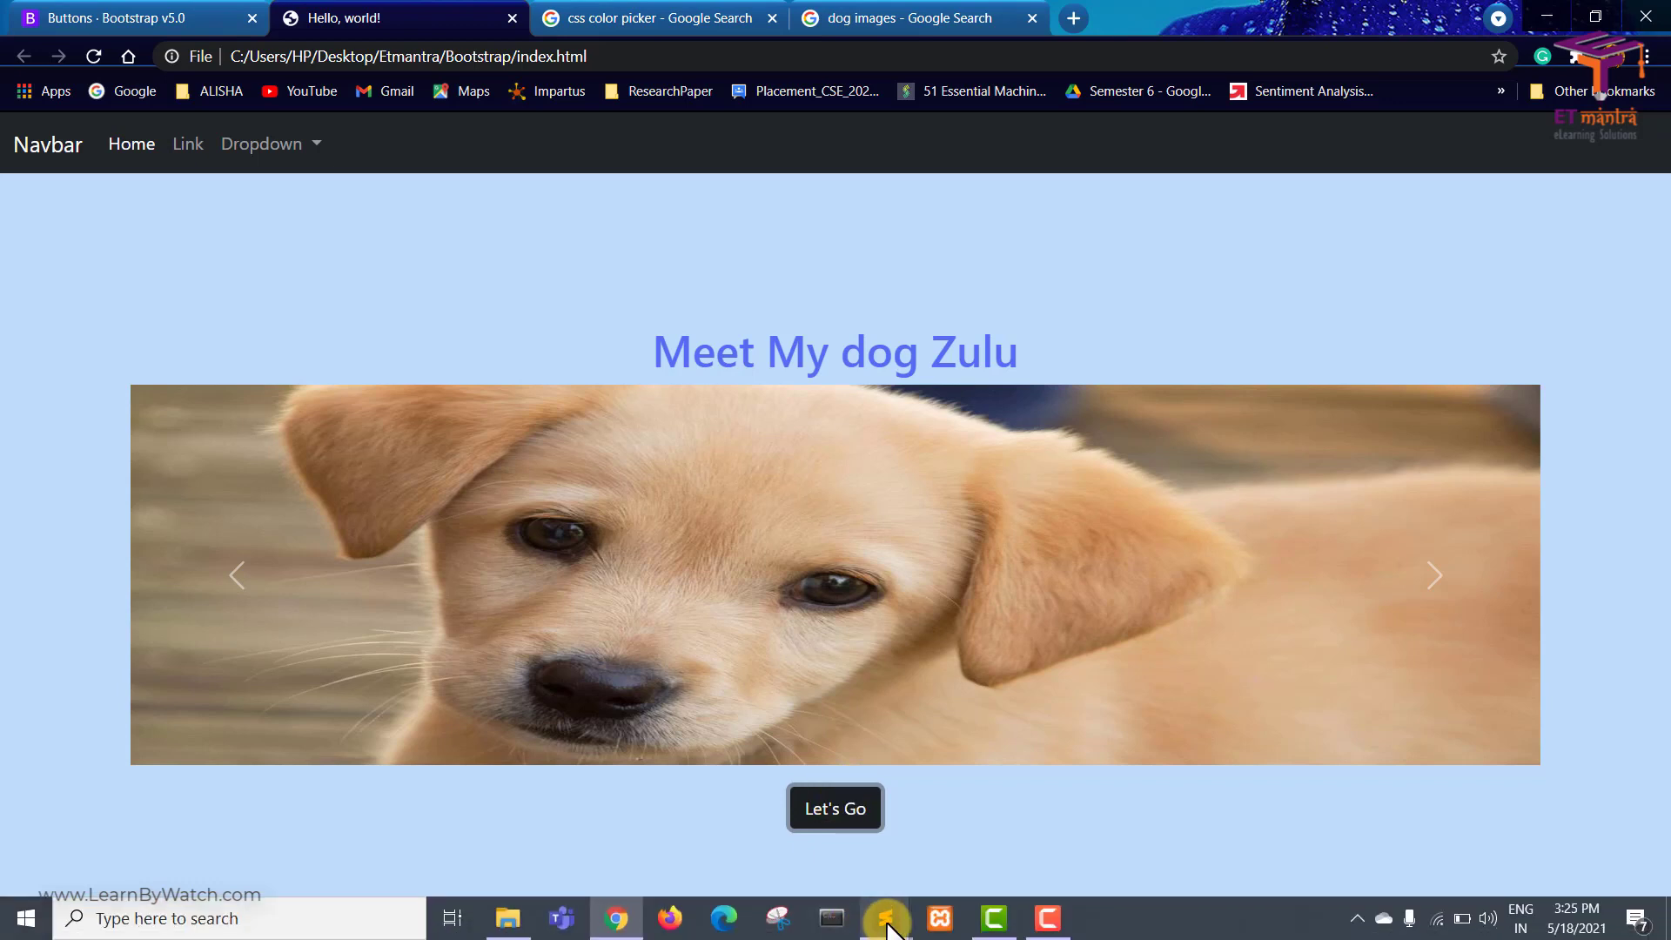
Return to the Bootstrap docs tab, scroll the Buttons page and open Alerts
left_click(127, 18)
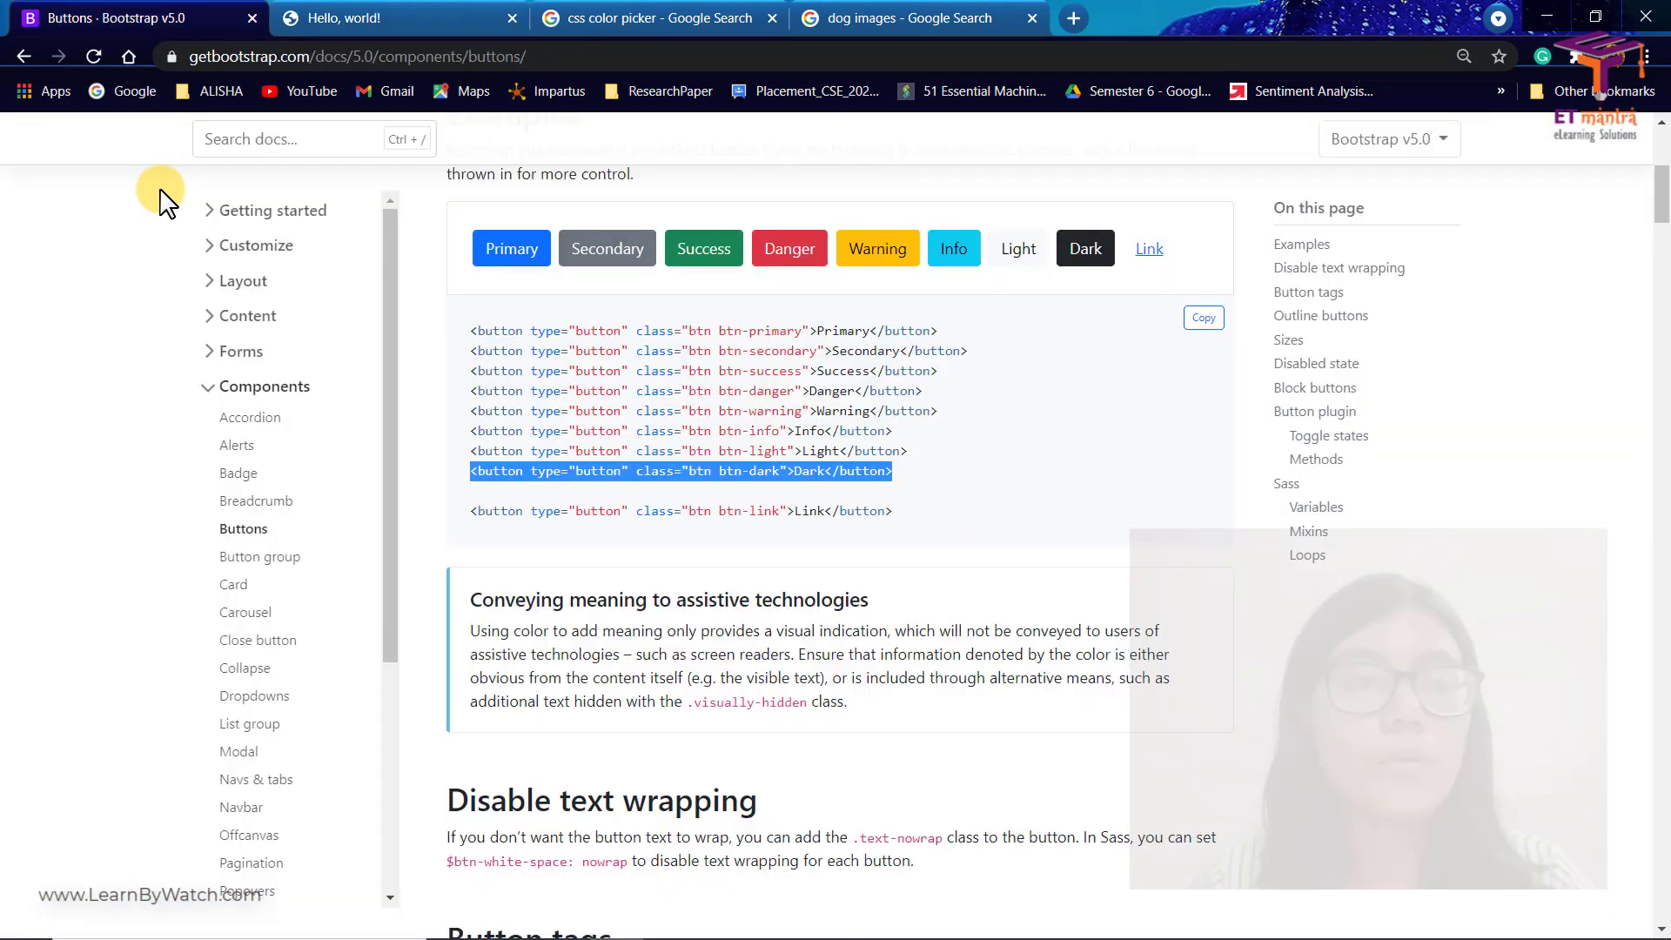
scroll("up", 3)
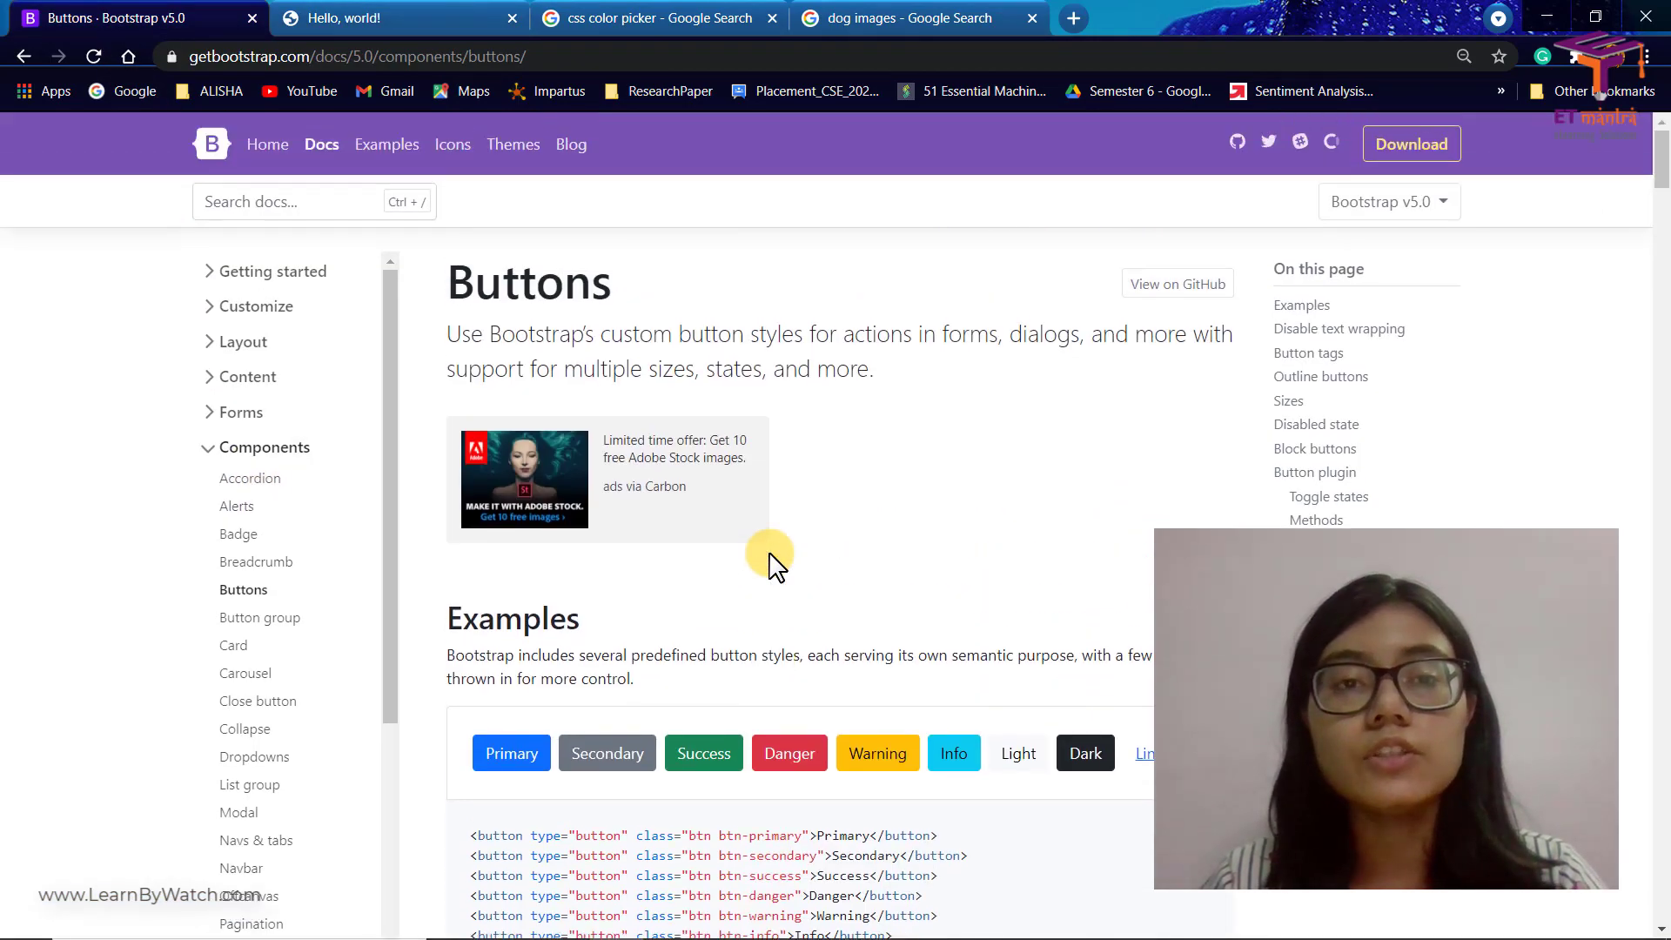
scroll("down", 3)
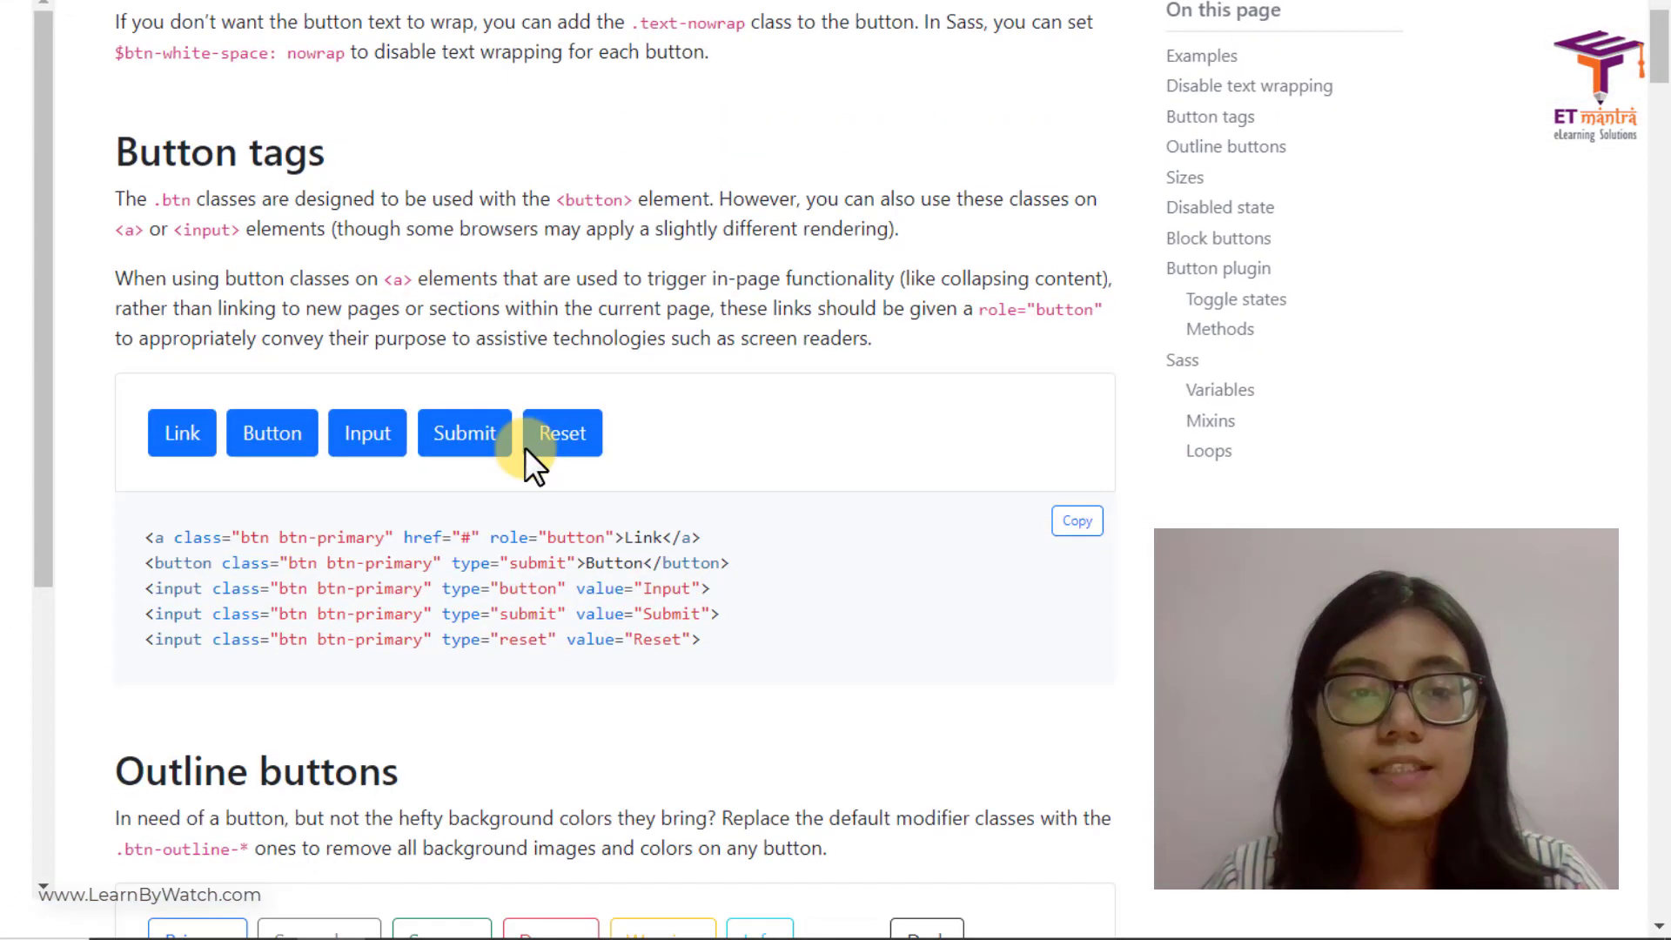
scroll("down", 3)
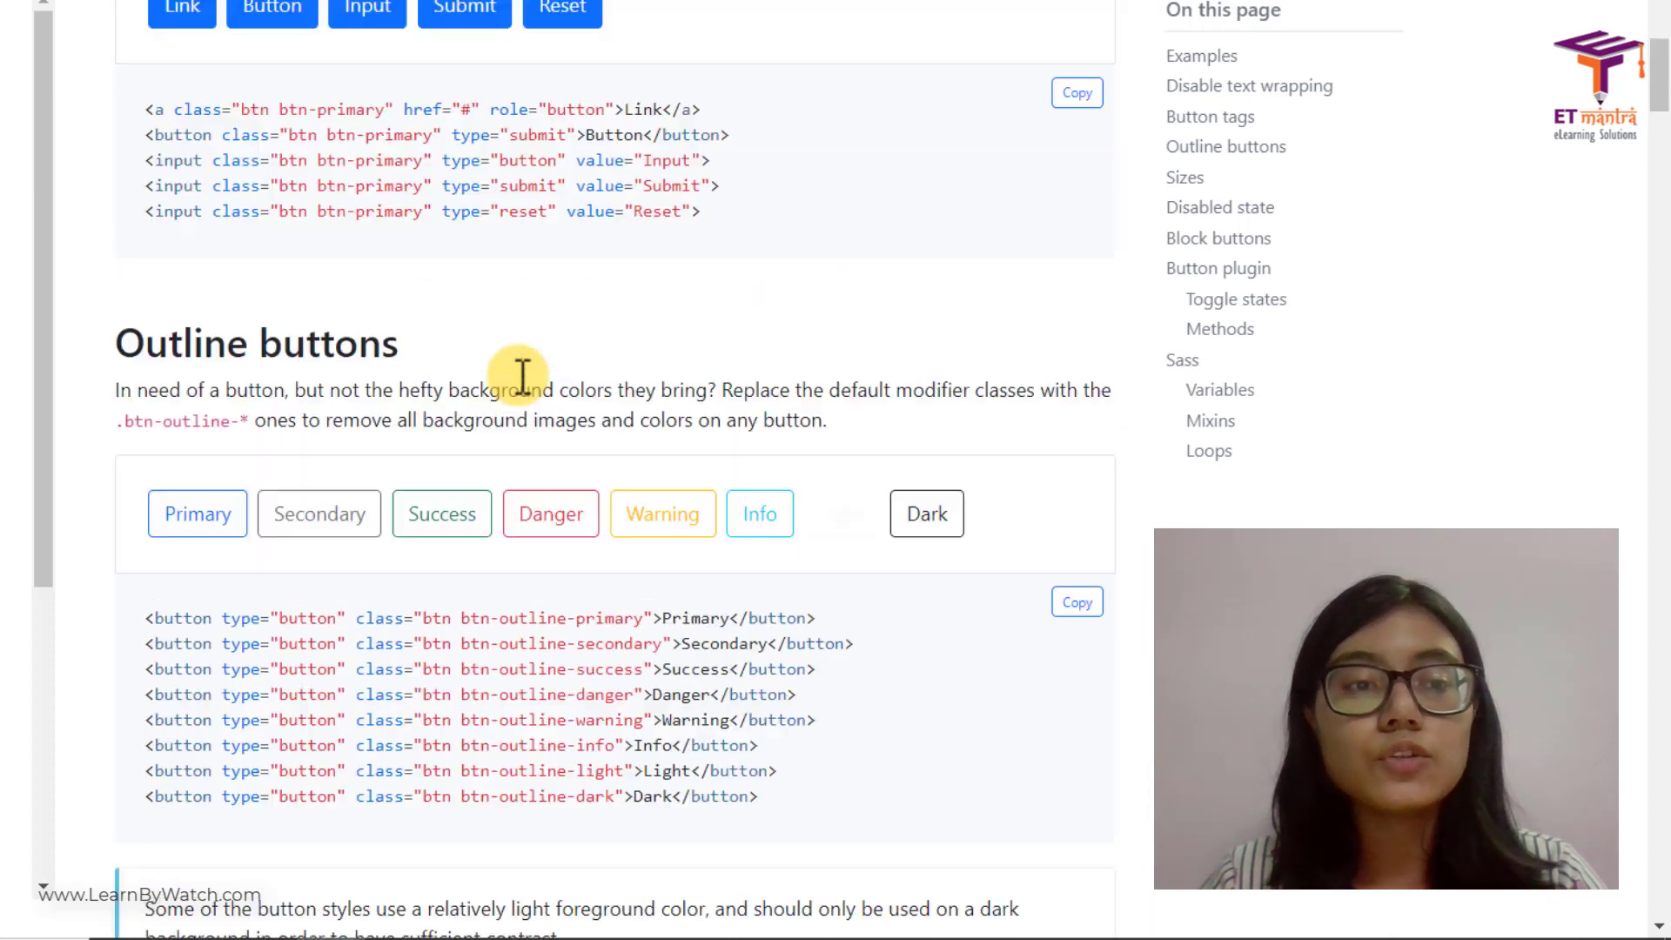
scroll("down", 3)
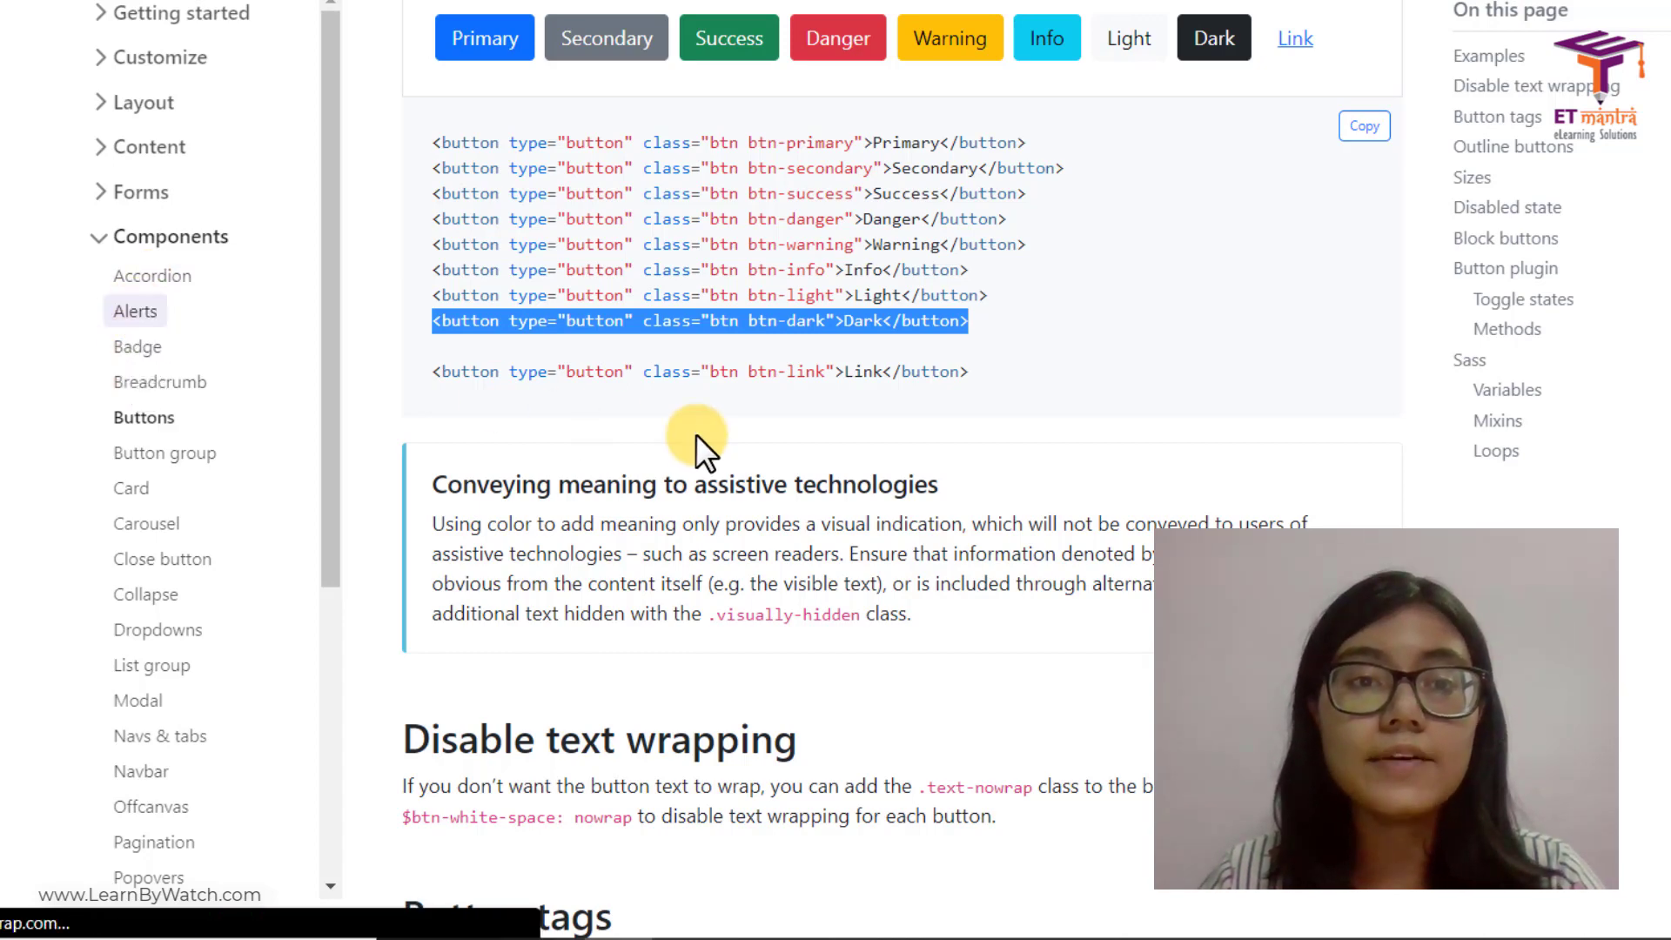
left_click(136, 310)
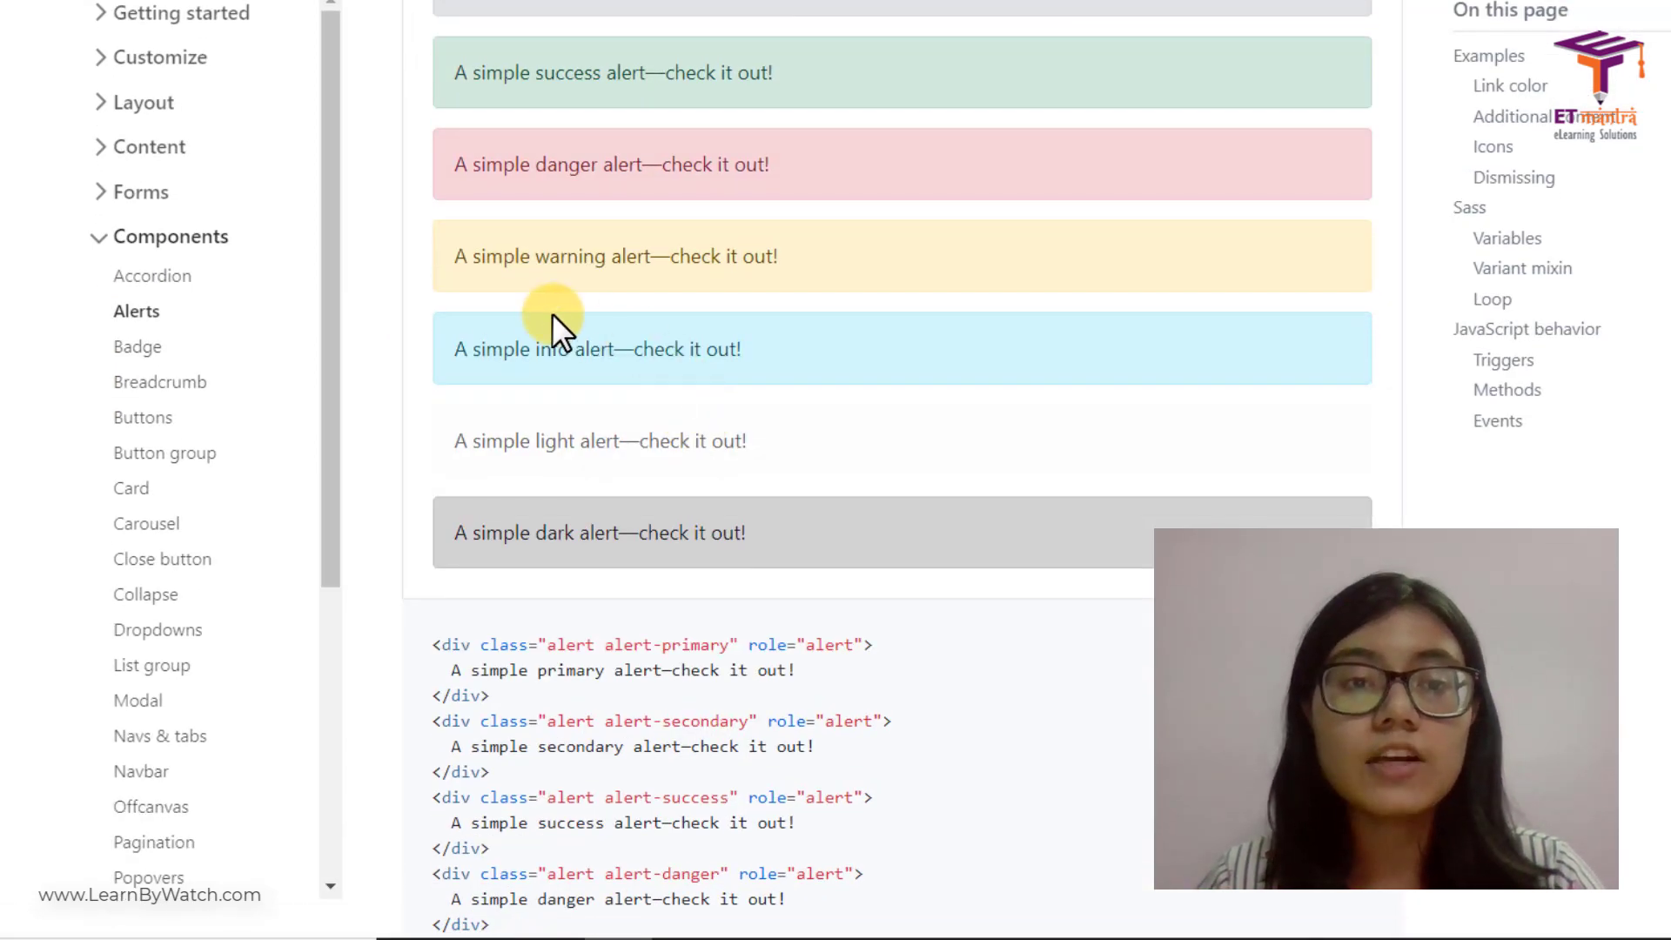
mouse_move(883, 288)
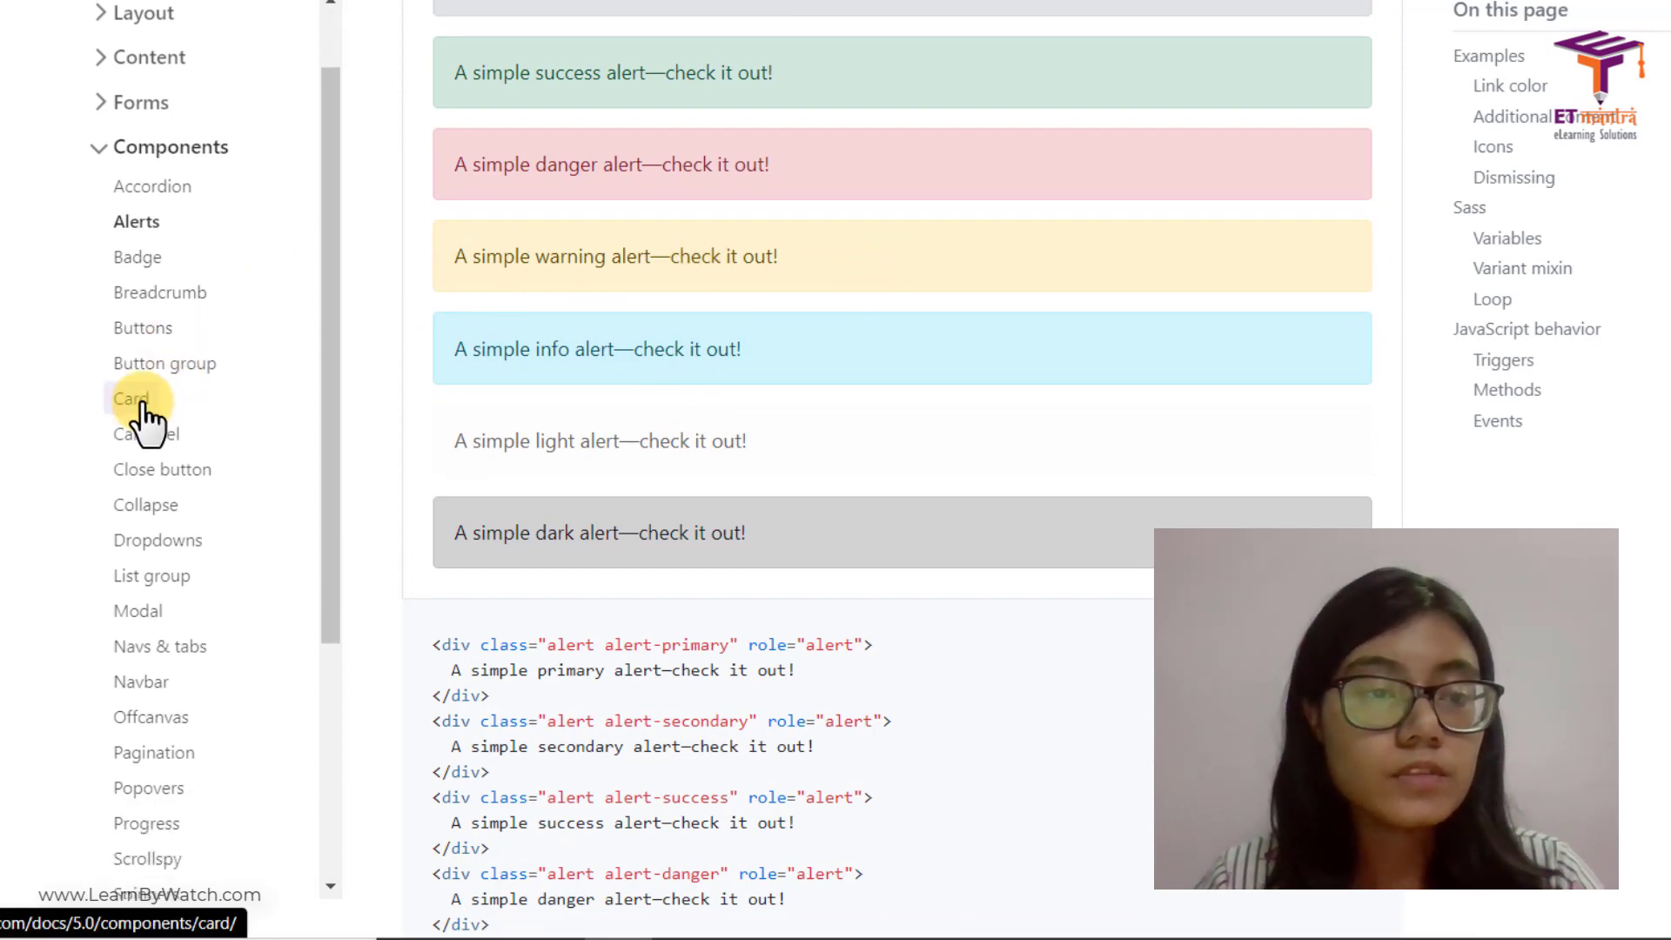
Open the Card component documentation and scroll through its examples
left_click(131, 400)
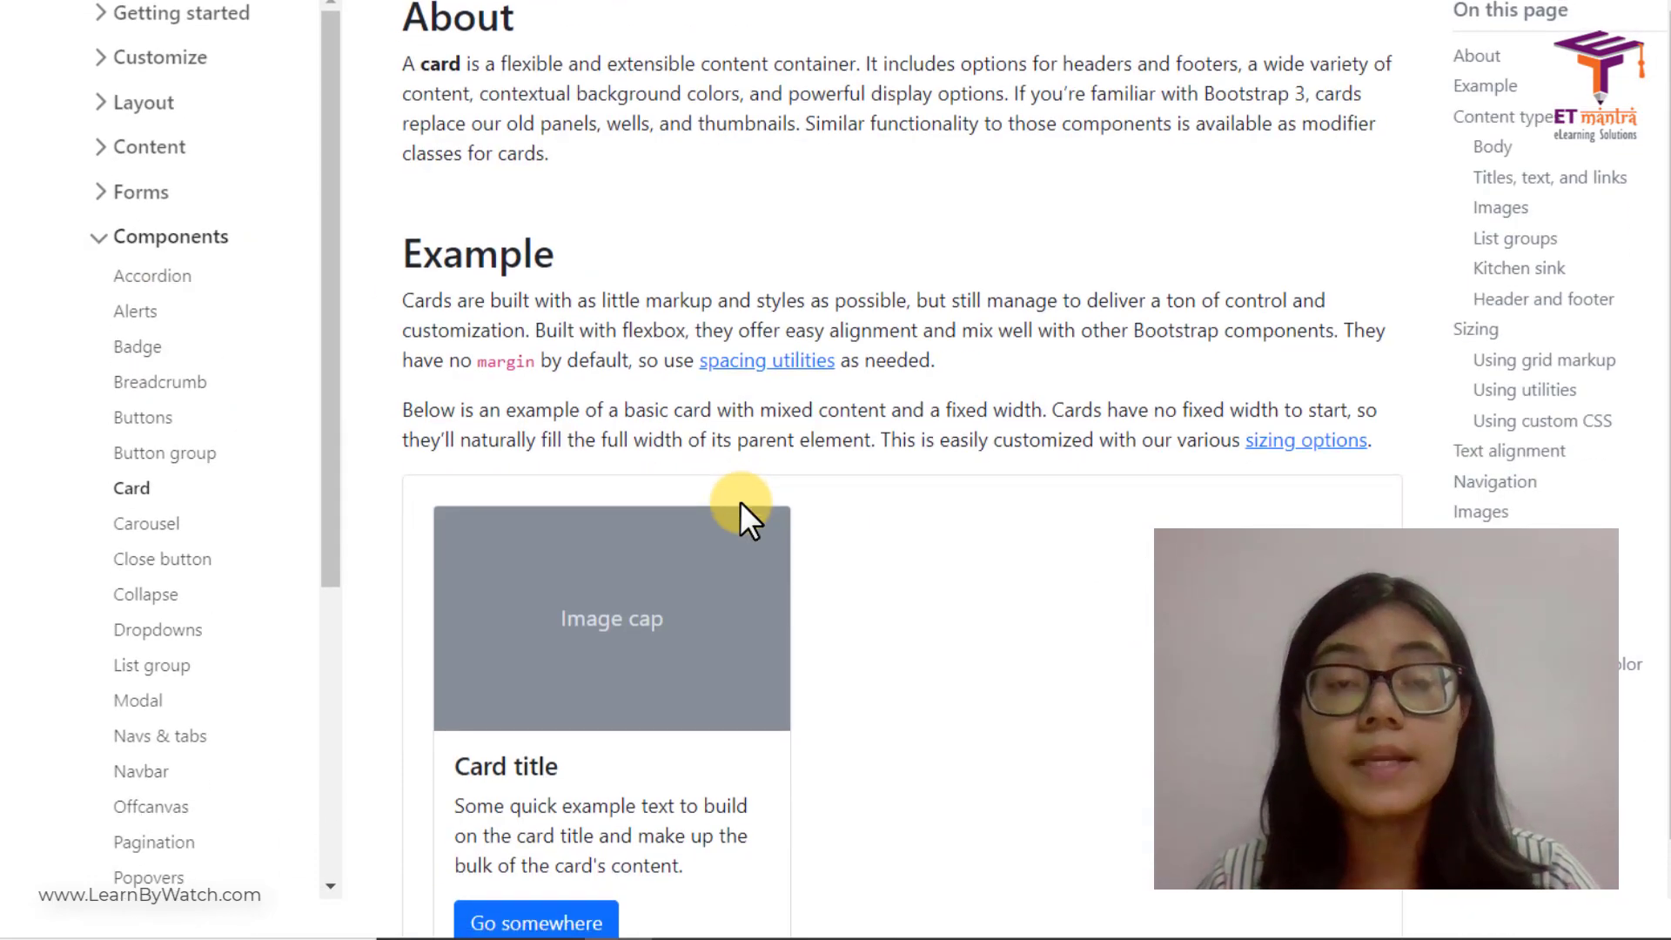
scroll("down", 3)
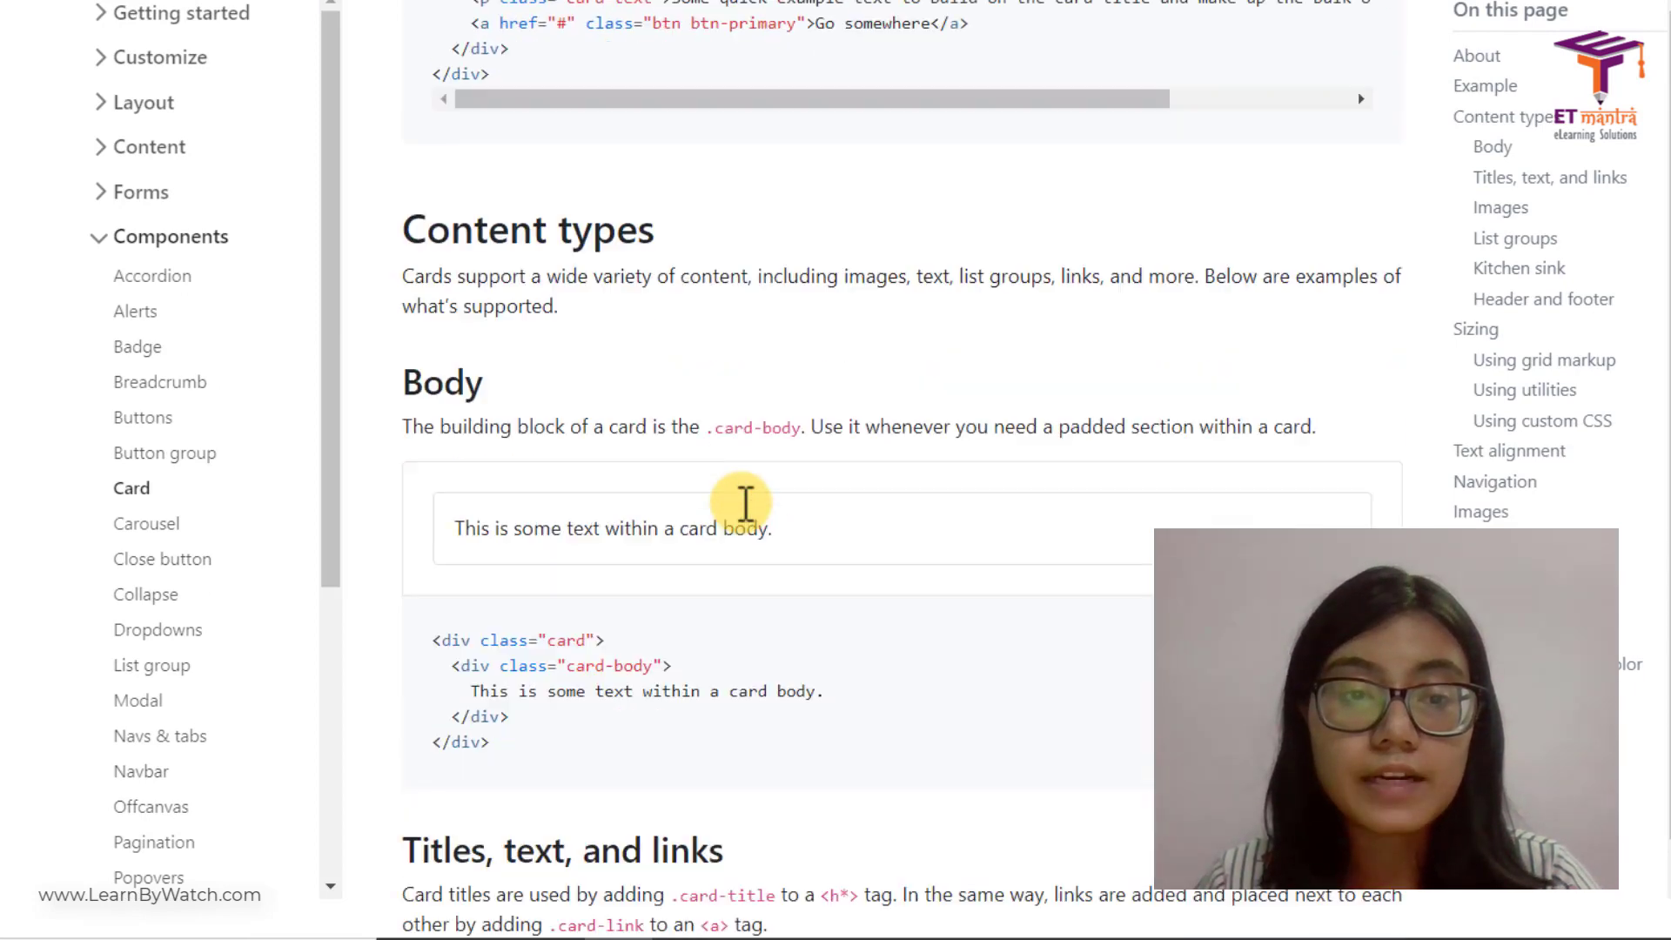
scroll("down", 3)
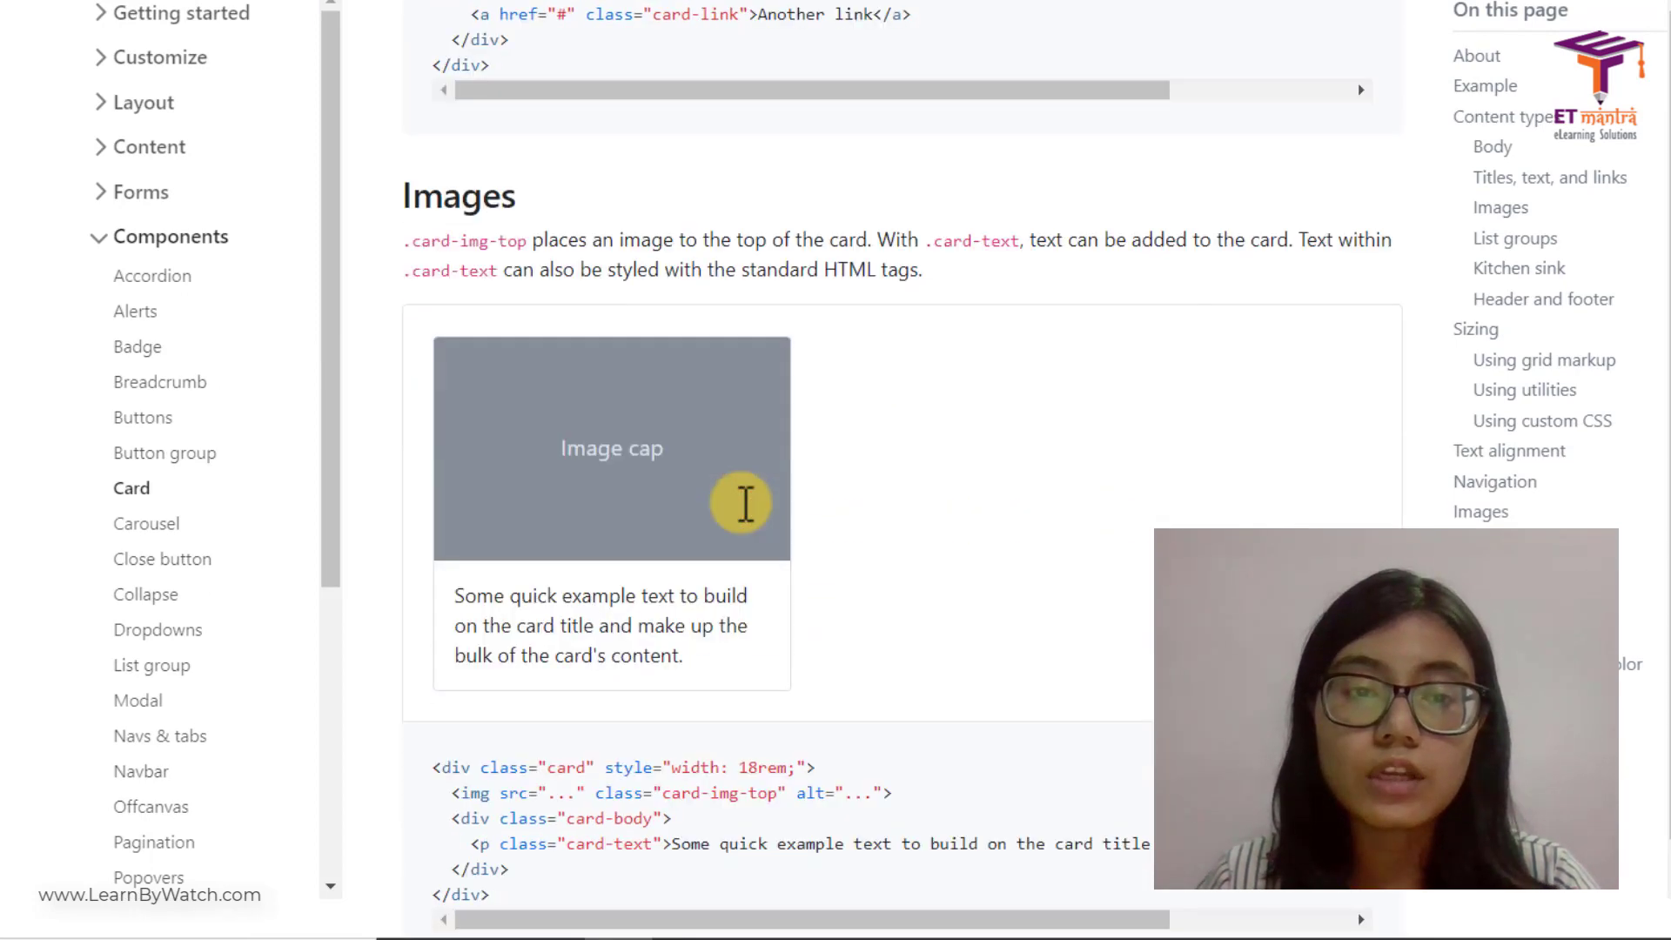
scroll("down", 3)
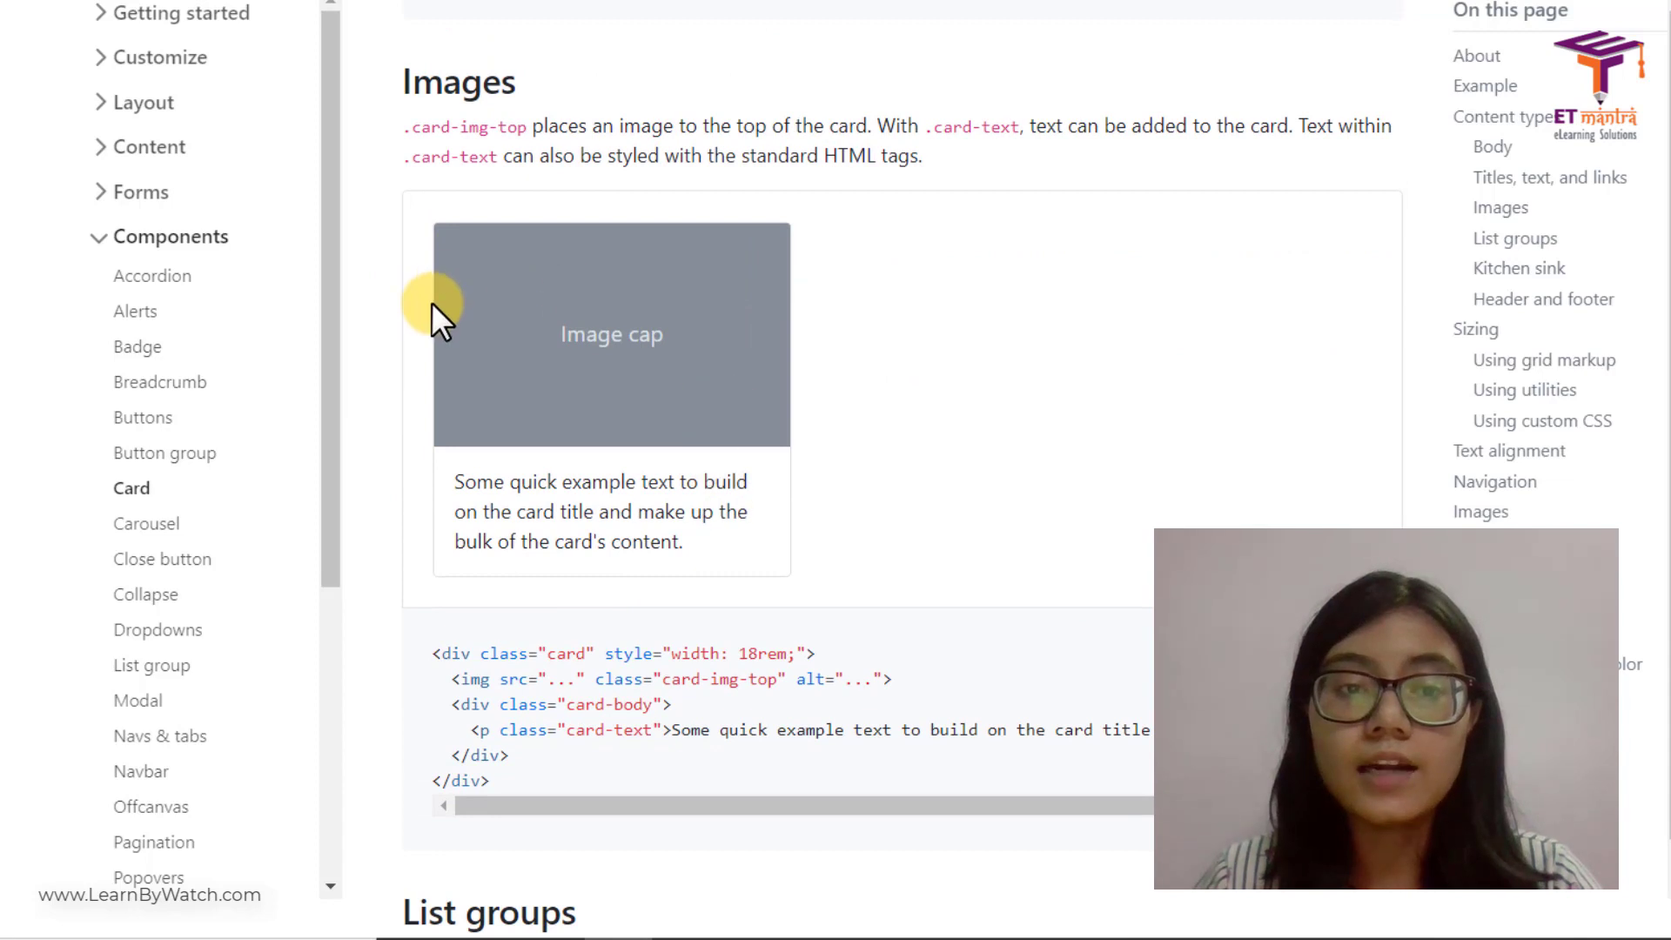
mouse_move(733, 549)
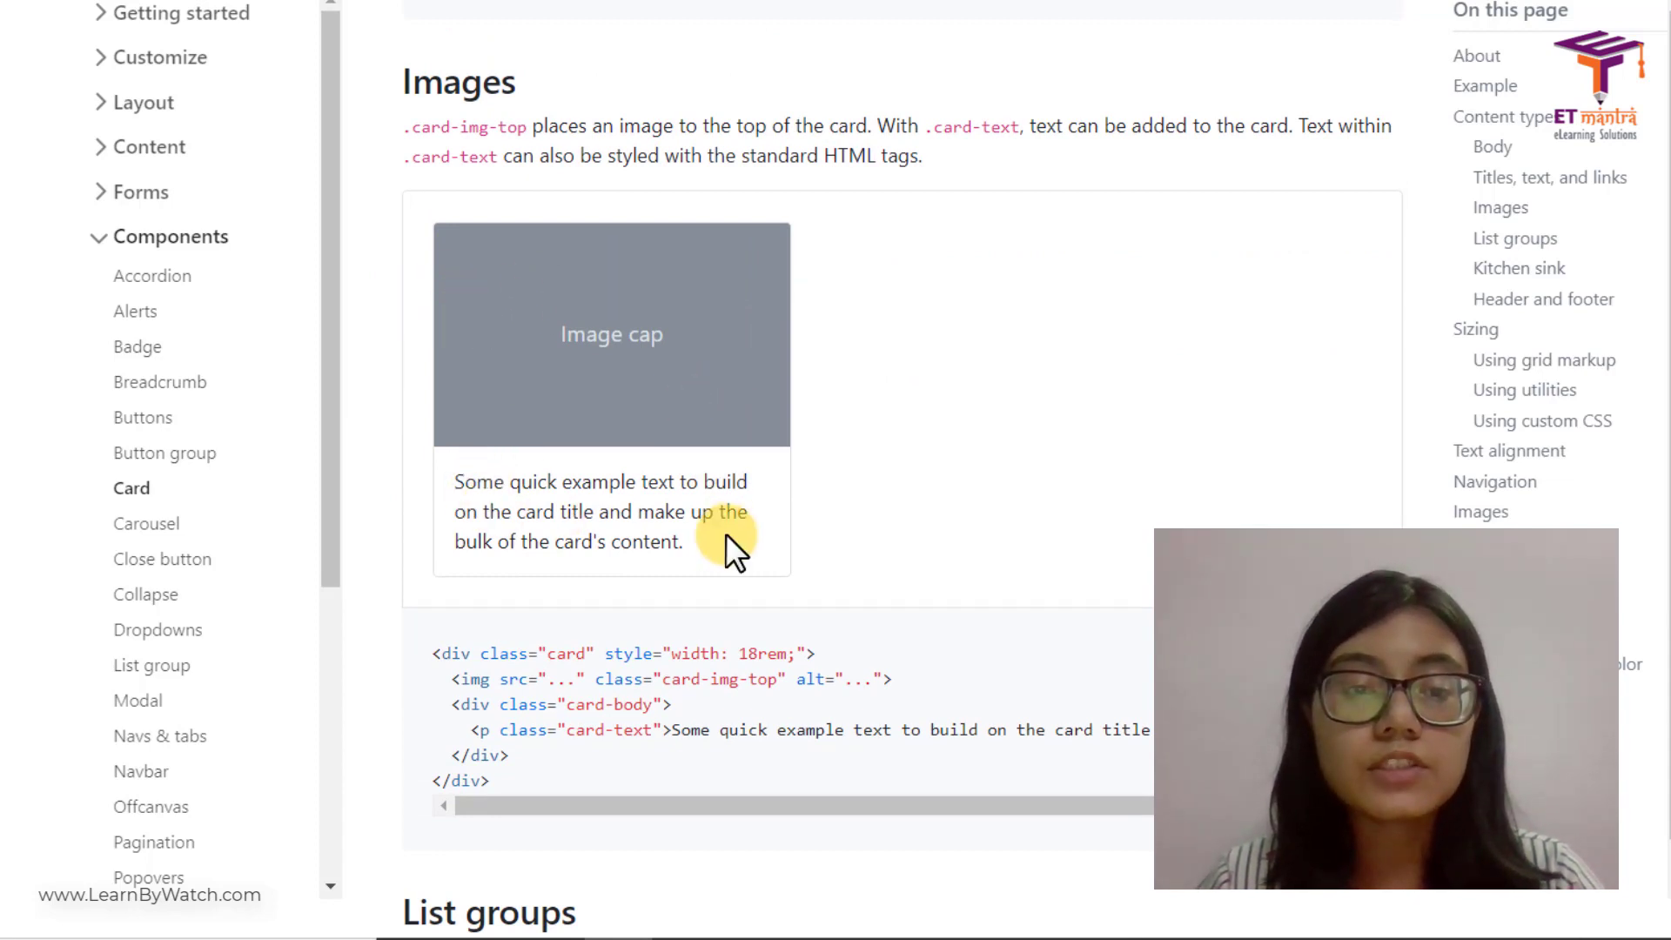
scroll("down", 3)
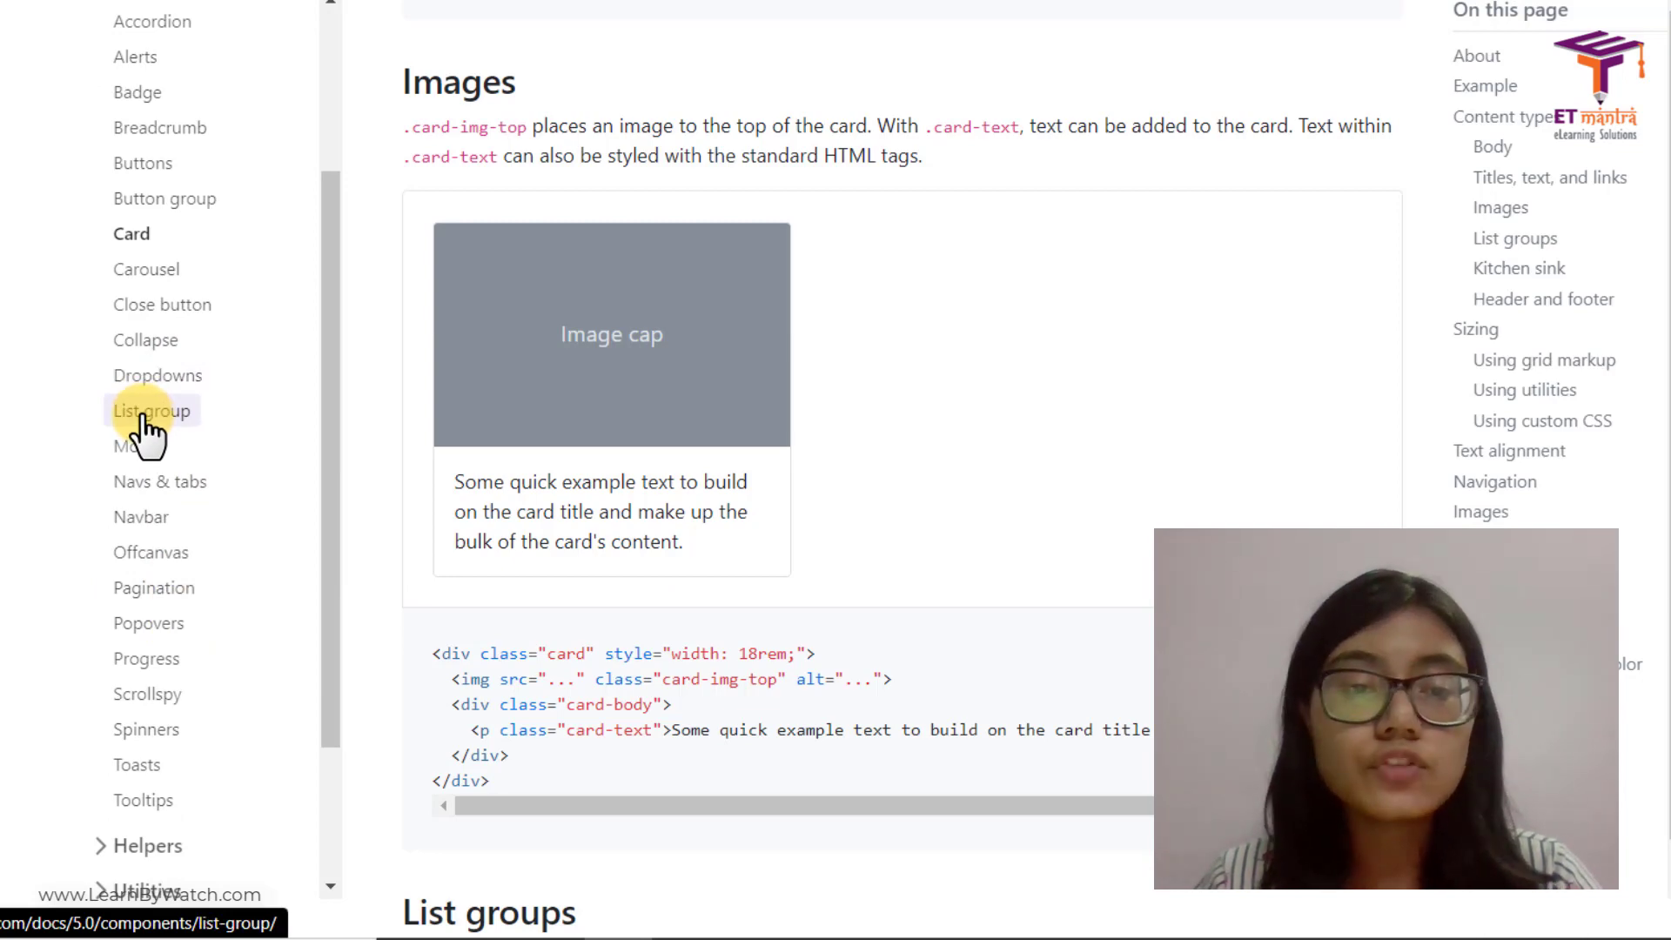
Look at the List group page, then open the Toasts component documentation
left_click(152, 411)
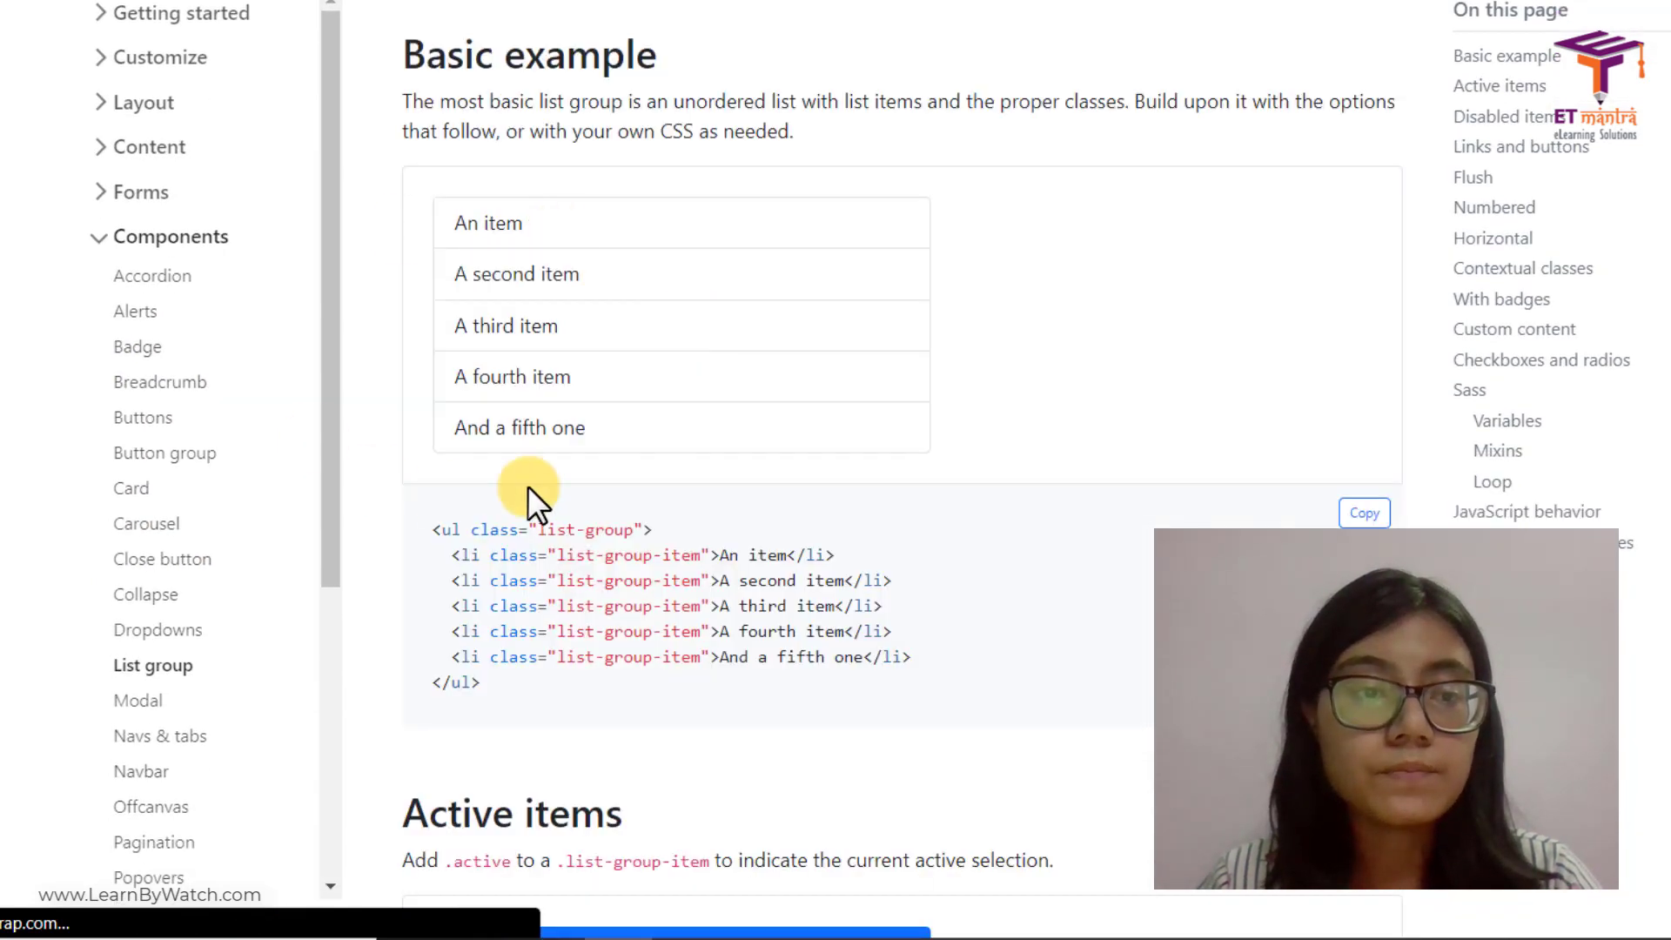
scroll("down", 3)
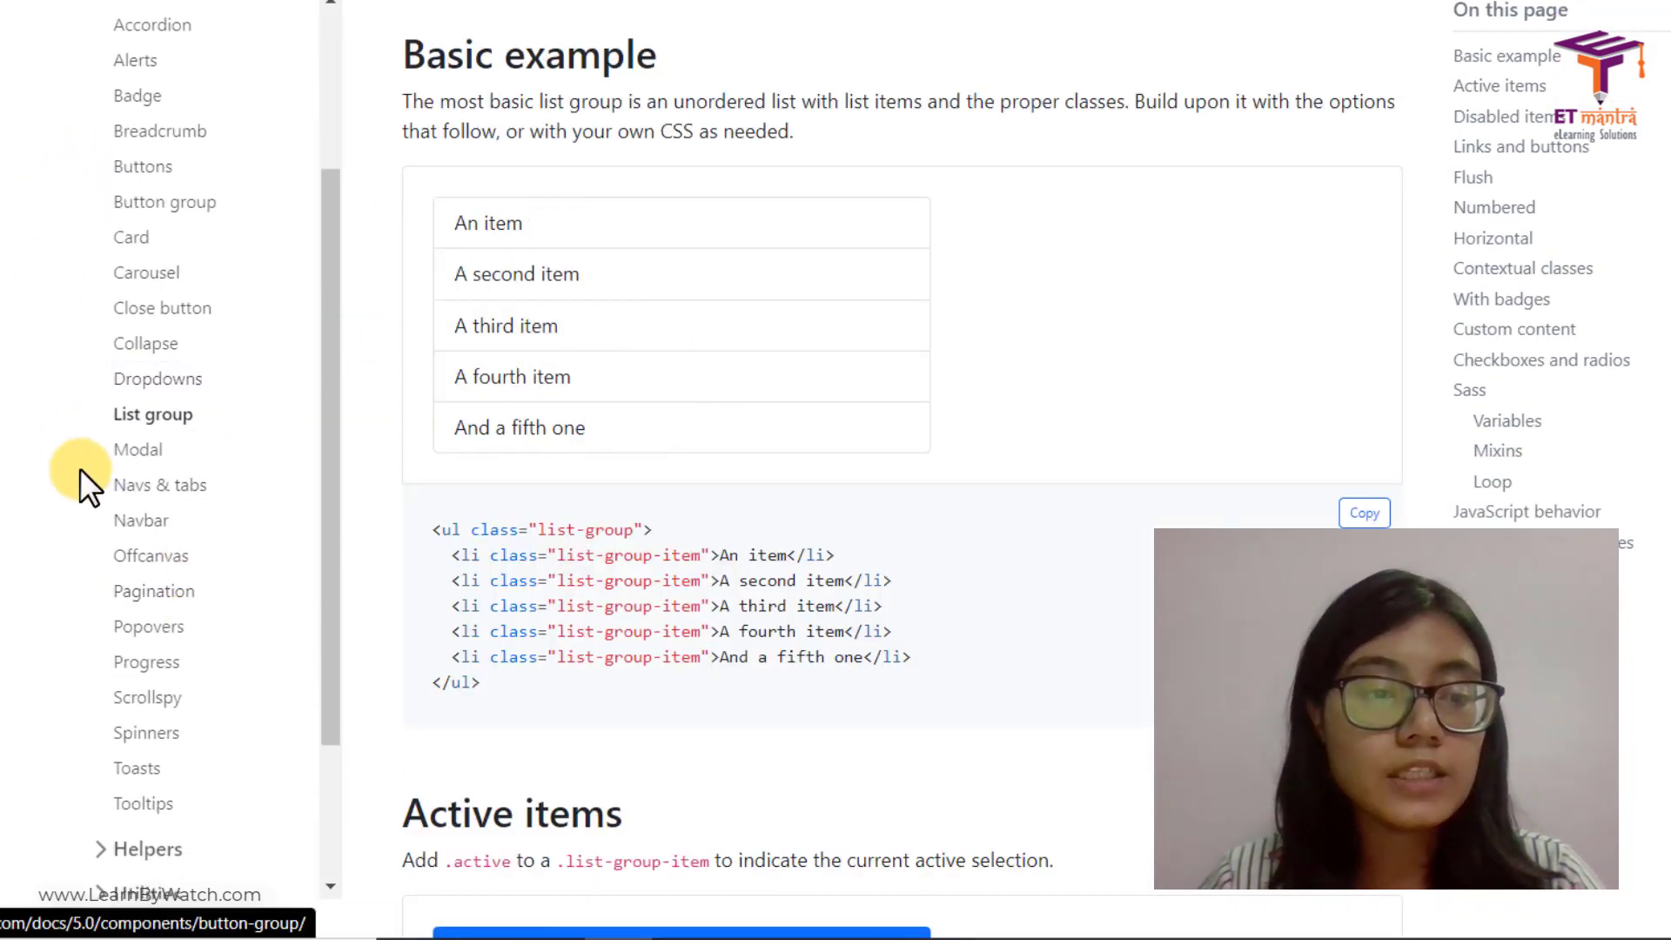
mouse_move(136, 768)
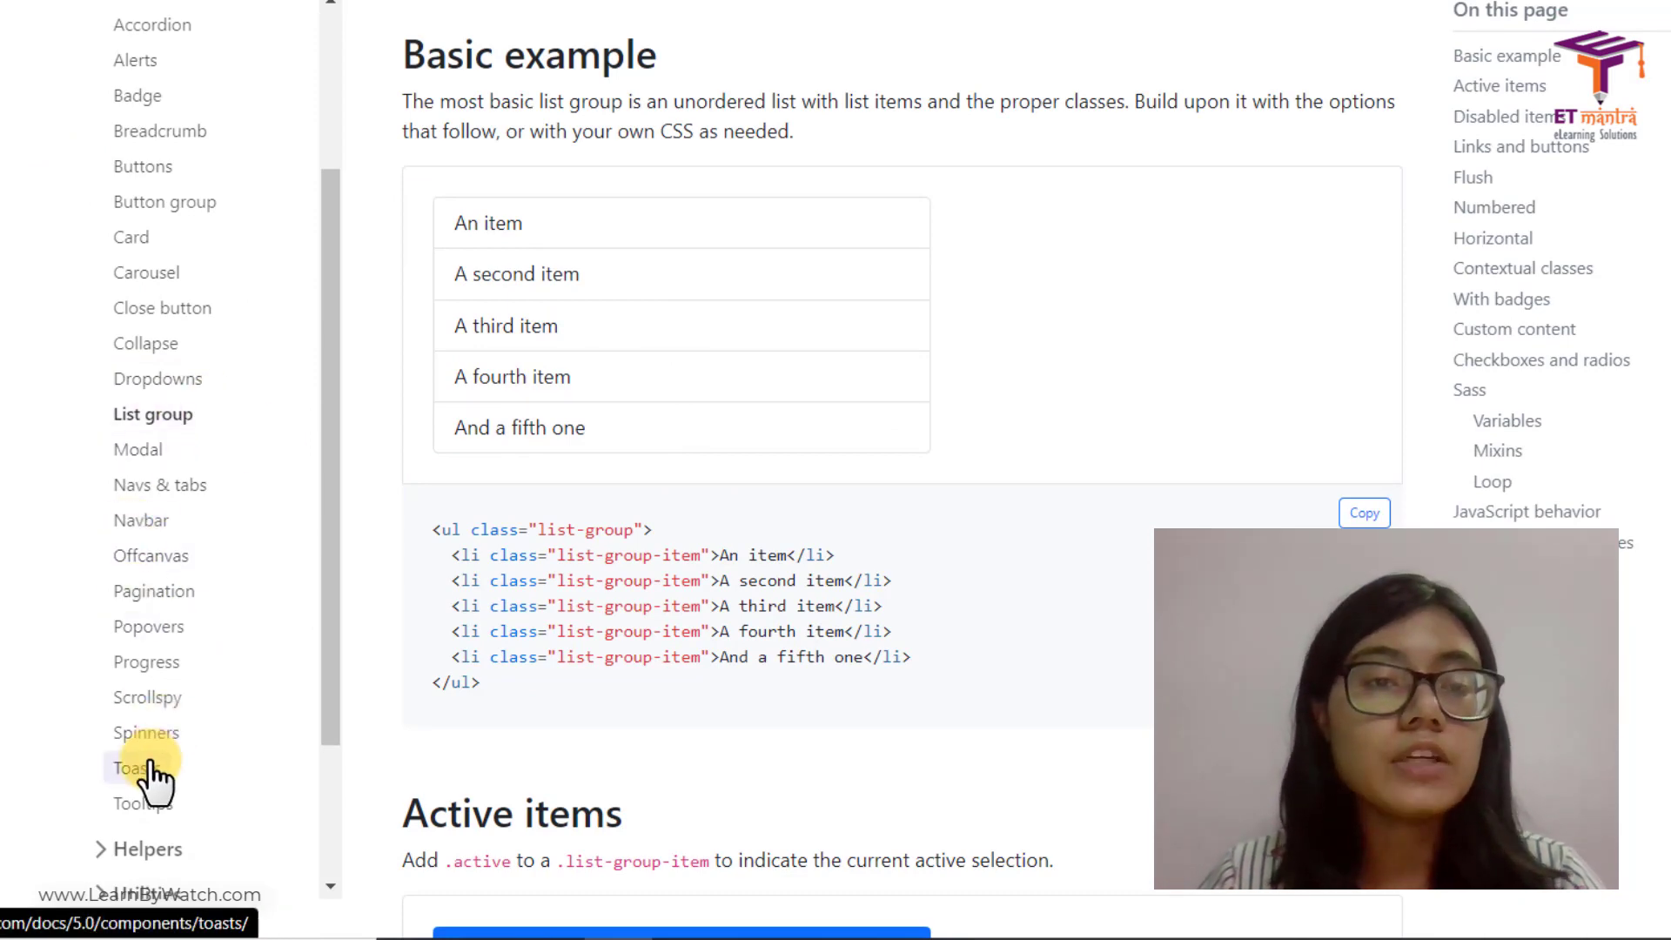
left_click(132, 768)
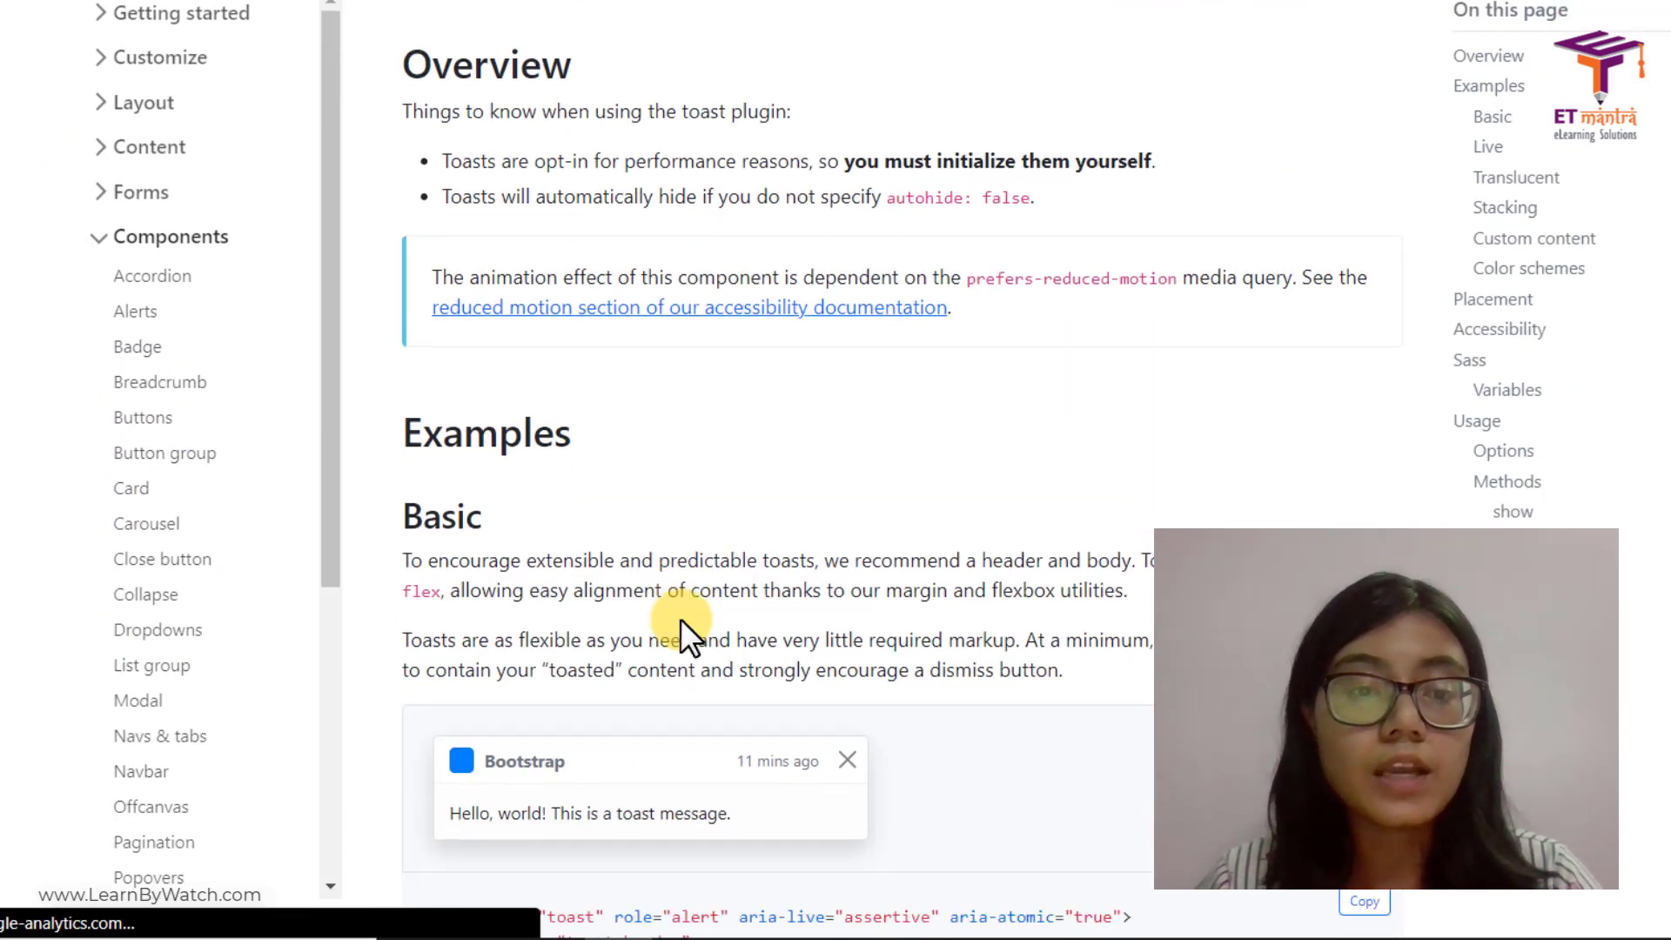
scroll("down", 3)
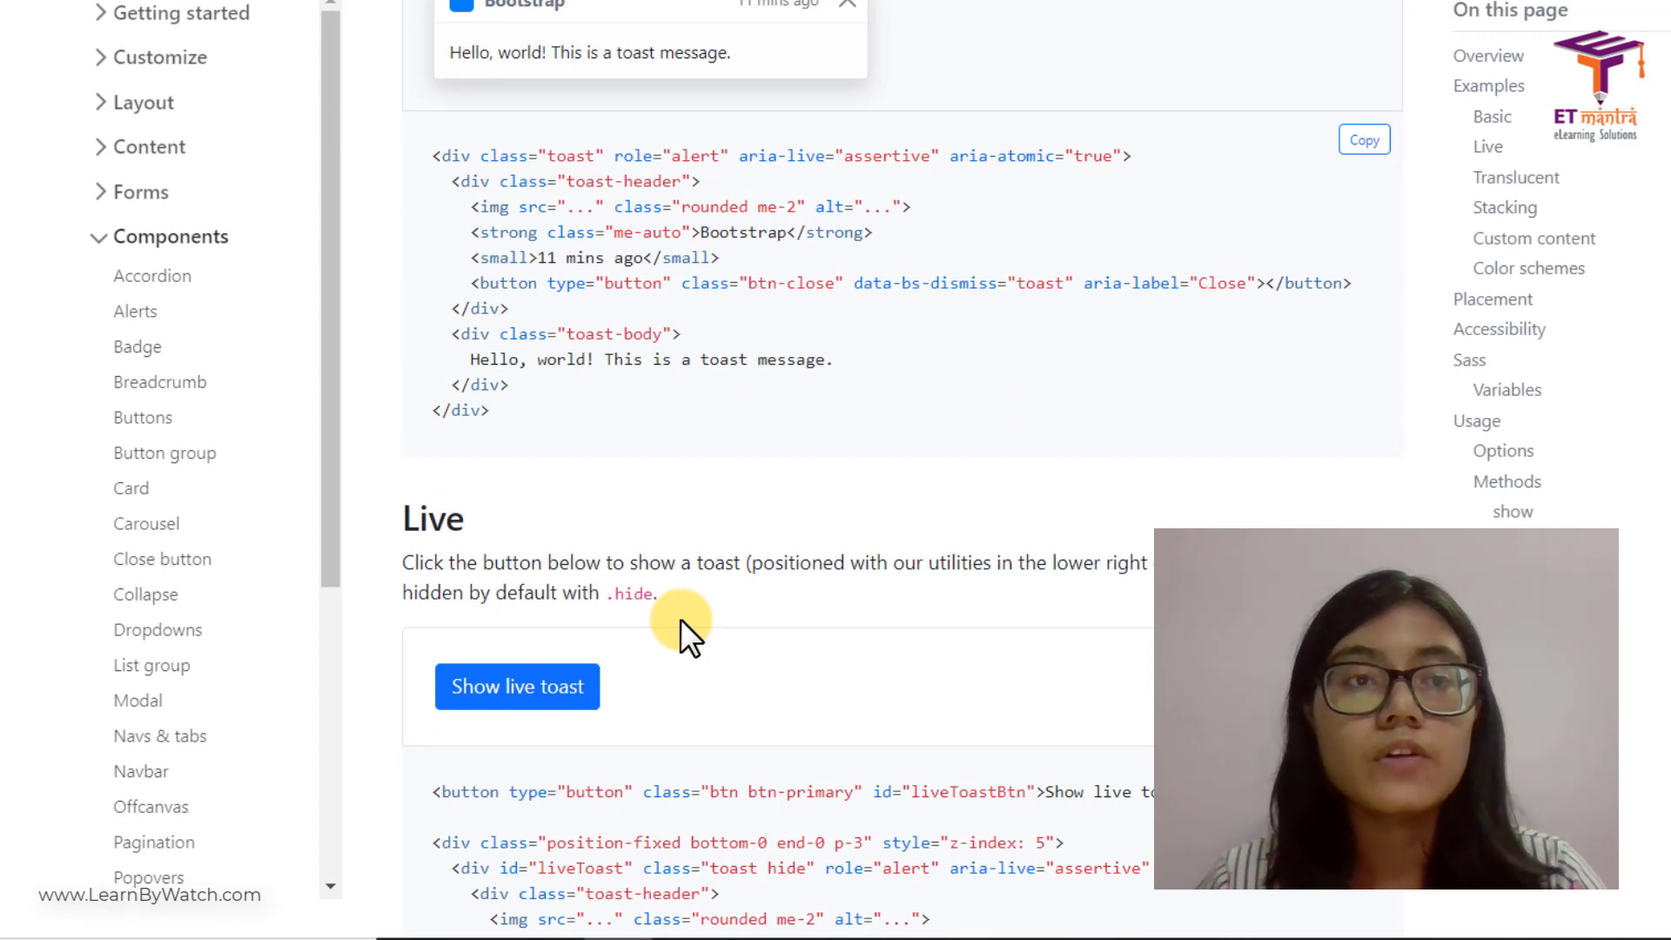